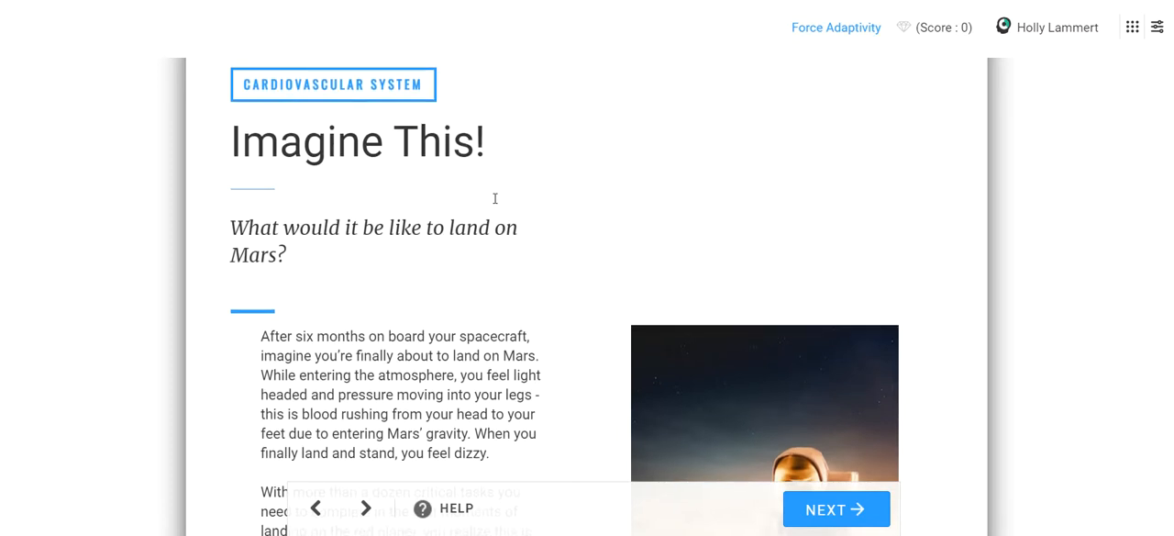
Step: Advance to the What's Going On? page and start reading about fainting
scroll(down, 3)
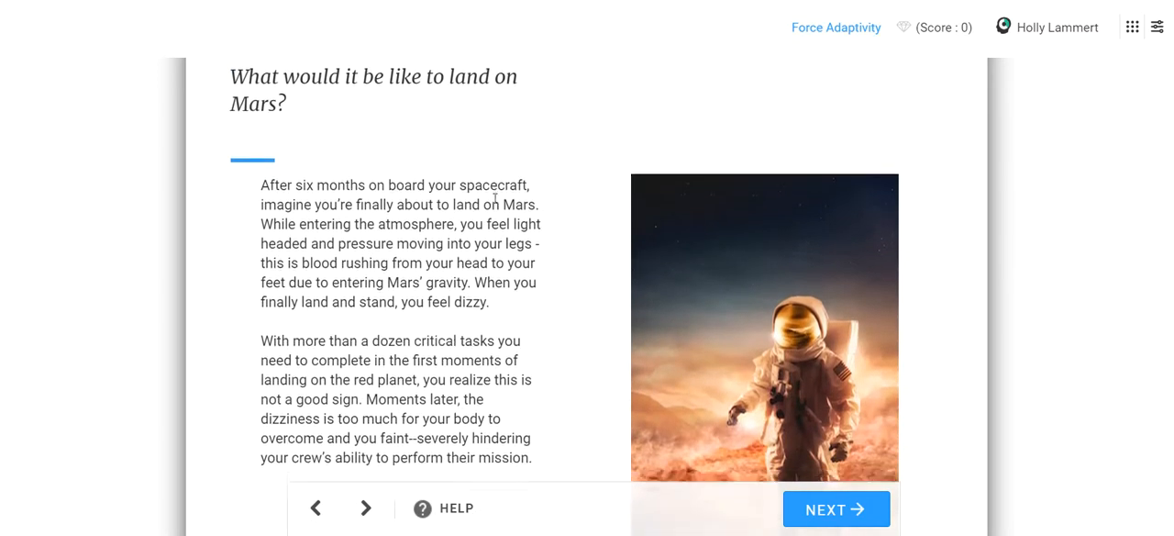
scroll(up, 3)
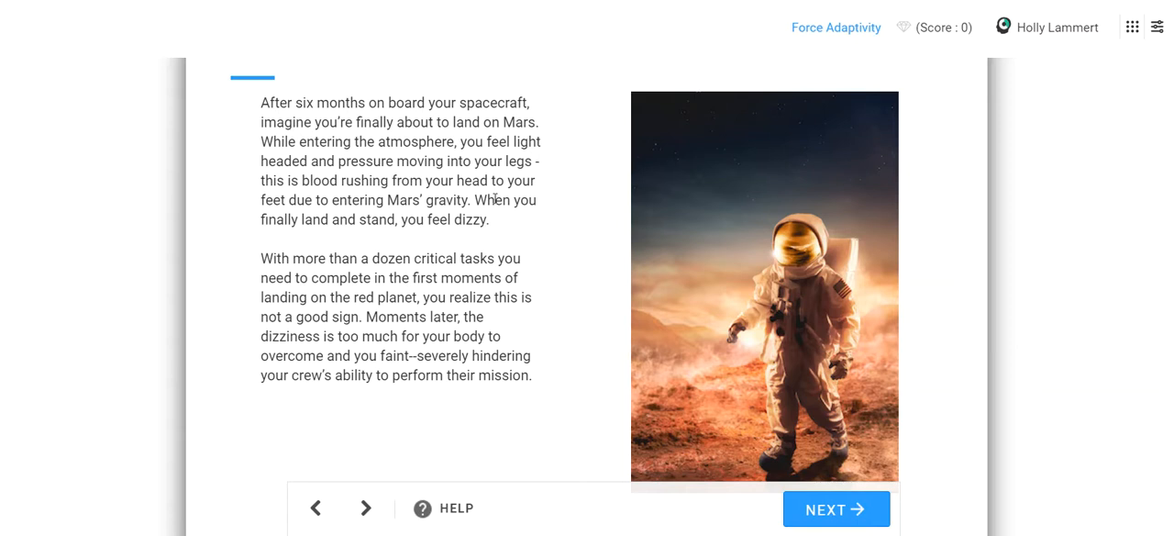
mouse_move(536, 250)
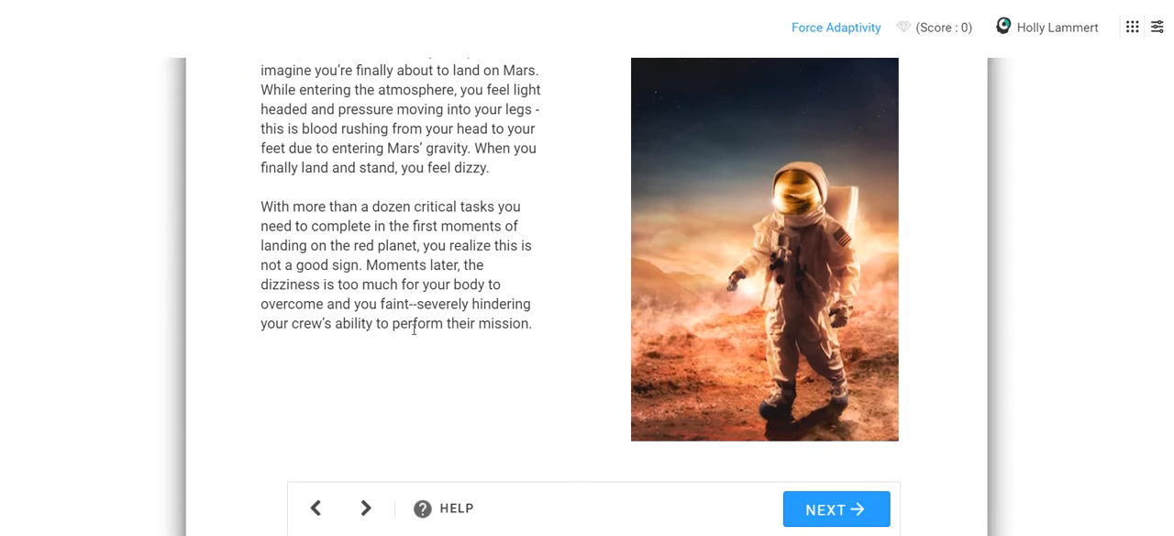
click(835, 510)
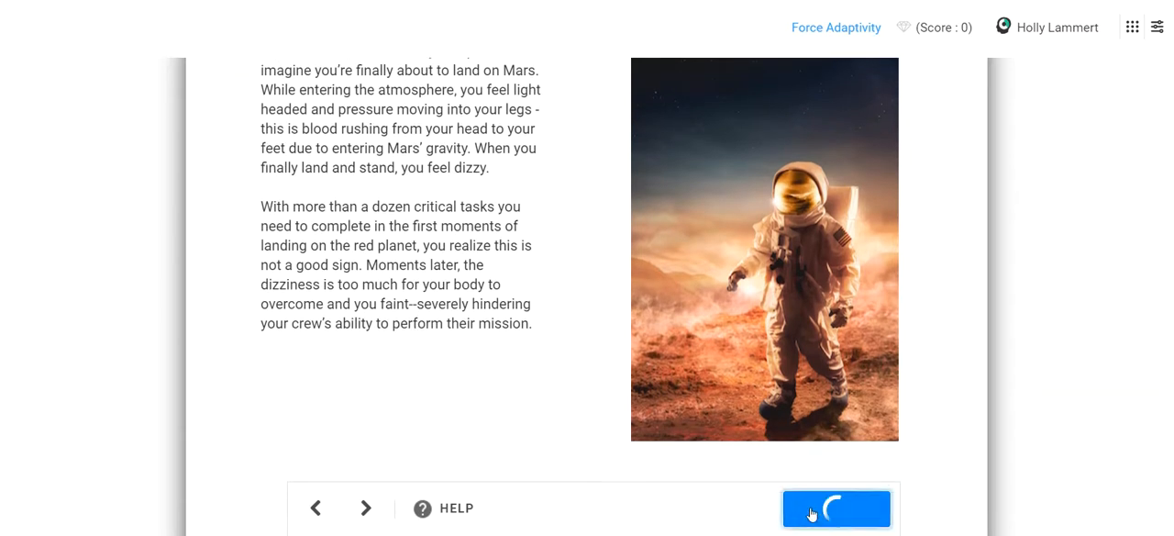
click(837, 508)
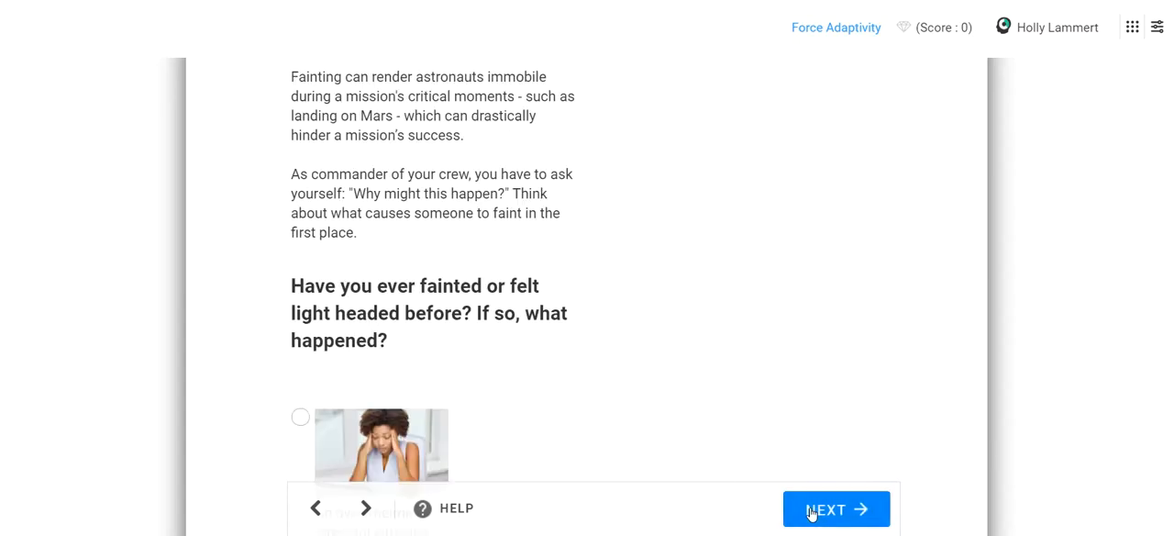
scroll(up, 3)
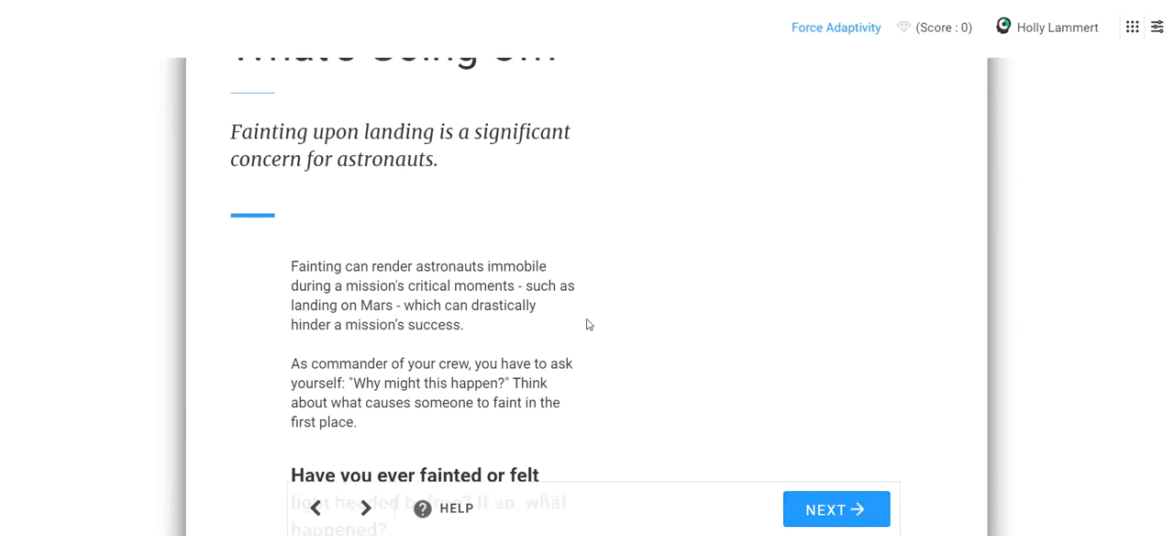
scroll(up, 3)
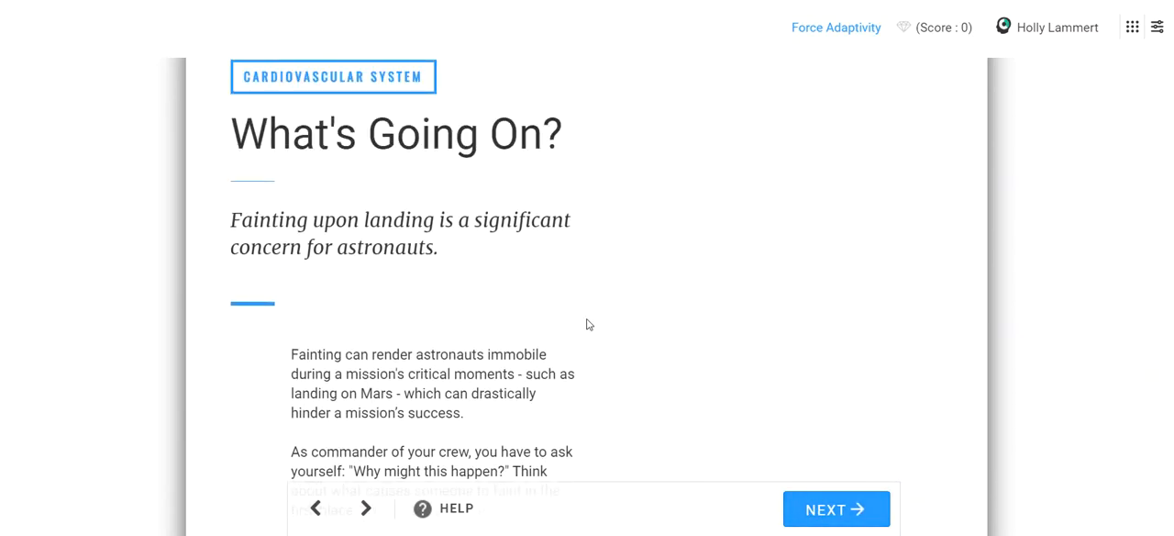
scroll(down, 3)
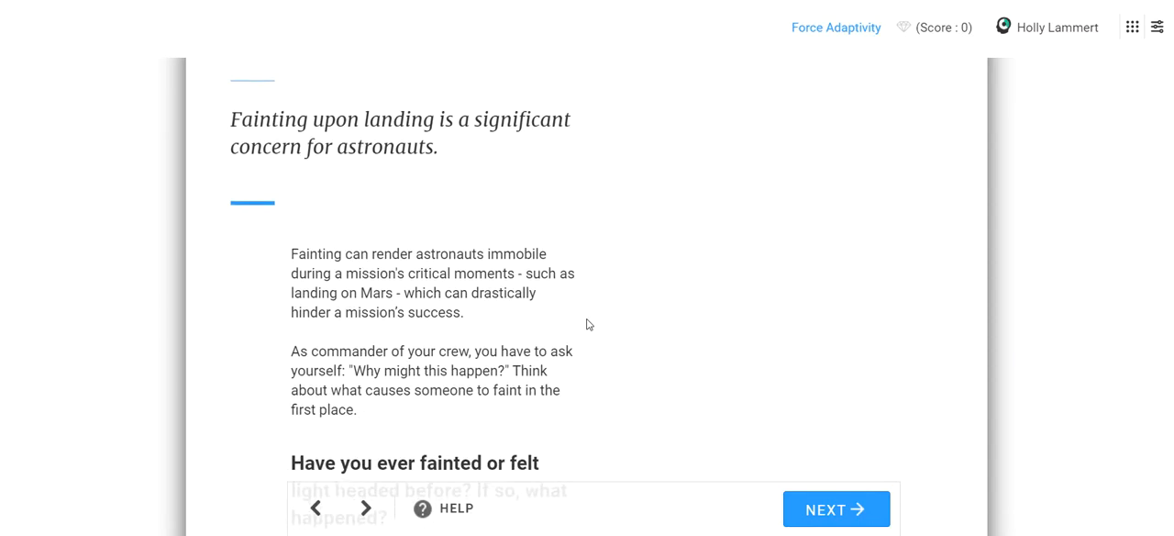
scroll(down, 3)
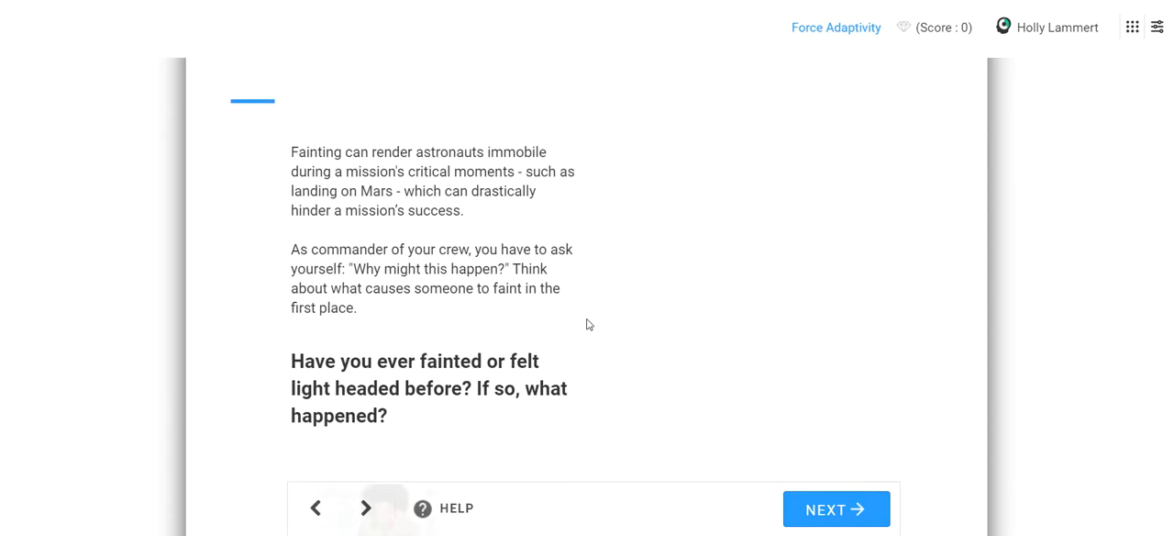
Step: Read down to the past-fainting question and its first picture answer choices
scroll(down, 3)
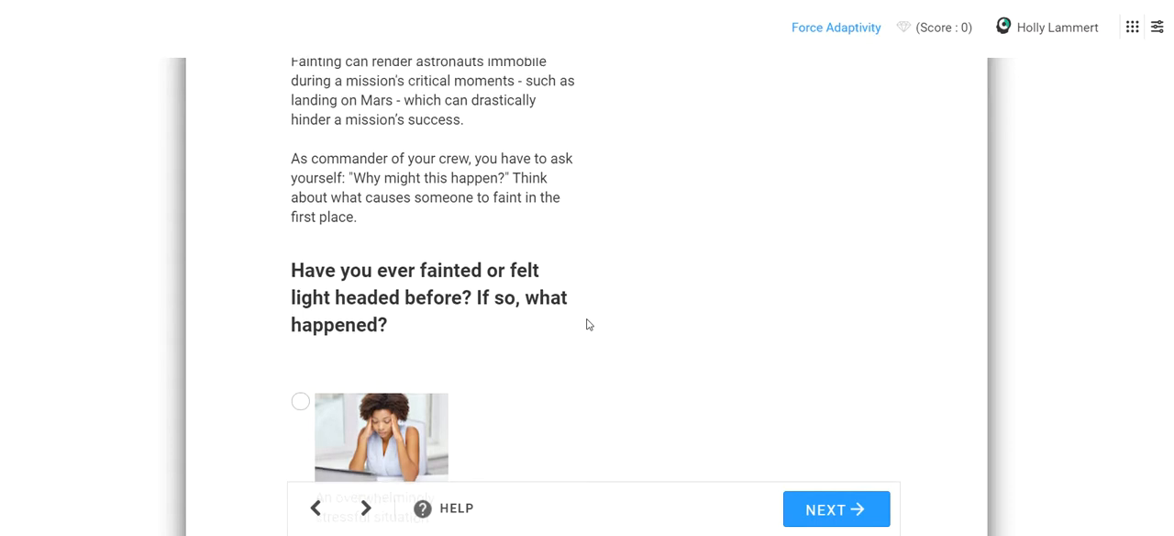
scroll(down, 3)
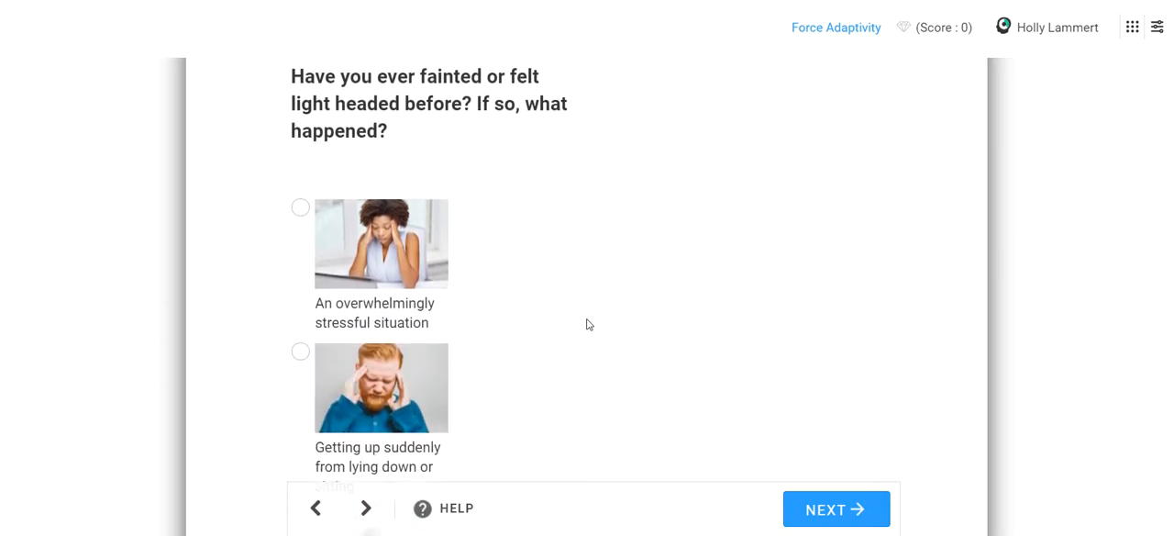
scroll(down, 3)
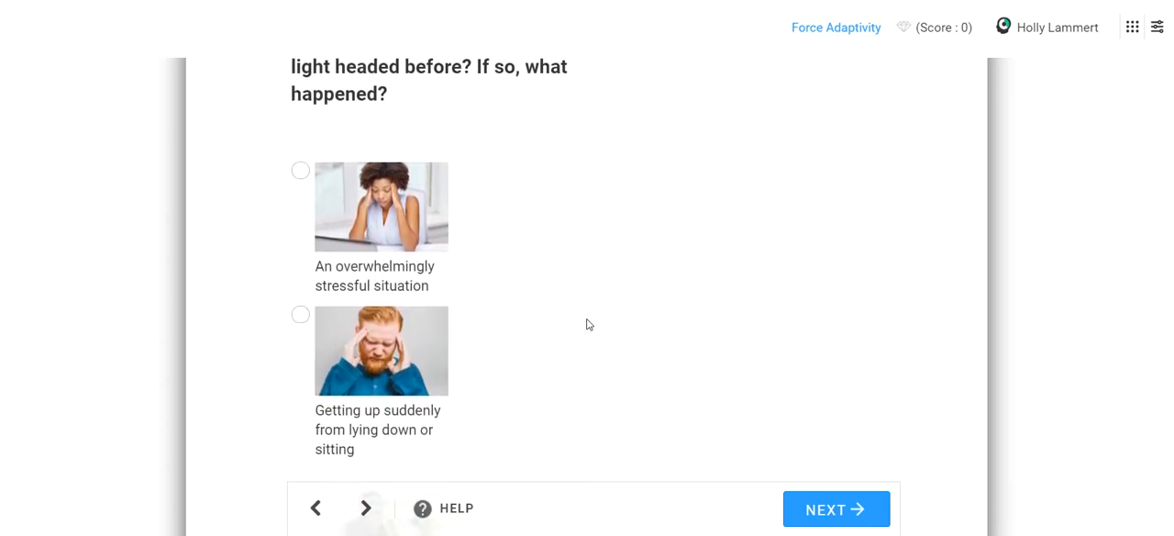
scroll(up, 3)
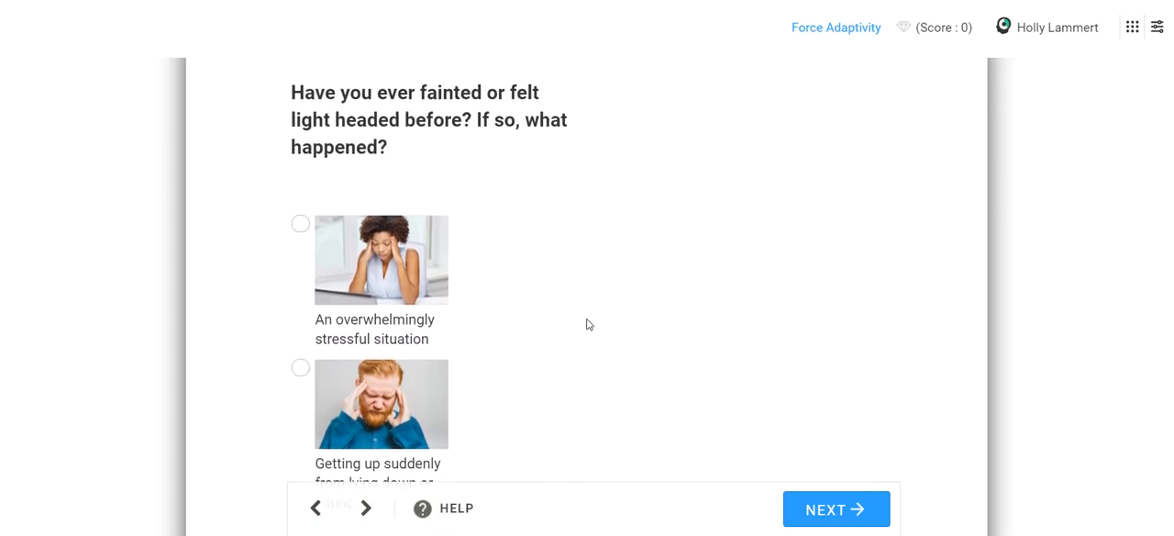
scroll(down, 3)
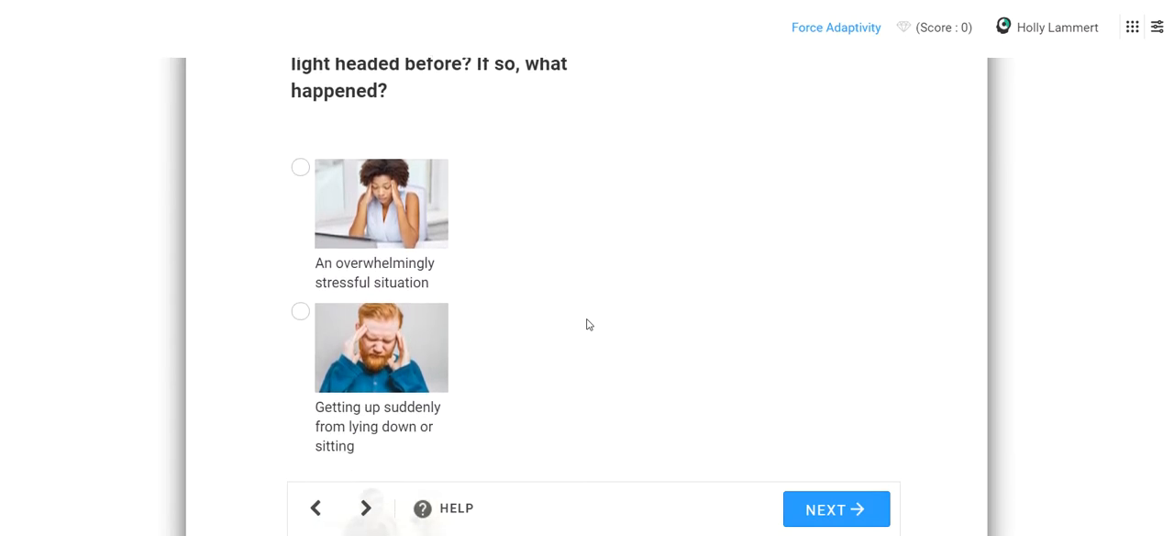
scroll(down, 3)
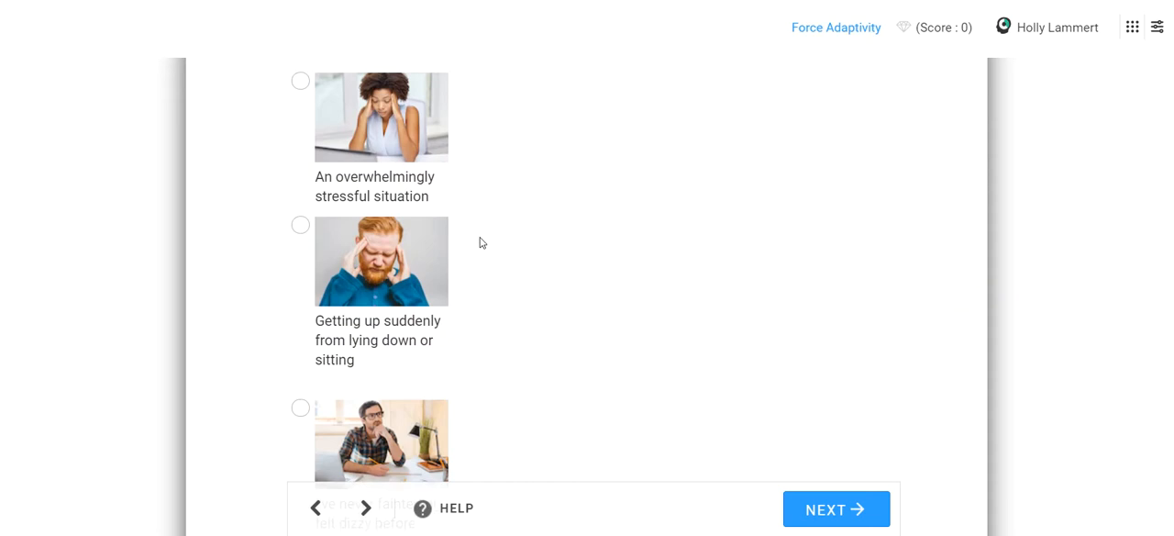
mouse_move(395, 340)
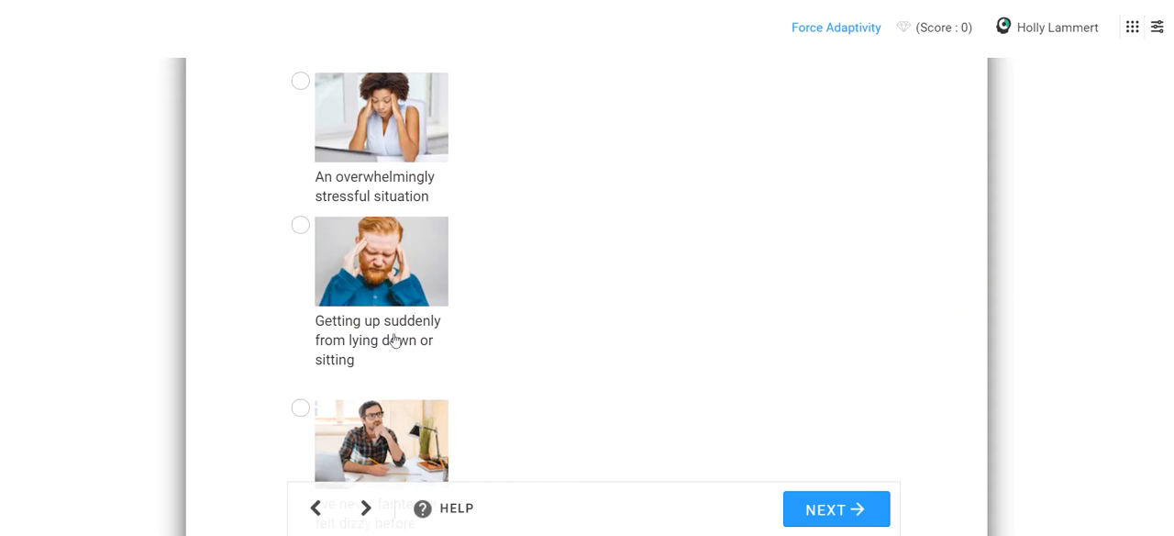
Step: Read through the remaining answer choices down to the rollercoaster option
scroll(down, 3)
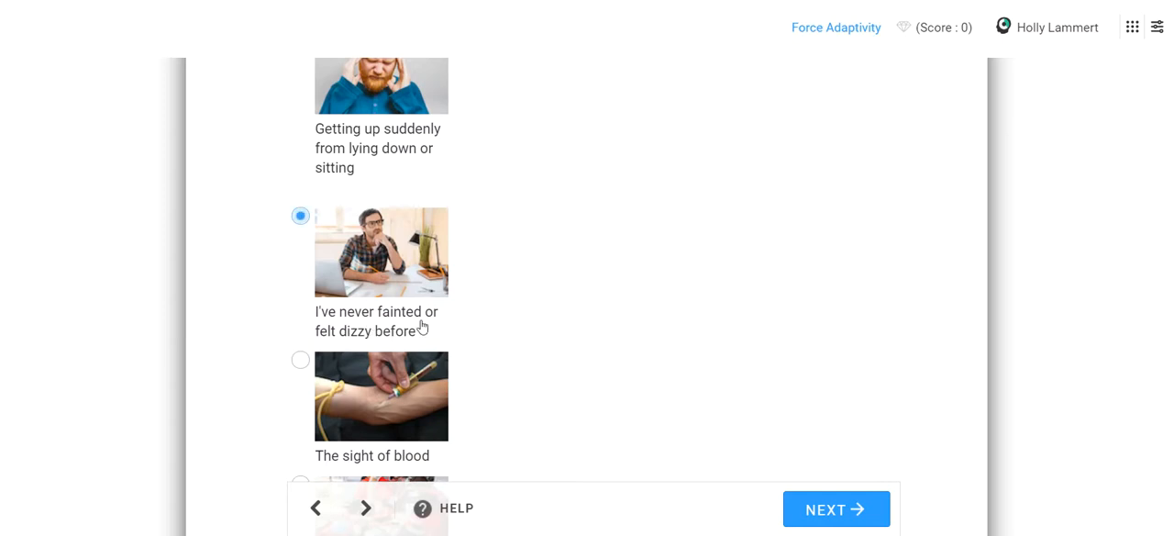
scroll(down, 3)
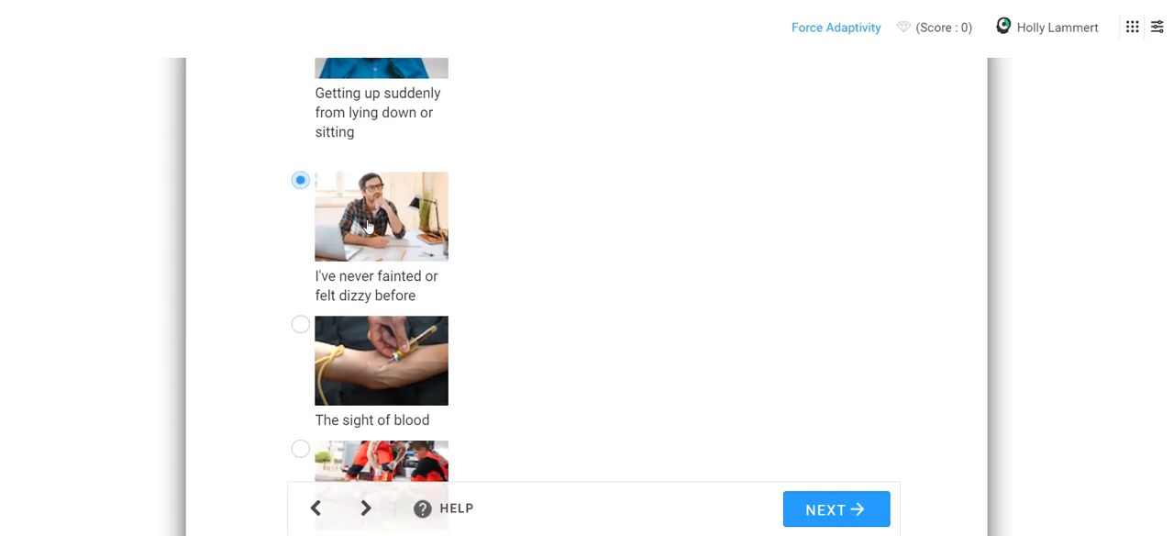
scroll(down, 3)
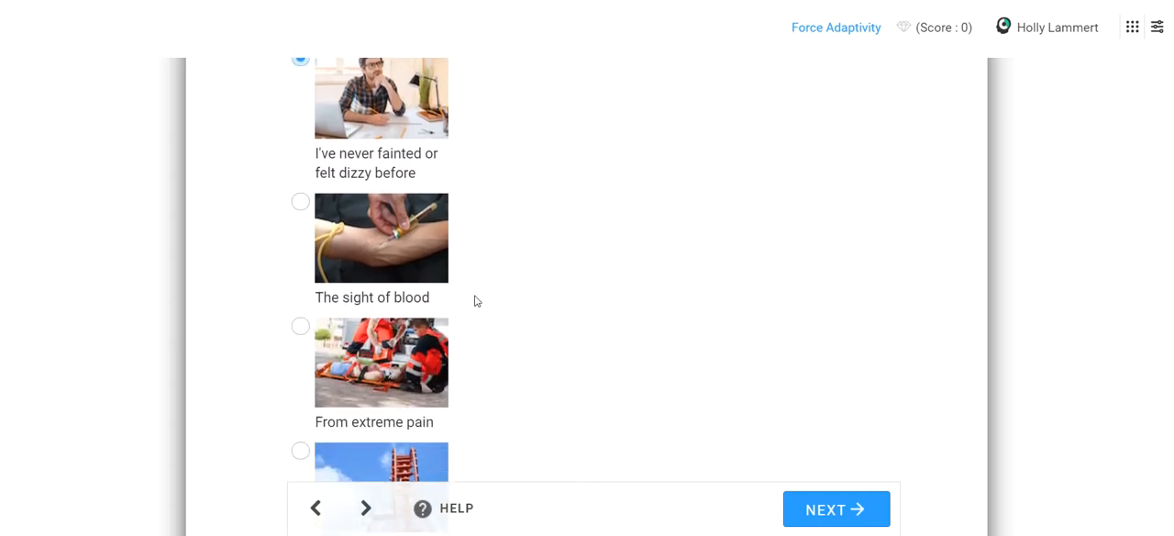
scroll(down, 3)
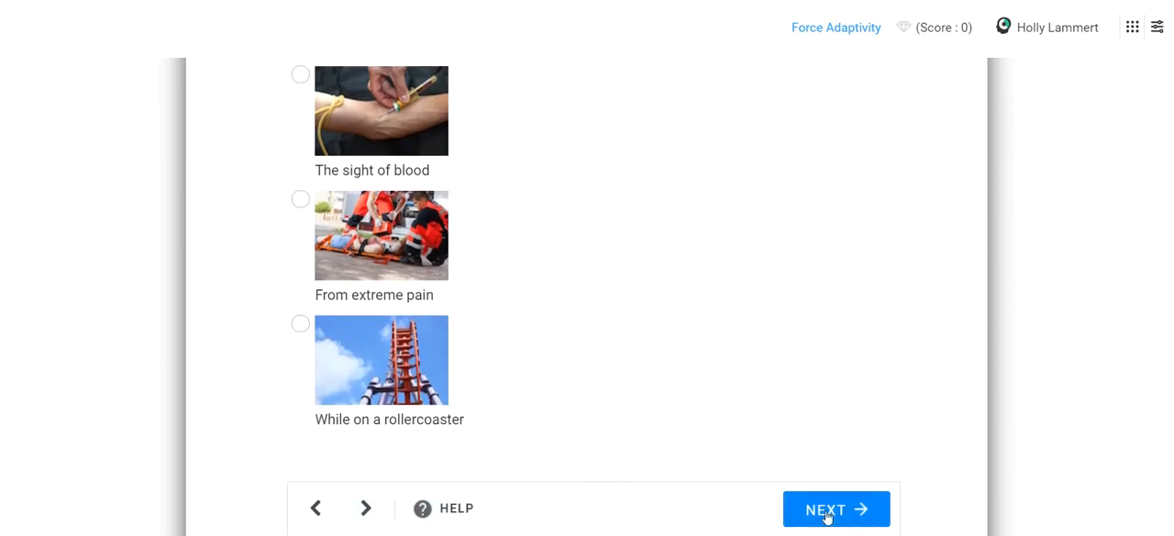
mouse_move(852, 519)
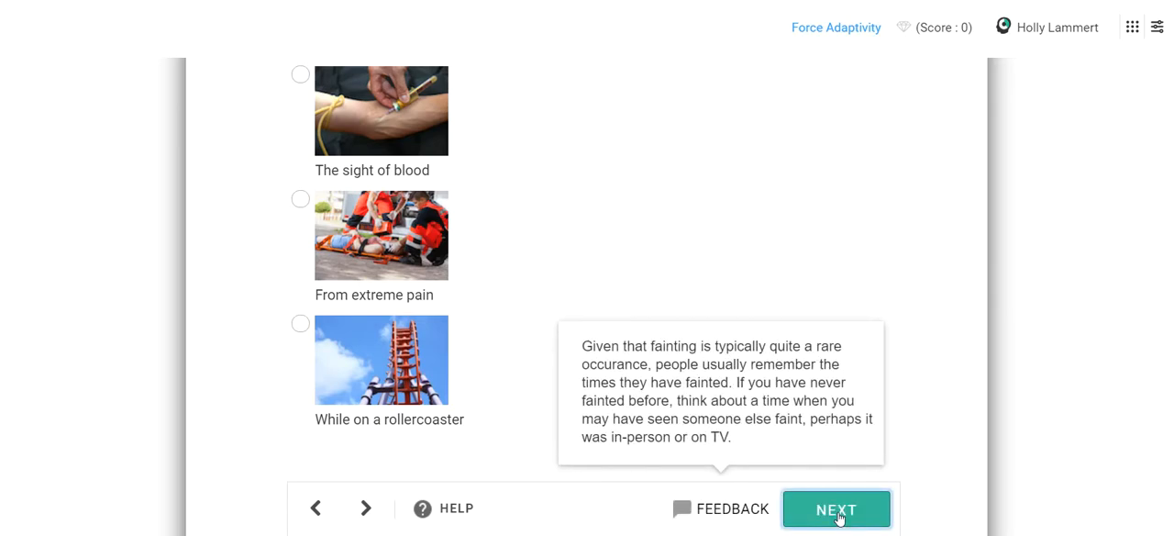
Step: Go to the feelings question and choose 'I never fainted, so I wouldn't know'
click(837, 510)
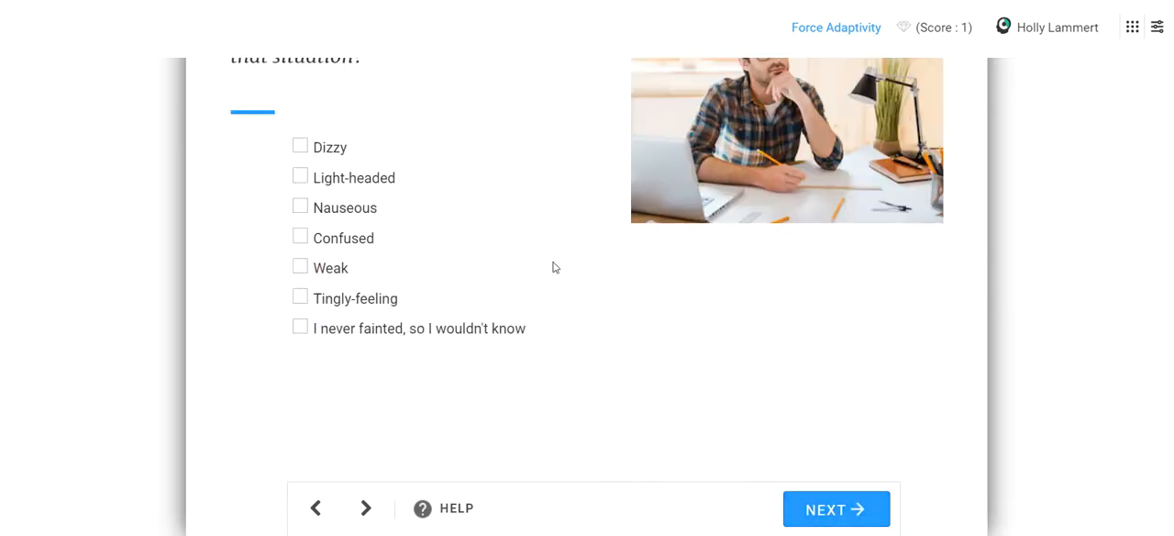
scroll(up, 3)
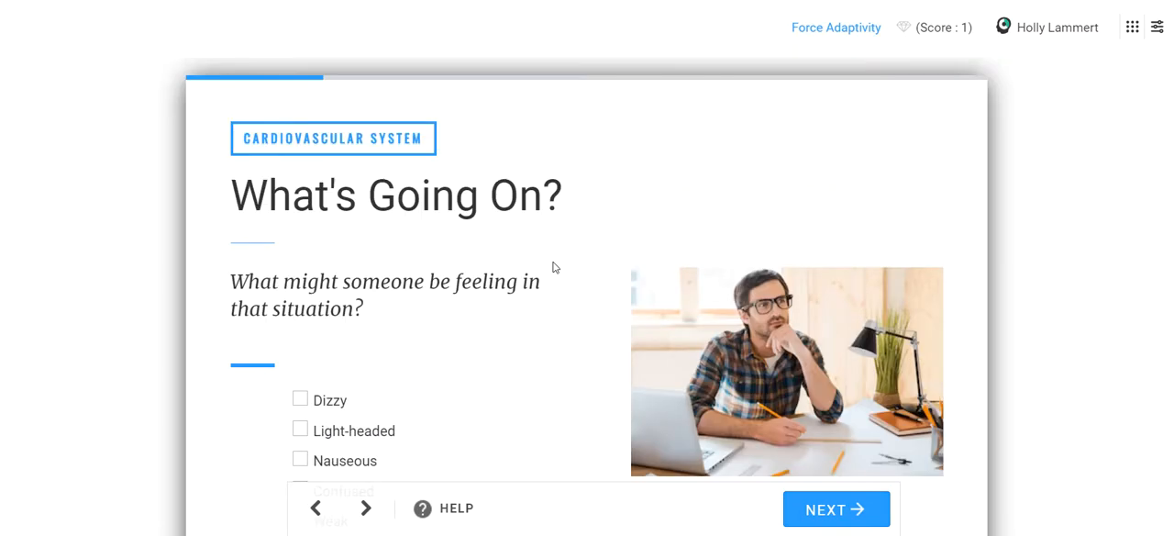
scroll(down, 3)
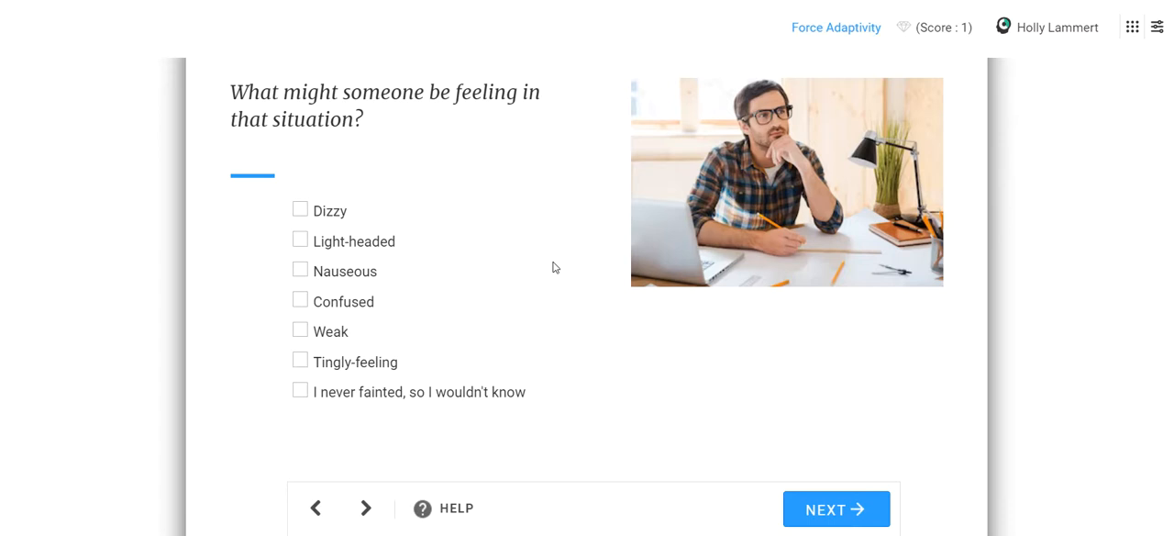
scroll(up, 3)
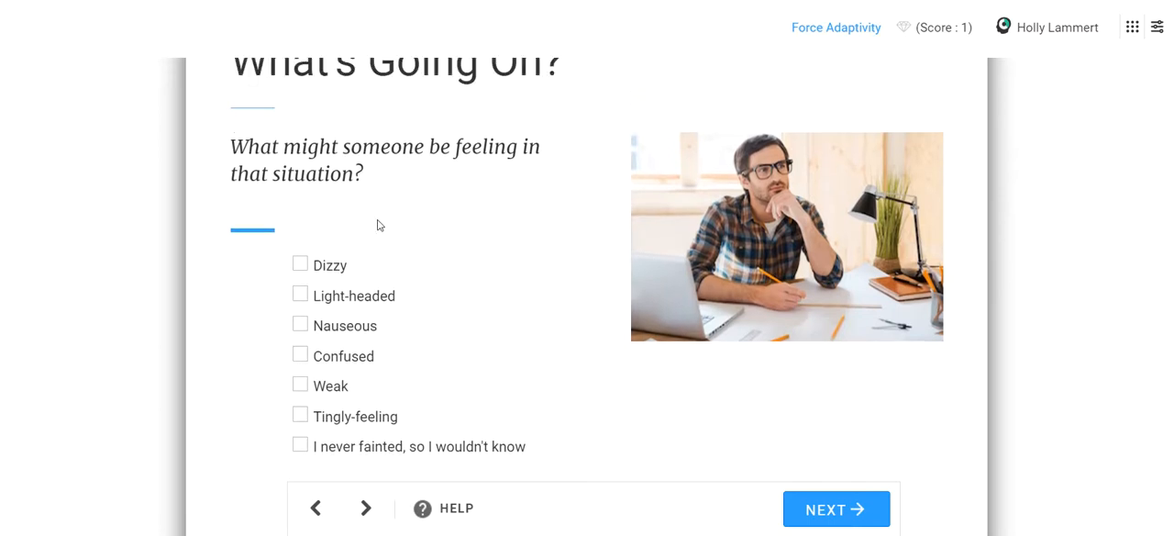
scroll(up, 3)
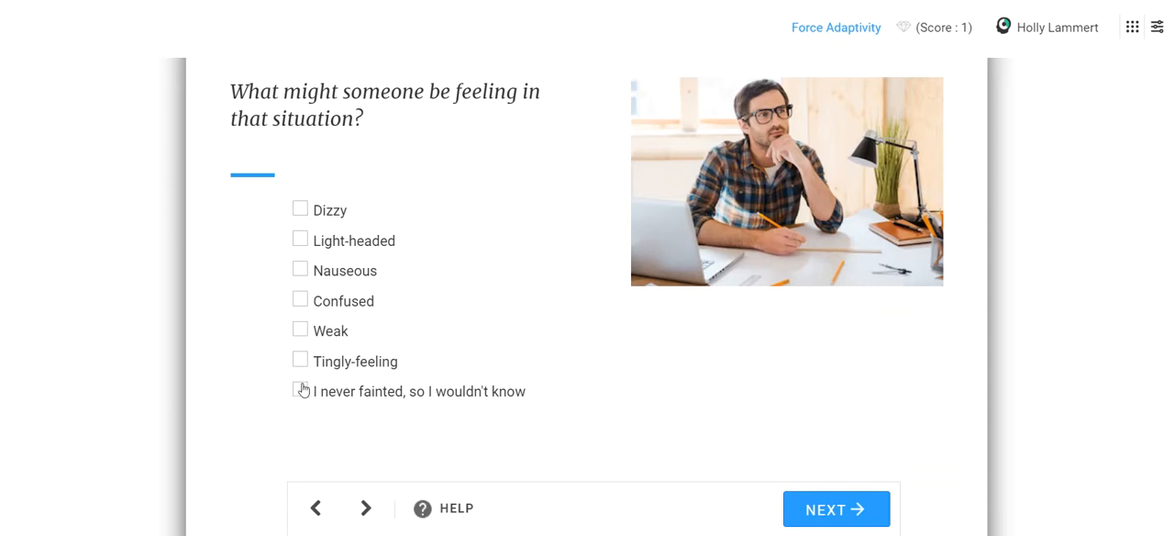
click(301, 389)
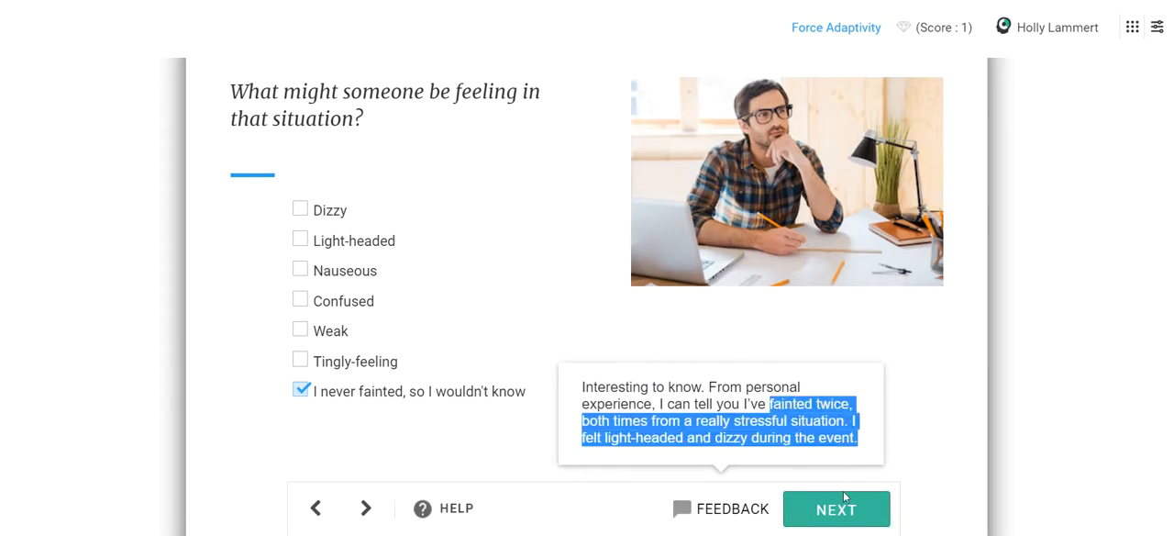
click(837, 508)
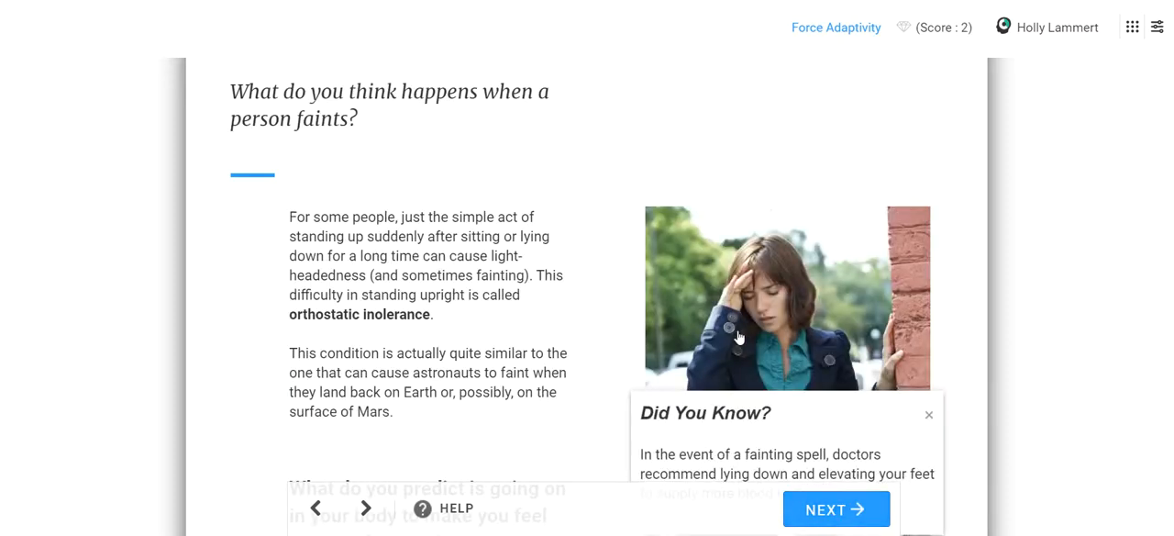
scroll(down, 3)
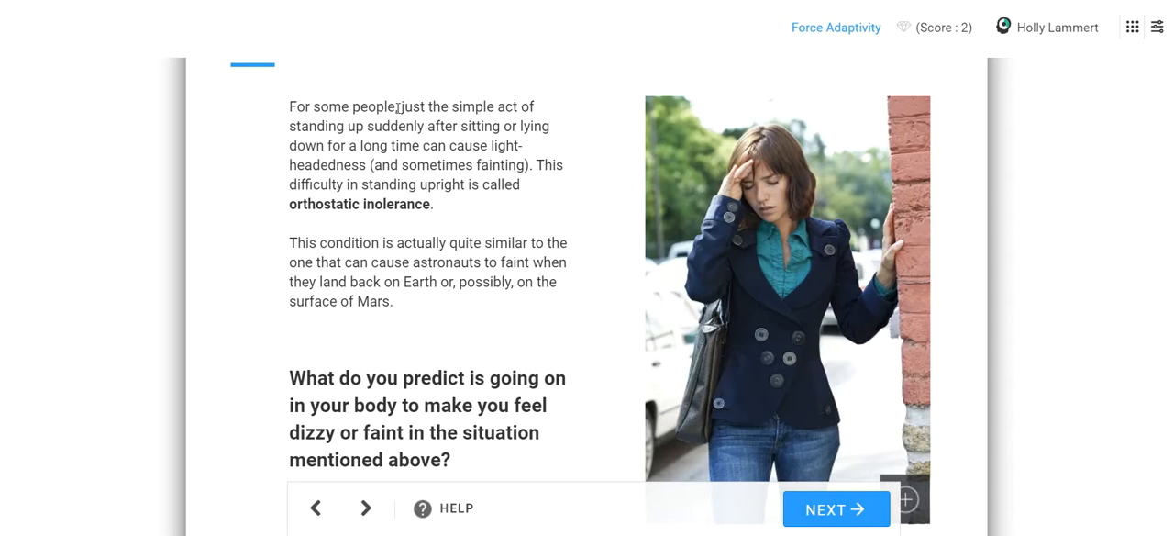
drag(392, 106, 460, 147)
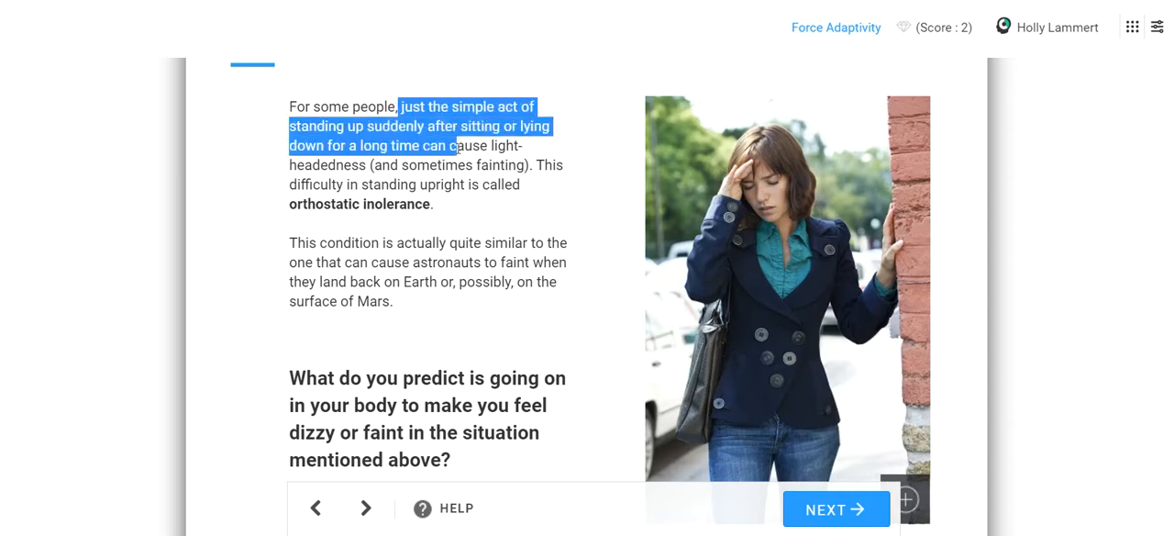
drag(454, 145, 453, 183)
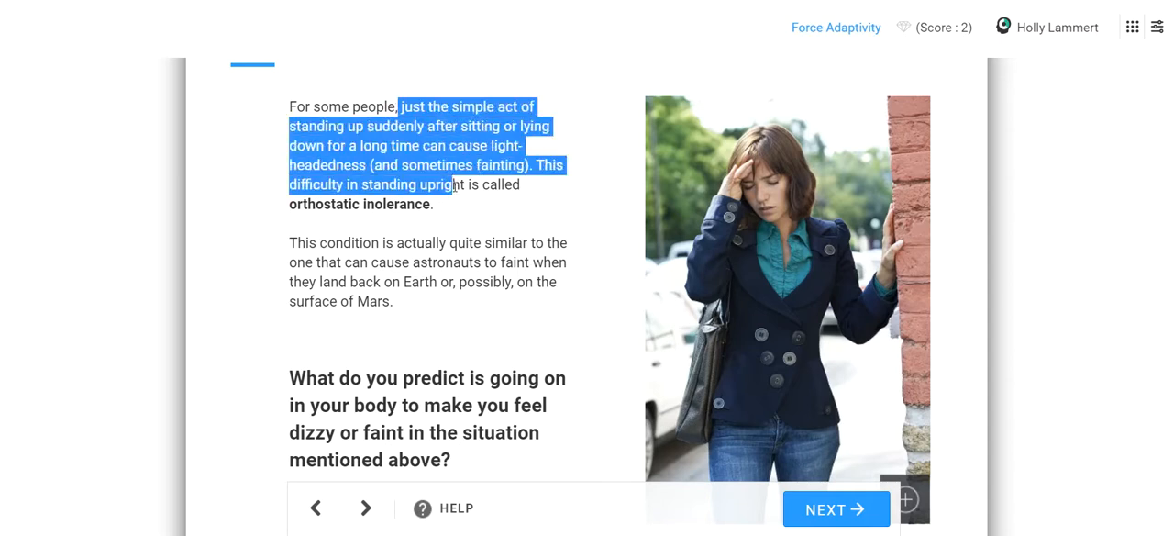
drag(463, 183, 433, 203)
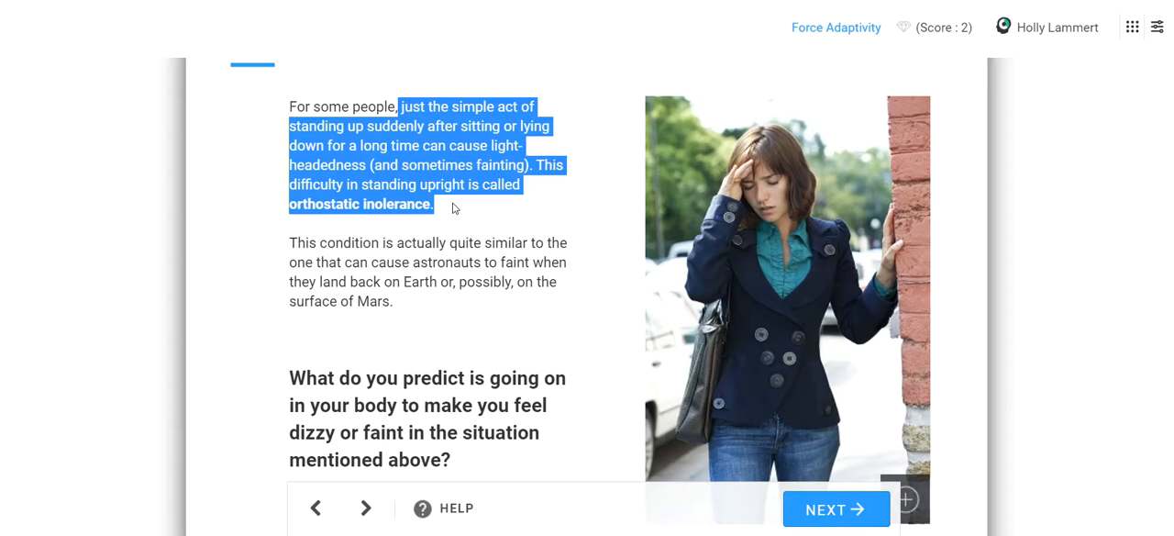
click(438, 209)
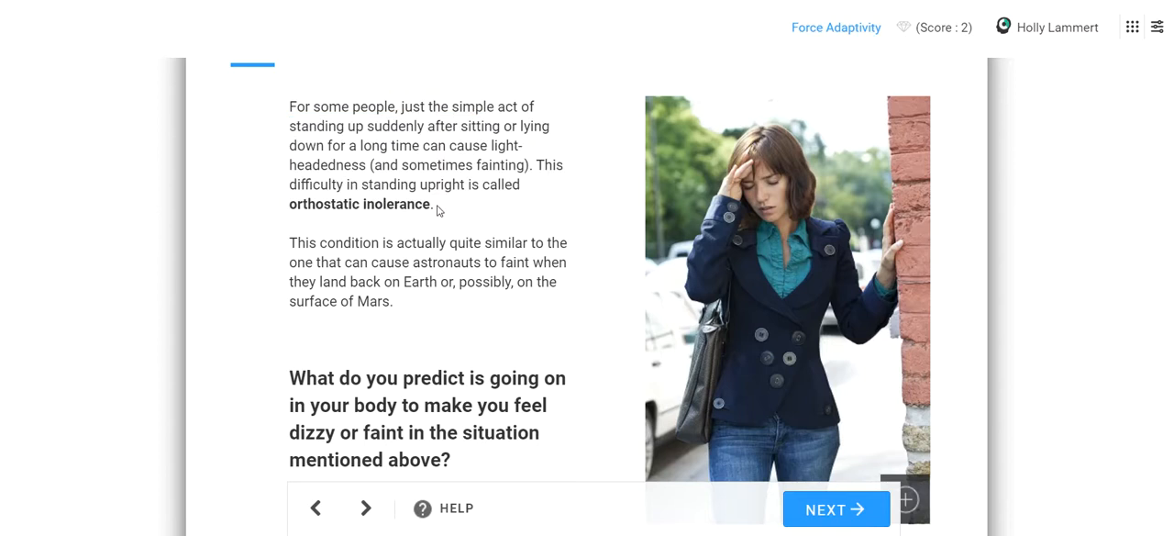
mouse_move(428, 238)
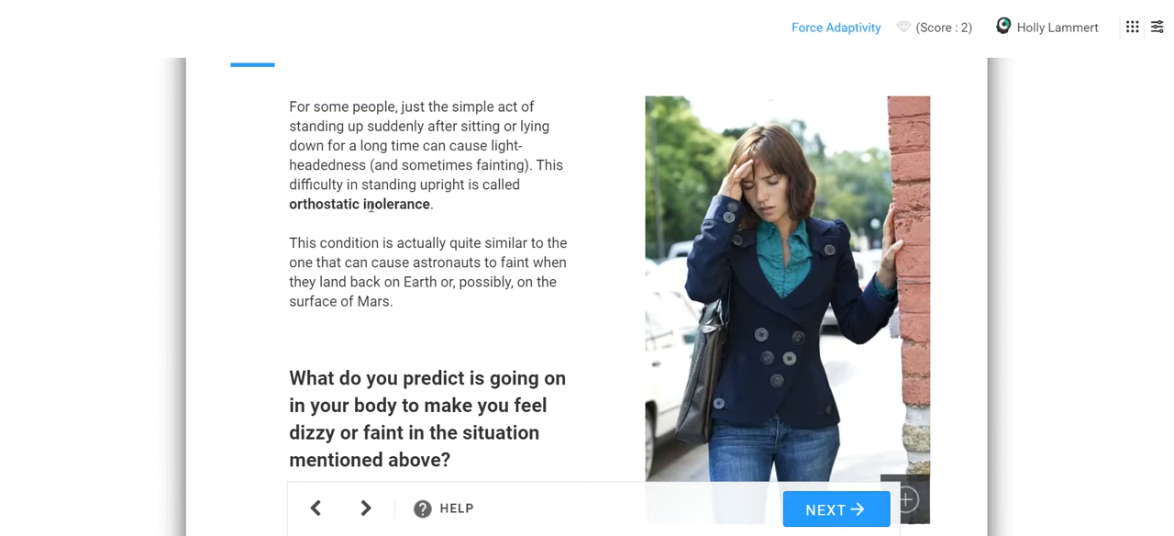
double_click(396, 203)
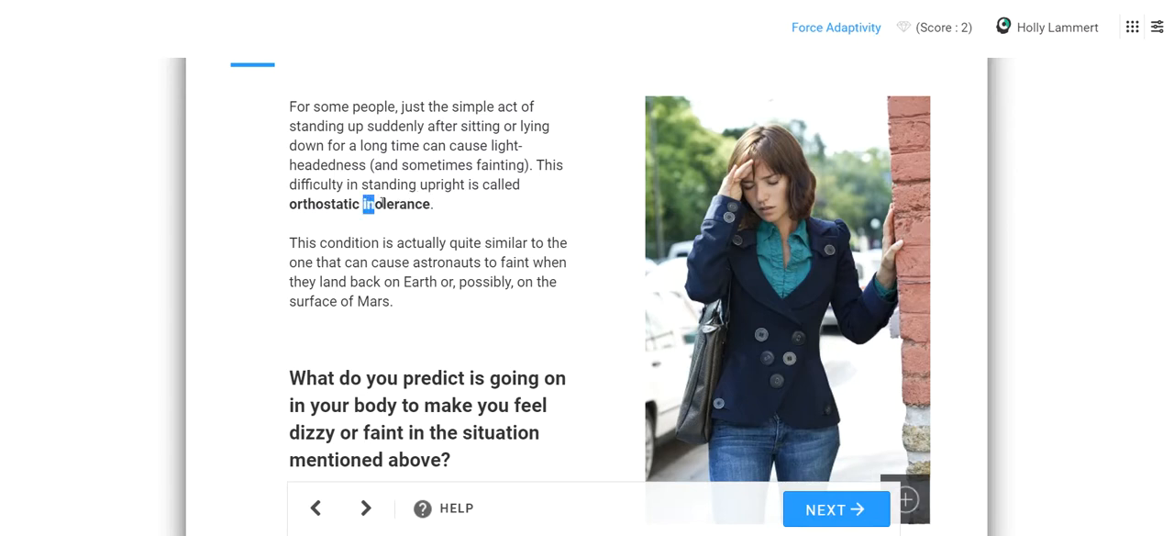
double_click(396, 204)
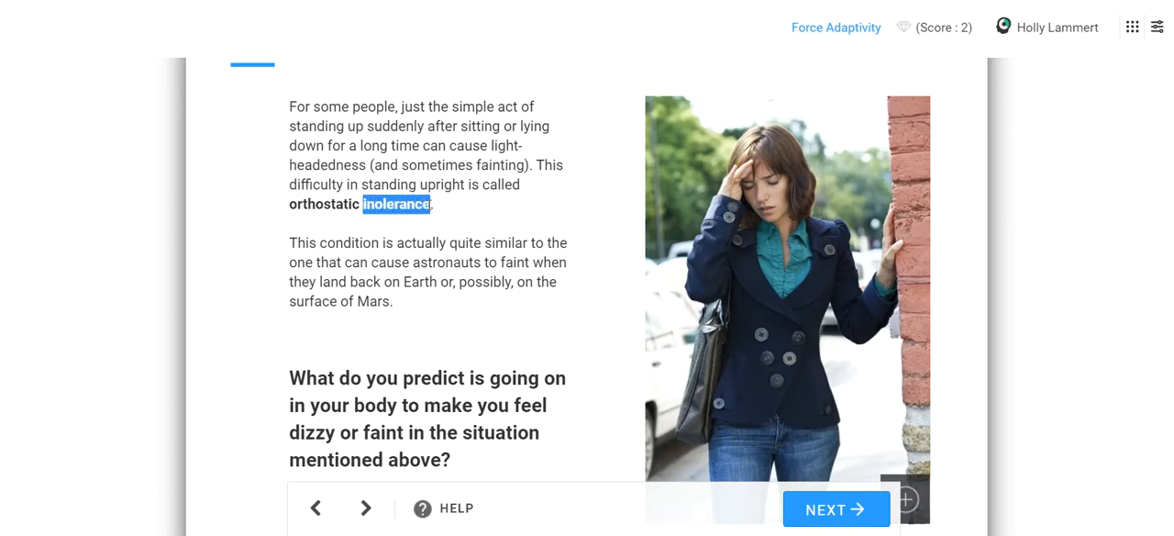
click(396, 204)
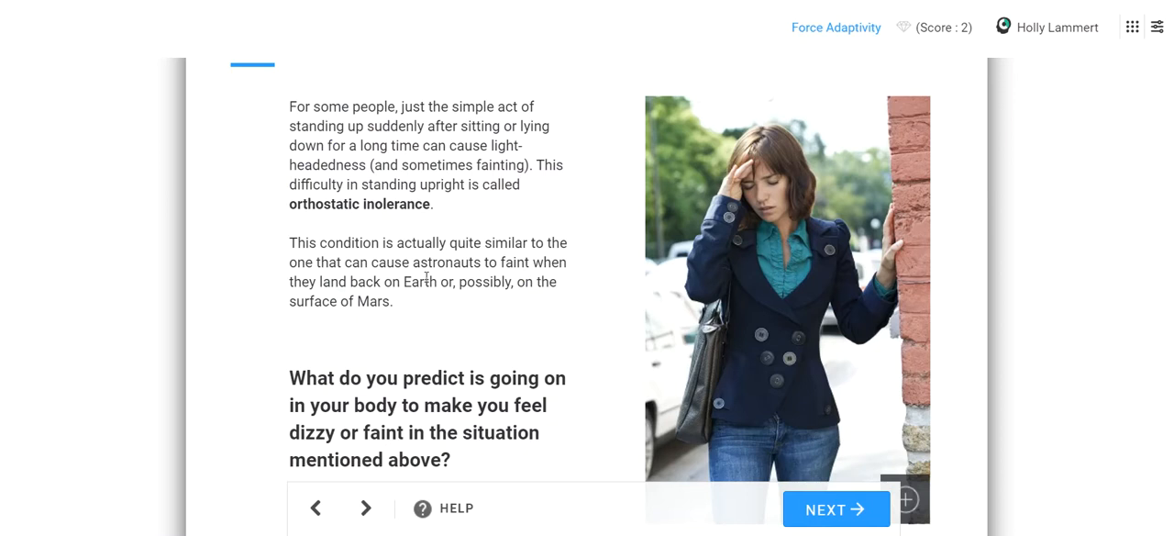
Step: Choose 'Changes in the pressure and flow of blood', submit it, and continue to the R.O.S. Report
scroll(down, 3)
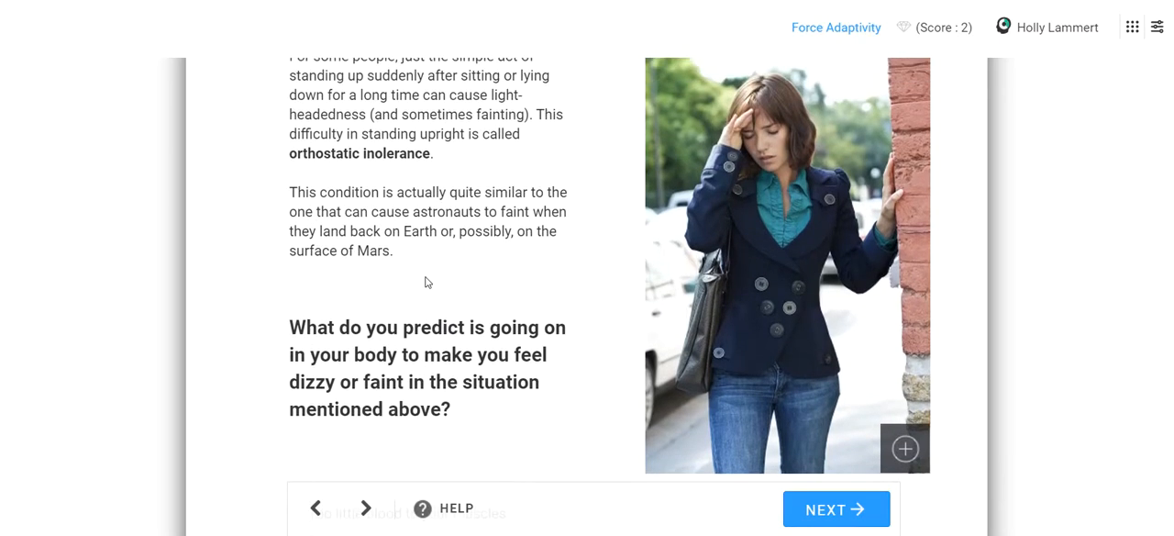
scroll(down, 3)
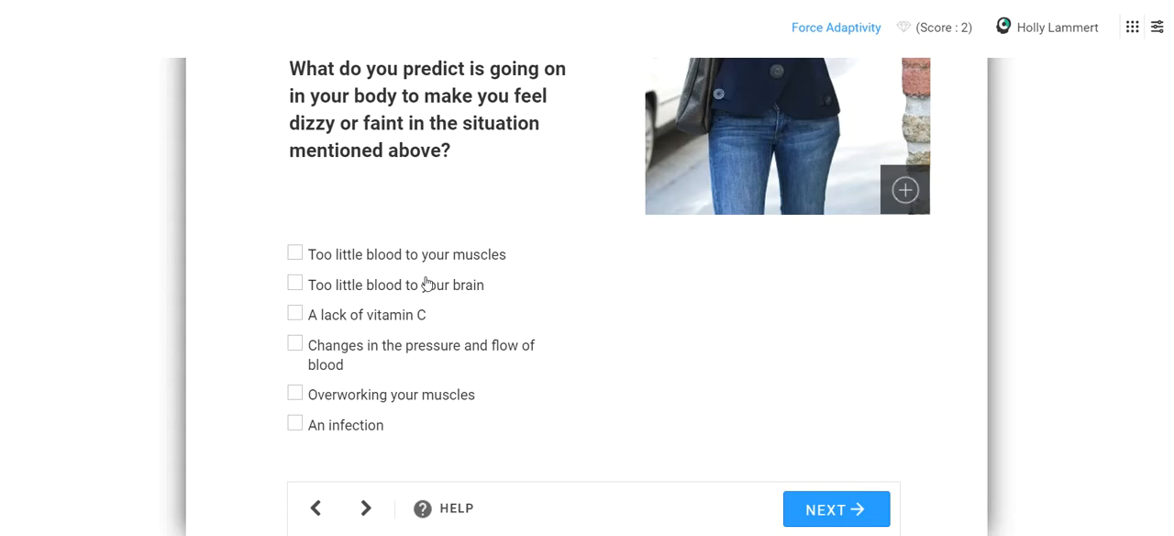
mouse_move(338, 347)
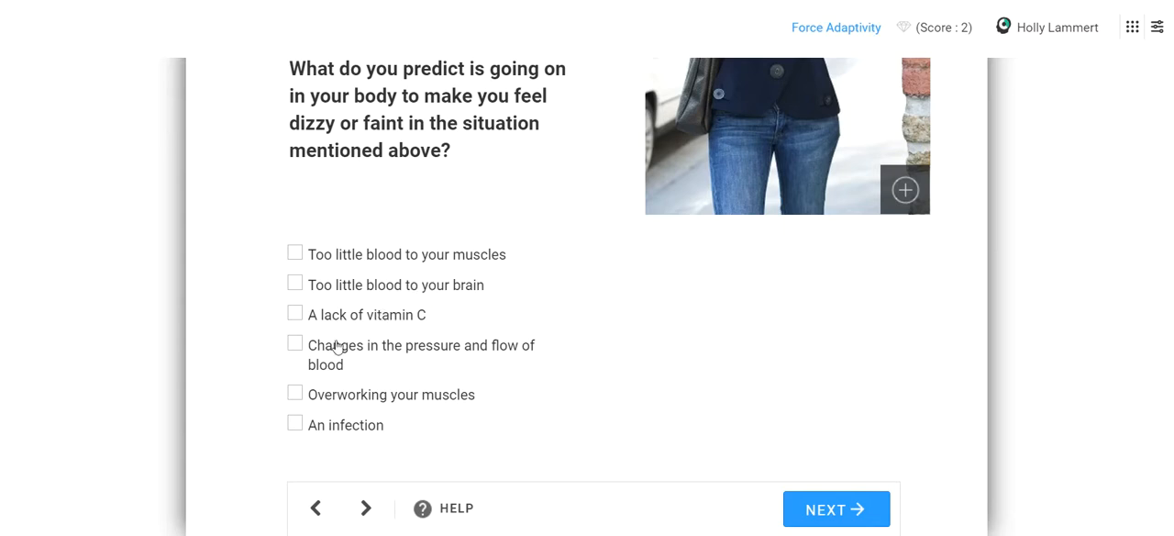
click(295, 343)
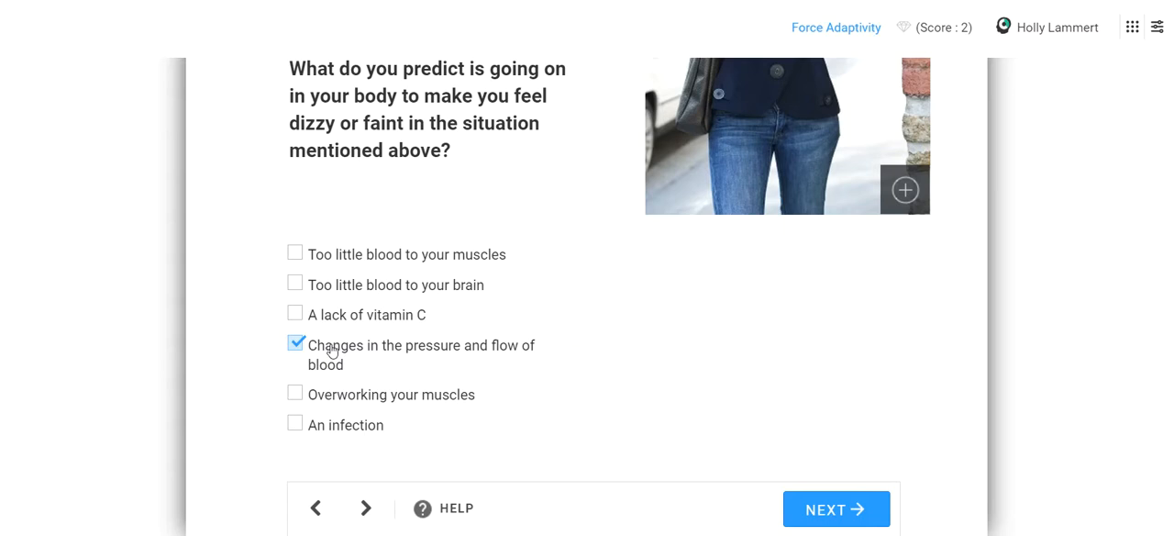
mouse_move(562, 370)
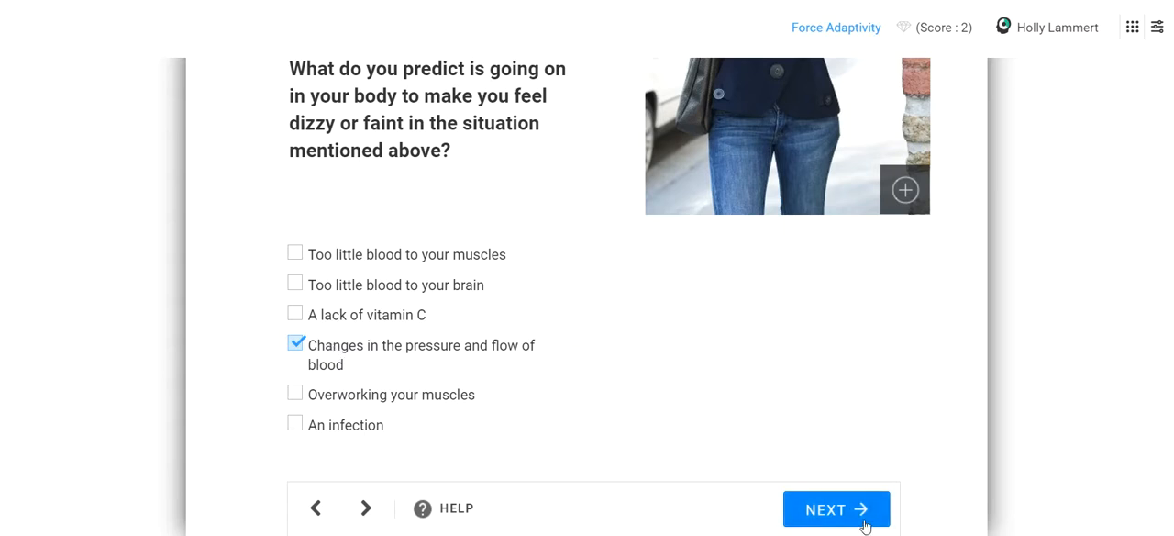
click(835, 510)
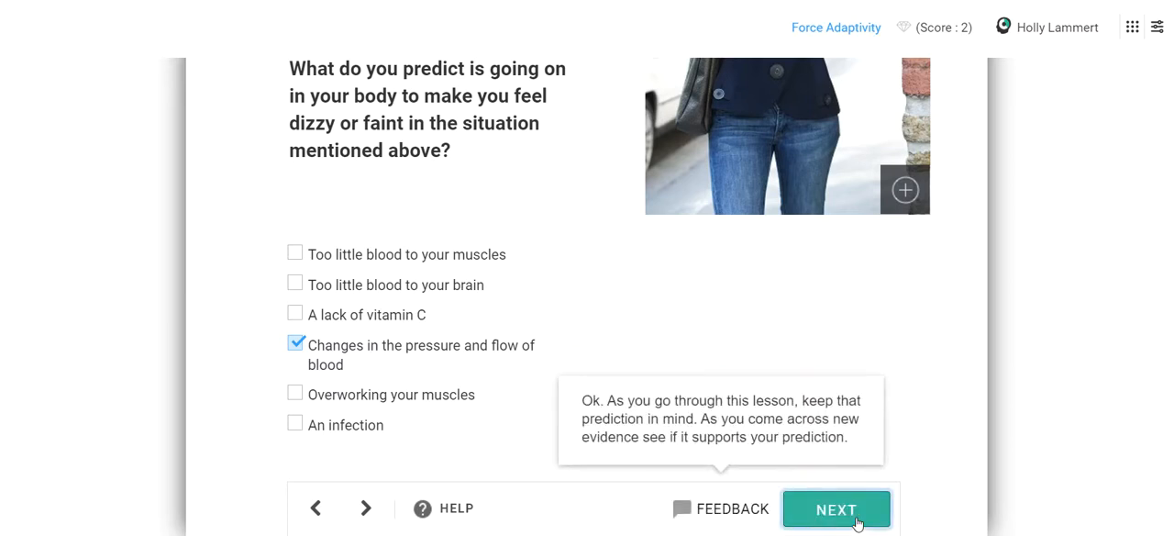
click(837, 508)
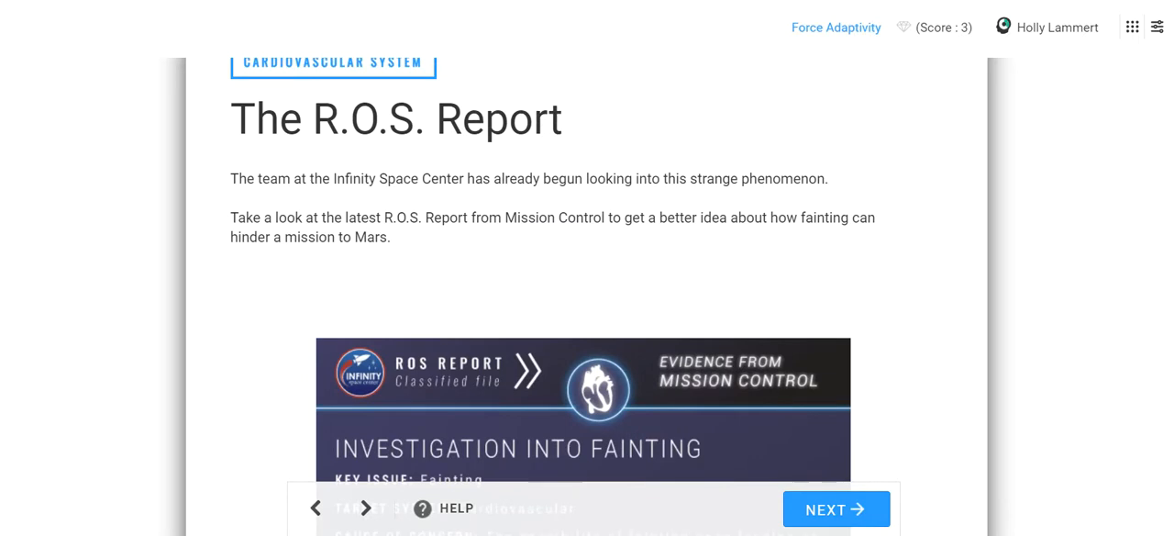
scroll(down, 3)
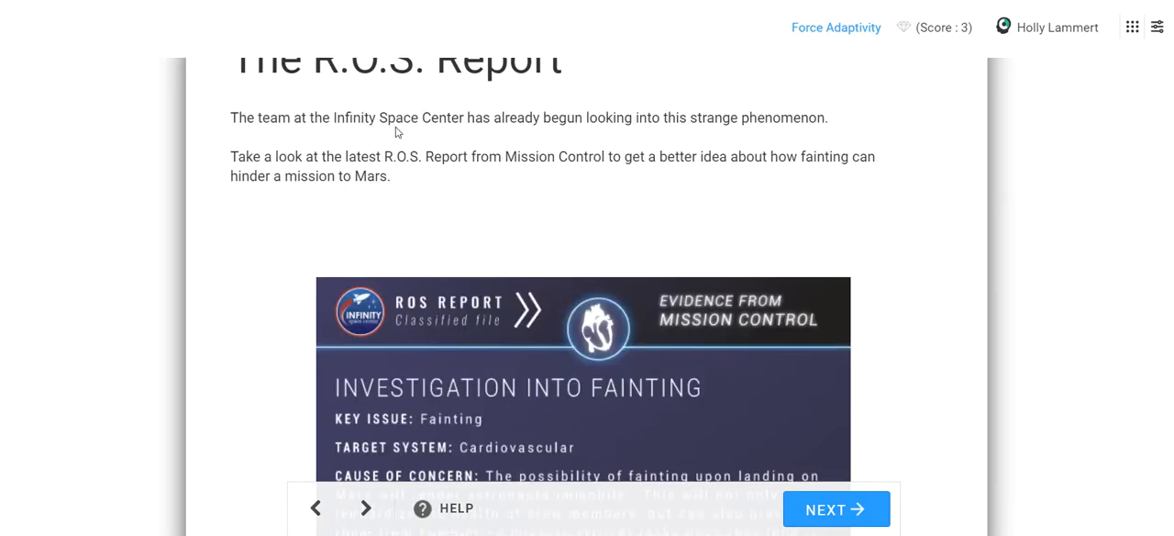
scroll(up, 3)
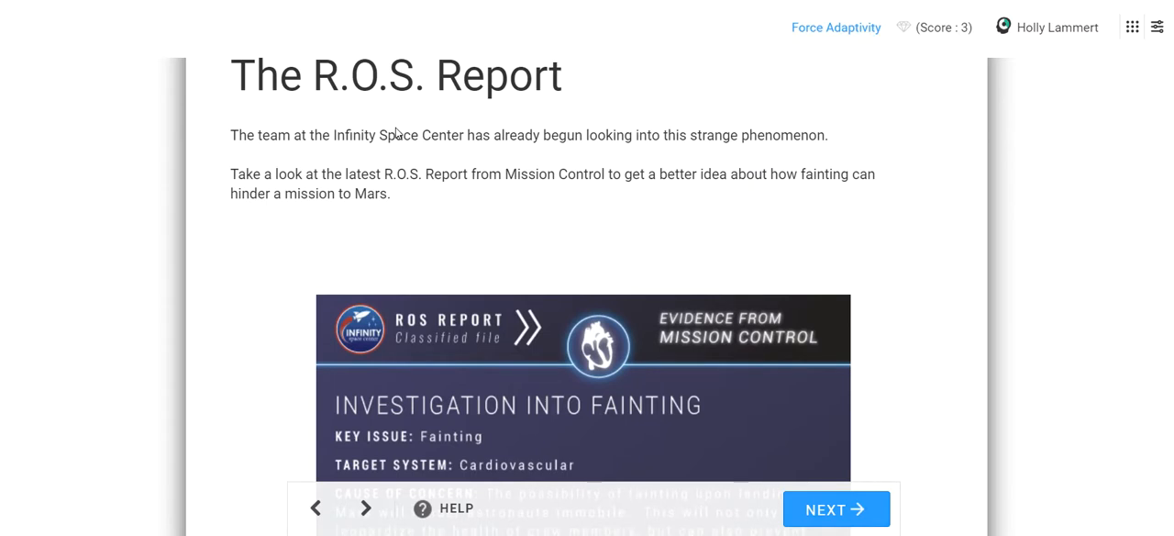
scroll(down, 3)
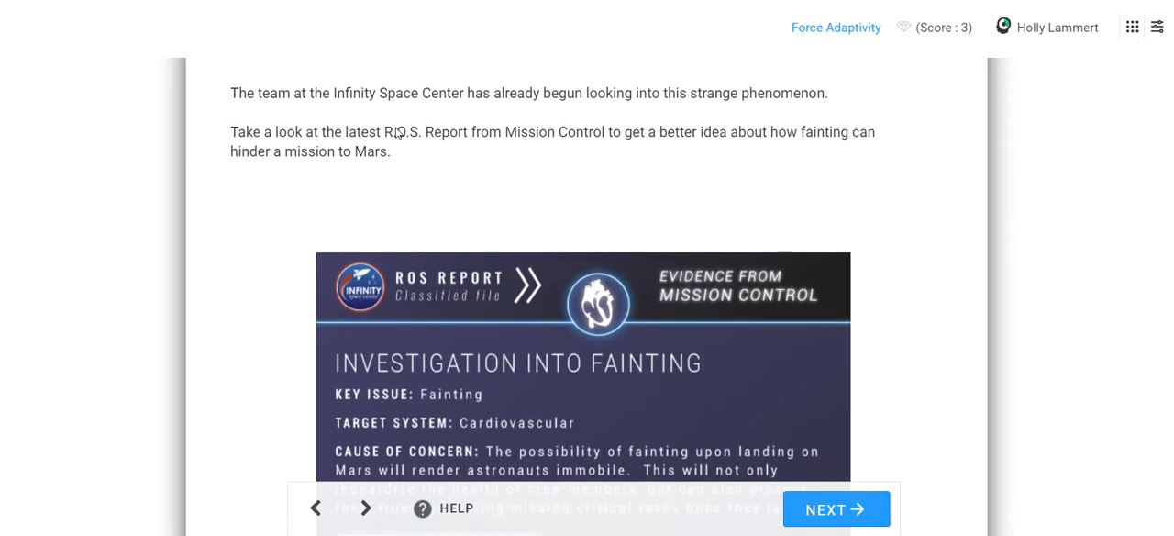
scroll(down, 3)
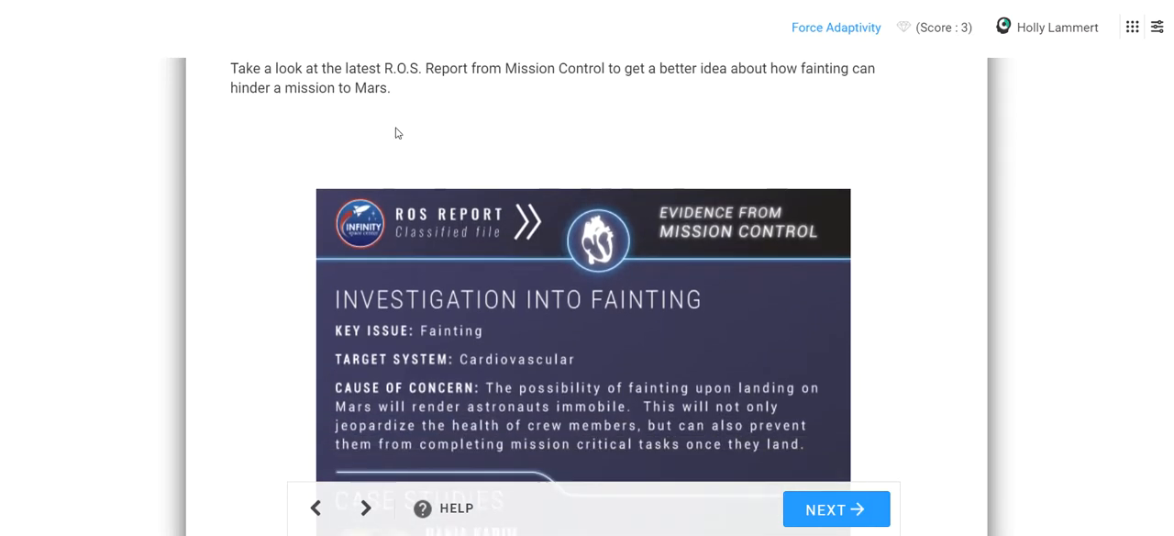
scroll(down, 3)
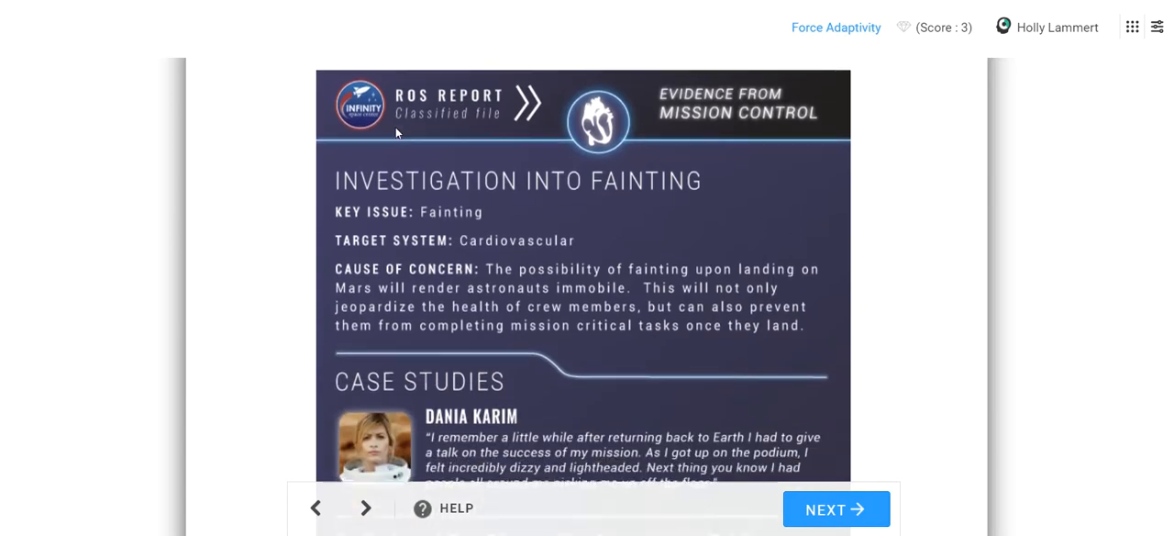
scroll(down, 3)
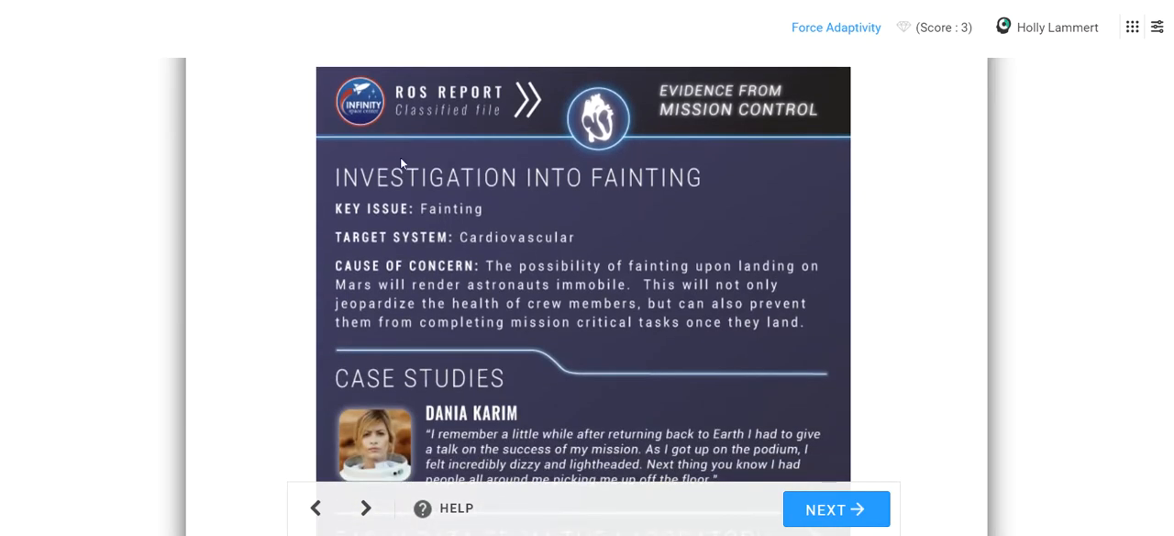
mouse_move(444, 205)
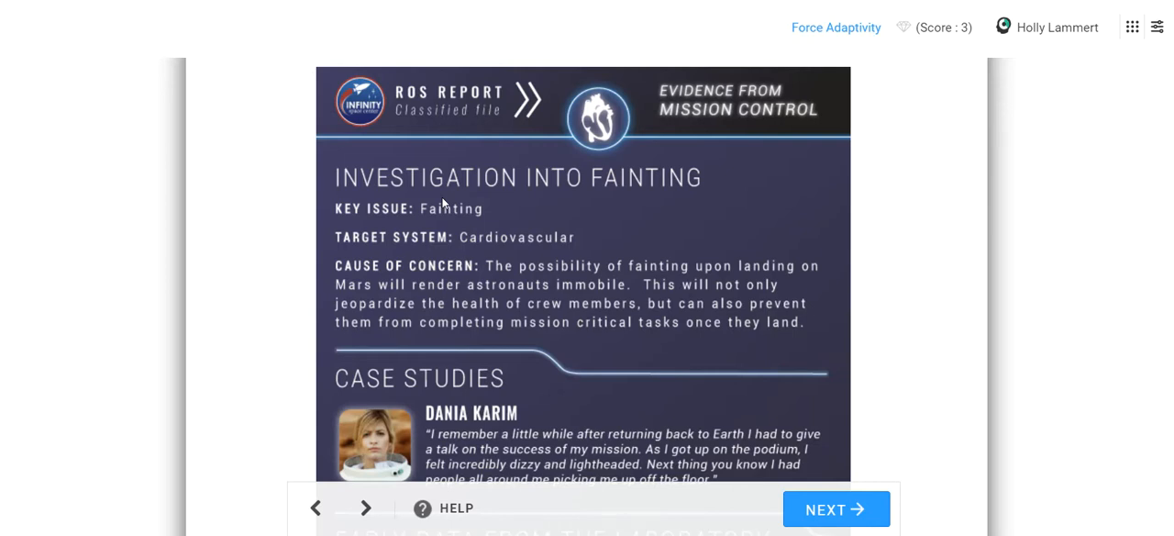
mouse_move(554, 240)
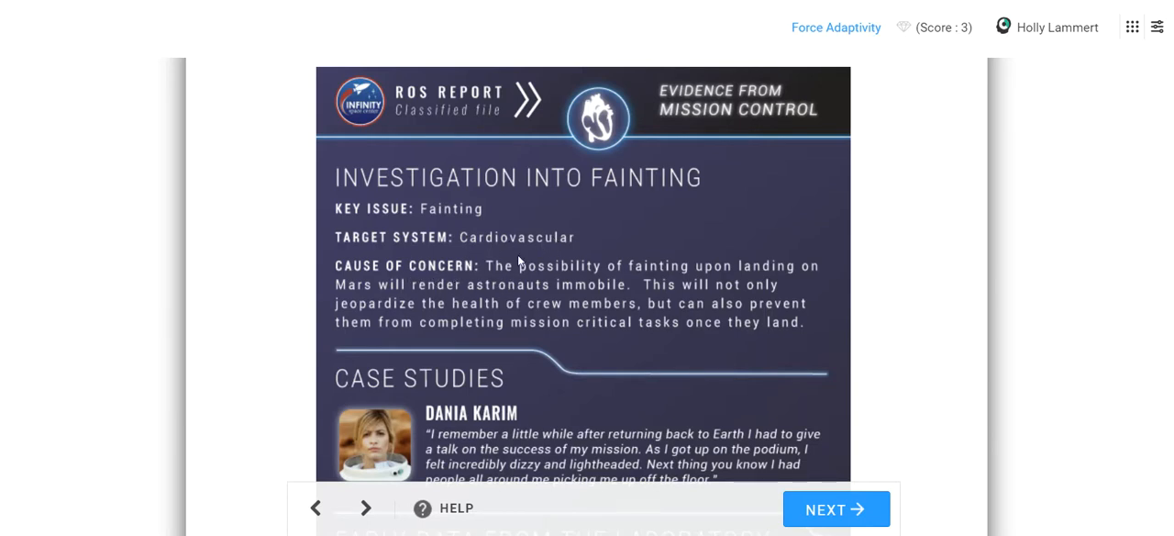
mouse_move(485, 267)
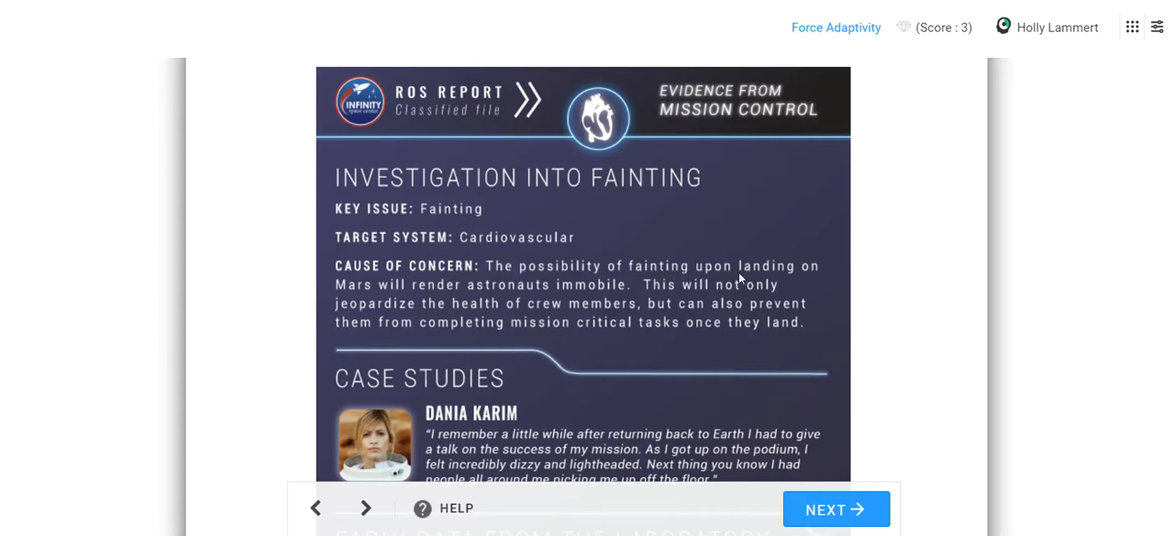
mouse_move(541, 319)
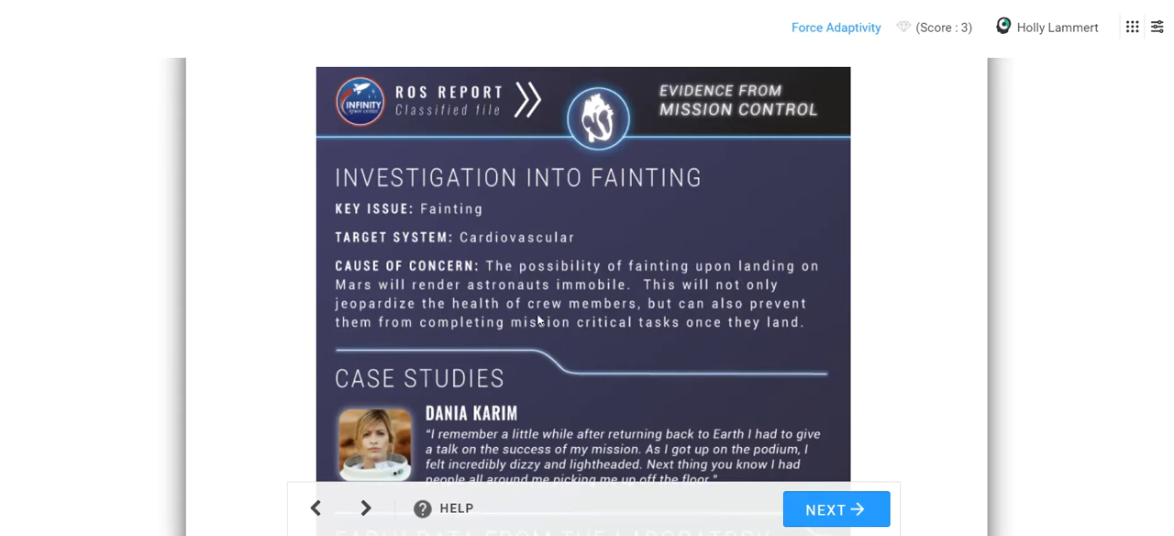
scroll(down, 3)
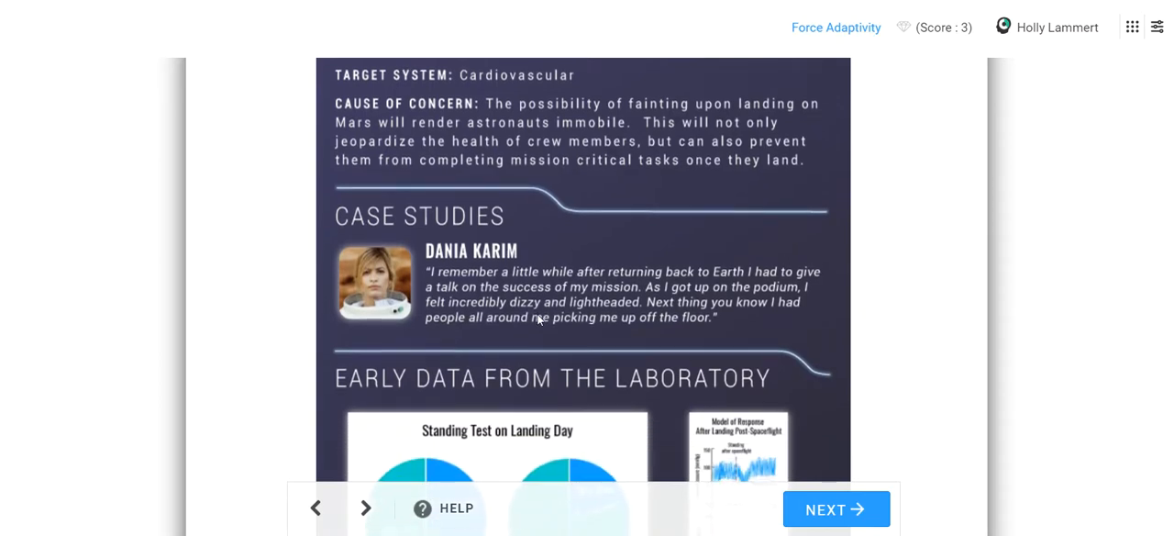
Step: Read the R.O.S. Report down to the early laboratory data charts and Hughson's quote
scroll(down, 3)
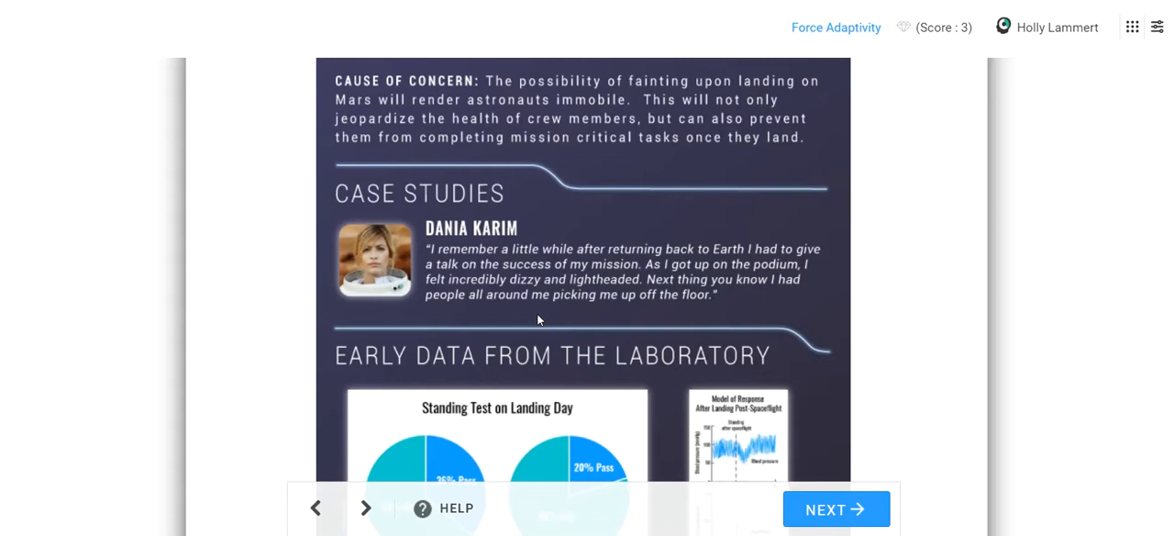
scroll(down, 3)
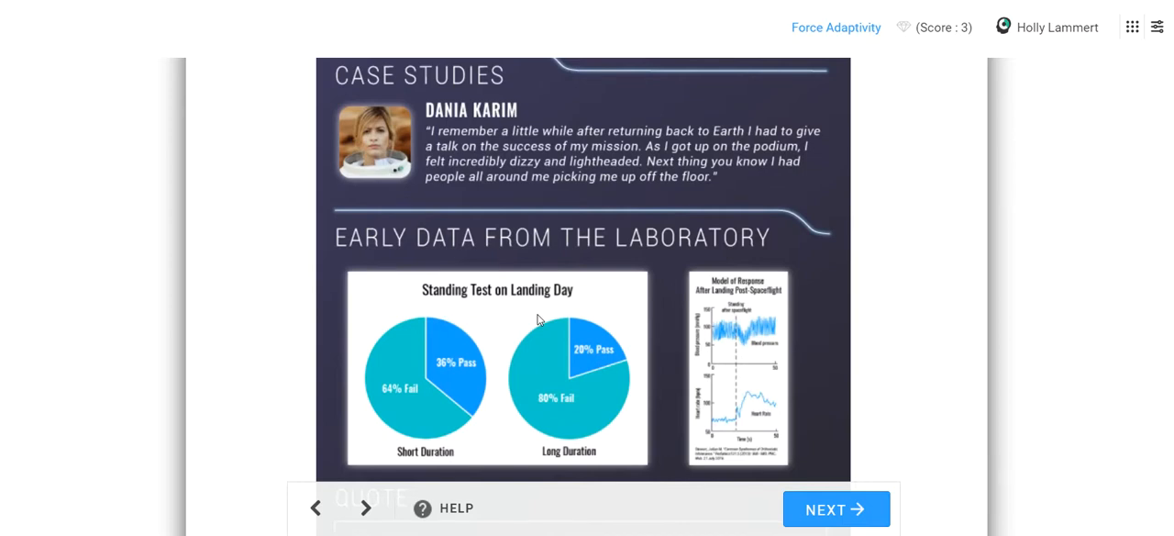
scroll(down, 3)
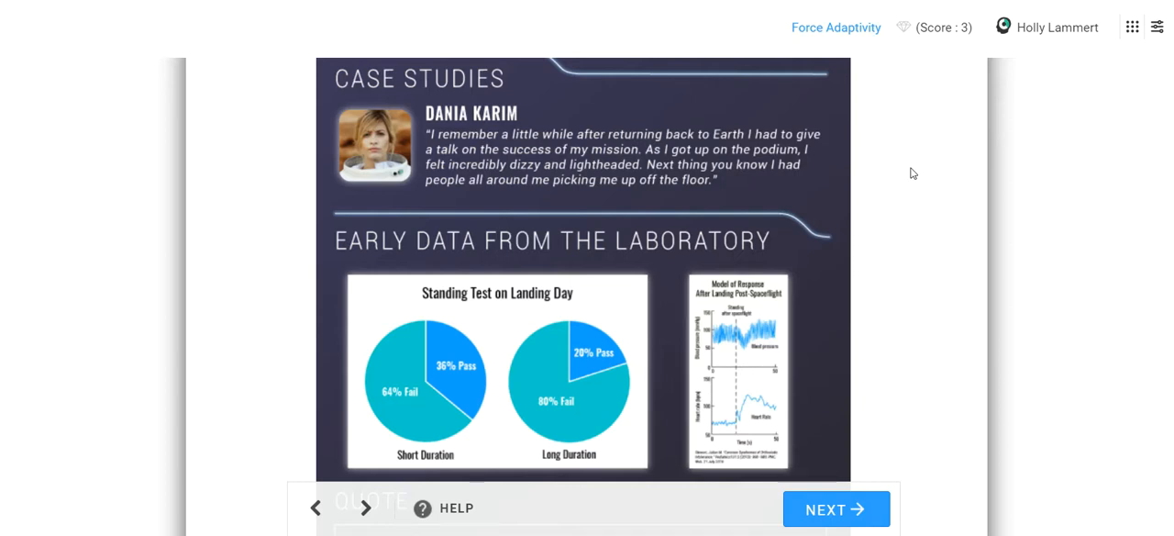
scroll(down, 3)
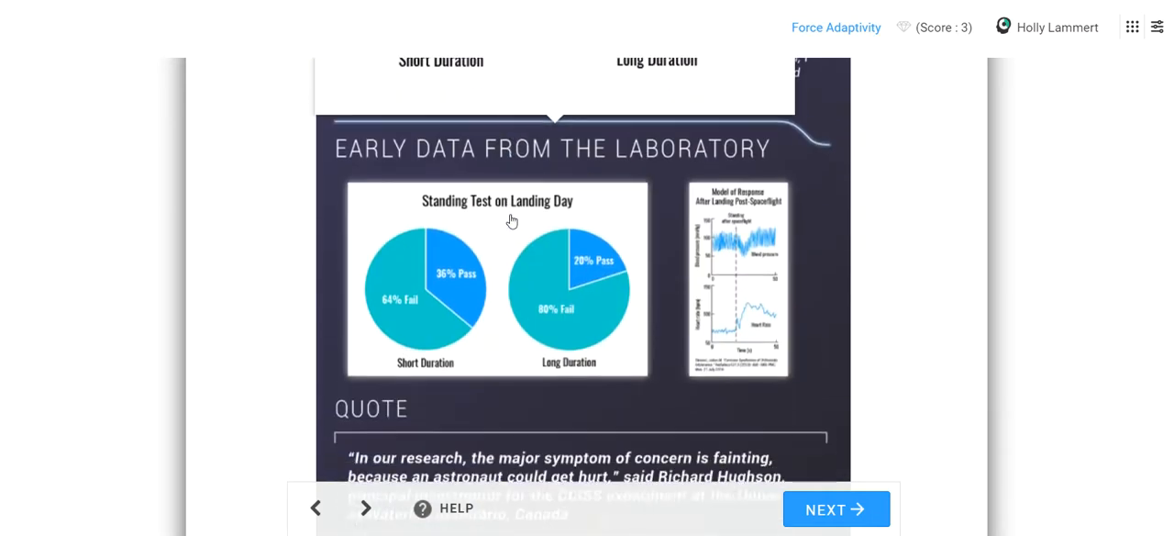
scroll(down, 3)
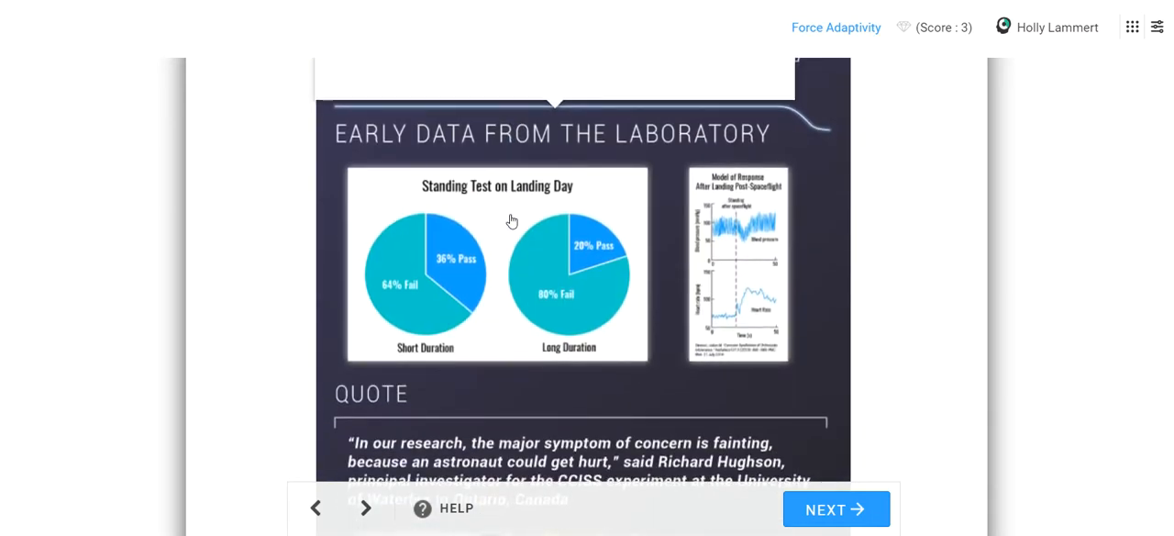
scroll(up, 3)
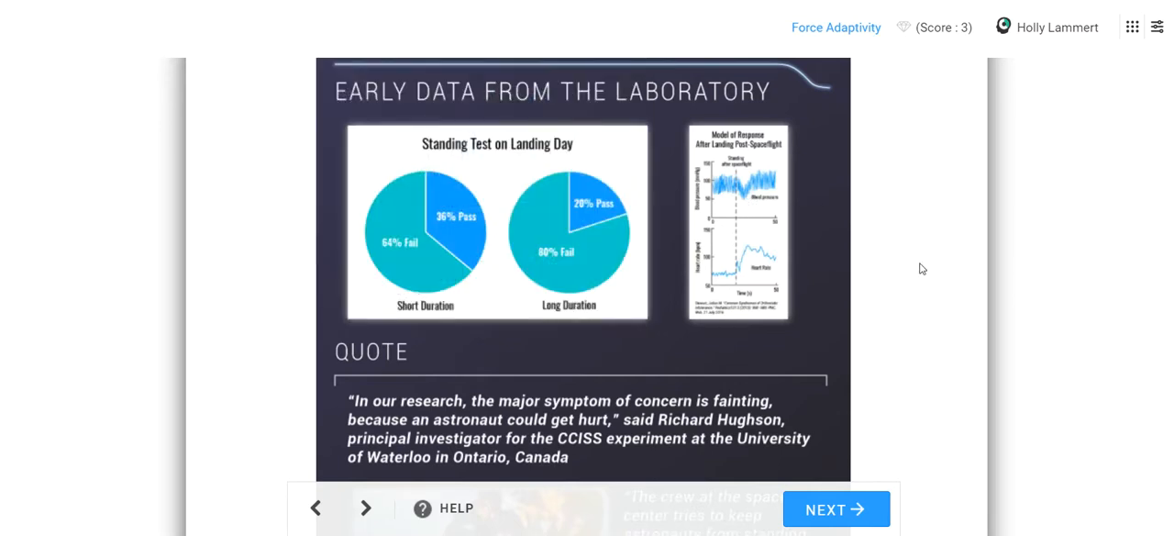
mouse_move(590, 268)
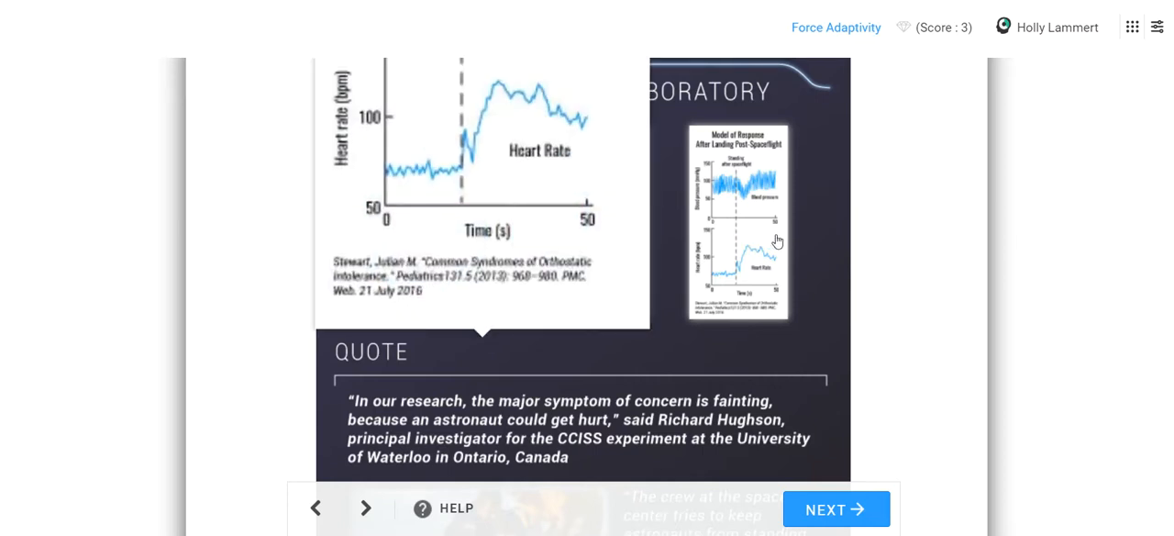
click(737, 222)
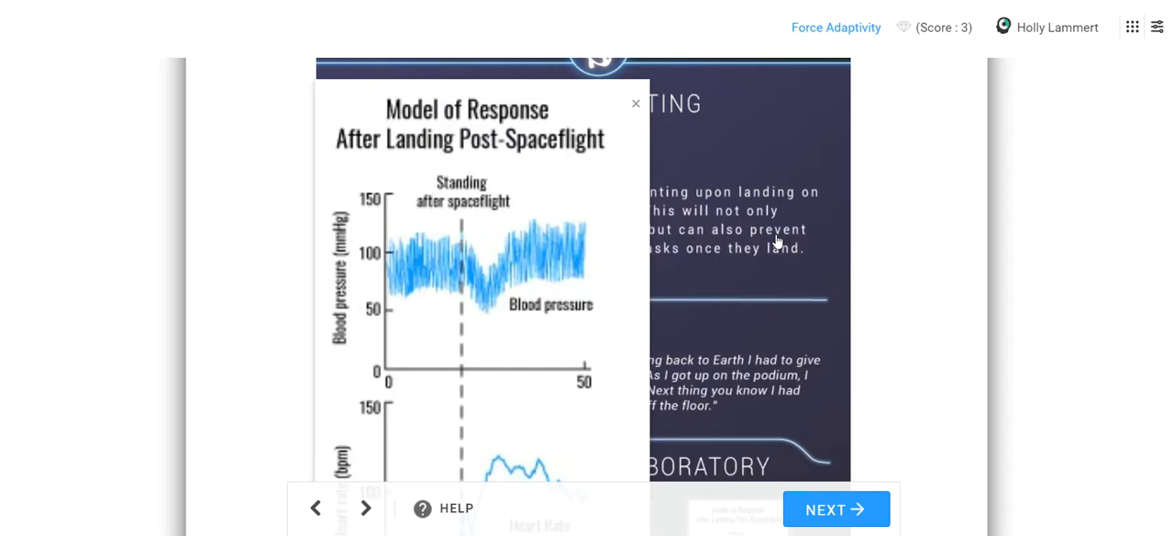
click(635, 103)
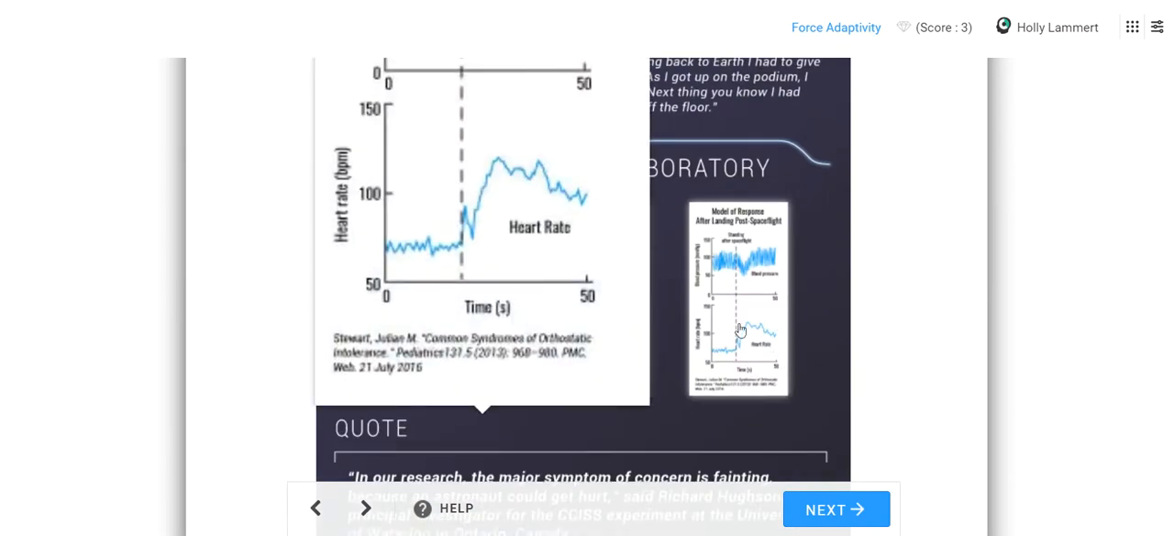
scroll(up, 3)
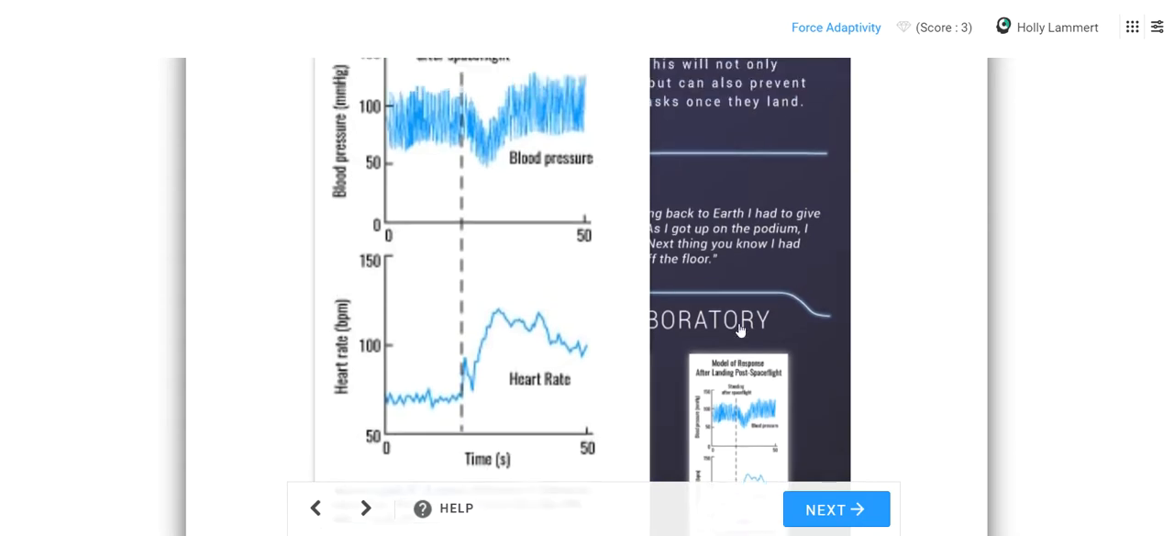
click(738, 432)
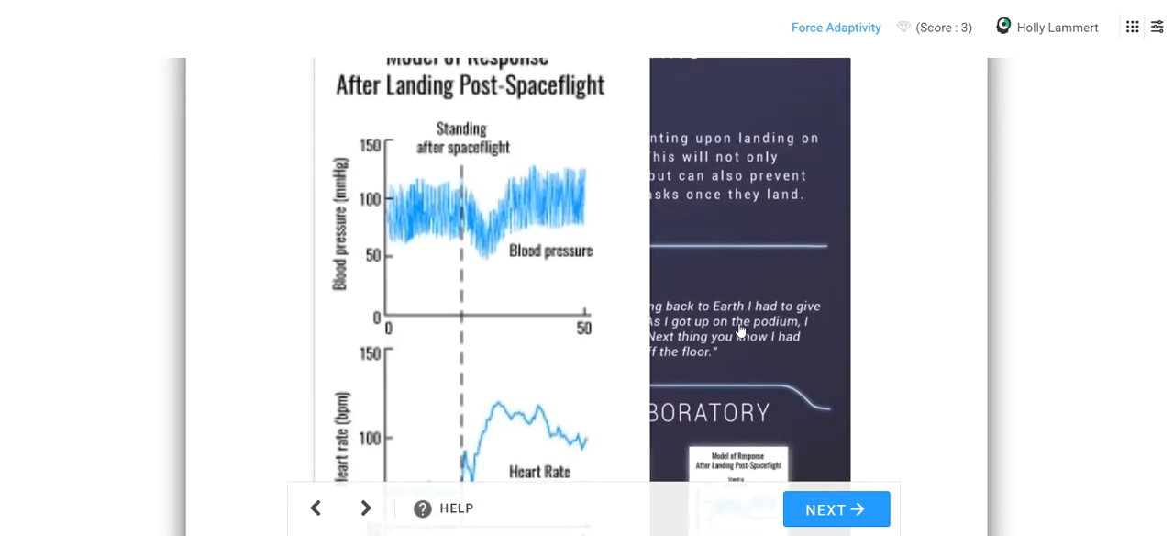
scroll(down, 3)
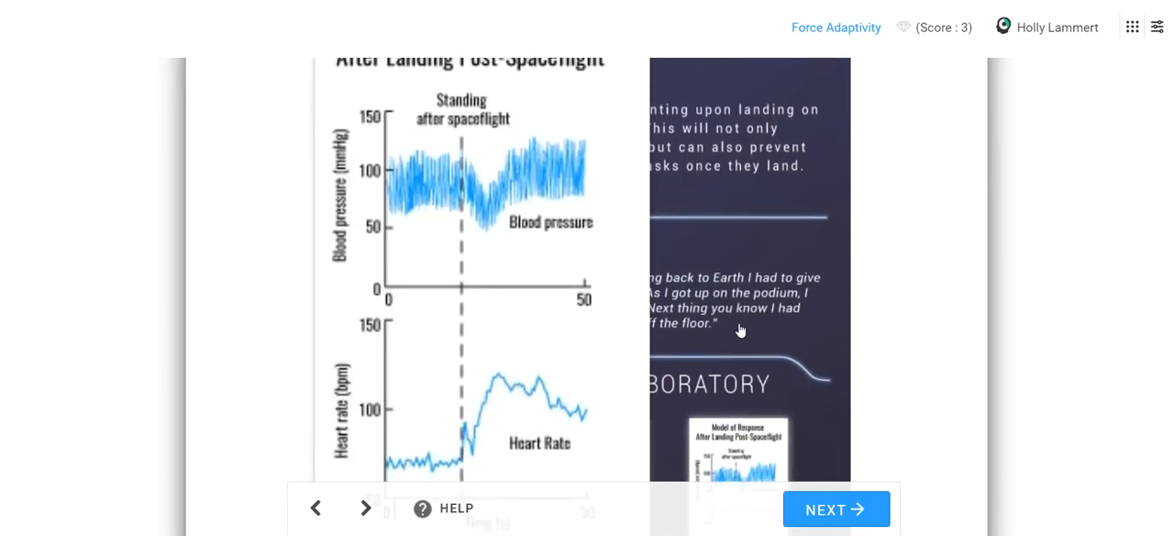
scroll(down, 3)
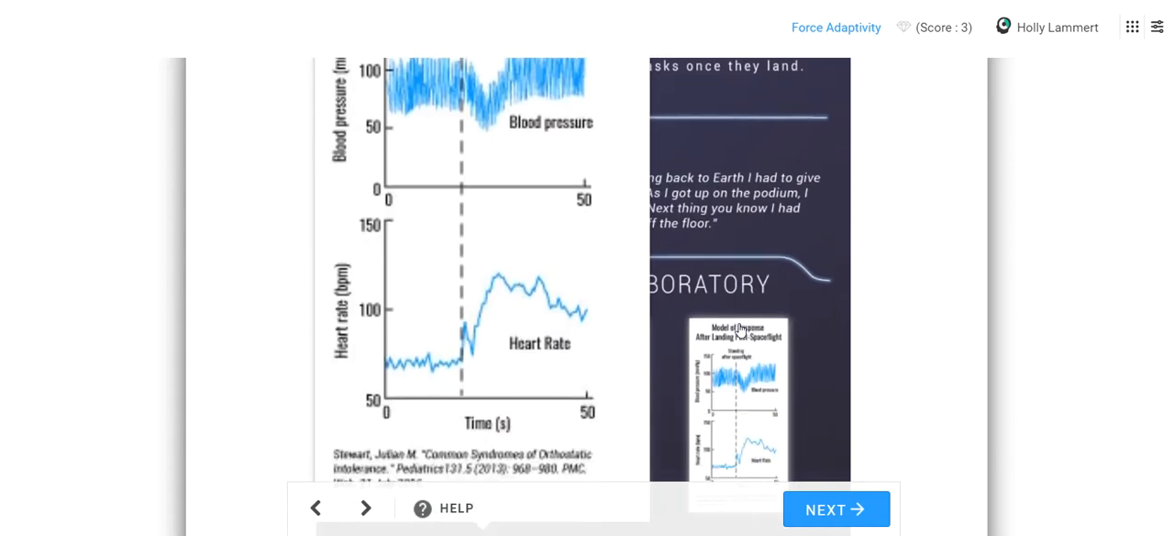
mouse_move(468, 319)
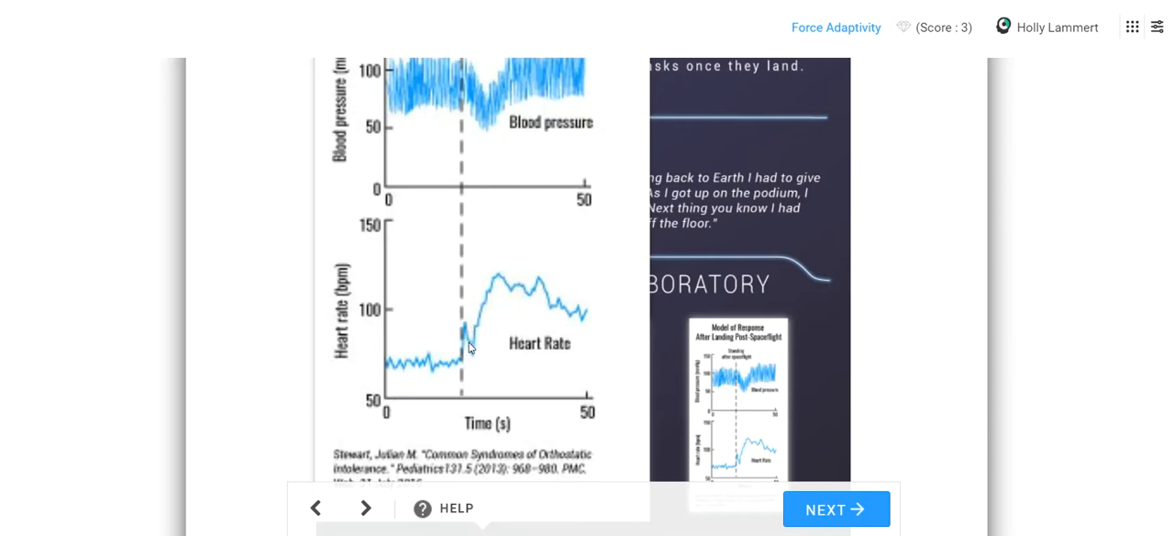
mouse_move(473, 367)
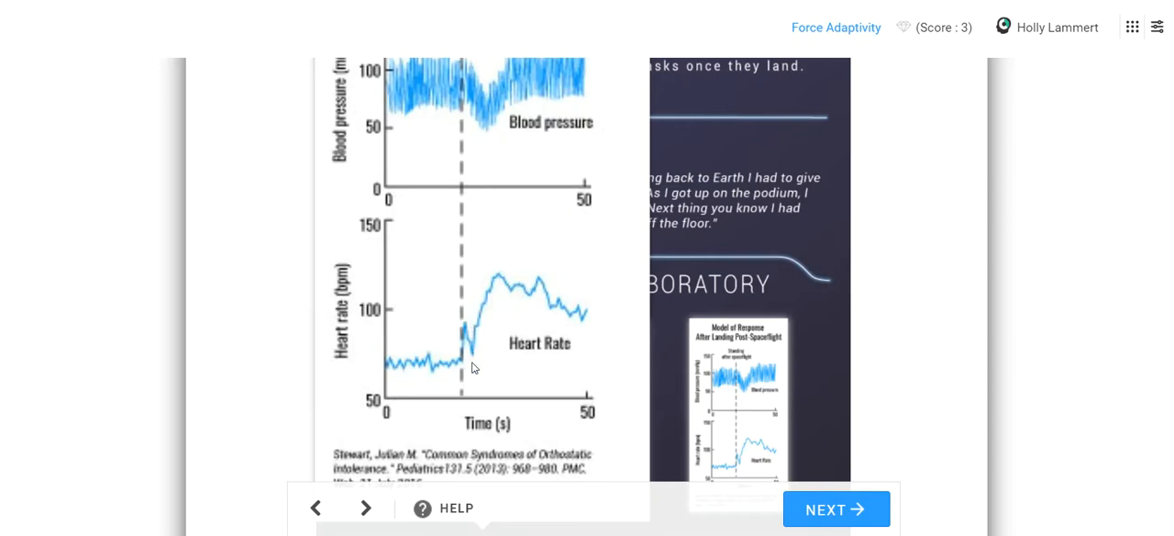
mouse_move(497, 264)
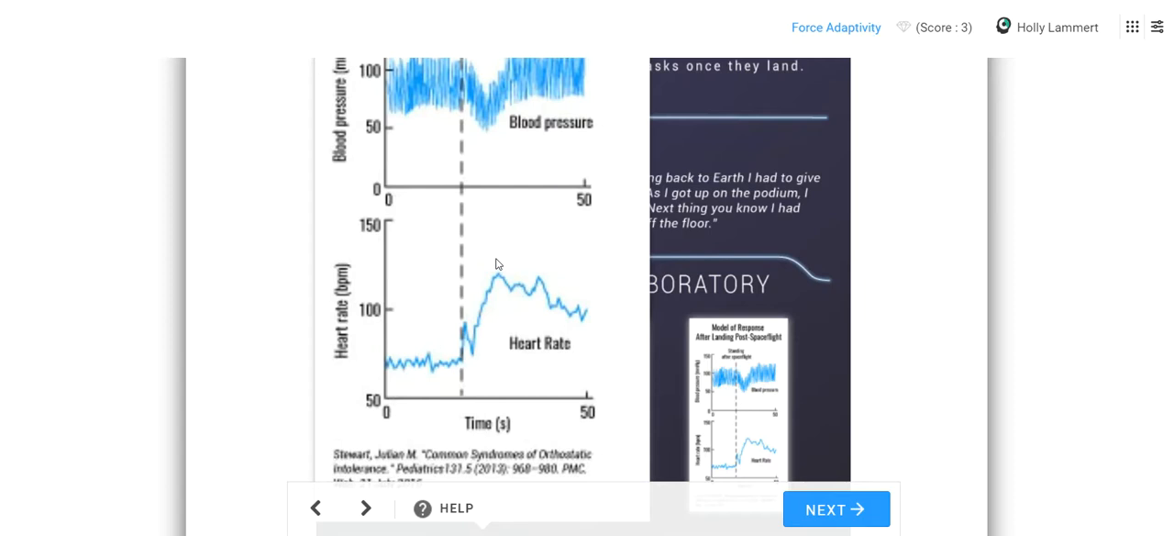
mouse_move(554, 296)
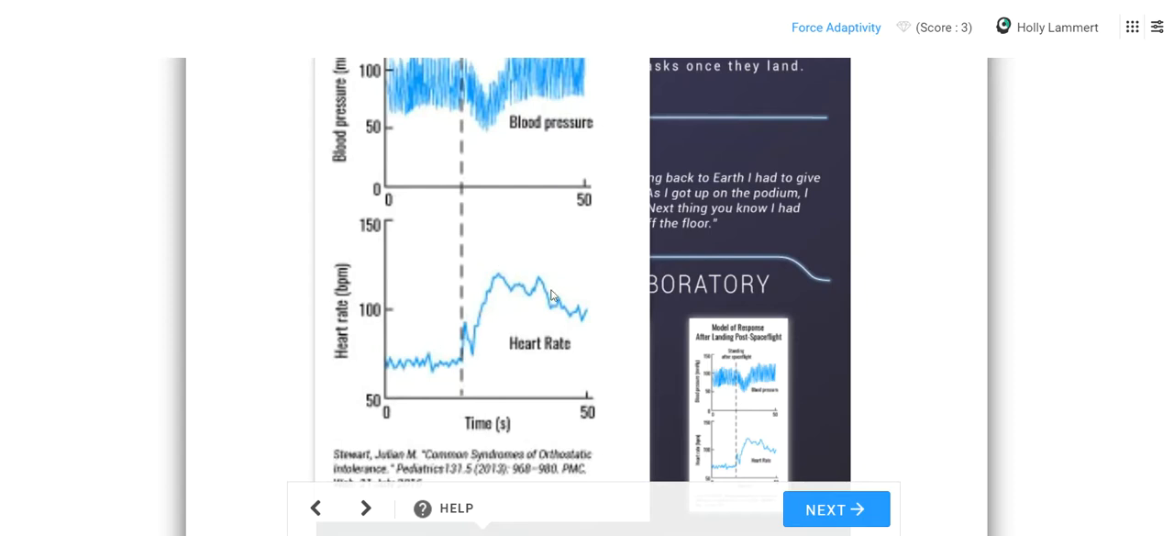
mouse_move(615, 339)
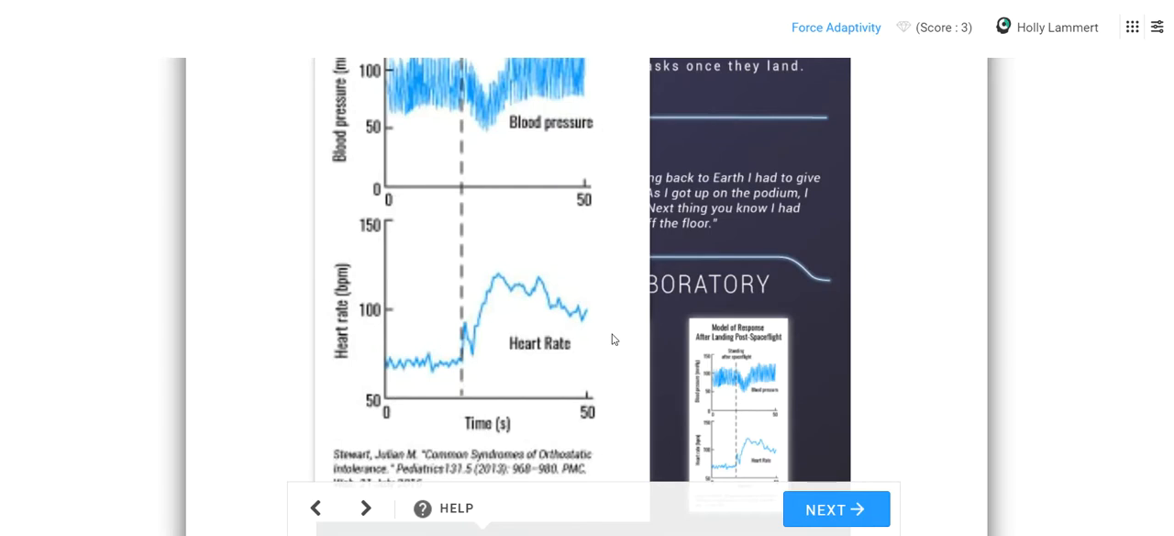
mouse_move(525, 101)
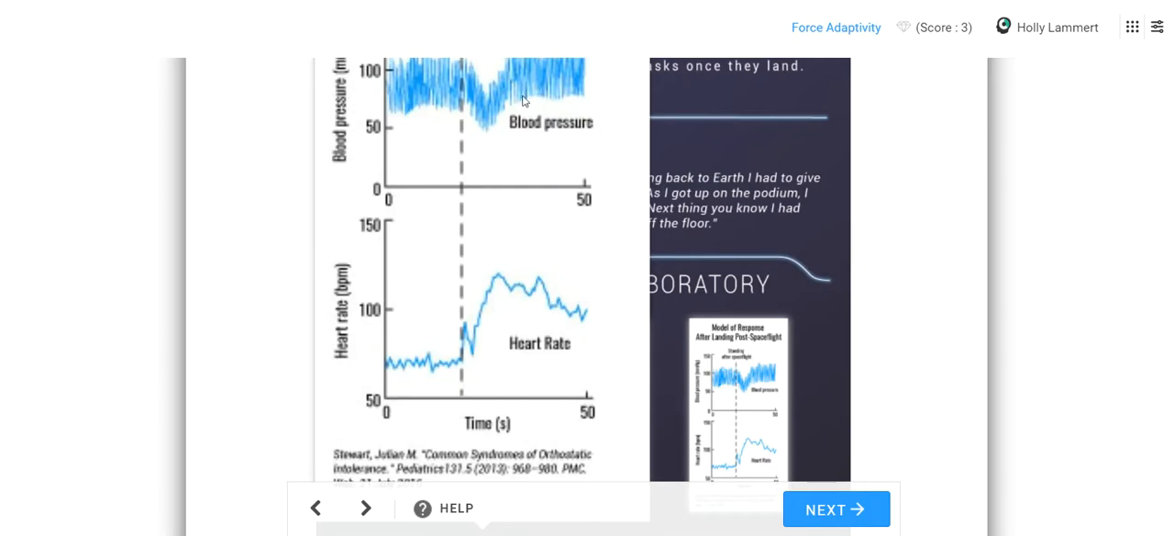
mouse_move(493, 338)
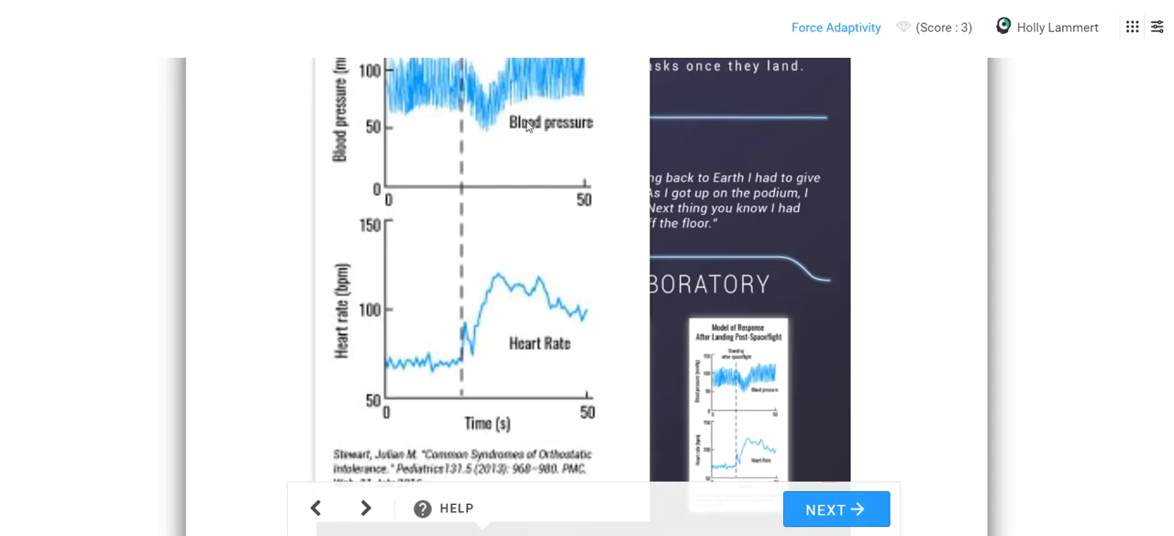
mouse_move(523, 359)
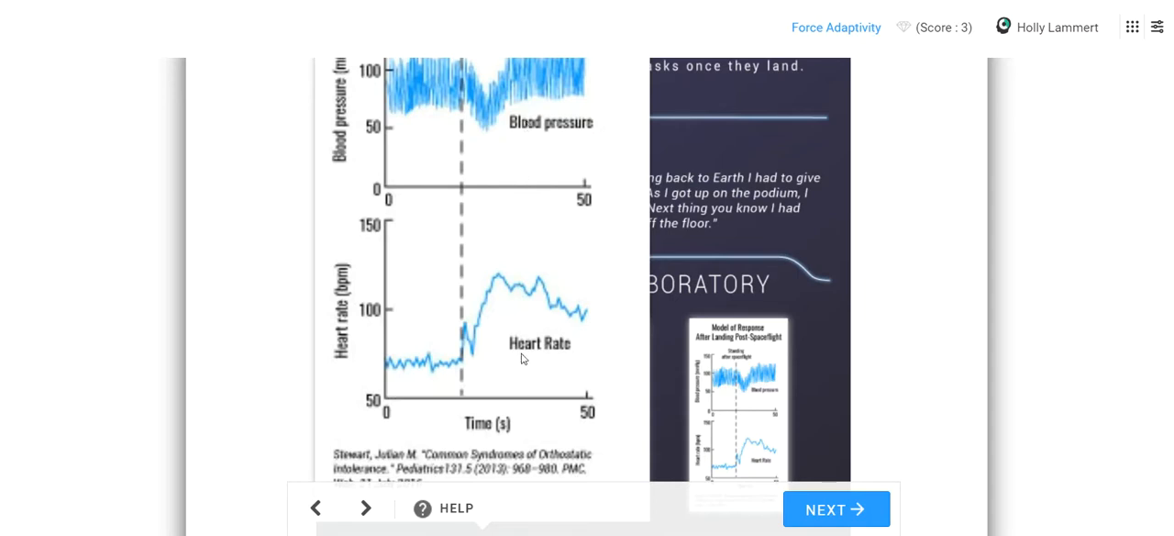
mouse_move(547, 99)
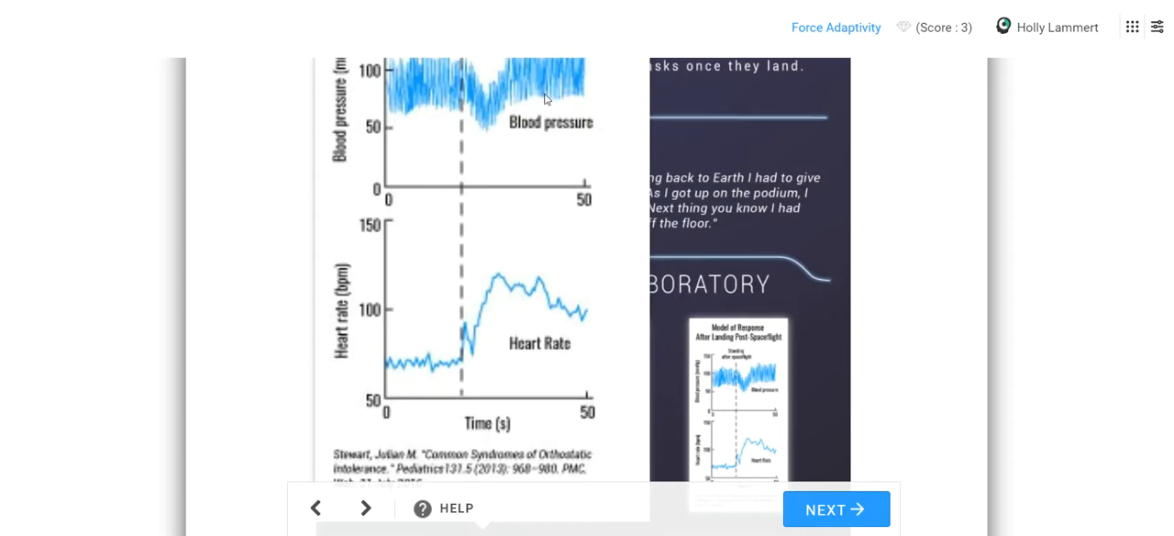
mouse_move(530, 113)
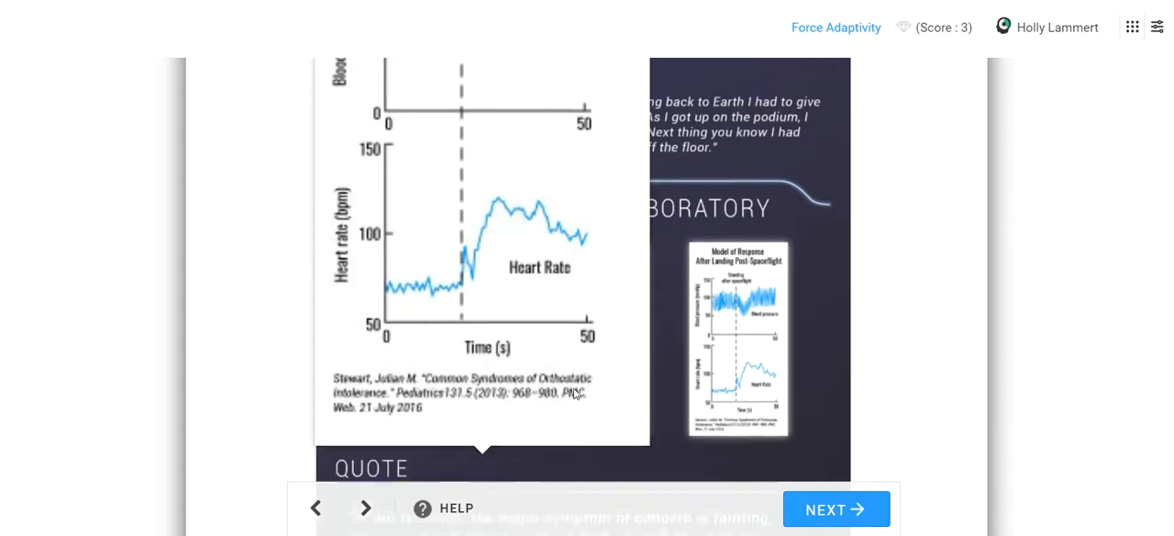
Step: Read the report through the astronaut-positioning quote to its citations
scroll(down, 3)
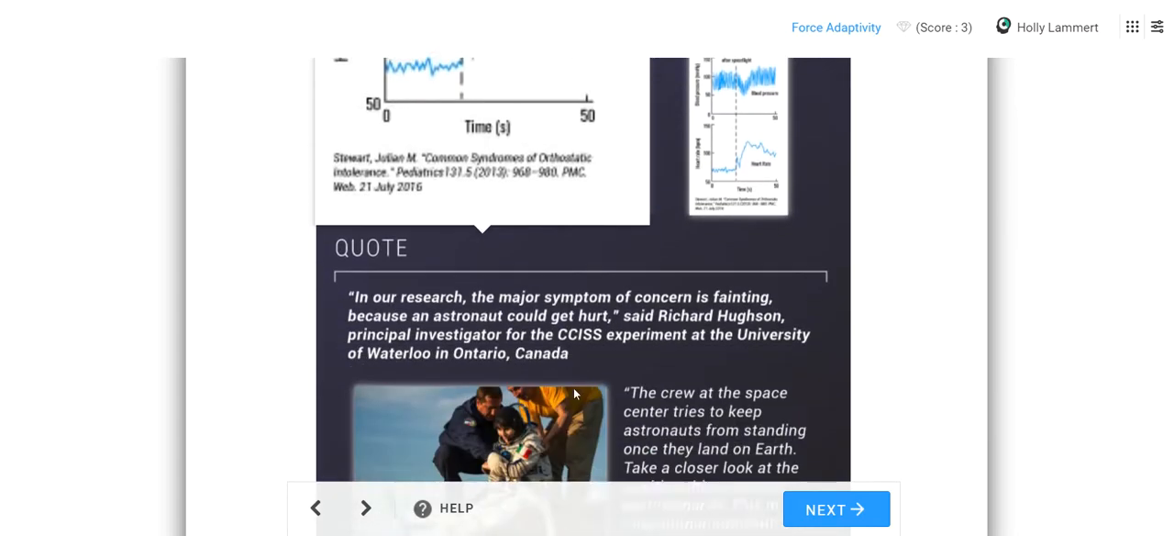
scroll(down, 3)
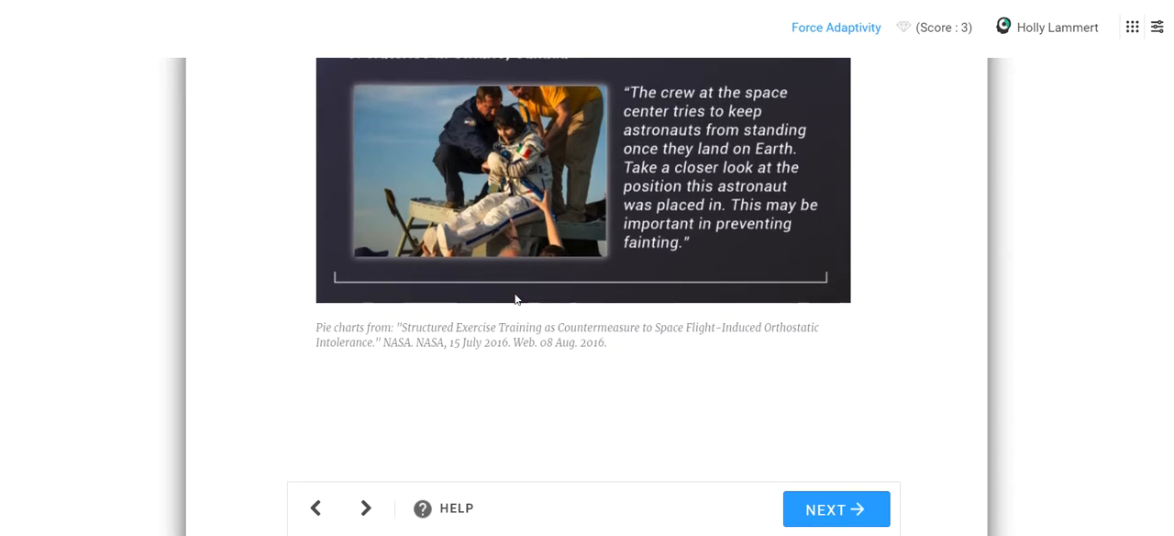
scroll(up, 3)
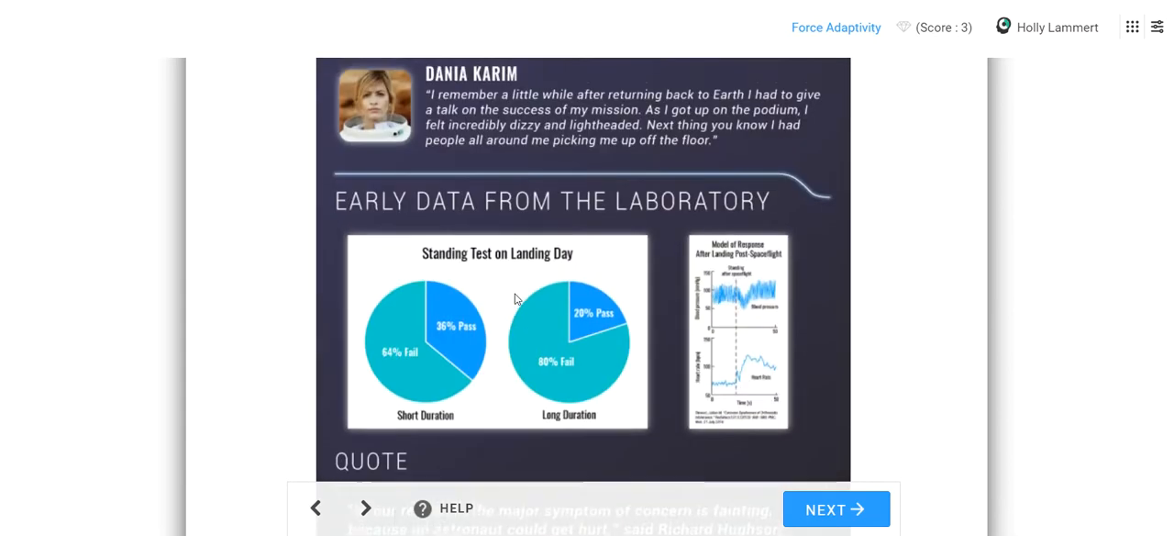
scroll(down, 3)
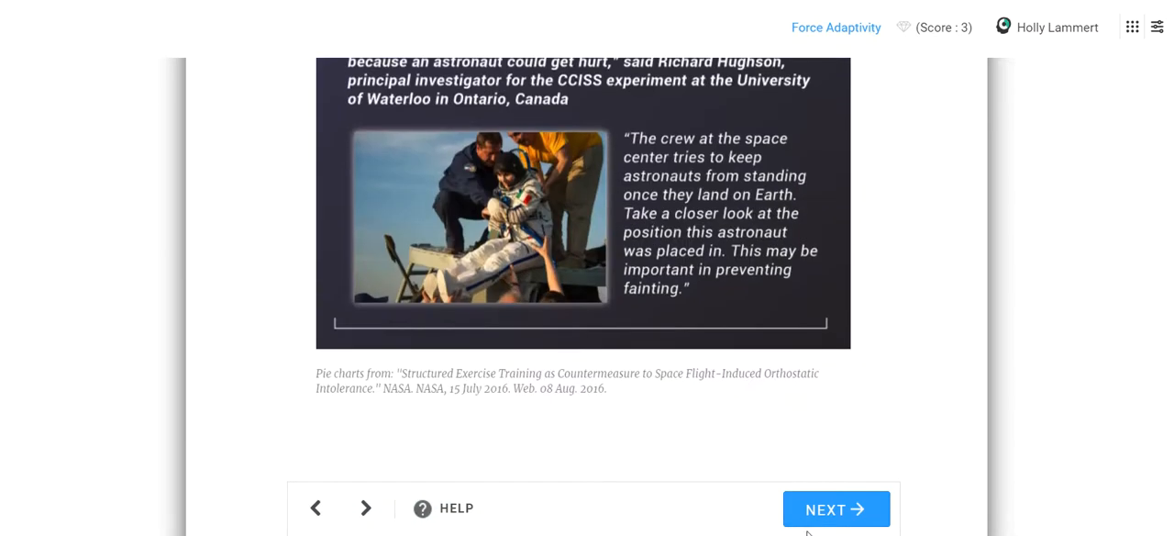
Step: Return to the question about why astronauts faint and reach its checkboxes
click(835, 510)
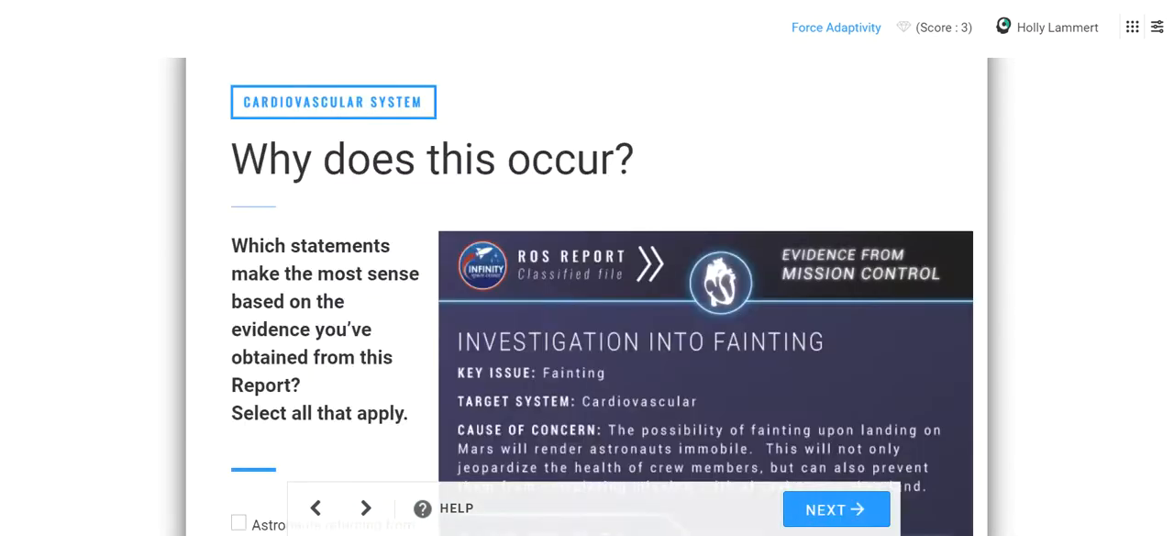
scroll(down, 3)
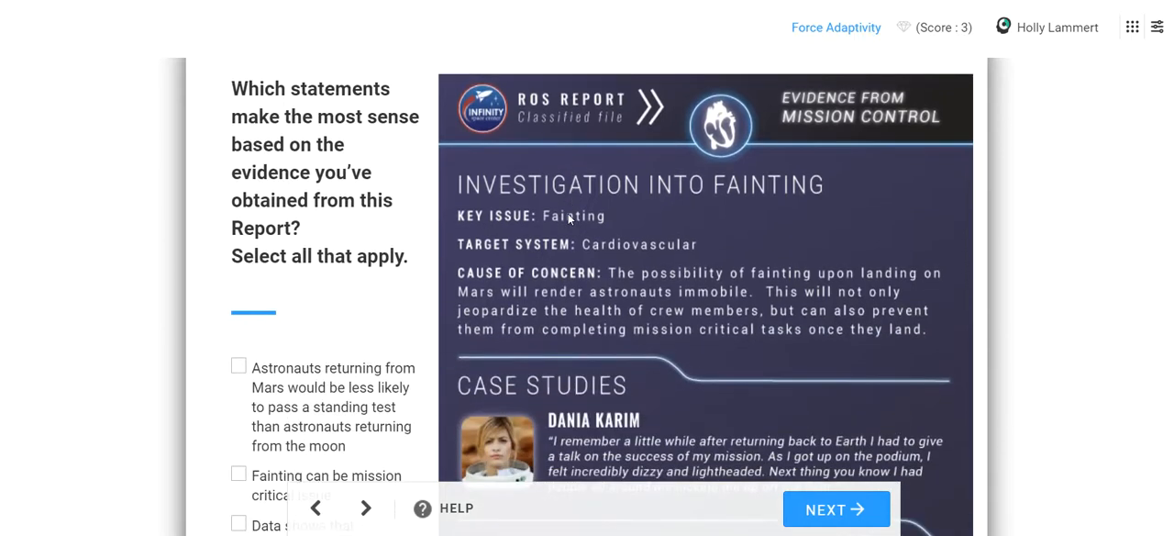
scroll(down, 3)
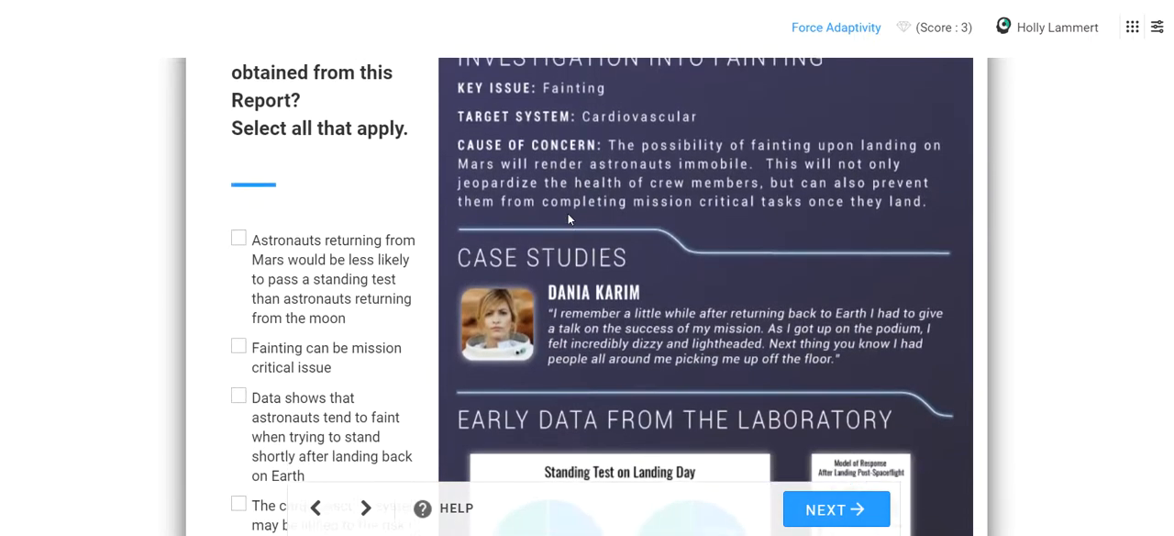
scroll(down, 3)
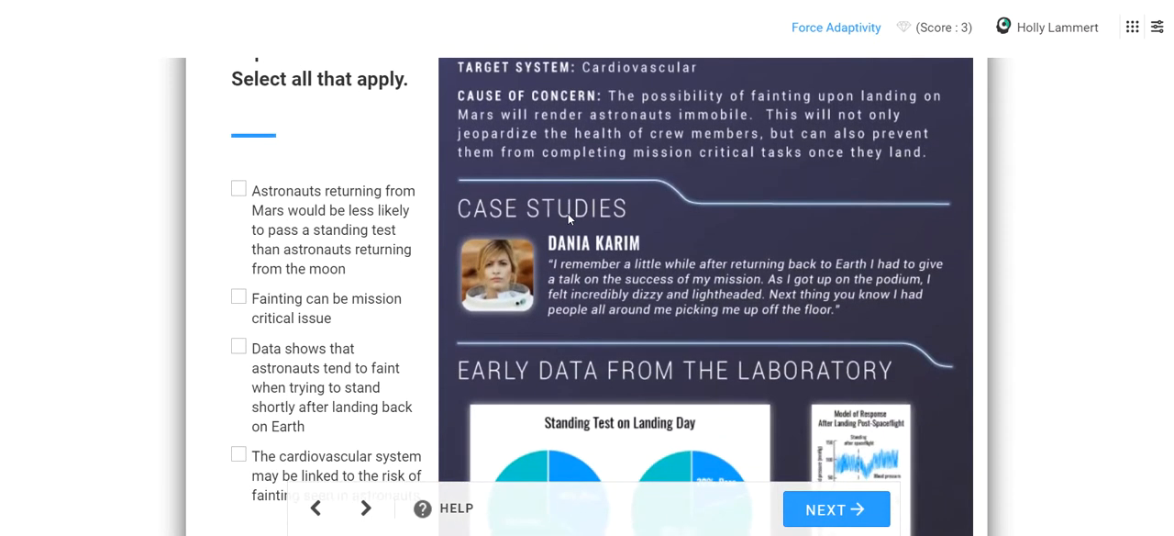
scroll(down, 3)
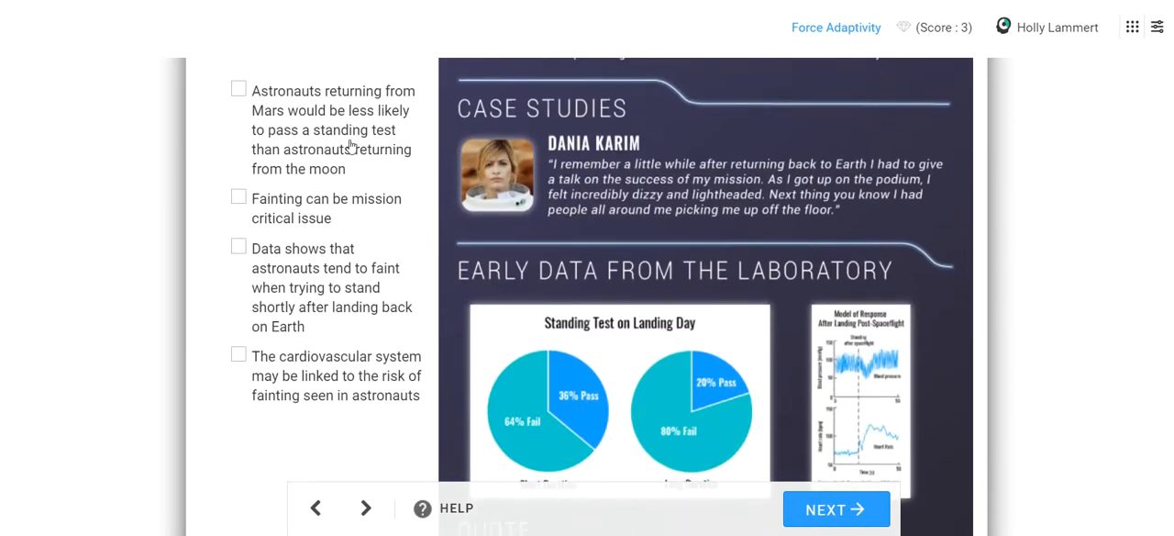
Step: Mark the standing-test, mission-critical and cardiovascular statements, submit, and continue to Your Task
click(239, 88)
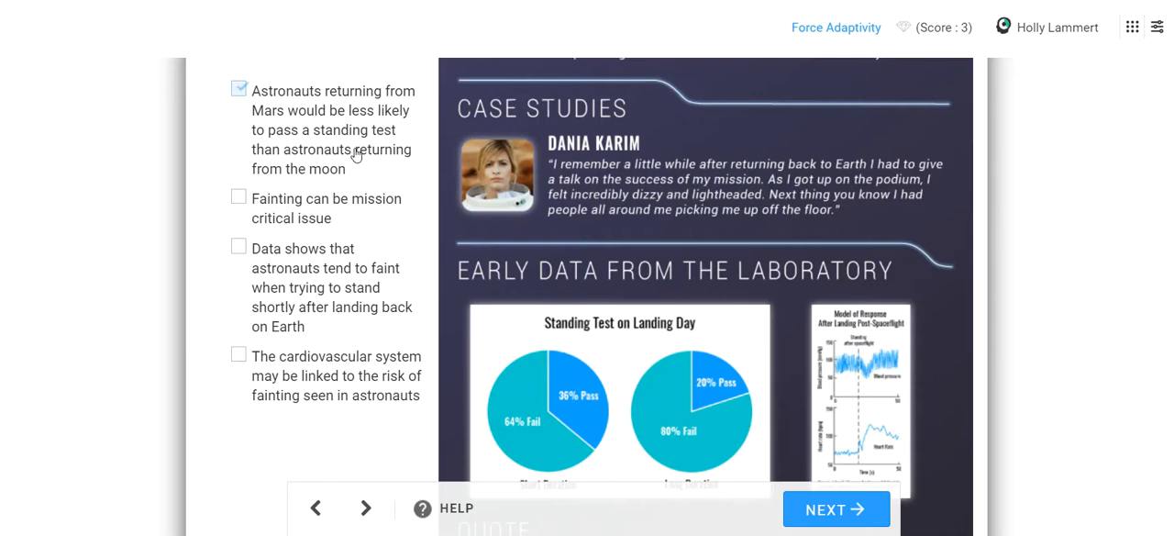
scroll(down, 3)
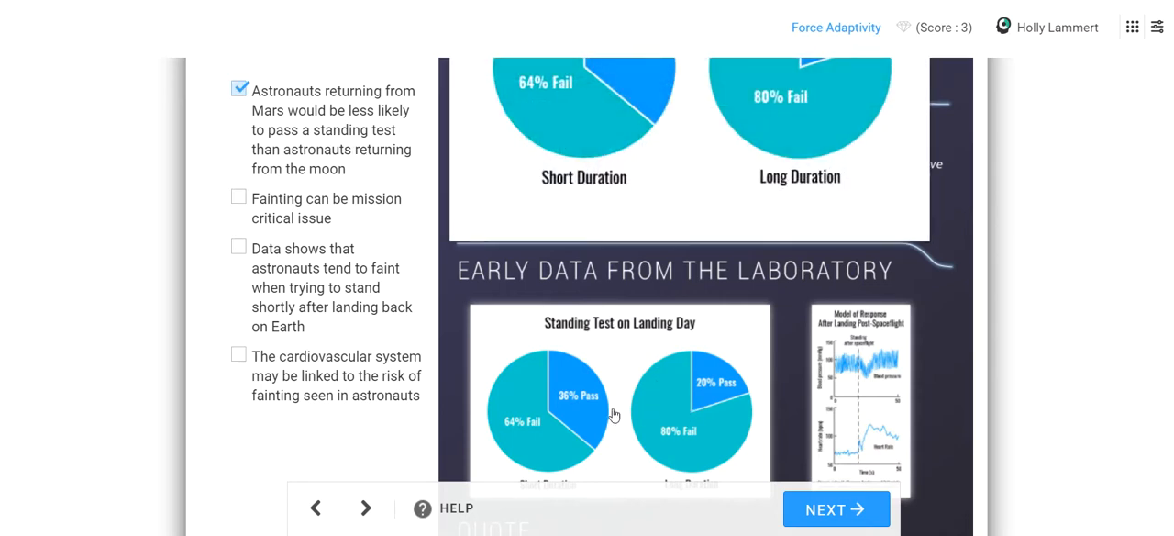
mouse_move(569, 420)
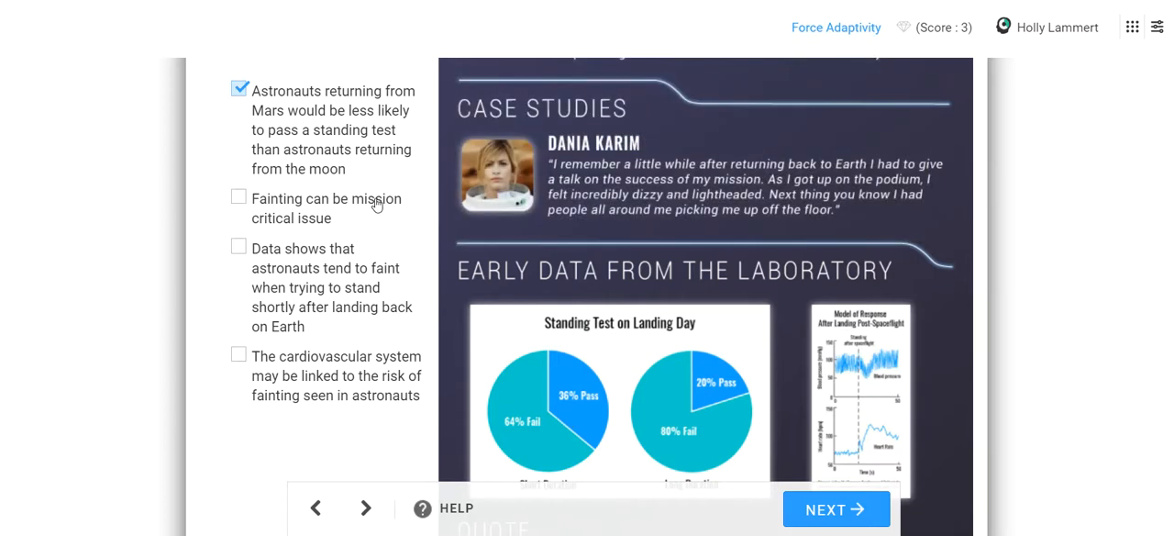
click(239, 196)
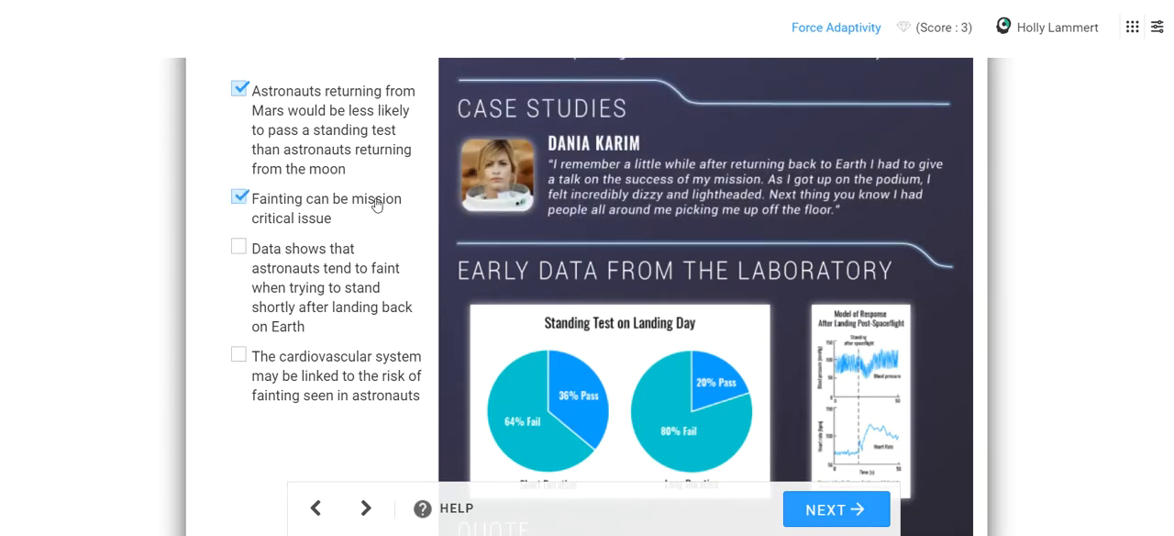
mouse_move(341, 302)
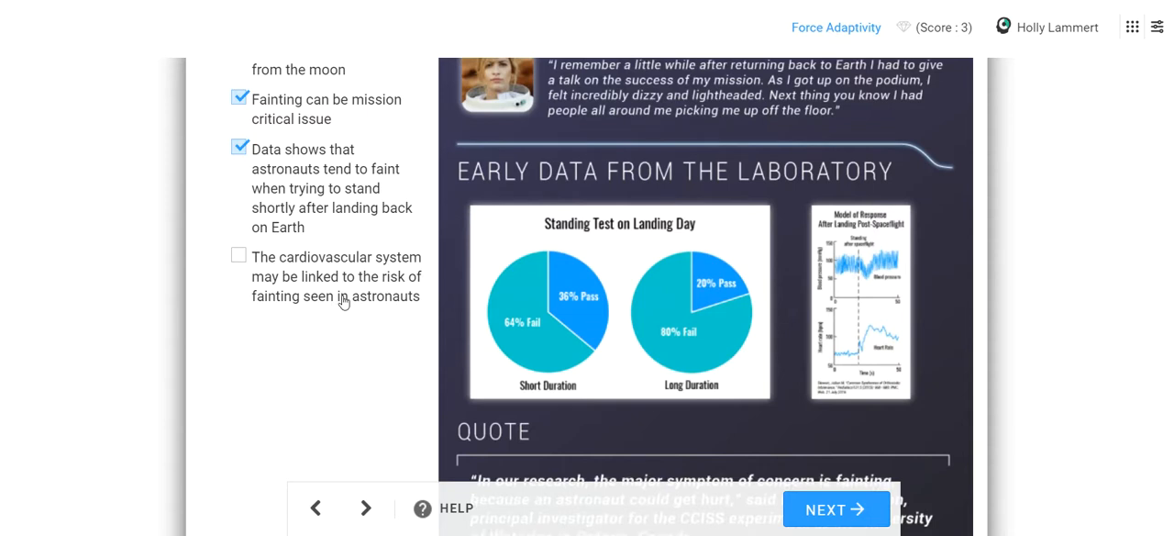
click(238, 253)
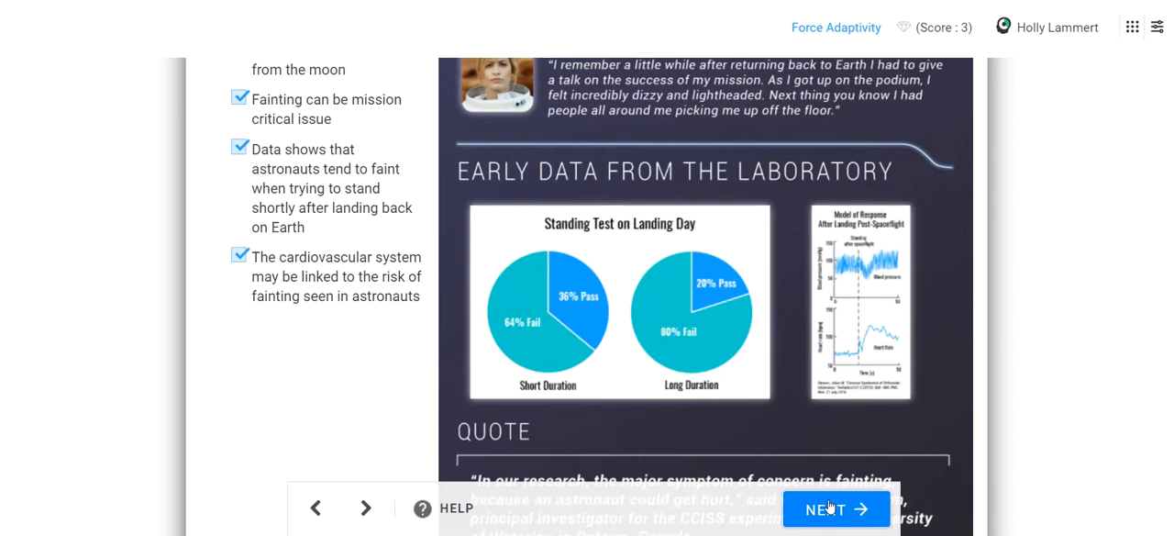
click(837, 509)
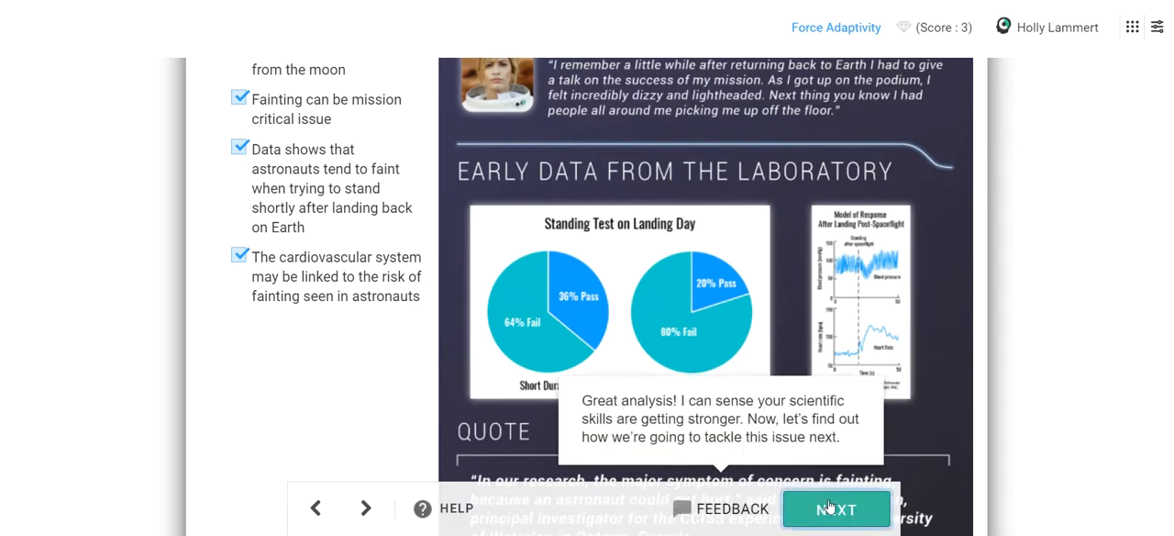
click(837, 510)
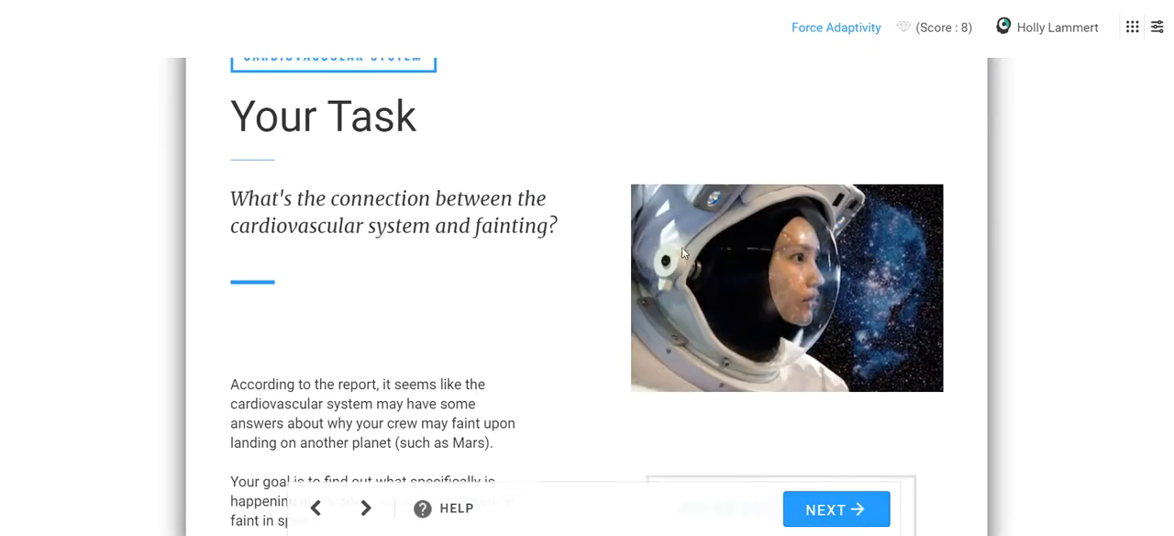
Step: Read through the Your Task page and move on to Choosing Your Path
scroll(down, 3)
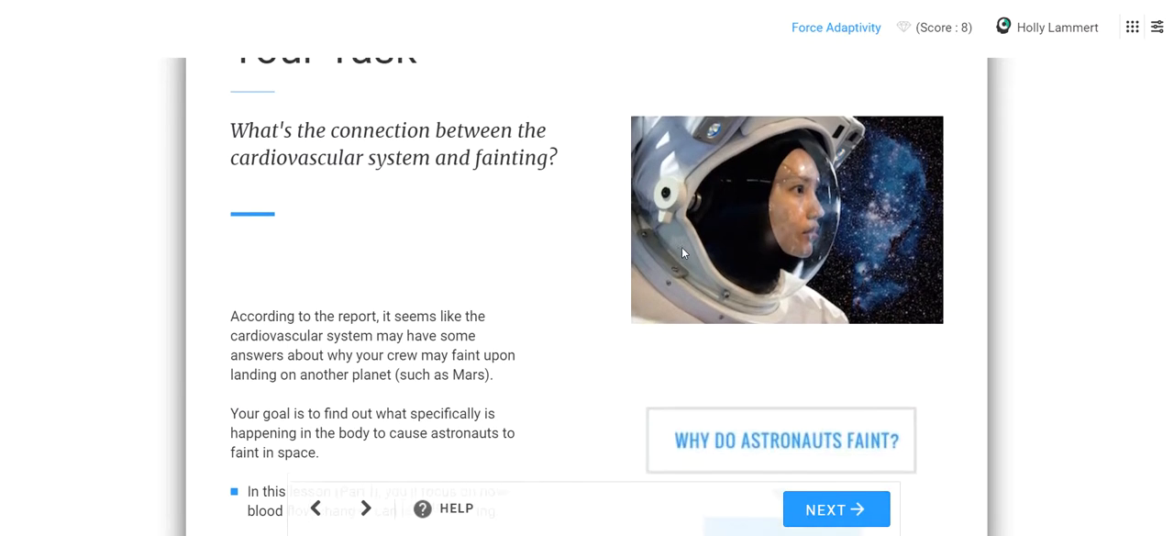
scroll(down, 3)
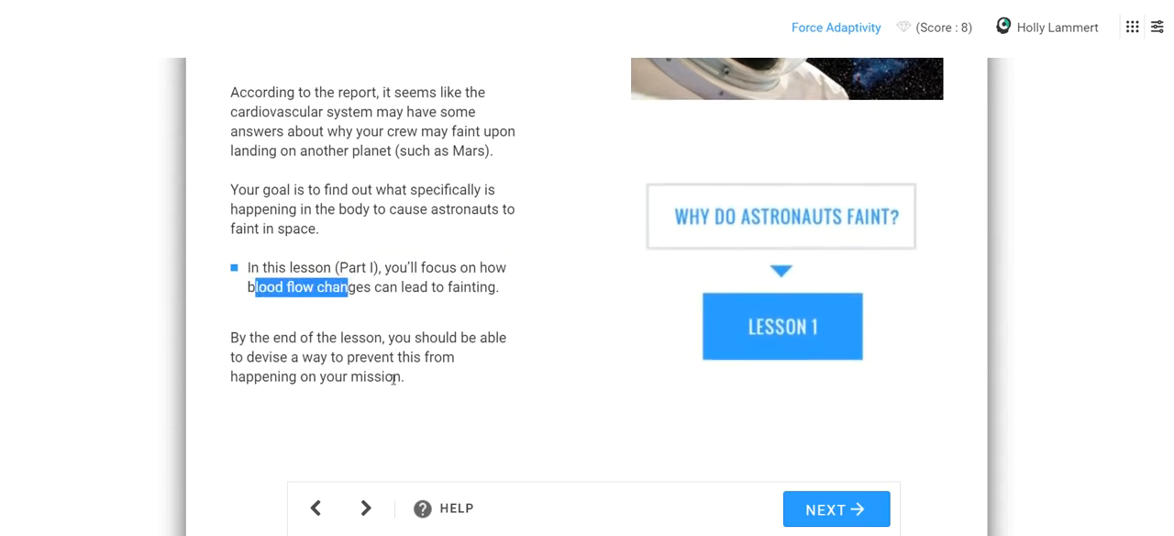
click(591, 373)
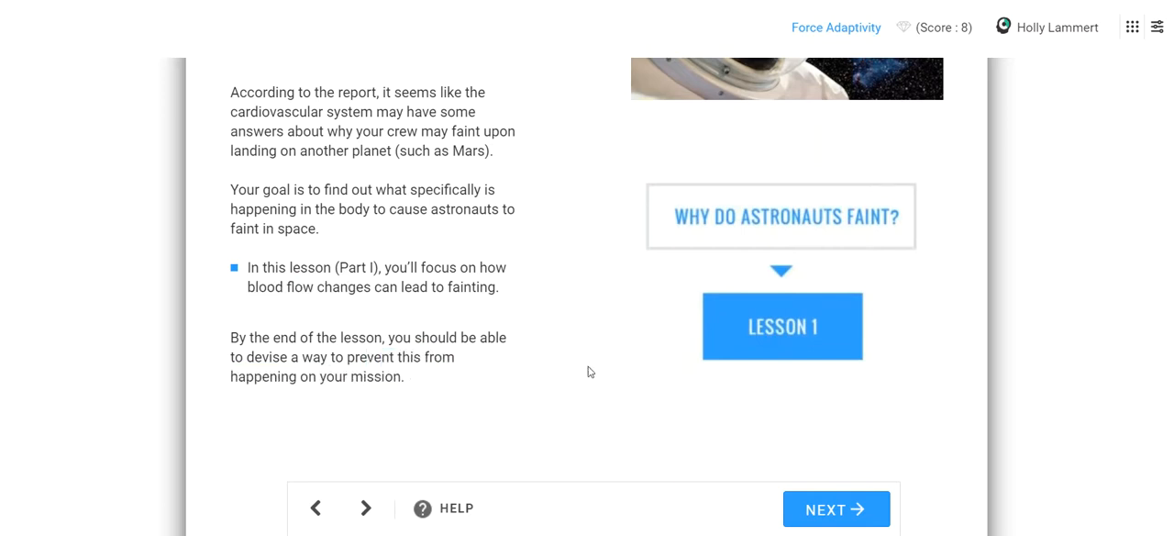
mouse_move(836, 451)
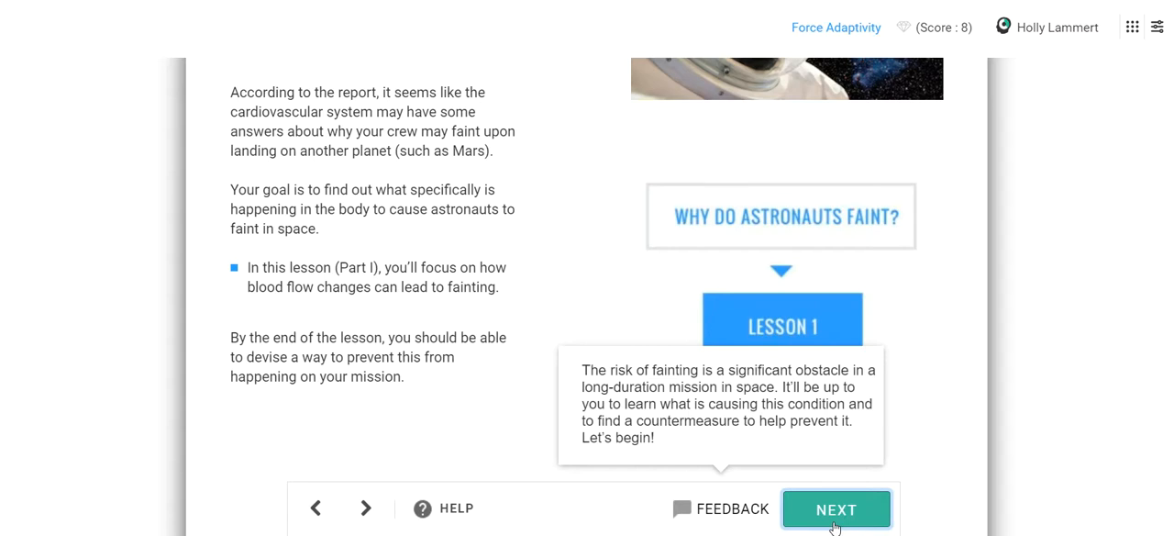
click(837, 509)
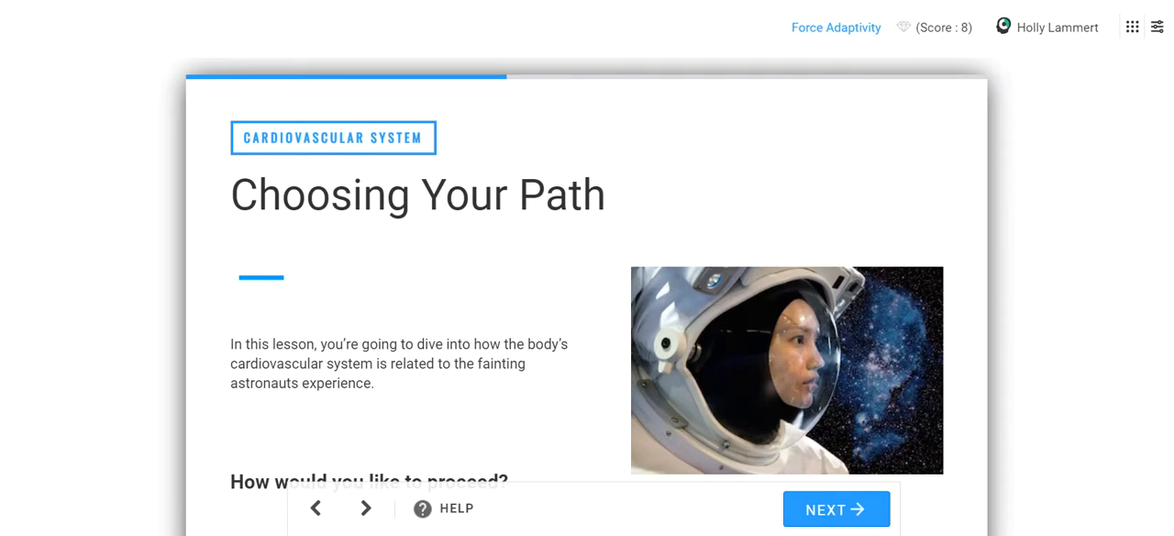
Step: Choose 'I'm ready to dive right in' and continue to The Body's Delivery System
scroll(down, 3)
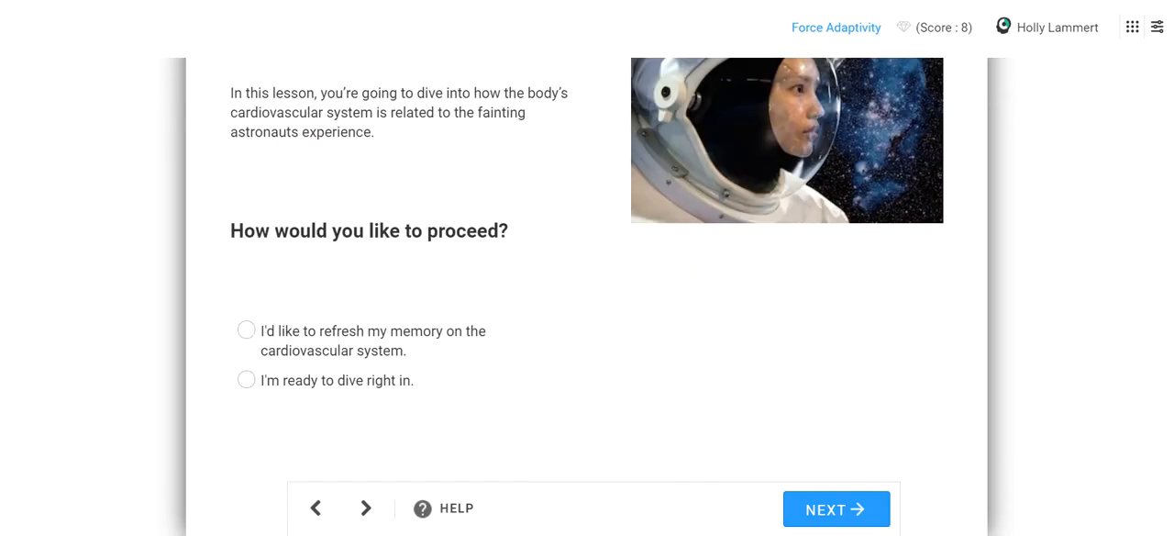
mouse_move(303, 381)
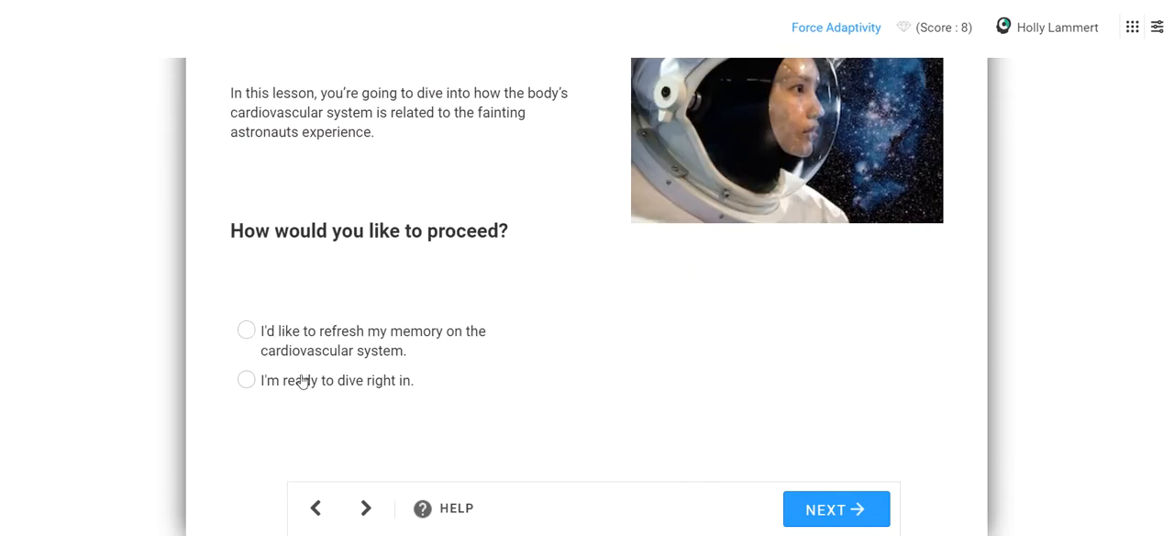
click(246, 380)
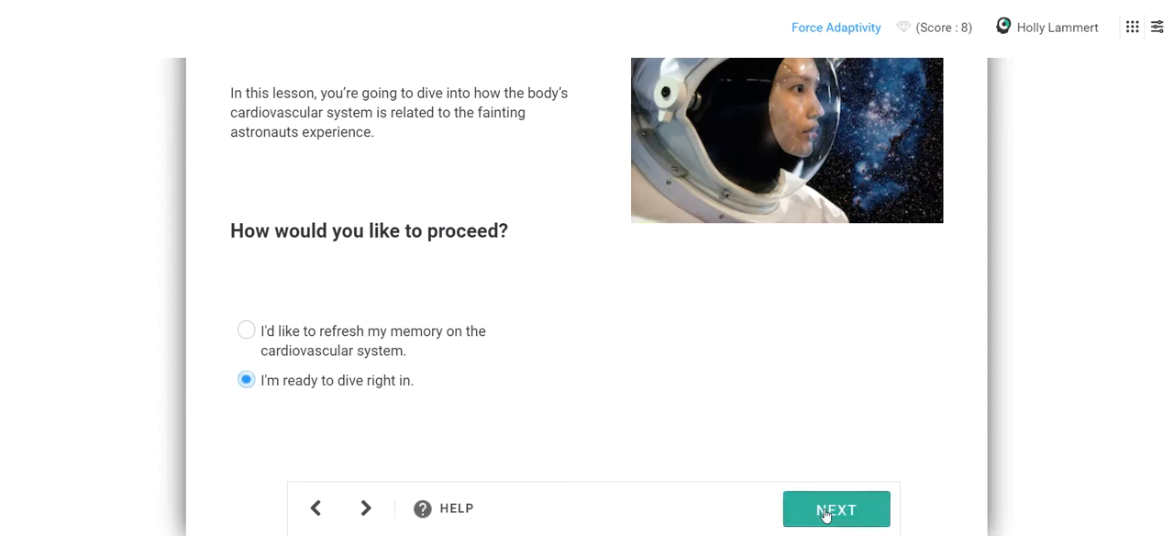
click(836, 509)
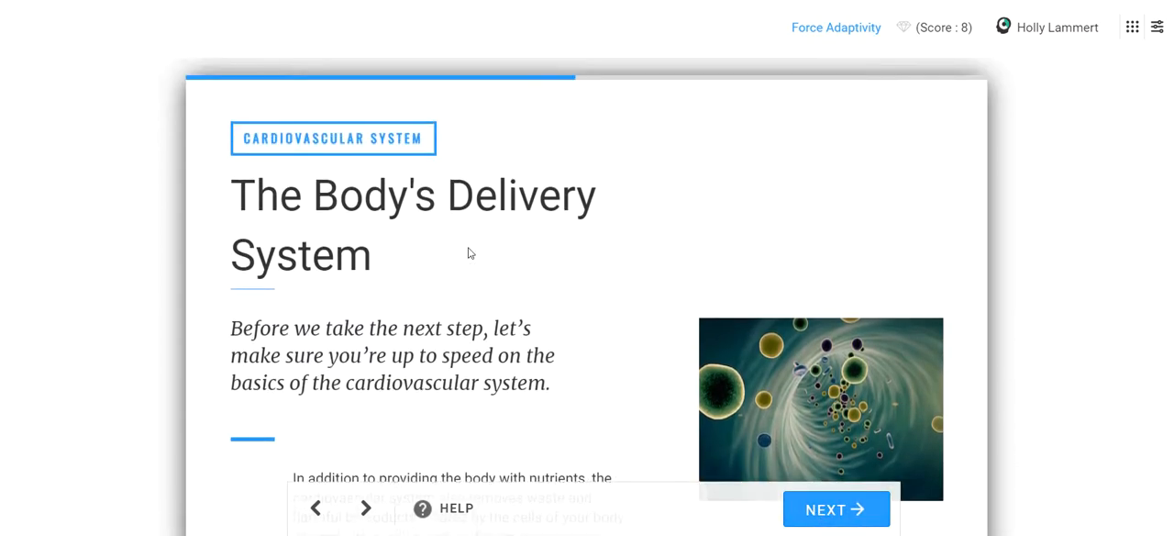
Step: Read the delivery-system passage, highlighting the word urea
scroll(down, 3)
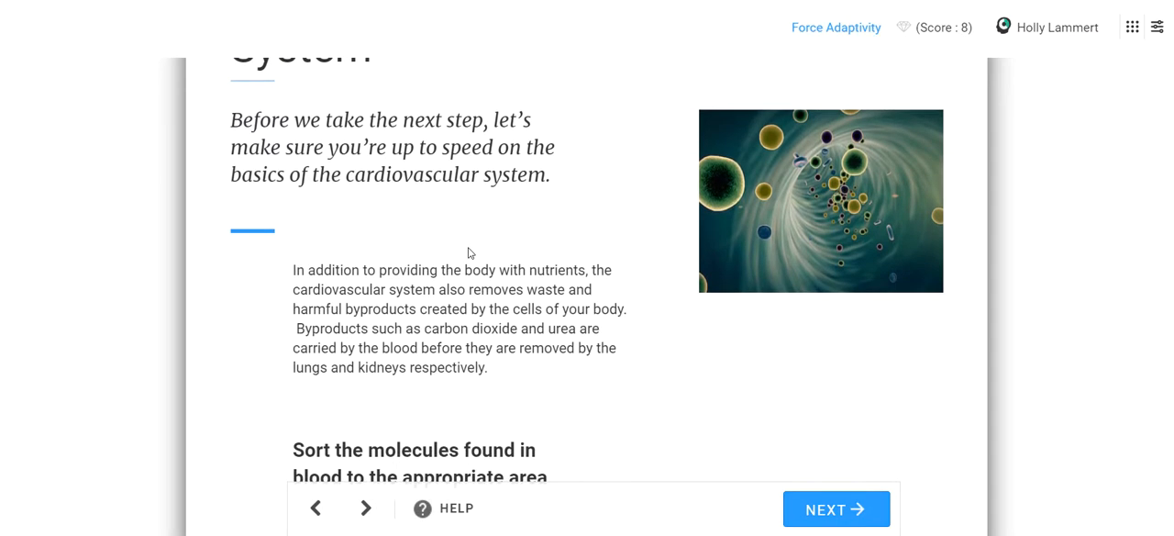
scroll(down, 3)
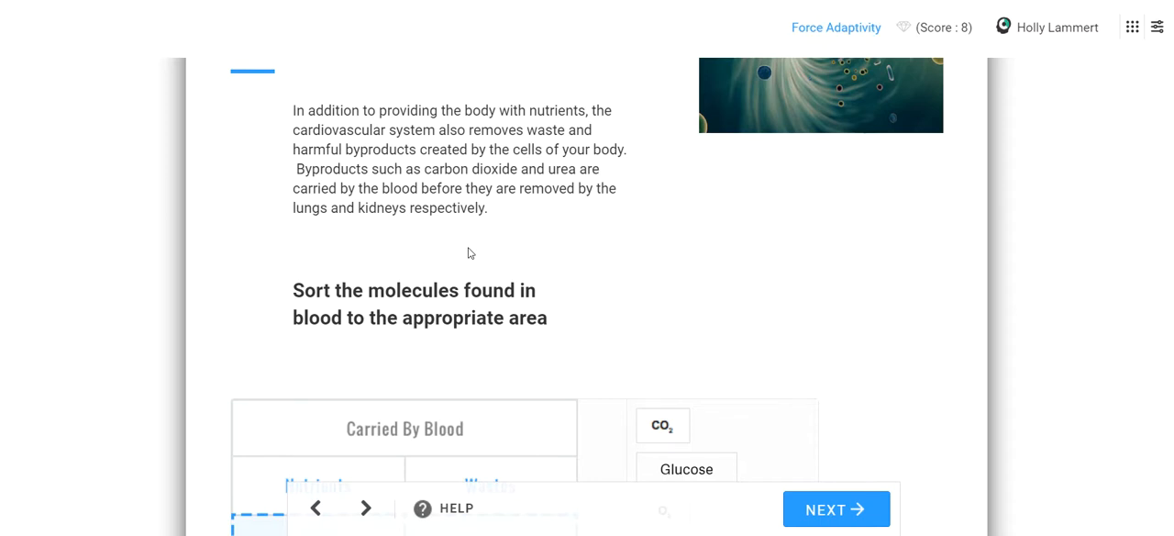
mouse_move(474, 138)
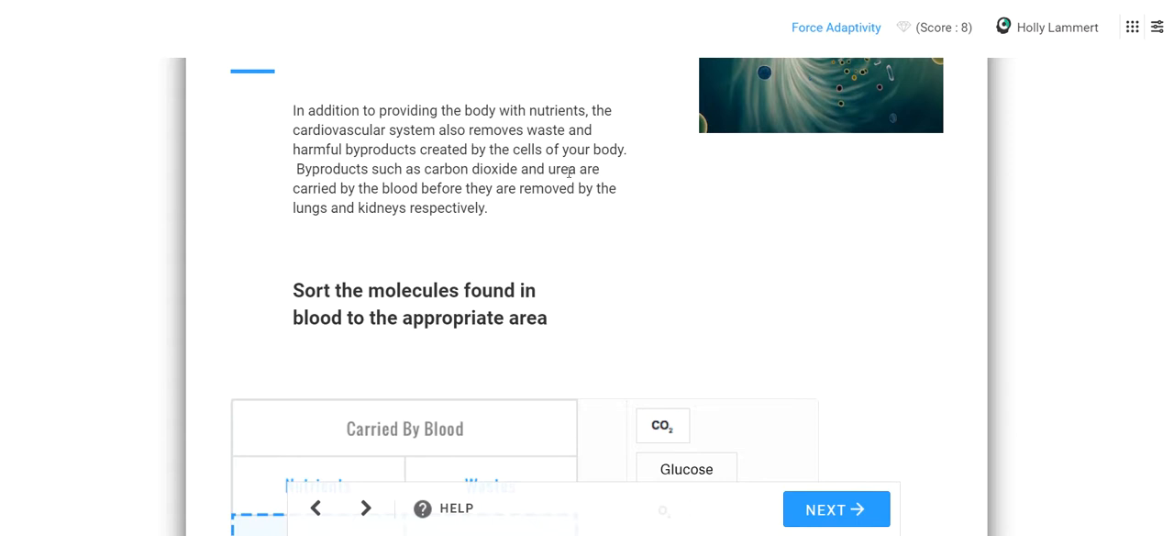
double_click(565, 169)
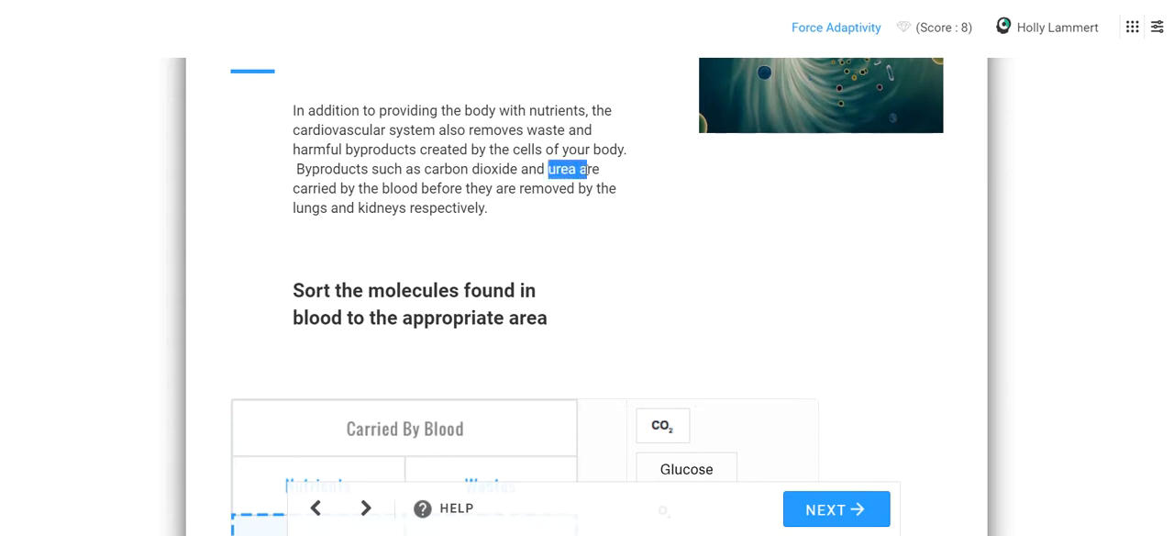
scroll(down, 3)
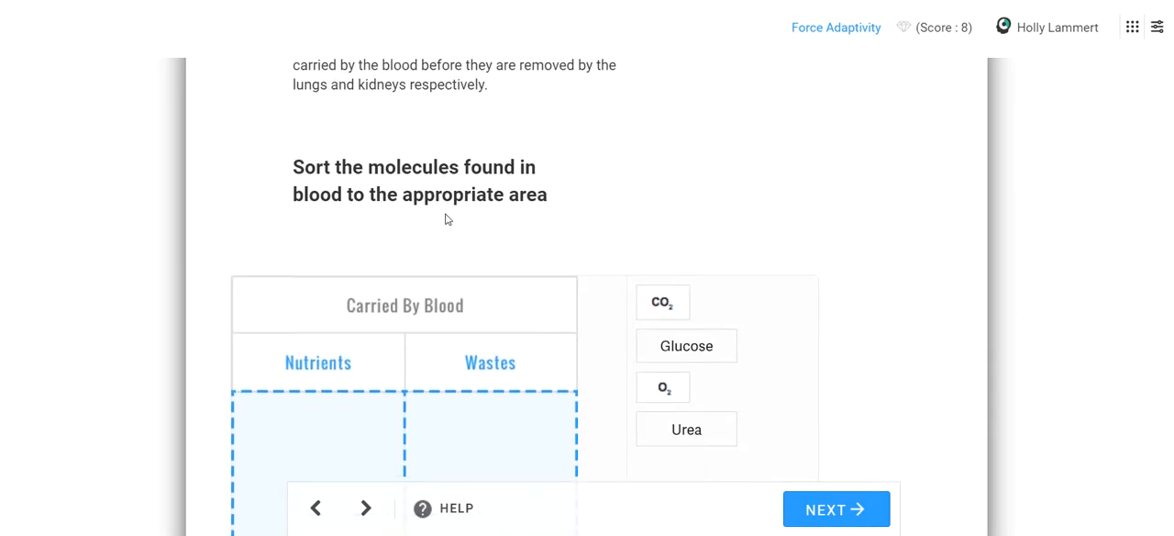
scroll(up, 3)
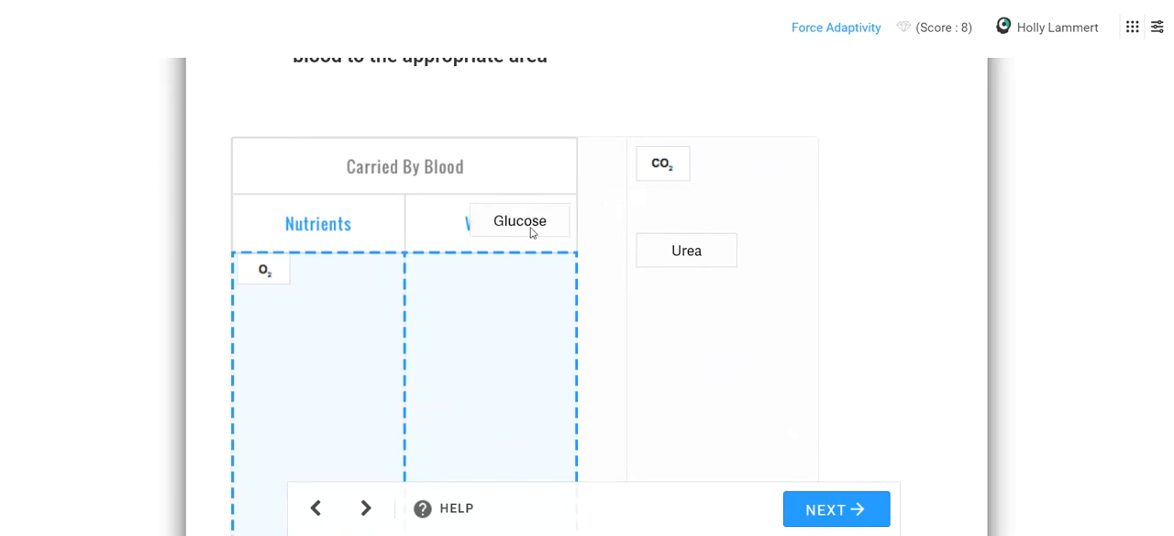
Step: Sort Glucose under Nutrients and Urea under Wastes, submit, and continue to the cardiovascular-need question
drag(519, 220, 286, 270)
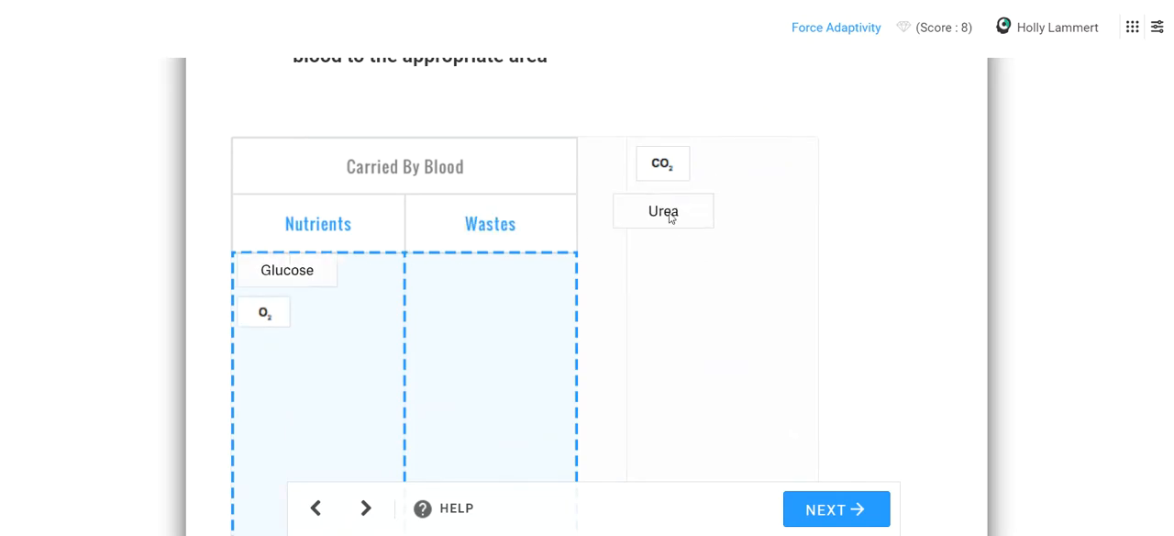
drag(662, 163, 499, 319)
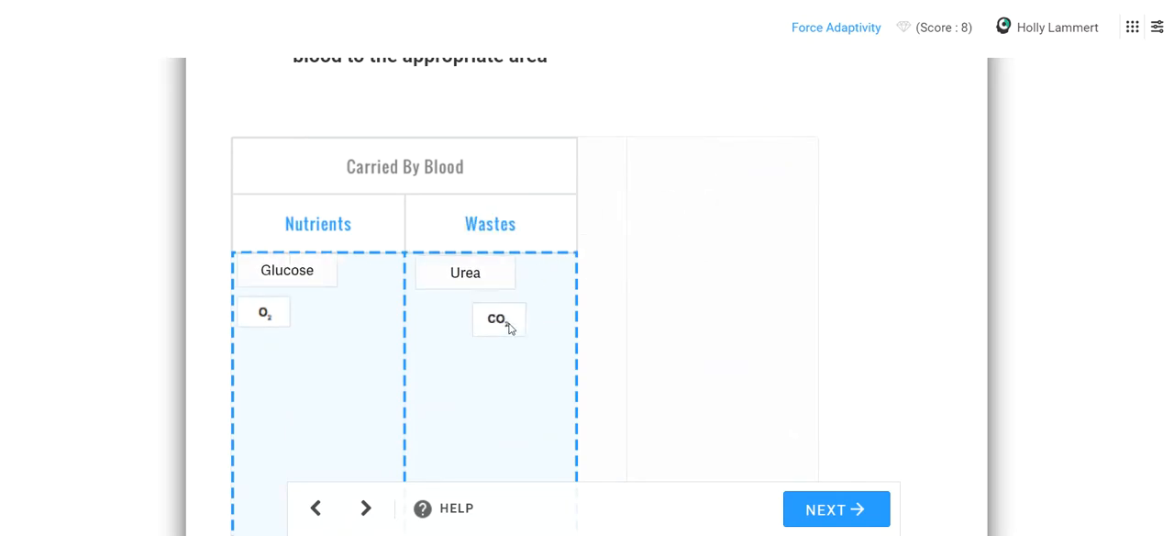
click(837, 510)
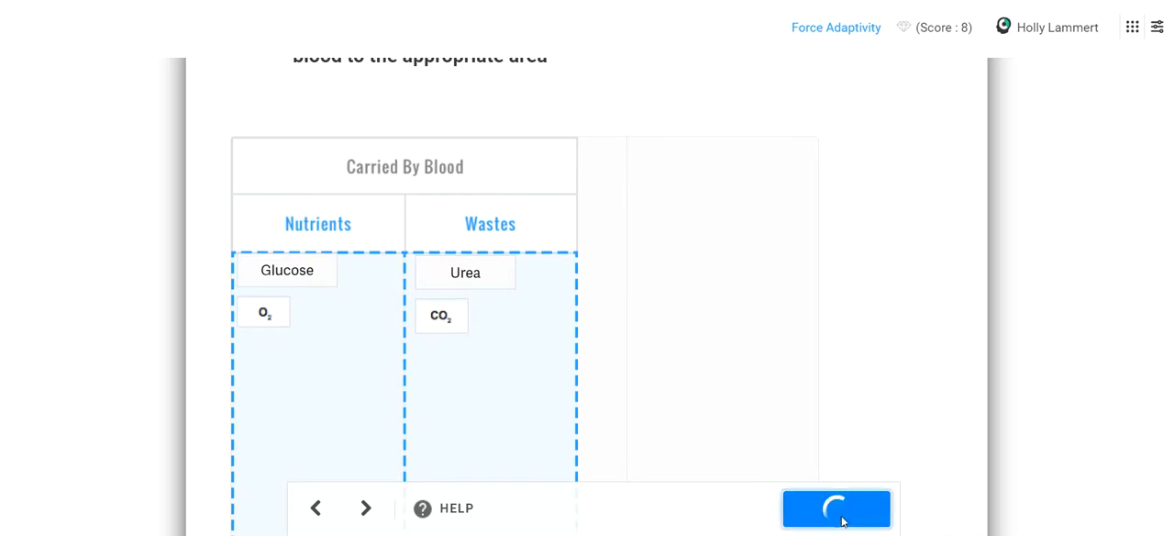
click(837, 508)
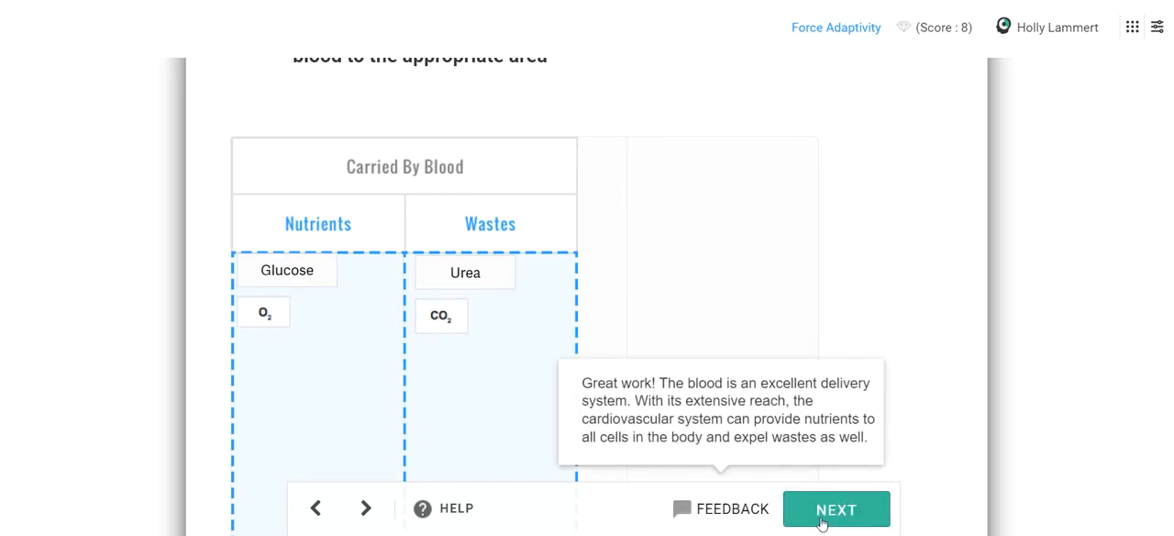
click(837, 508)
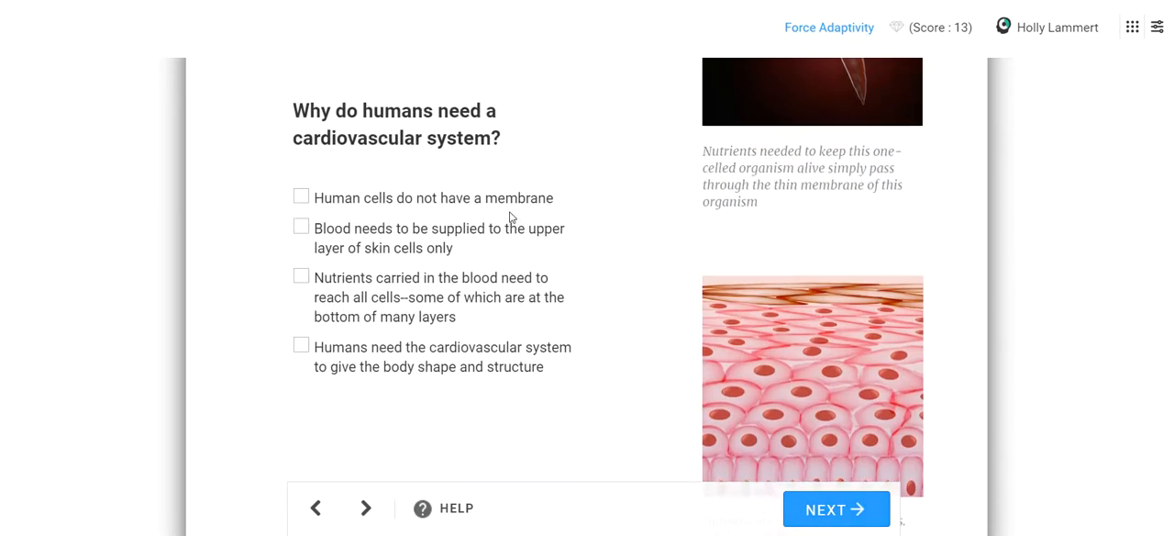
Step: Choose the answer that blood nutrients must reach all cell layers
scroll(up, 3)
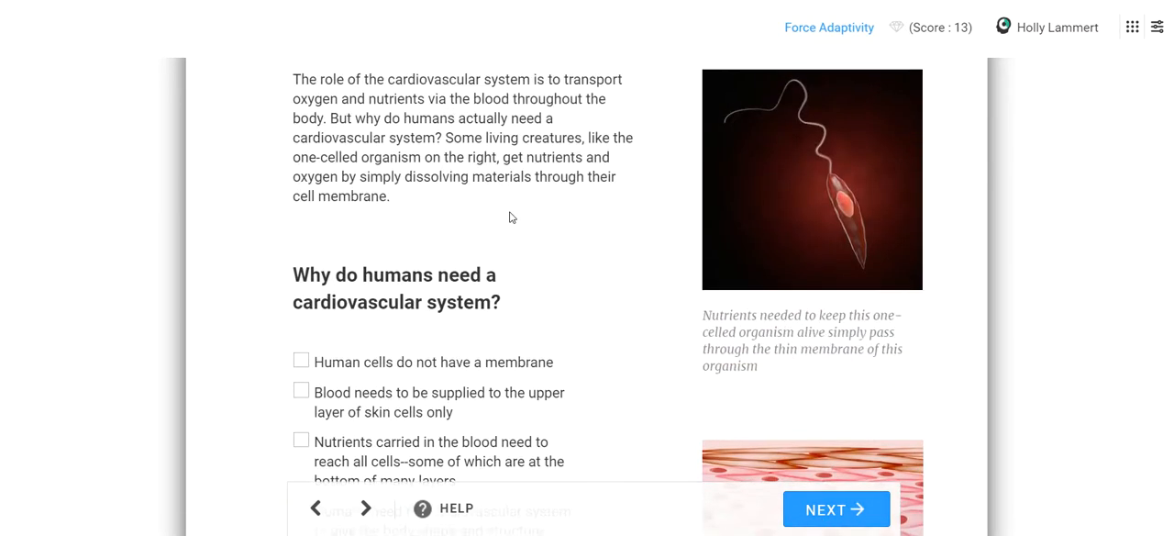
scroll(down, 3)
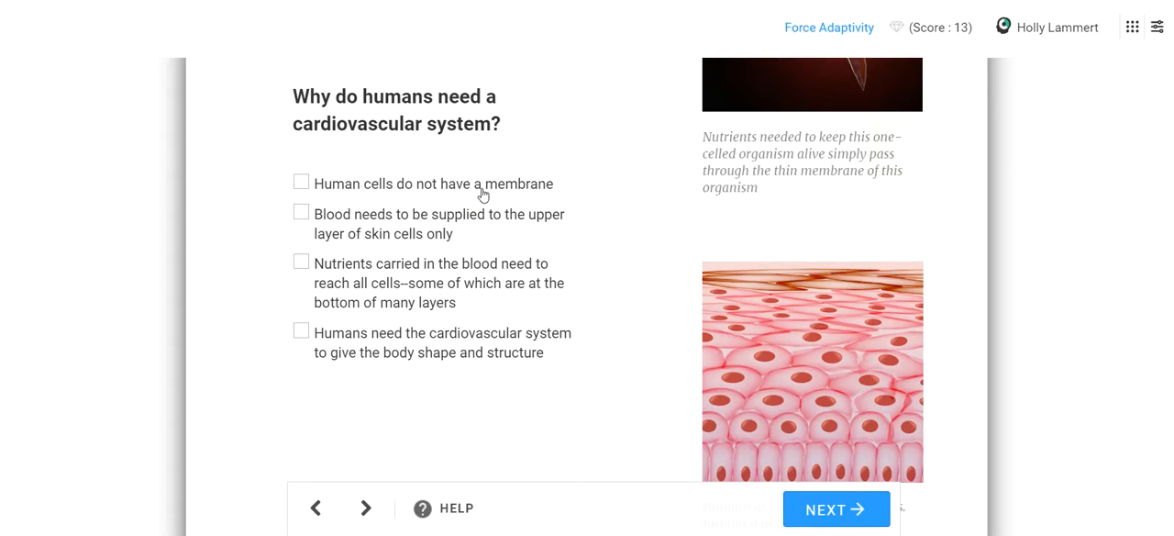
mouse_move(443, 290)
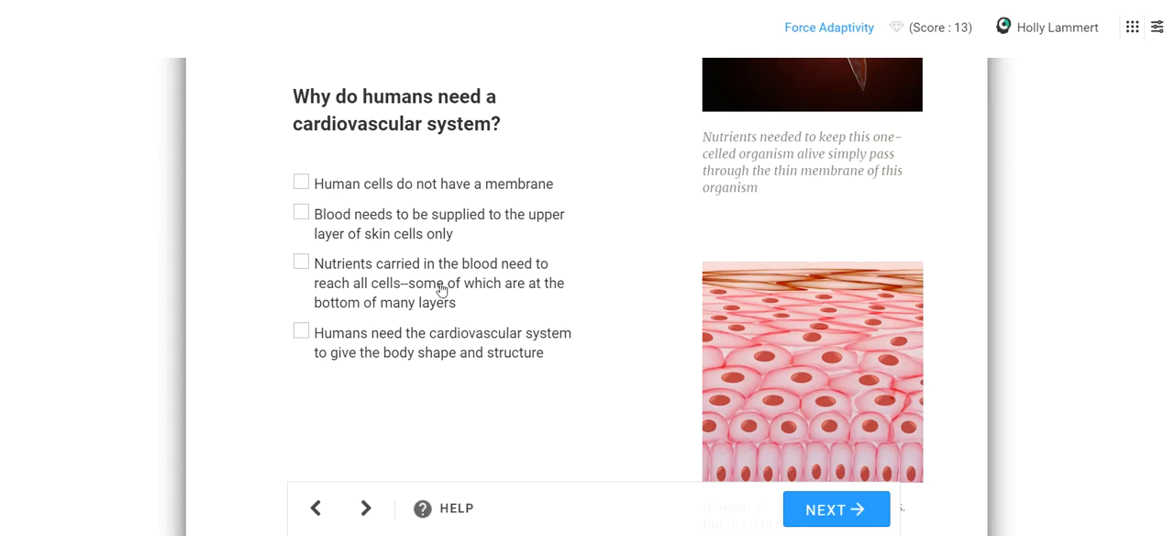
click(301, 263)
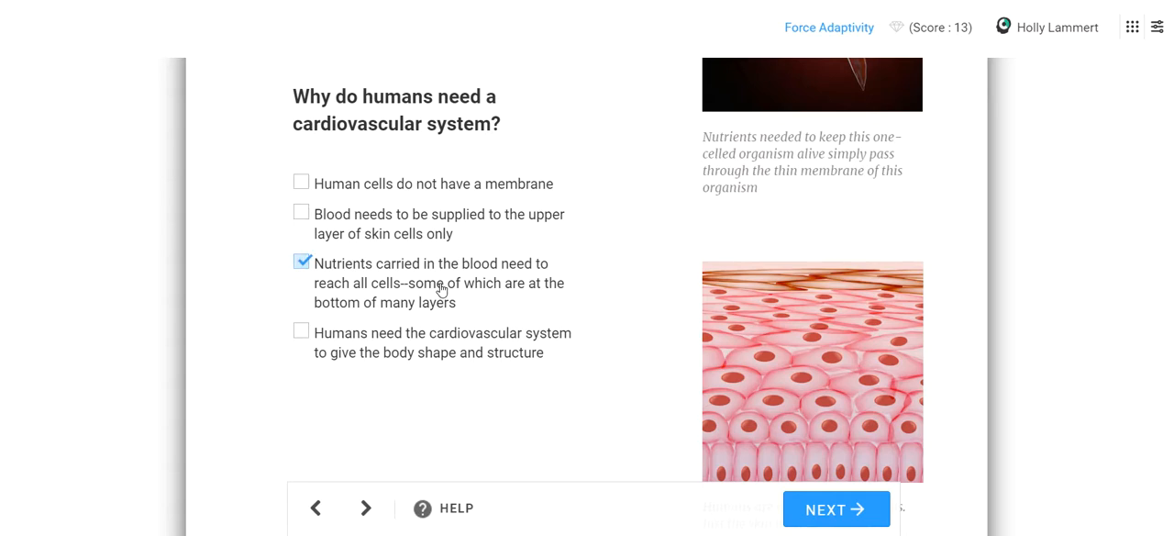
scroll(up, 3)
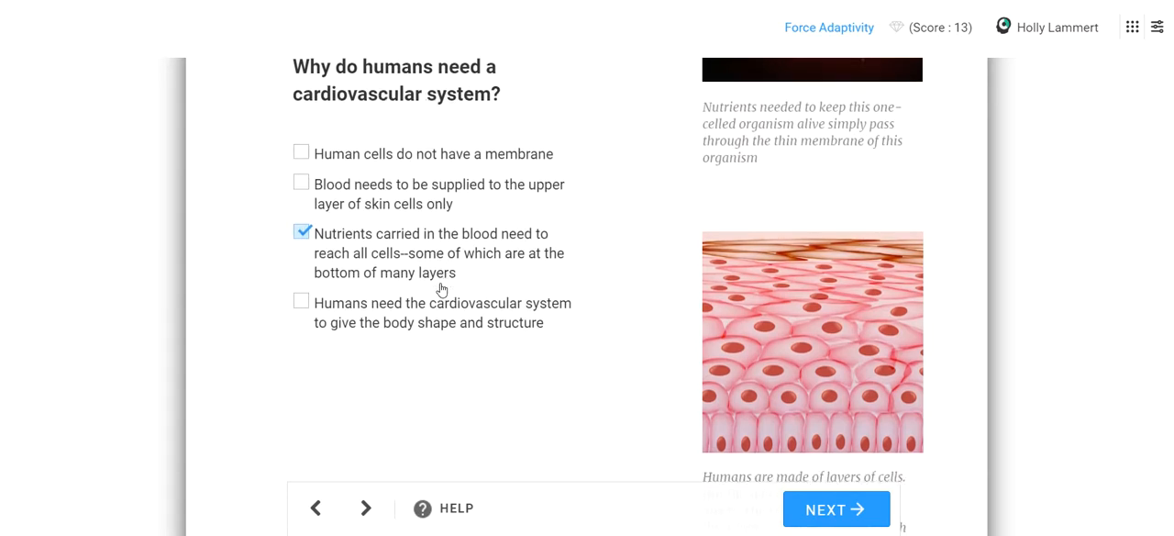
scroll(down, 3)
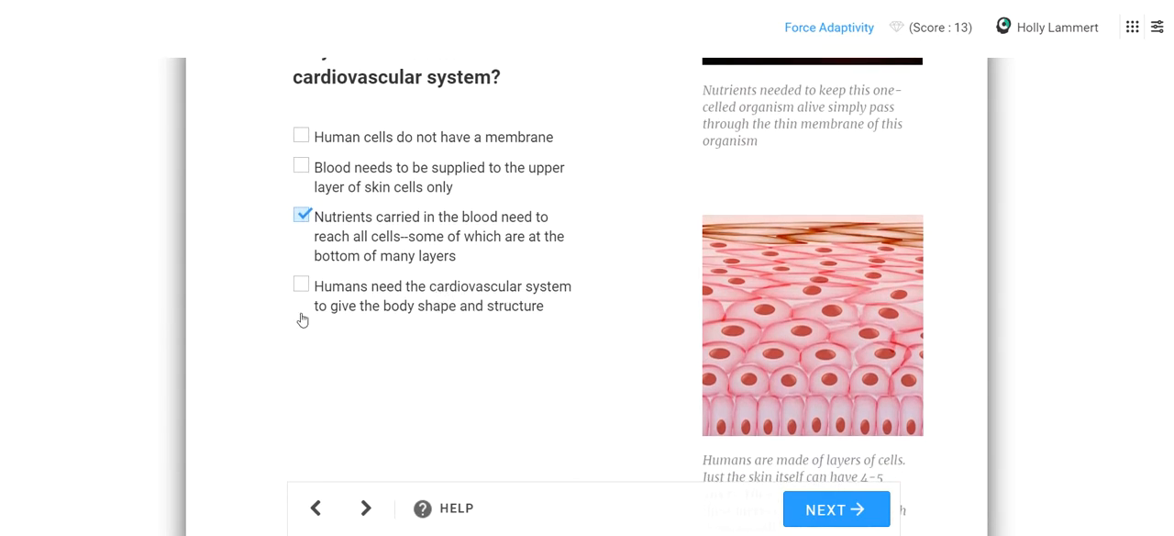
mouse_move(759, 389)
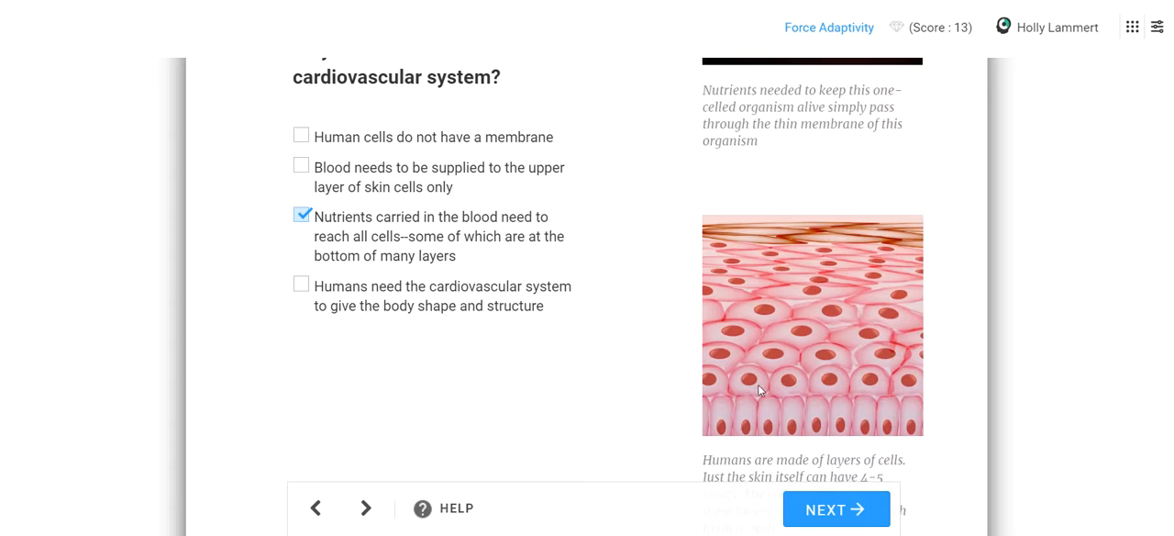
mouse_move(697, 397)
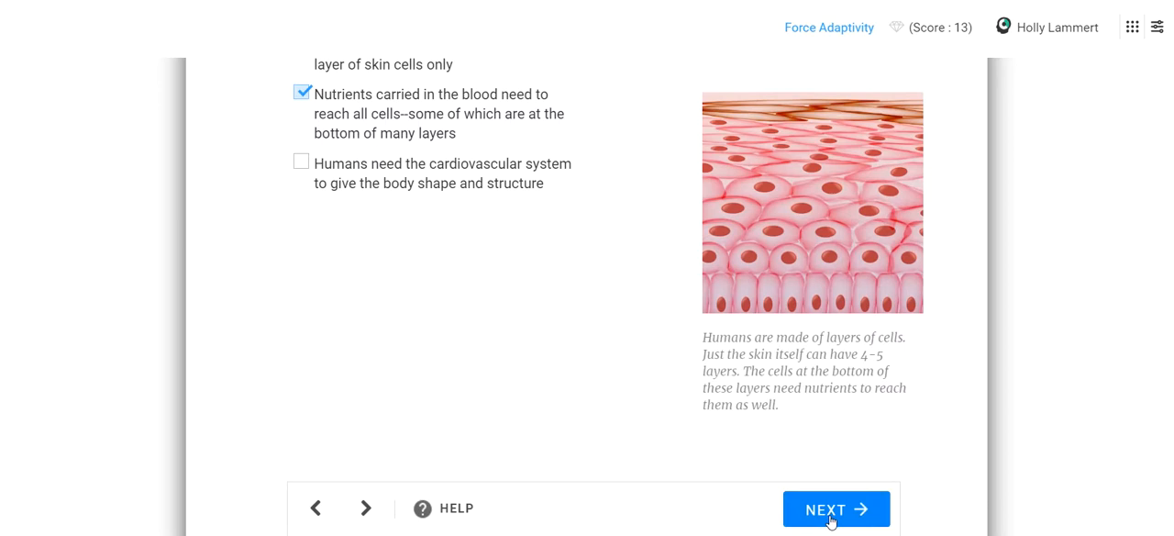
mouse_move(837, 199)
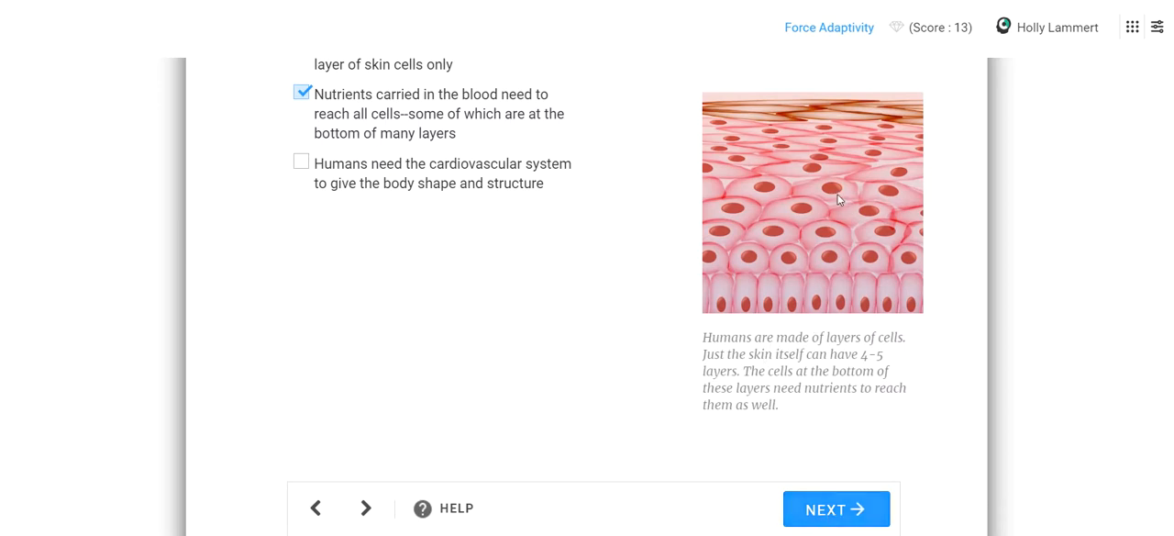
mouse_move(799, 288)
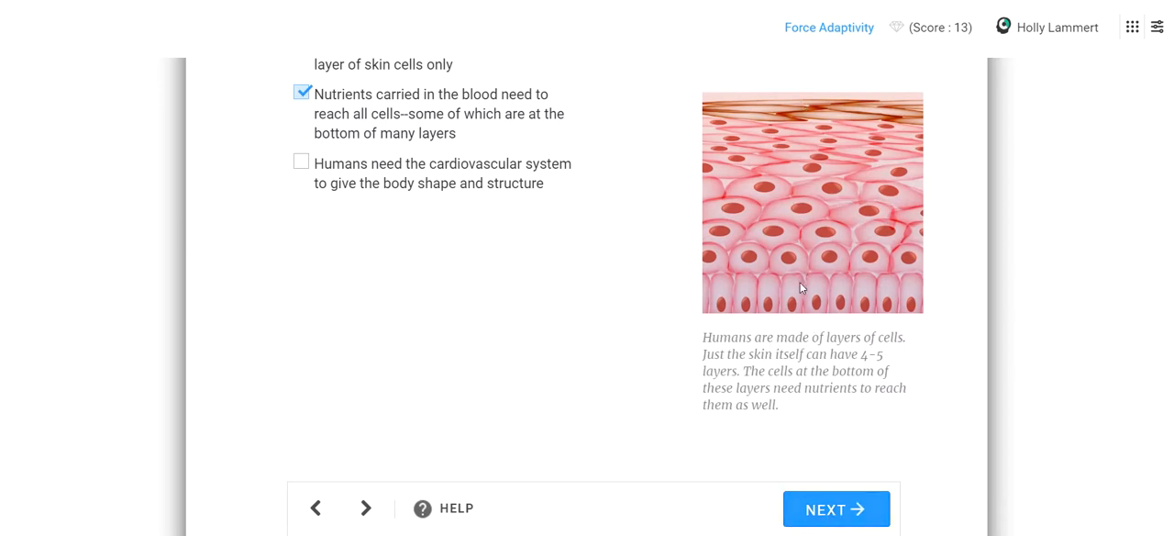
mouse_move(948, 293)
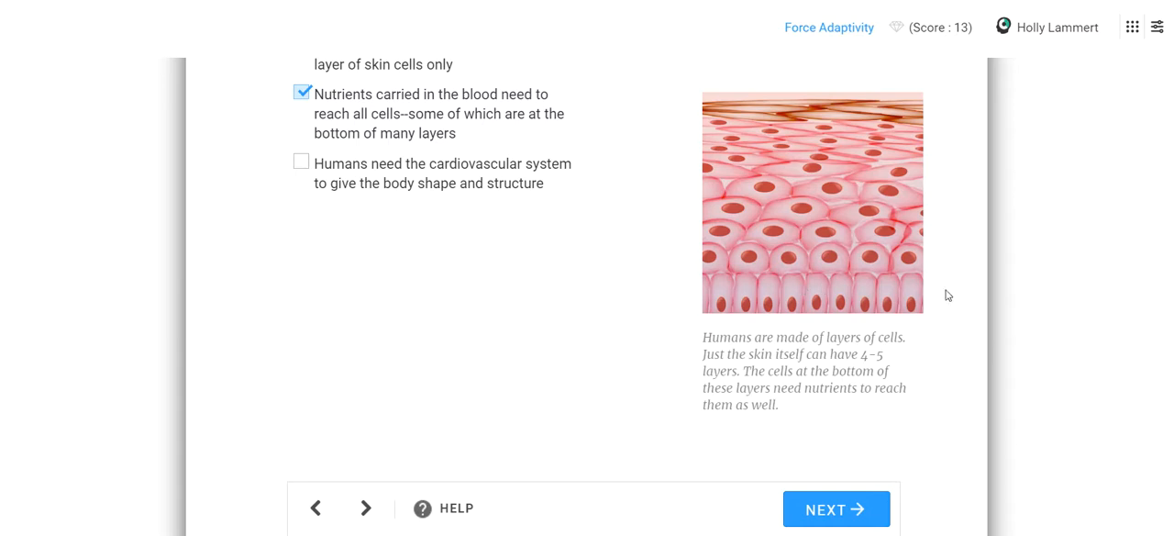
mouse_move(716, 295)
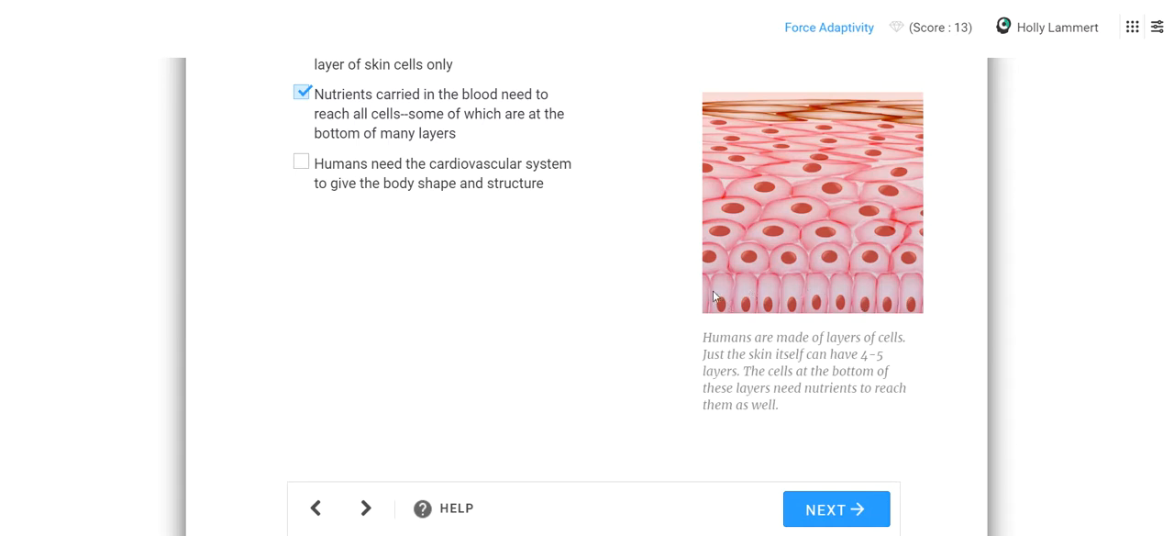
mouse_move(730, 124)
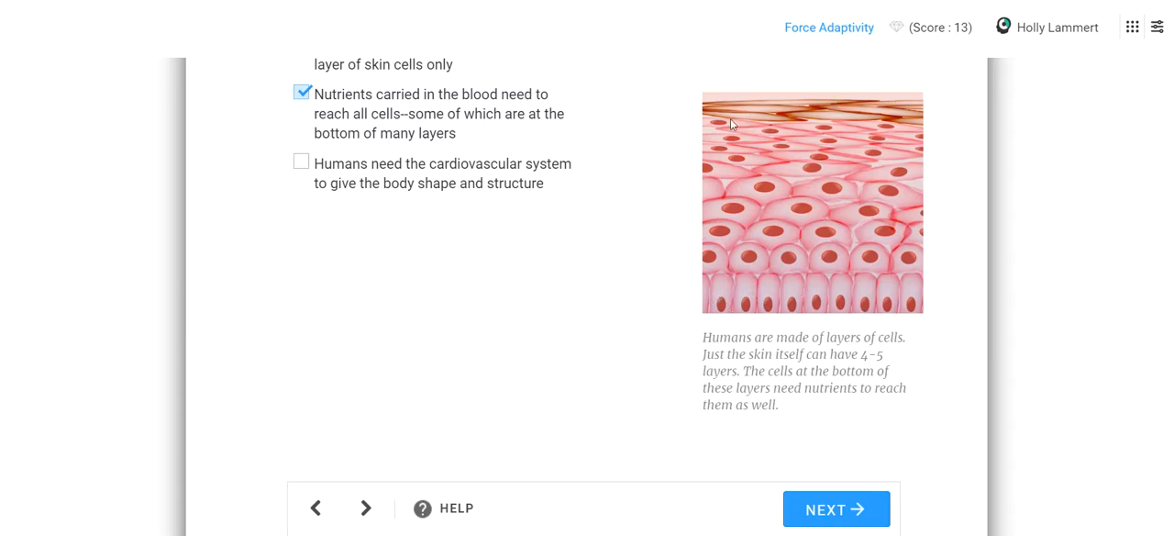
mouse_move(730, 282)
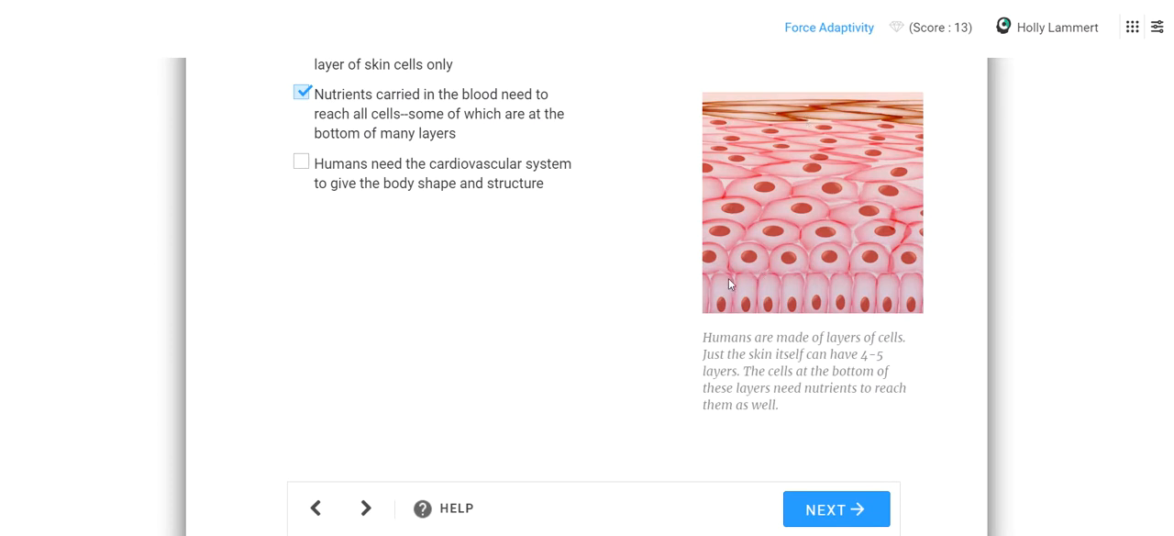
Step: Submit the nutrients answer, read its correct feedback and continue to the blood-centrifuge page
click(836, 508)
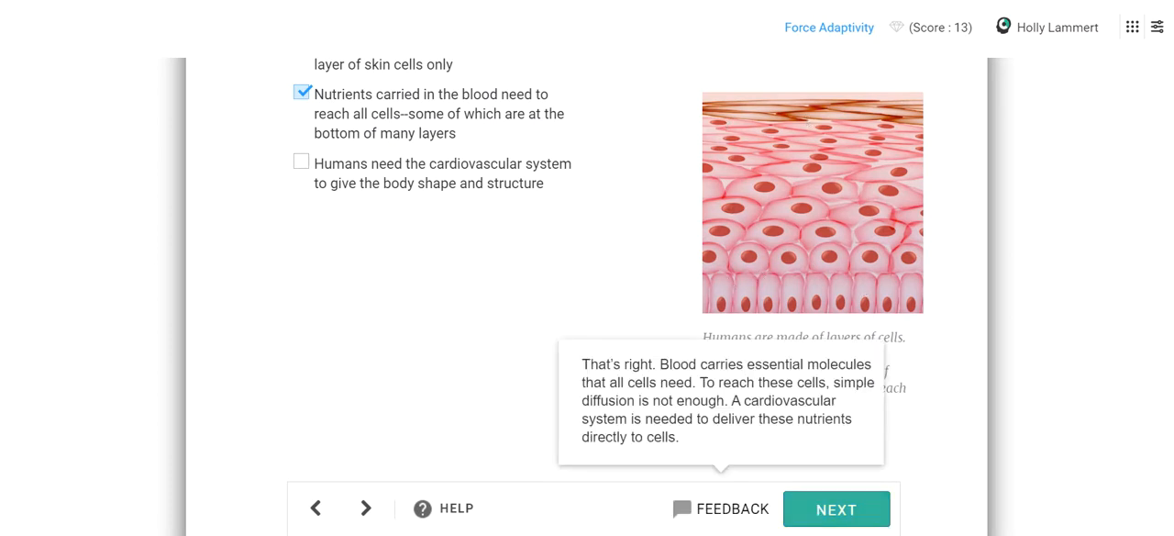
drag(734, 400, 763, 418)
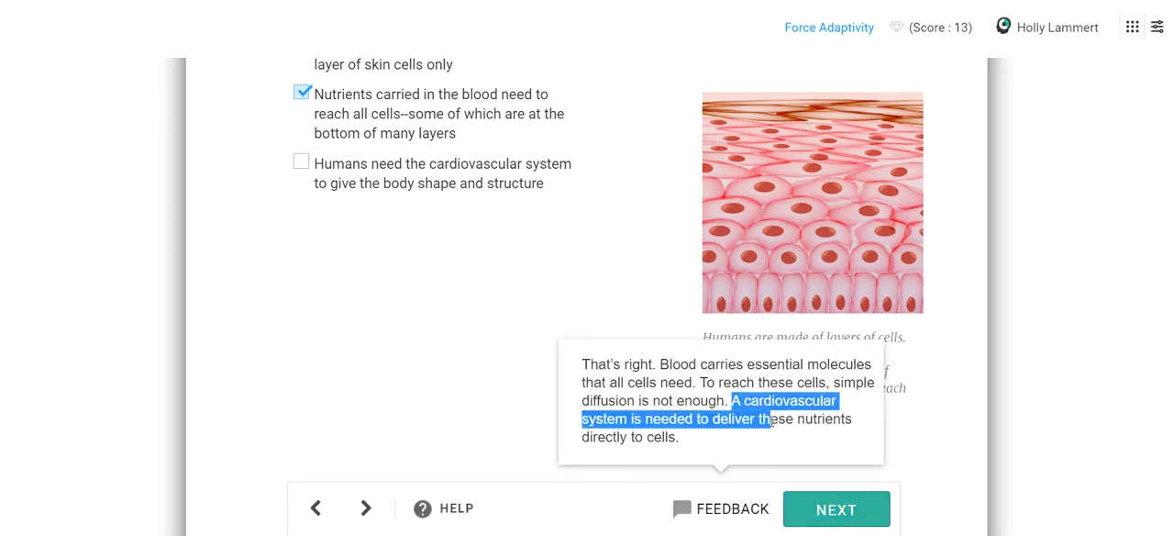
click(837, 508)
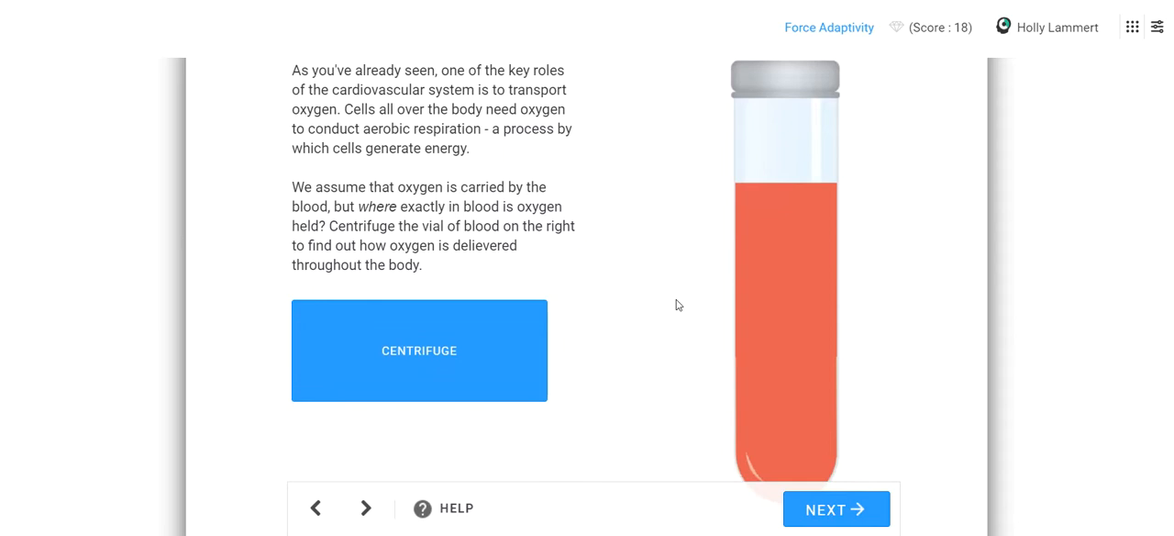
mouse_move(474, 80)
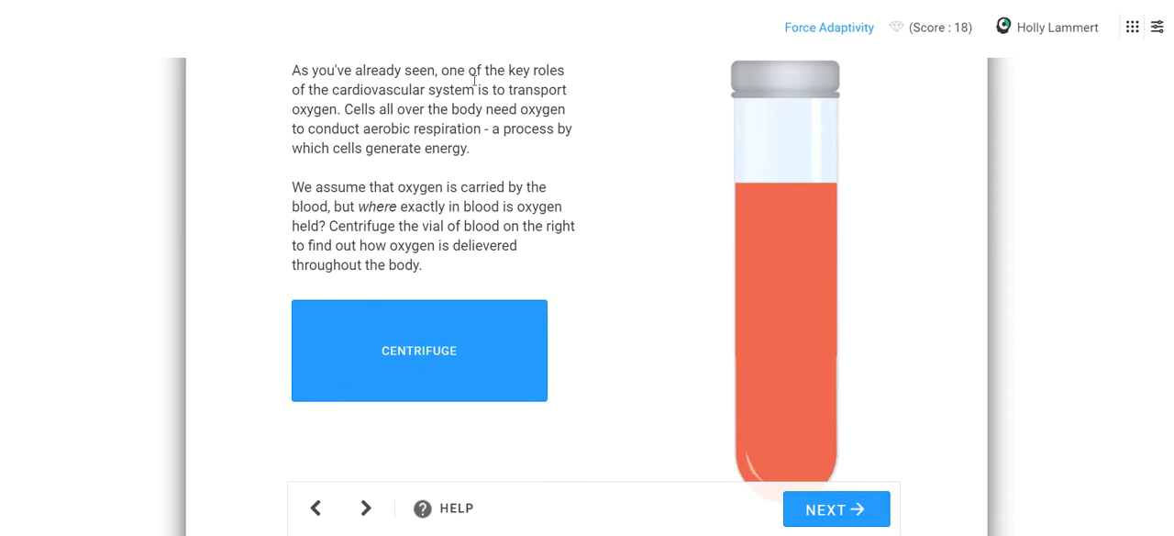
mouse_move(341, 108)
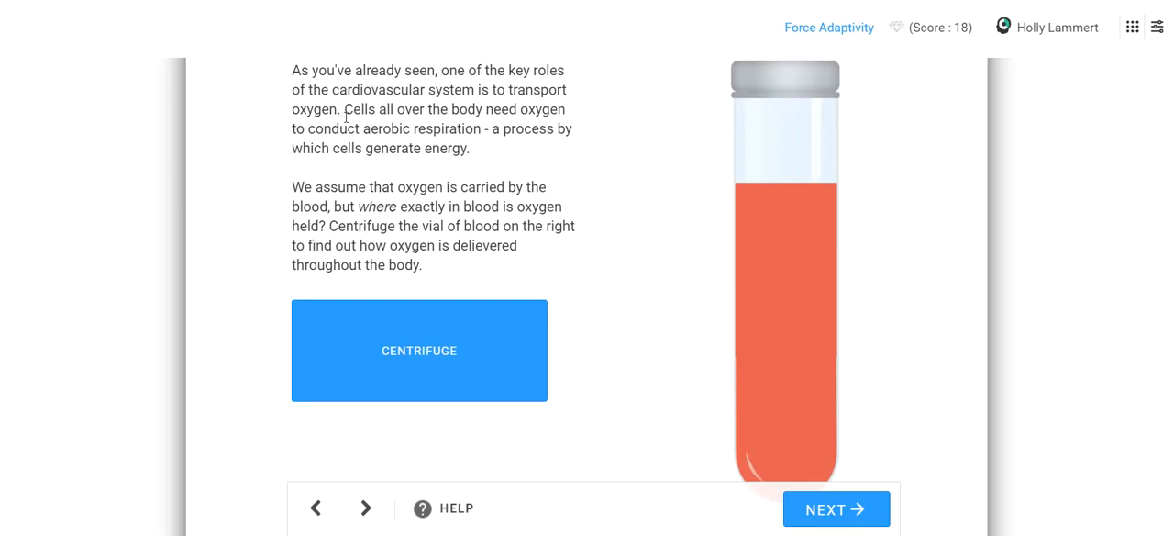
Step: Read the oxygen transport text and start centrifuging the blood vial
double_click(425, 128)
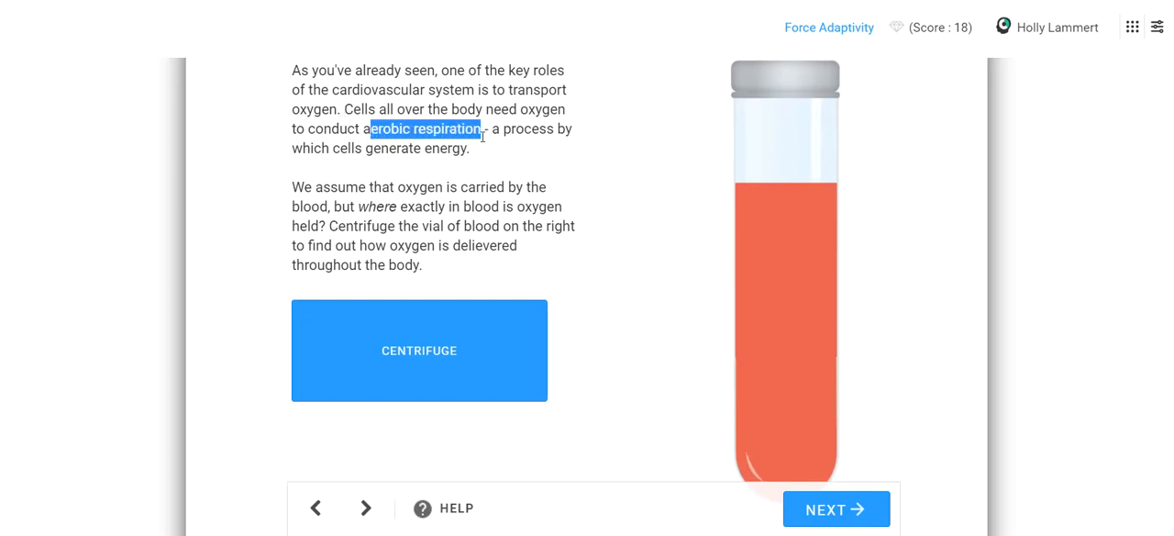
mouse_move(472, 159)
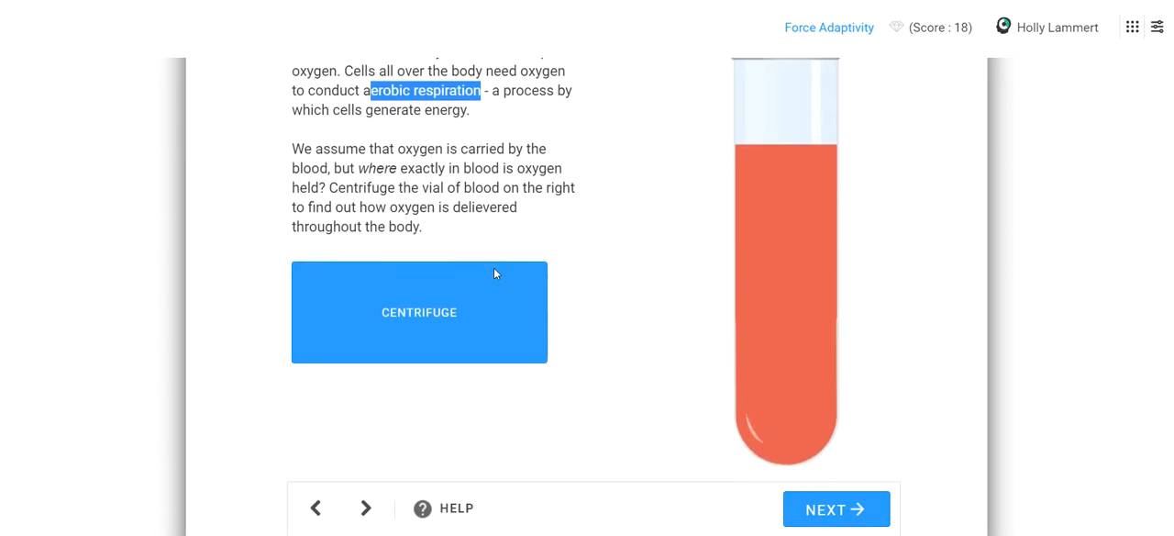
click(419, 312)
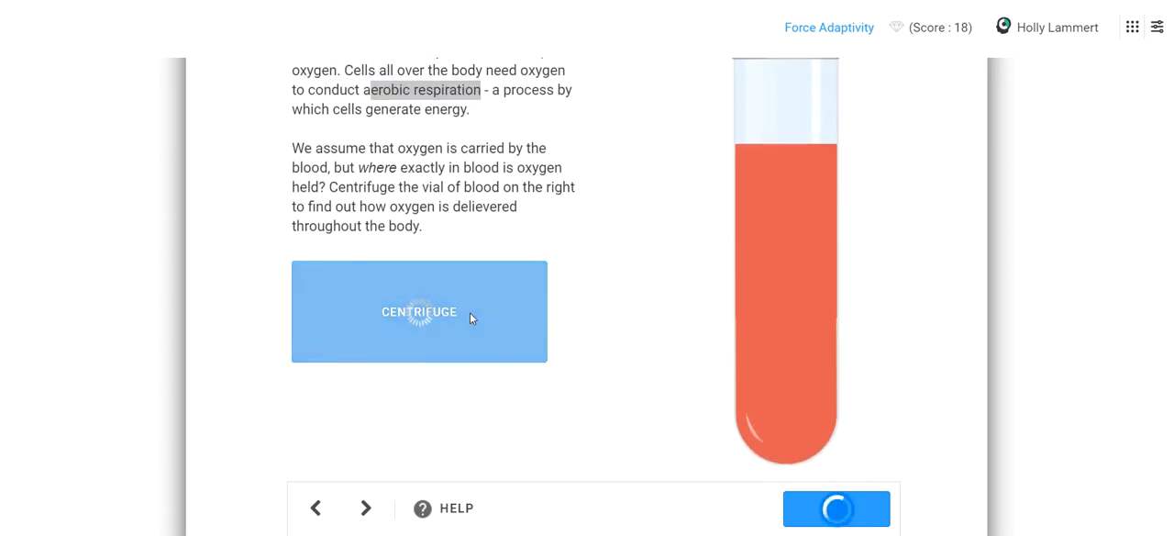
Step: Let the centrifuge finish and continue to the separated blood layers page
click(418, 312)
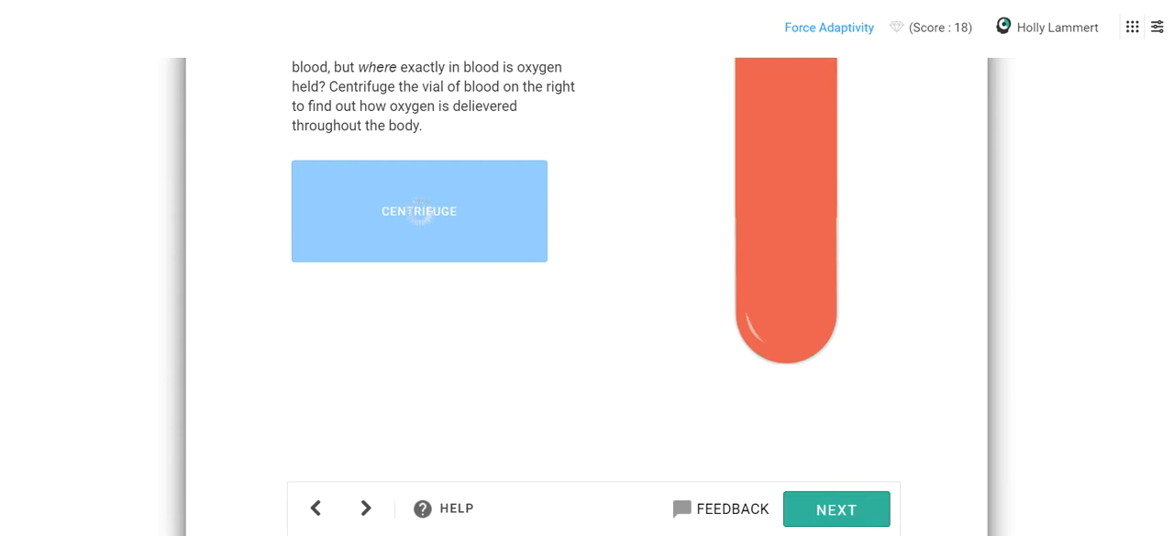
click(418, 211)
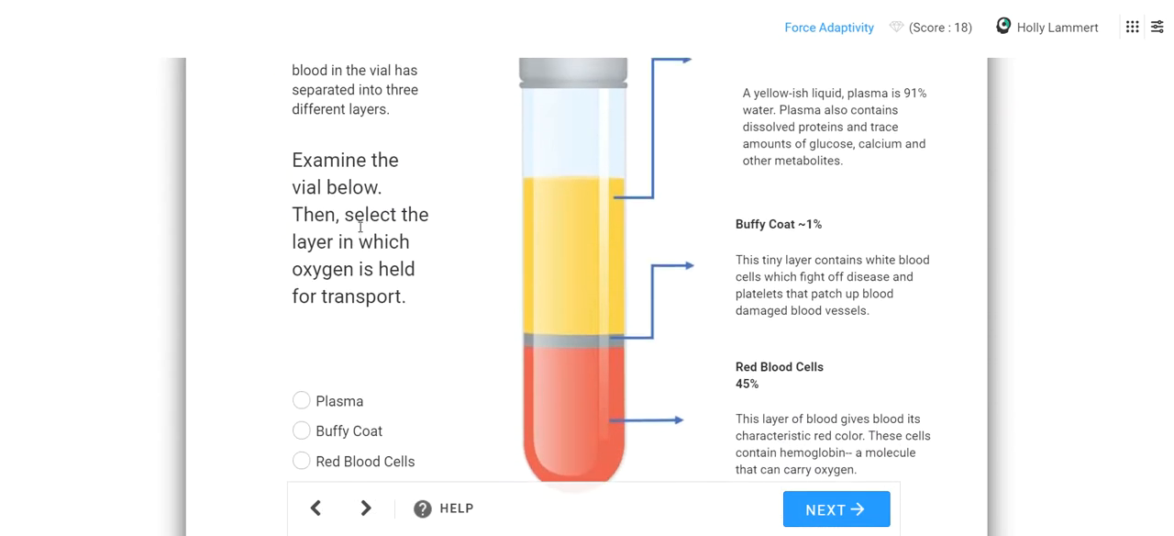
mouse_move(567, 127)
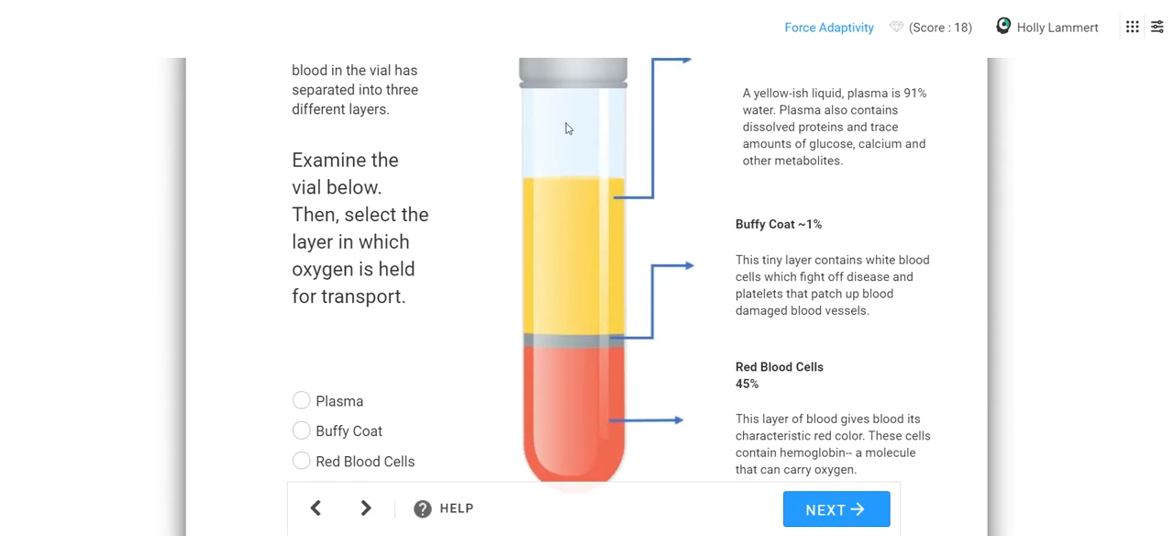
Step: Read the layer descriptions, answer Red Blood Cells as the oxygen layer and submit it
double_click(822, 127)
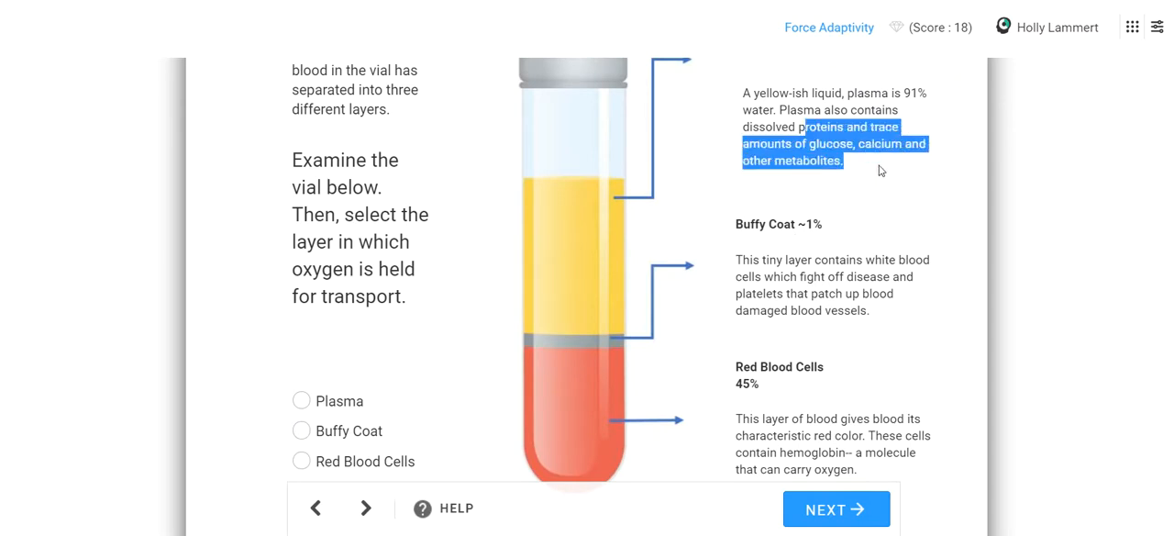
scroll(down, 3)
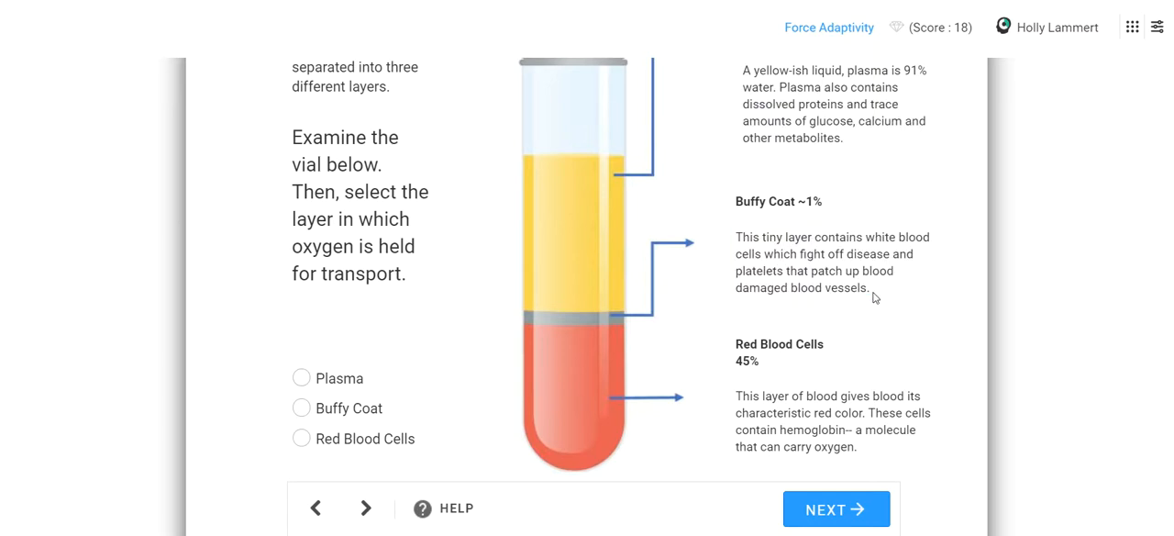
mouse_move(775, 235)
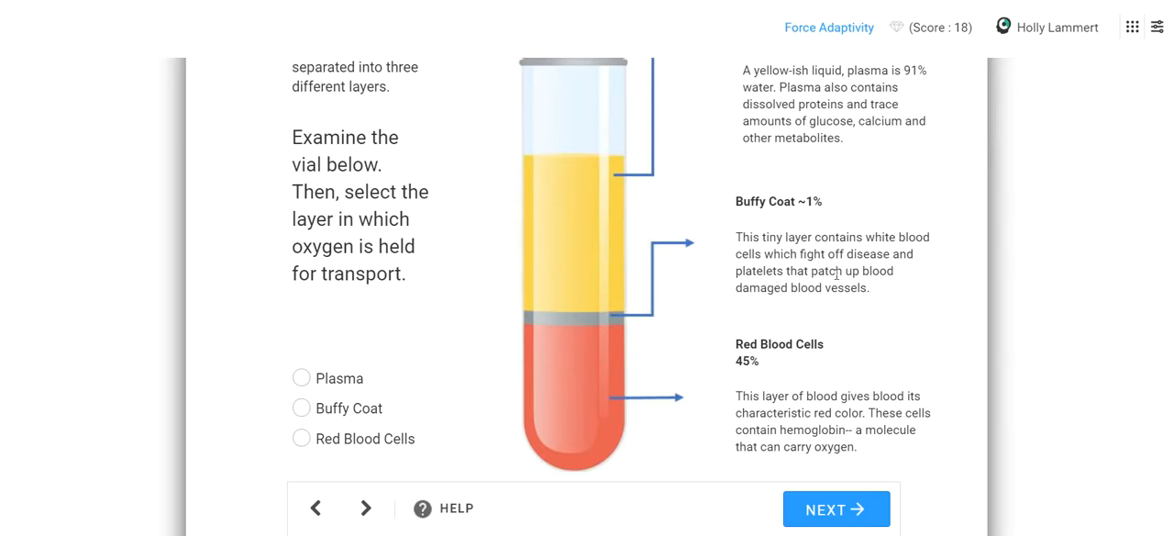
mouse_move(829, 301)
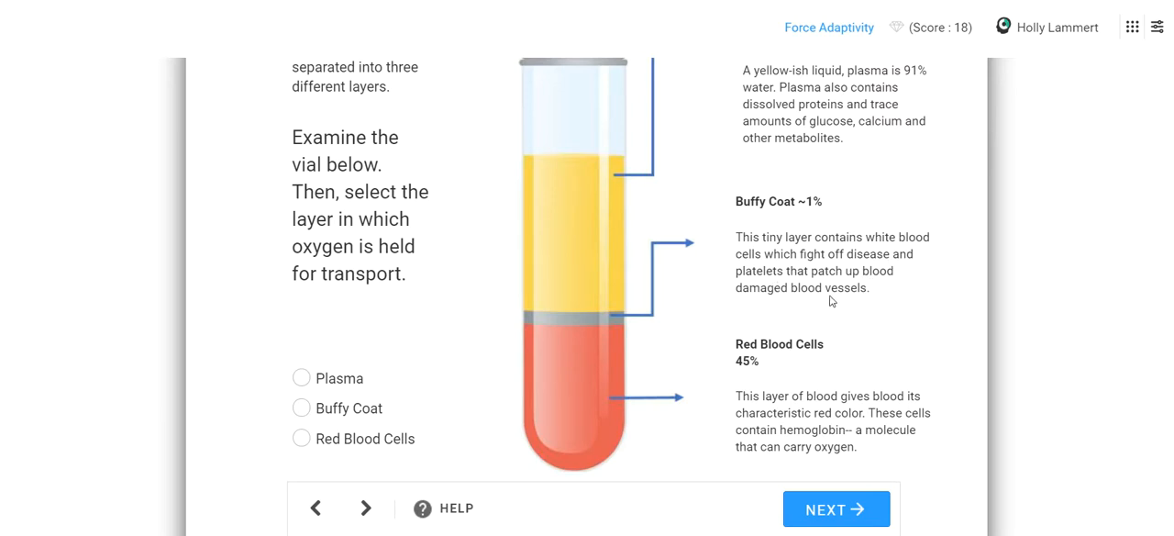
scroll(down, 3)
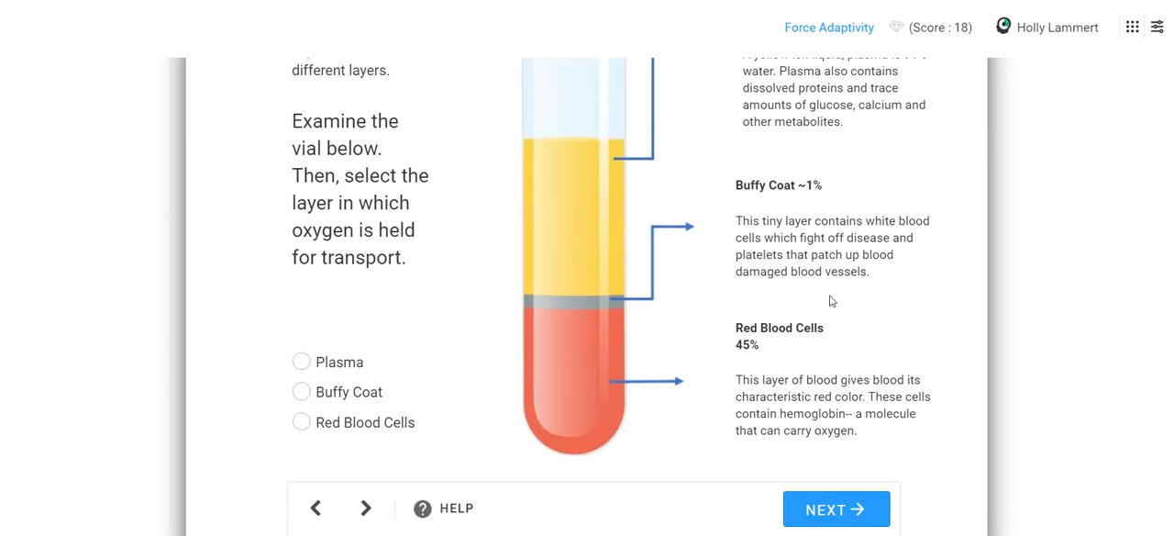
mouse_move(833, 430)
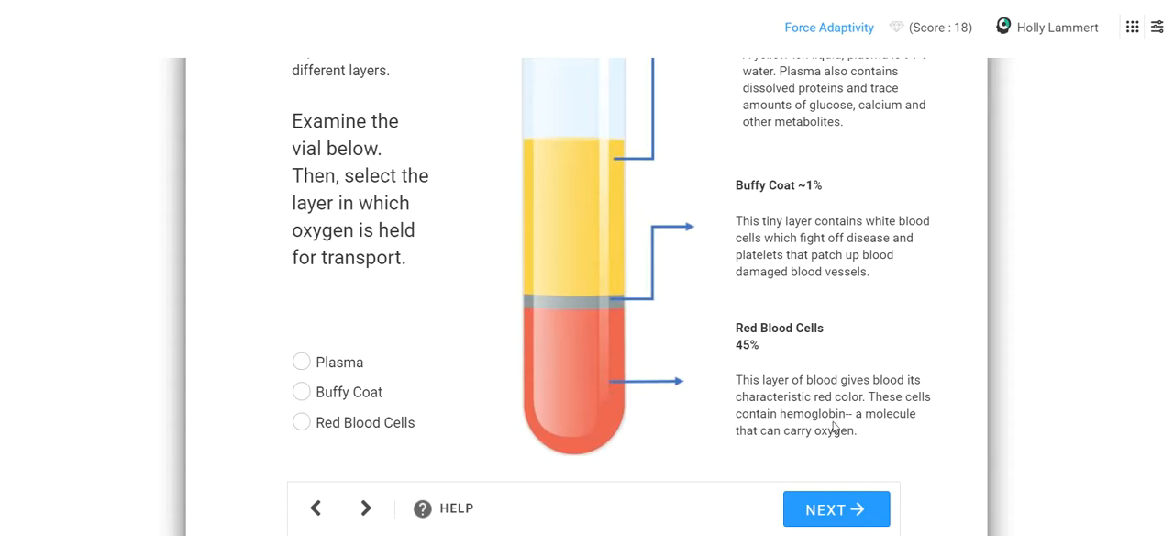
double_click(804, 413)
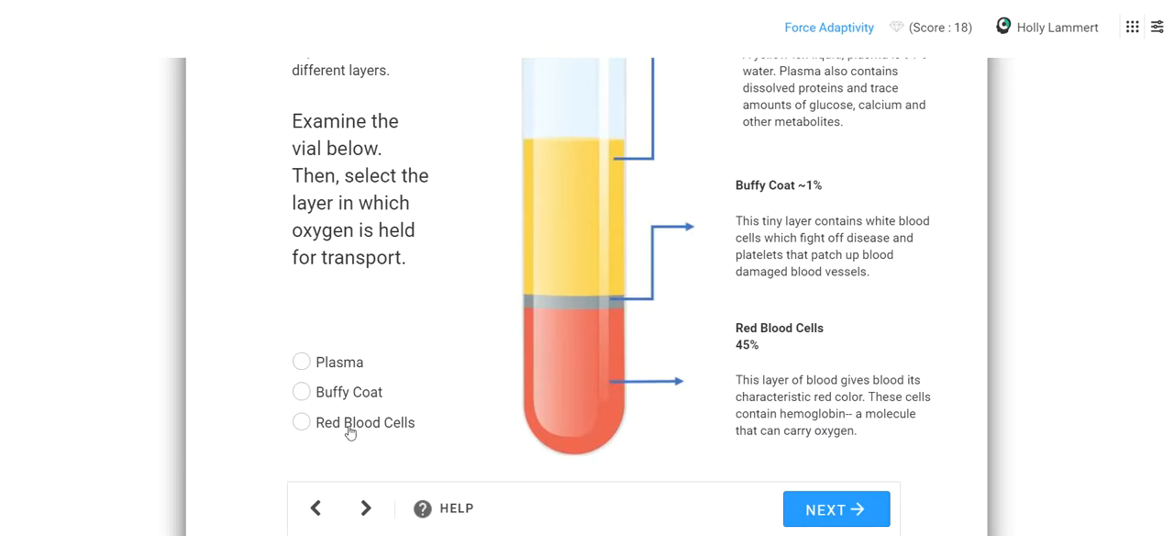
click(301, 422)
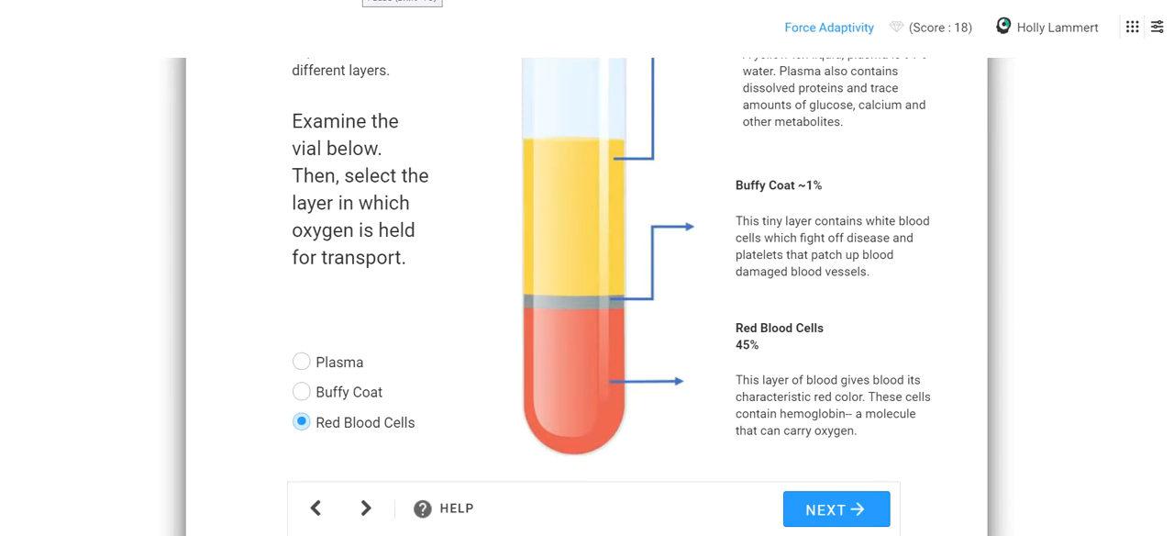
click(836, 508)
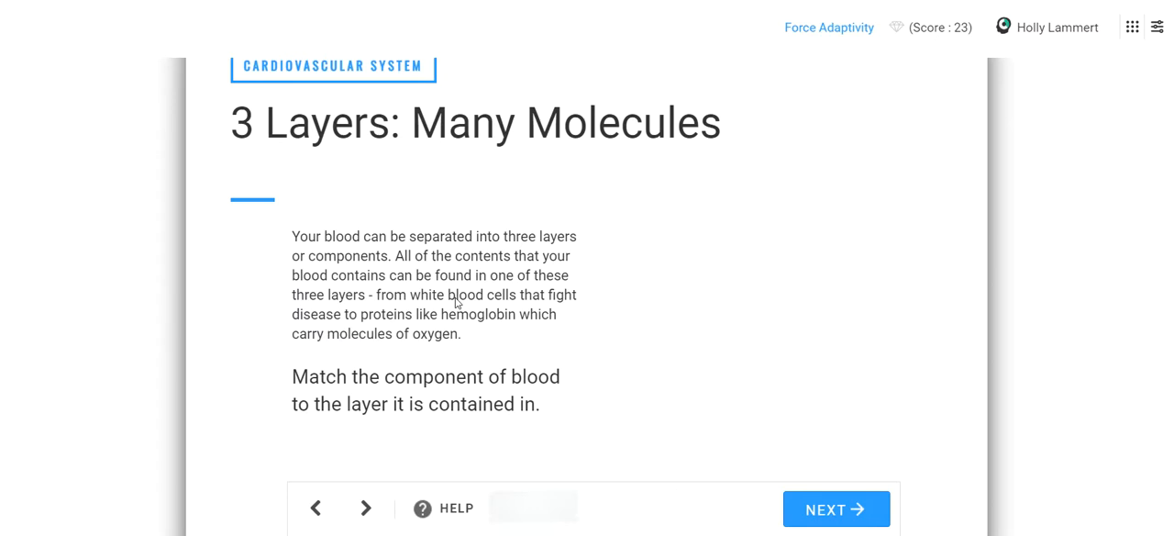
Step: Bring the blood-component matching tiles into view on the 3 Layers page
scroll(down, 3)
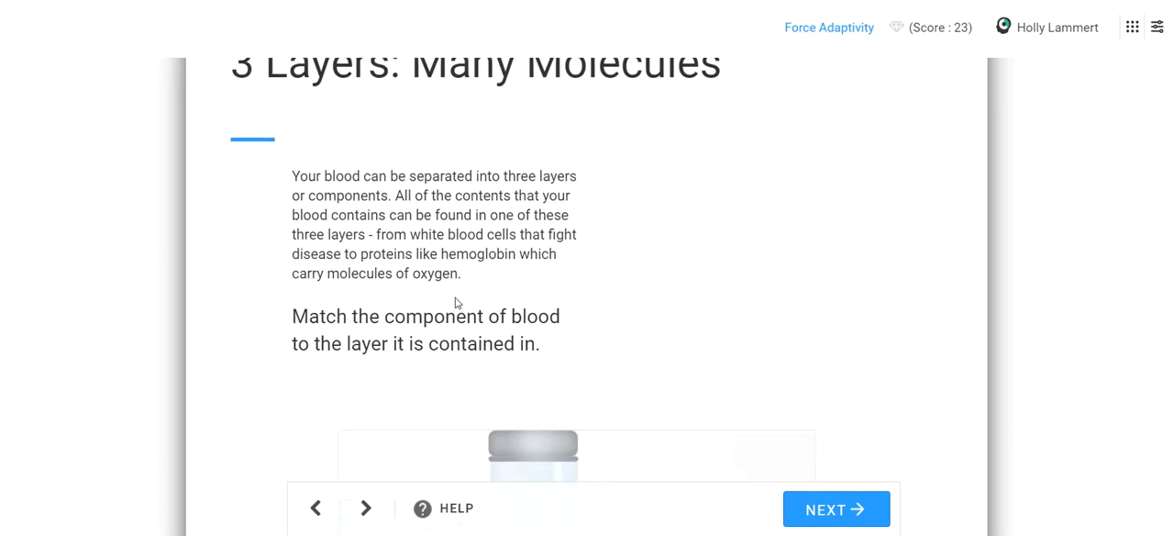
scroll(down, 3)
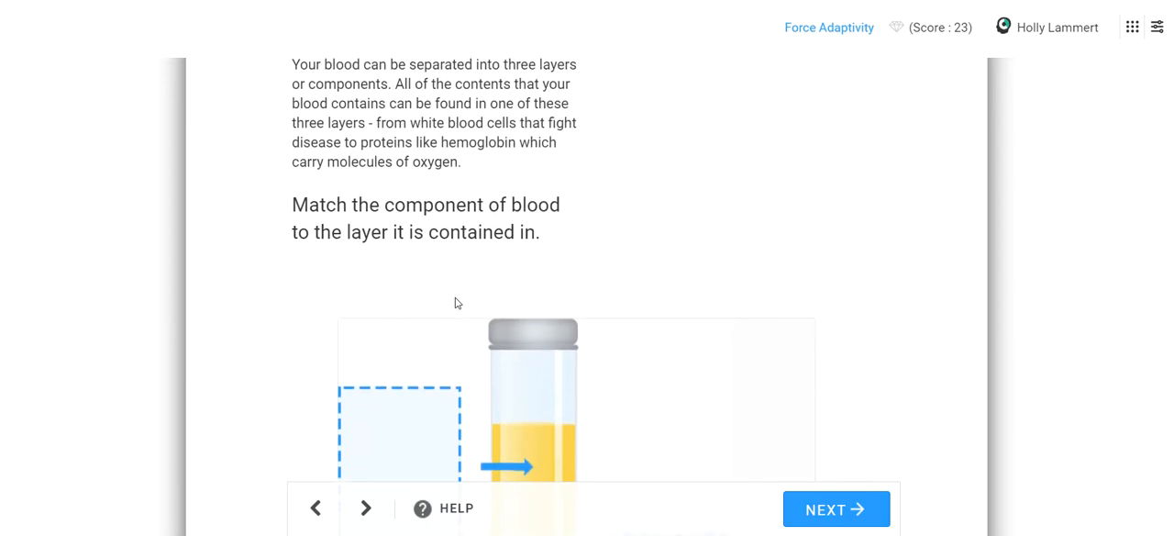
scroll(down, 3)
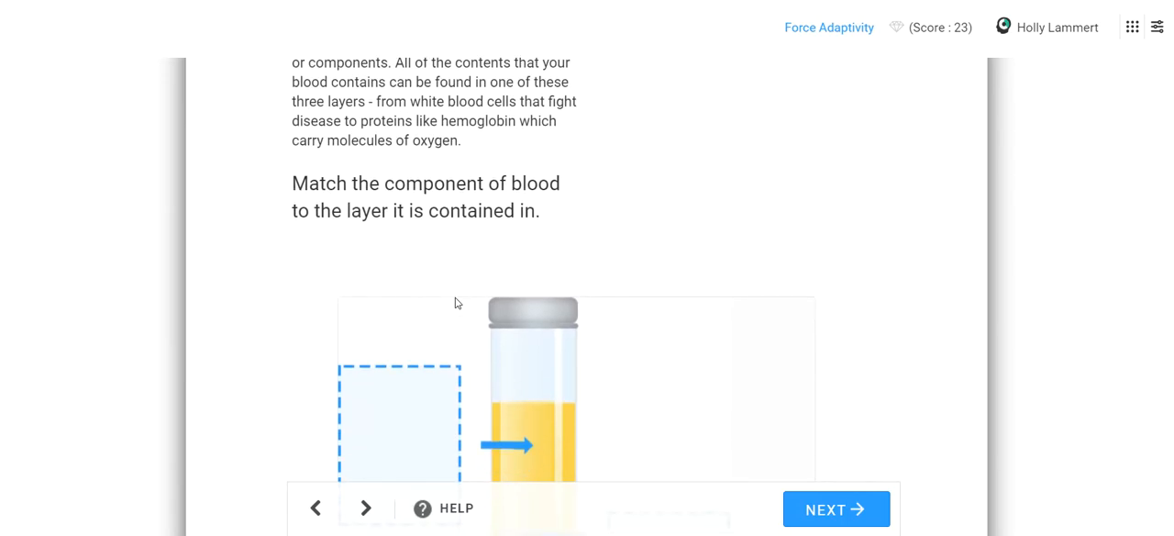
scroll(down, 3)
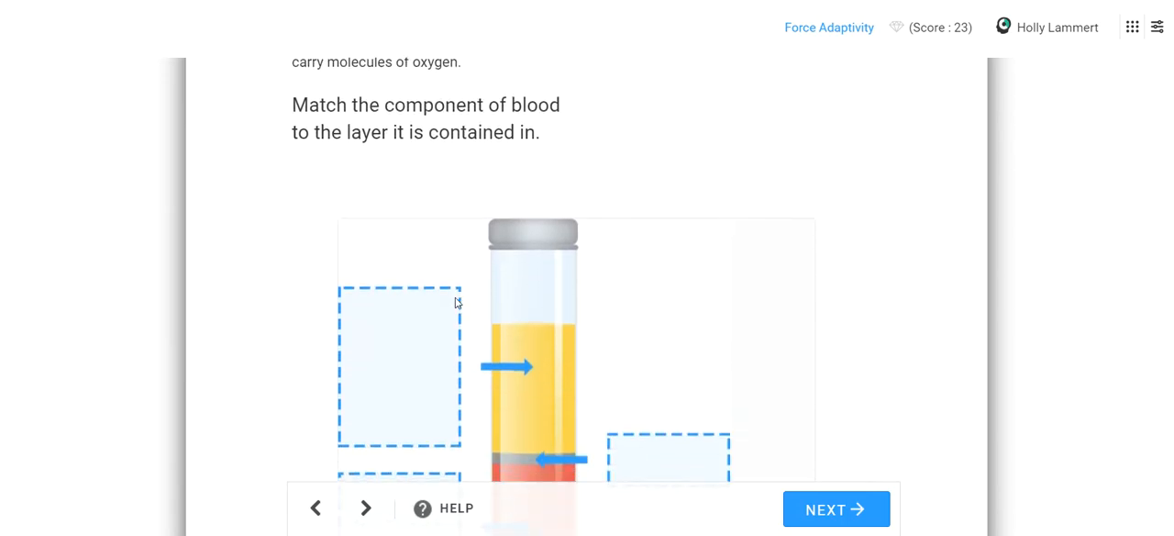
scroll(down, 3)
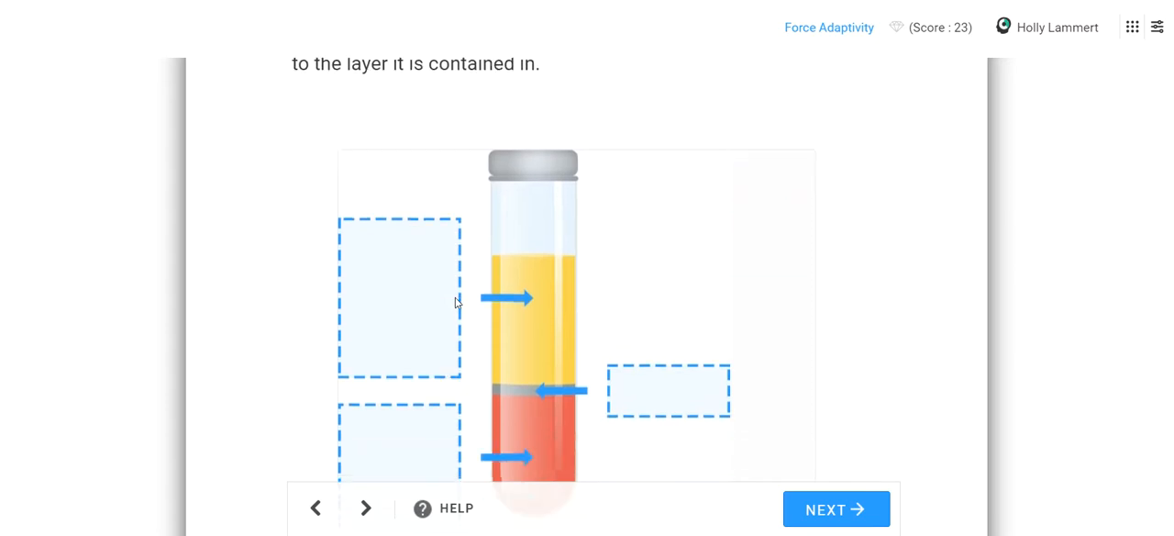
scroll(down, 3)
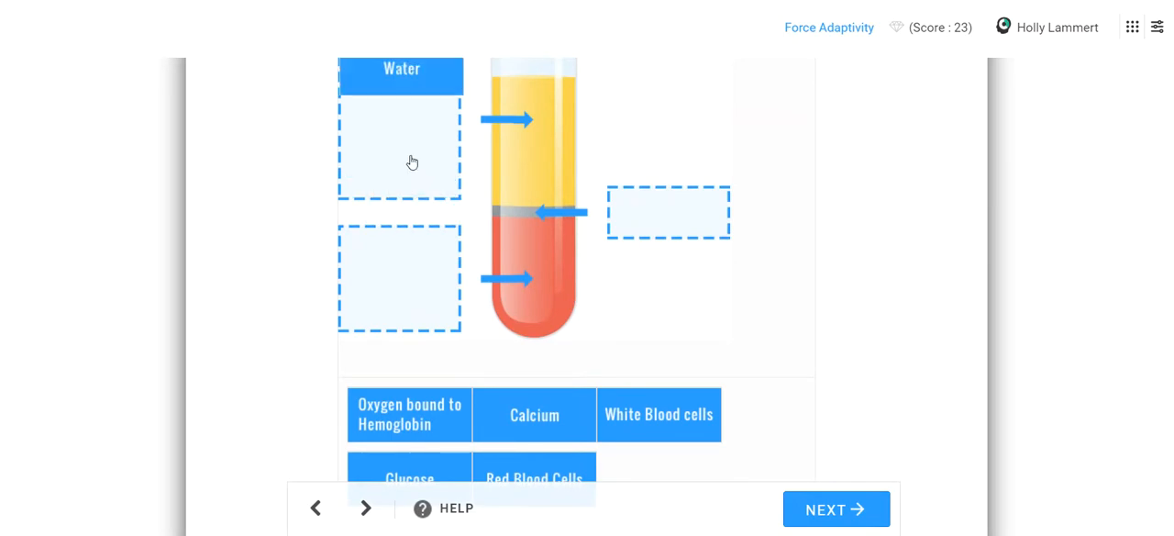
Step: Match Calcium and Glucose to plasma, White Blood cells to buffy coat, Red Blood Cells to their layer
drag(409, 414, 400, 257)
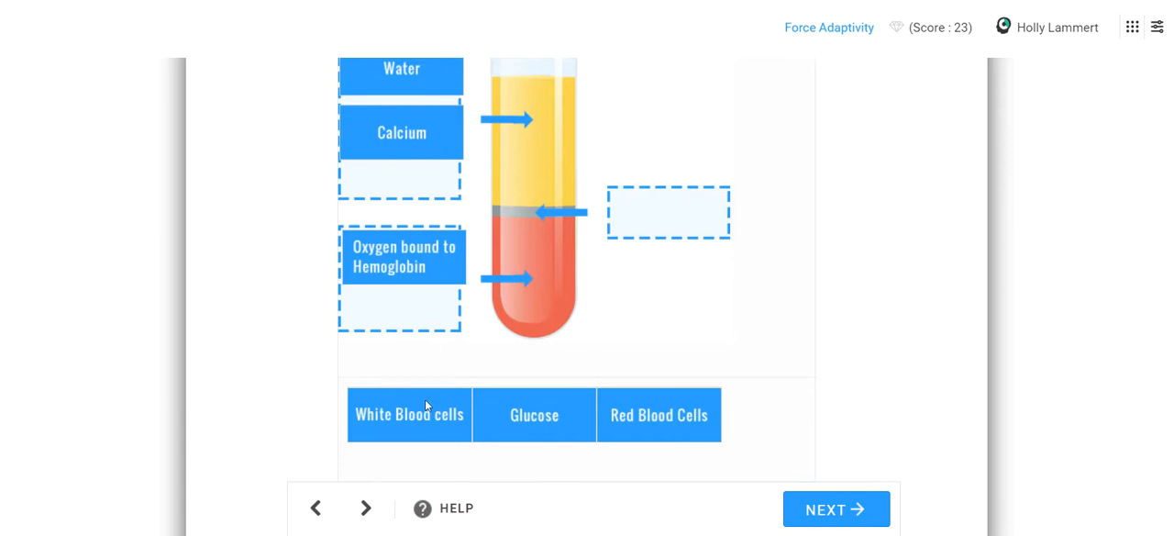
drag(409, 414, 667, 211)
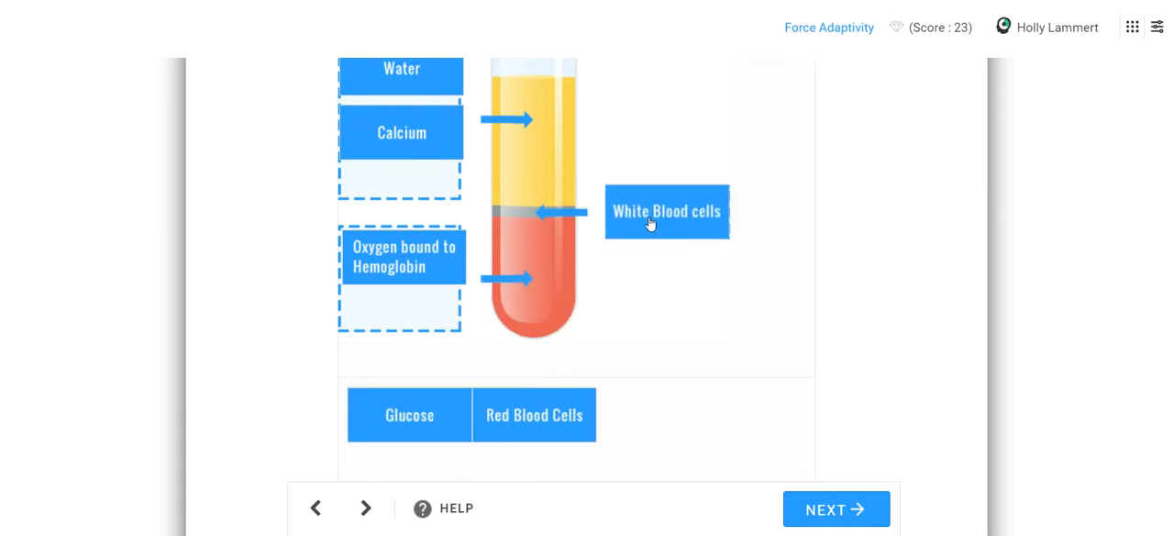
drag(409, 414, 400, 211)
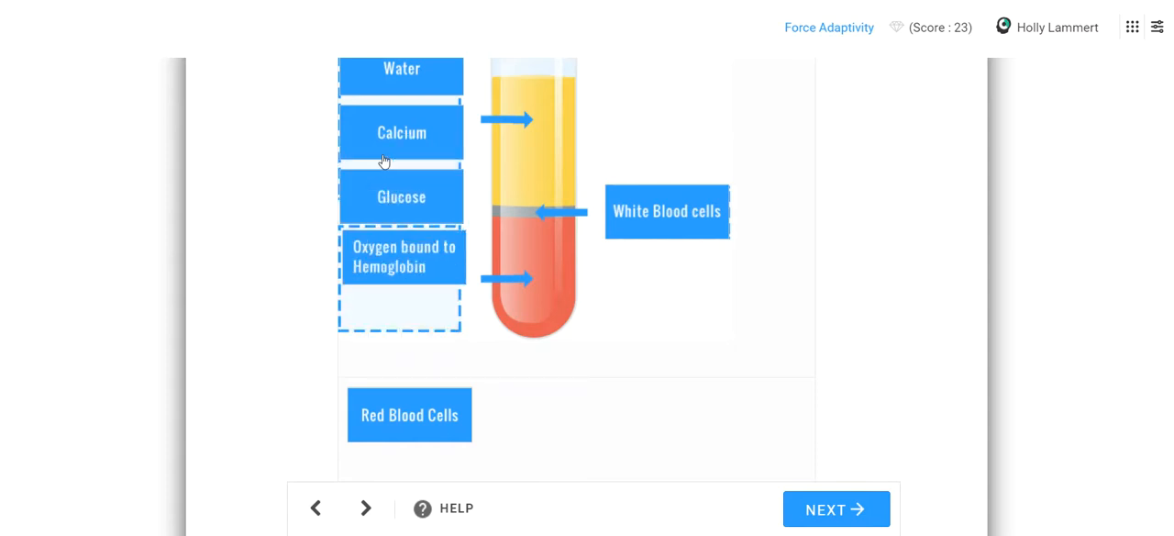
drag(409, 415, 403, 321)
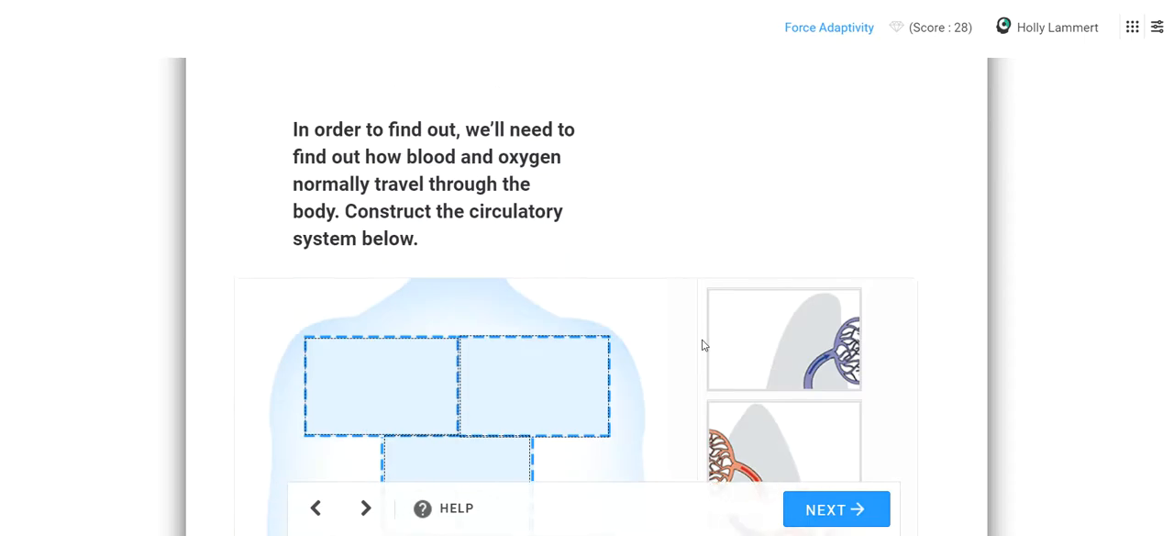
Step: Scroll the Construct the System page to the body outline and puzzle pieces
scroll(up, 3)
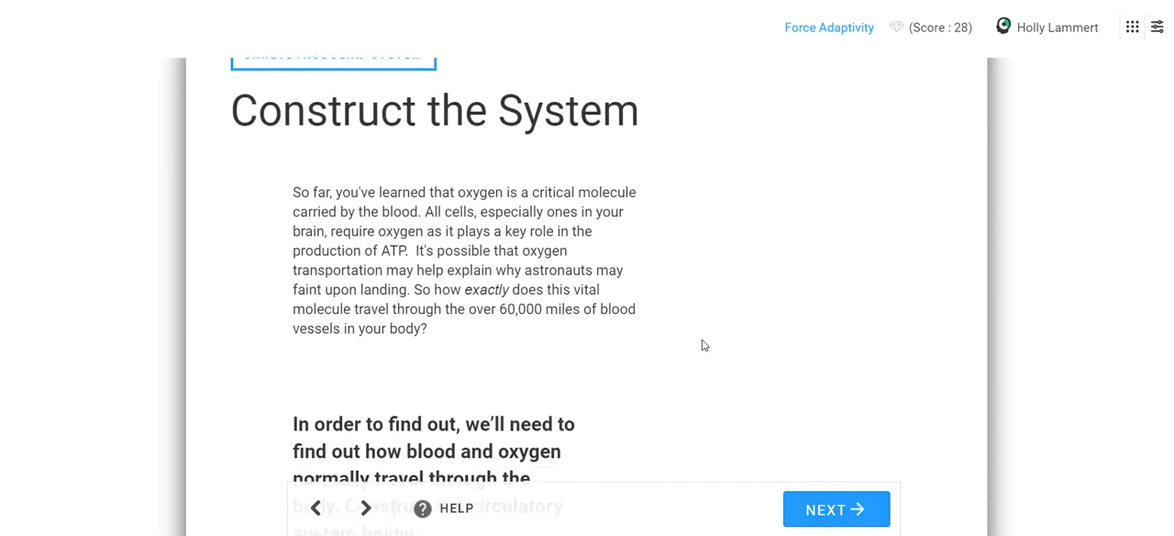
scroll(down, 3)
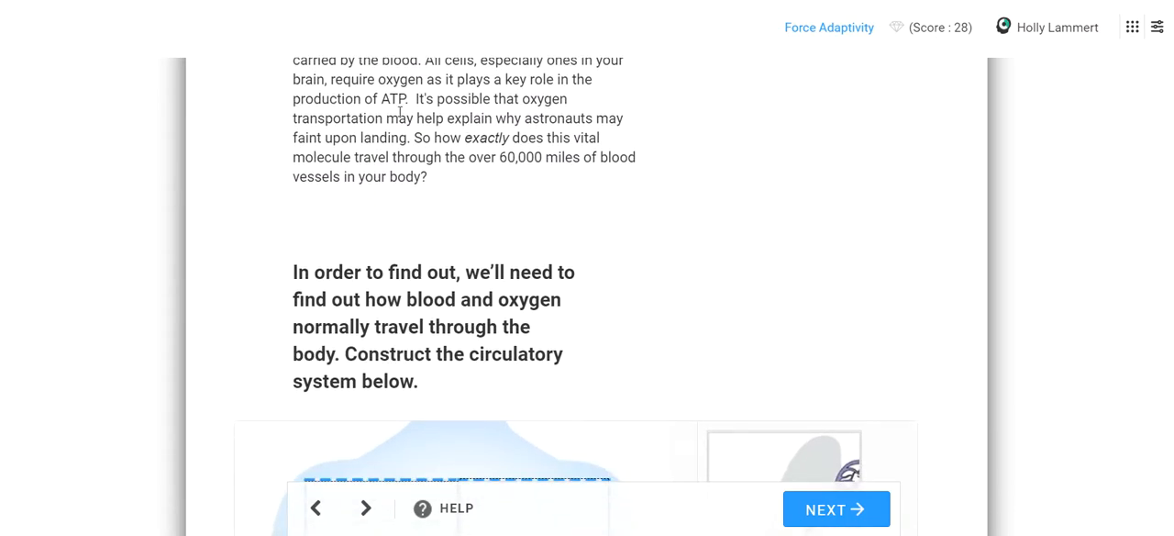
double_click(393, 99)
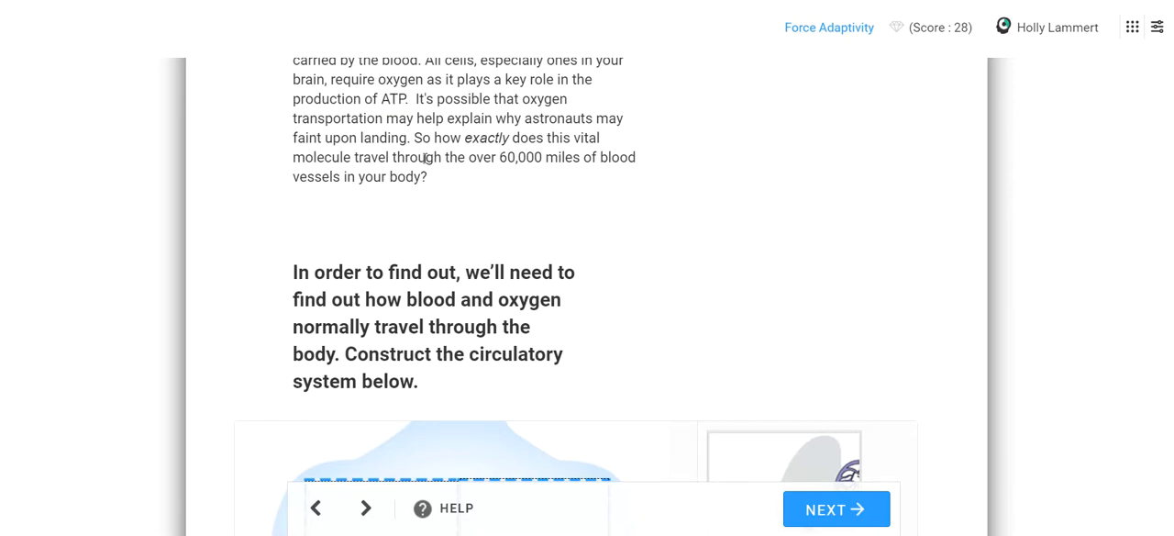
scroll(down, 3)
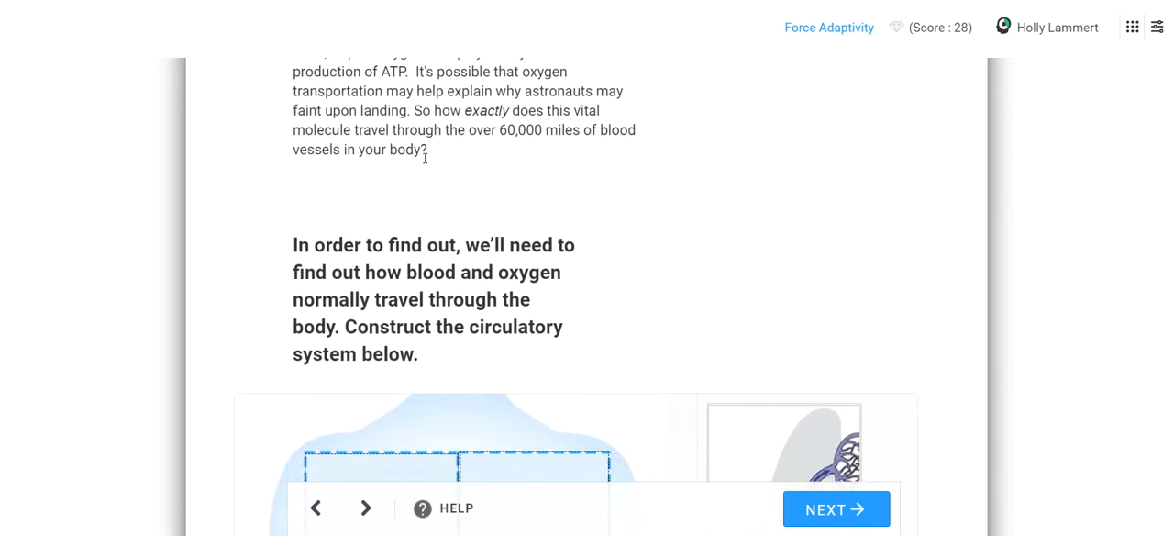
scroll(up, 3)
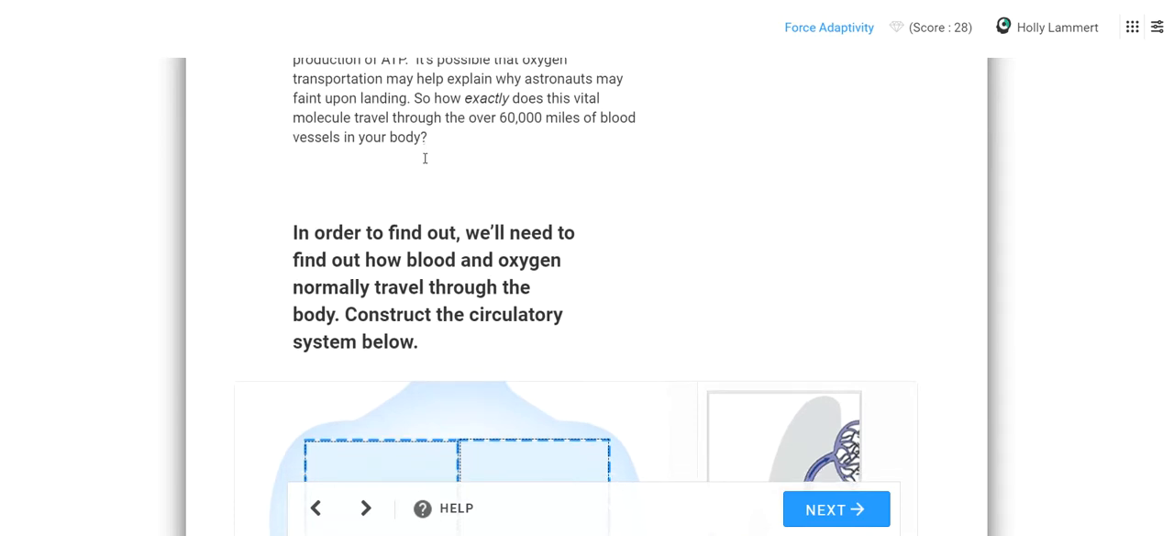
scroll(up, 3)
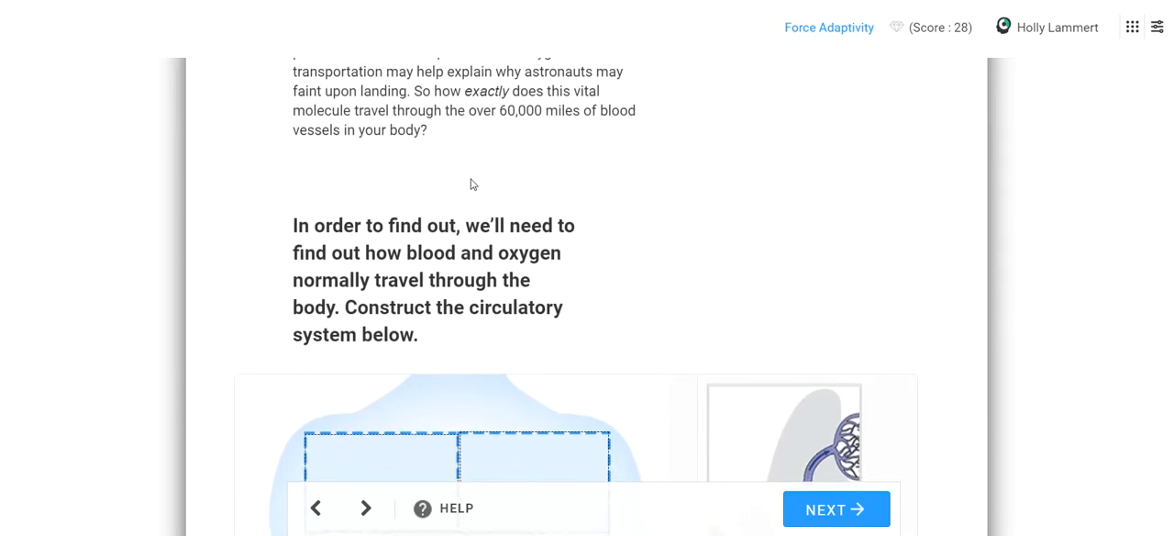
mouse_move(488, 172)
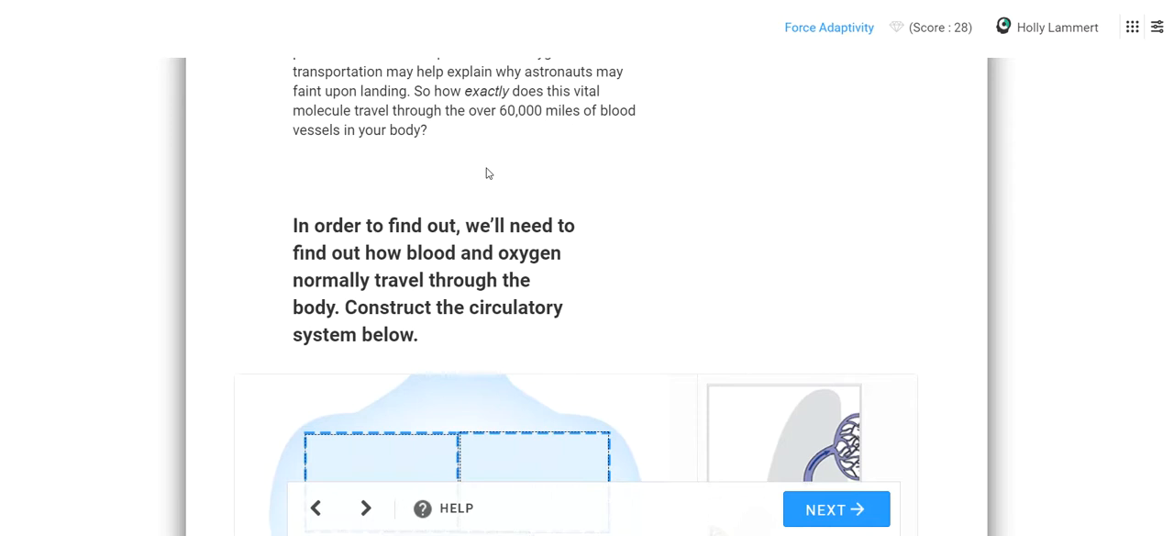
scroll(up, 3)
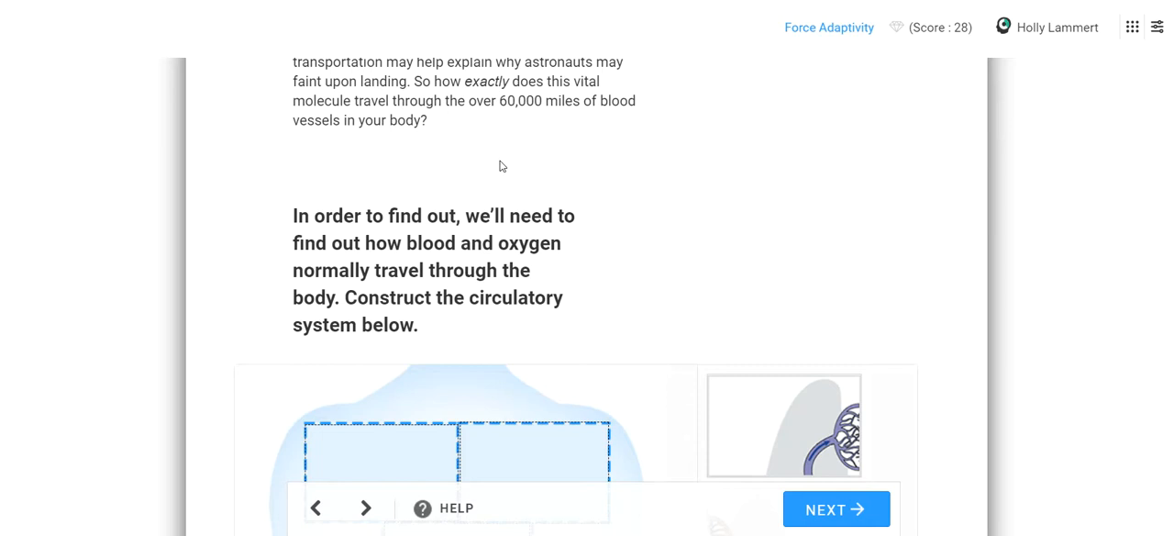
scroll(down, 3)
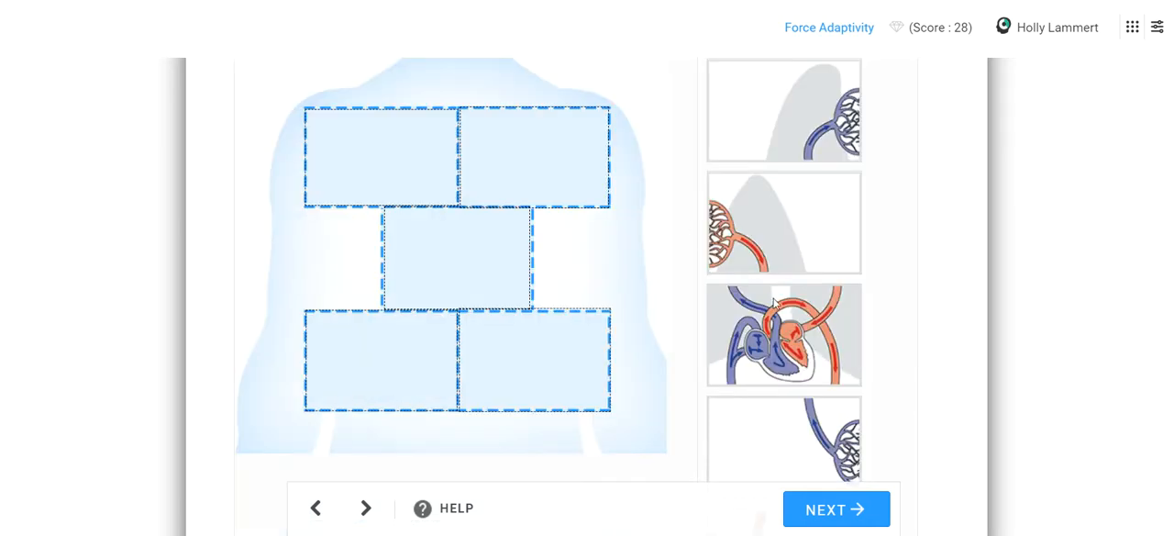
mouse_move(903, 384)
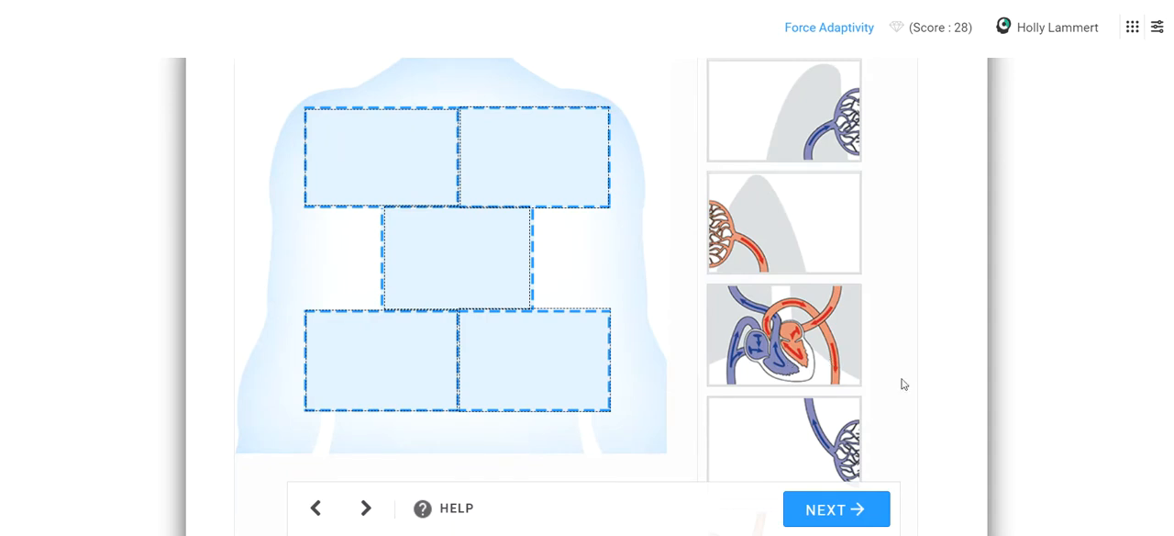
Step: Place the heart, lung capillary, red capillary and vessel pieces into the body outline and submit
drag(784, 334, 458, 260)
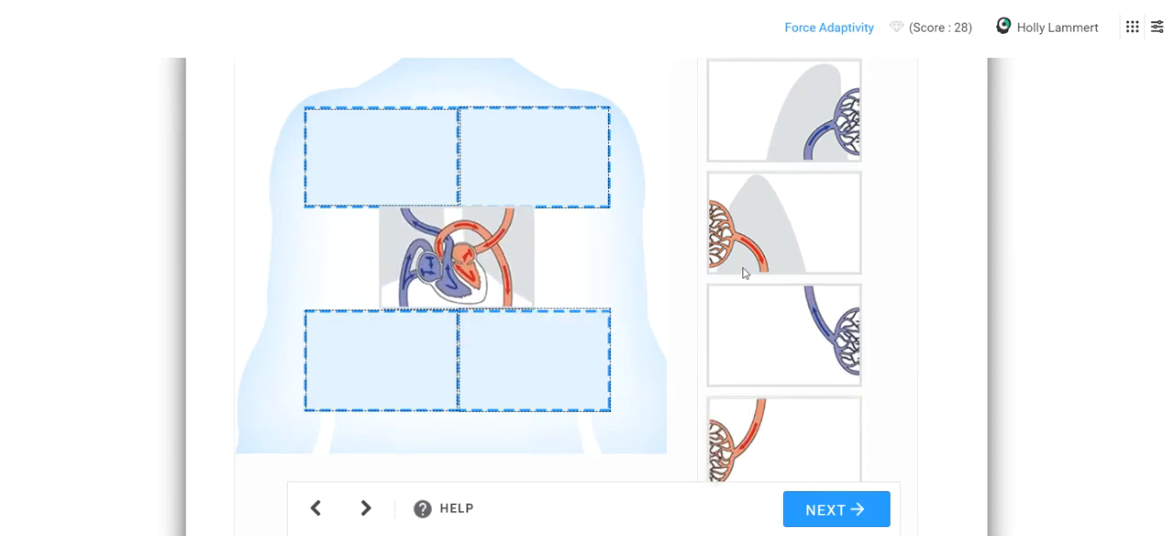
drag(785, 224, 532, 156)
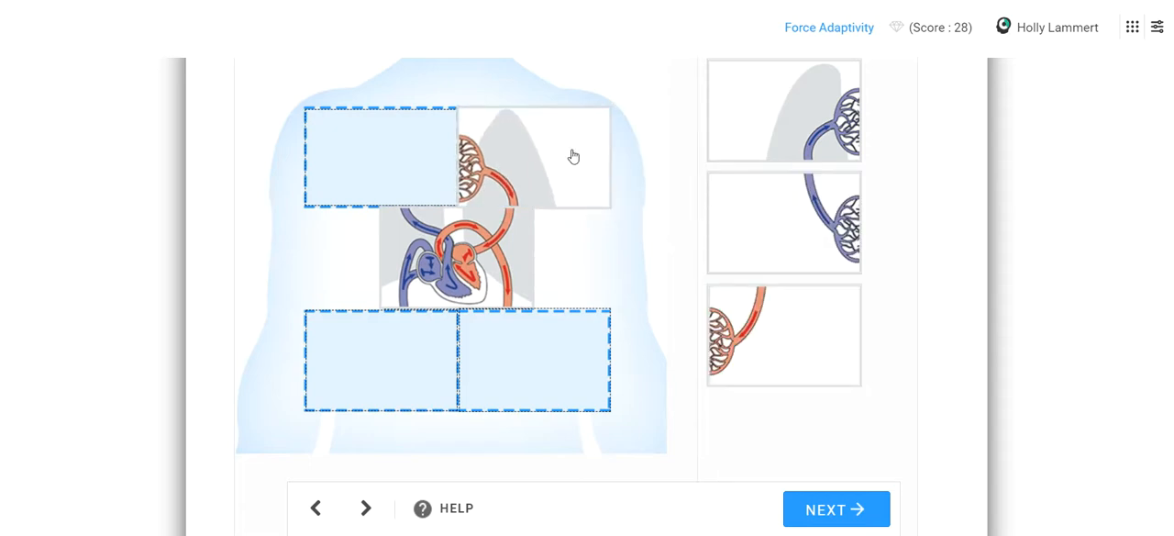
mouse_move(492, 260)
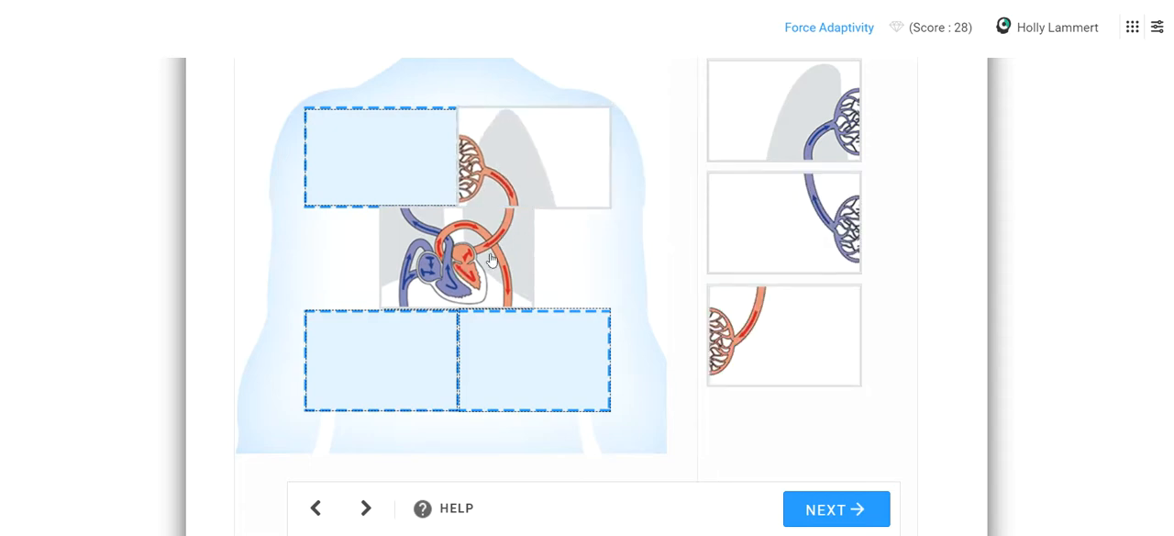
mouse_move(477, 235)
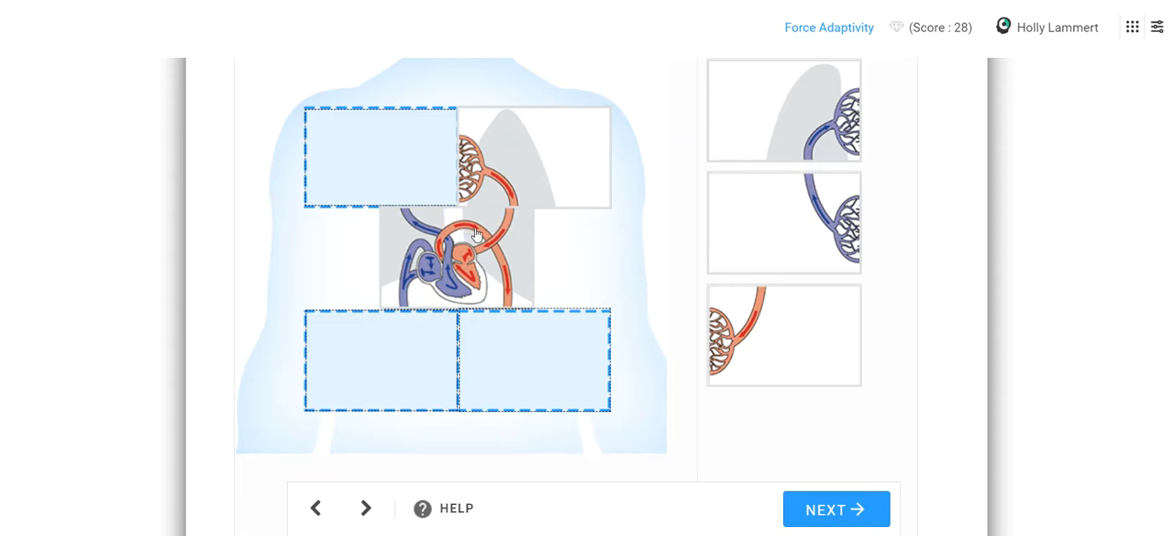
mouse_move(759, 344)
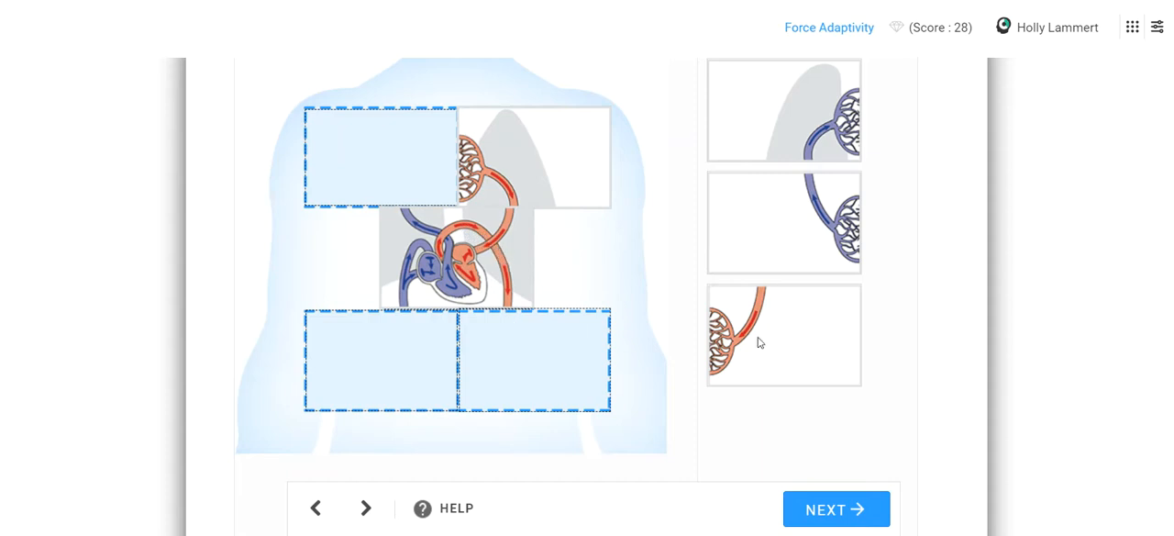
drag(781, 334, 532, 367)
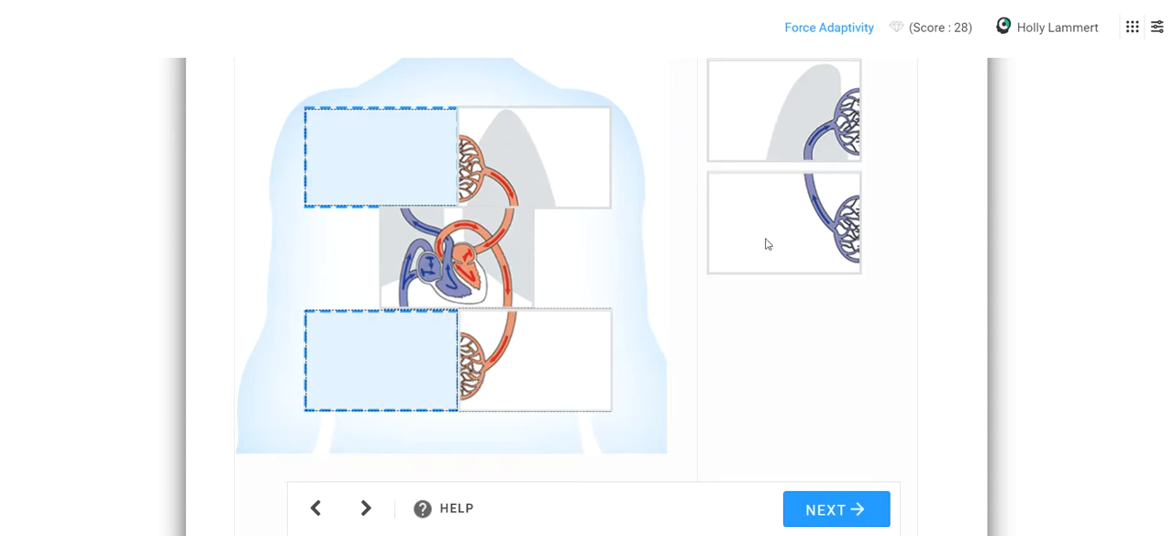
drag(782, 223, 642, 231)
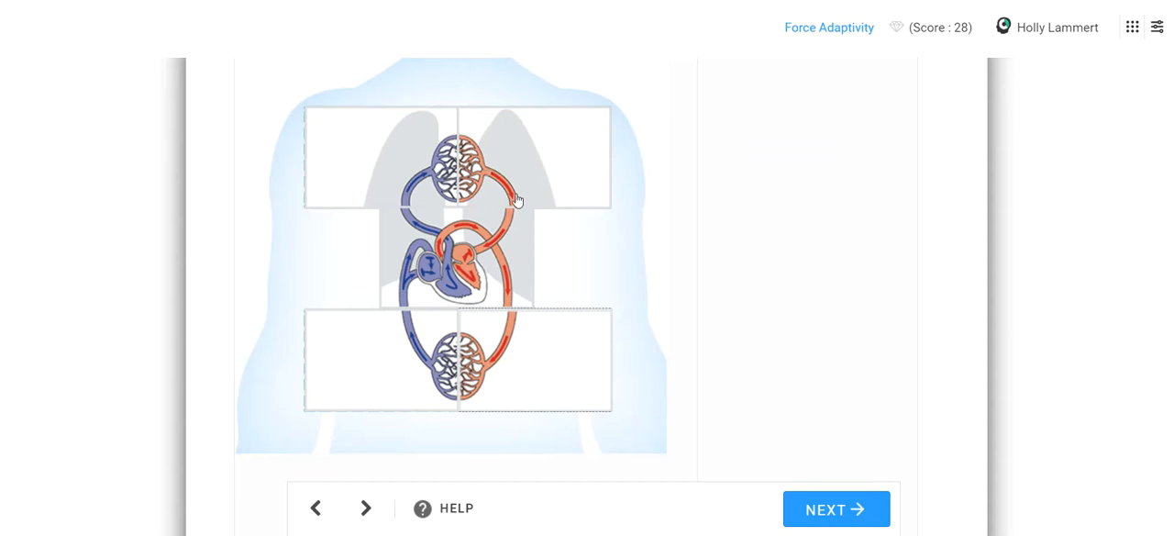
mouse_move(460, 257)
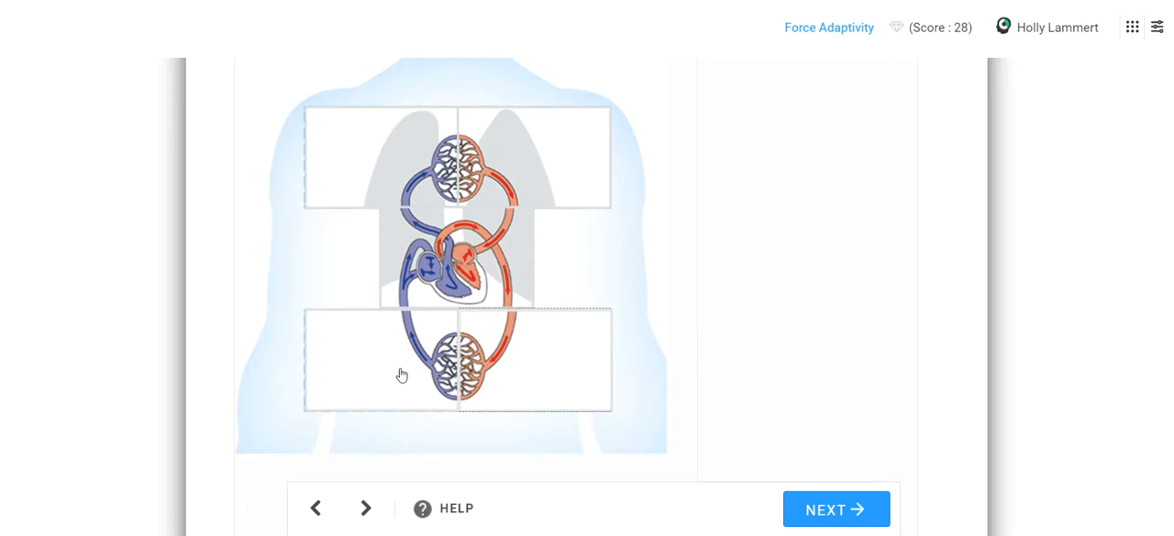
mouse_move(481, 297)
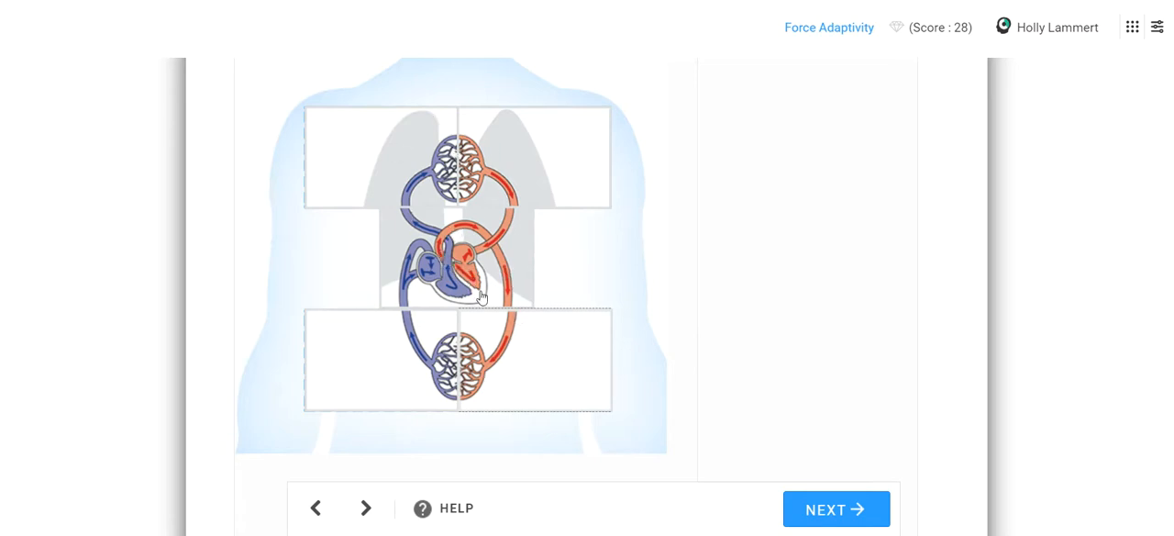
mouse_move(466, 351)
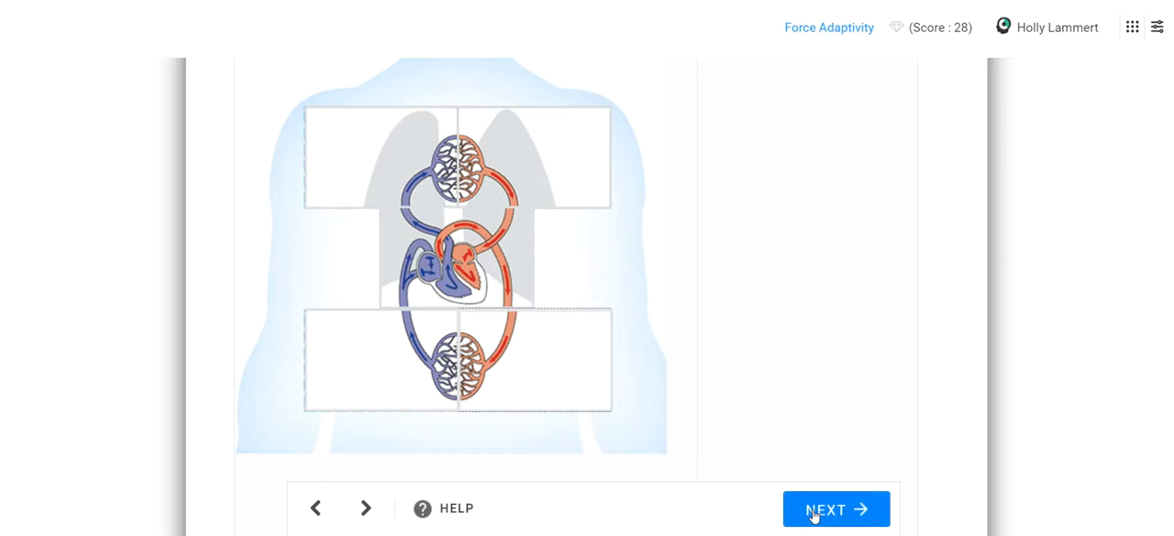
click(836, 509)
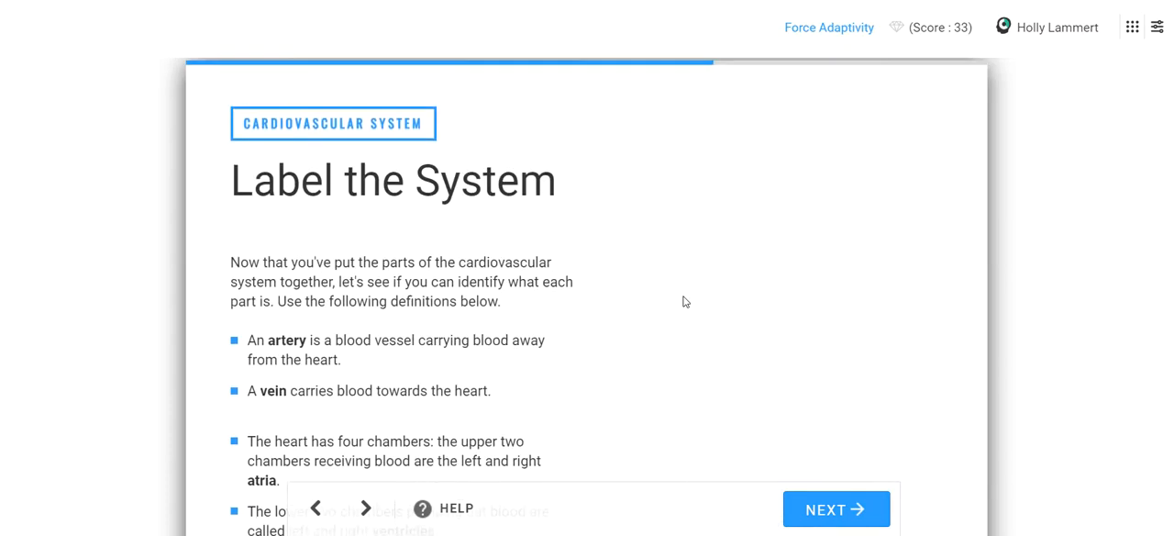
Step: Scroll the Label the System page to the numbered dropdown questions and diagram
scroll(down, 3)
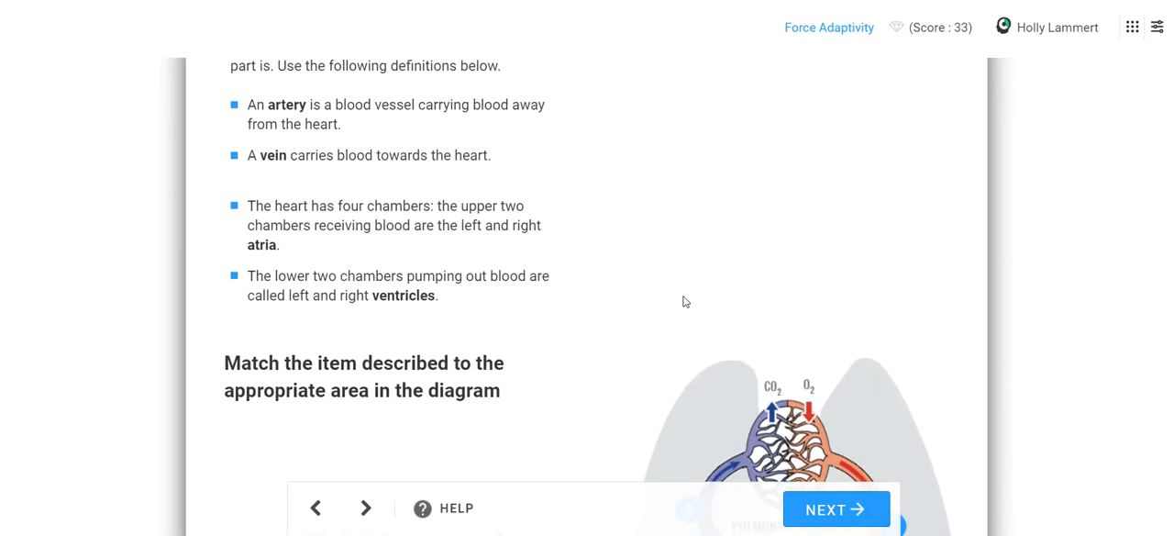
scroll(down, 3)
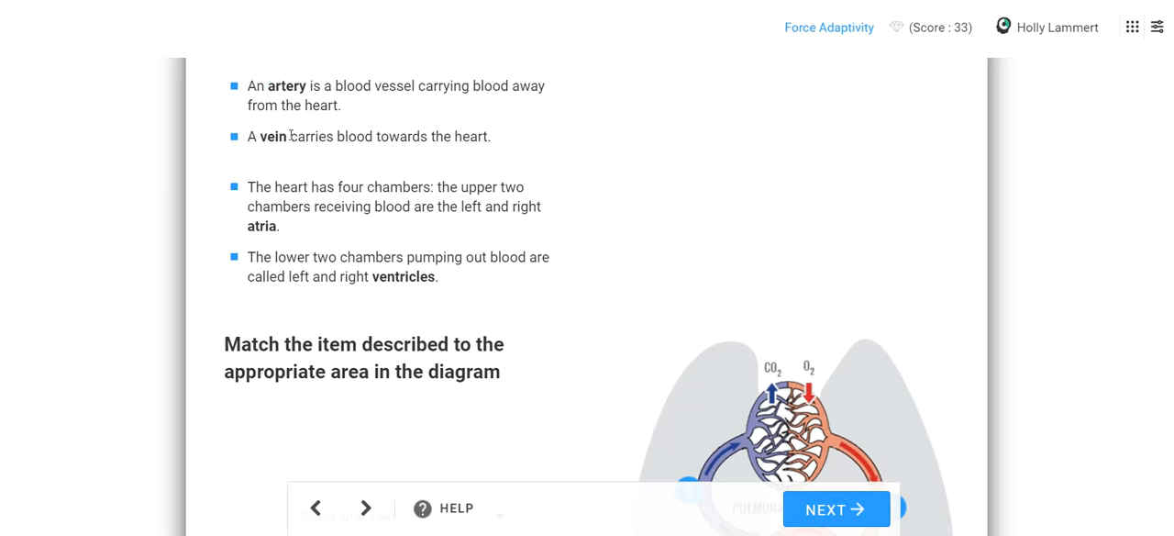
scroll(down, 3)
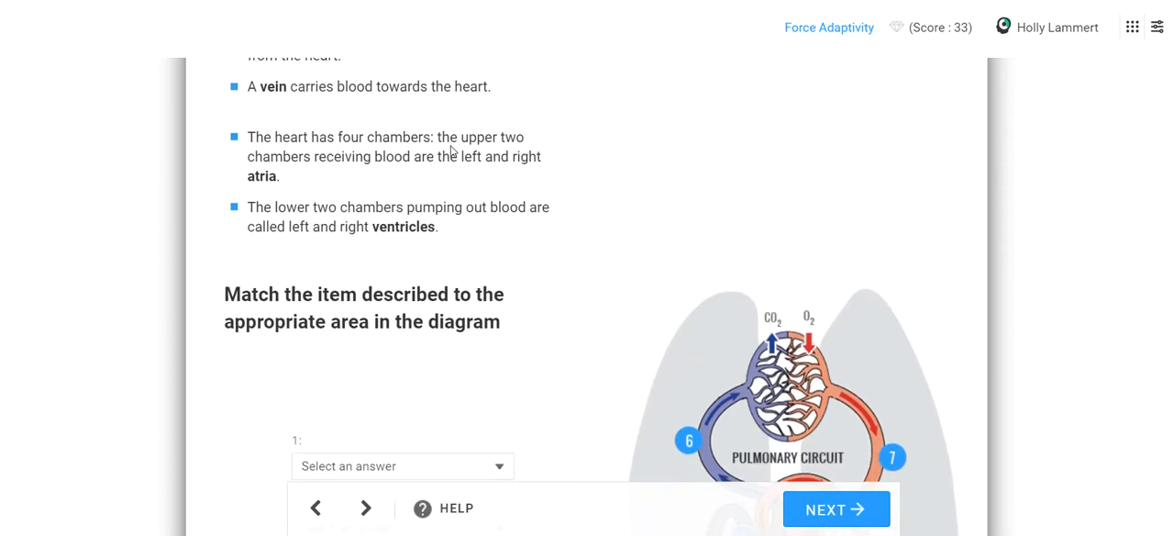
scroll(down, 3)
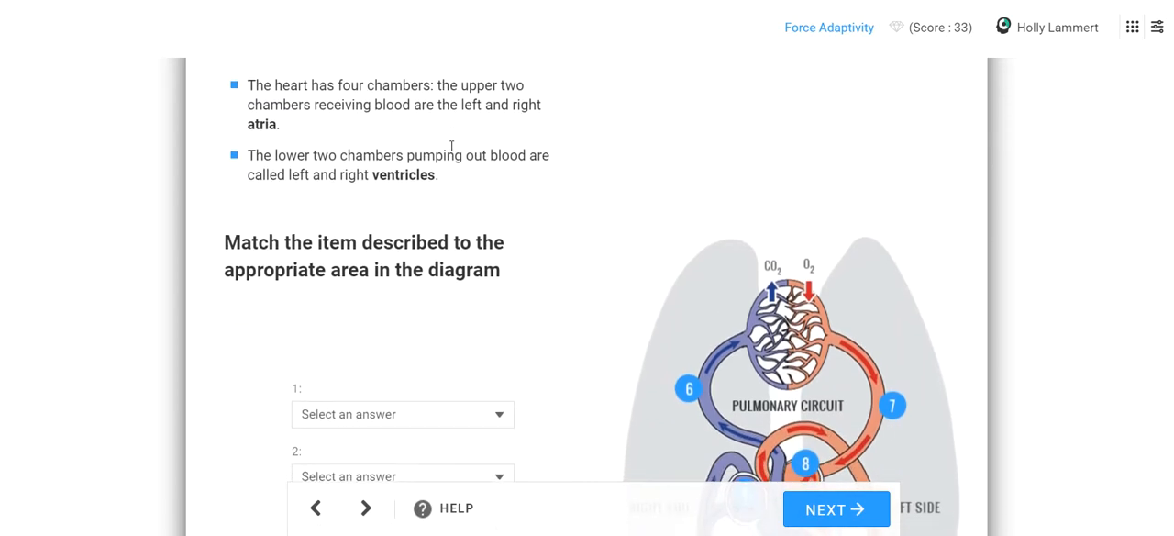
scroll(down, 3)
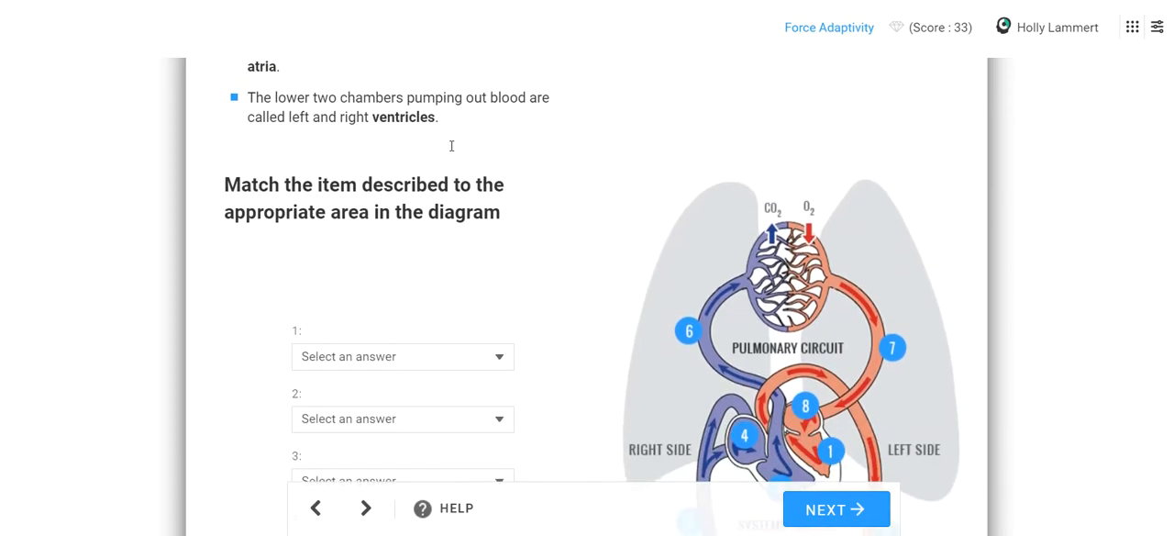
scroll(down, 3)
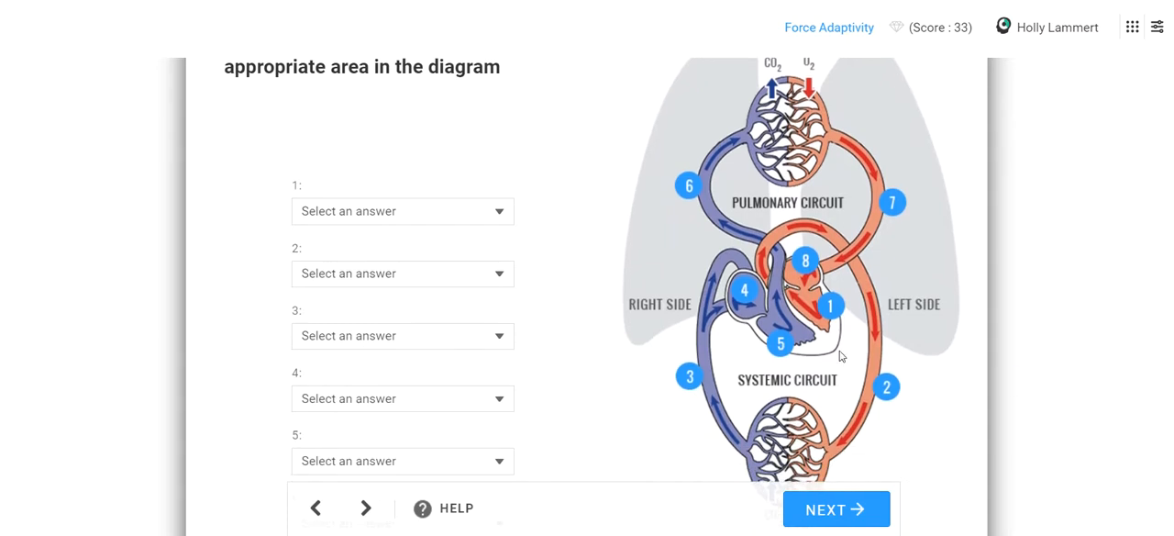
mouse_move(822, 282)
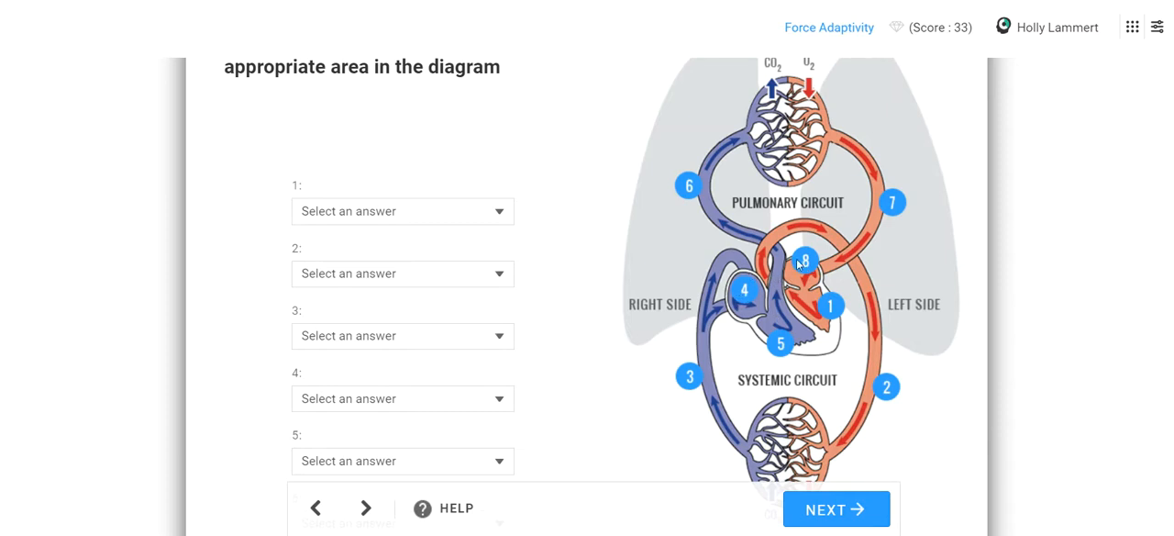
mouse_move(771, 367)
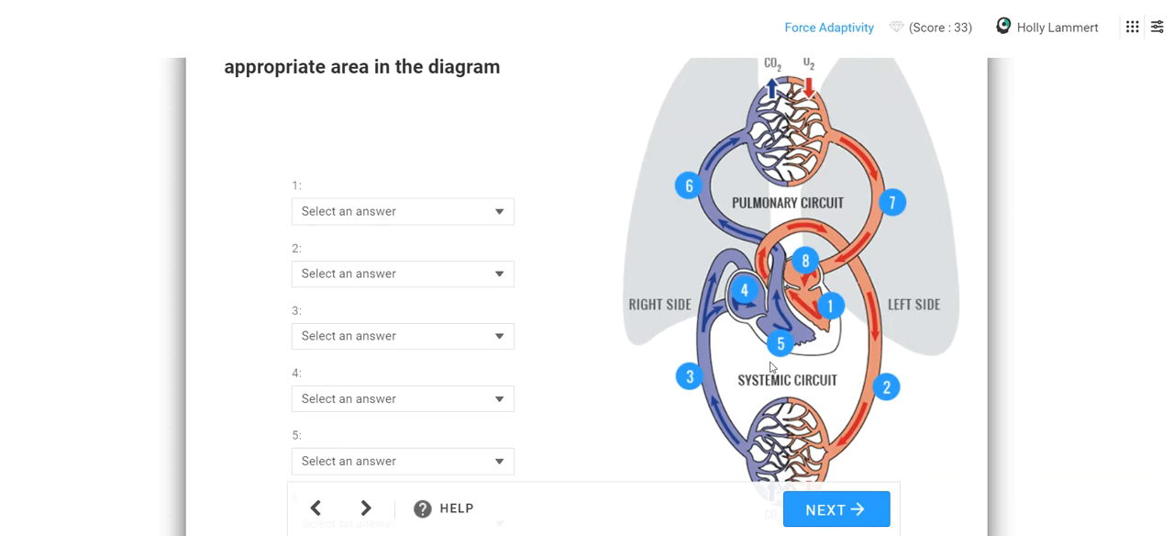
Step: Label diagram areas 1 and 2 as Left Ventricle and Artery
click(401, 211)
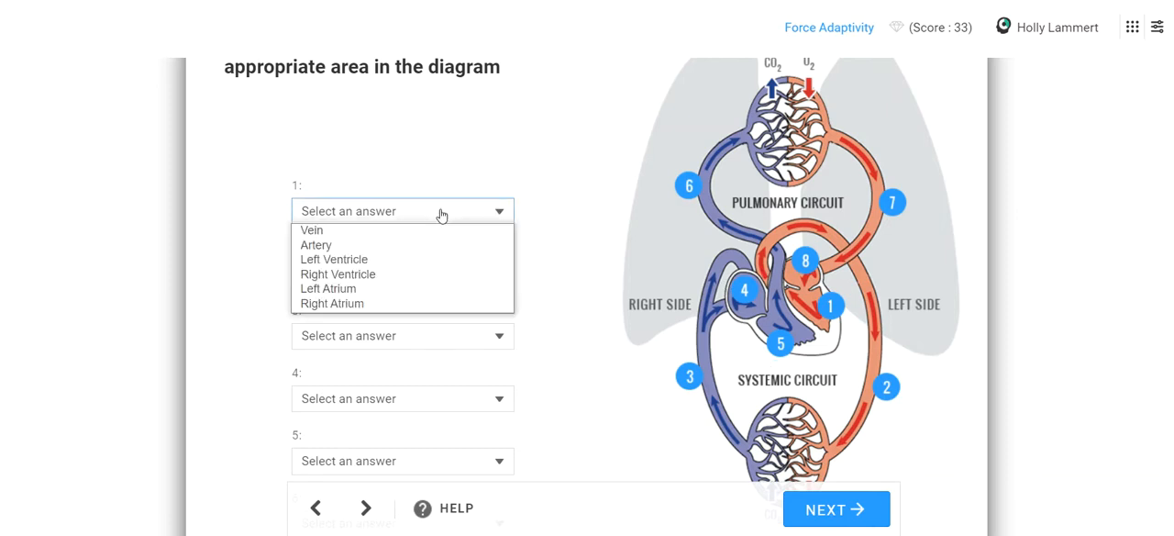
mouse_move(402, 258)
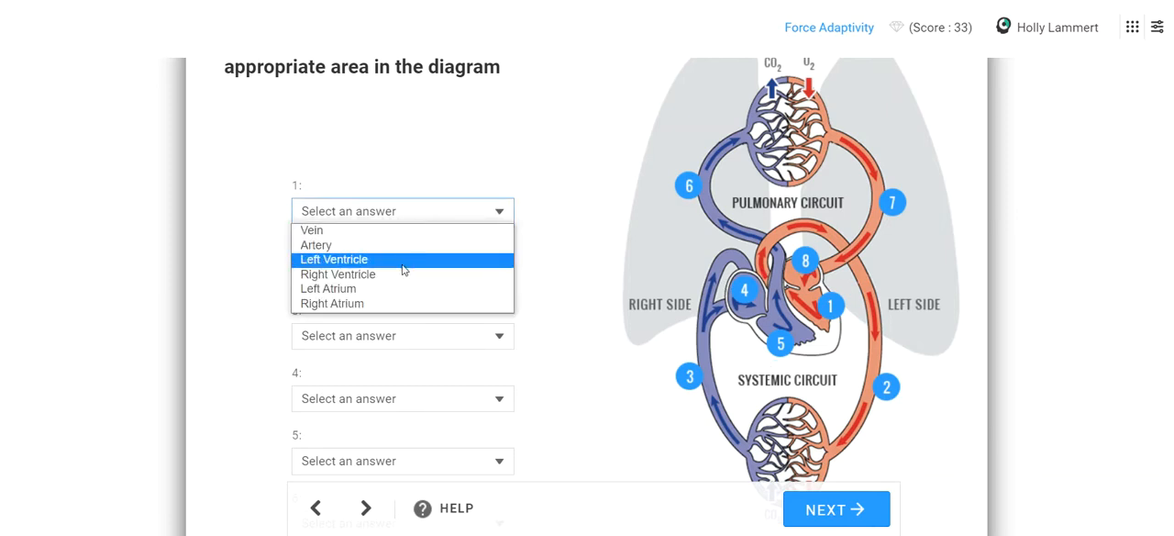
click(334, 258)
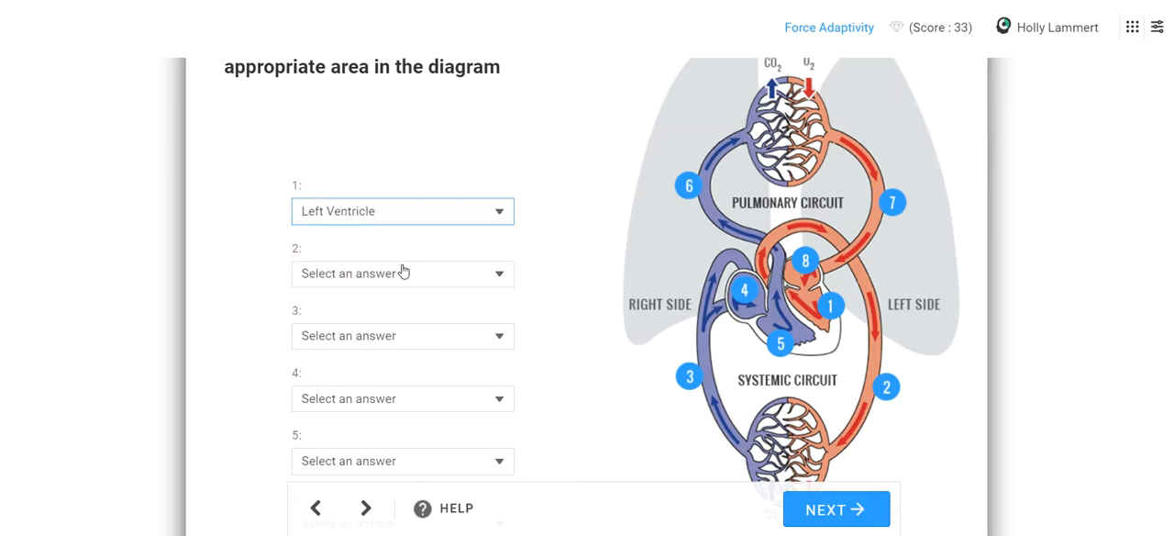
click(402, 273)
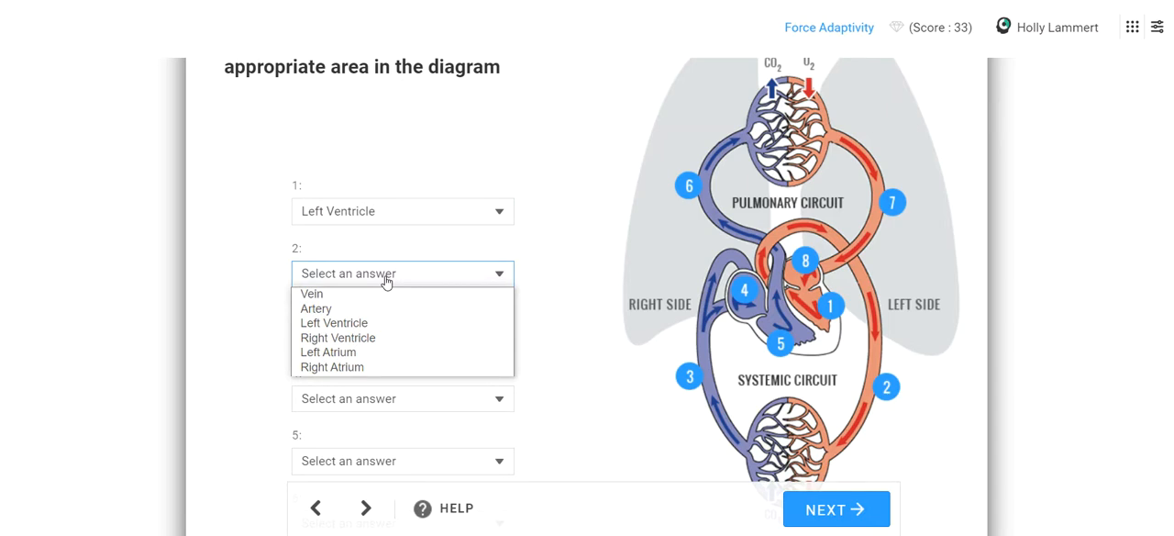
mouse_move(316, 309)
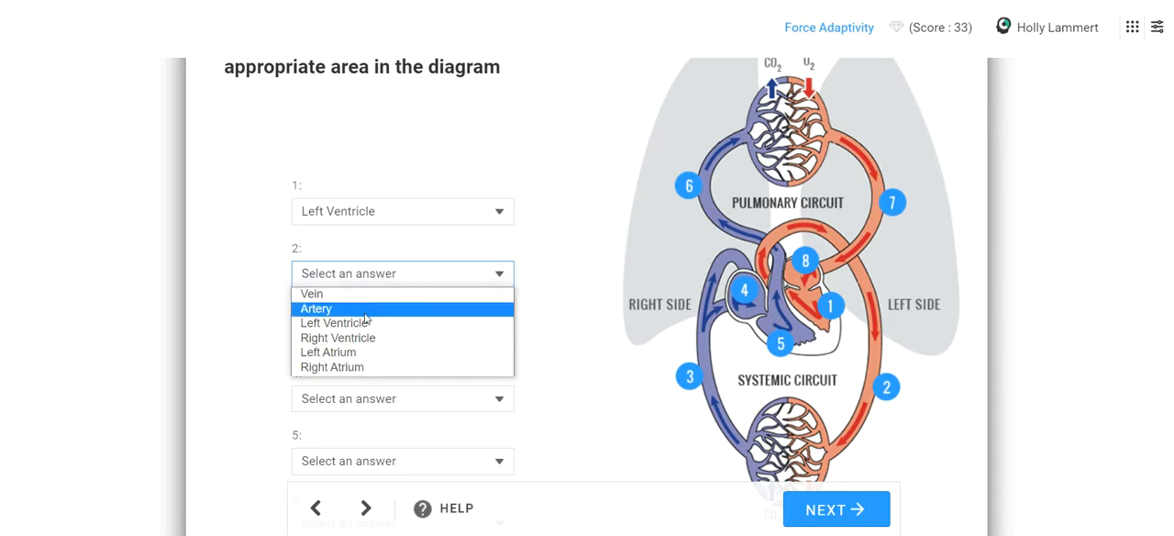
click(315, 308)
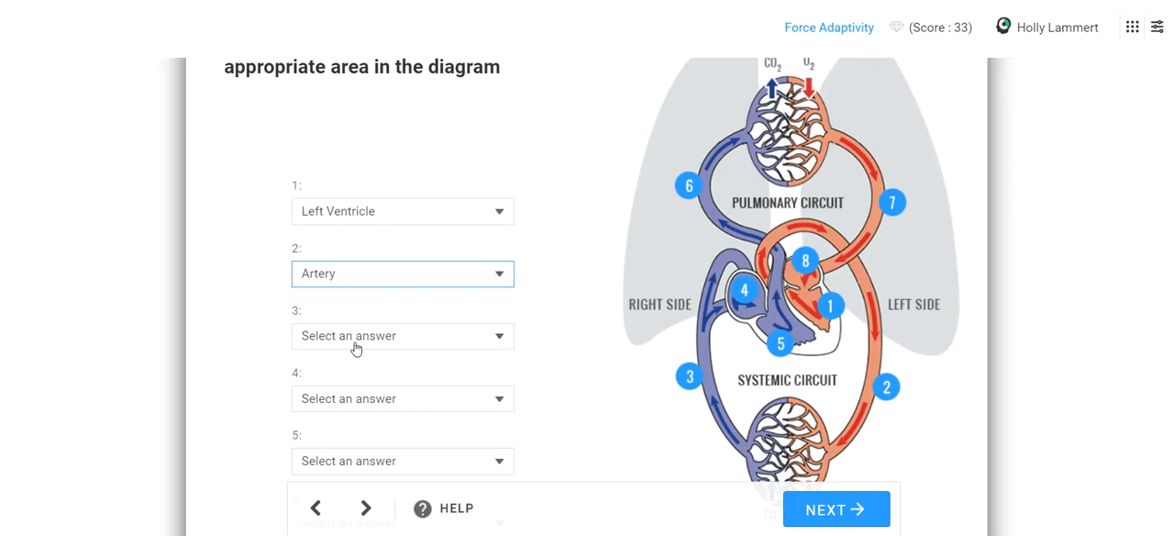
Step: Label areas 3 and 4 as Vein and Right Atrium
click(402, 334)
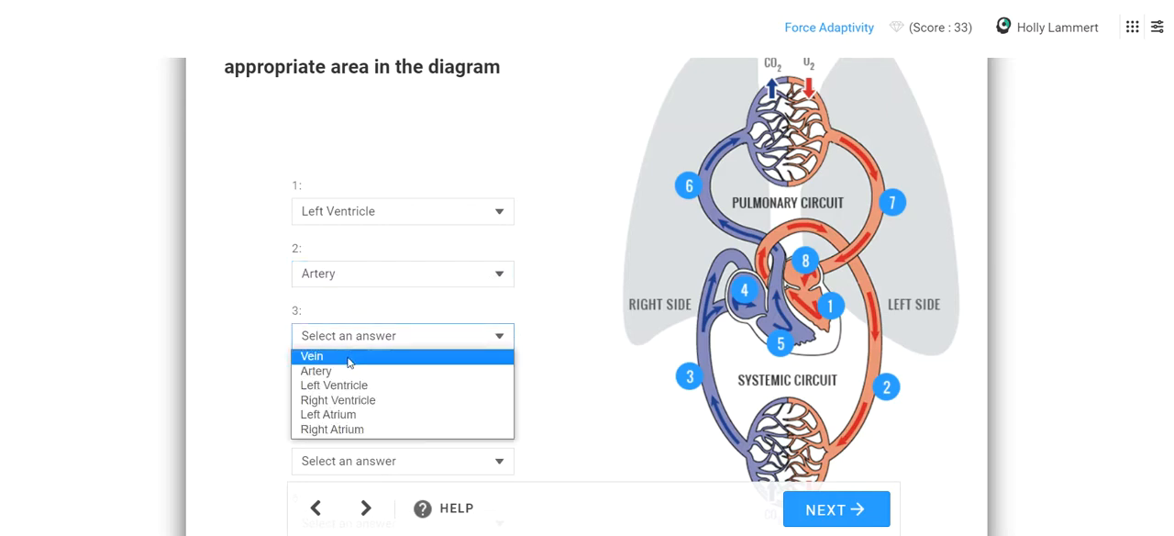
click(312, 356)
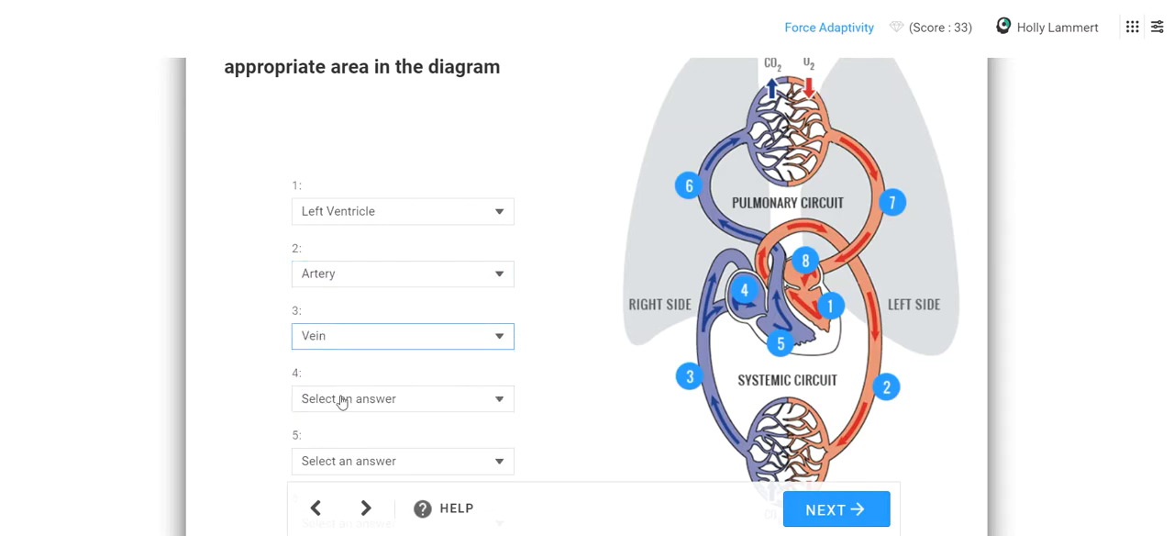
click(402, 398)
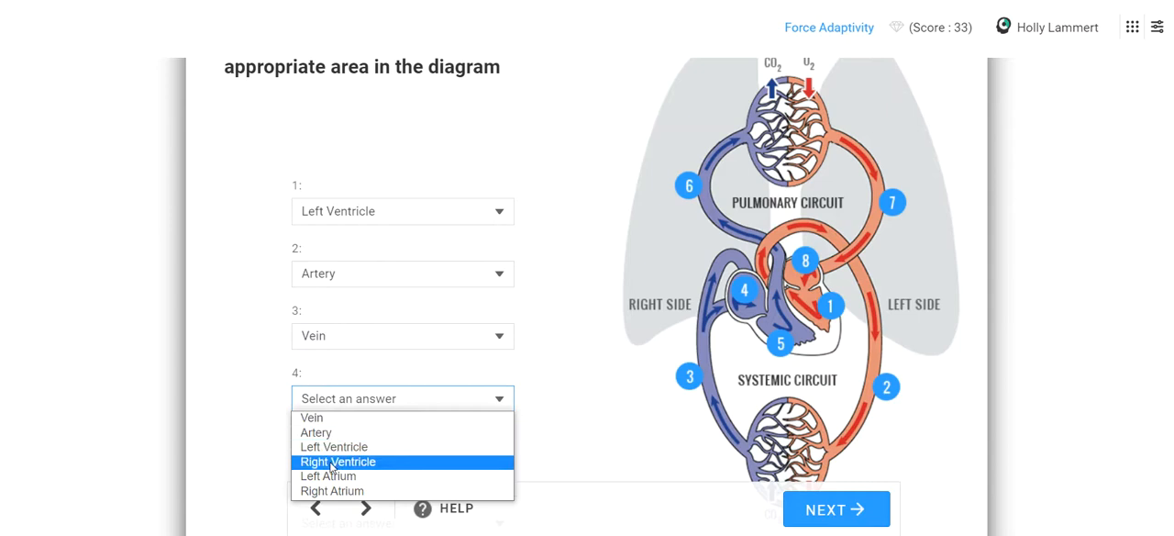
mouse_move(330, 492)
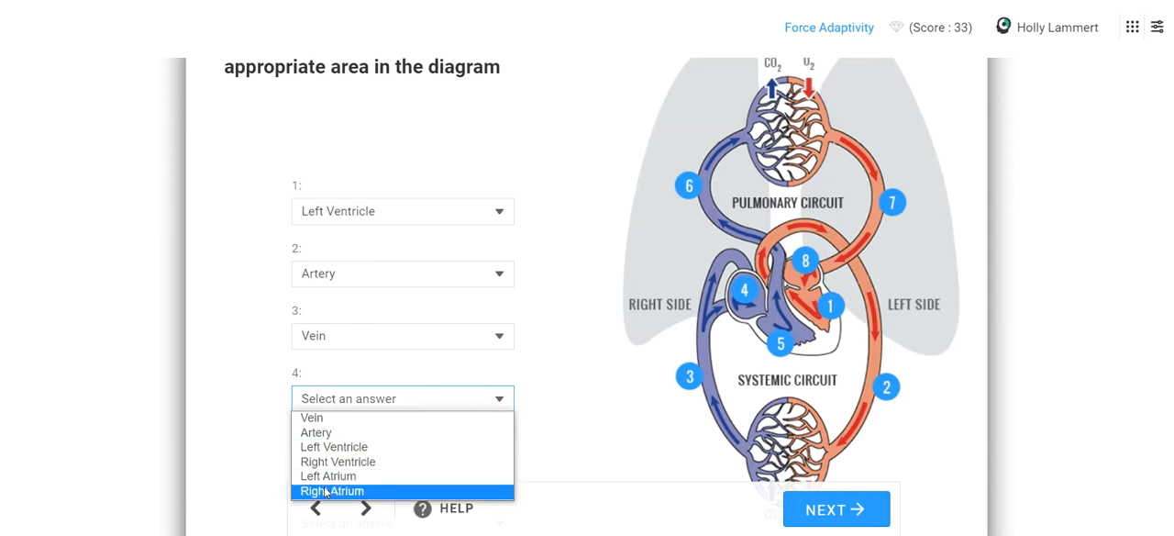
click(332, 492)
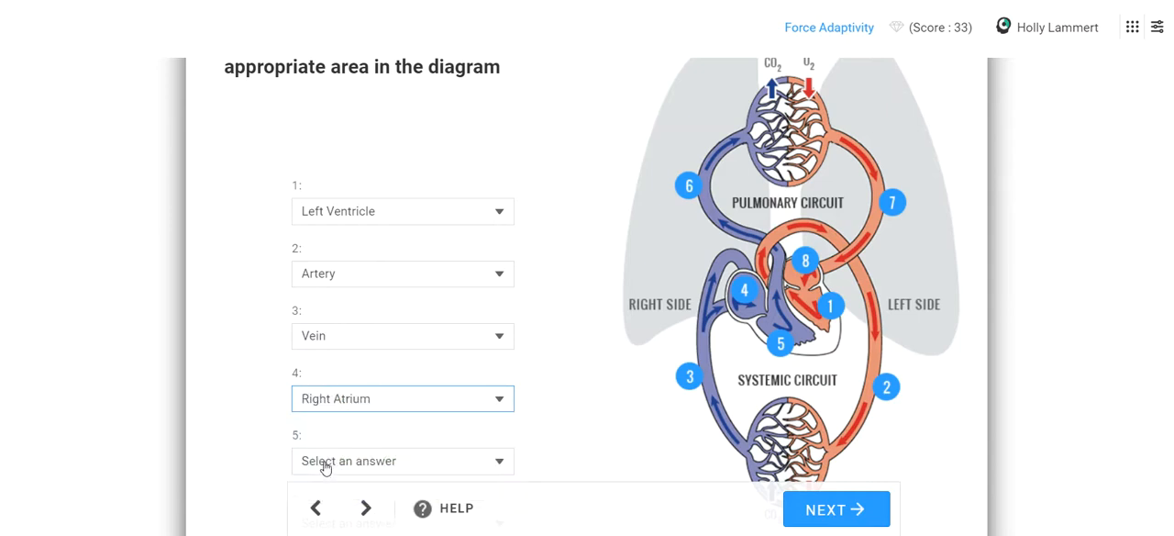
click(402, 461)
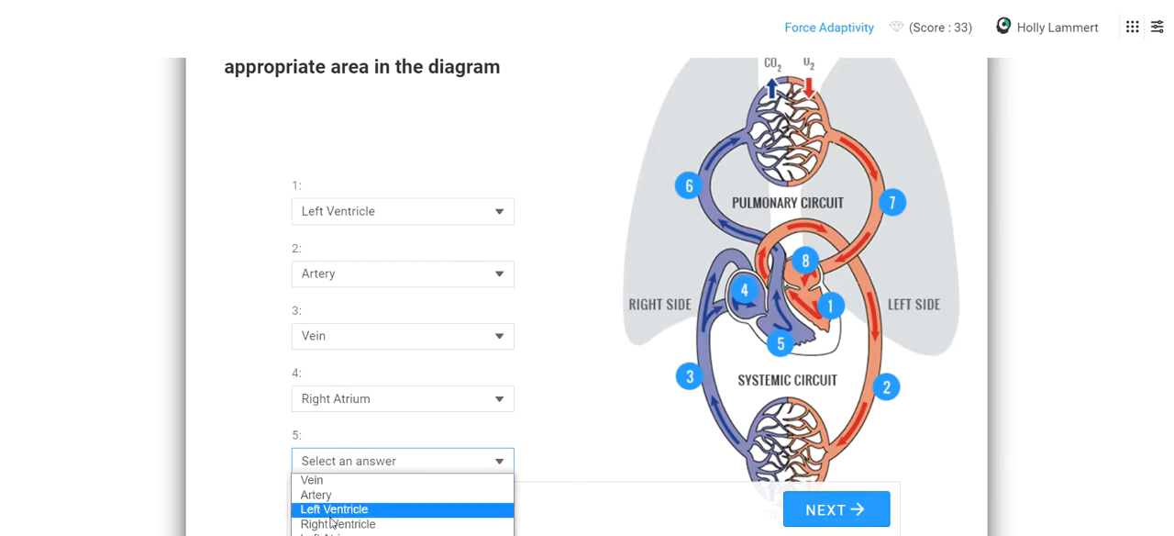
mouse_move(337, 525)
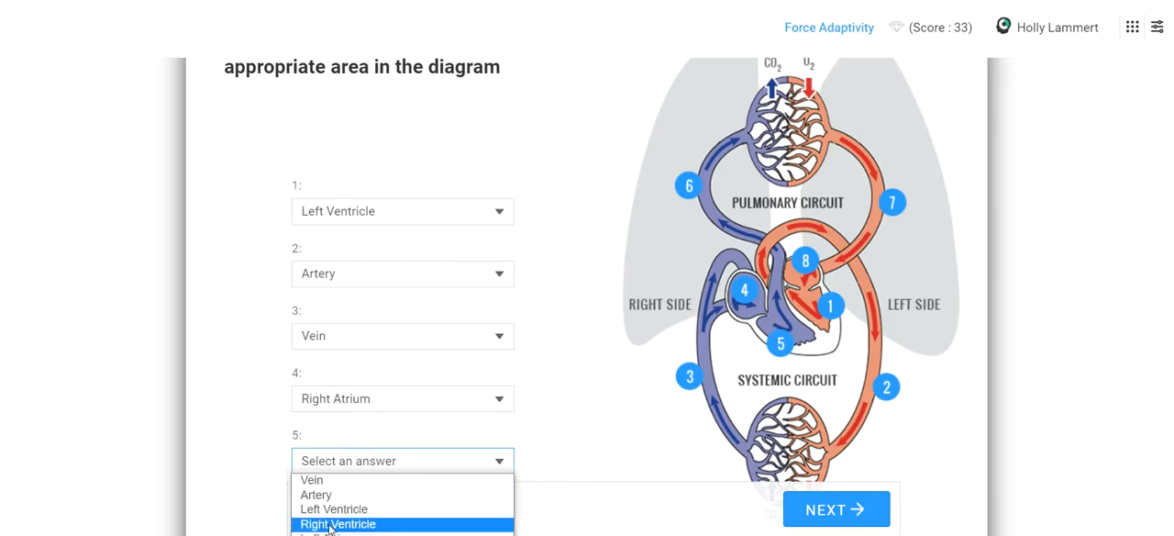
Step: Label areas 5 and 6 as Right Ventricle and Artery
click(337, 525)
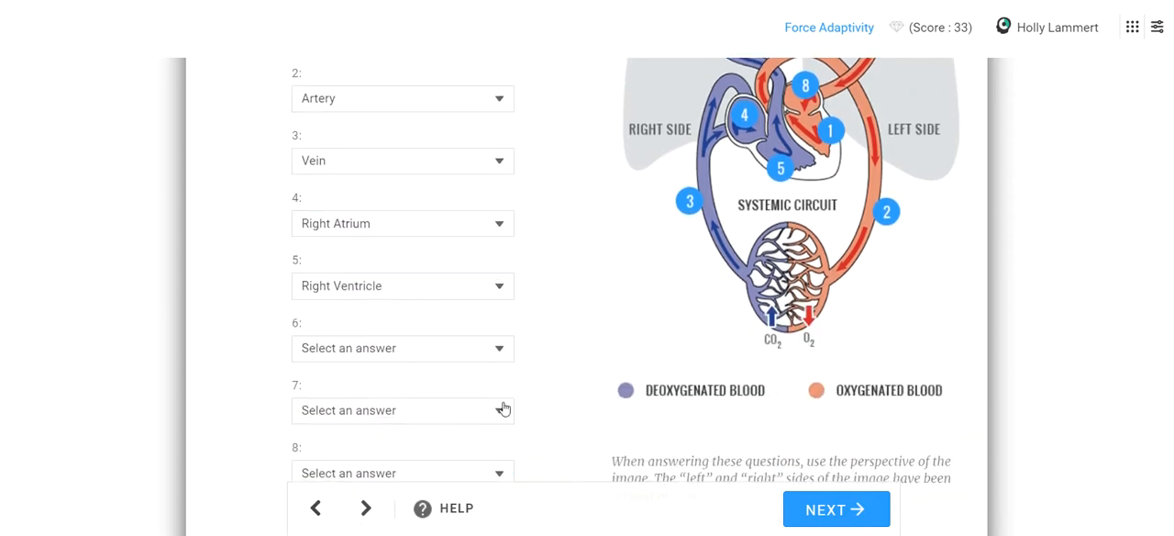
click(401, 349)
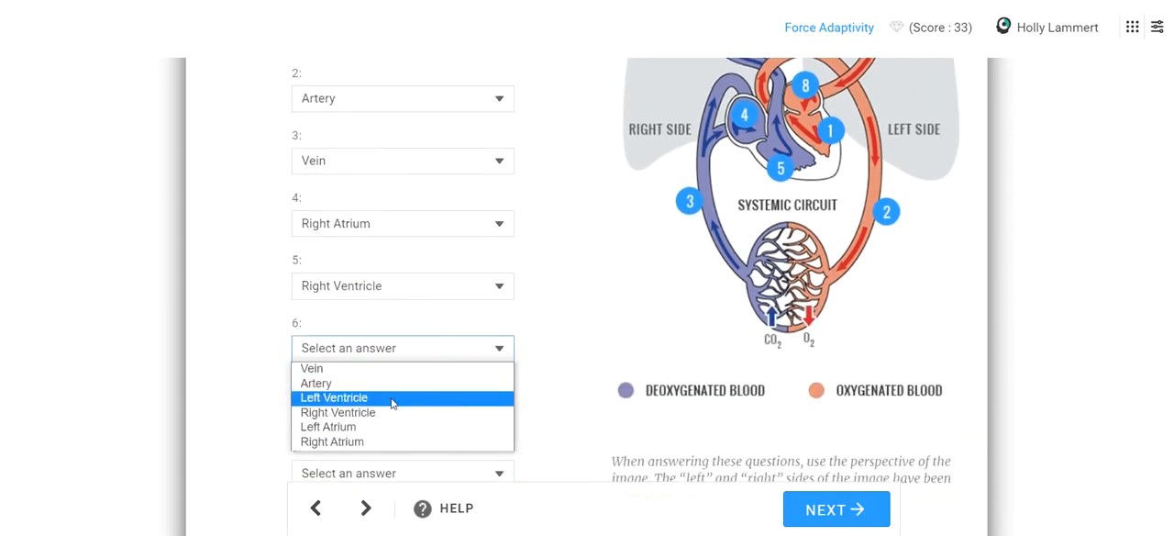
click(334, 397)
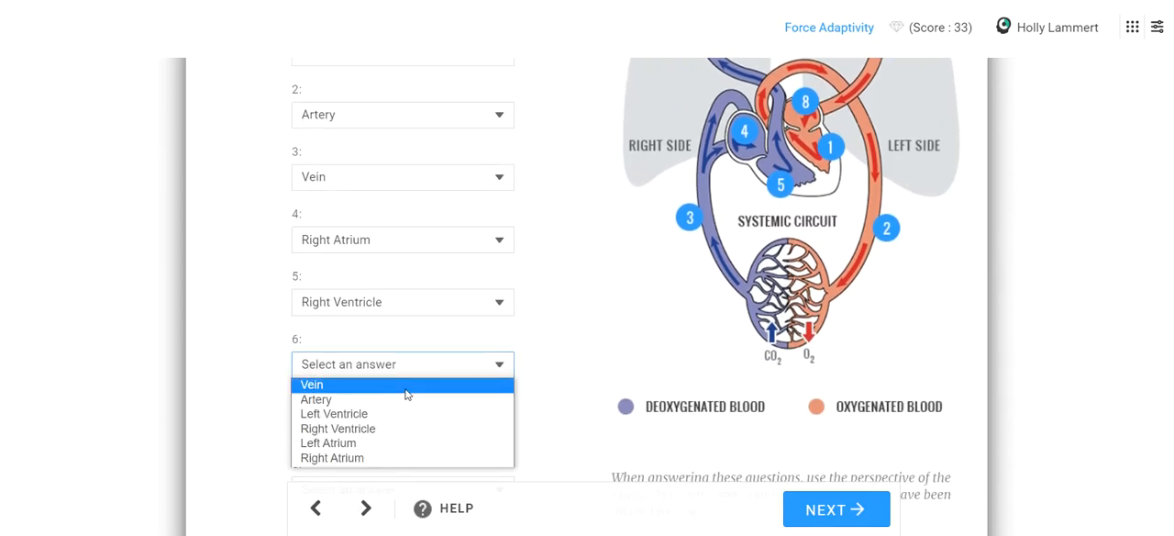
click(315, 400)
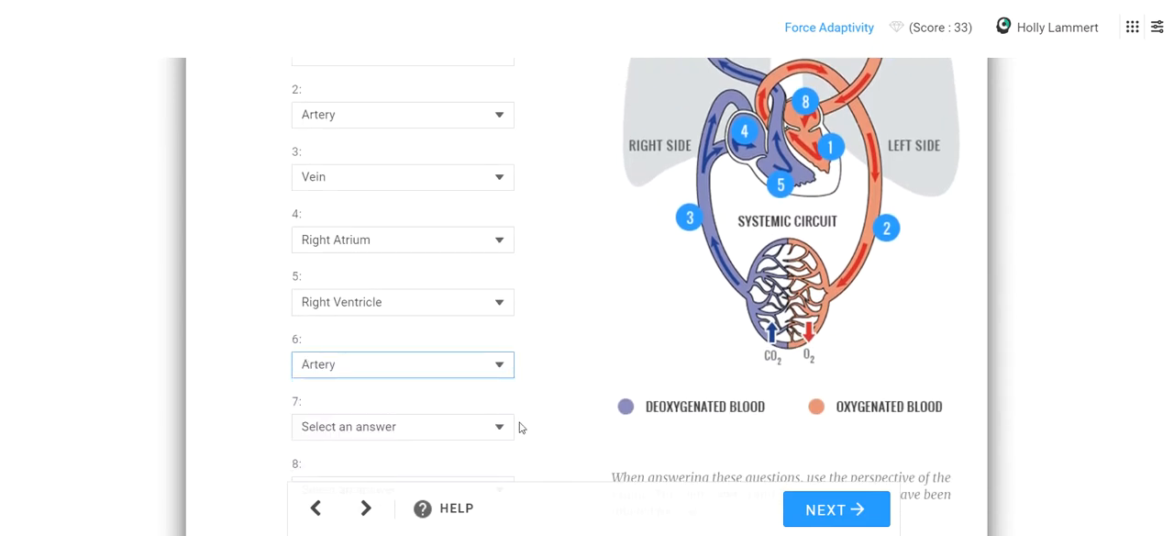
Step: Label areas 7 and 8 as Vein and Left Atrium and submit all eight labels
scroll(down, 3)
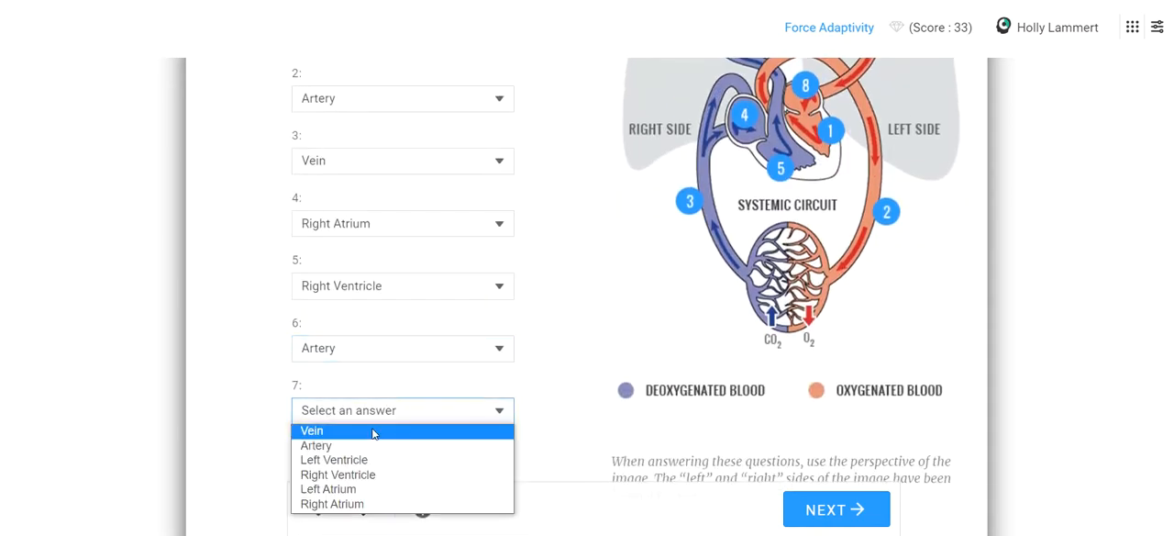
click(312, 429)
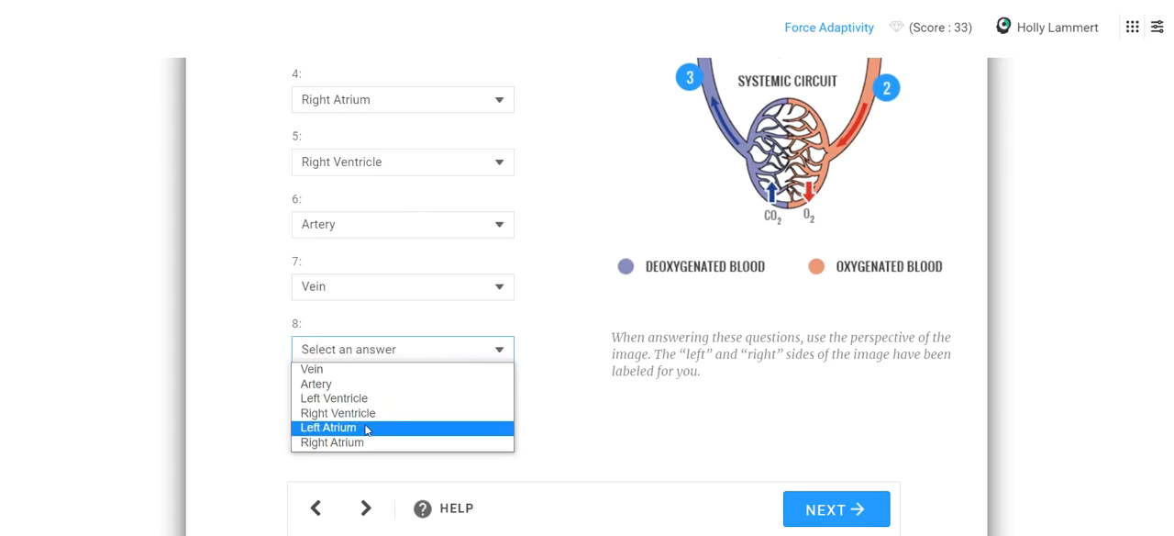
click(326, 428)
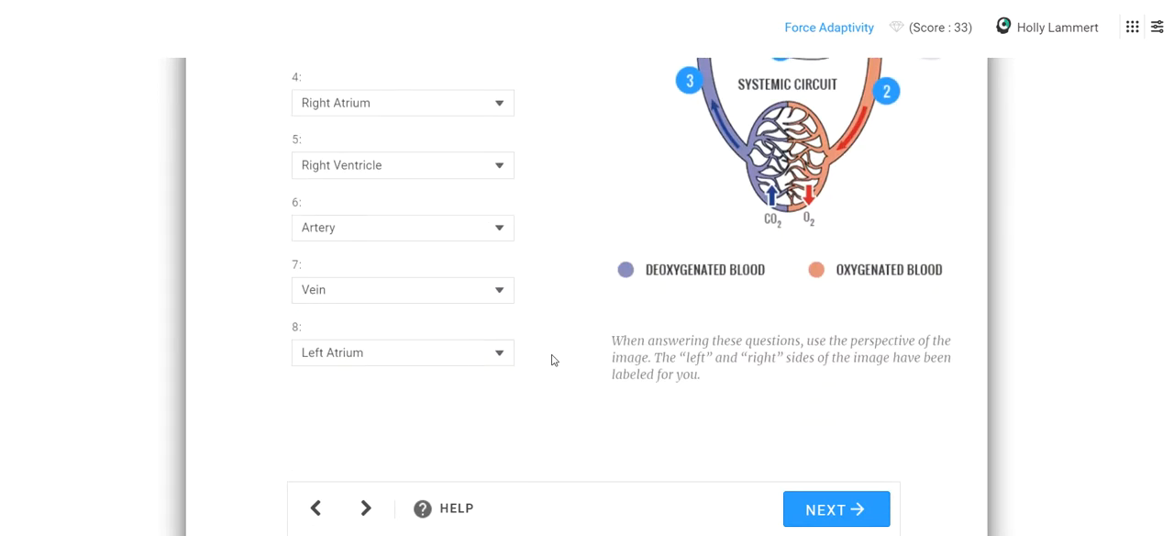
click(836, 508)
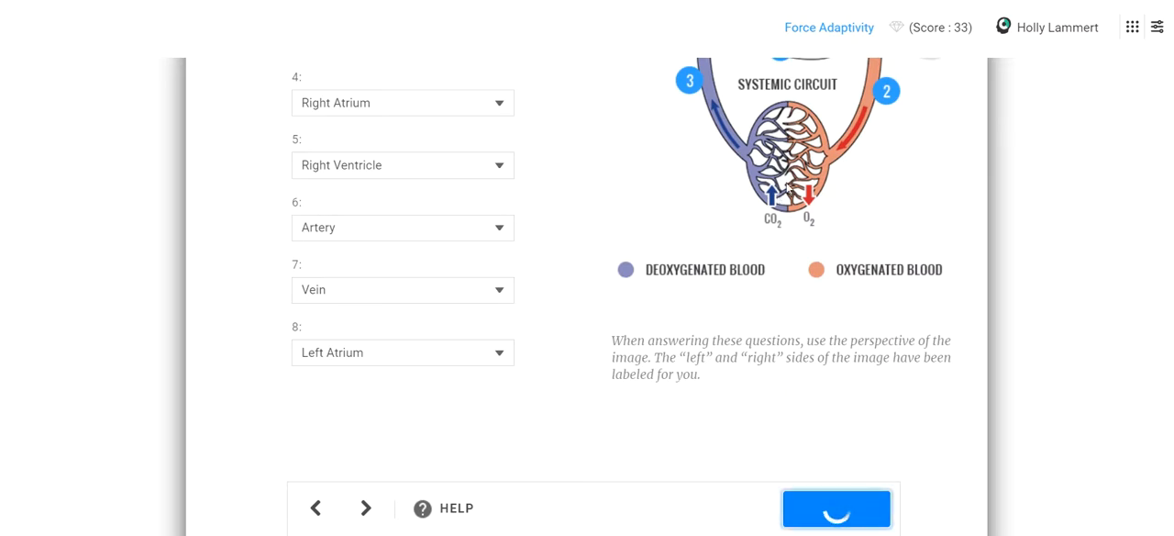
Step: Acknowledge the 'Nice work' feedback and continue to the systemic circulation matching page
click(836, 508)
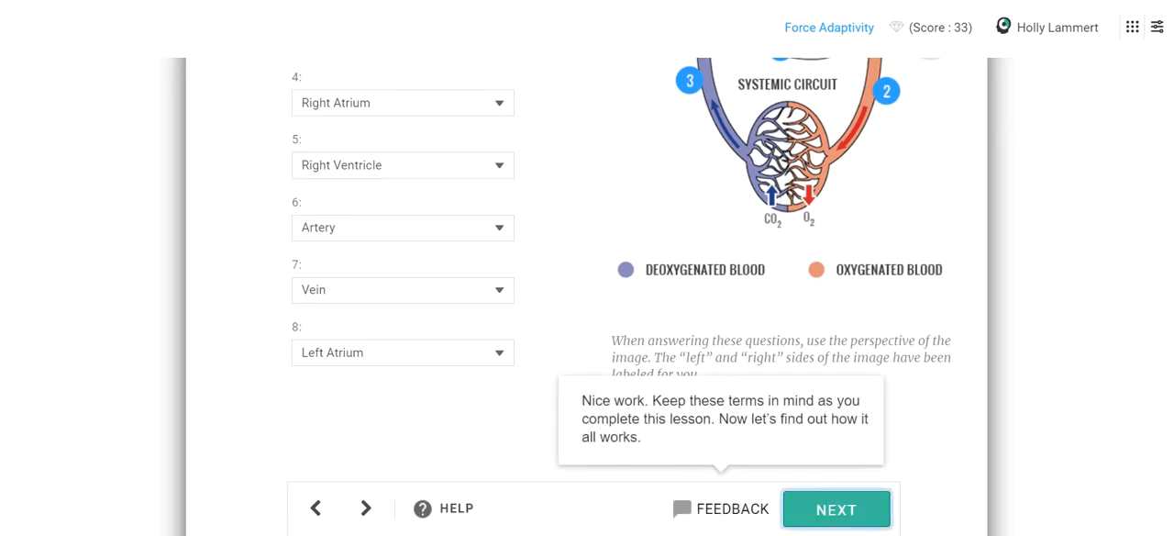
click(834, 510)
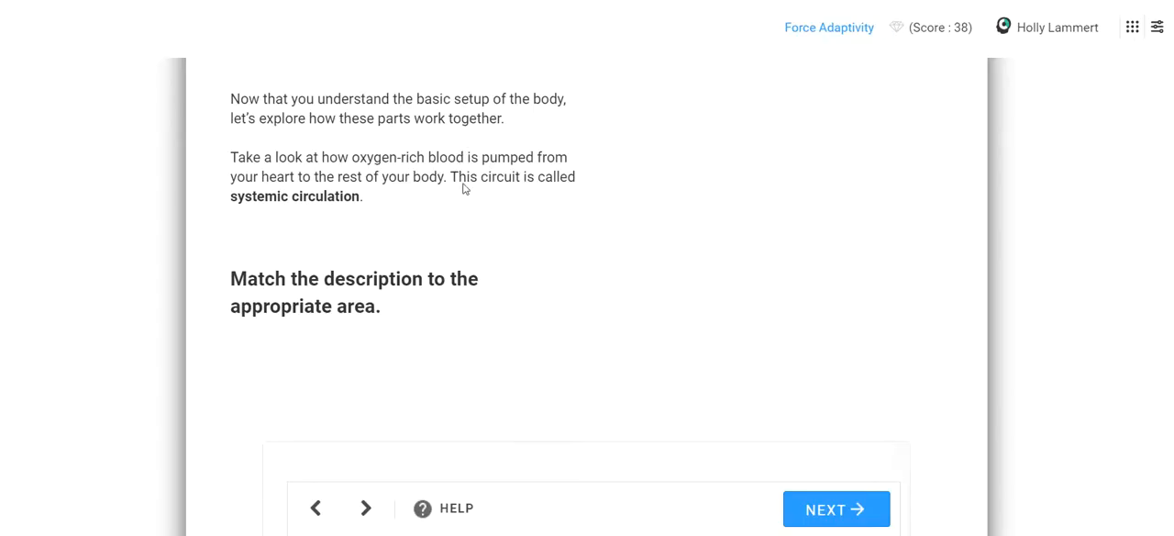
scroll(up, 3)
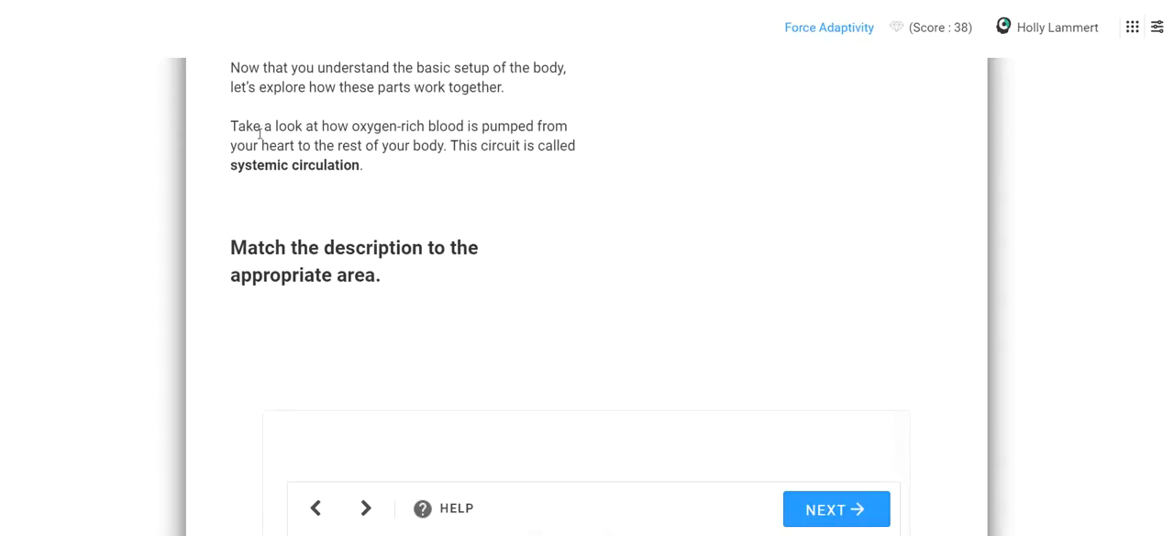
drag(353, 125, 444, 145)
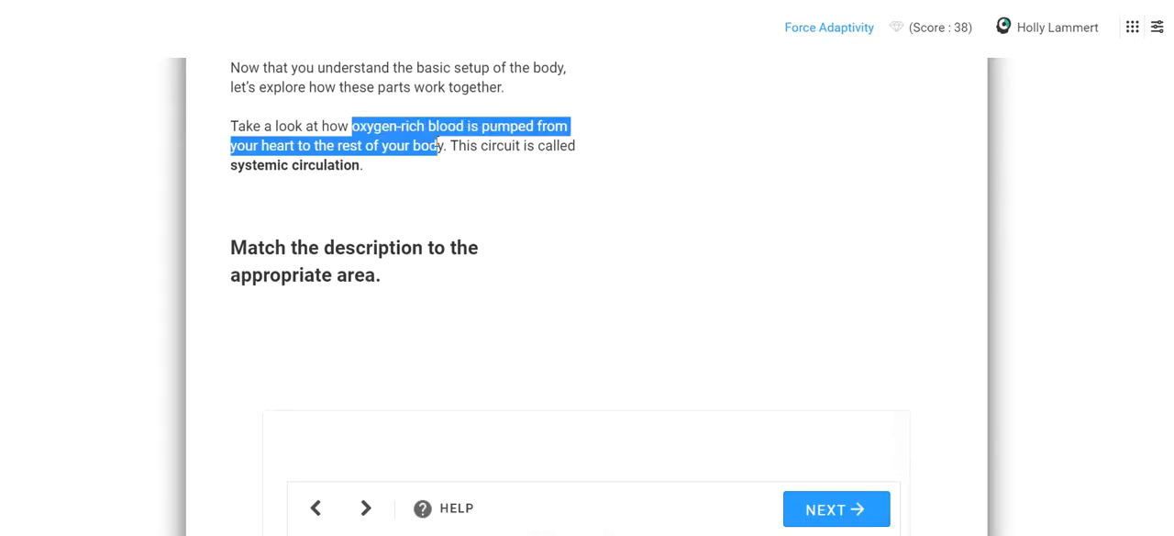
click(440, 169)
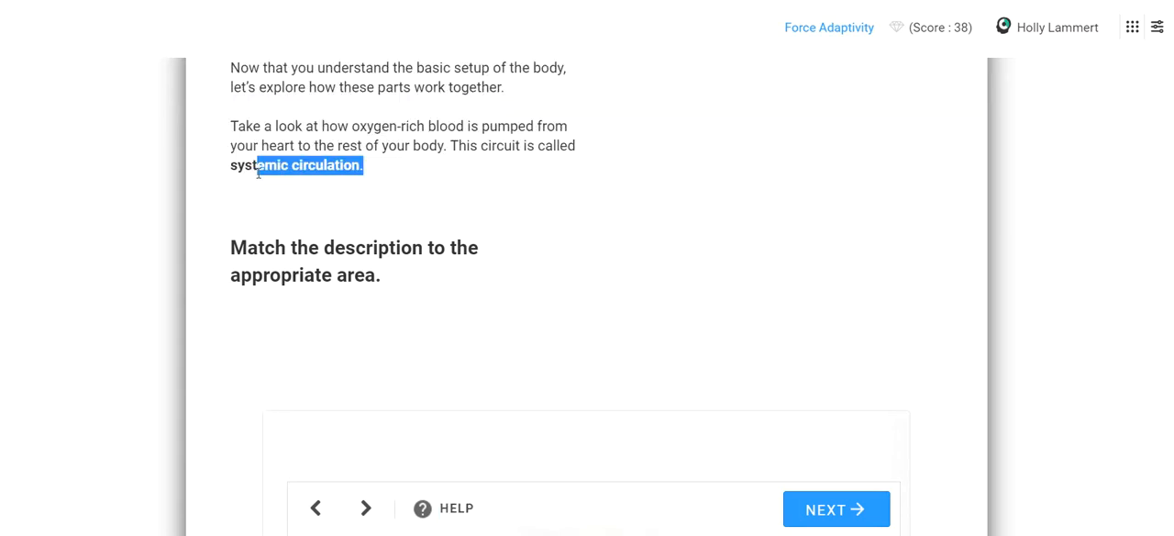
scroll(down, 3)
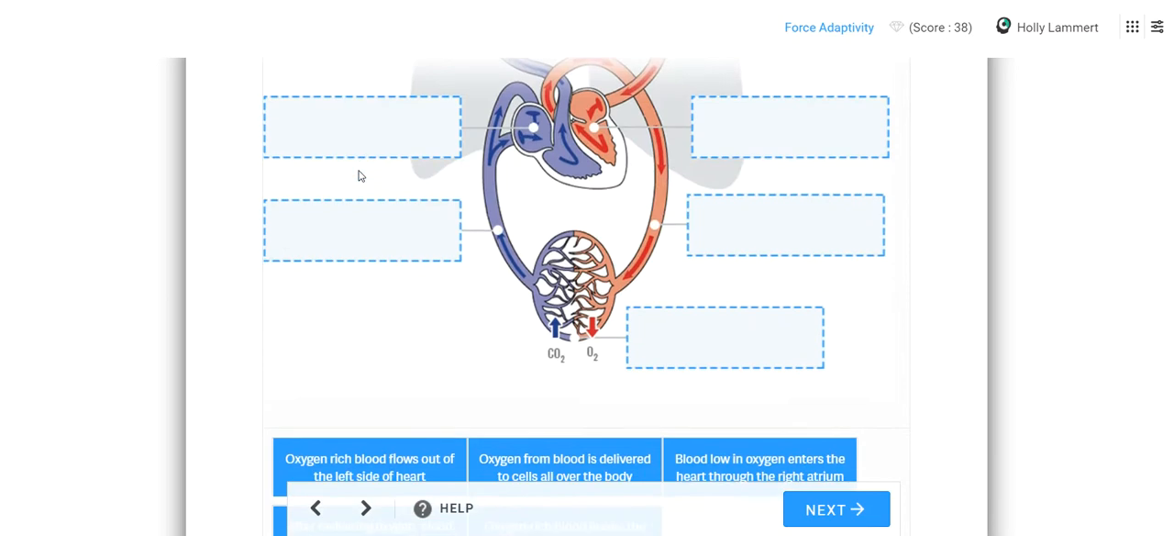
scroll(down, 3)
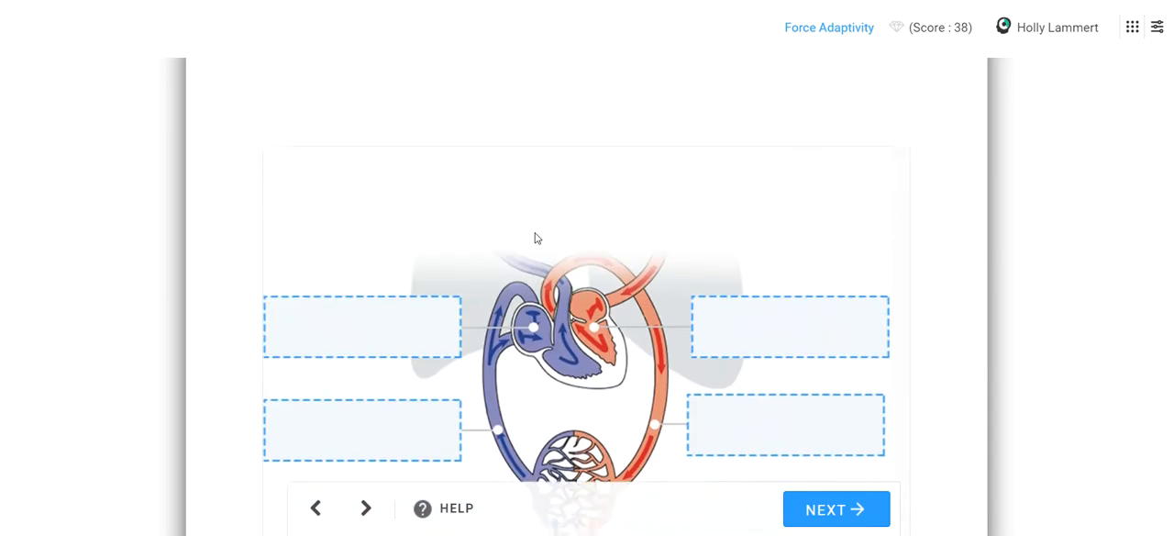
scroll(down, 3)
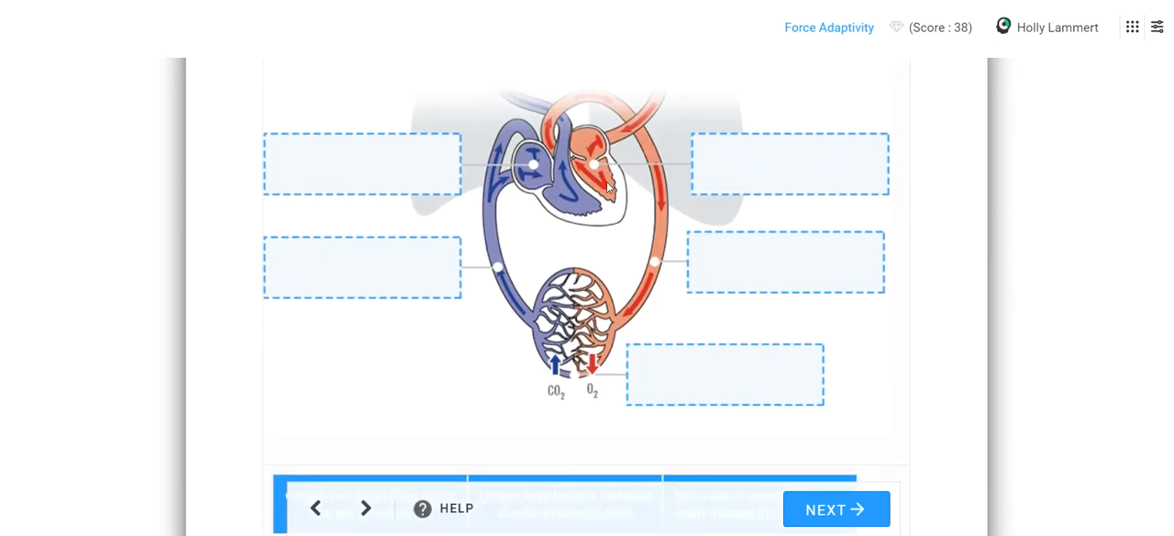
scroll(down, 3)
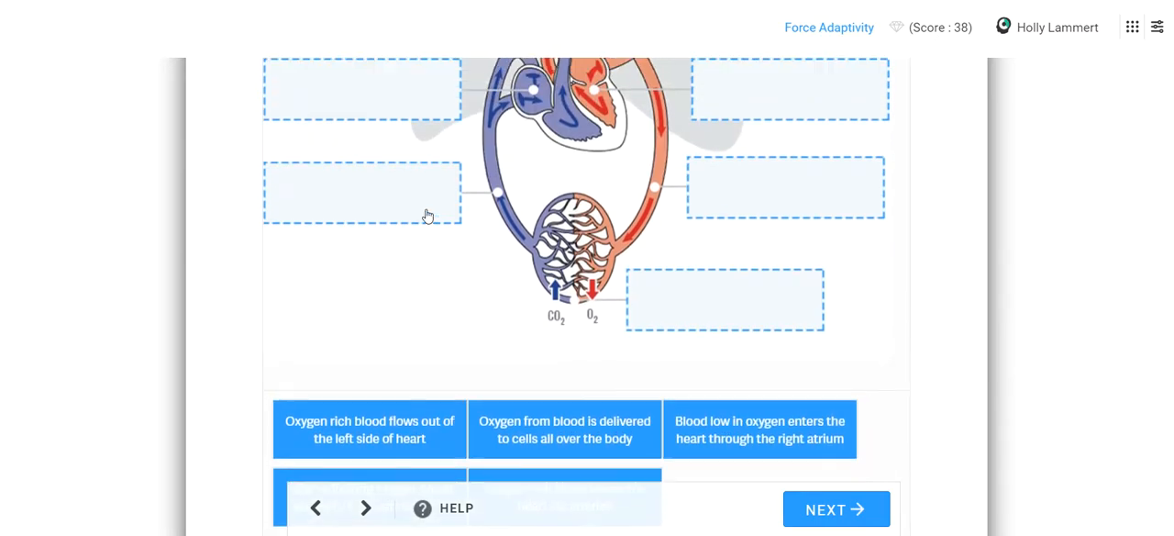
Step: Match the left-heart outflow, oxygen-delivery, veins-return, right-atrium and arteries cards to their diagram boxes
drag(371, 429, 789, 89)
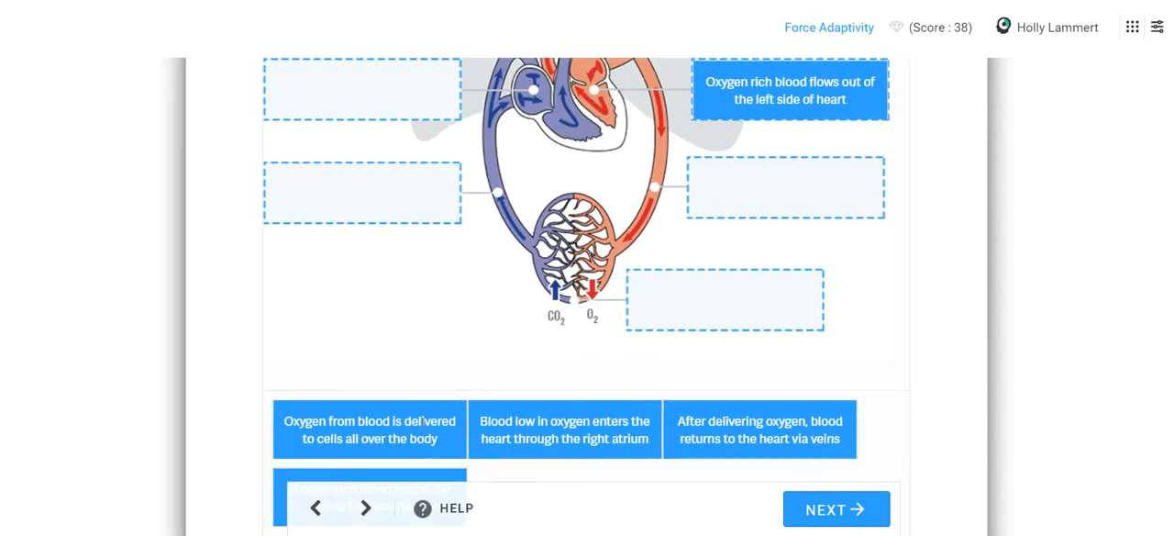
drag(371, 430, 786, 187)
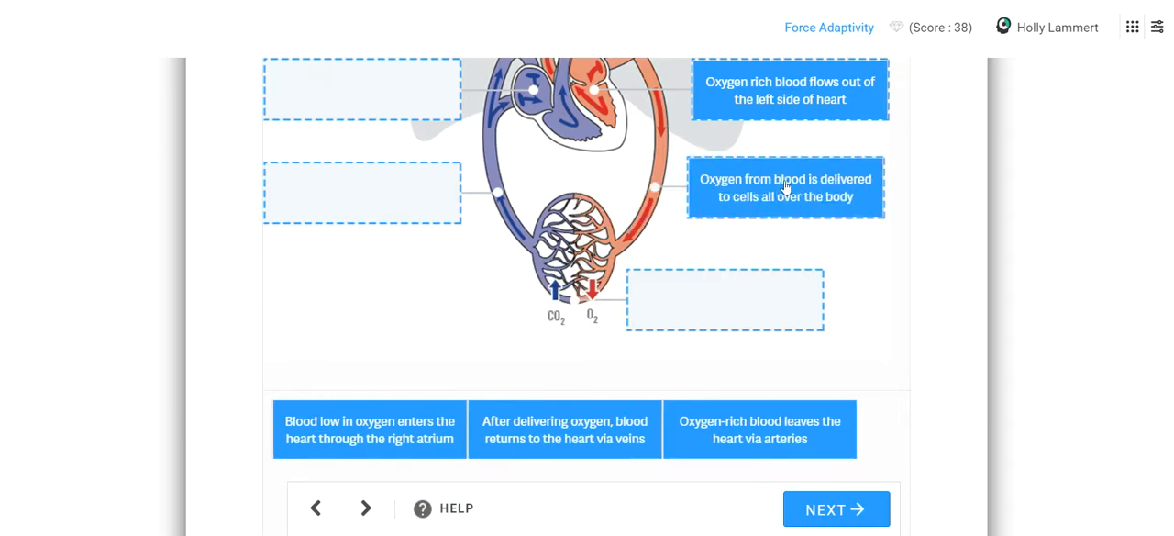
mouse_move(719, 250)
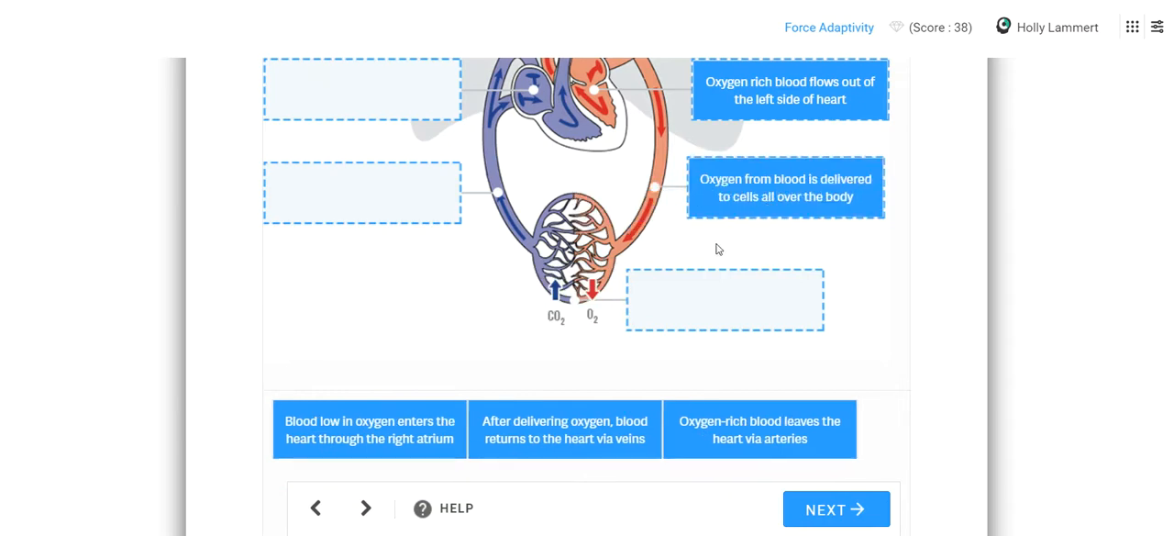
mouse_move(574, 294)
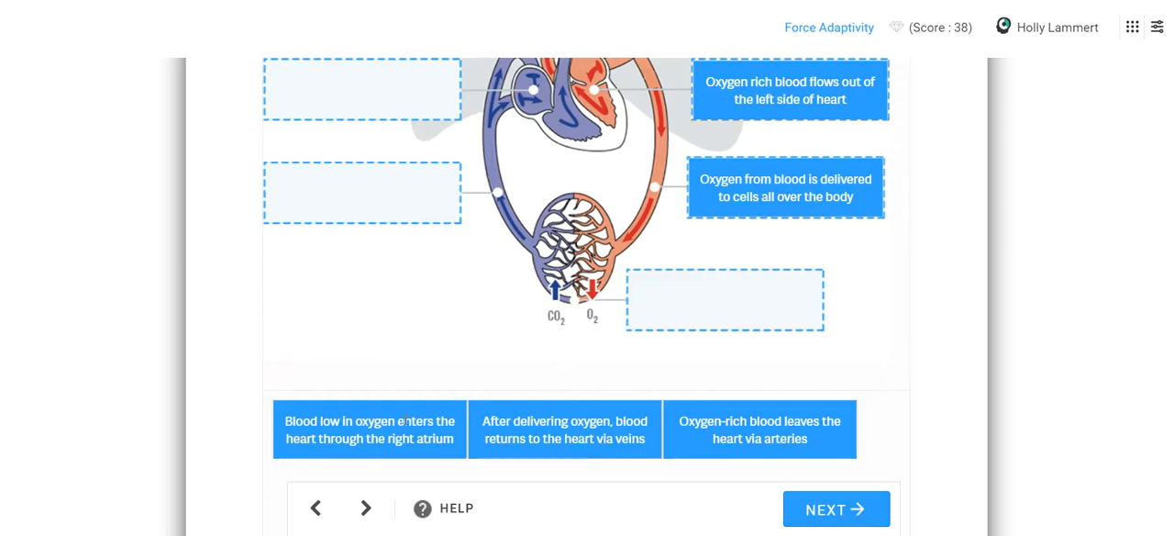
mouse_move(580, 381)
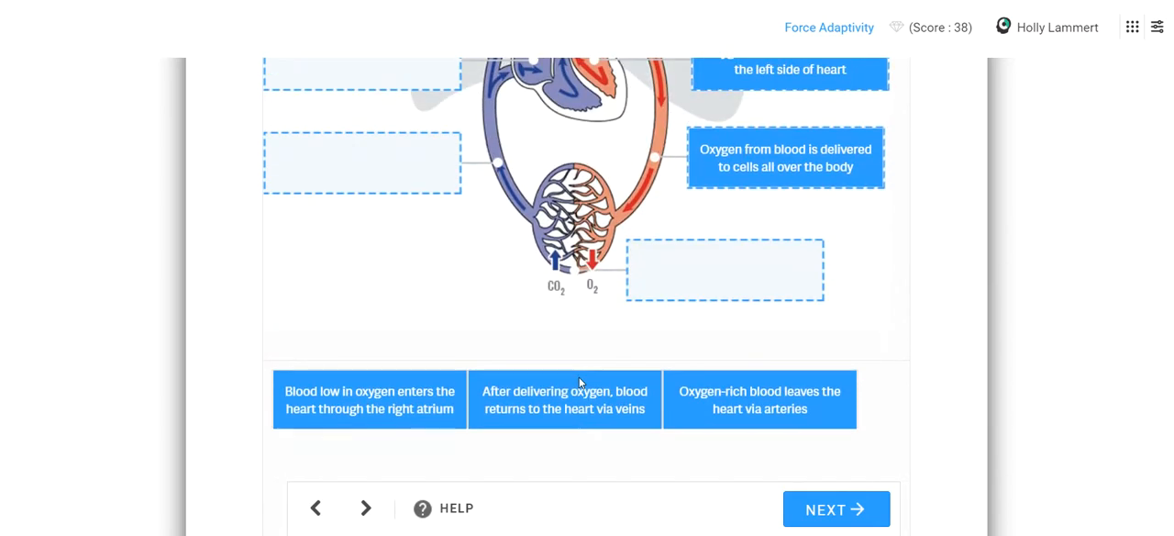
drag(565, 400, 383, 196)
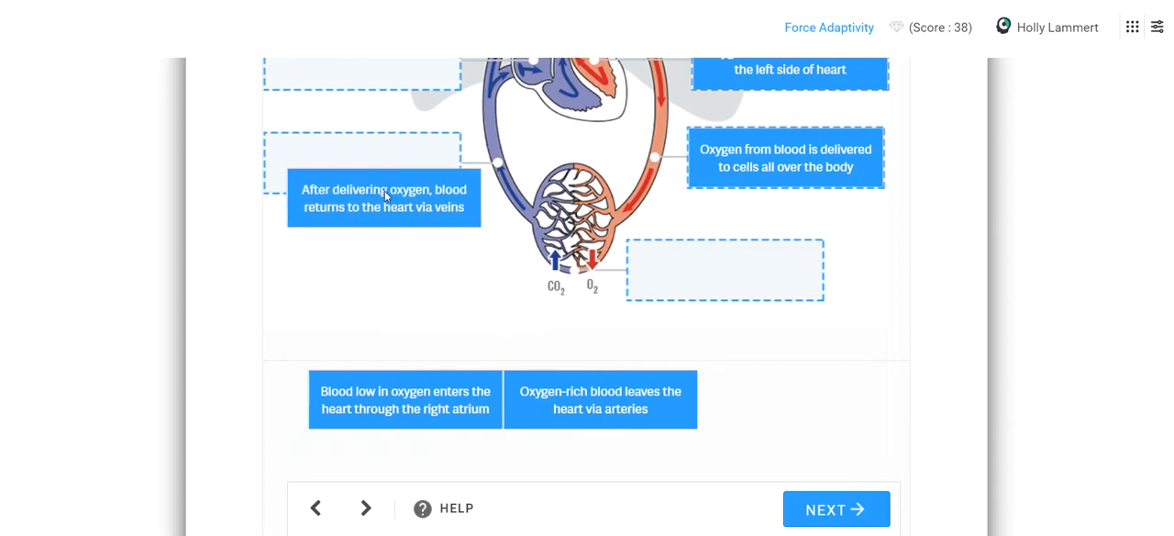
drag(385, 196, 363, 163)
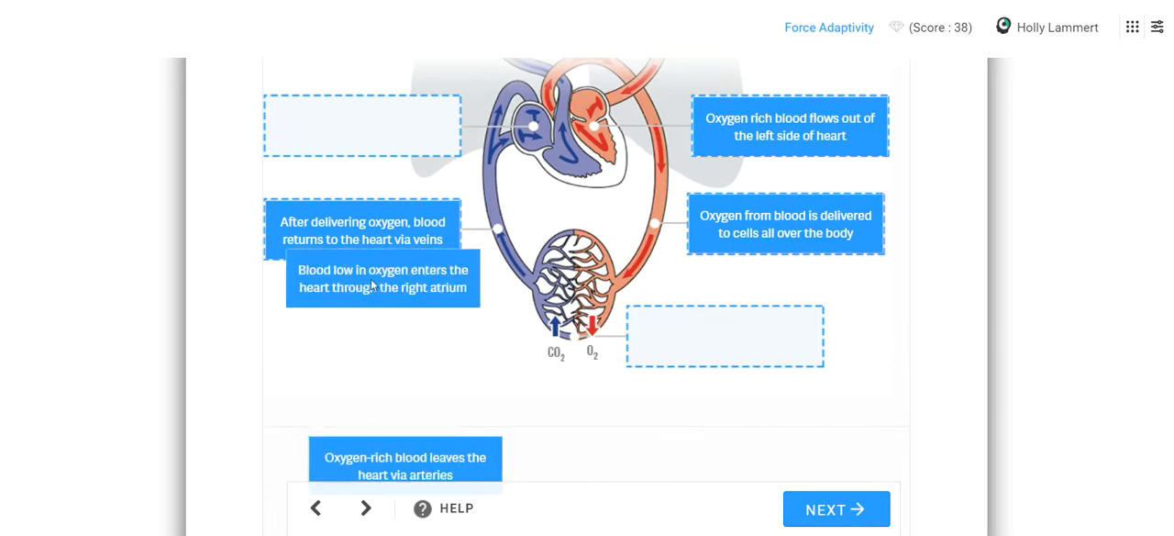
drag(384, 279, 361, 125)
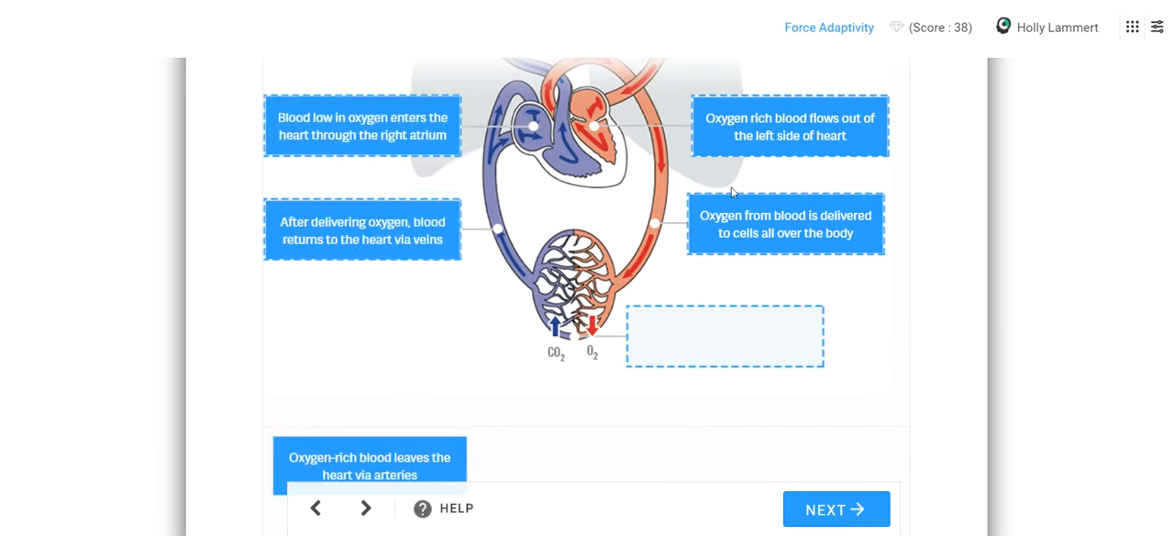
drag(786, 224, 725, 336)
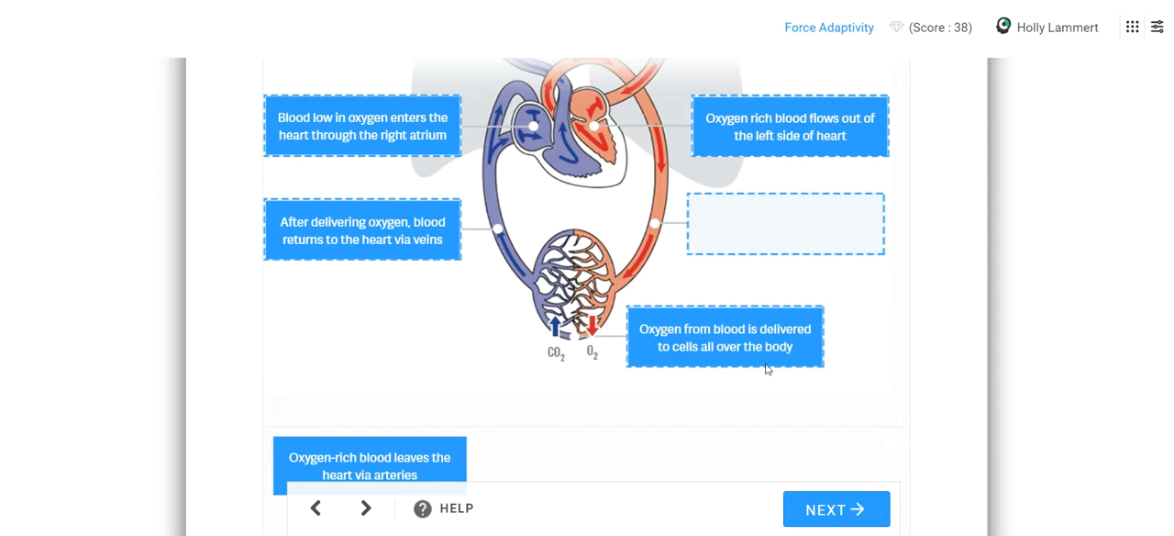
mouse_move(543, 334)
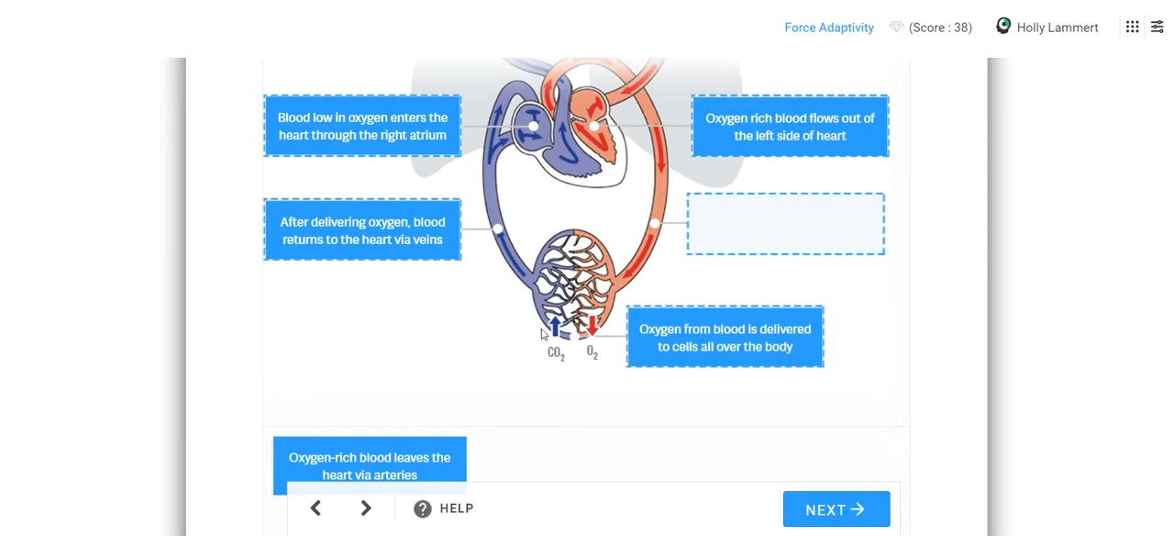
drag(371, 465, 786, 224)
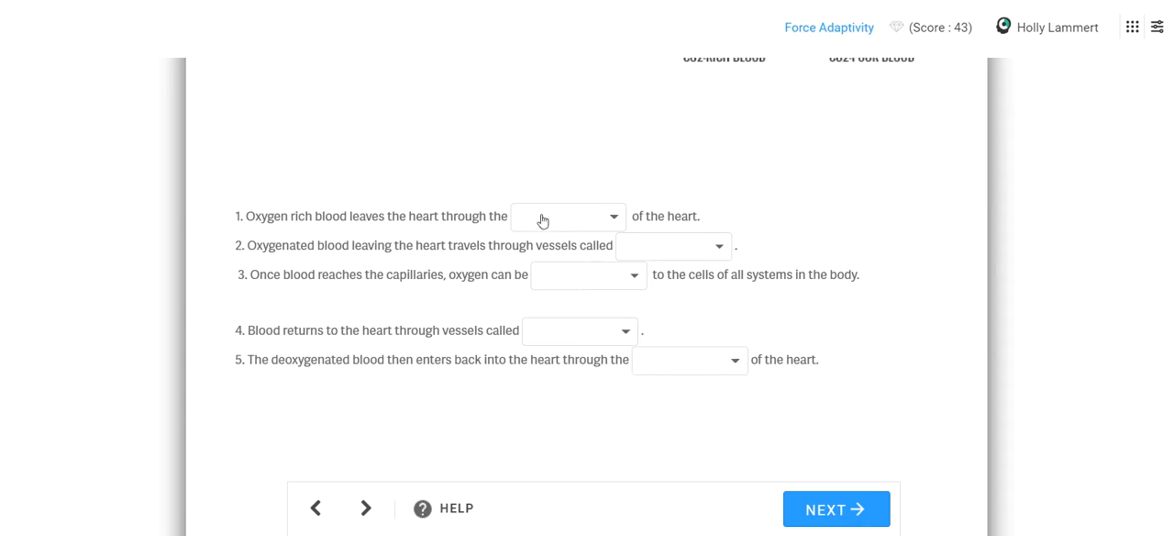
Step: Answer sentences 1-3 with Left Ventricle, Arteries and Delivered
click(565, 216)
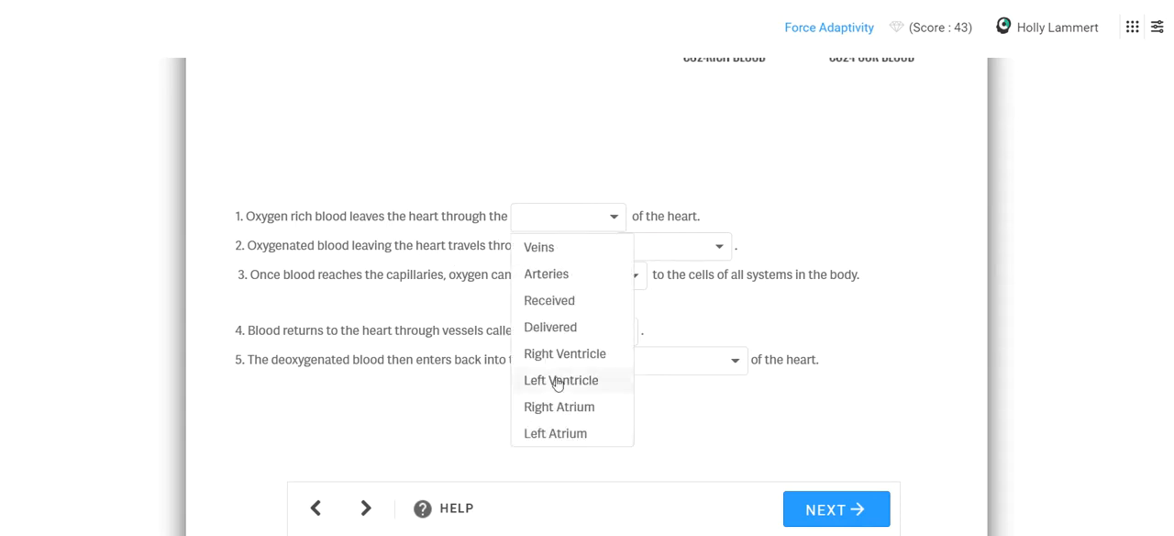
click(561, 380)
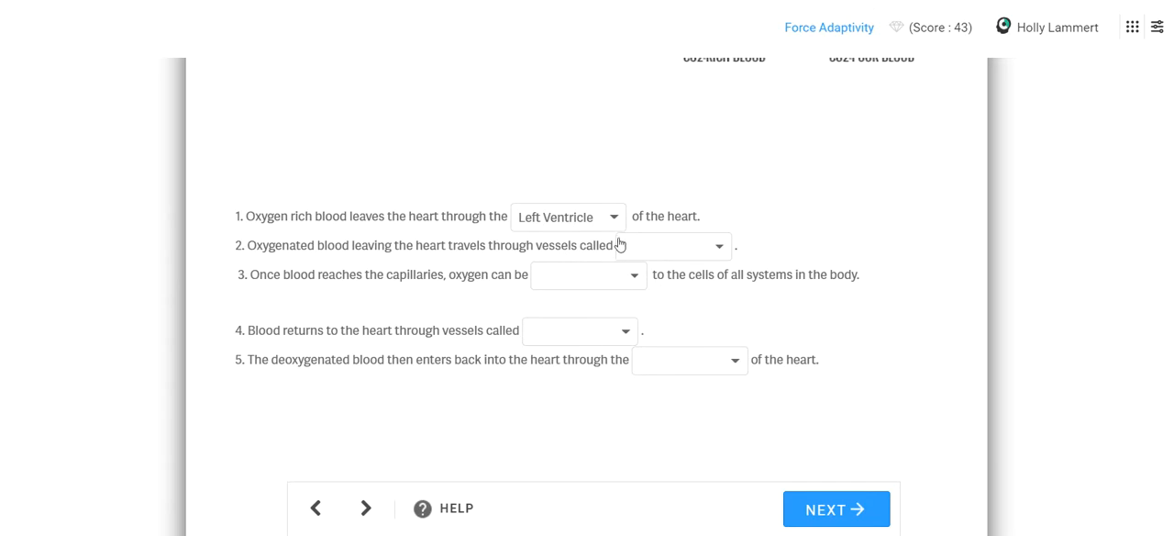
mouse_move(643, 249)
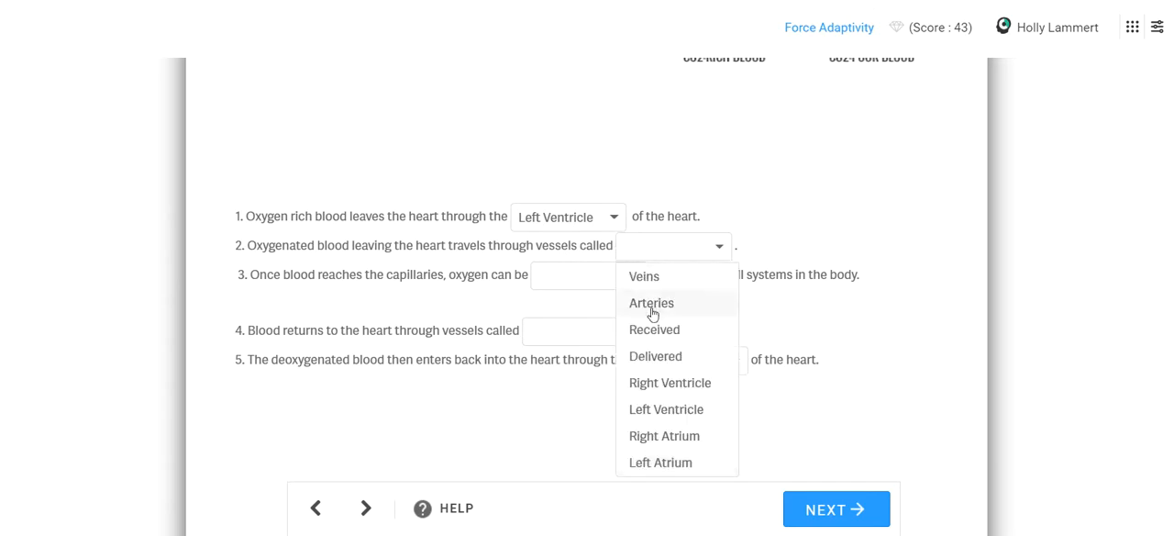
click(651, 303)
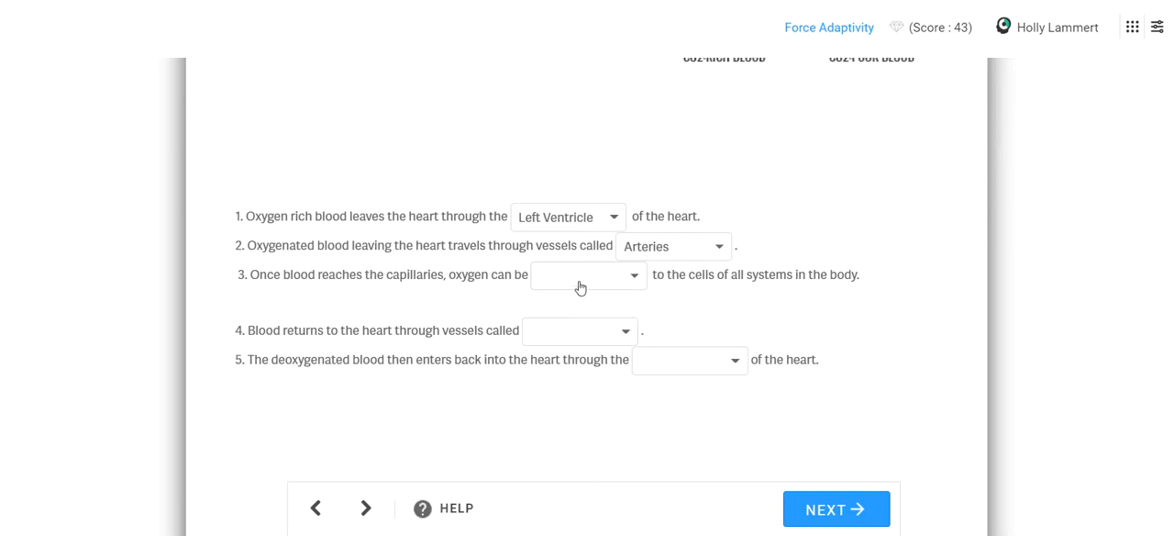
click(587, 275)
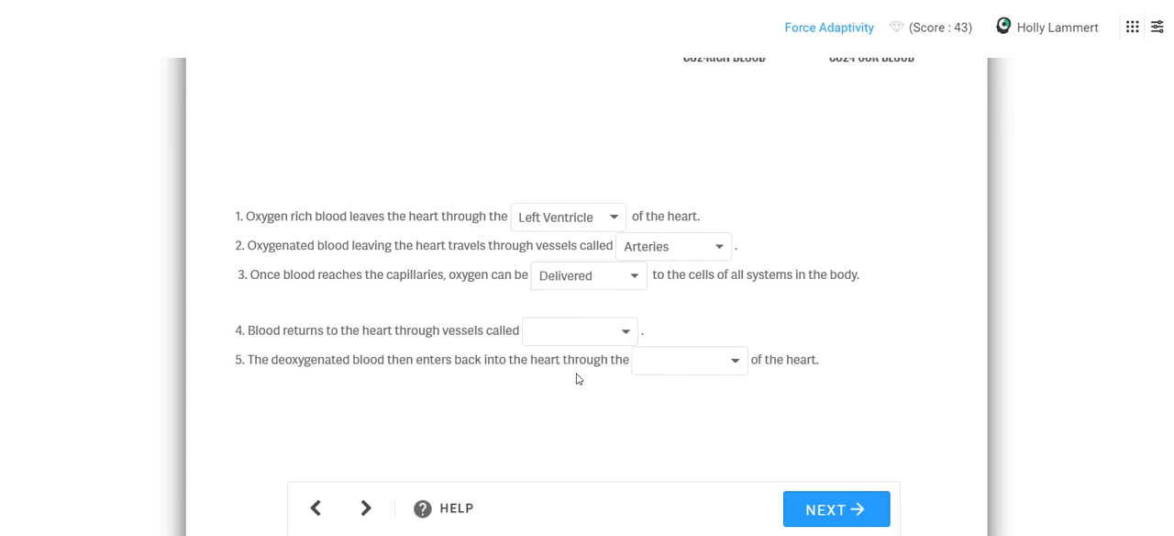
mouse_move(546, 338)
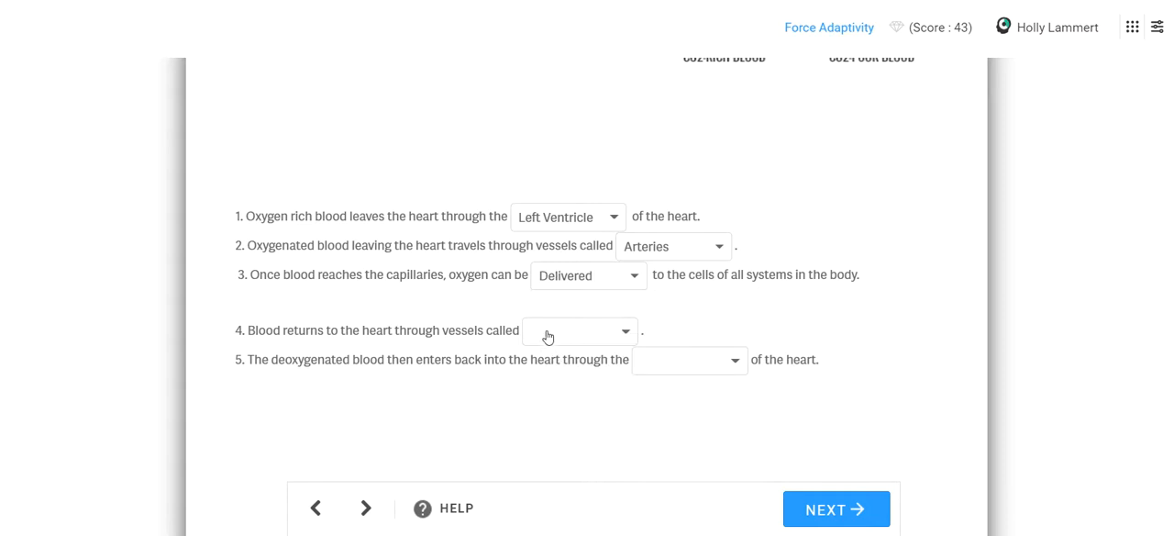
Step: Answer sentences 4-5 with Veins and Right Atrium and submit for checking
click(578, 330)
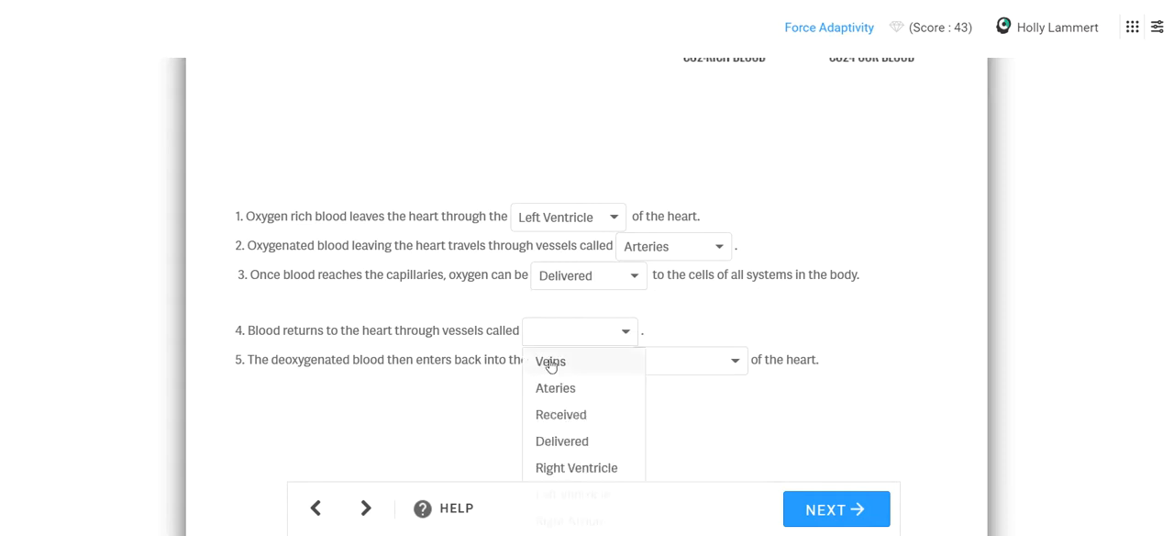
click(551, 359)
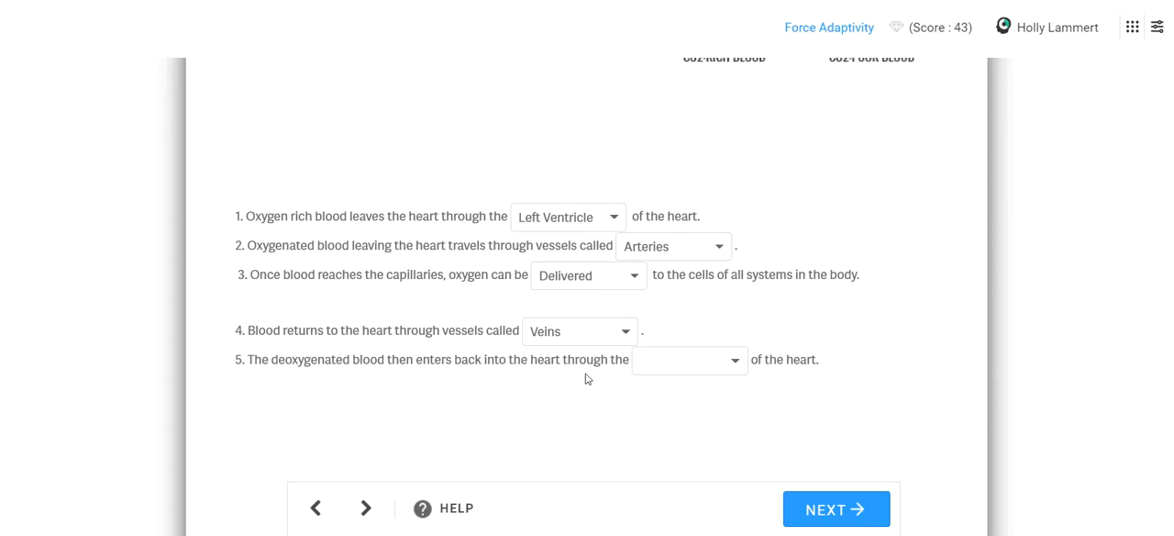
mouse_move(681, 369)
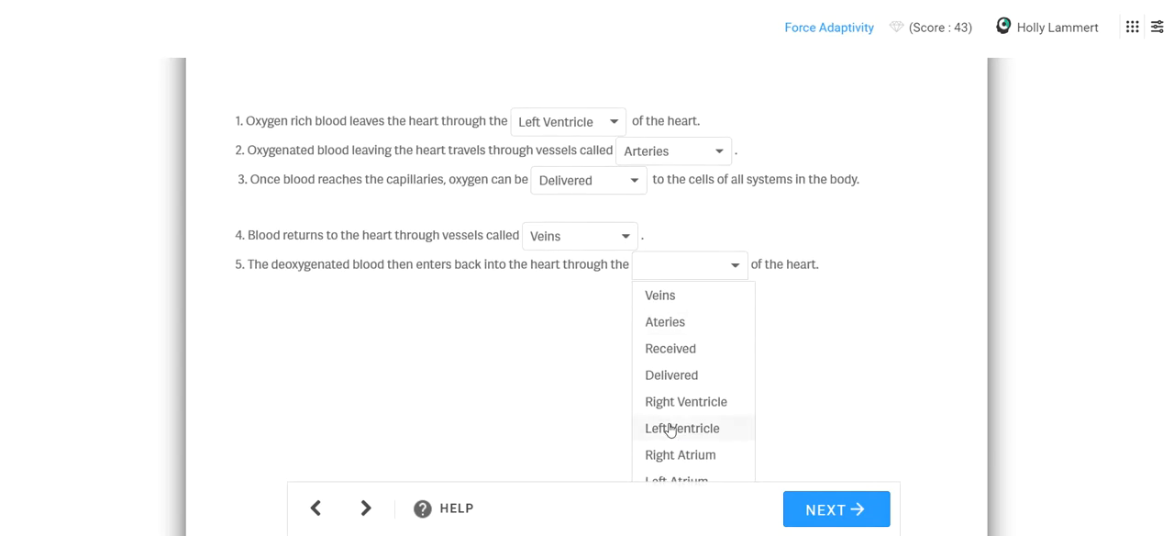
click(681, 455)
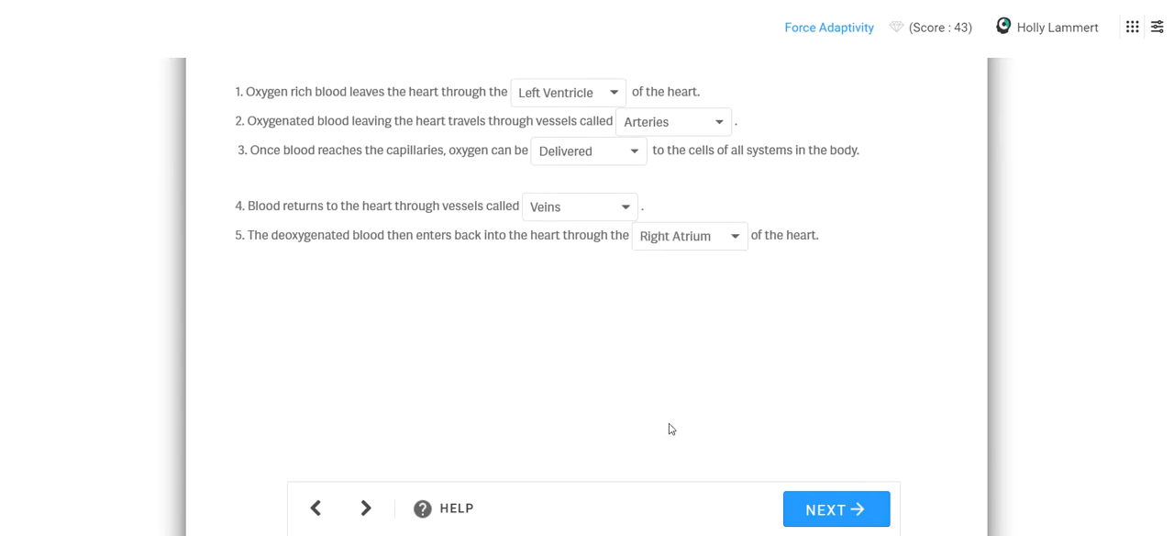
click(836, 508)
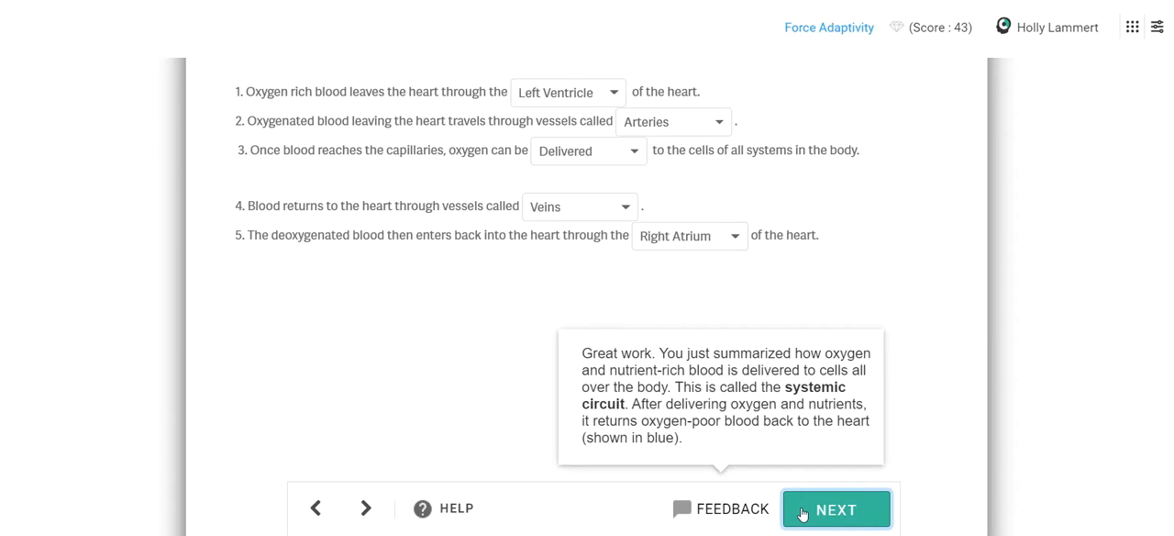
Step: Continue to Getting More Oxygen, highlight 'pulmonary circuit' and scroll to its matching diagram
click(835, 510)
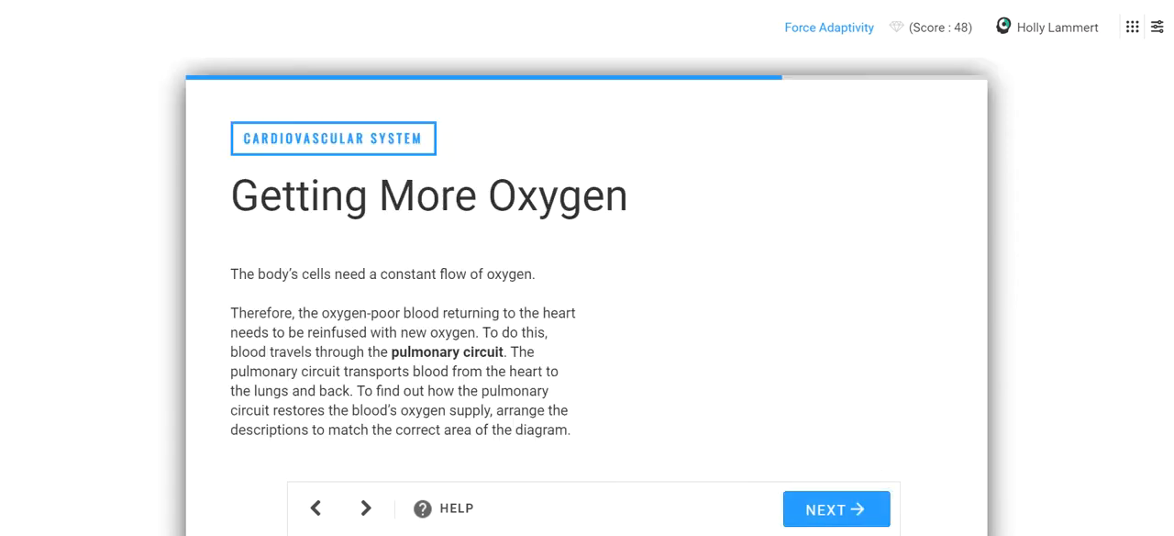
scroll(down, 3)
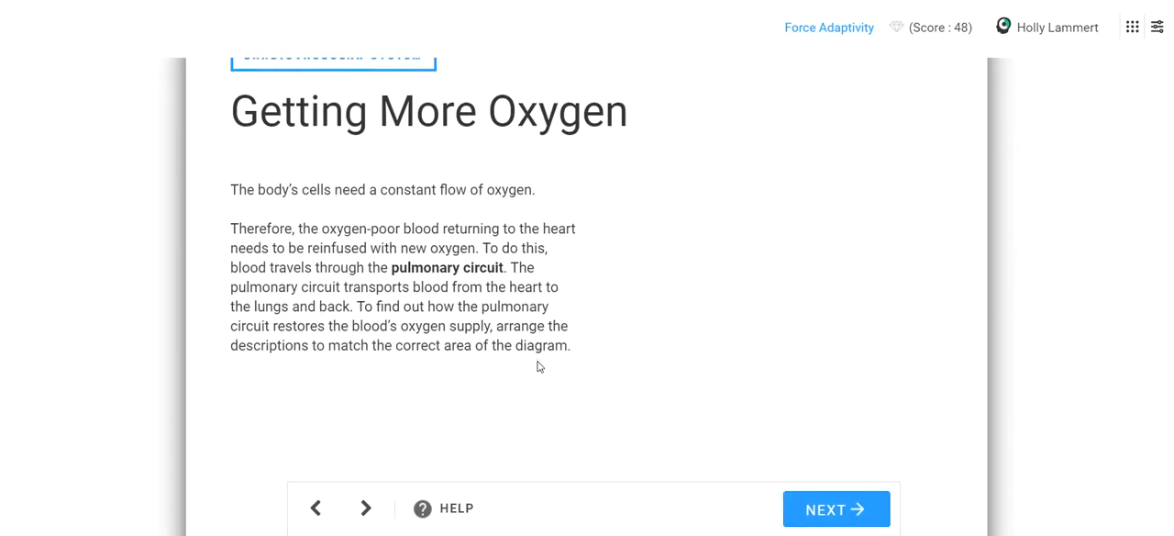
scroll(up, 3)
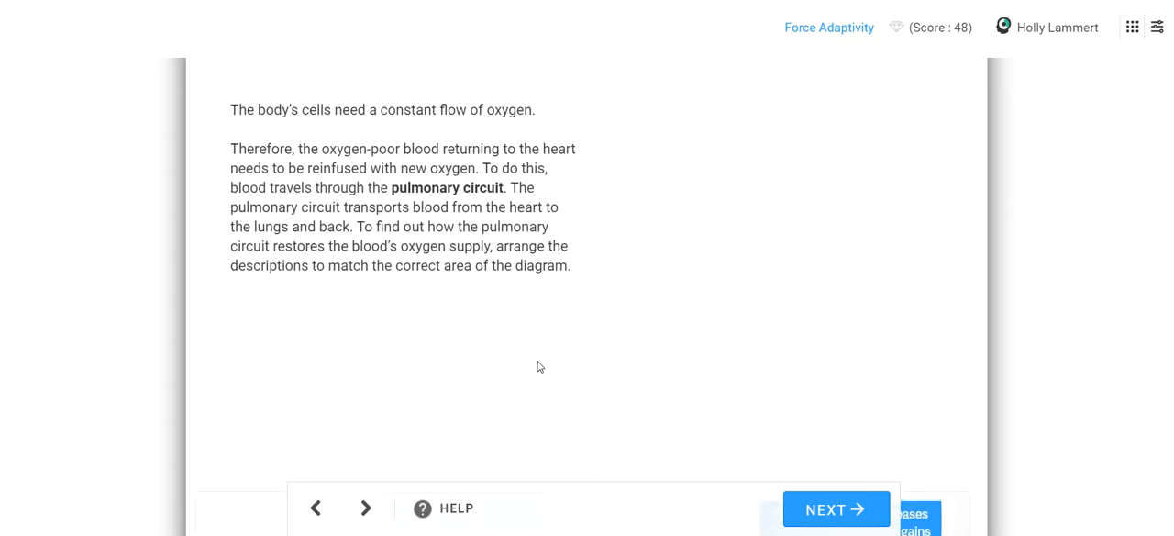
scroll(down, 3)
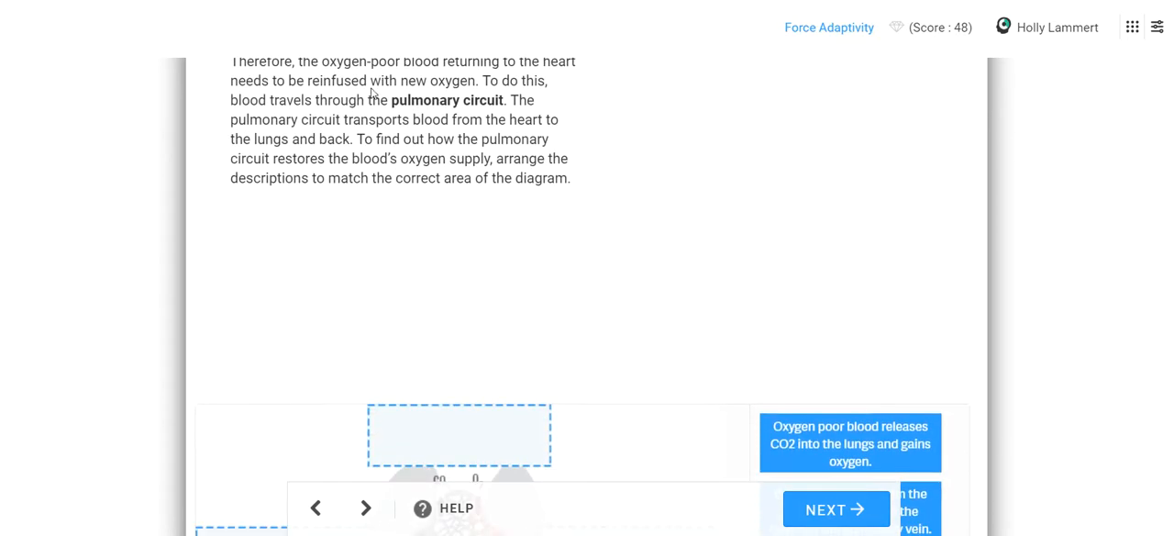
drag(485, 81, 389, 99)
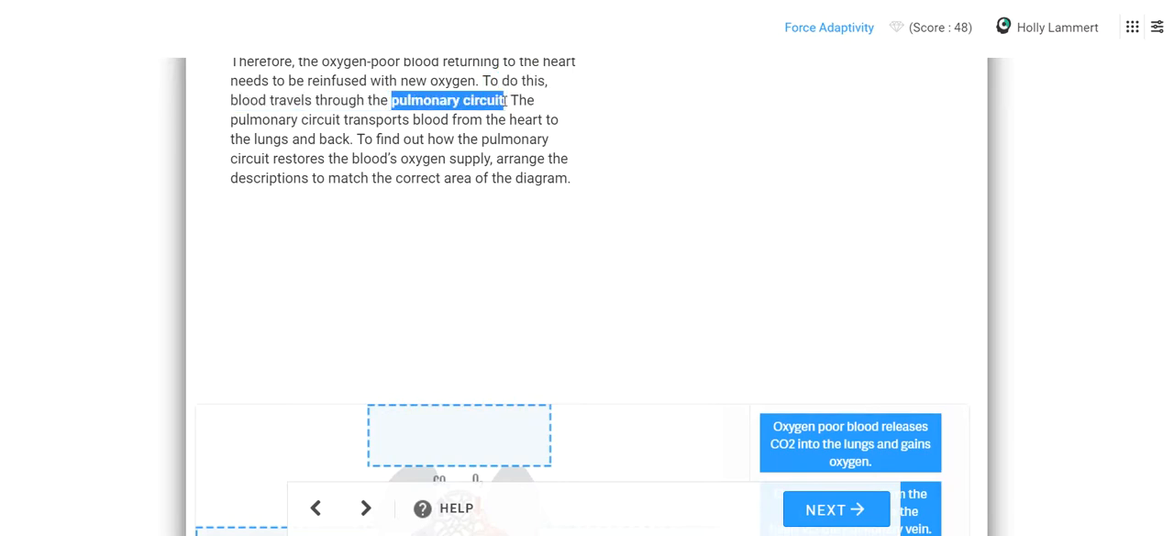
scroll(down, 3)
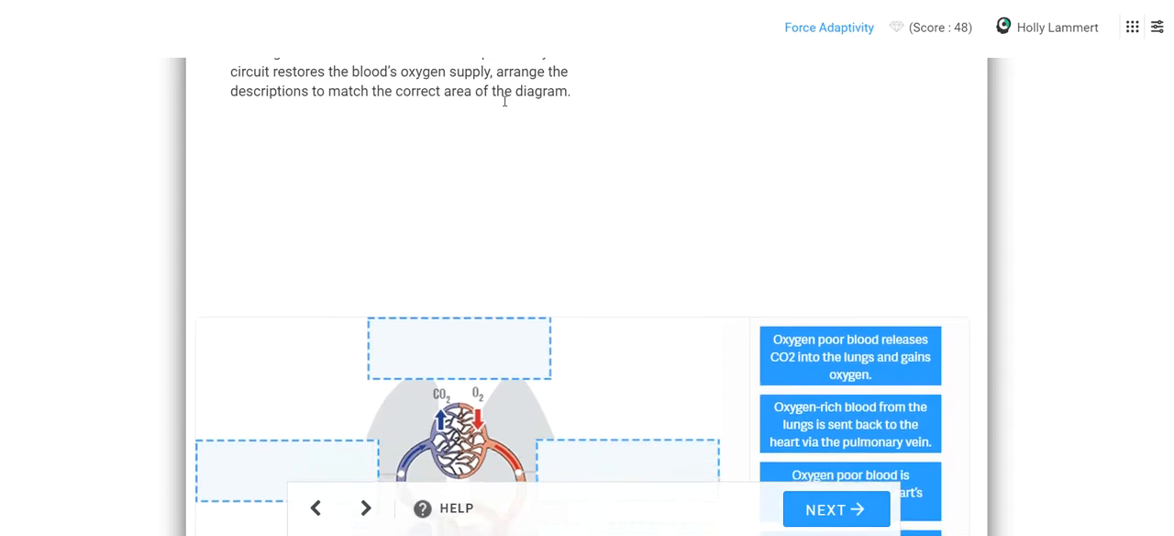
scroll(down, 3)
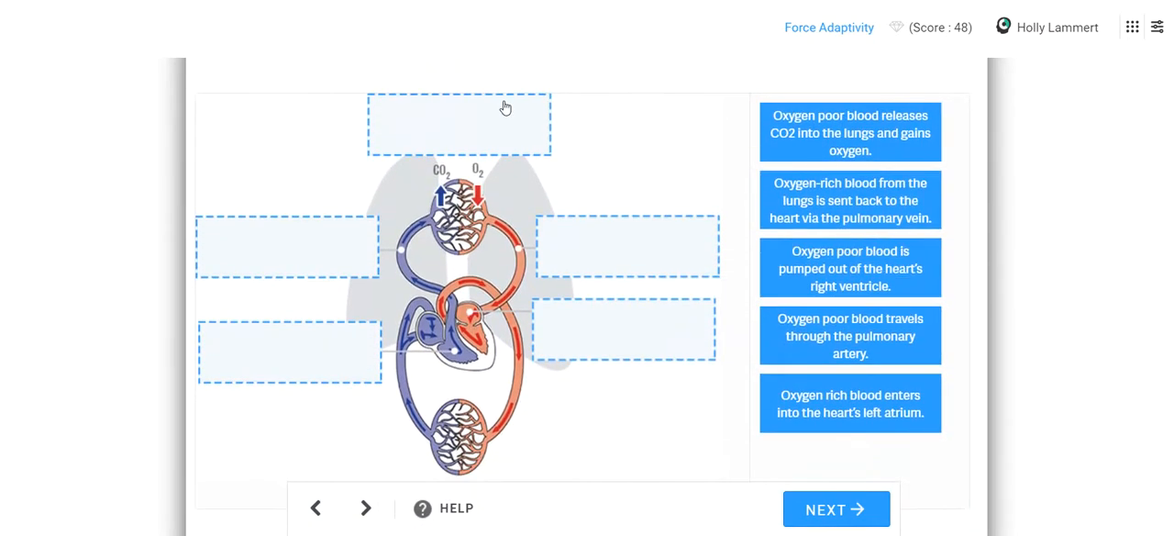
mouse_move(426, 338)
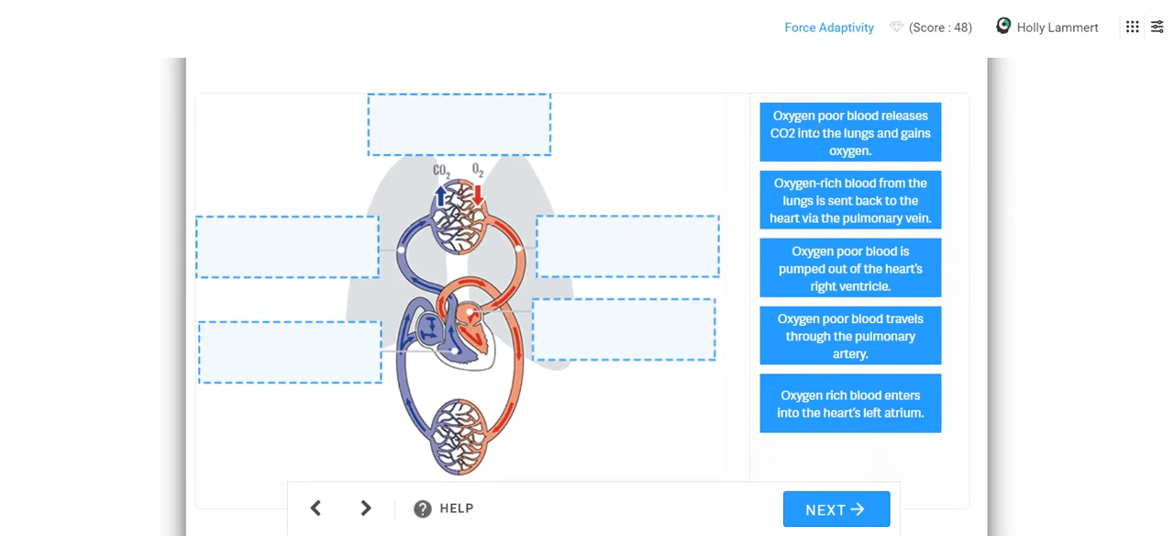
mouse_move(844, 242)
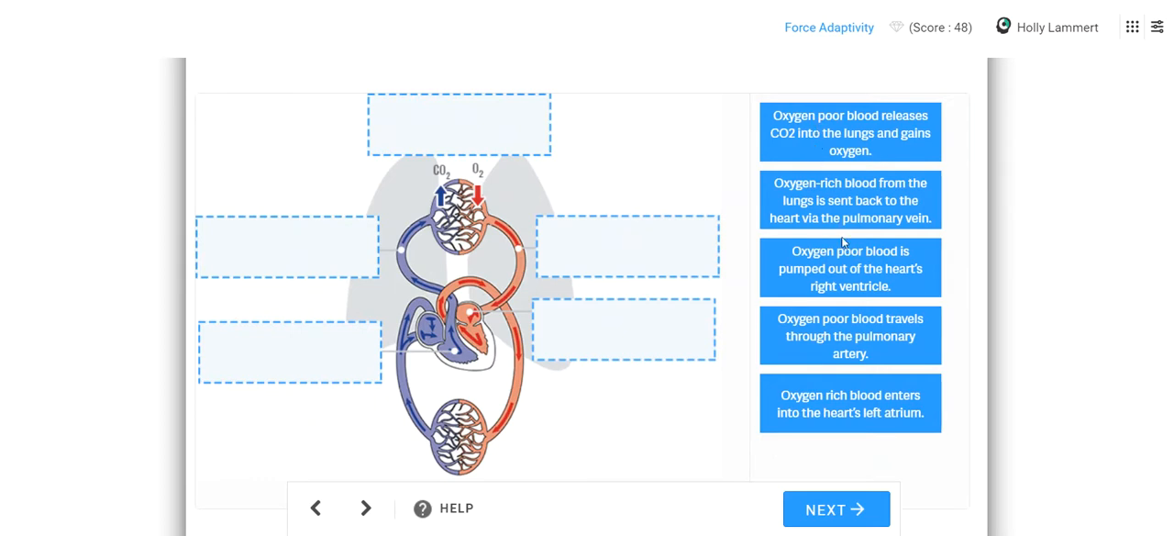
Step: Place the right-ventricle and pulmonary artery descriptions in the lower and upper left spots
drag(849, 267, 624, 290)
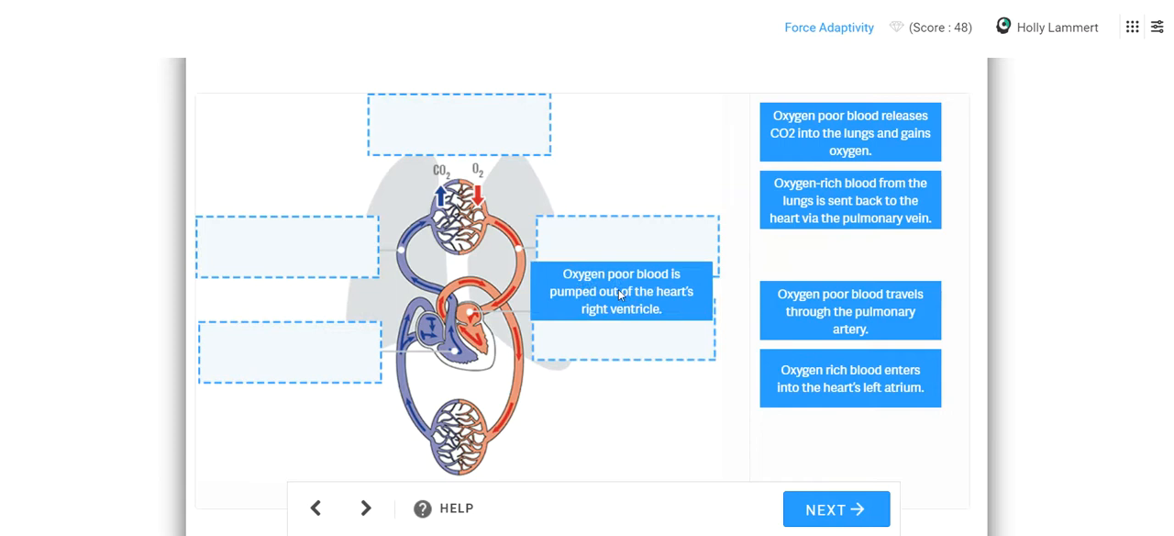
drag(622, 290, 290, 352)
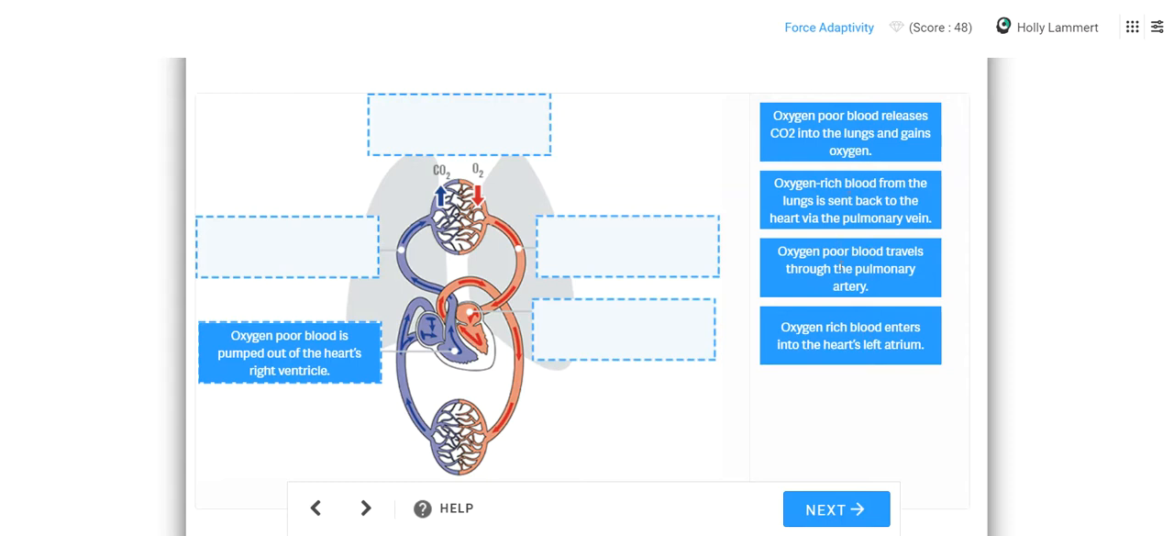
drag(851, 268, 286, 246)
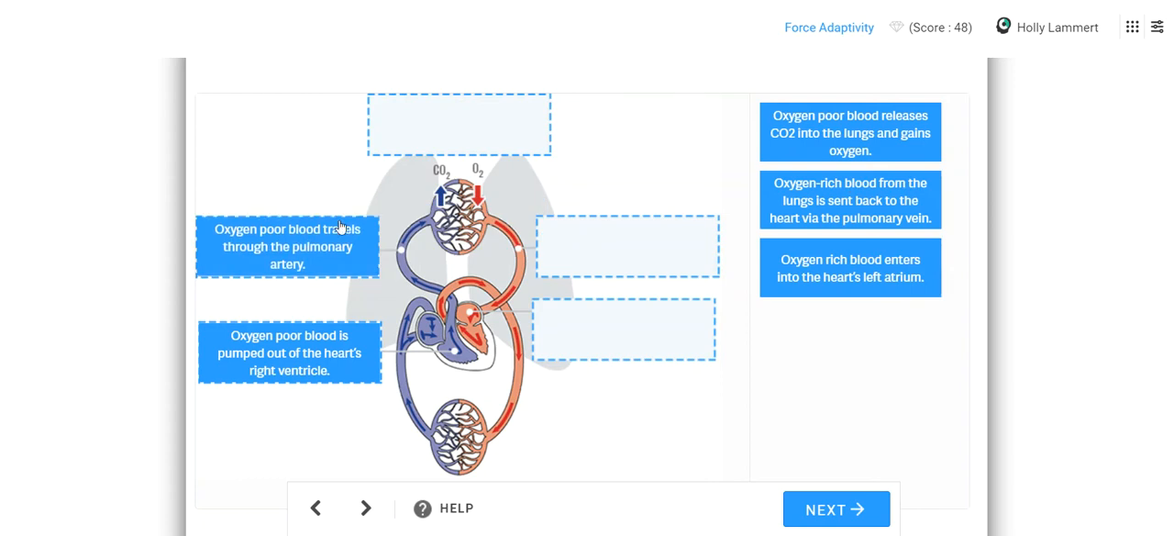
mouse_move(806, 163)
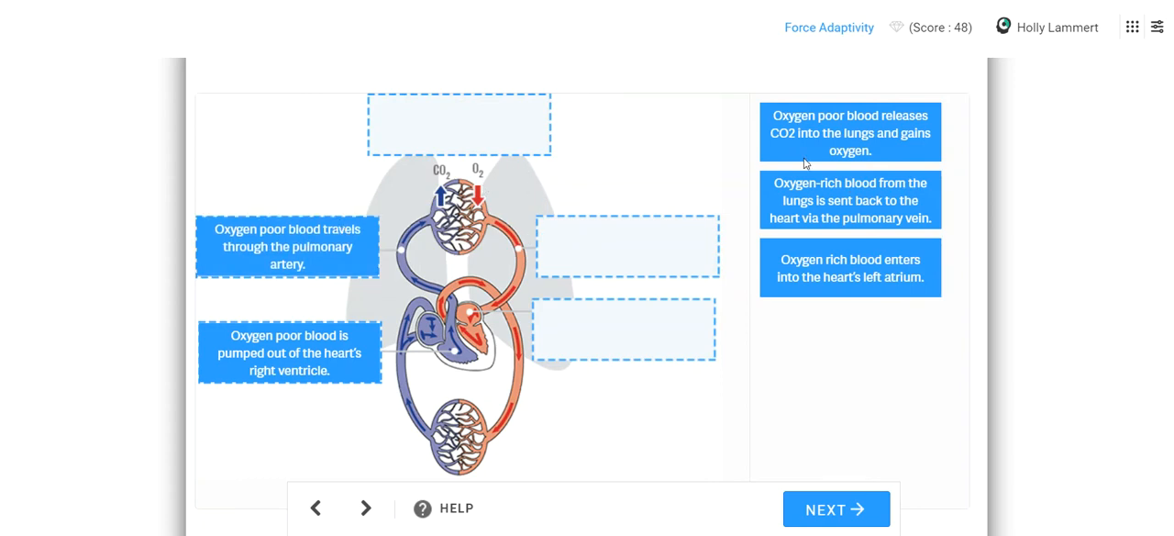
mouse_move(805, 163)
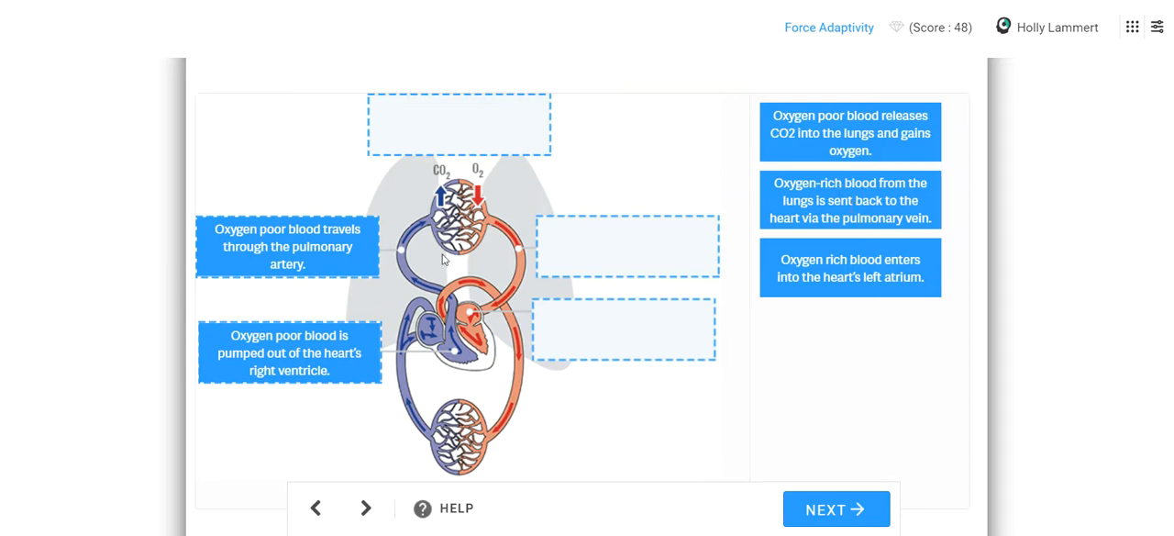
mouse_move(861, 165)
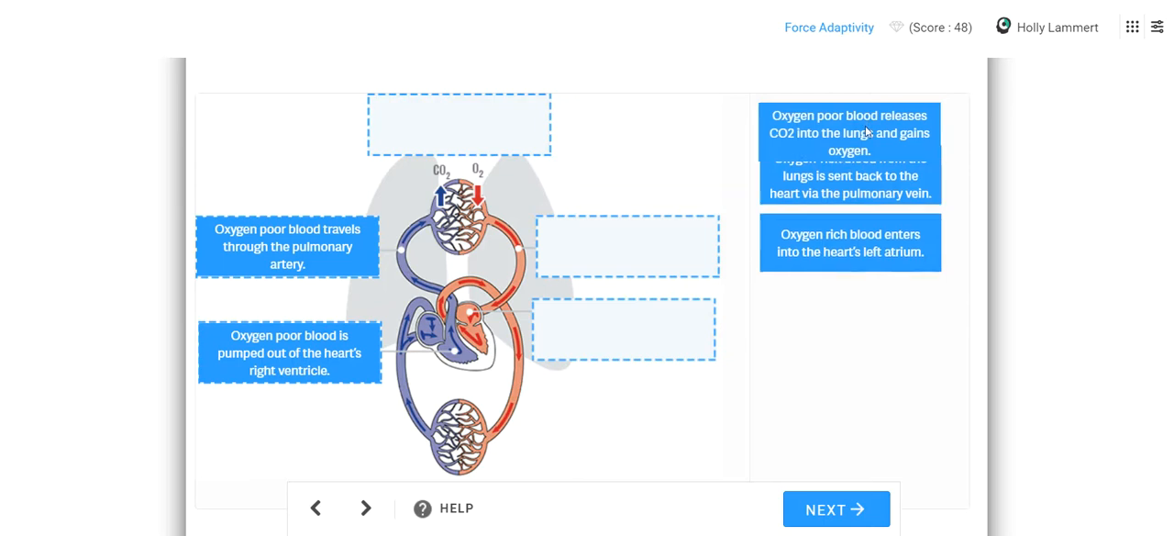
Step: Place the pulmonary vein and left atrium statements in the two remaining empty boxes
drag(849, 138, 459, 125)
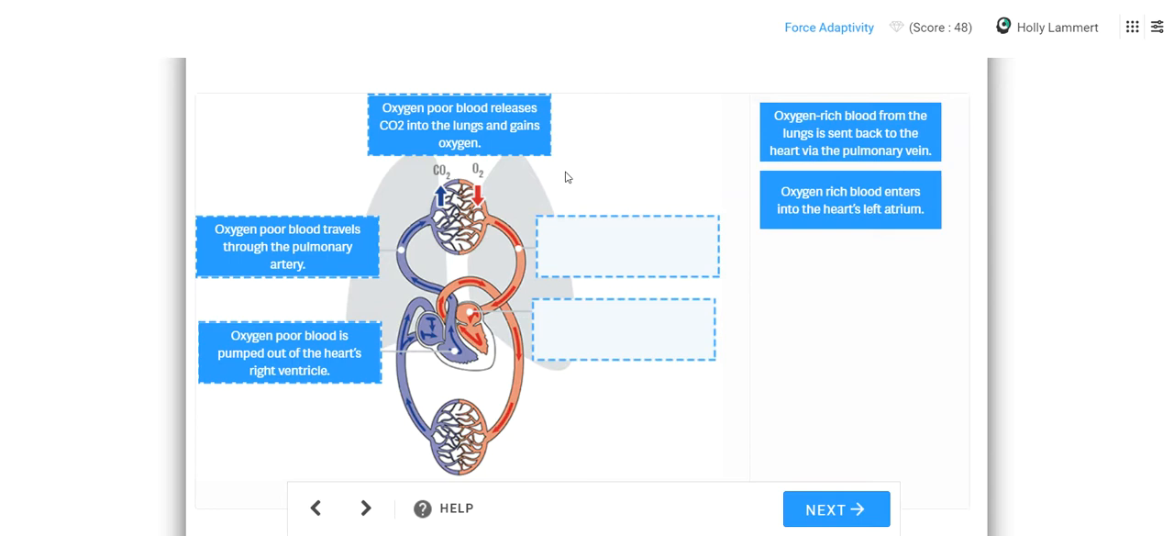
mouse_move(455, 199)
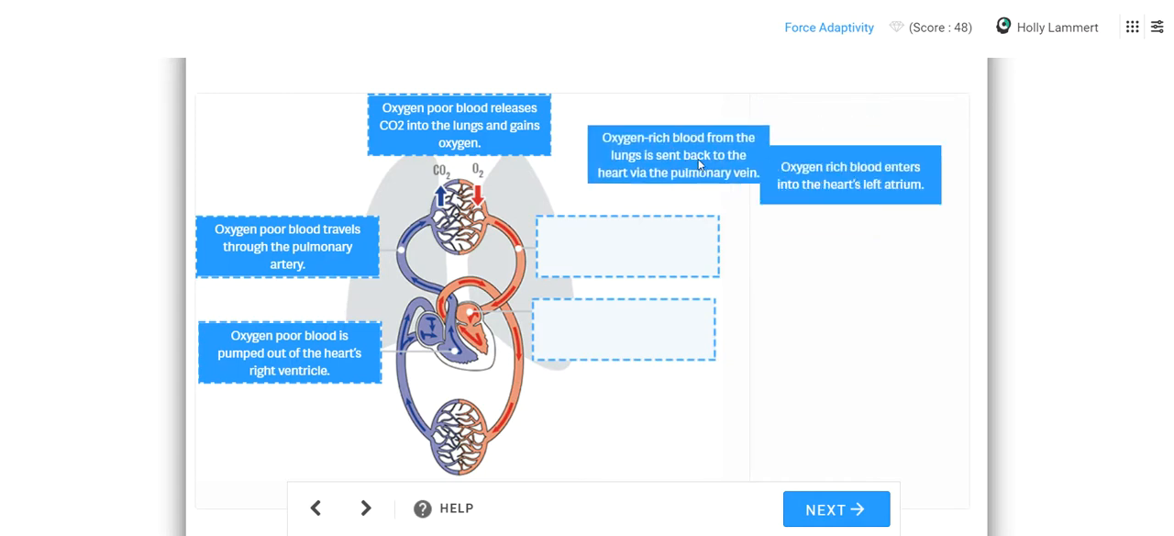
drag(677, 154, 628, 246)
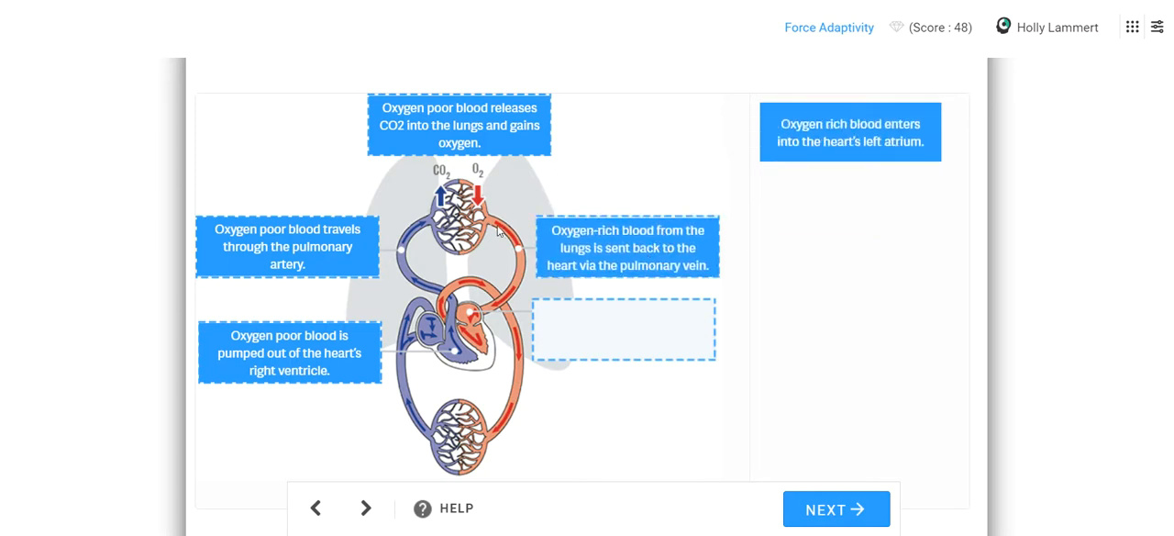
mouse_move(816, 187)
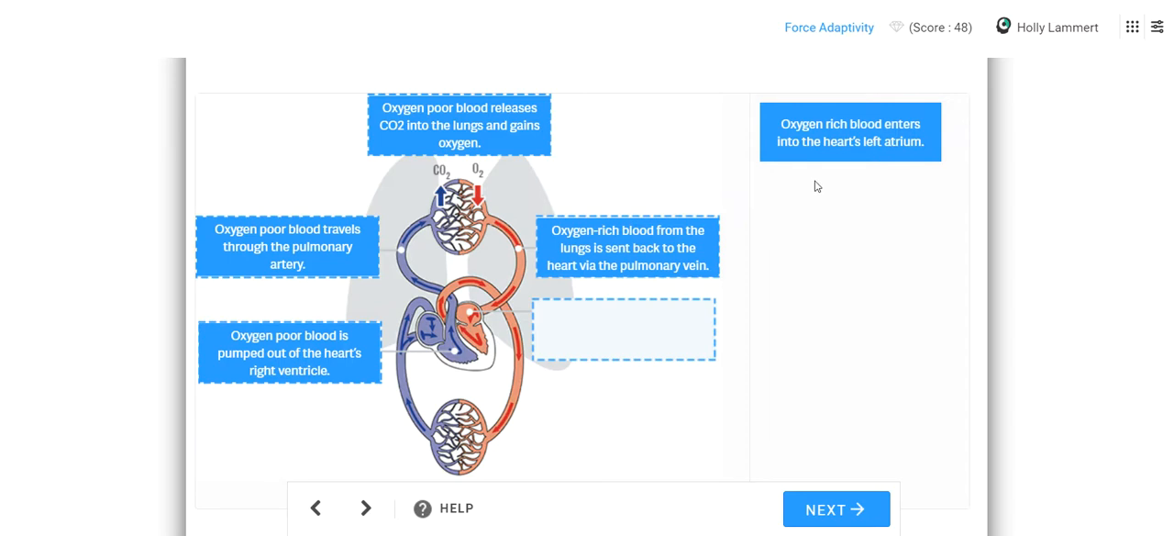
drag(849, 132, 811, 187)
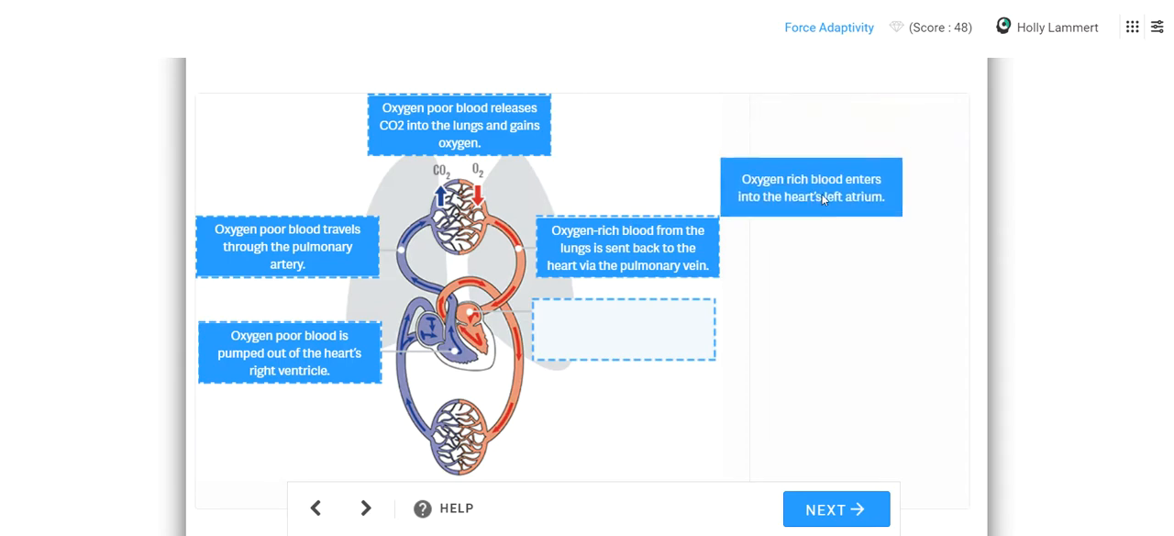
drag(811, 187, 624, 328)
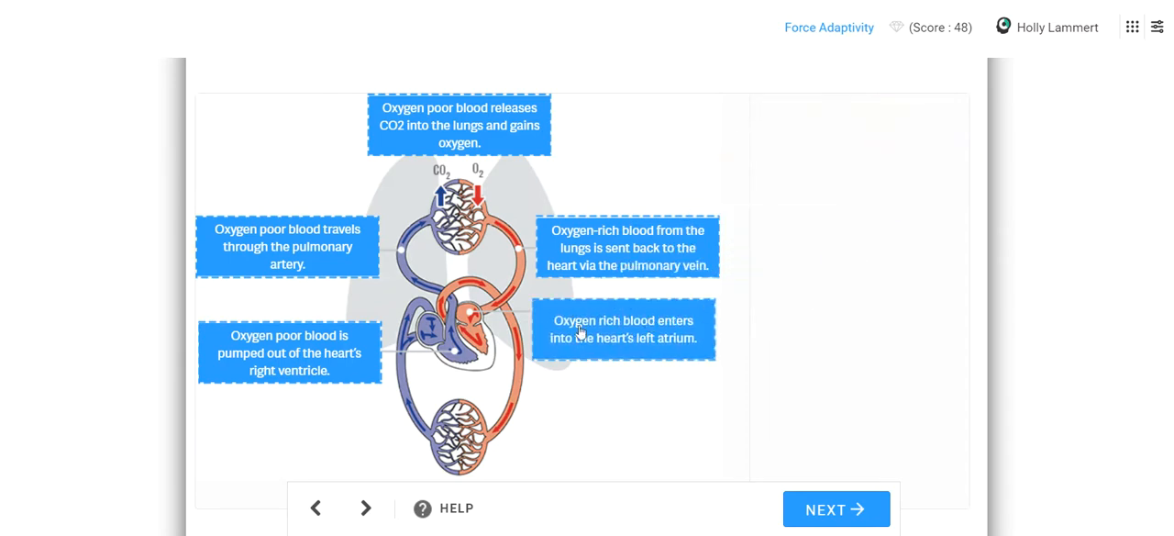
Step: Submit the pulmonary diagram and read through the Fainting Astronauts page
click(835, 510)
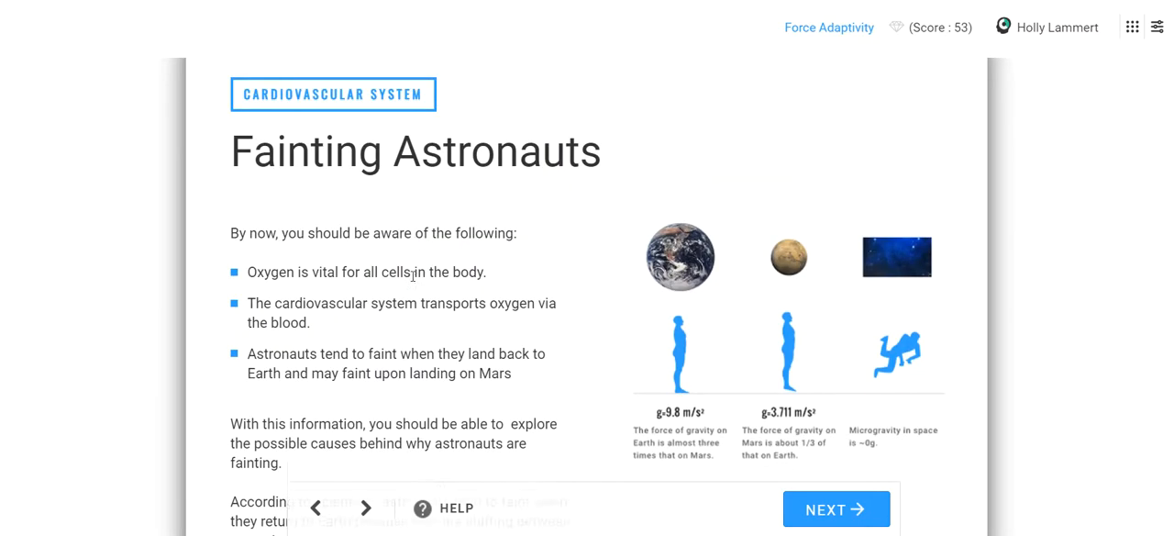
scroll(down, 3)
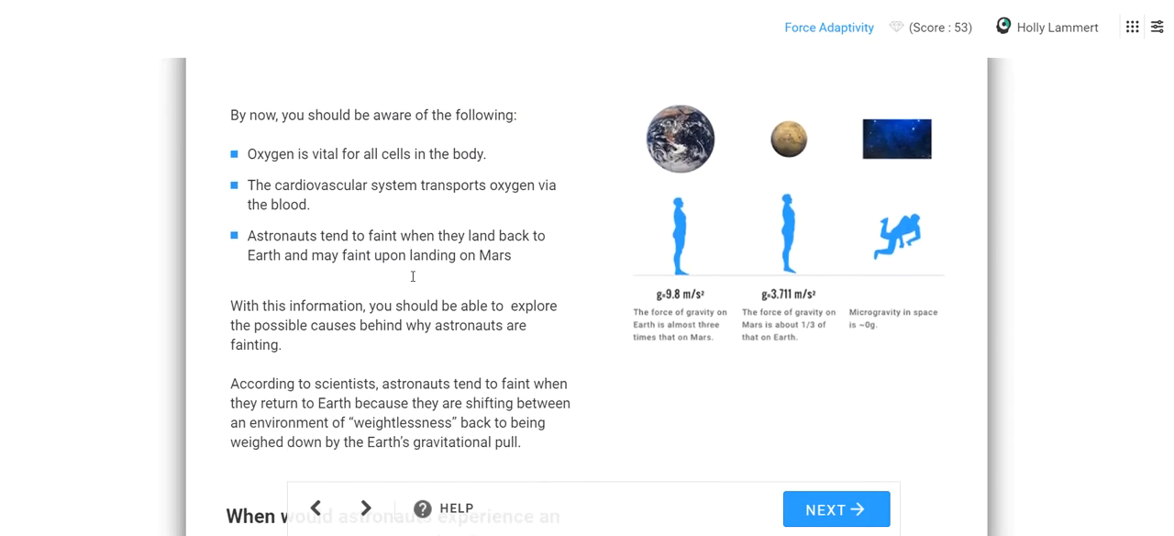
mouse_move(303, 195)
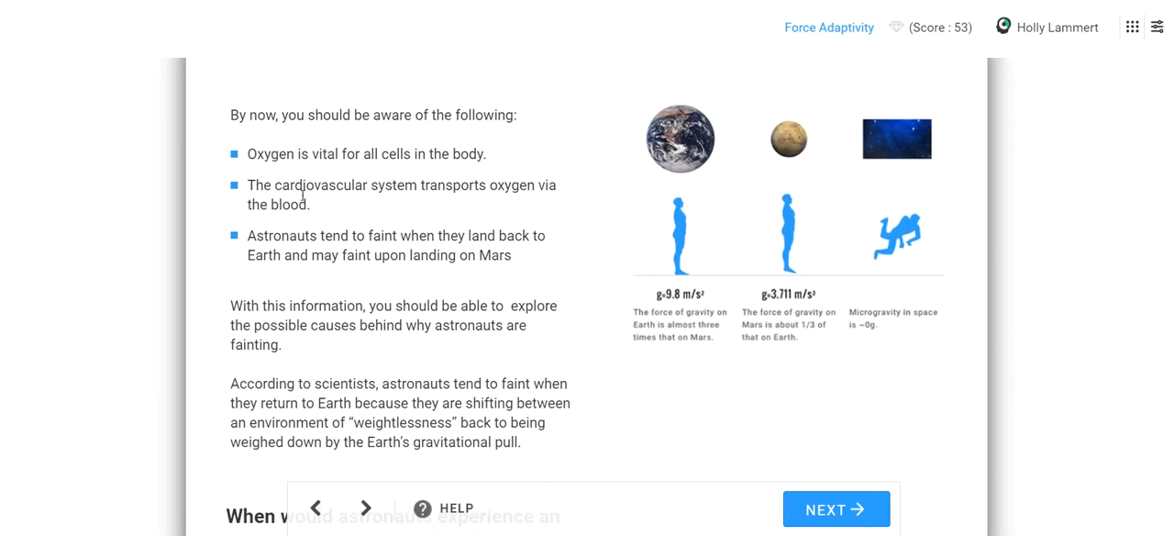
mouse_move(304, 226)
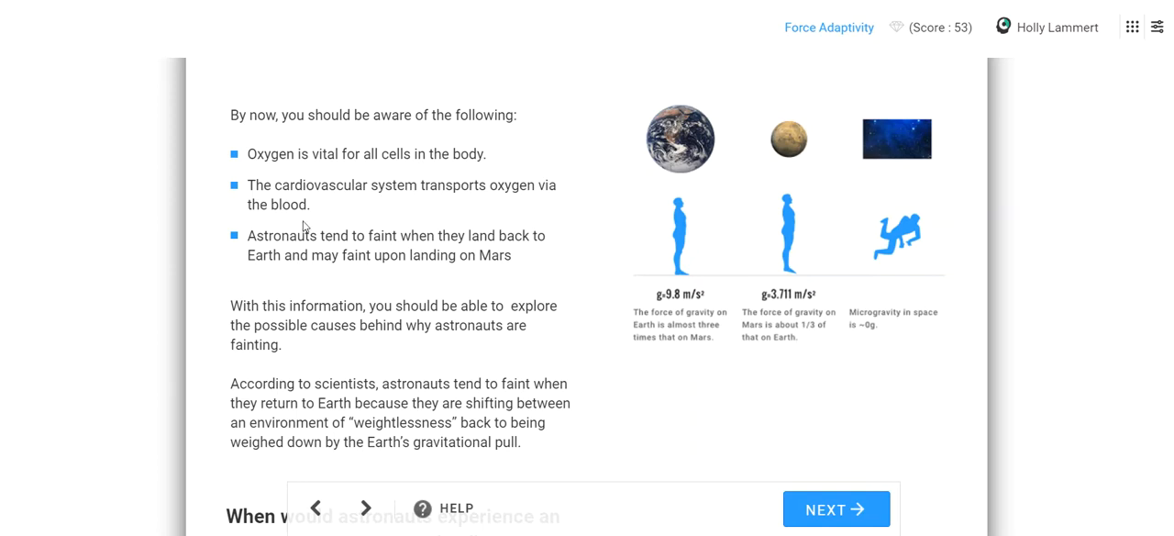
scroll(up, 3)
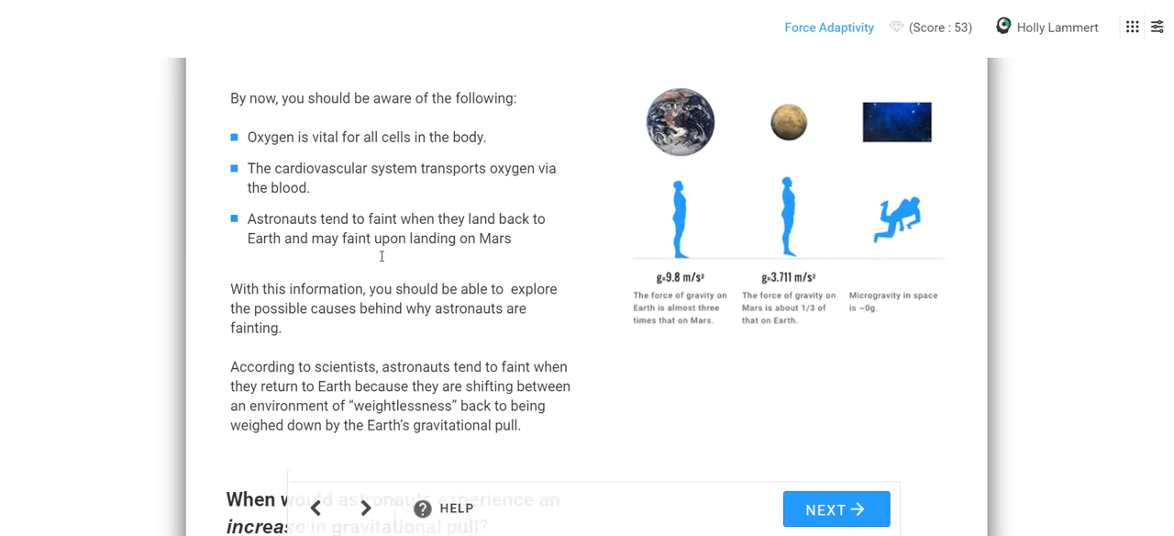
scroll(down, 3)
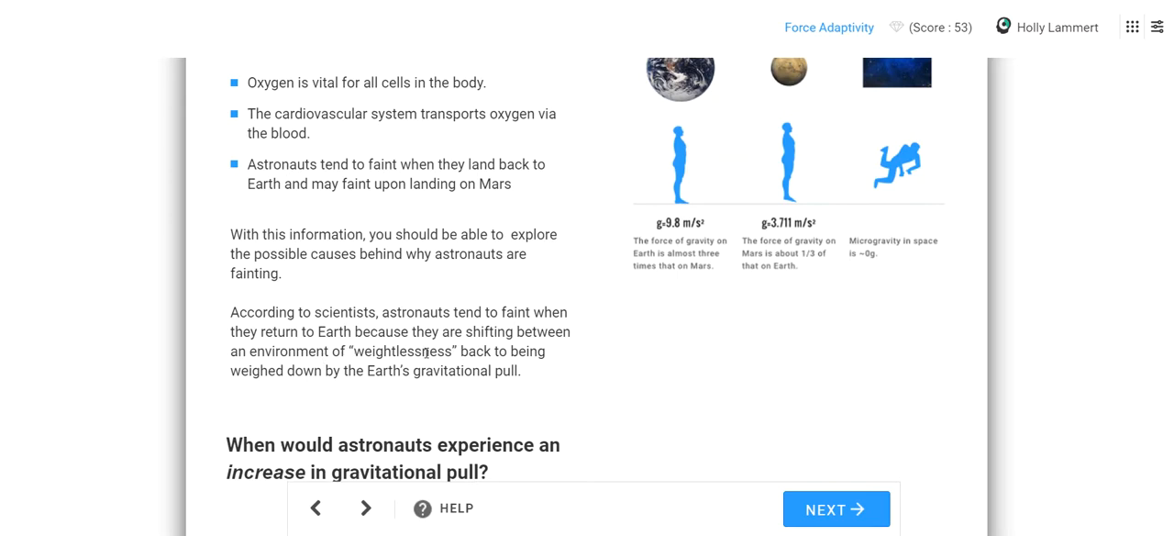
scroll(down, 3)
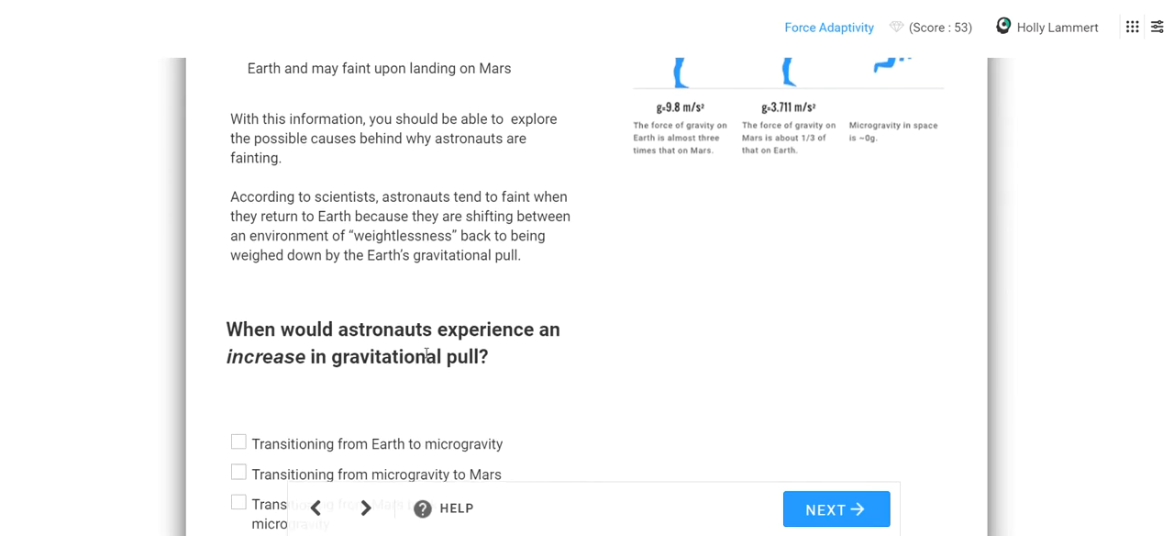
scroll(up, 3)
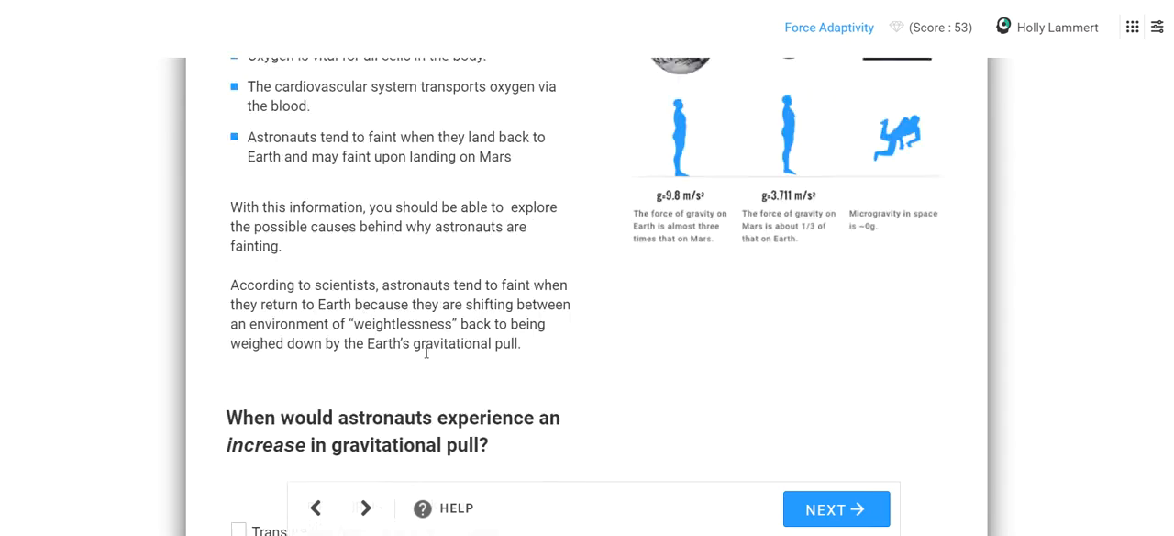
scroll(up, 3)
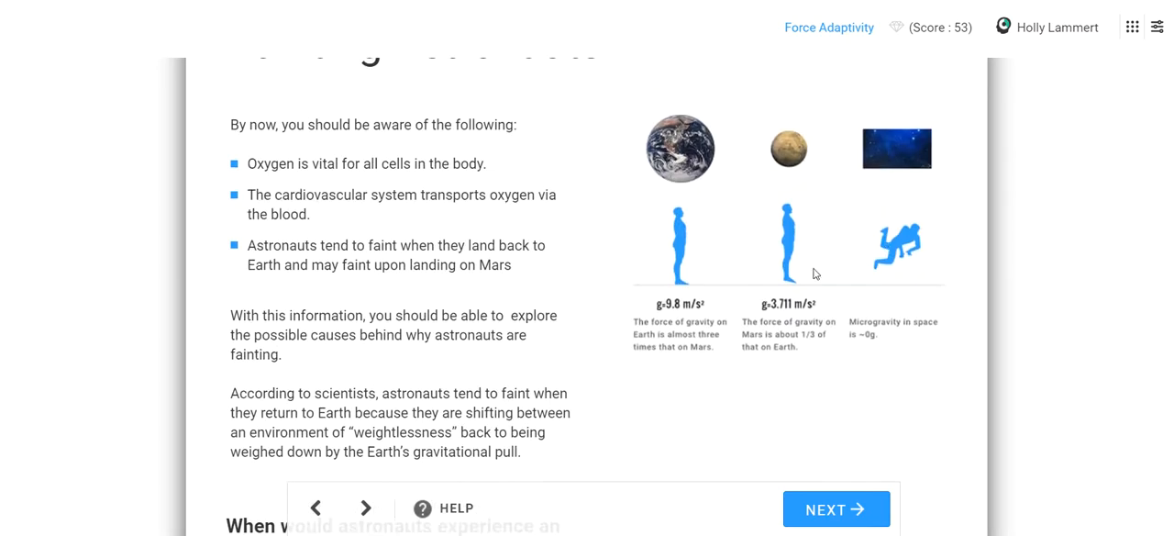
mouse_move(773, 311)
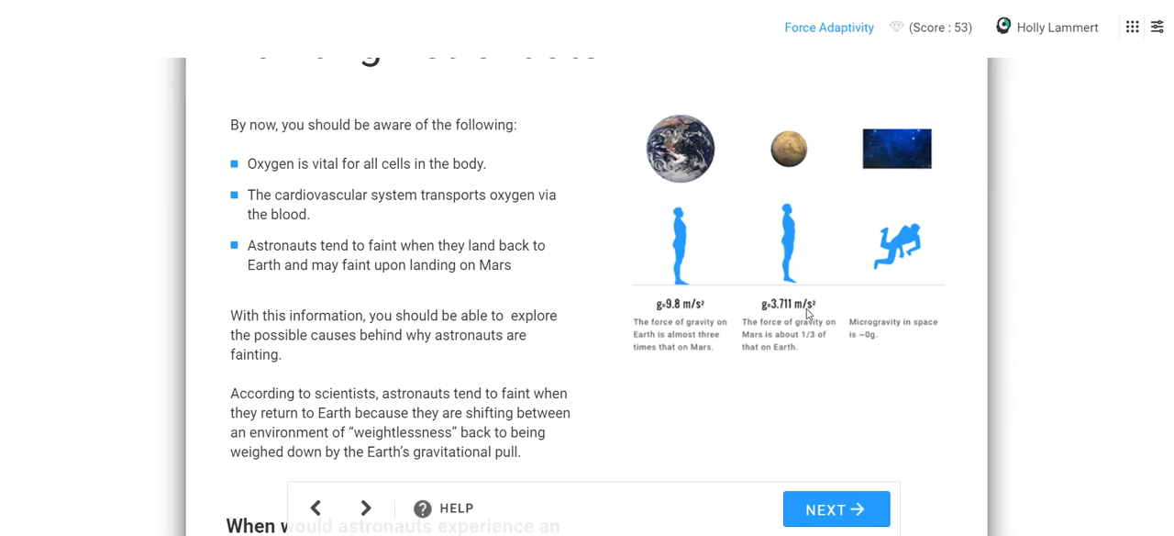
mouse_move(800, 323)
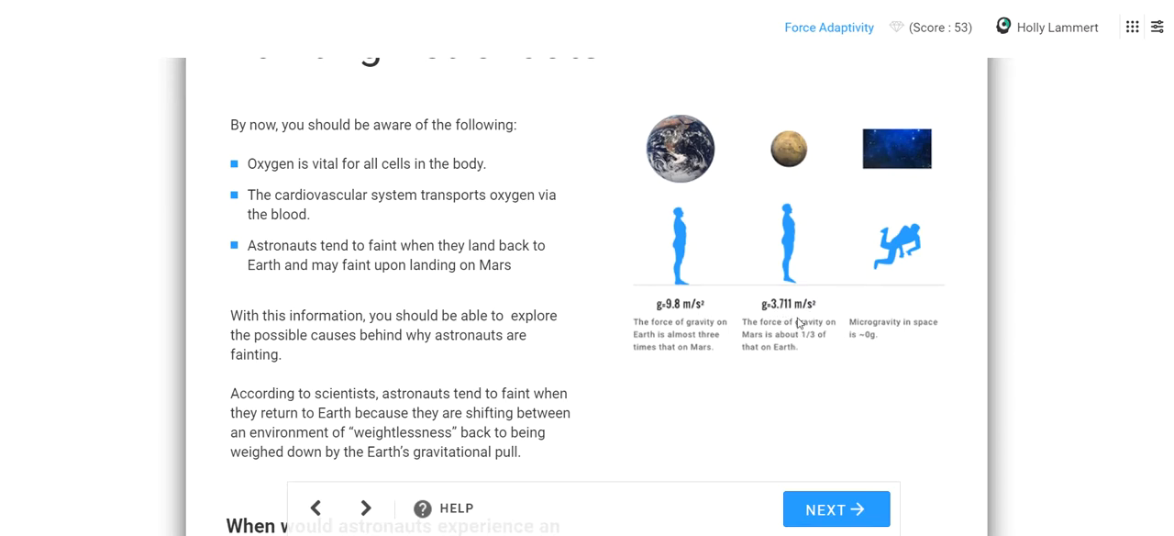
mouse_move(789, 272)
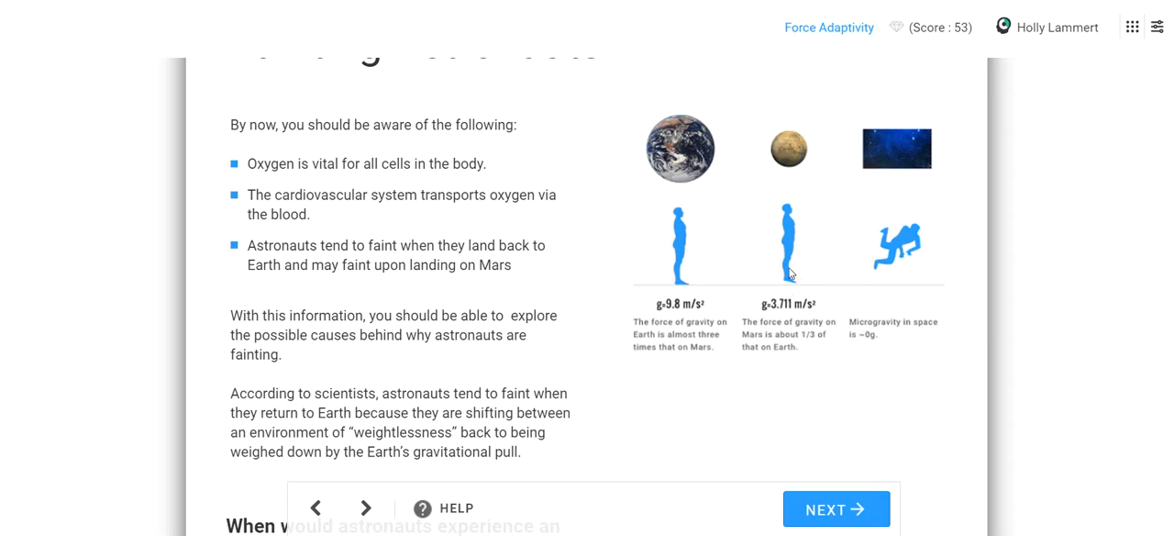
mouse_move(803, 312)
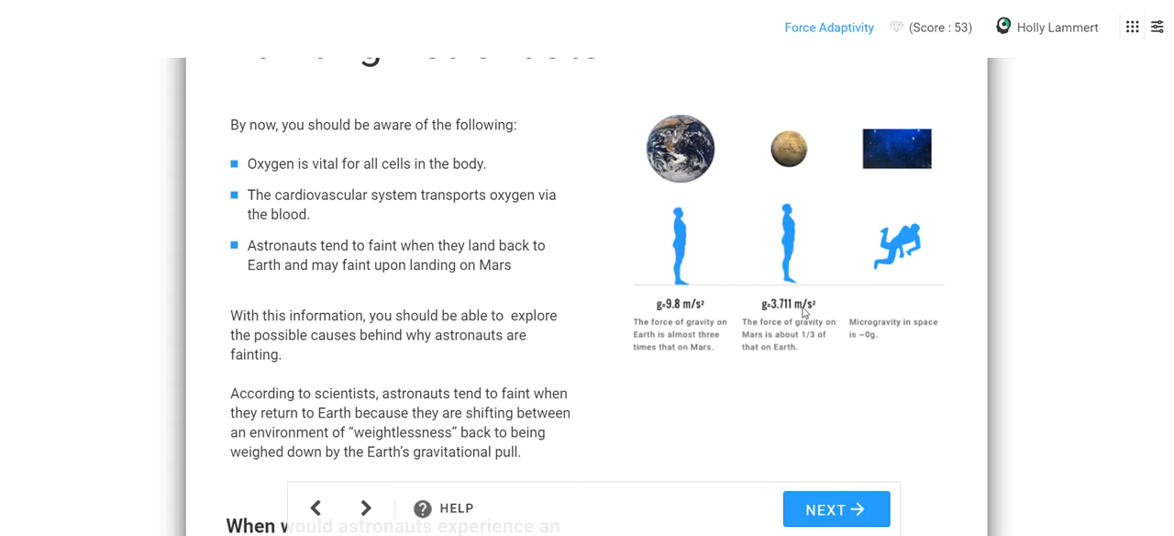
mouse_move(675, 294)
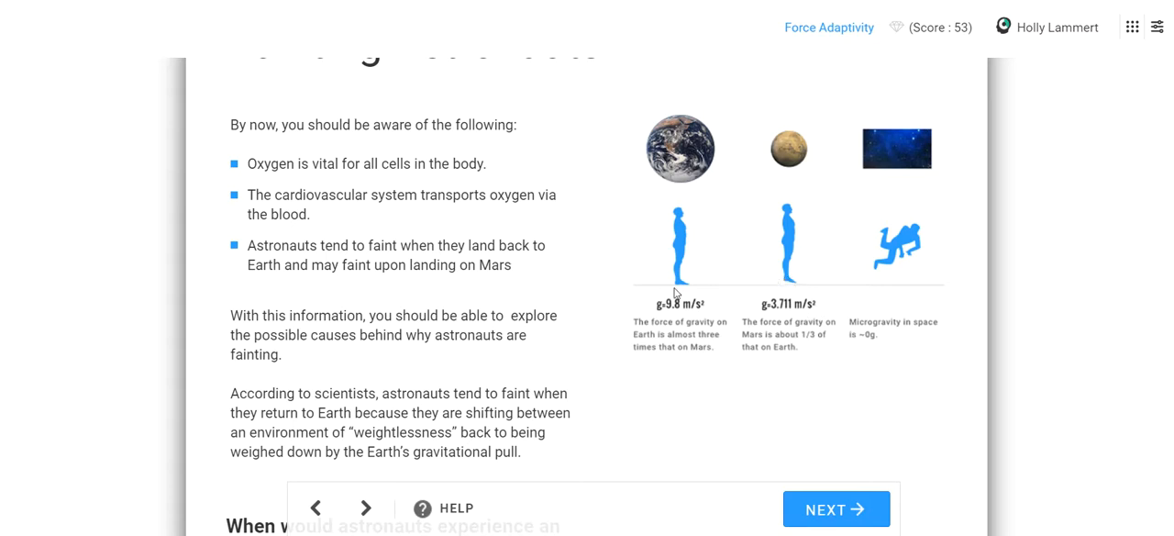
mouse_move(677, 161)
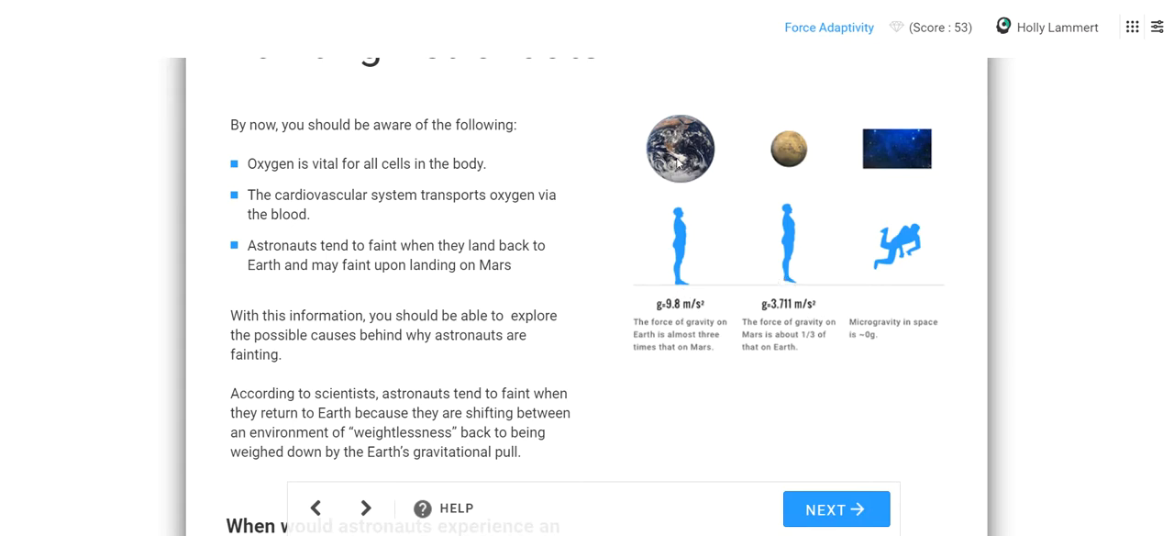
mouse_move(675, 308)
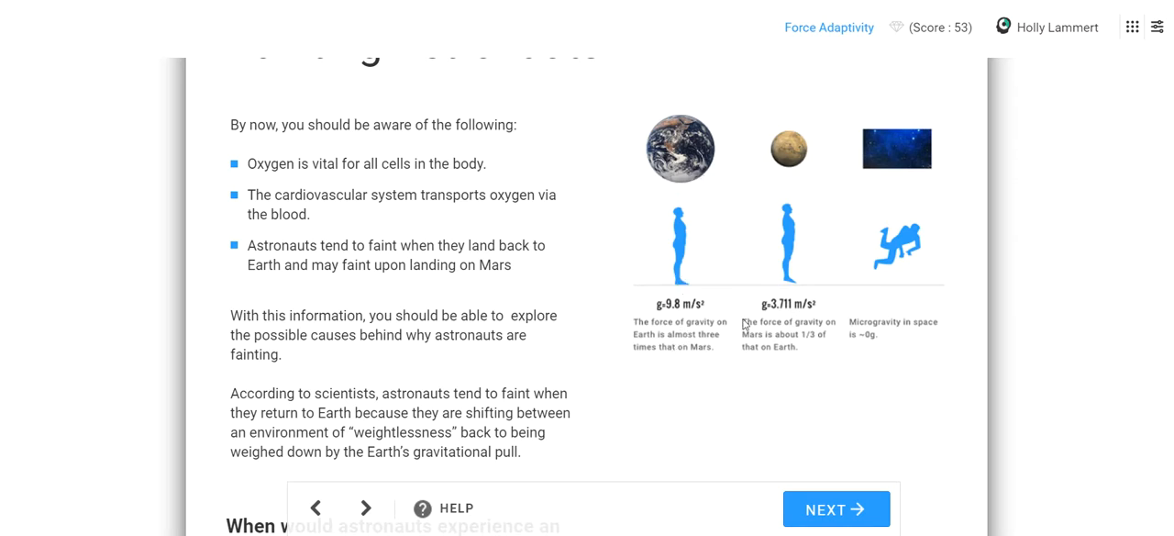
mouse_move(794, 161)
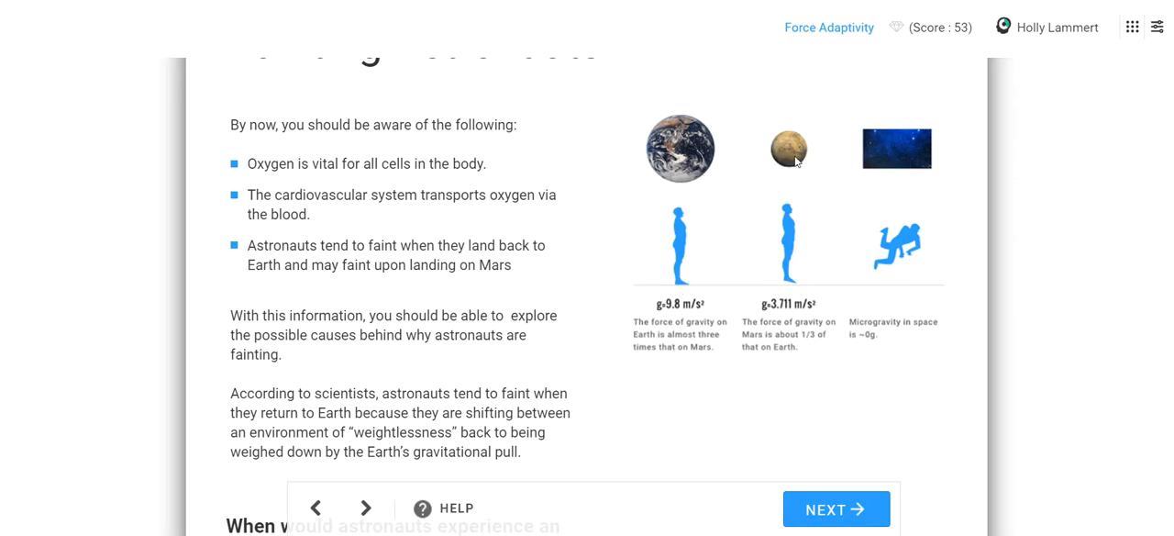
mouse_move(651, 136)
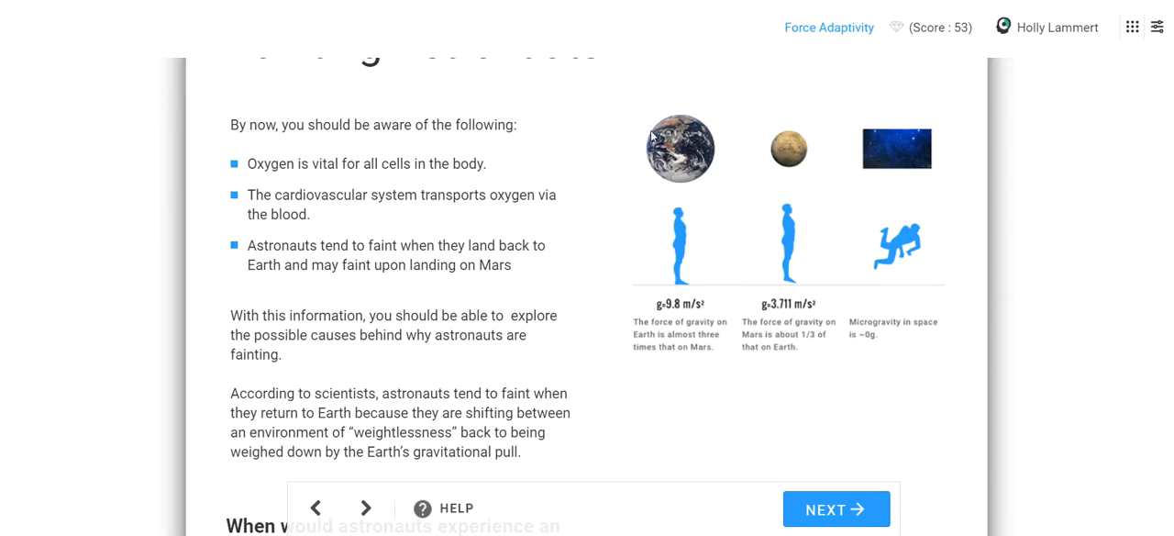
mouse_move(782, 174)
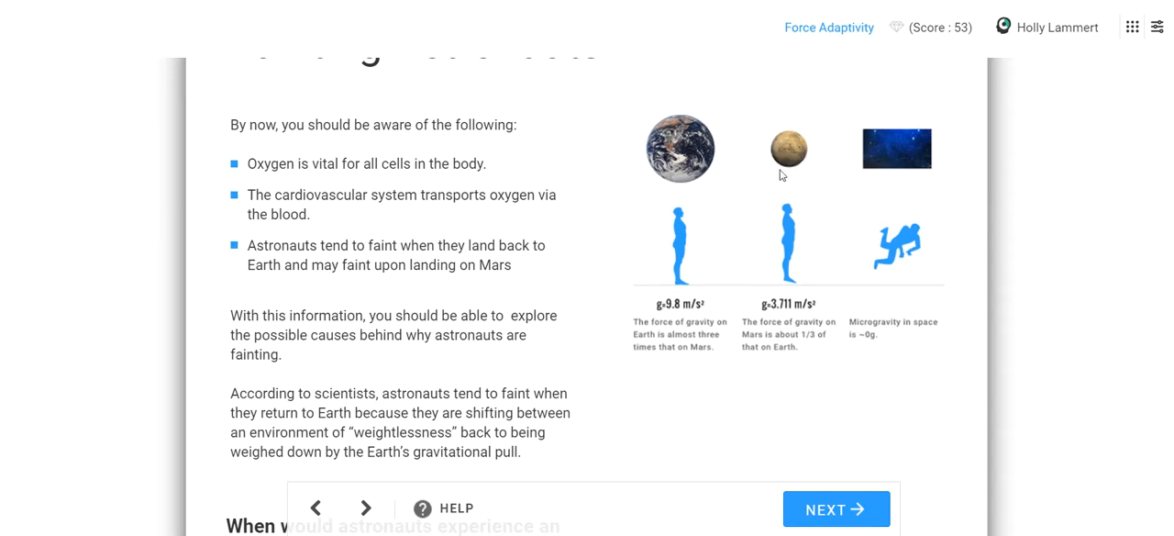
mouse_move(660, 308)
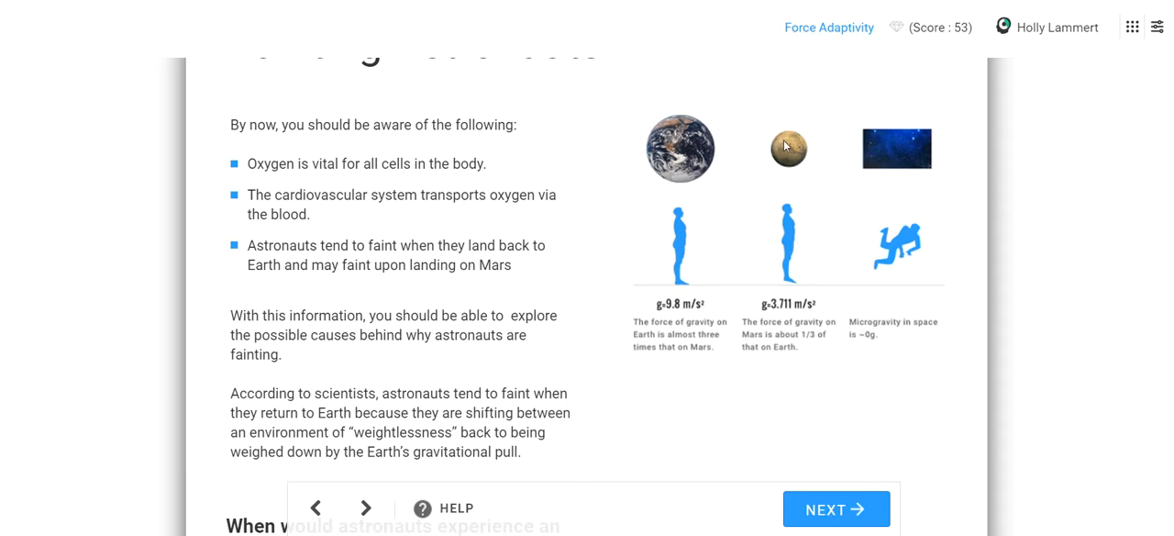
mouse_move(793, 154)
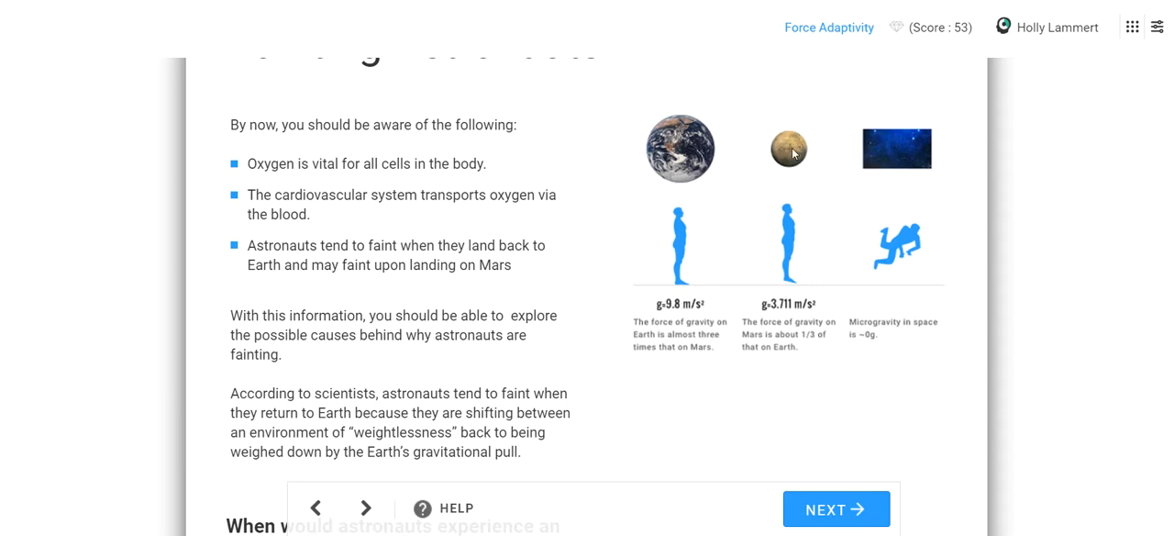
Step: Scroll the Fainting Astronauts page down to the gravitational-pull question and its four choices
scroll(down, 3)
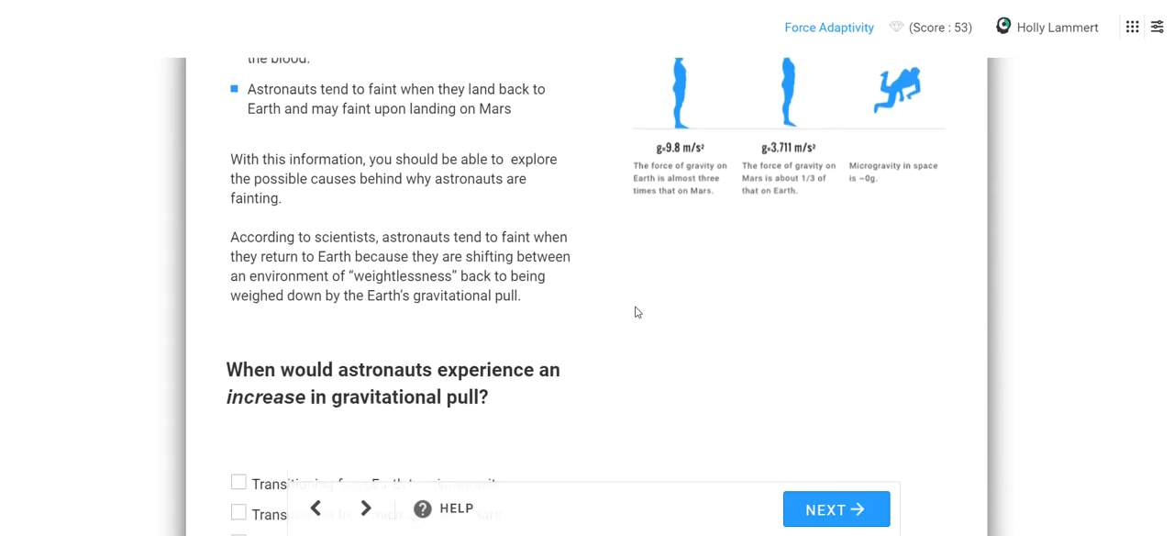
scroll(up, 3)
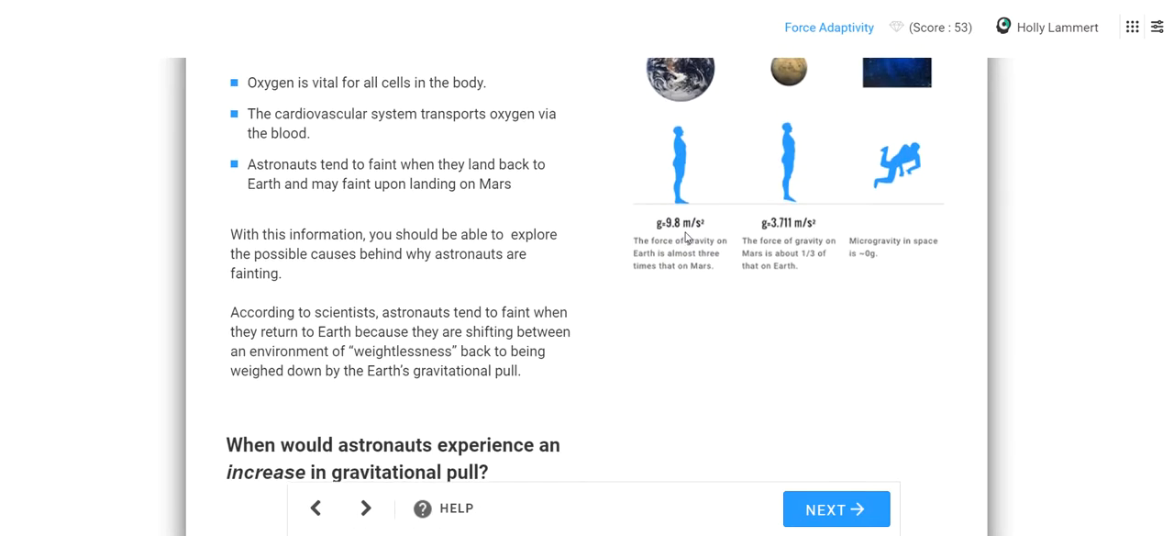
scroll(down, 3)
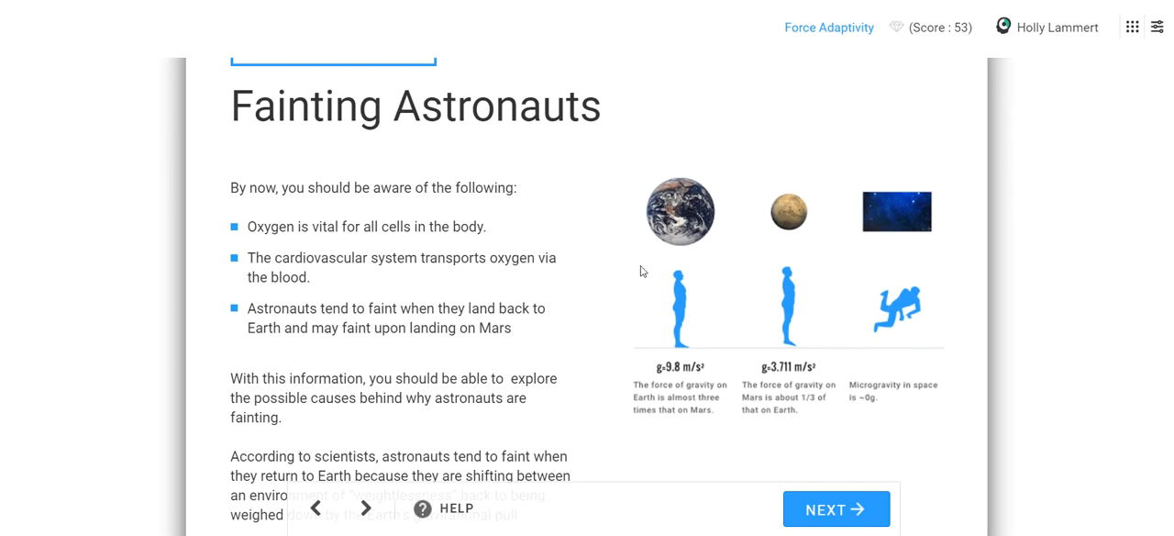
mouse_move(721, 268)
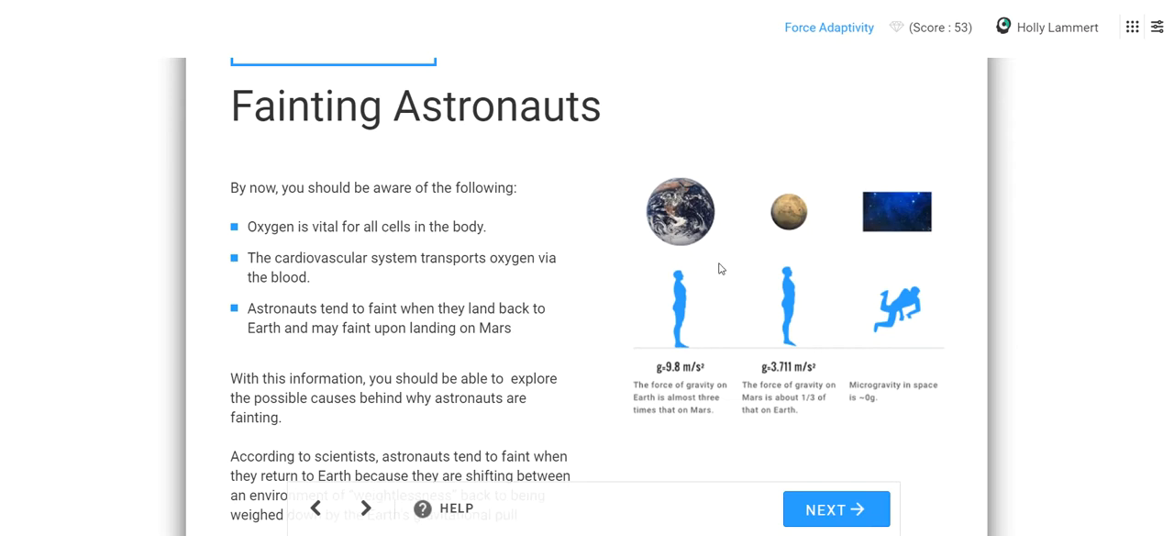
mouse_move(693, 235)
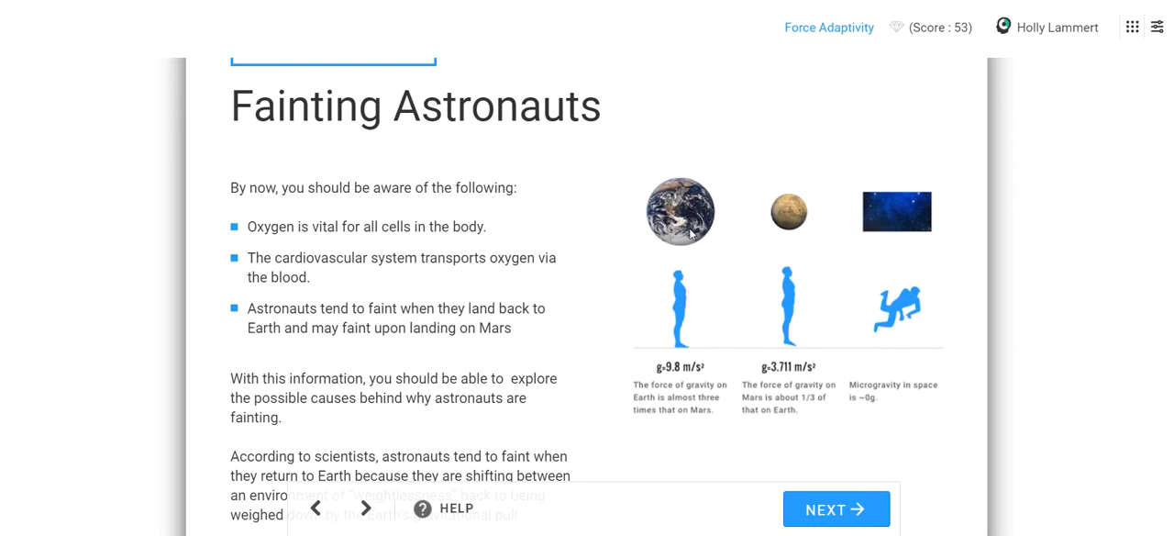
mouse_move(723, 213)
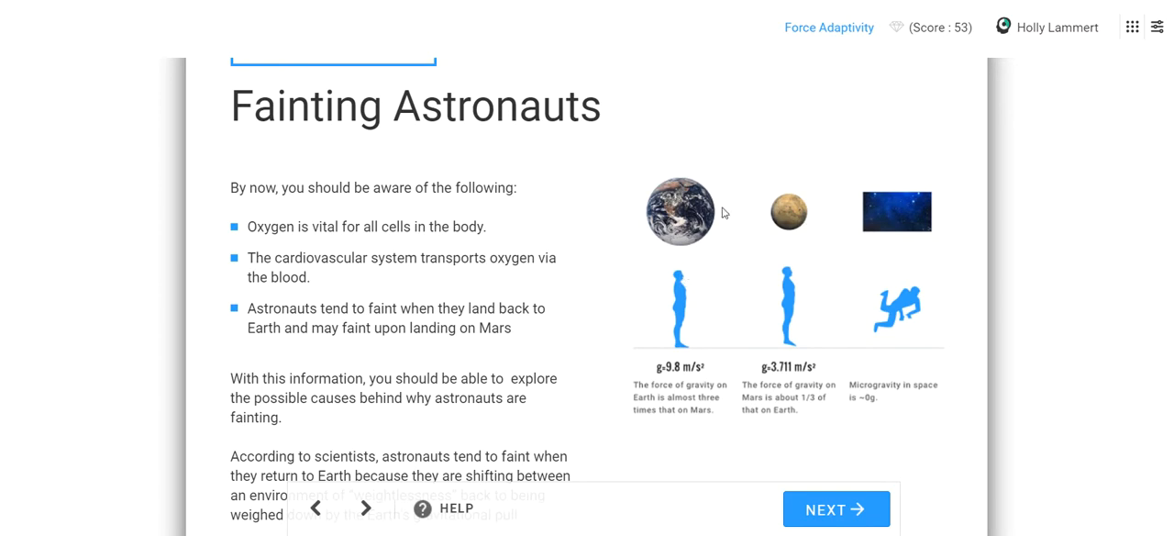
mouse_move(822, 246)
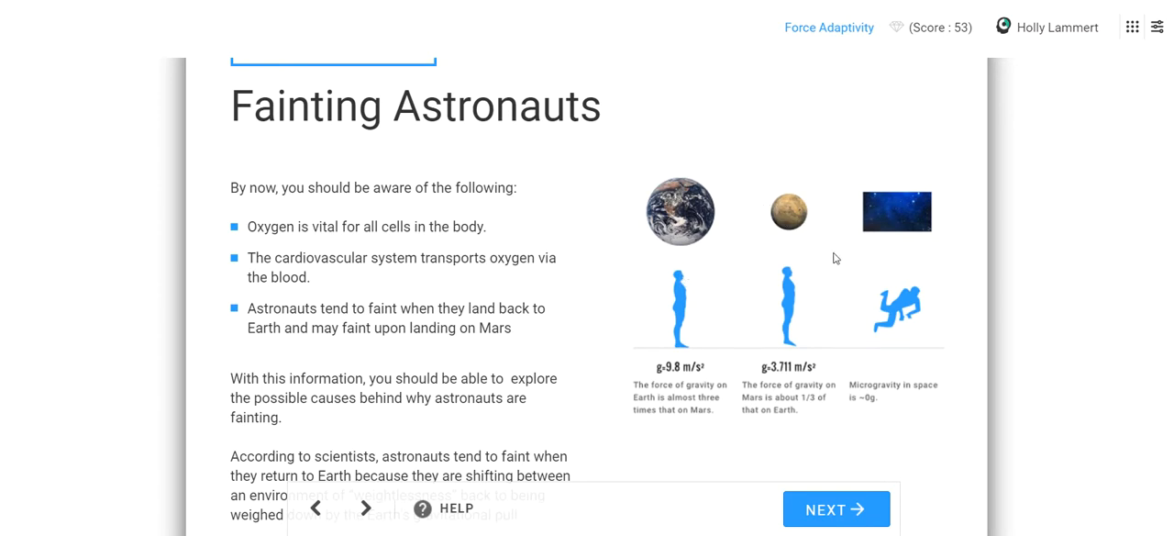
scroll(down, 3)
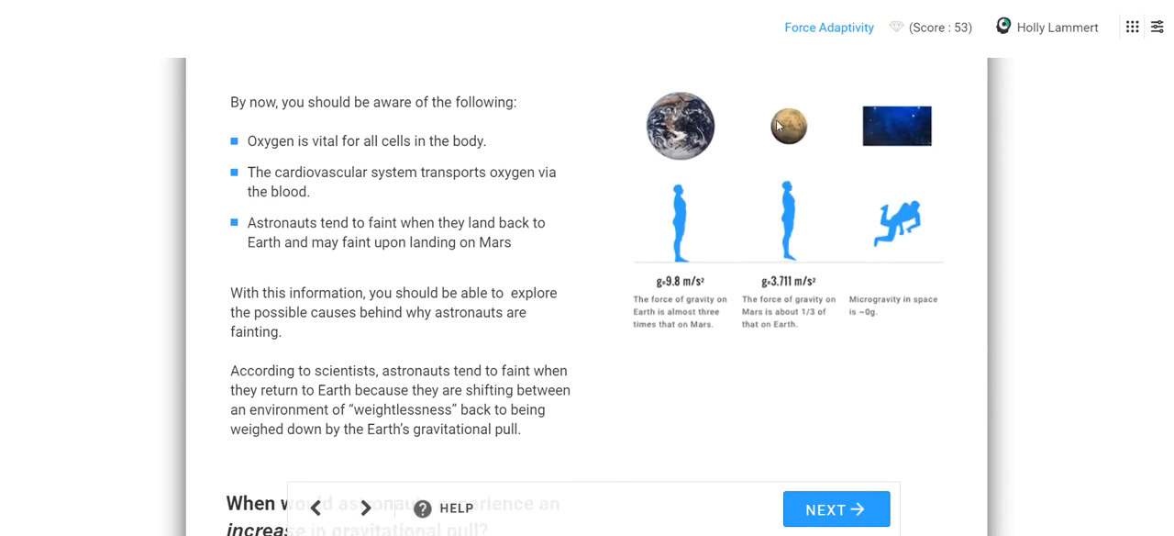
mouse_move(502, 7)
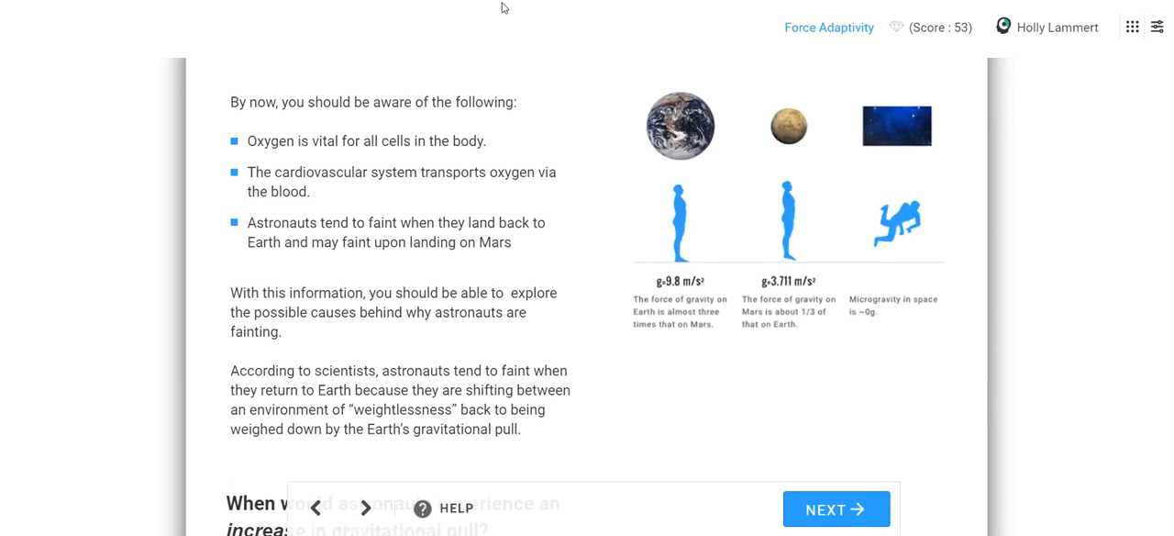
mouse_move(837, 117)
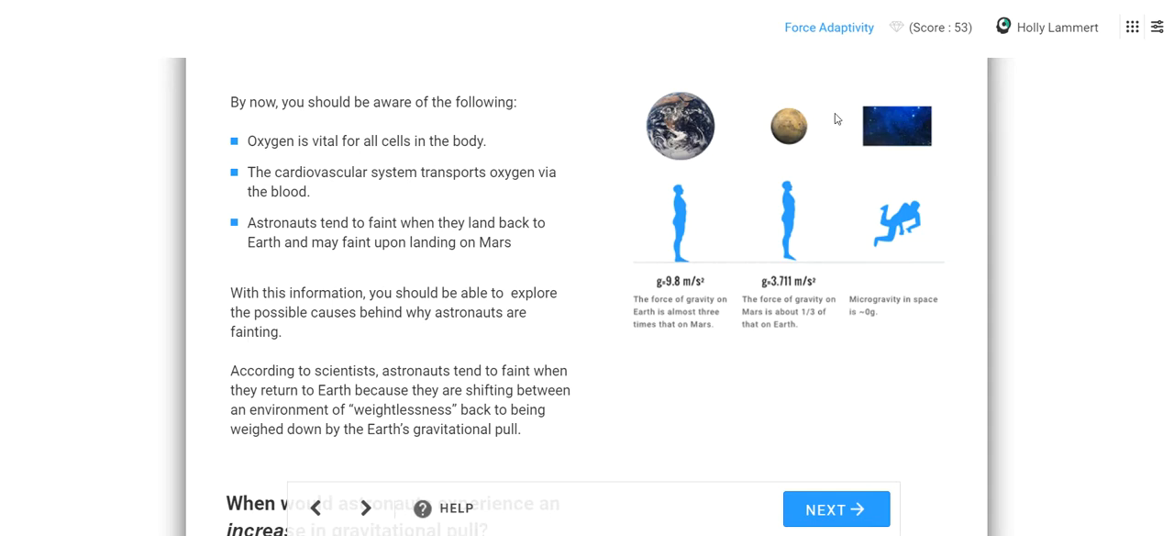
mouse_move(788, 125)
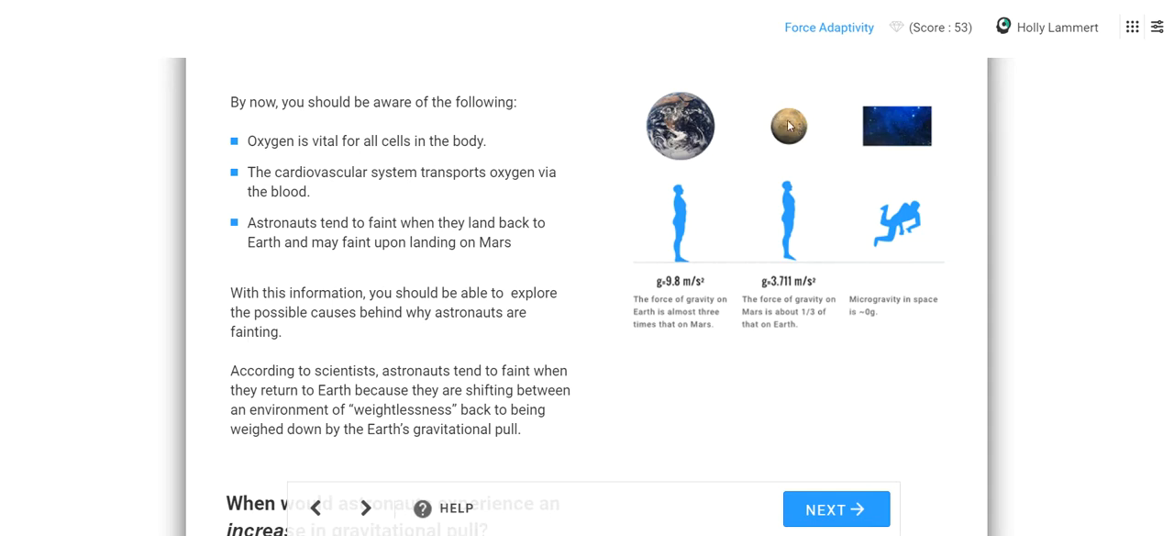
mouse_move(815, 119)
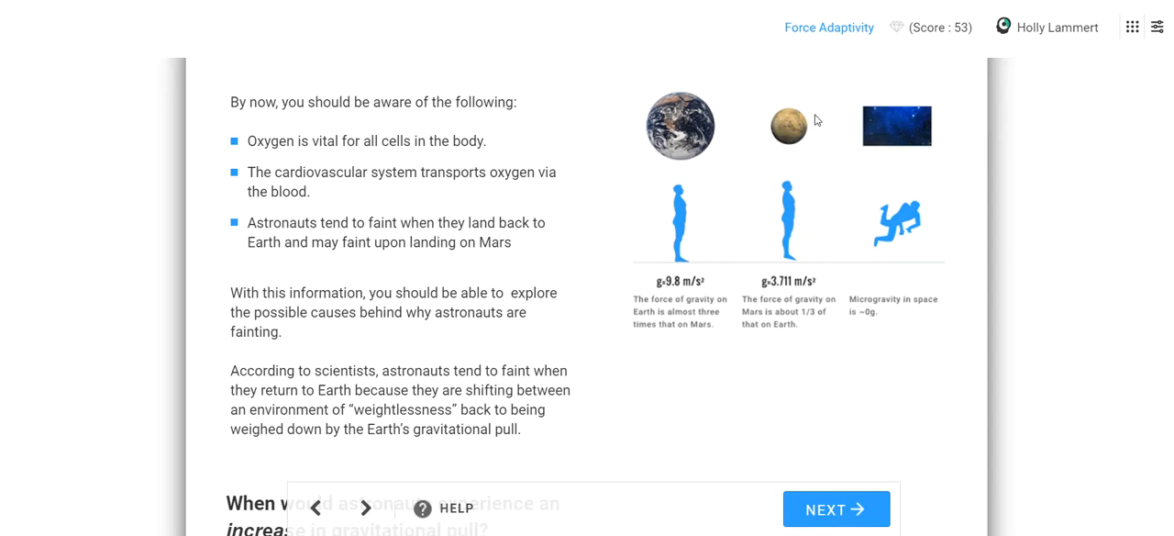
mouse_move(811, 101)
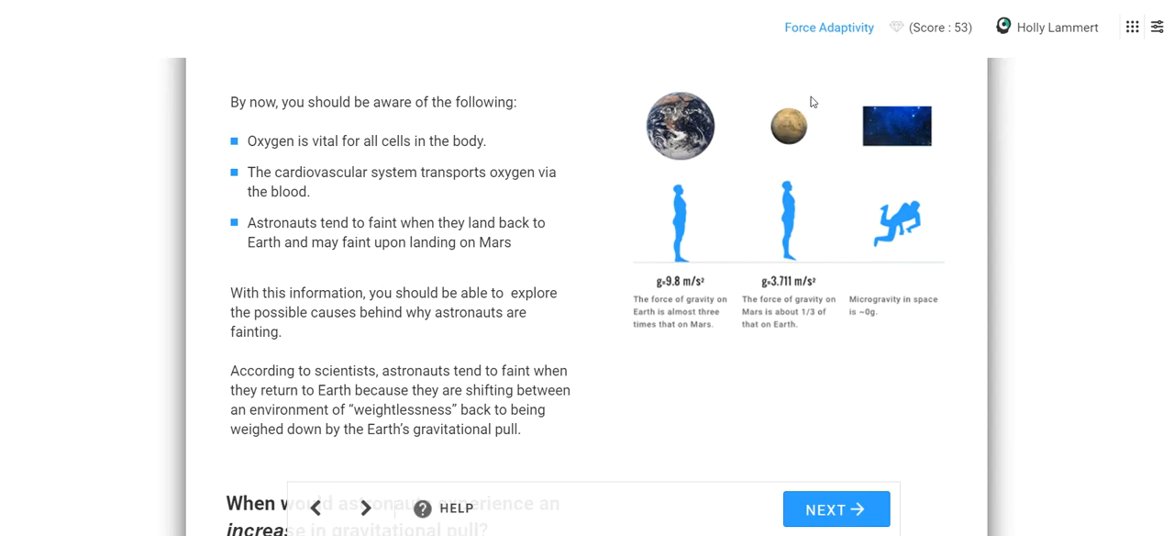
mouse_move(781, 132)
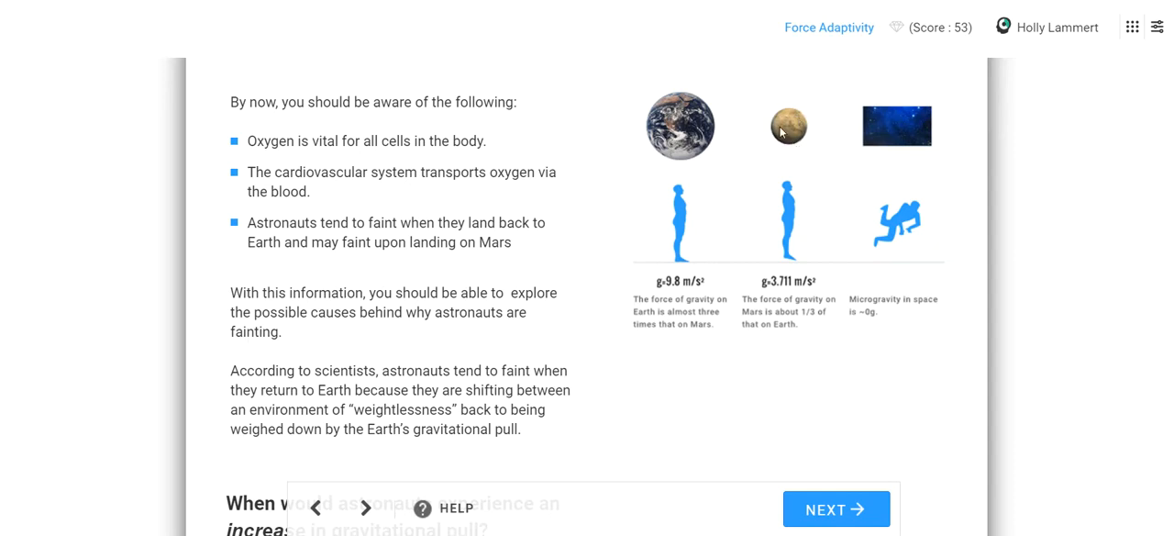
mouse_move(822, 87)
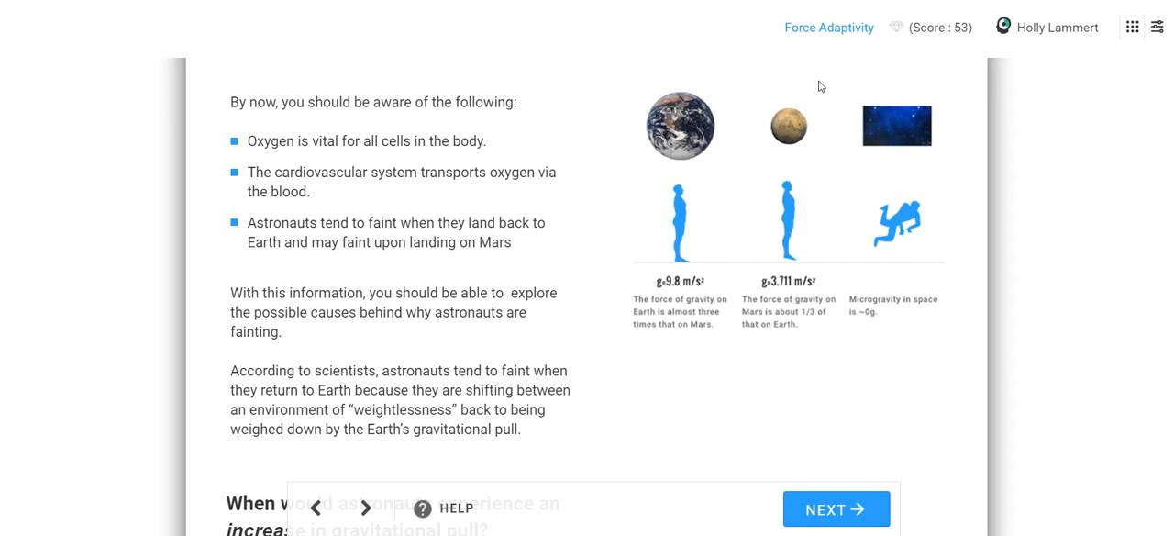
mouse_move(803, 119)
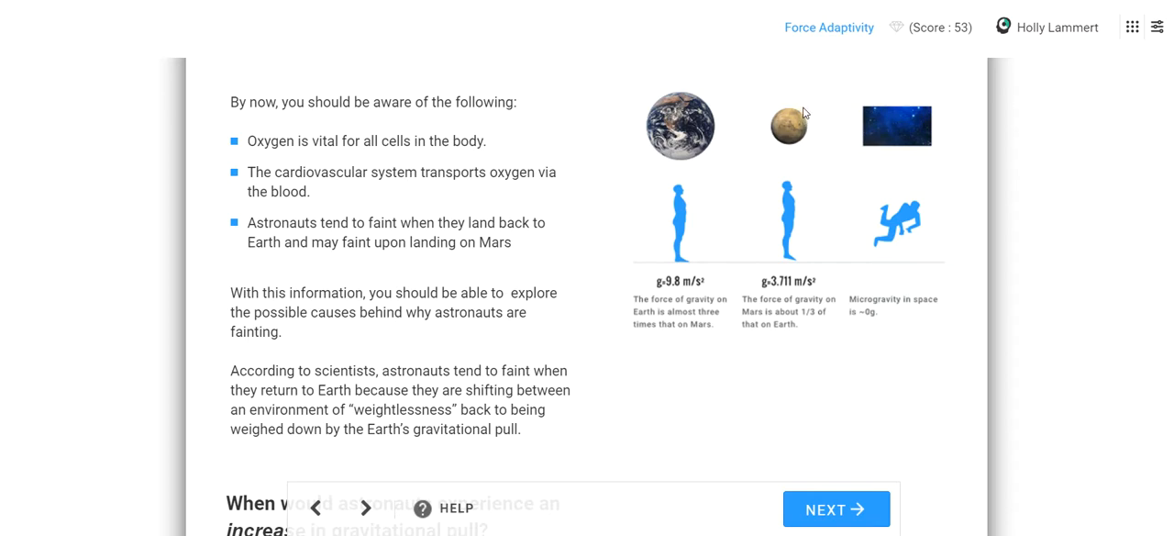
mouse_move(461, 352)
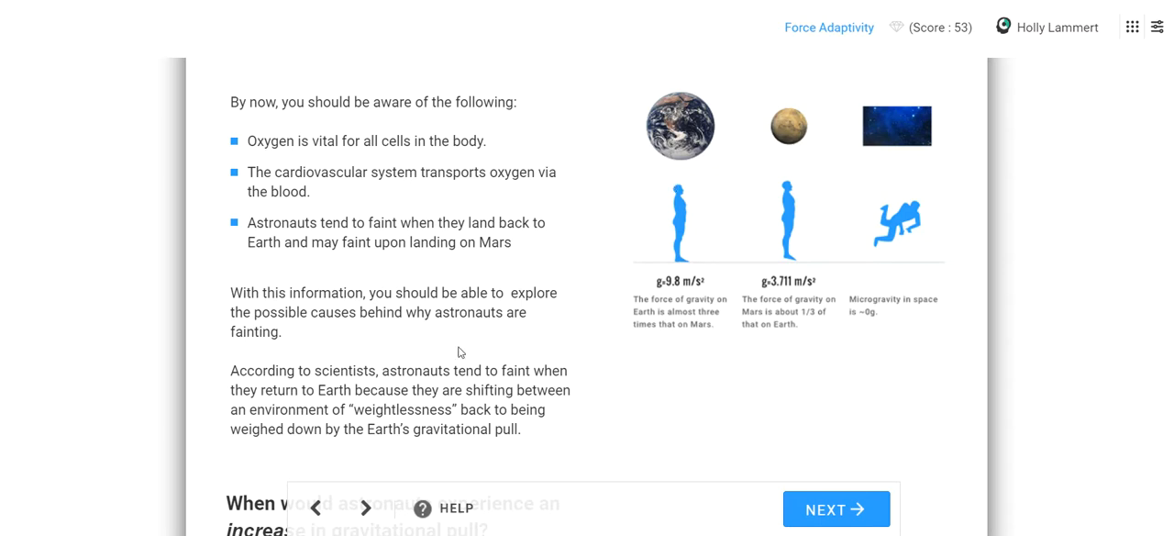
scroll(down, 3)
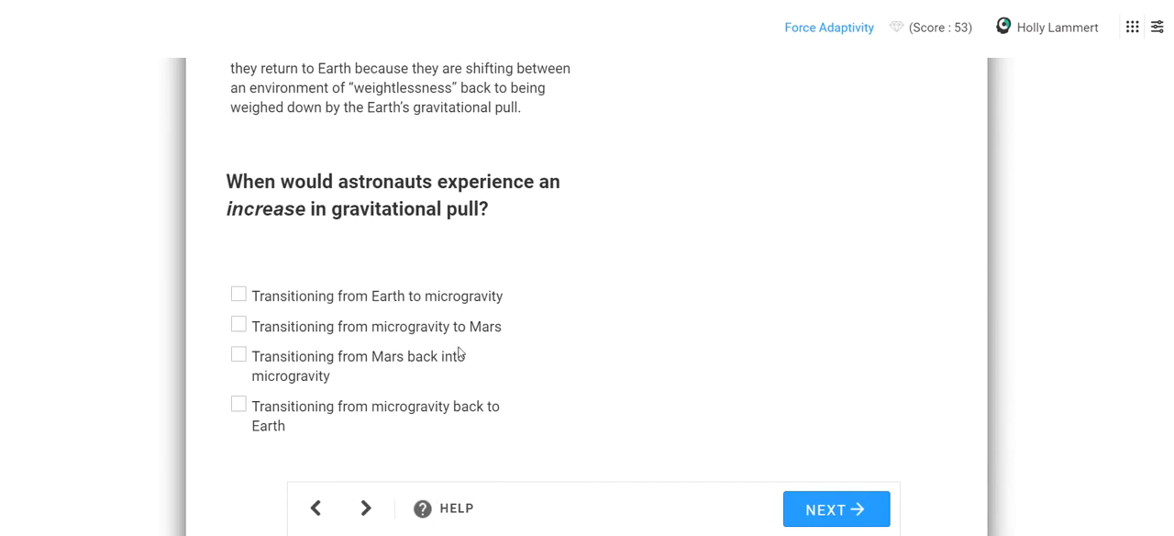
scroll(up, 3)
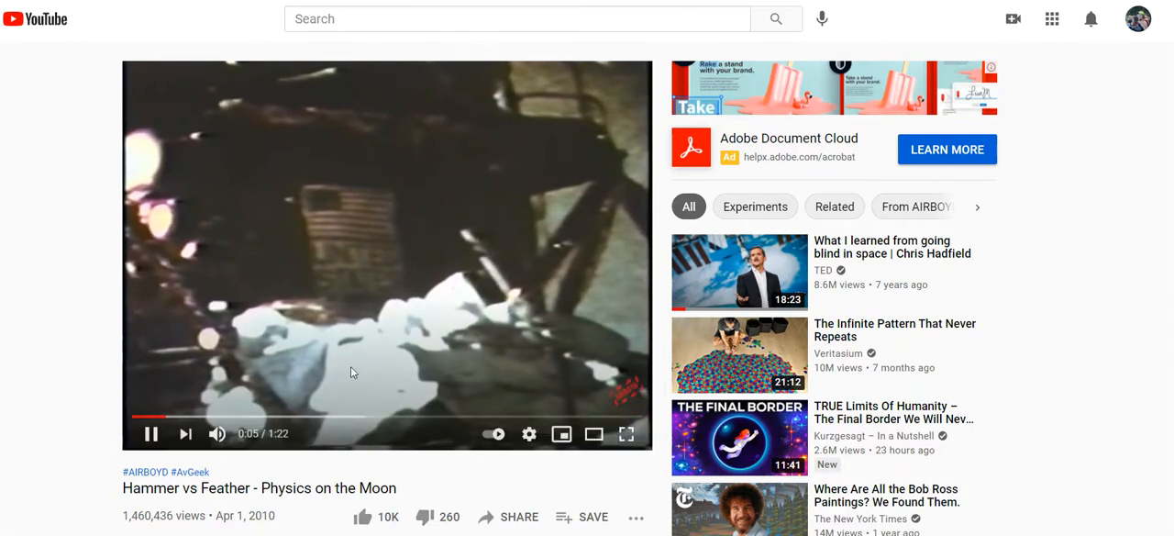
mouse_move(627, 433)
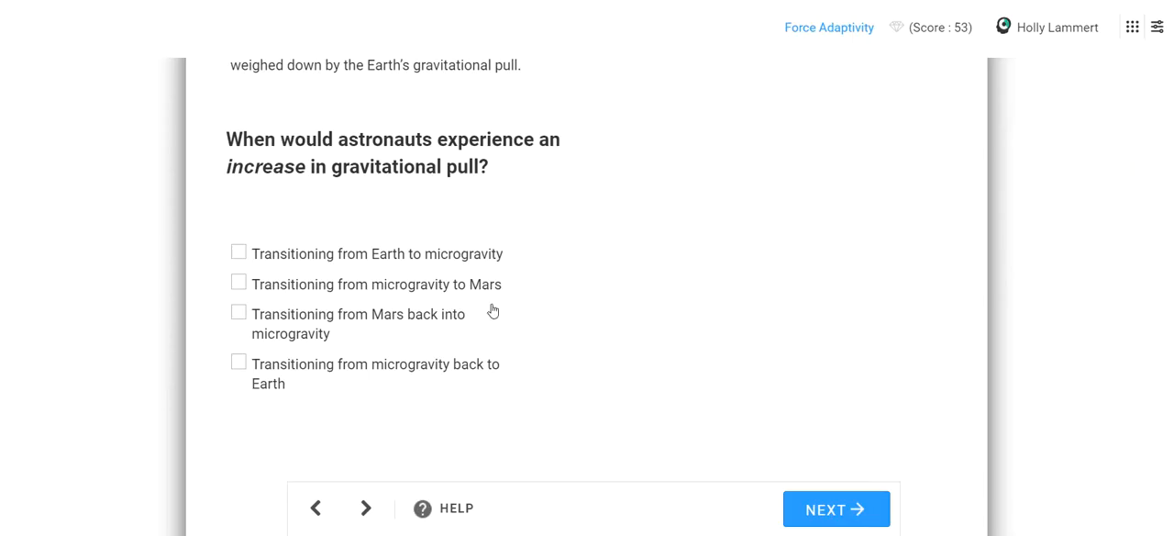
Step: Toggle the microgravity-to-Mars choice off, then submit 'microgravity back to Earth' for feedback
scroll(up, 3)
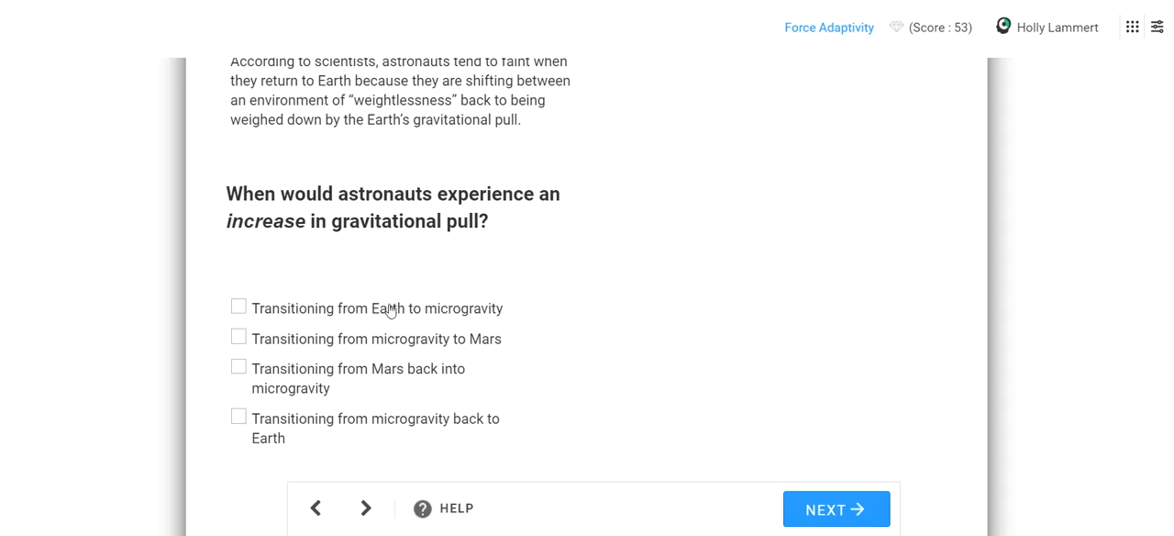
mouse_move(366, 343)
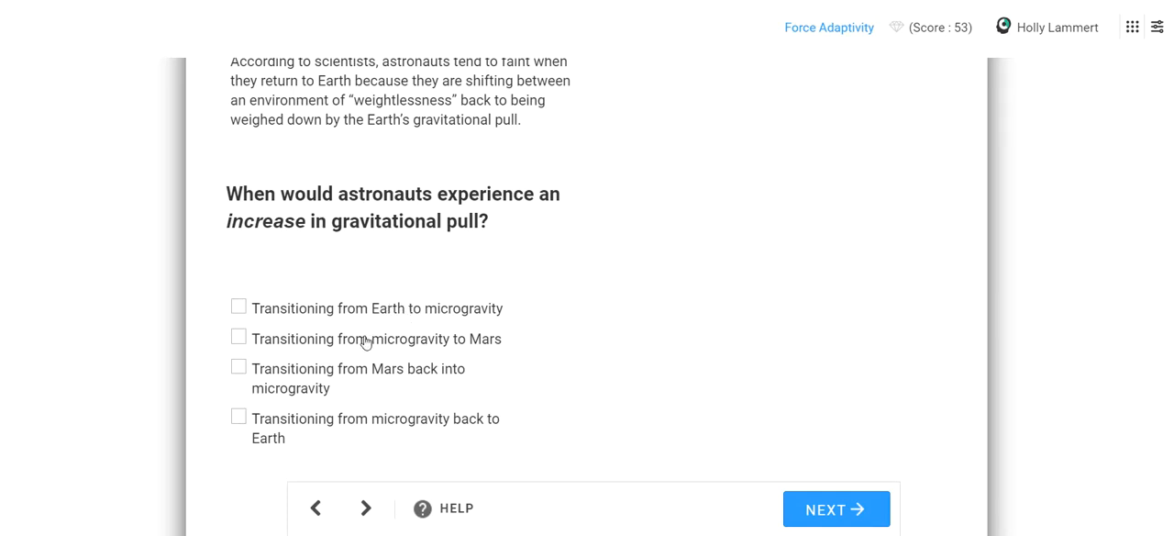
click(238, 337)
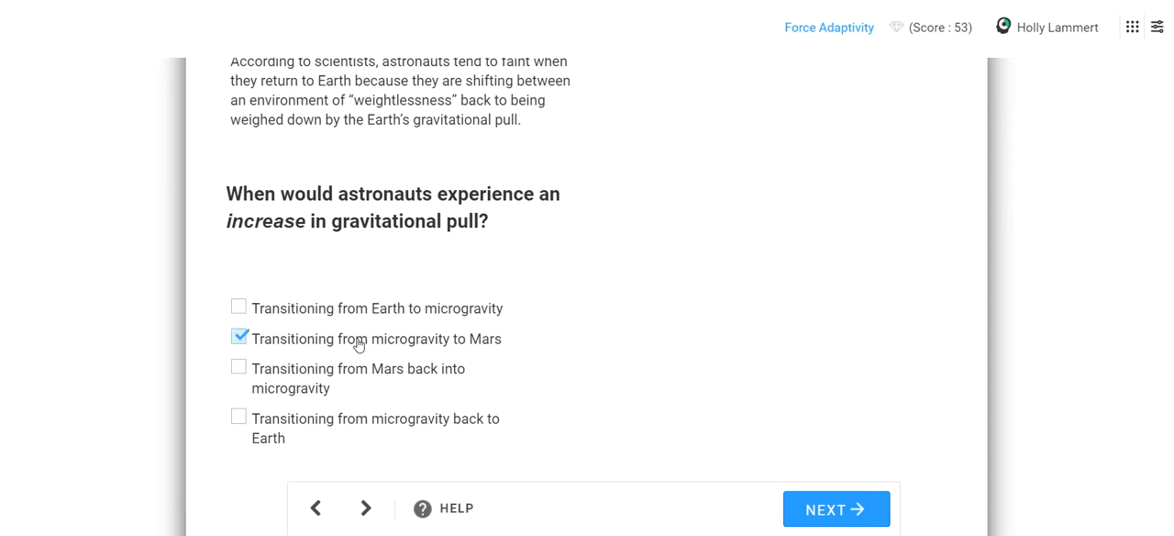
click(239, 337)
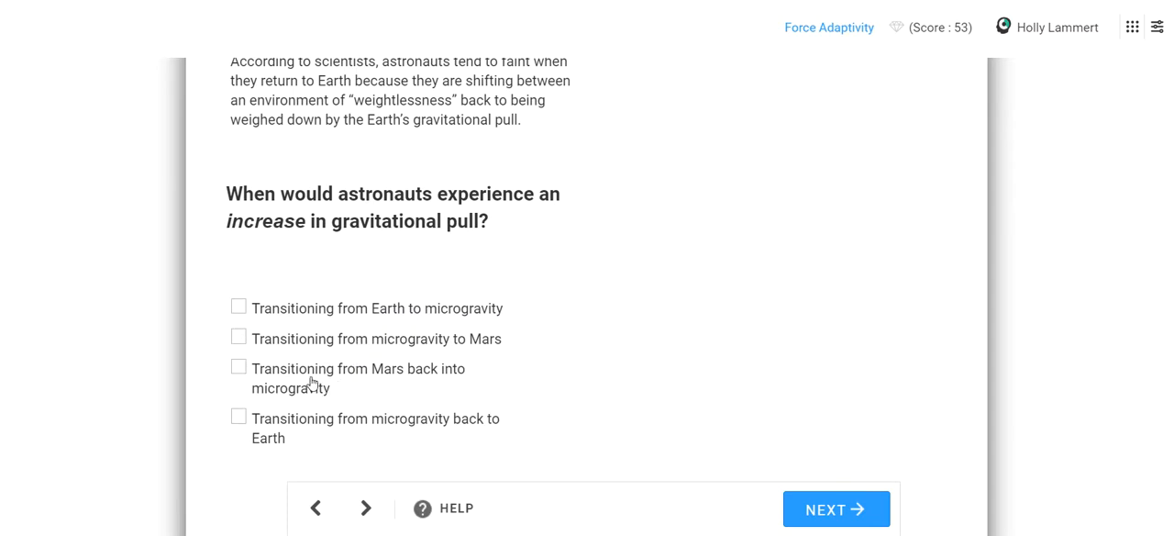
mouse_move(296, 426)
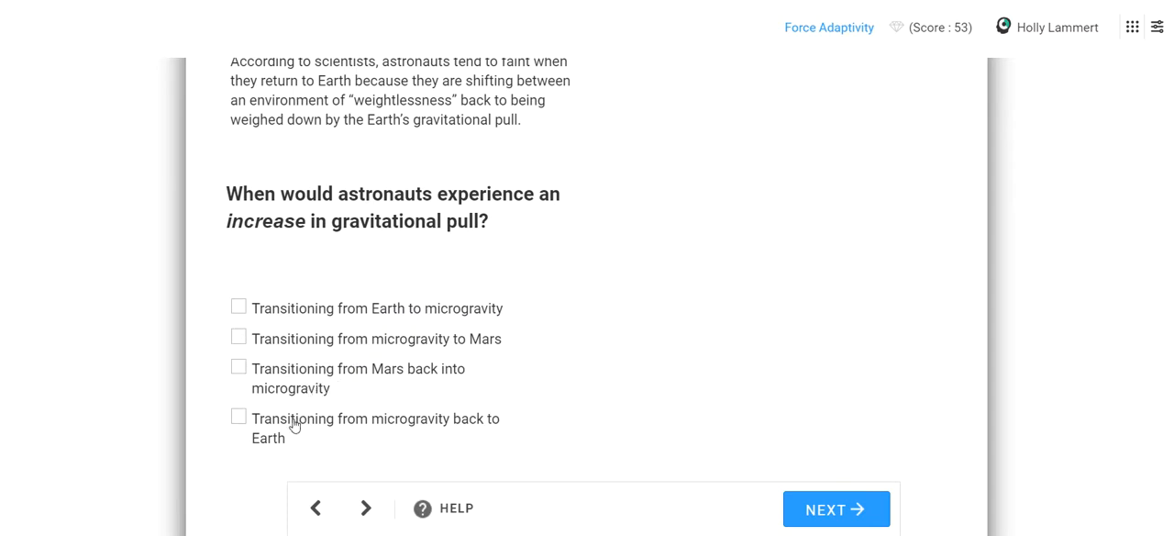
click(837, 508)
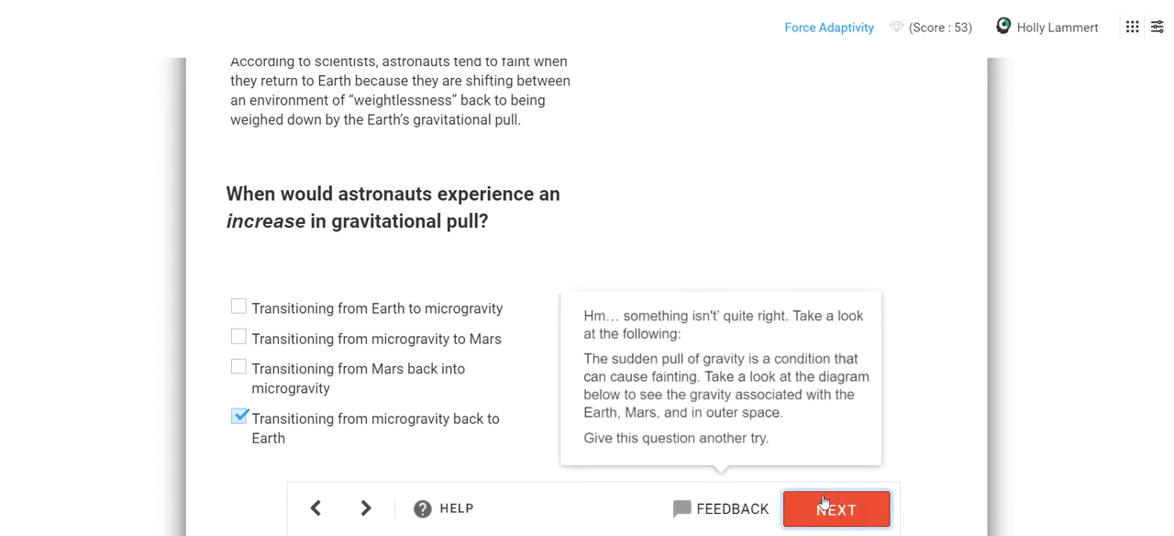
Step: Also check 'Transitioning from microgravity to Mars' alongside back-to-Earth and review the new feedback
scroll(up, 3)
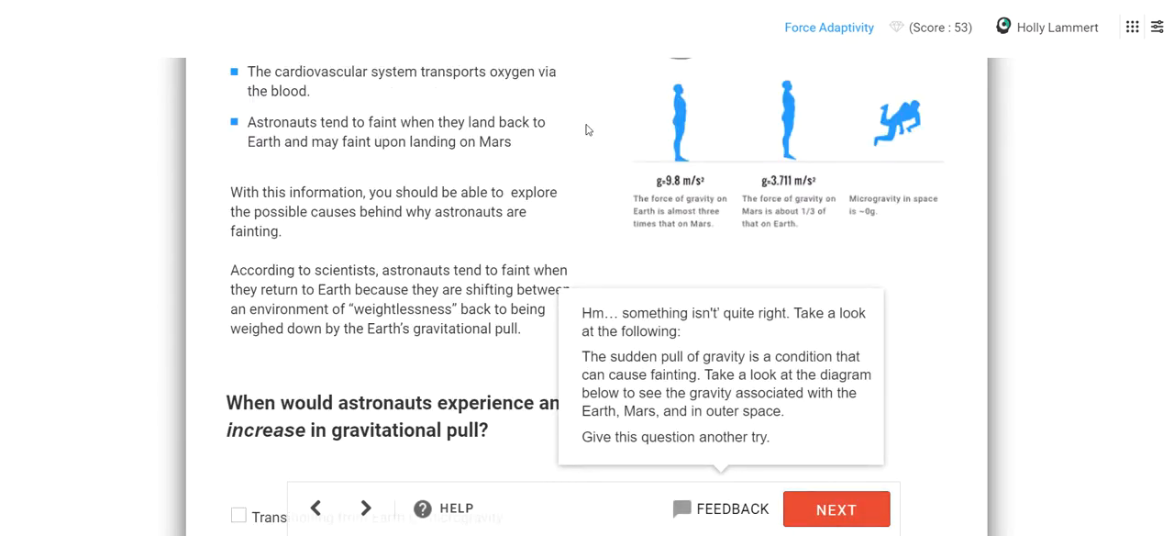
scroll(up, 3)
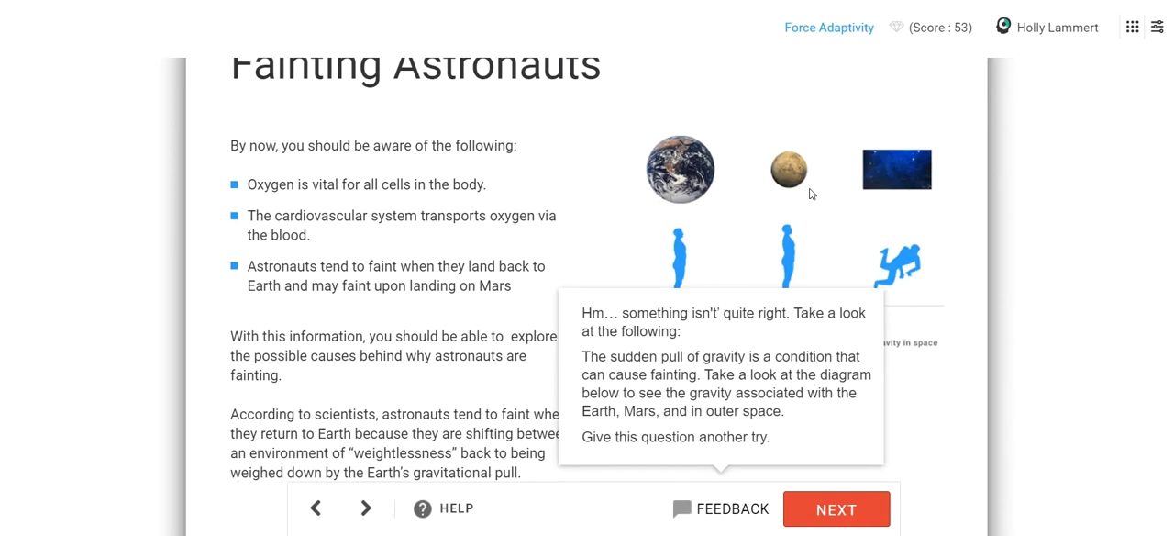
scroll(down, 3)
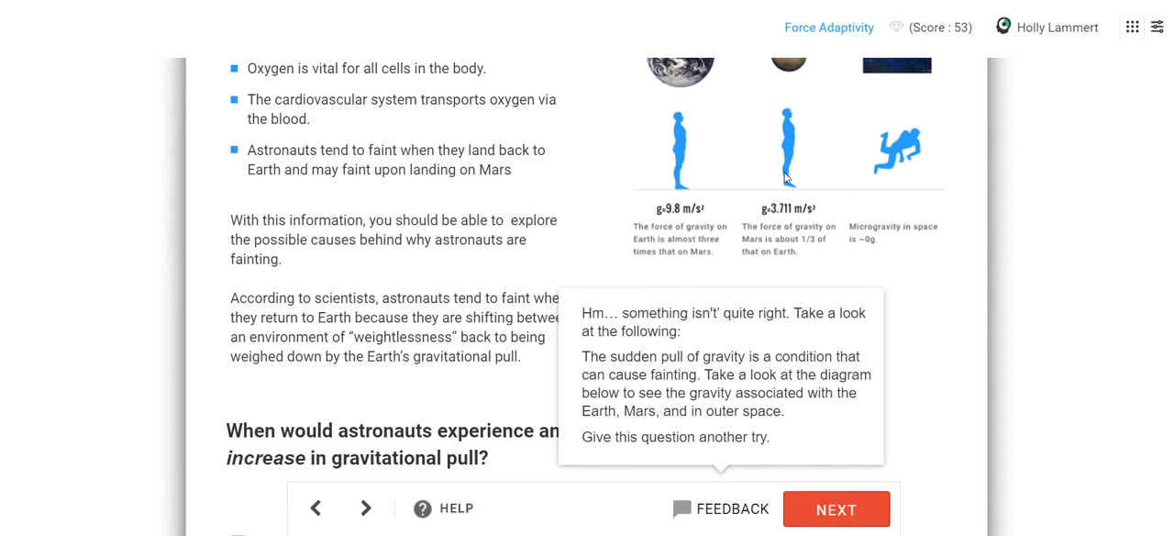
scroll(down, 3)
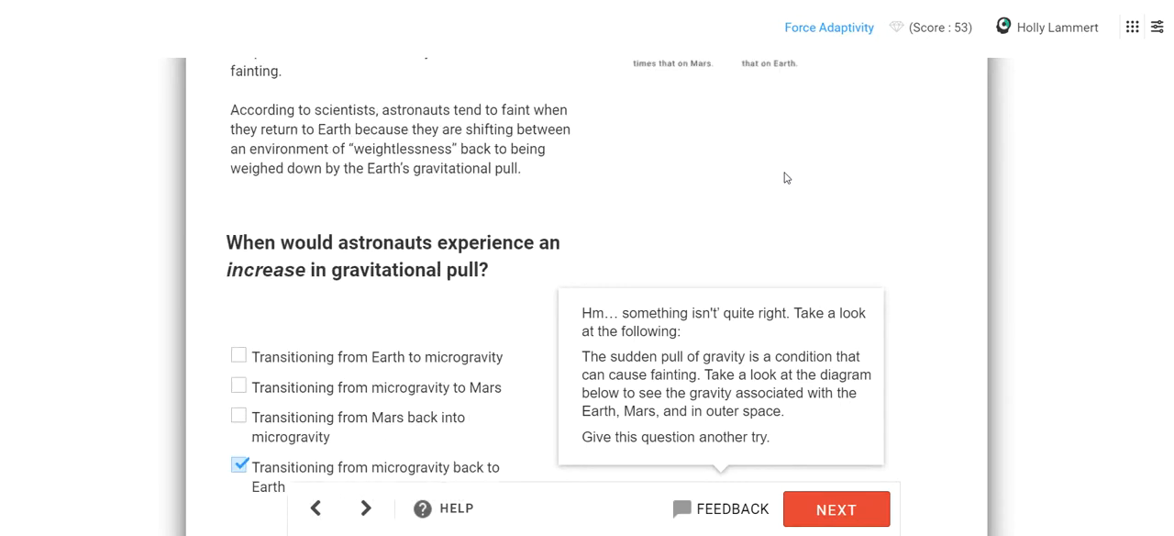
scroll(up, 3)
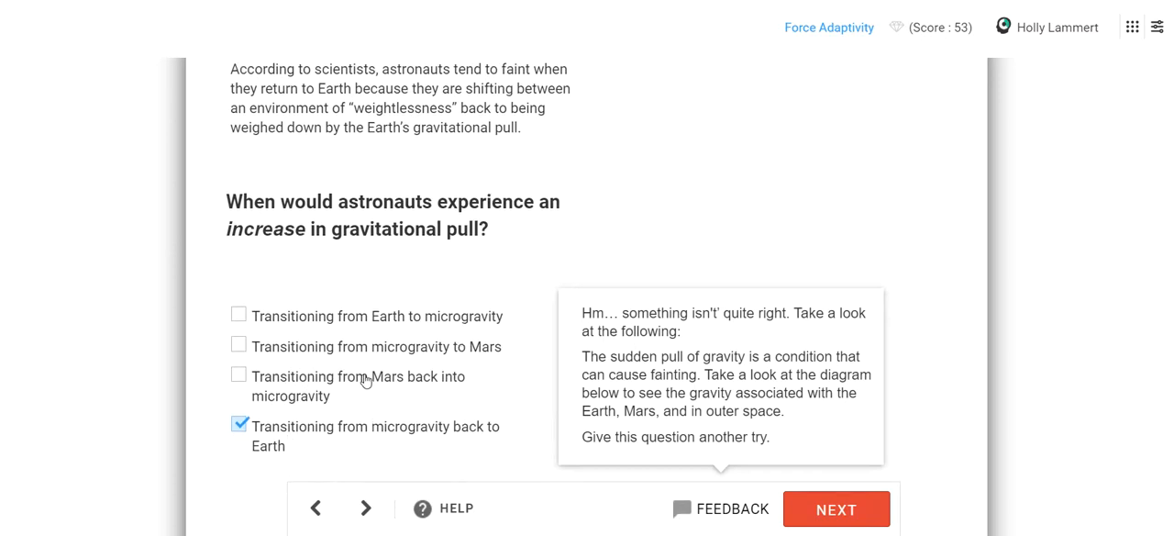
scroll(up, 3)
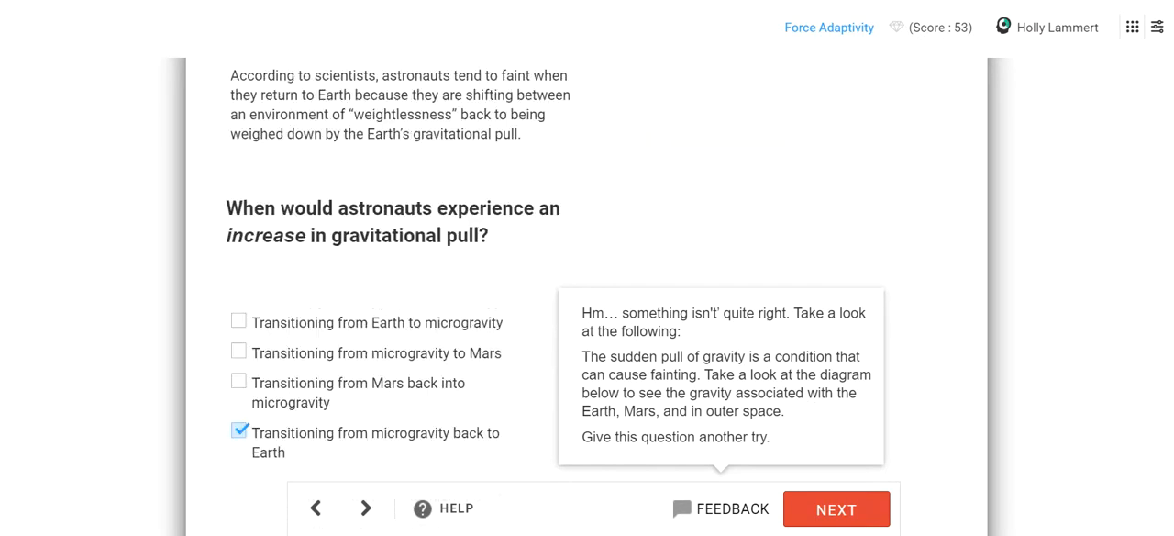
click(238, 352)
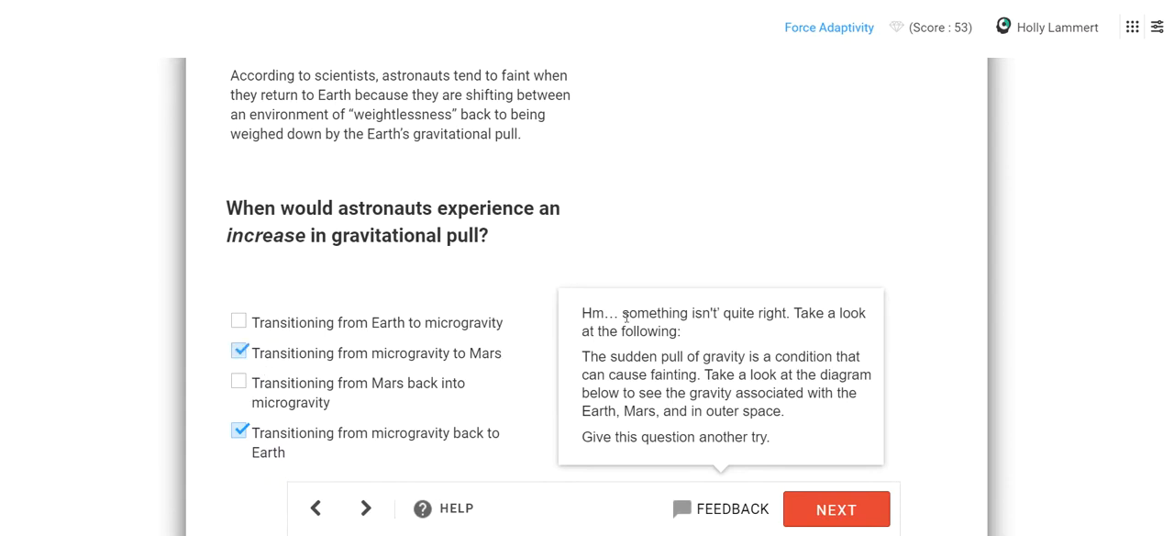
scroll(up, 3)
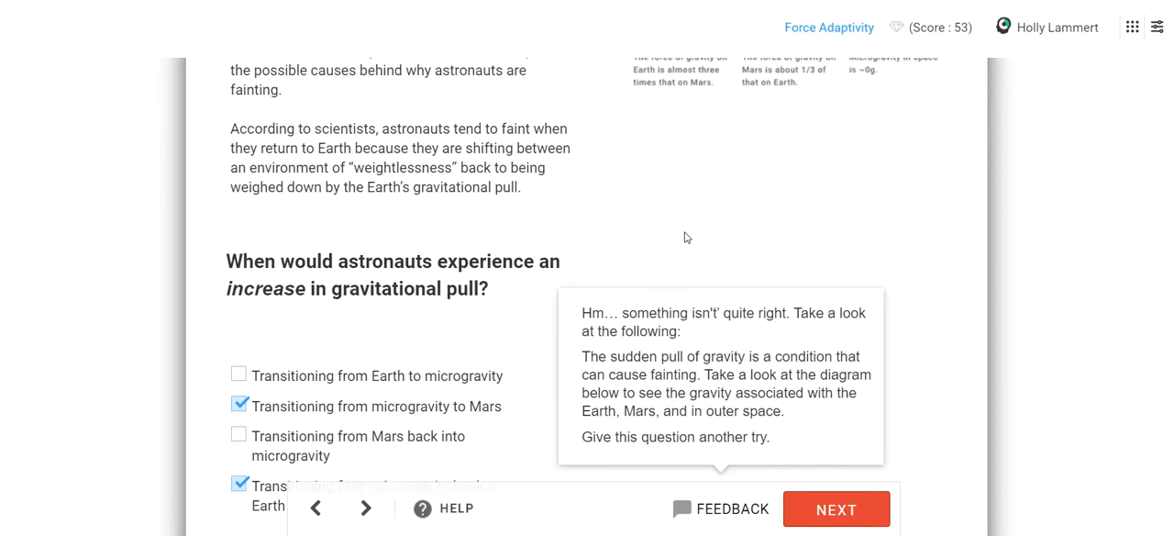
scroll(up, 3)
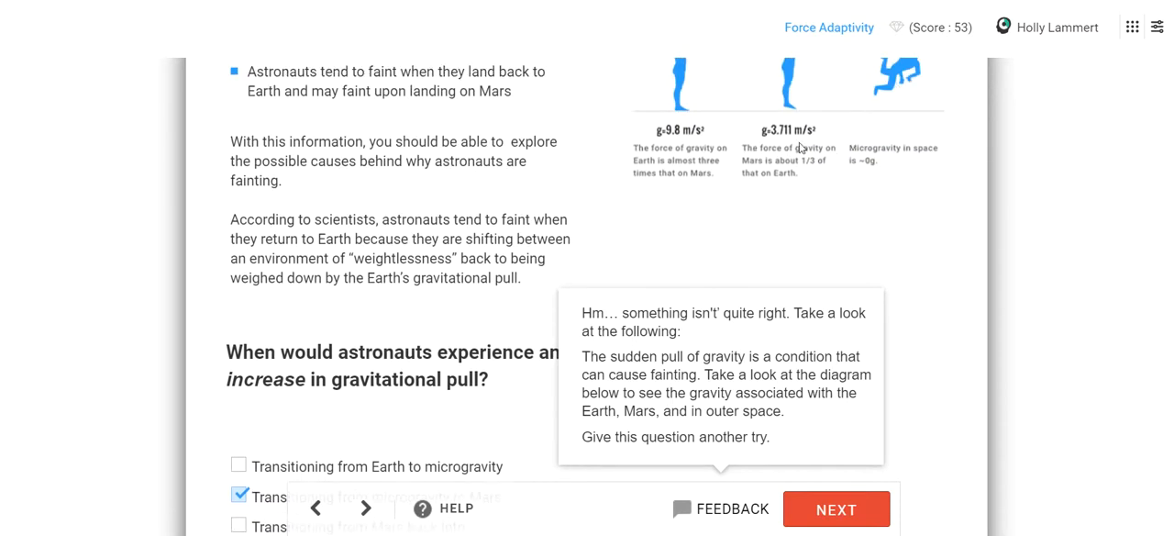
mouse_move(902, 155)
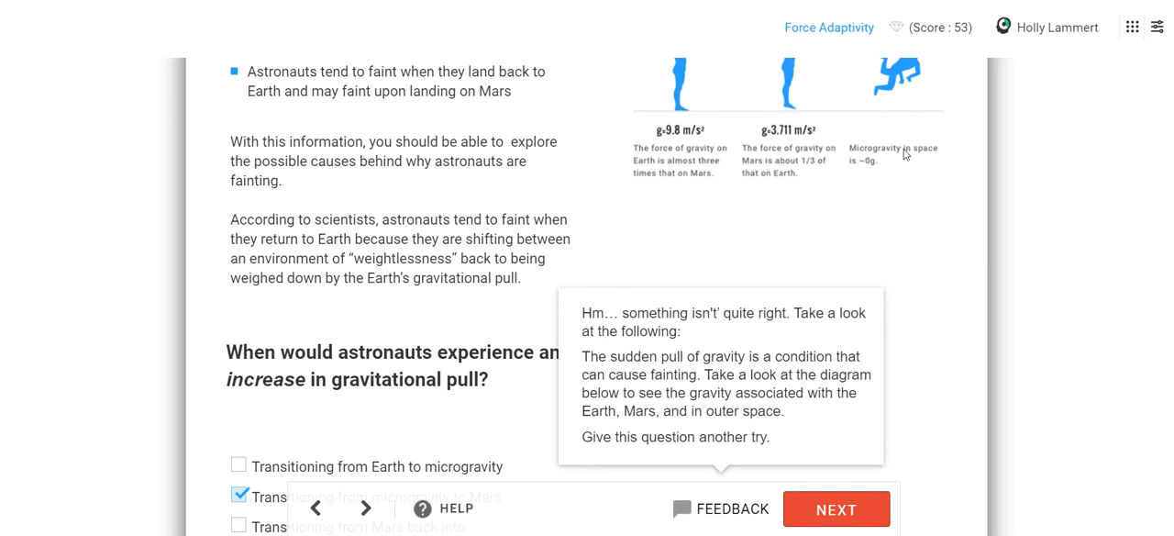
scroll(down, 3)
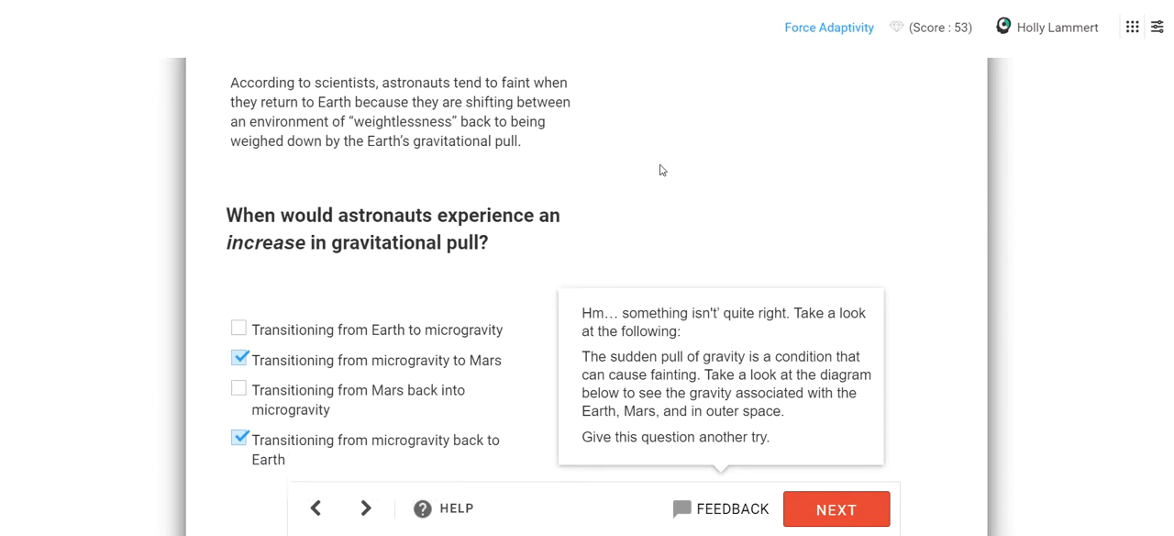
scroll(up, 3)
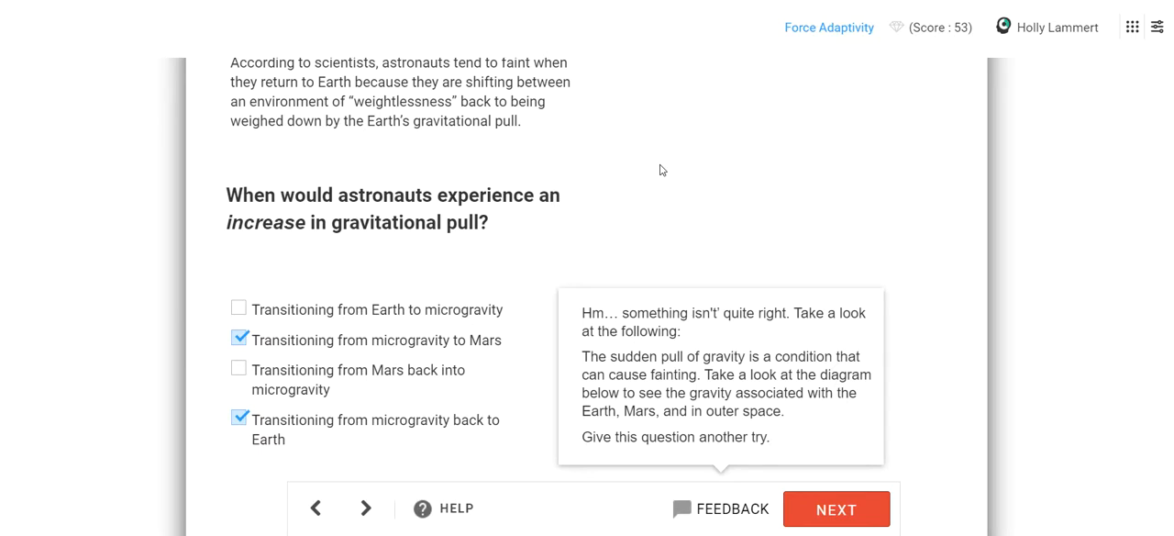
scroll(up, 3)
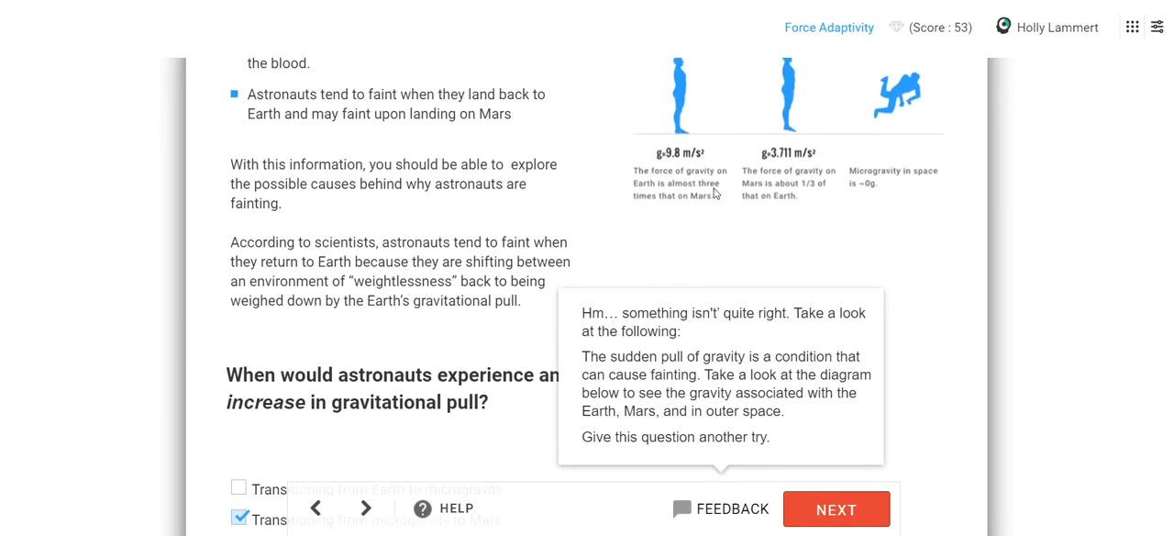
scroll(down, 3)
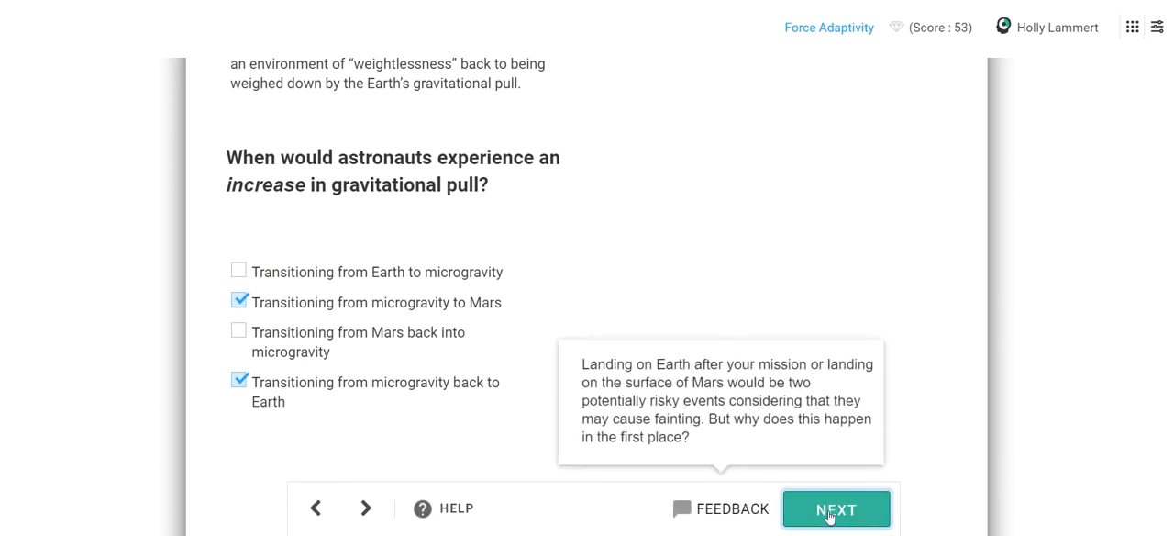
Step: Move on to the Blood Distribution page and read down to its figures
click(837, 510)
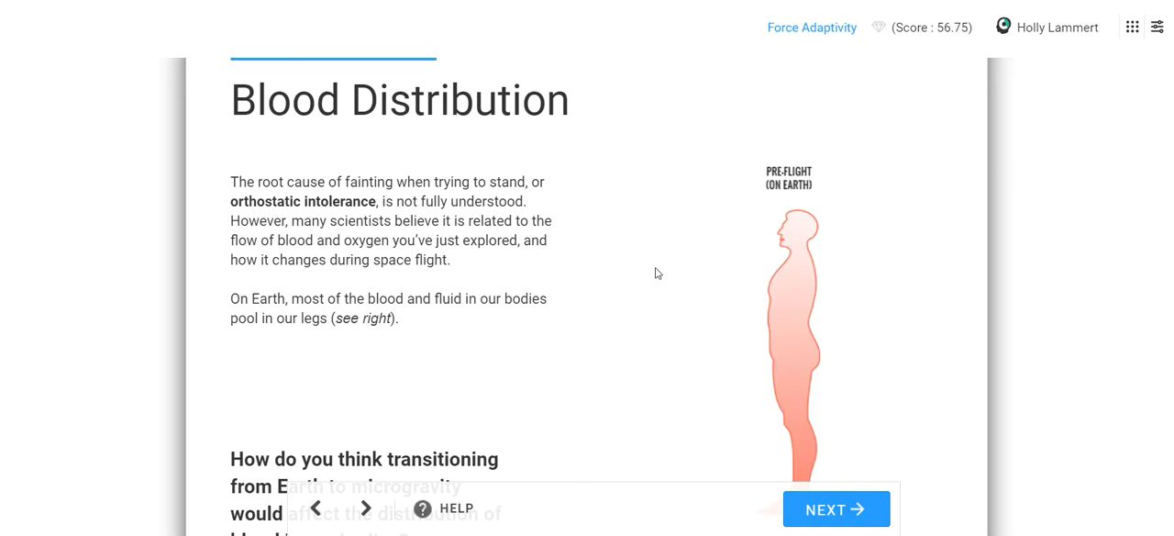
scroll(up, 3)
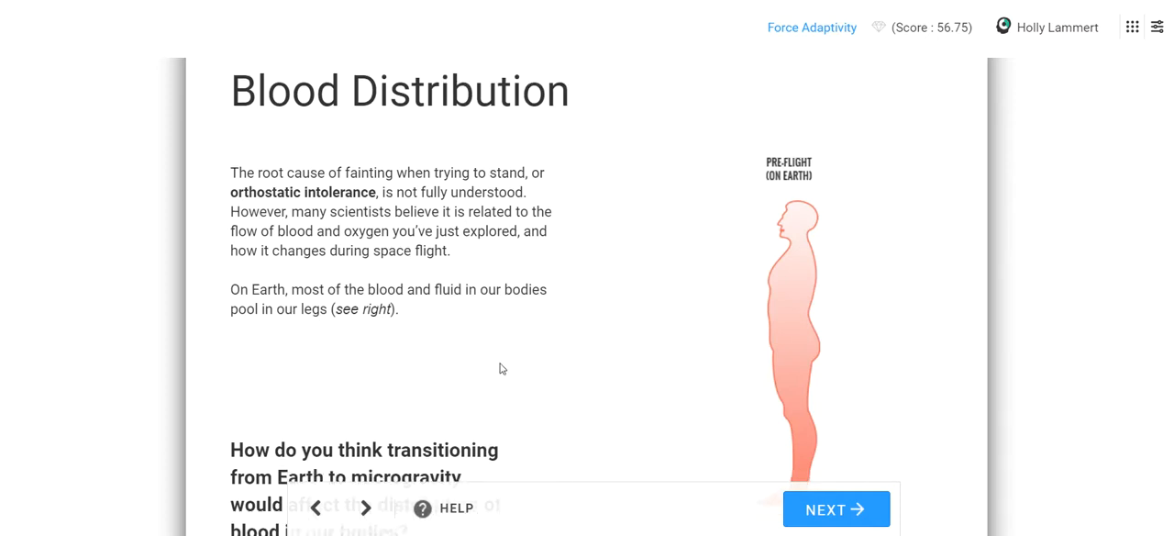
scroll(down, 3)
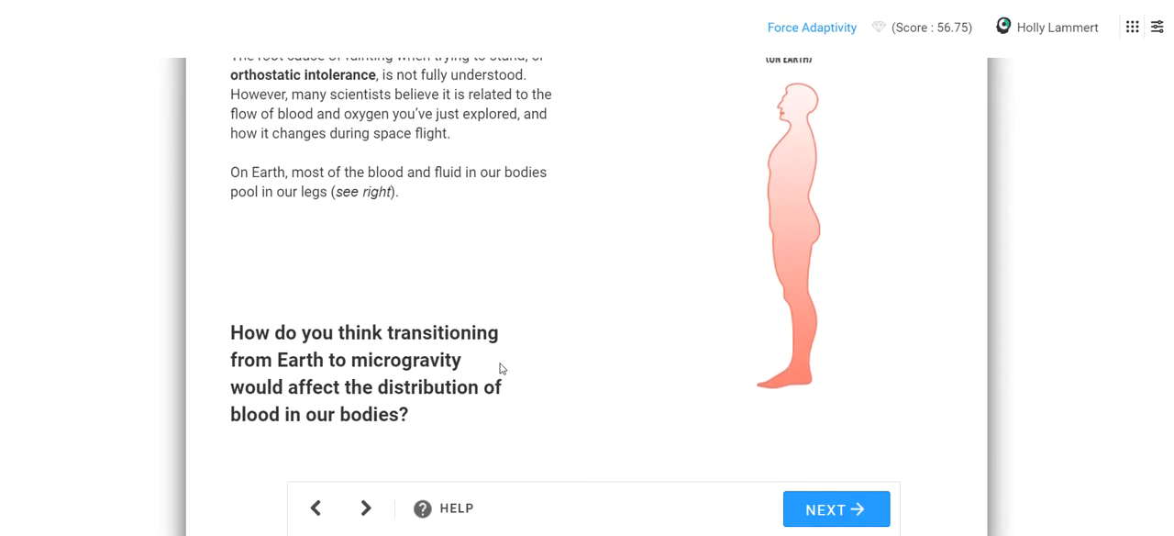
scroll(up, 3)
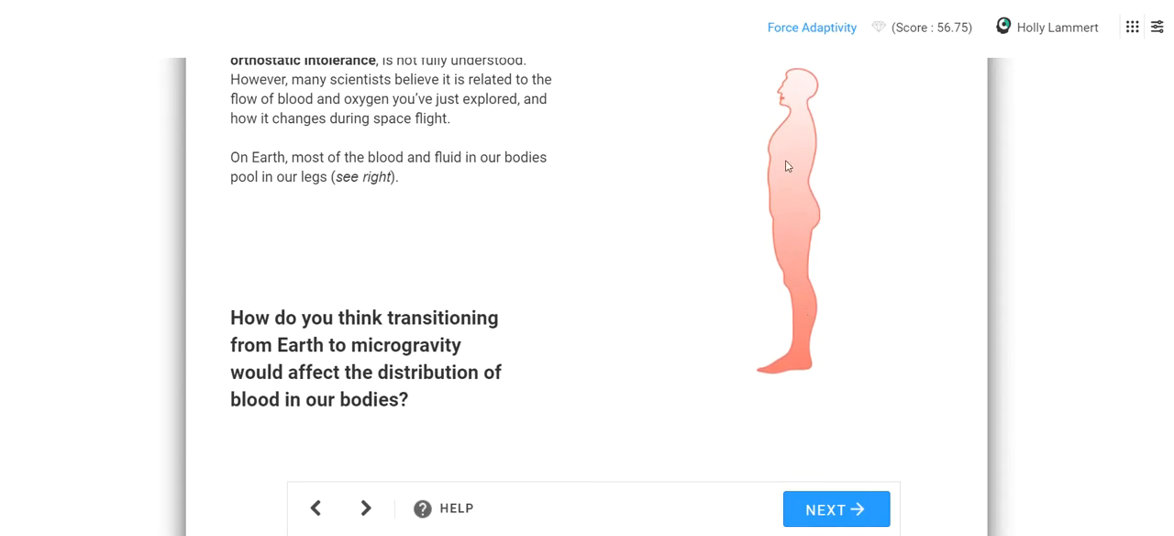
scroll(down, 3)
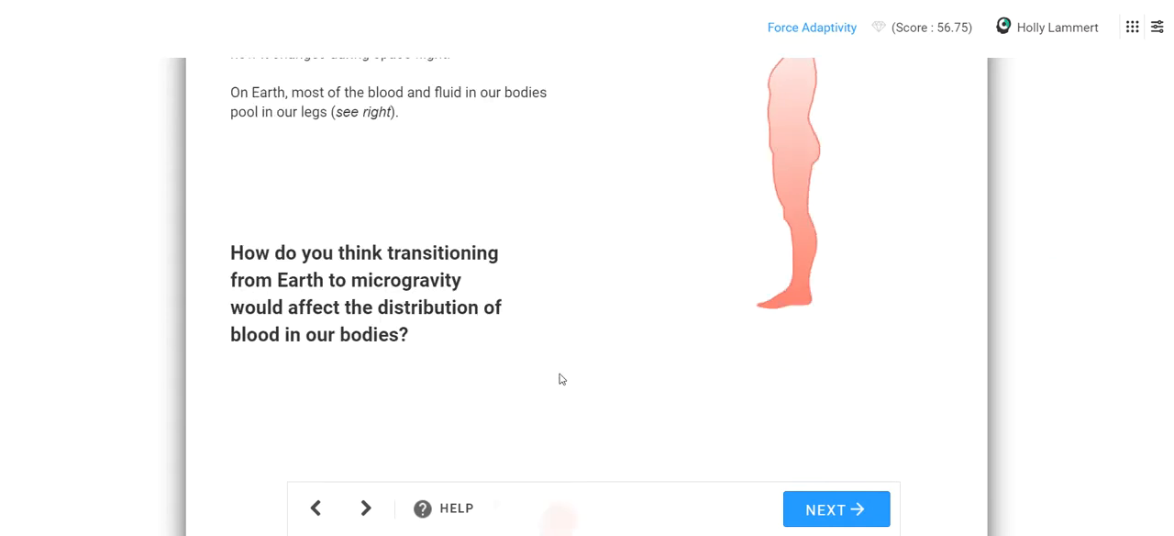
scroll(down, 3)
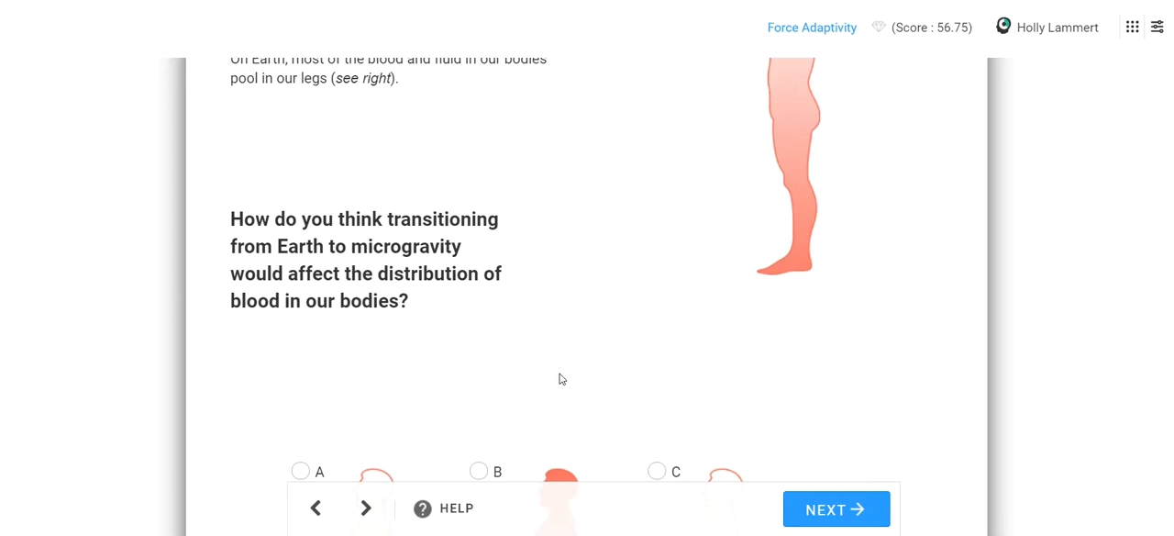
scroll(down, 3)
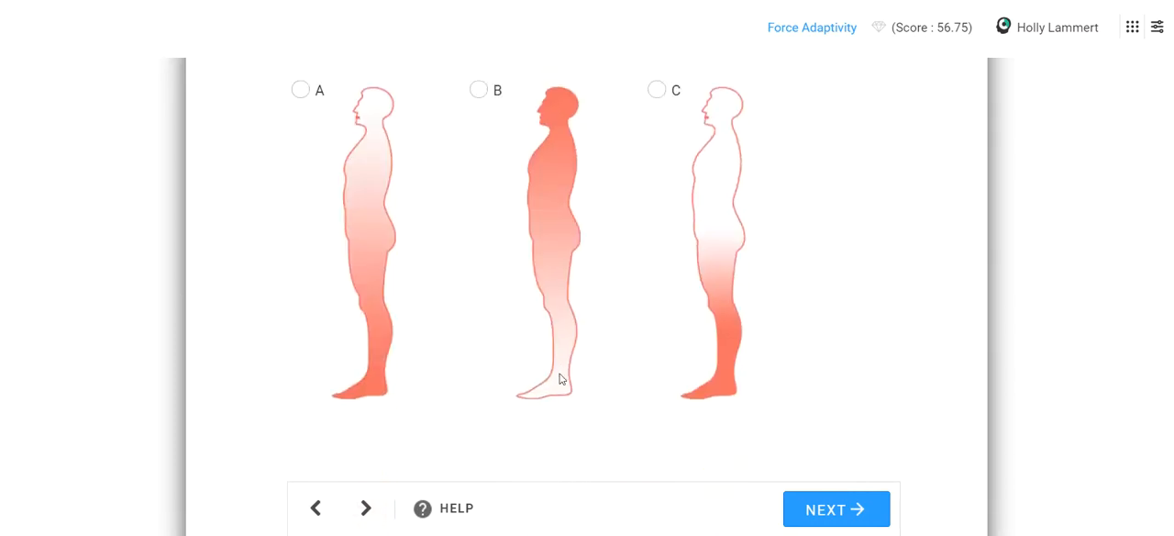
click(835, 510)
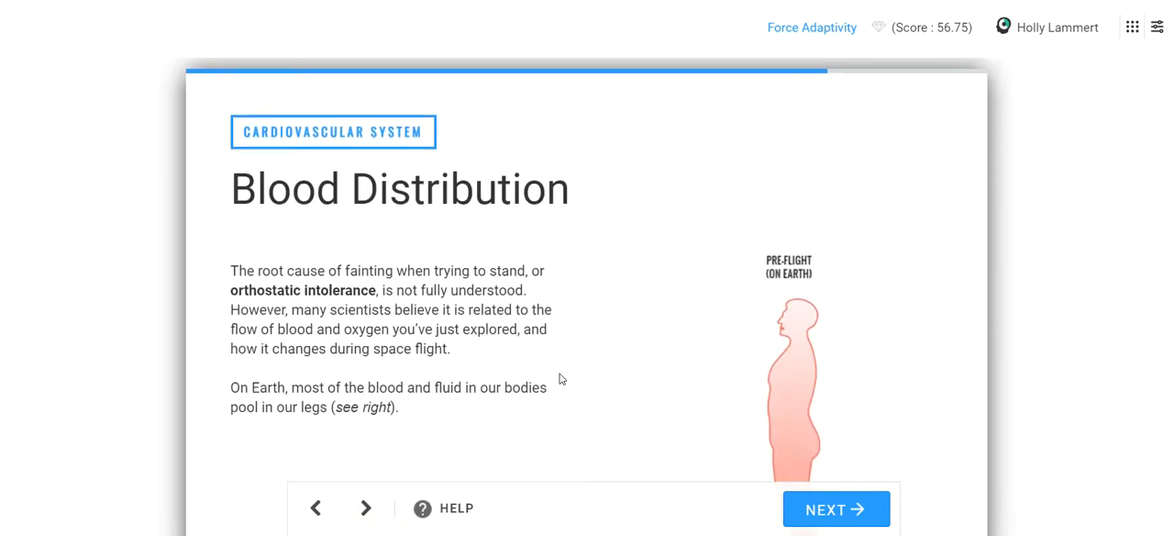
Step: Answer the blood distribution question with figure C, submit it and continue to Puffy Faces, Thin Legs
scroll(down, 3)
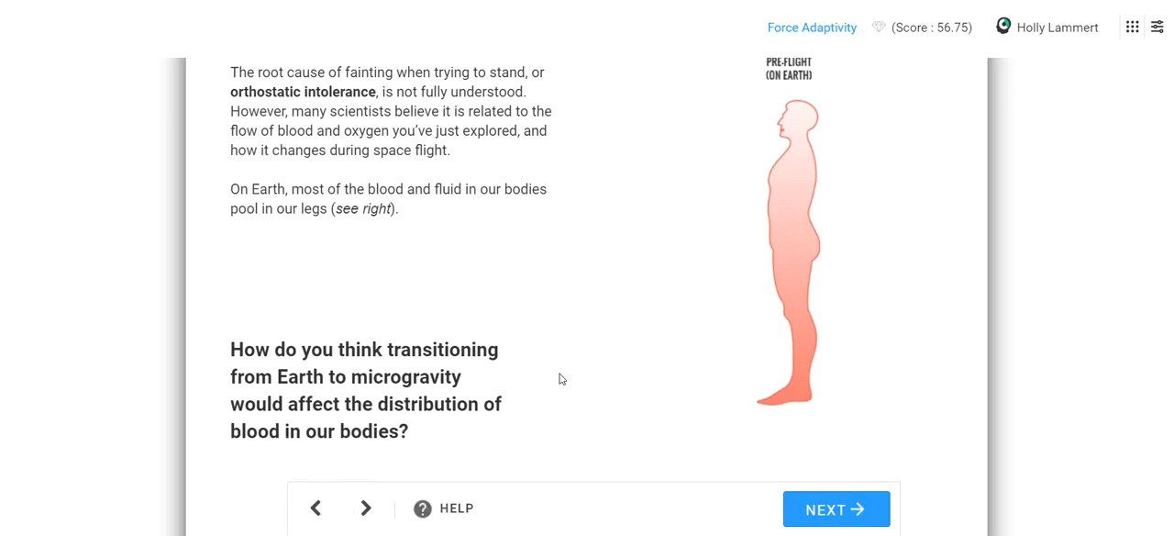
mouse_move(794, 411)
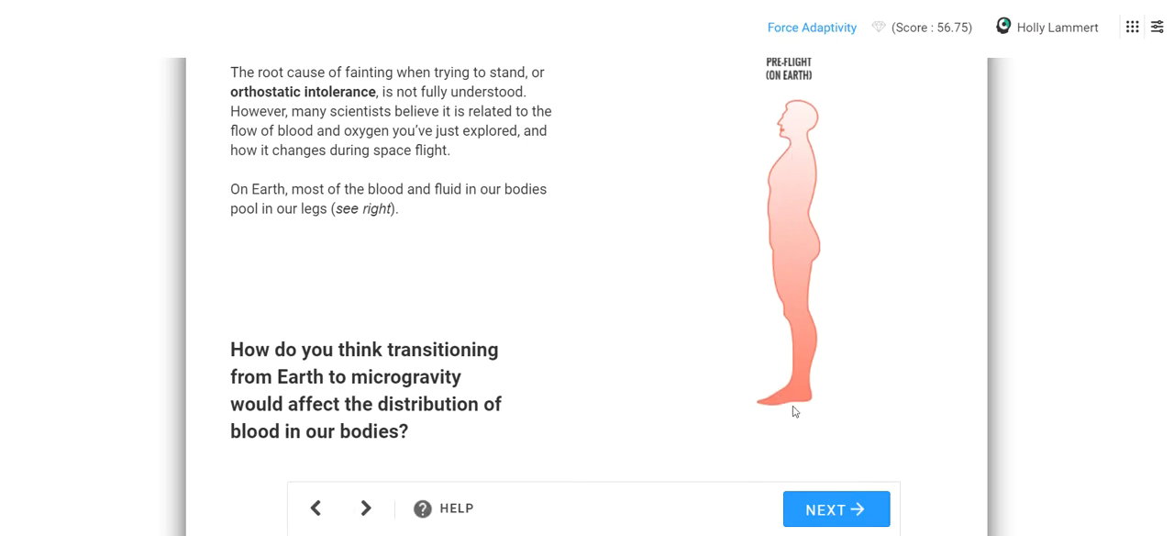
scroll(down, 3)
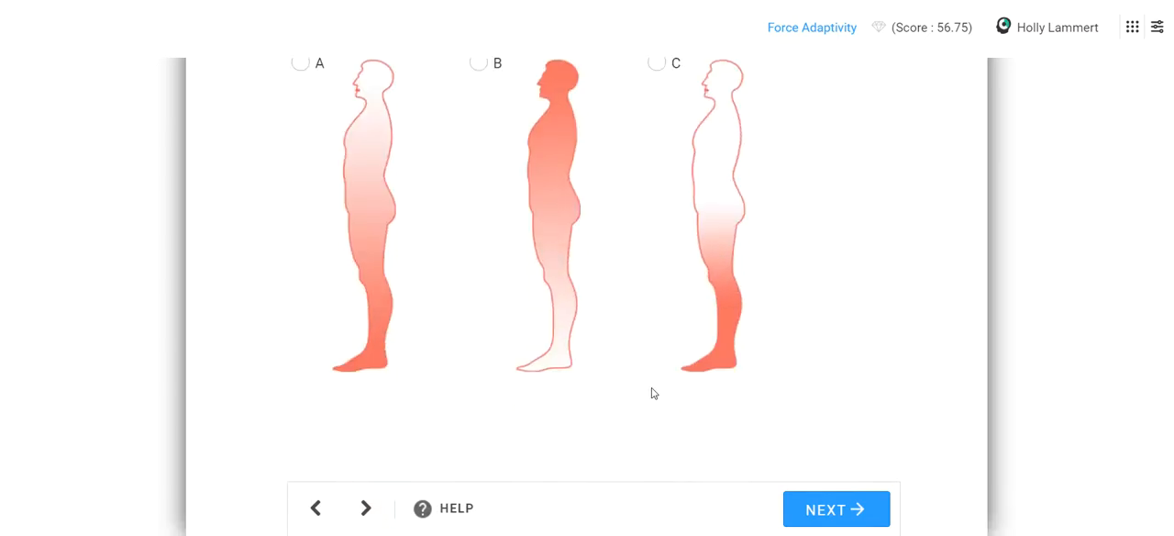
mouse_move(528, 218)
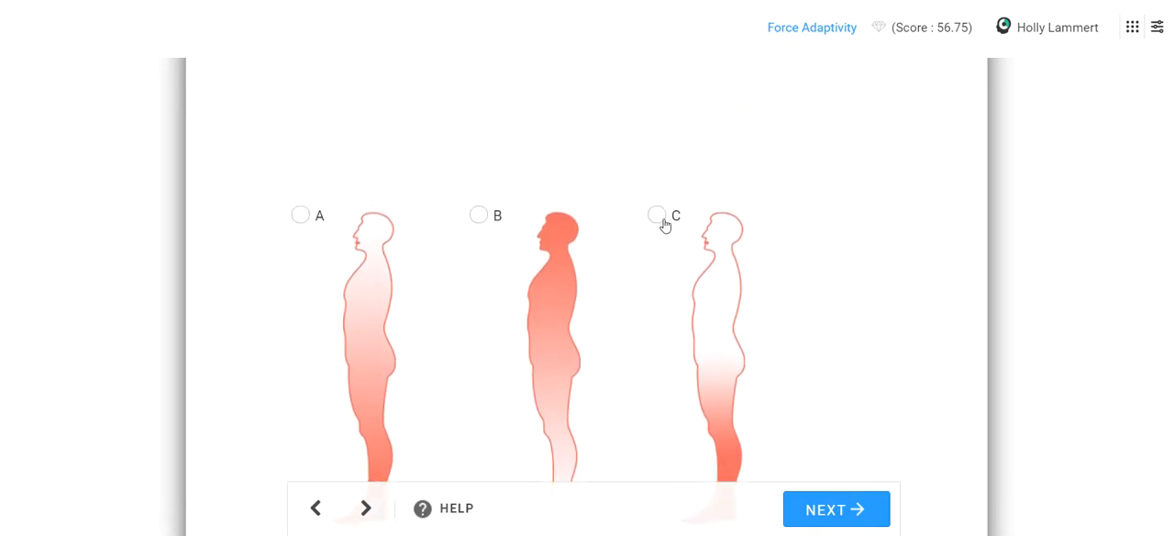
click(656, 215)
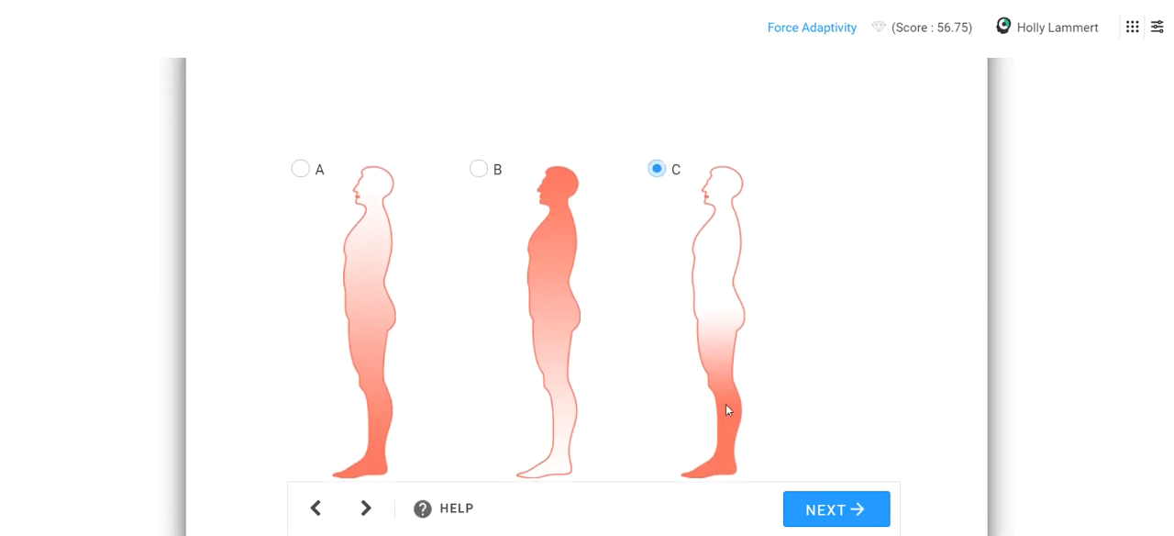
click(837, 510)
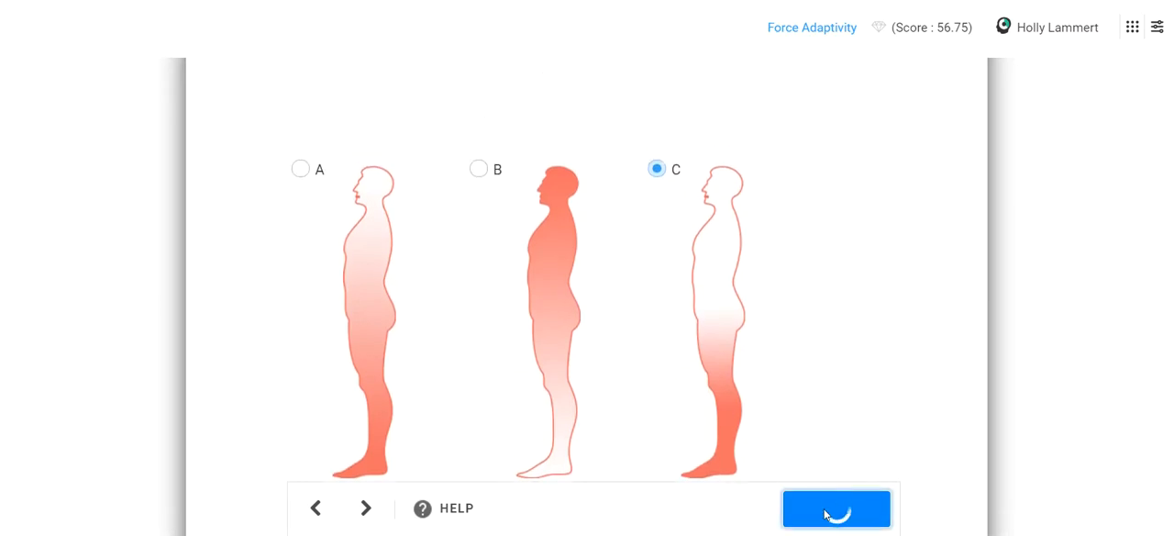
click(837, 509)
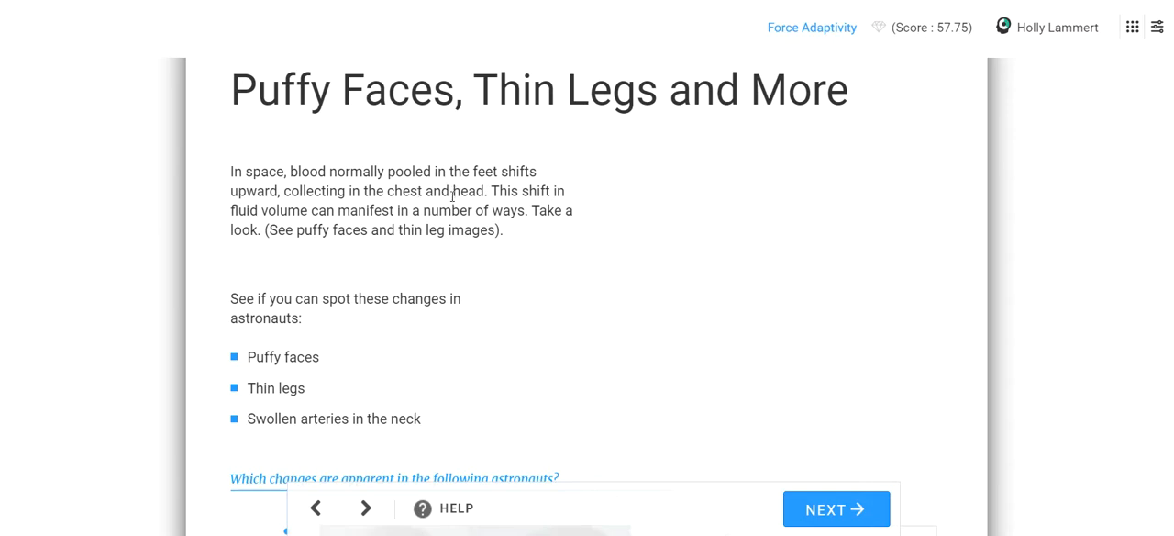
mouse_move(573, 228)
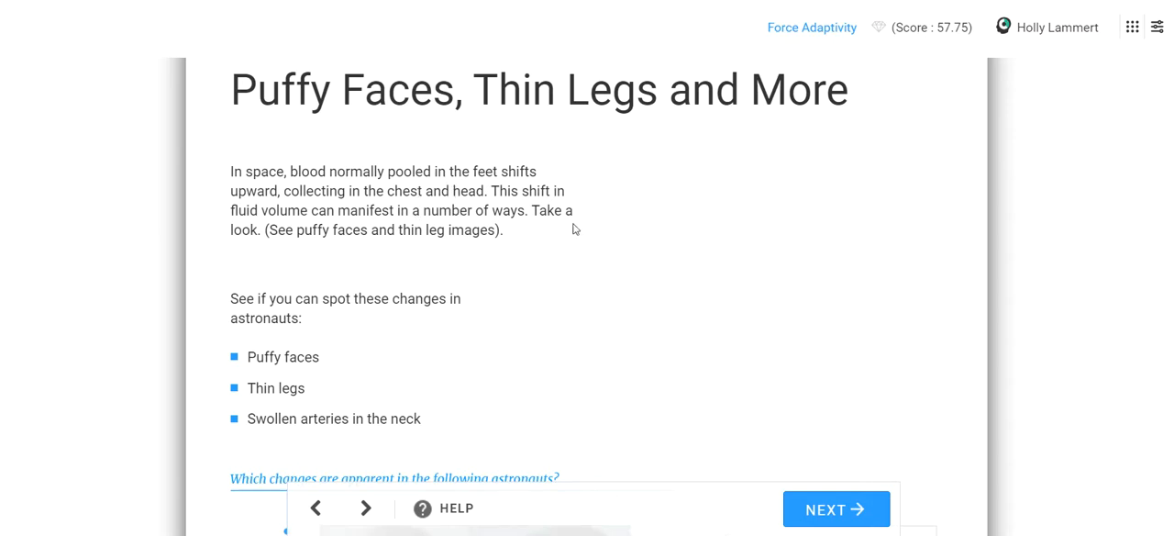
Step: Scroll the Puffy Faces, Thin Legs page down to astronaut A's photo comparison question
scroll(down, 3)
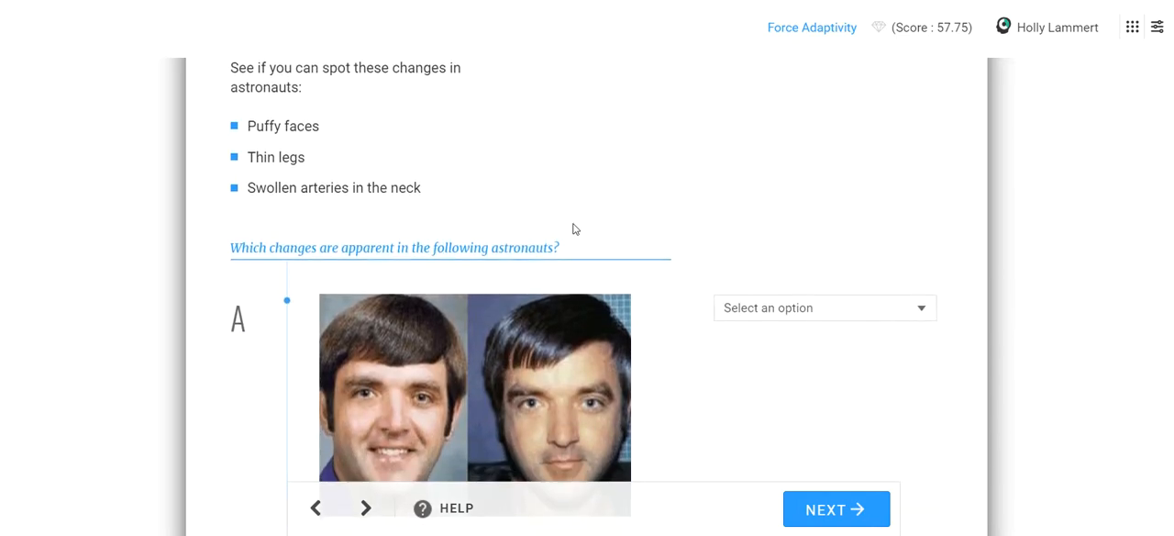
scroll(down, 3)
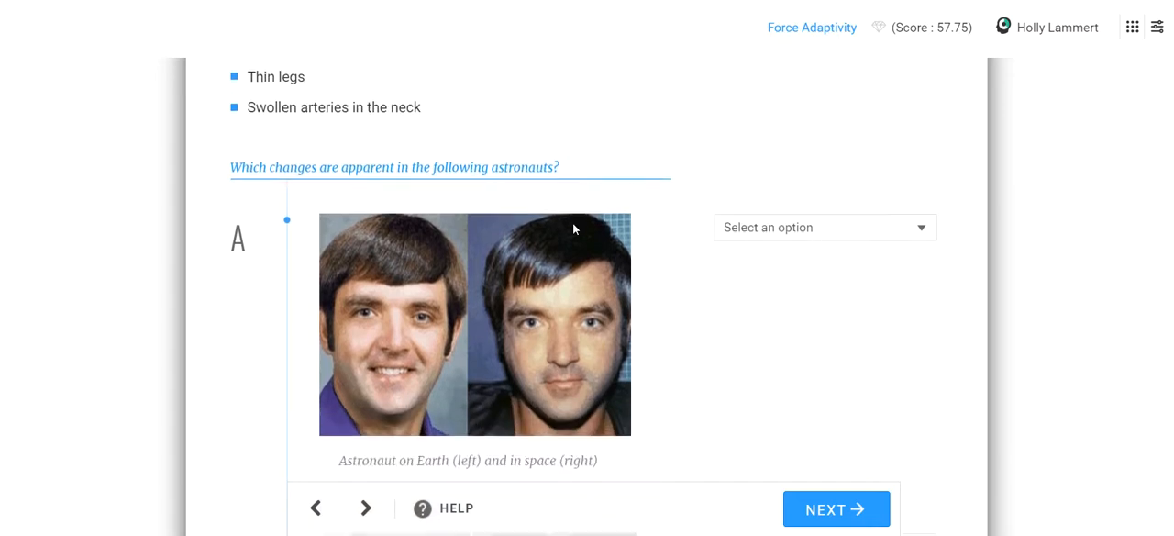
Step: Match astronaut A to Puffy faces, B to Swollen arteries in the neck, C to Thin legs
click(822, 227)
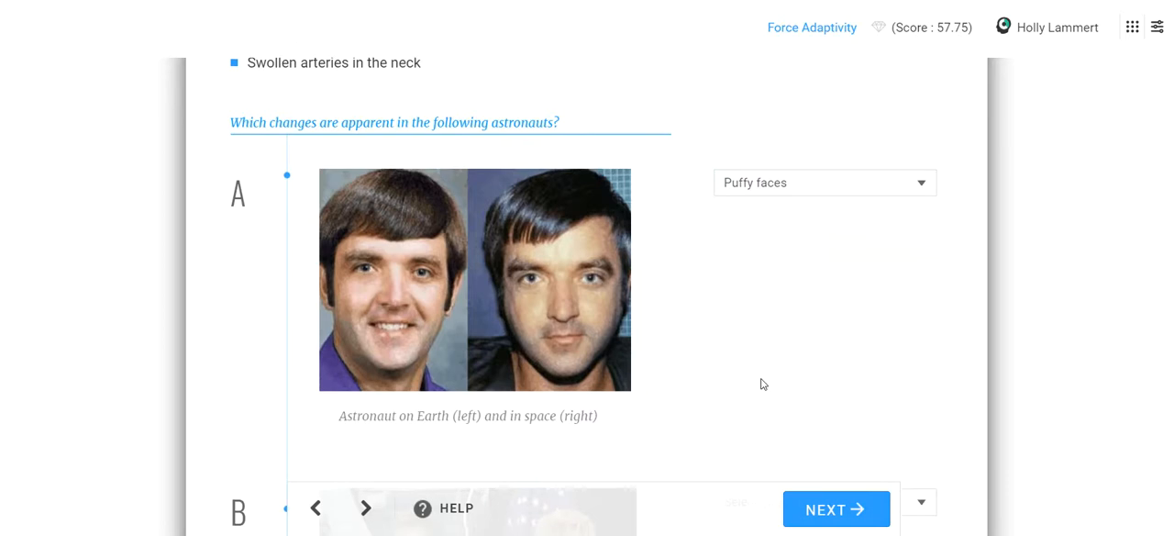
scroll(down, 3)
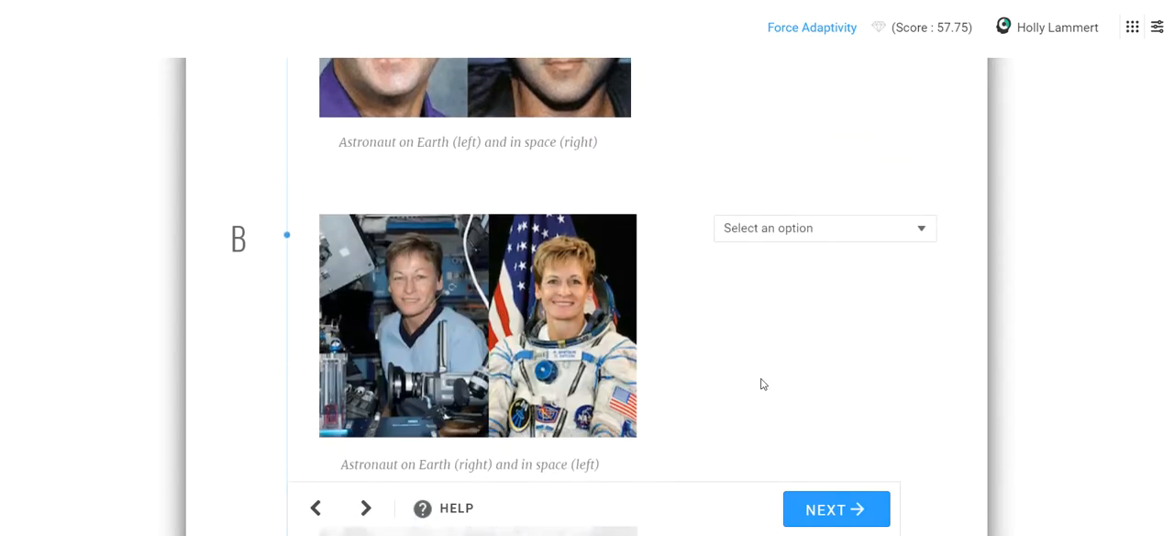
click(824, 227)
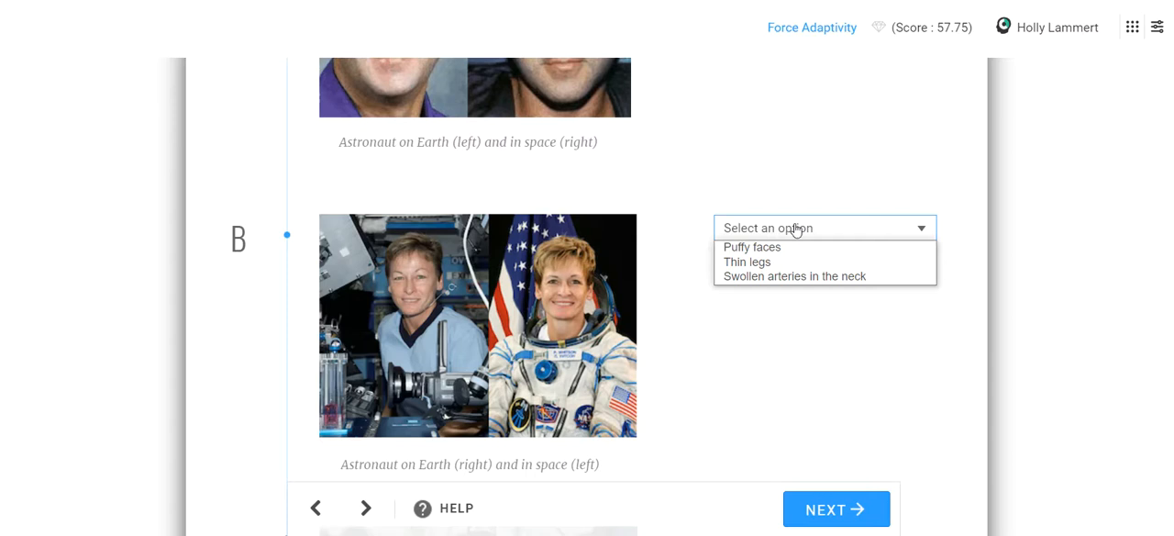
click(793, 275)
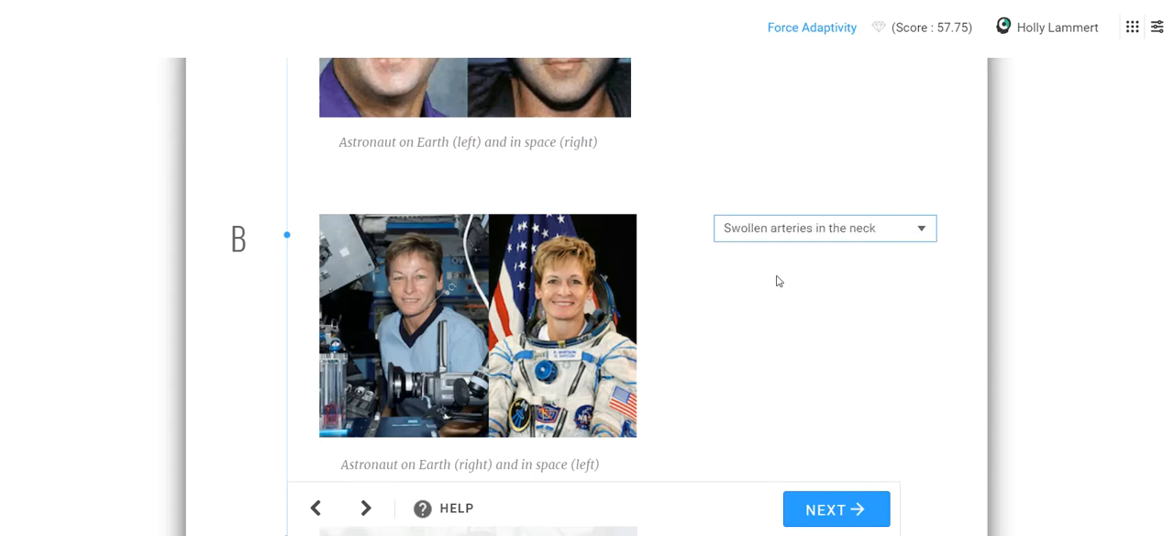
scroll(down, 3)
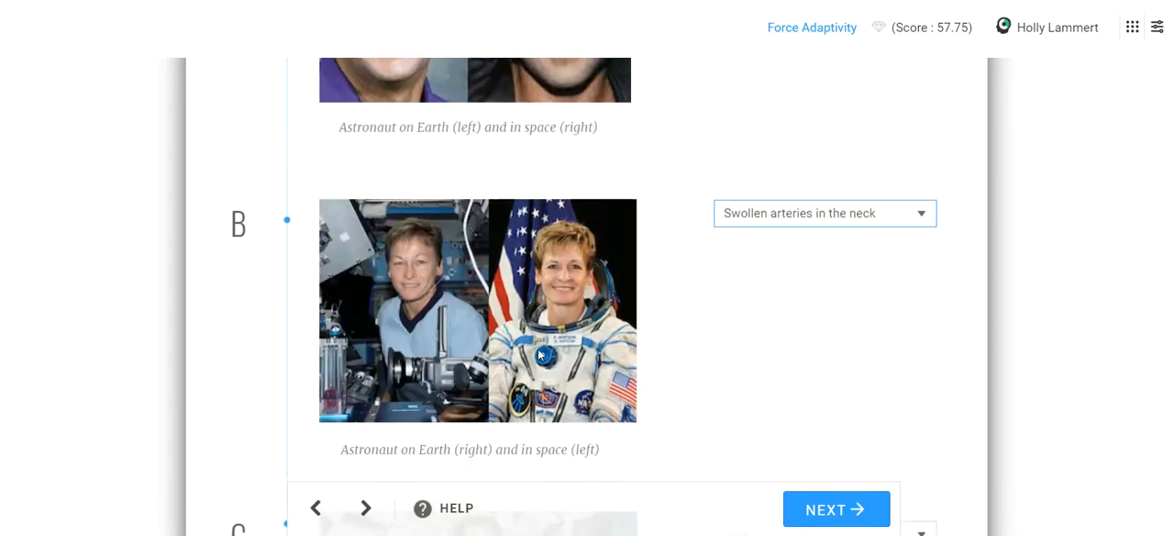
scroll(up, 3)
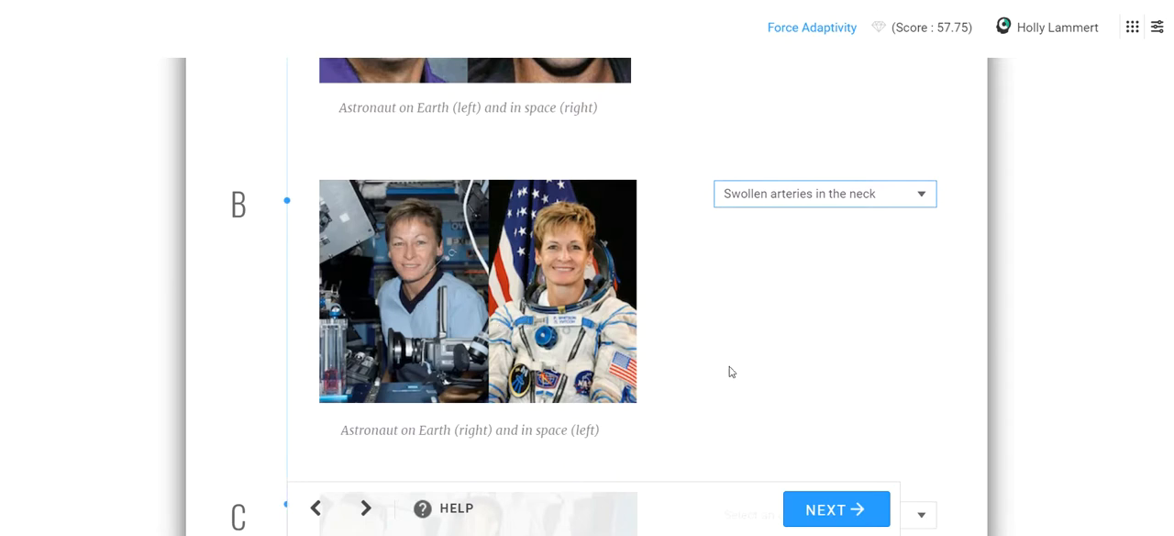
scroll(down, 3)
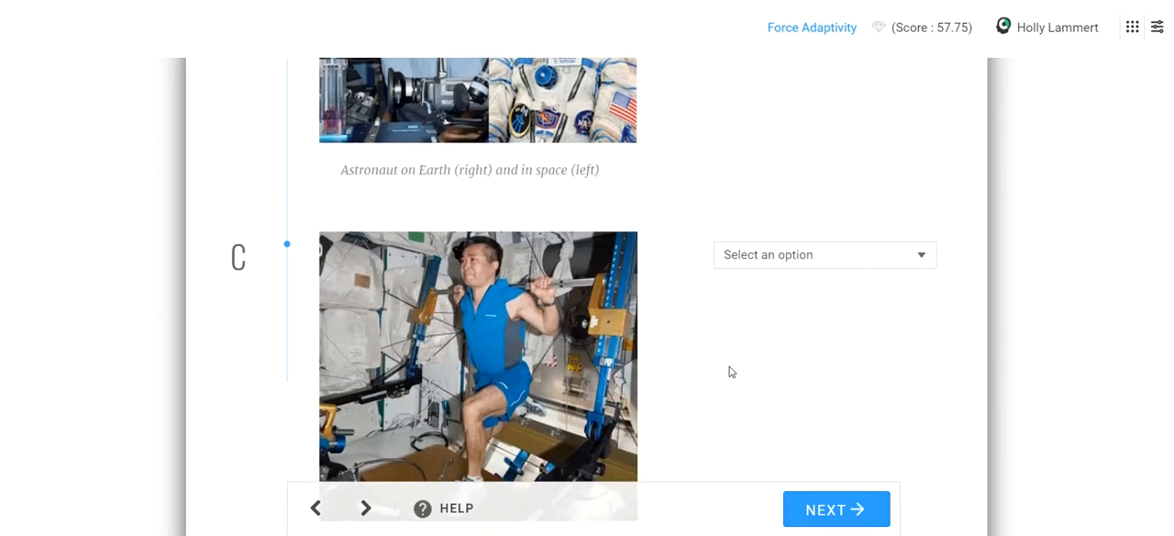
click(822, 253)
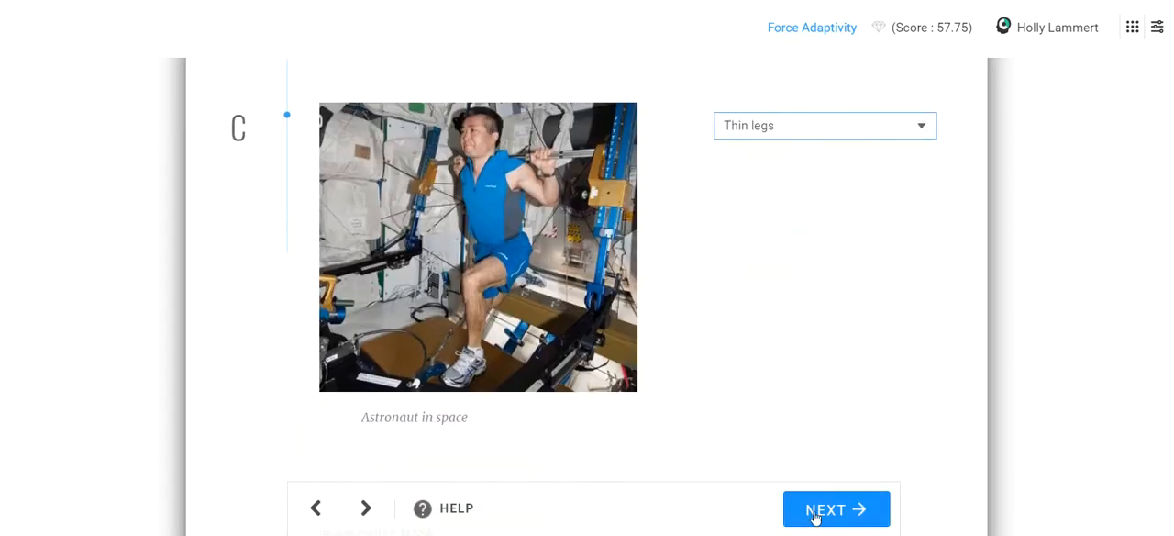
Step: Submit the three matches and continue to the Cardiovascular System Prediction page
click(834, 510)
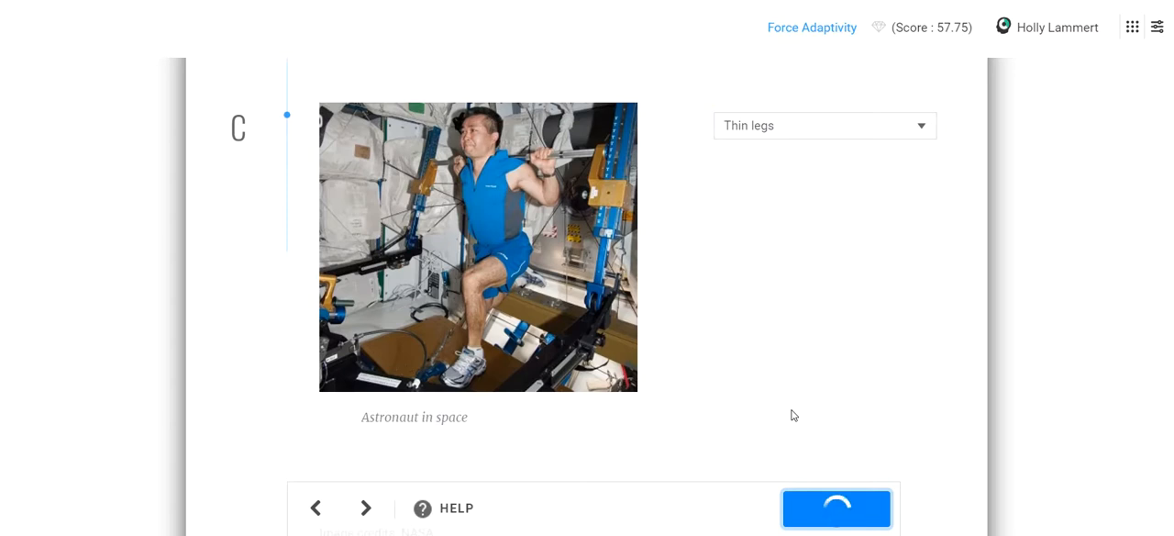
click(835, 509)
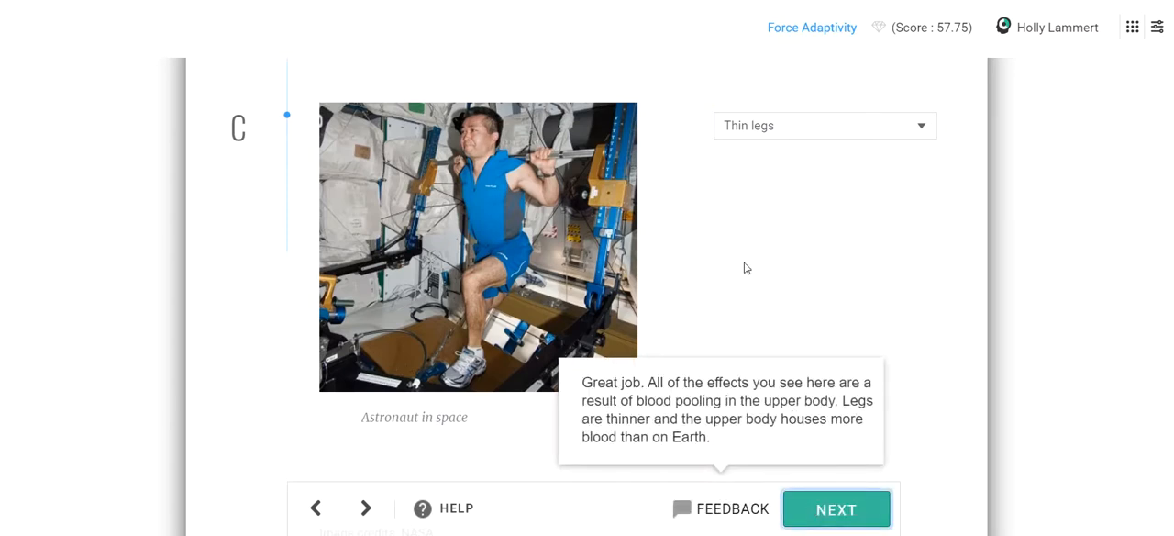
click(837, 510)
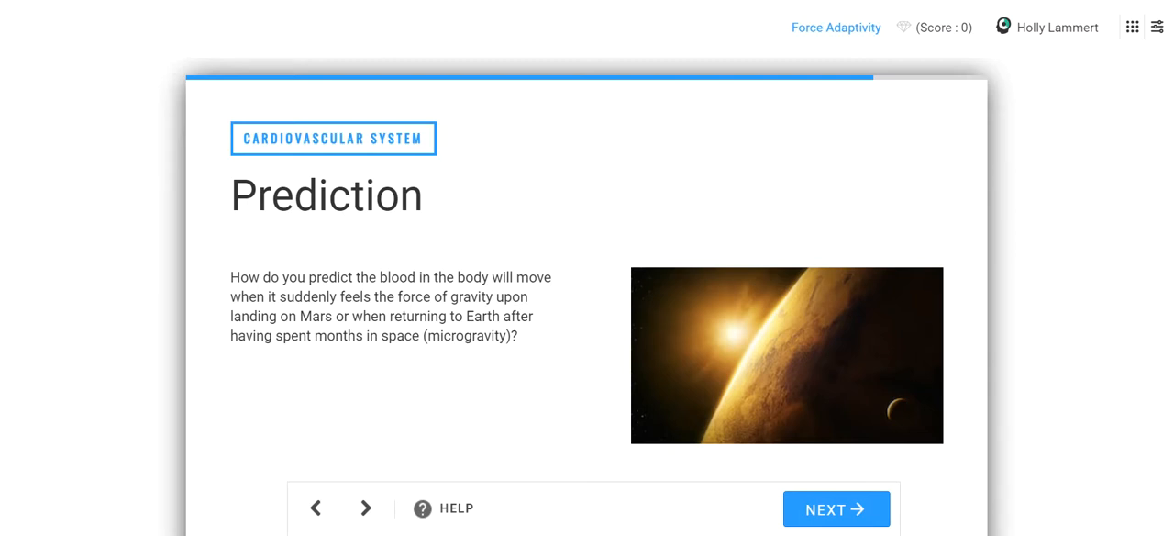
mouse_move(425, 195)
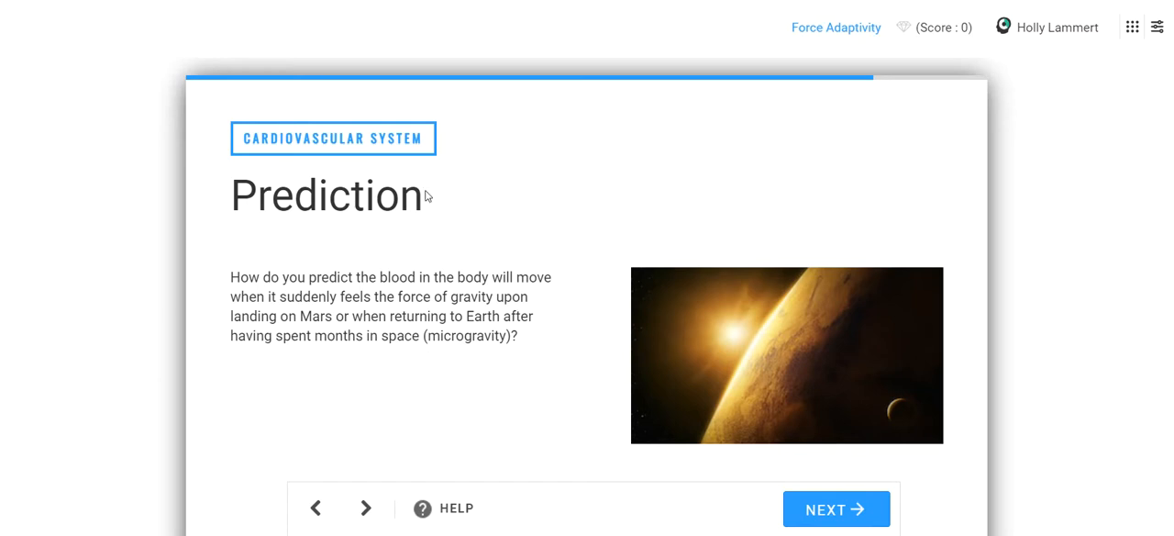
mouse_move(474, 312)
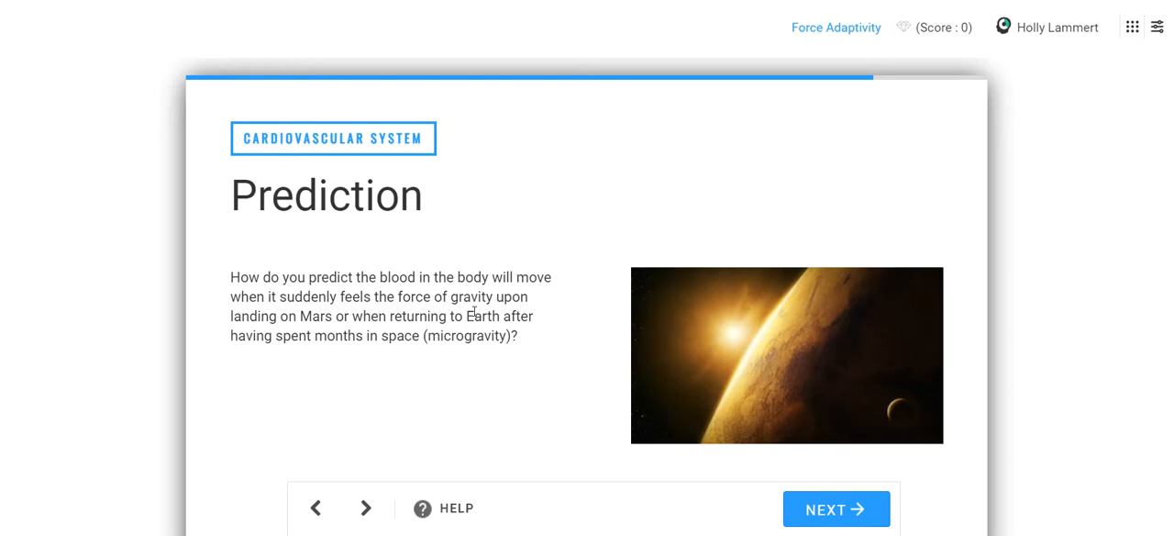
Step: Submit figure C as the blood-shift prediction and continue to the Shifting Blood page
scroll(down, 3)
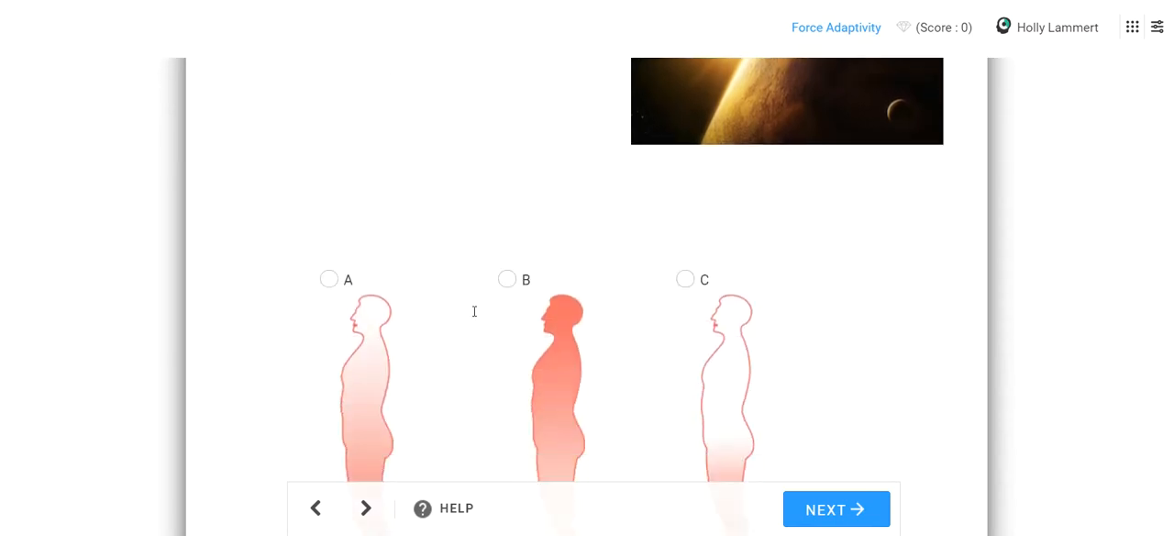
scroll(up, 3)
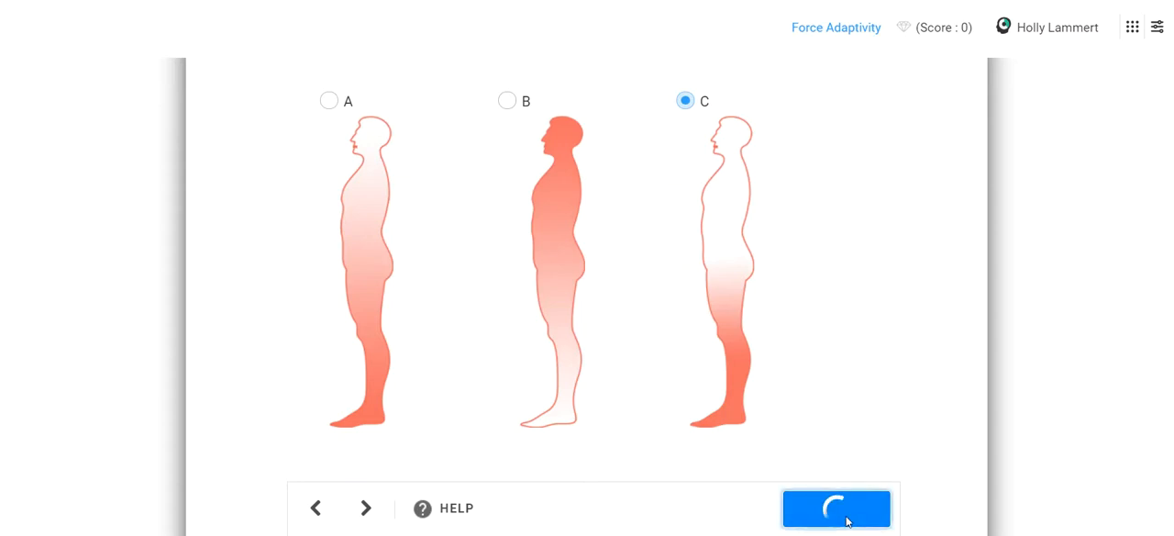
click(837, 509)
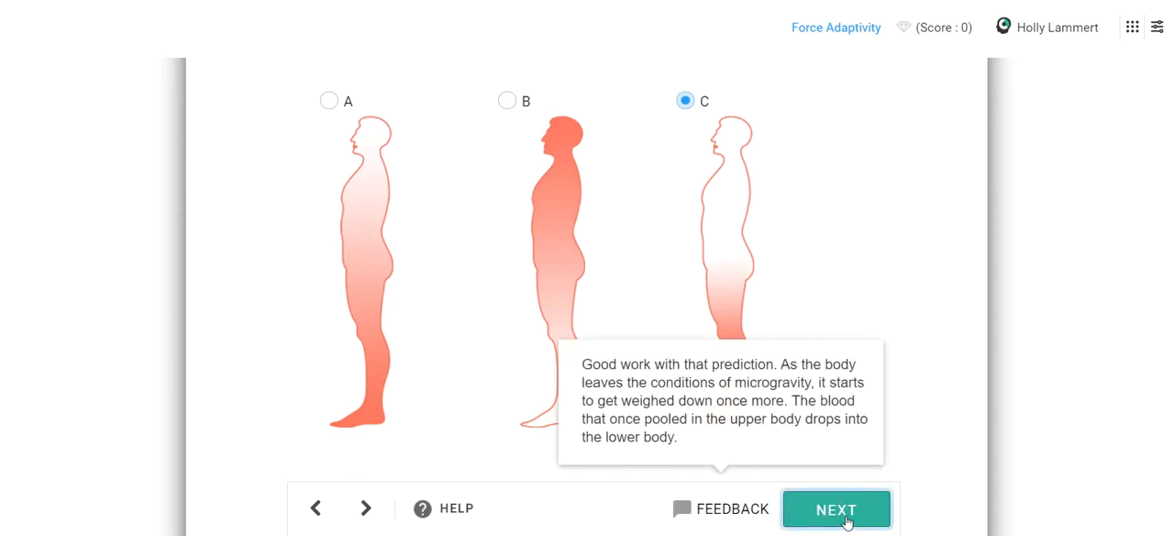
click(836, 510)
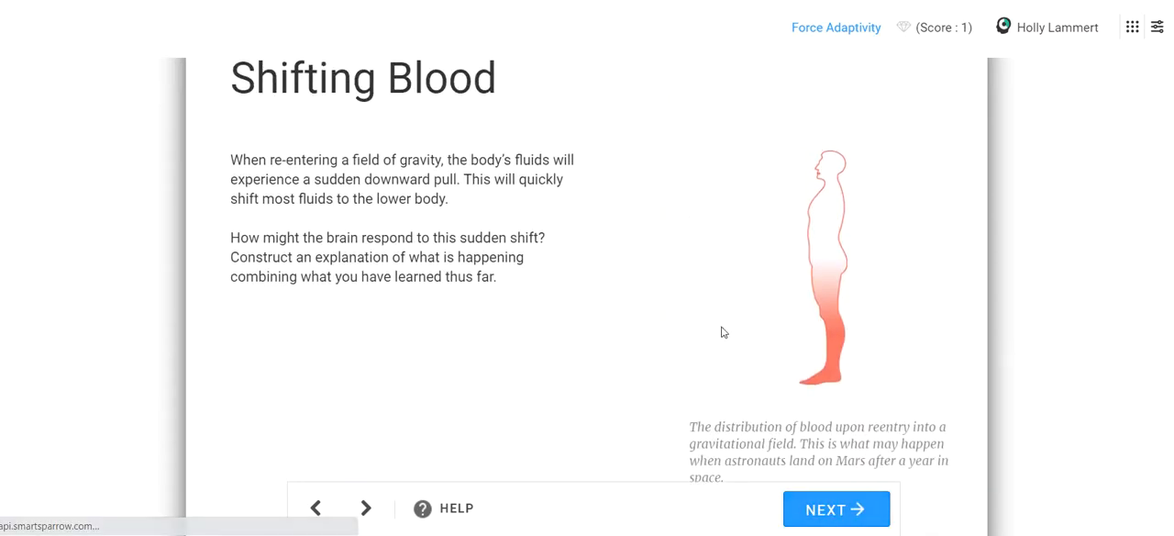
Step: Order the cards: fluids shift to lower body, oxygen limited, brain deprived, fainting
scroll(down, 3)
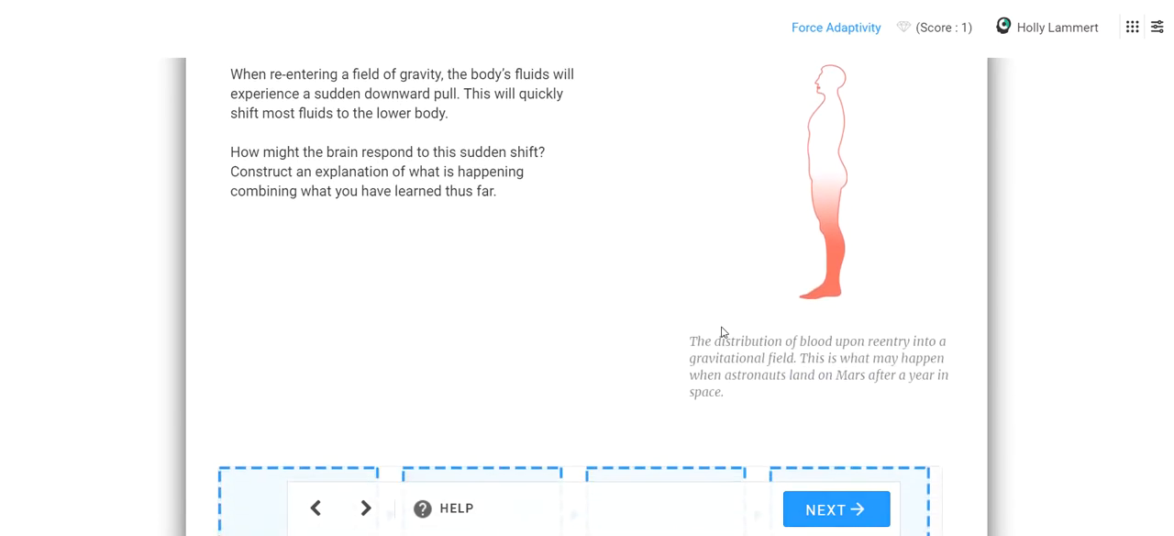
scroll(down, 3)
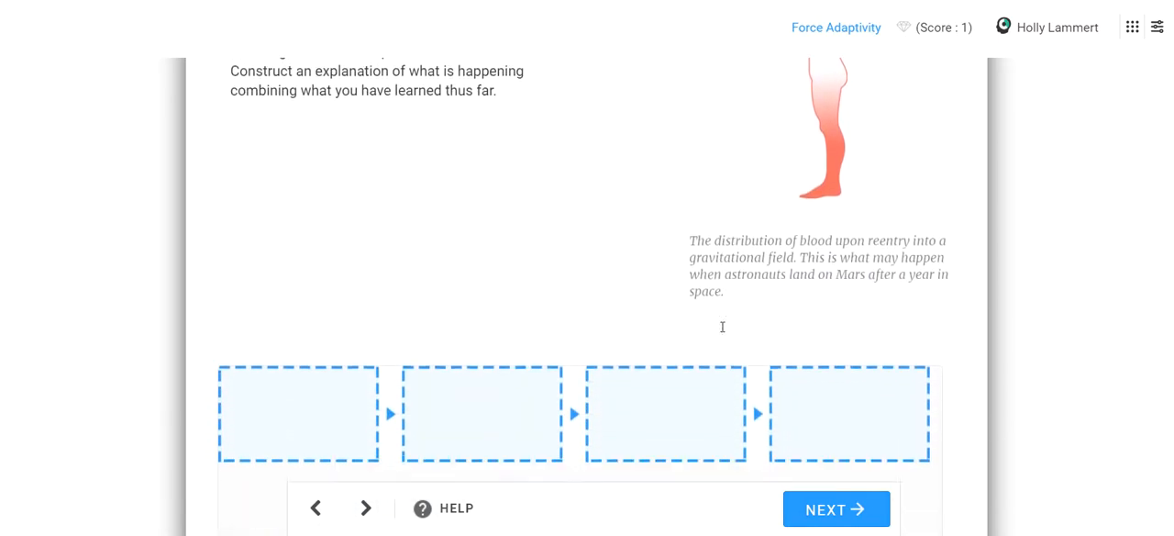
scroll(down, 3)
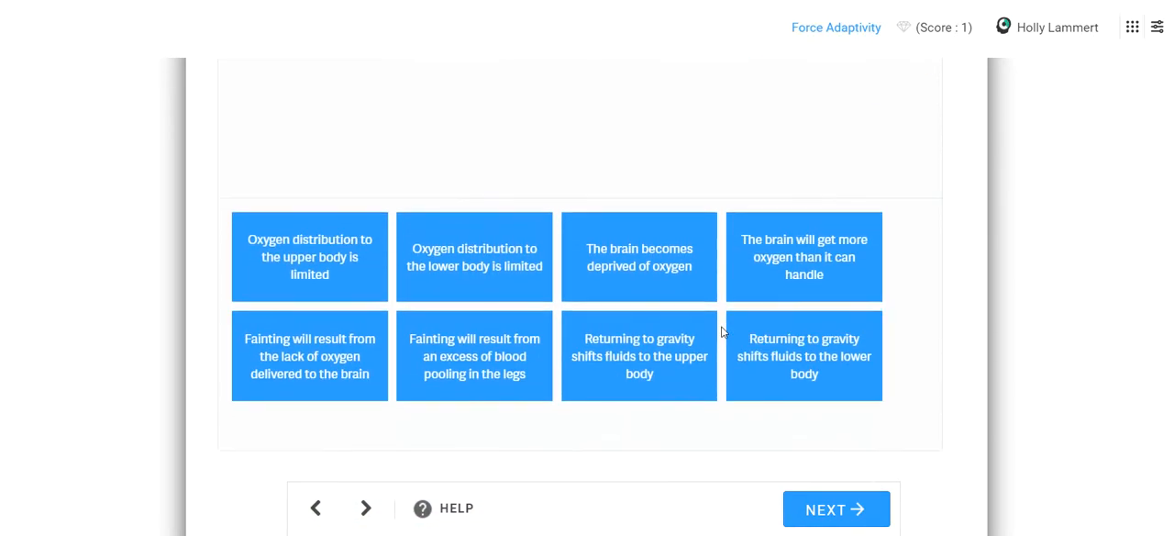
scroll(up, 3)
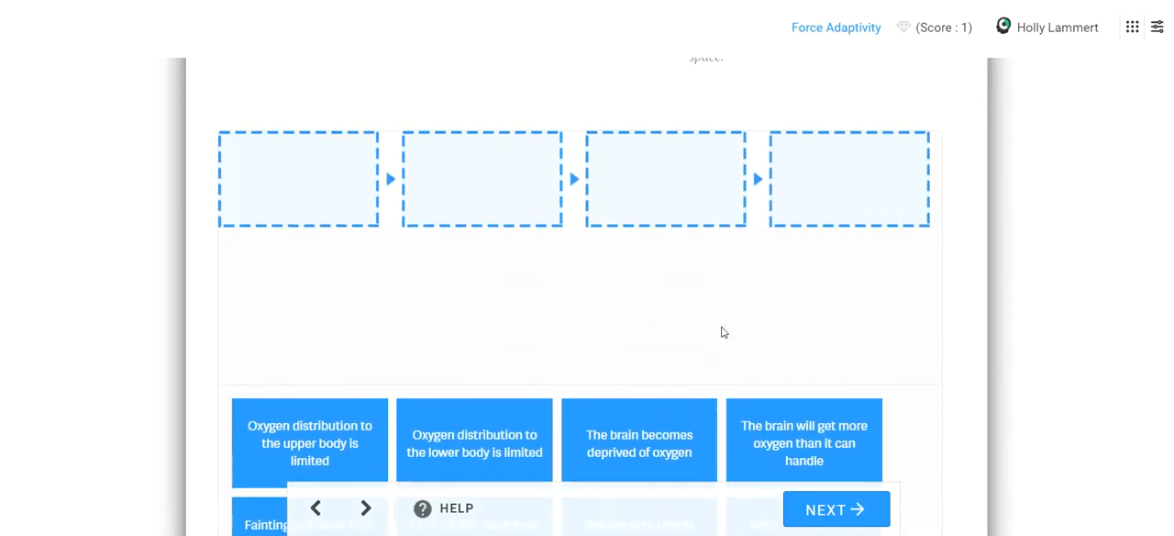
scroll(down, 3)
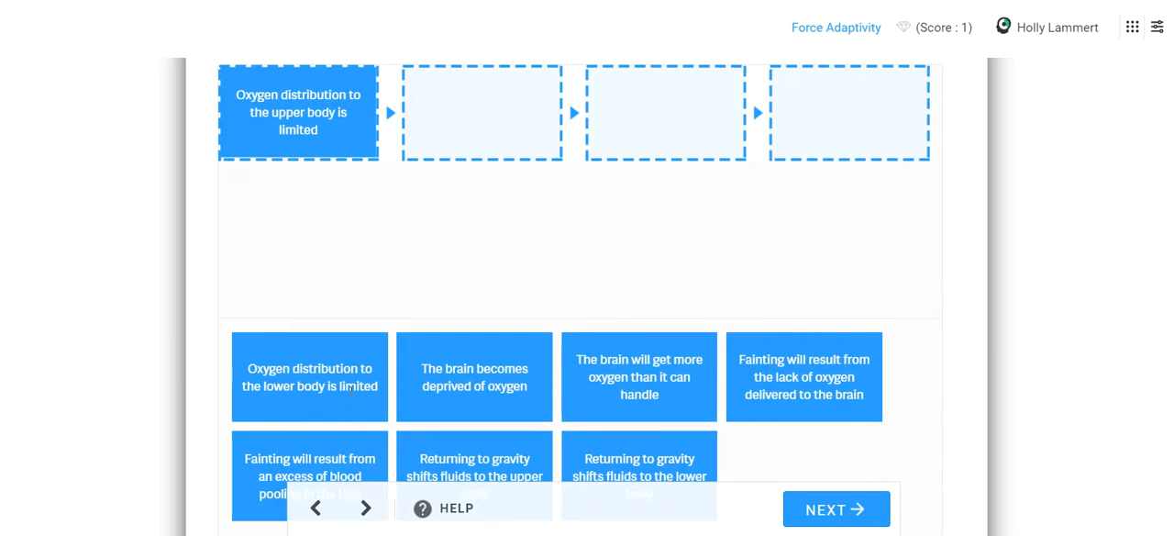
drag(474, 378, 481, 113)
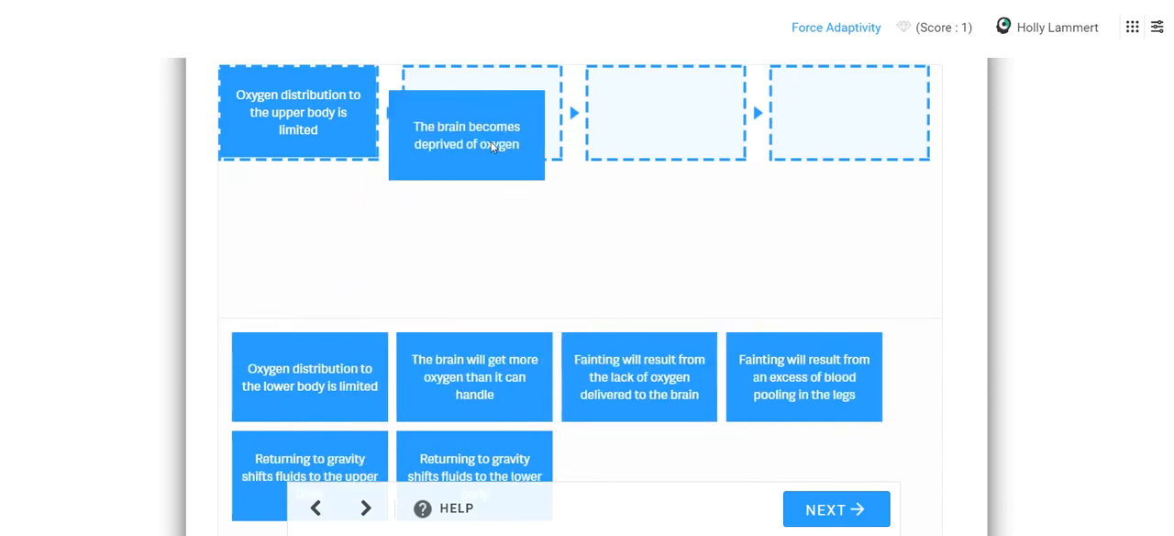
drag(466, 132, 480, 112)
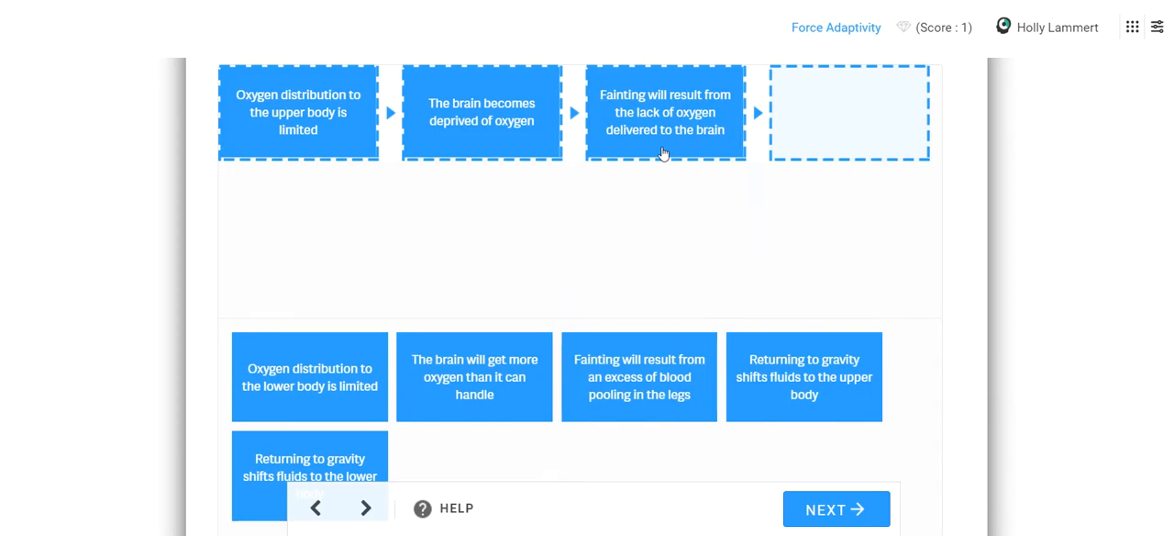
mouse_move(878, 359)
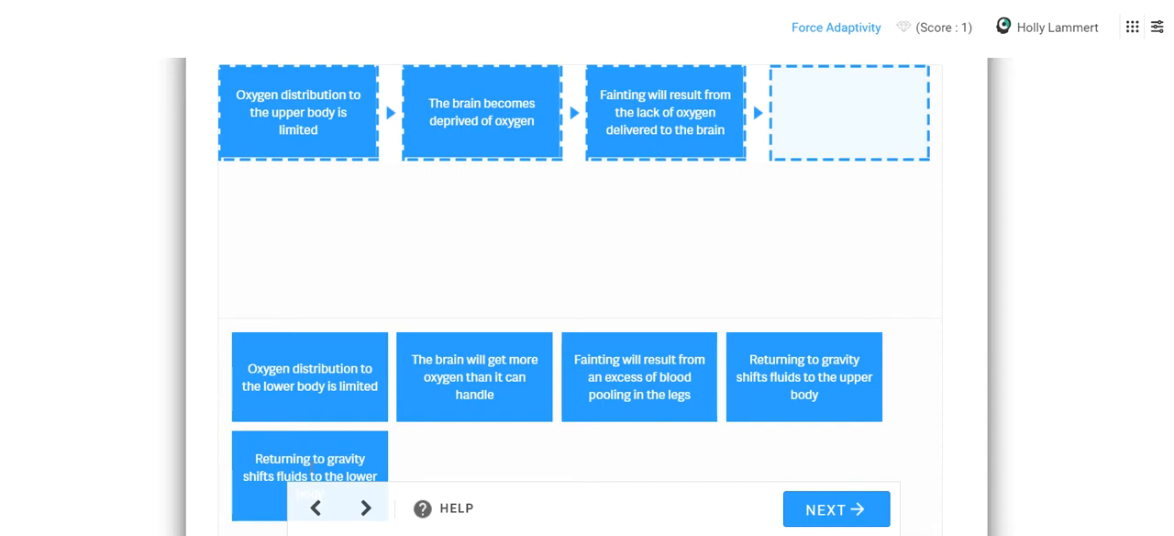
drag(308, 473, 293, 249)
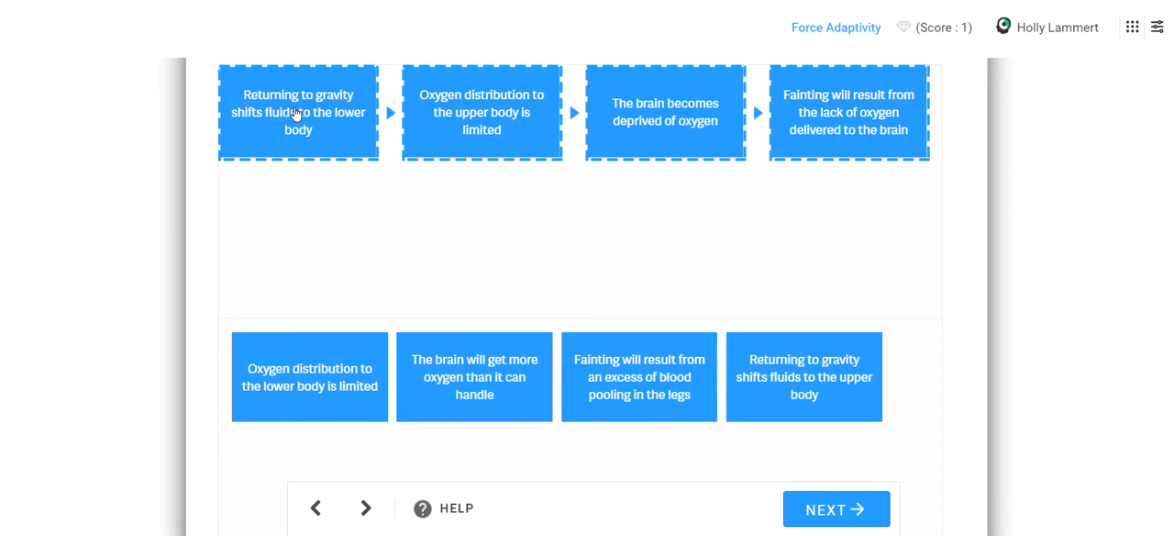
Step: Submit the fainting chain and continue to the Pause and Reflect page
scroll(up, 3)
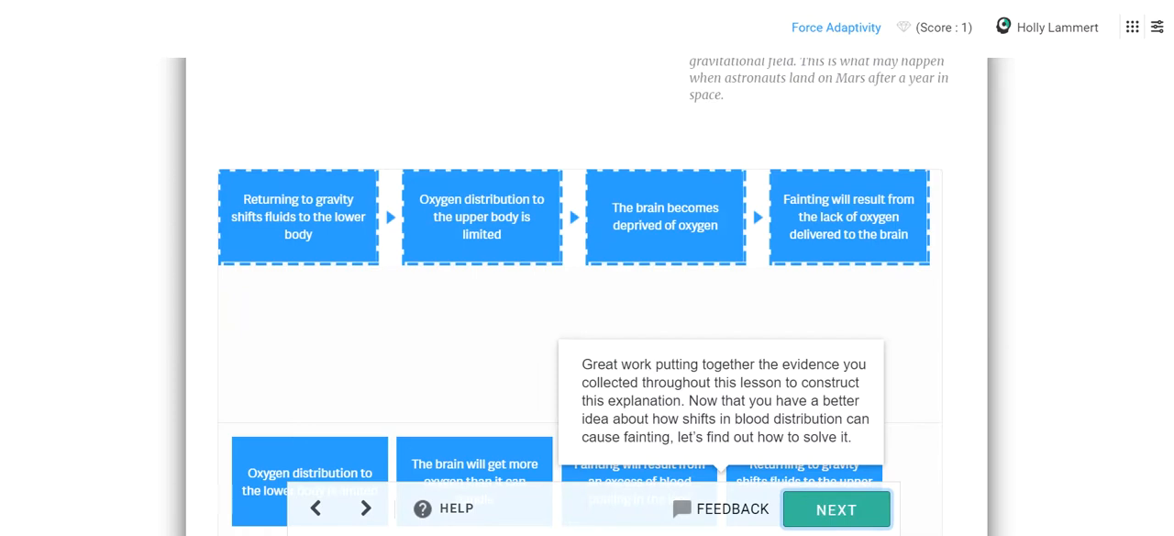
click(836, 510)
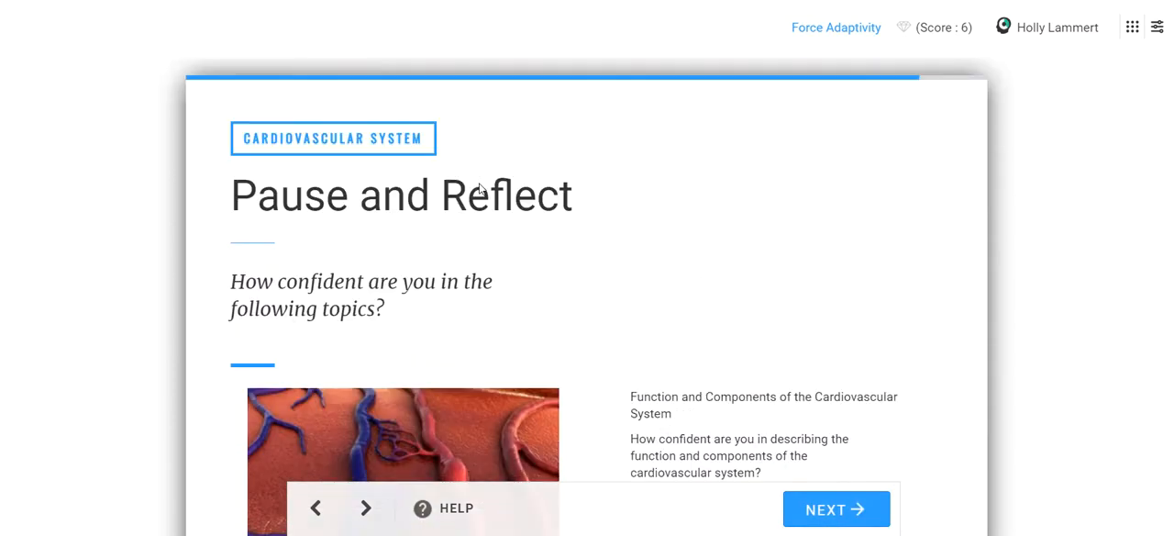
Step: Rate cardiovascular components, oxygen delivery and fluid shifts confidence as Very Well
scroll(down, 3)
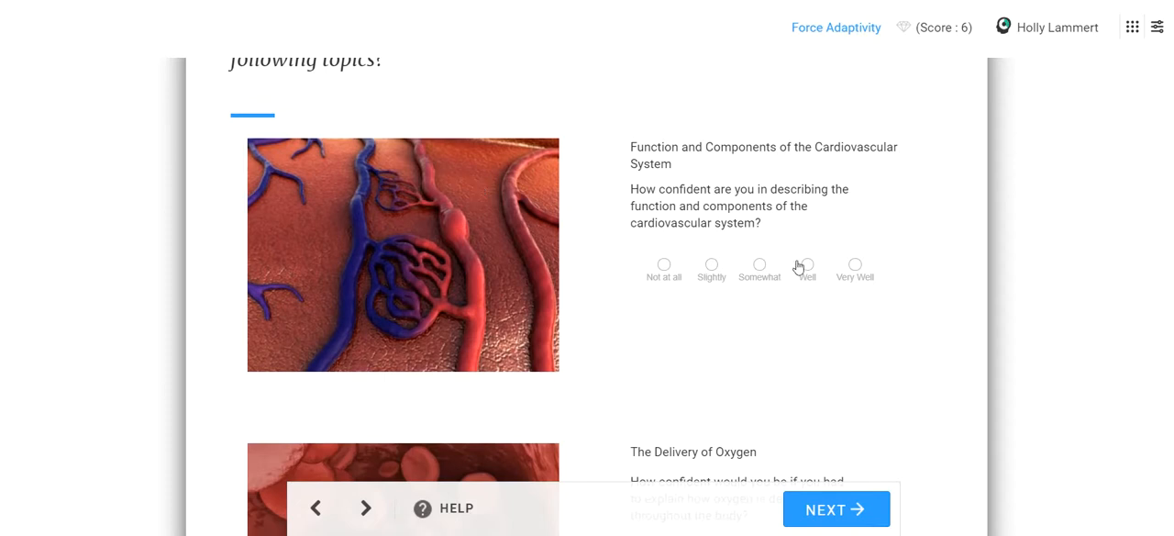
mouse_move(855, 279)
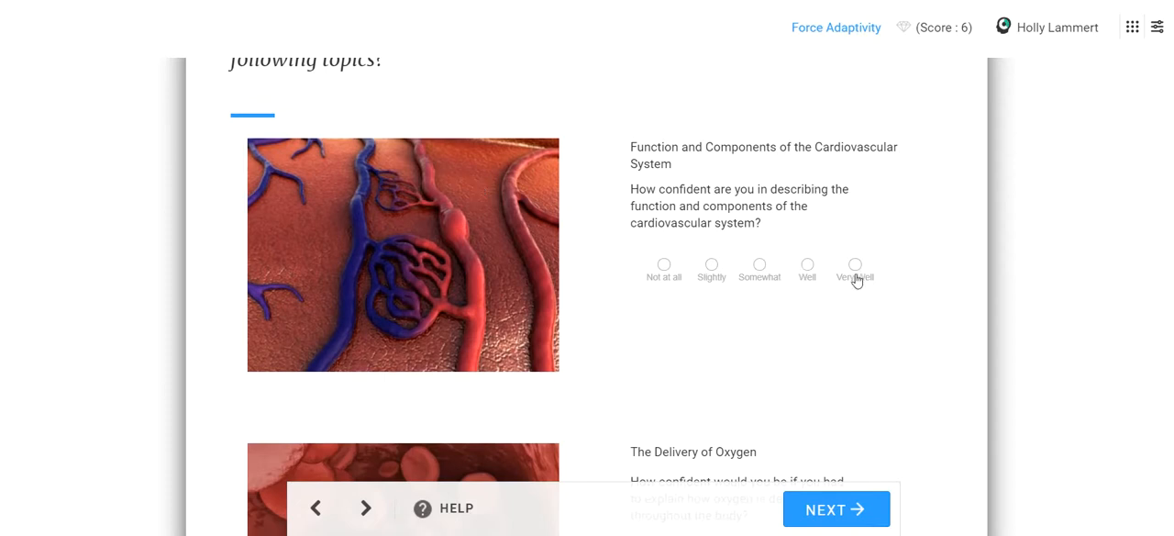
click(855, 264)
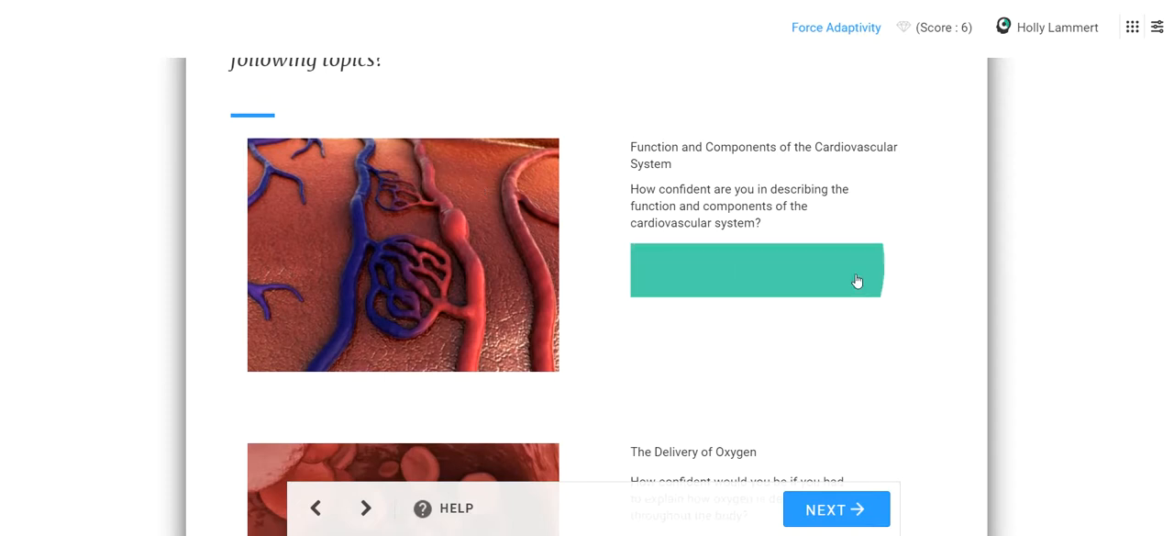
scroll(down, 3)
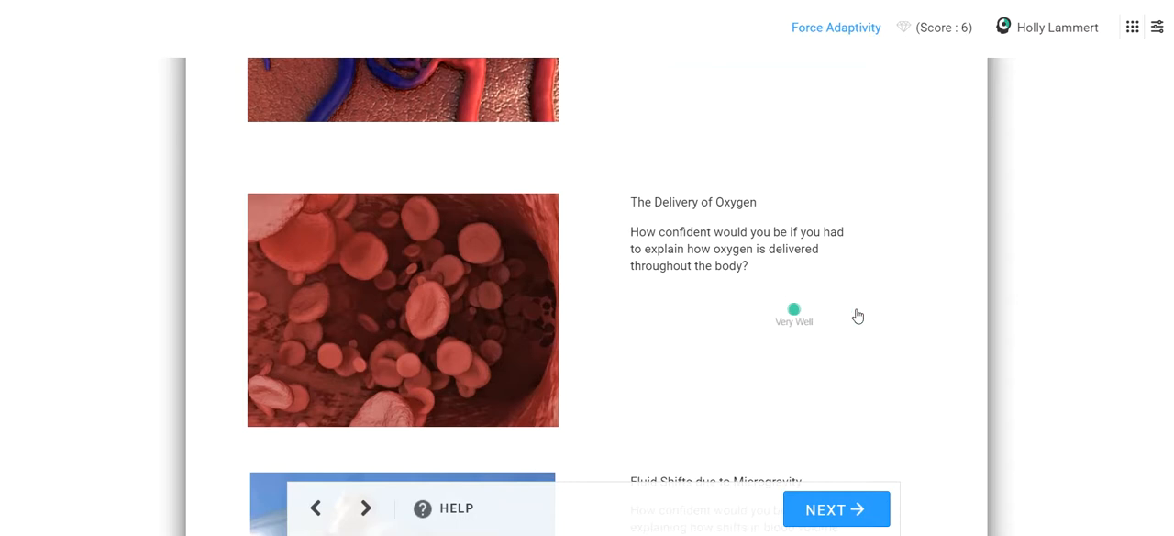
click(793, 310)
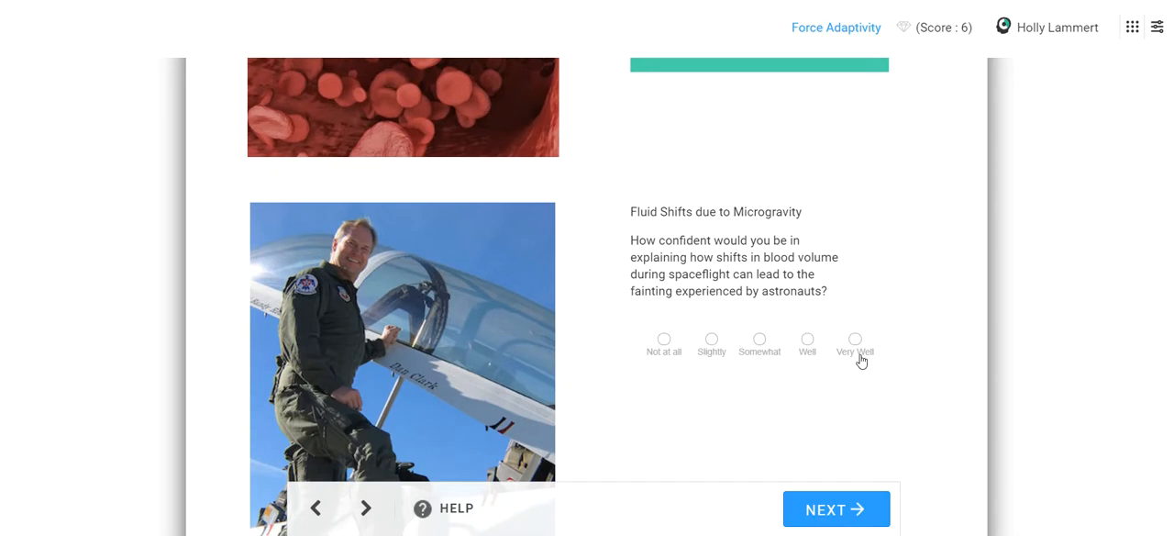
click(855, 338)
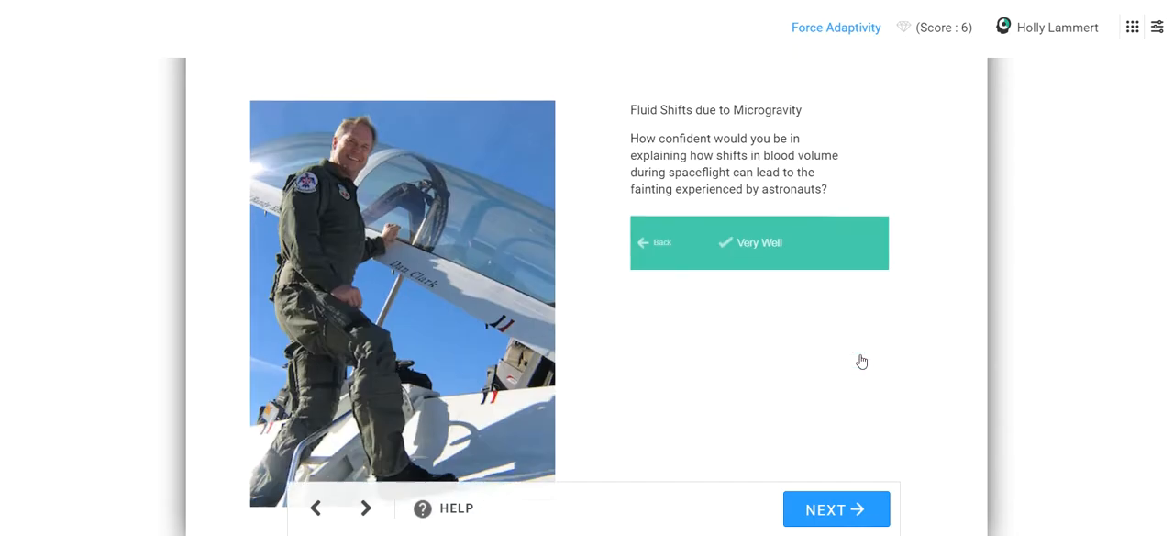
Step: Submit the confidence ratings and move on to the counteracting-fainting question
click(760, 242)
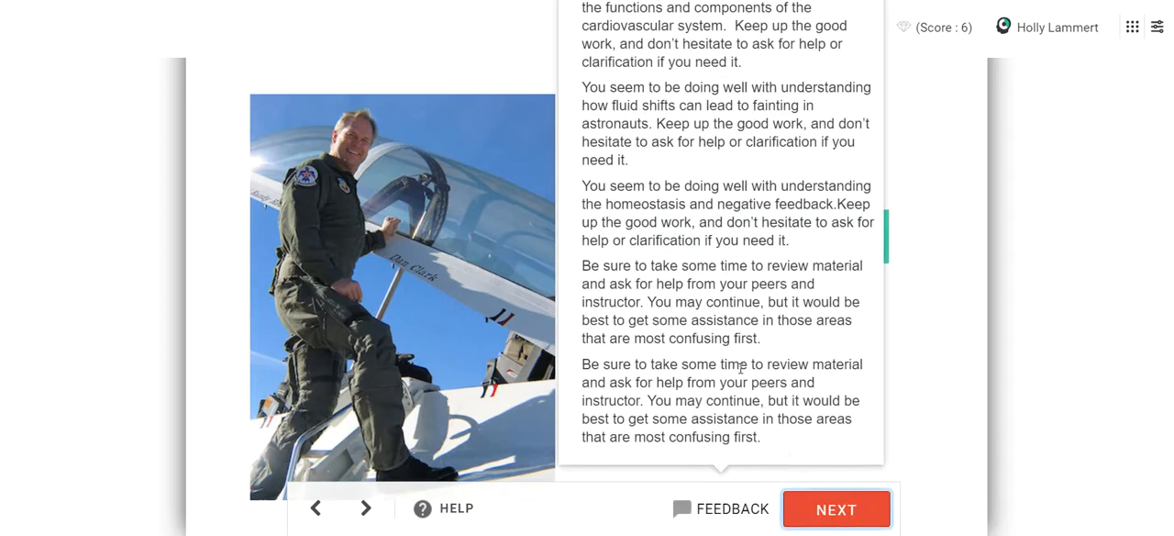
click(836, 510)
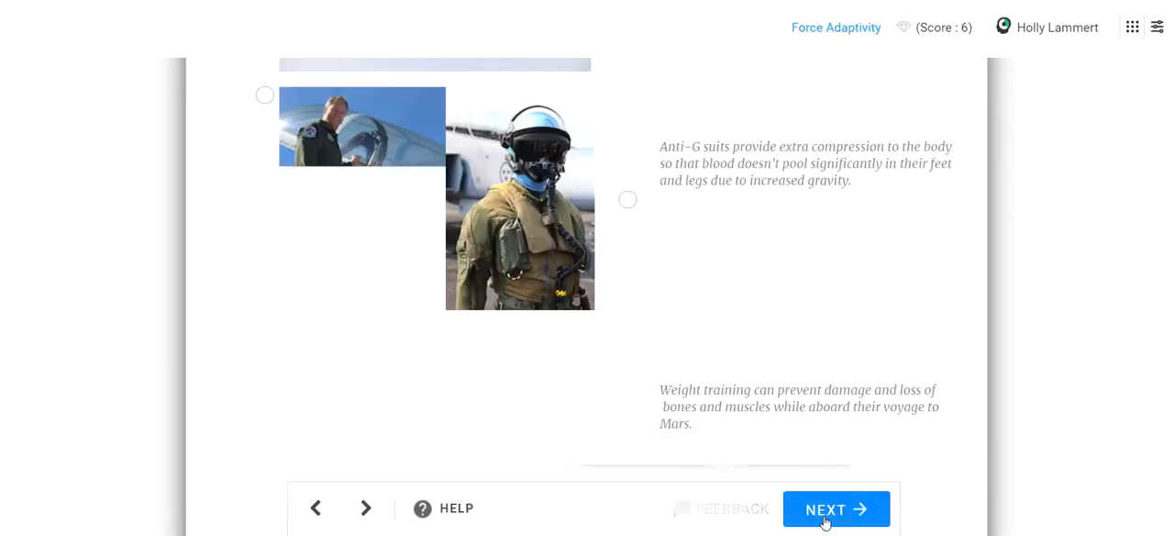
click(837, 509)
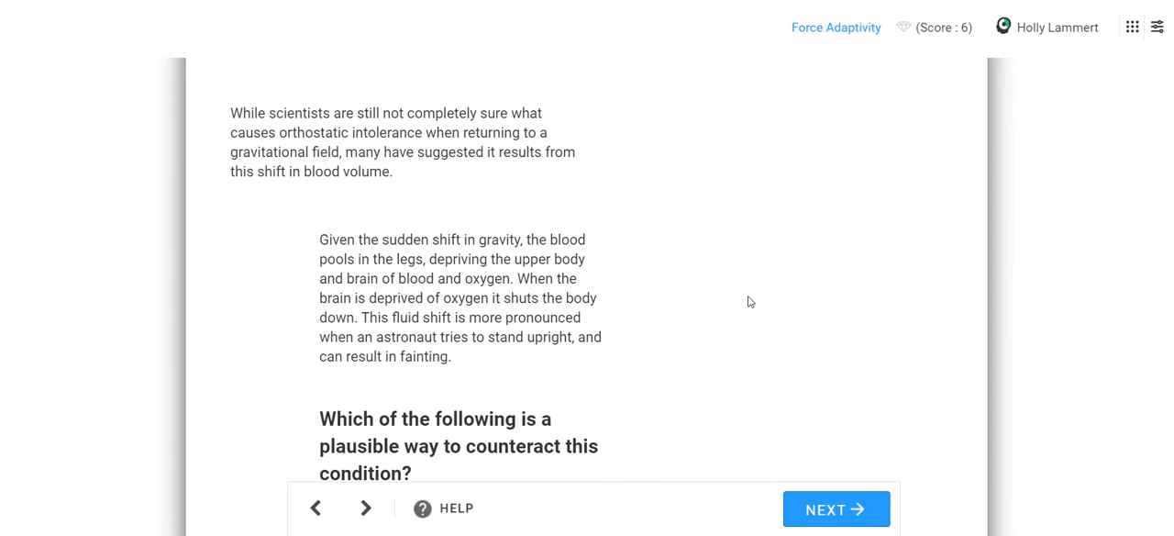
Step: Choose Anti-G suits as the fainting countermeasure and submit it
scroll(down, 3)
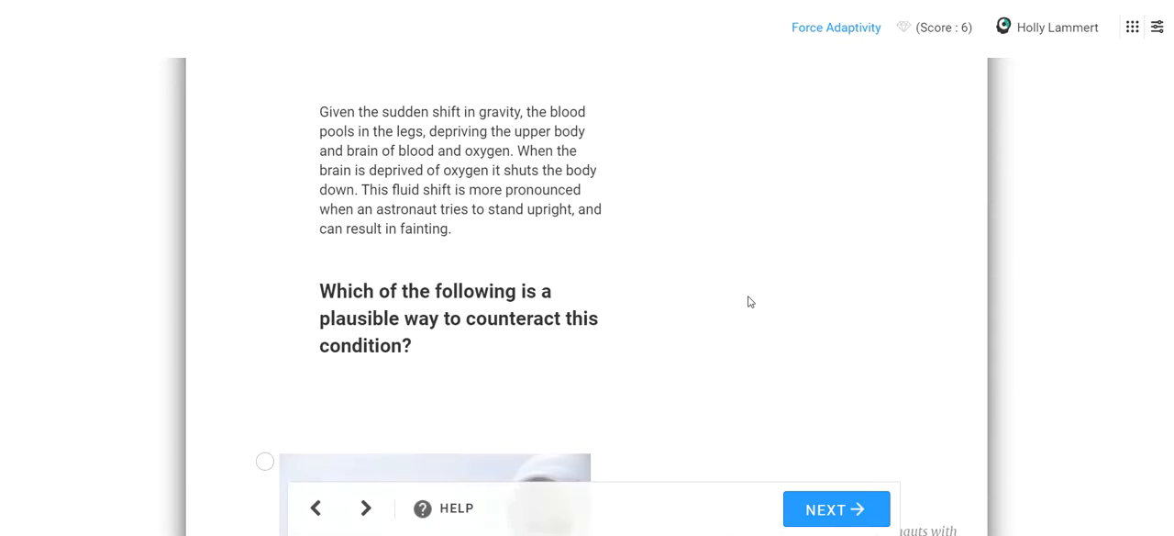
scroll(down, 3)
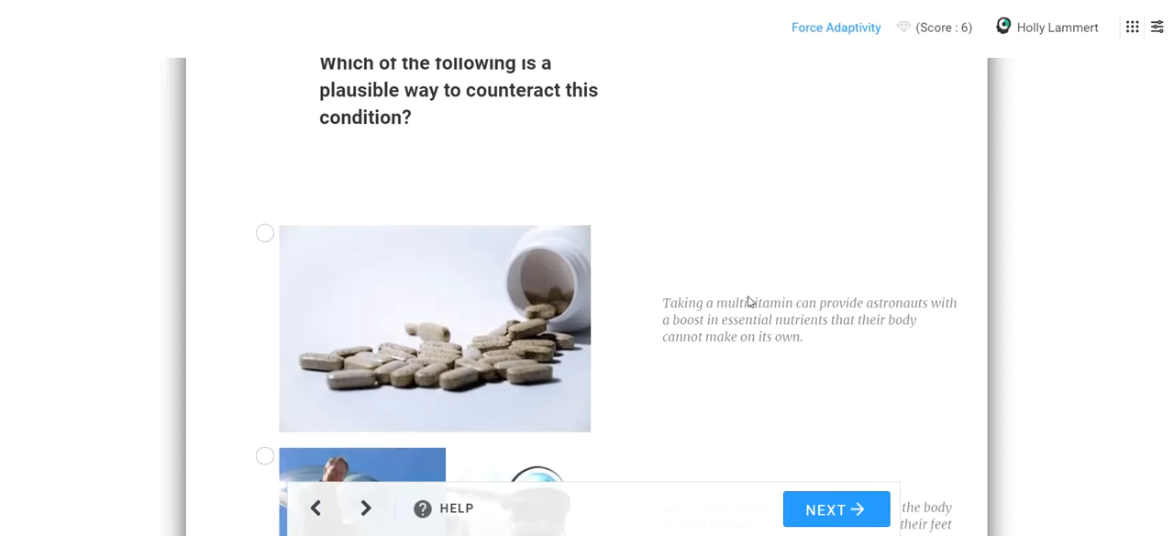
scroll(down, 3)
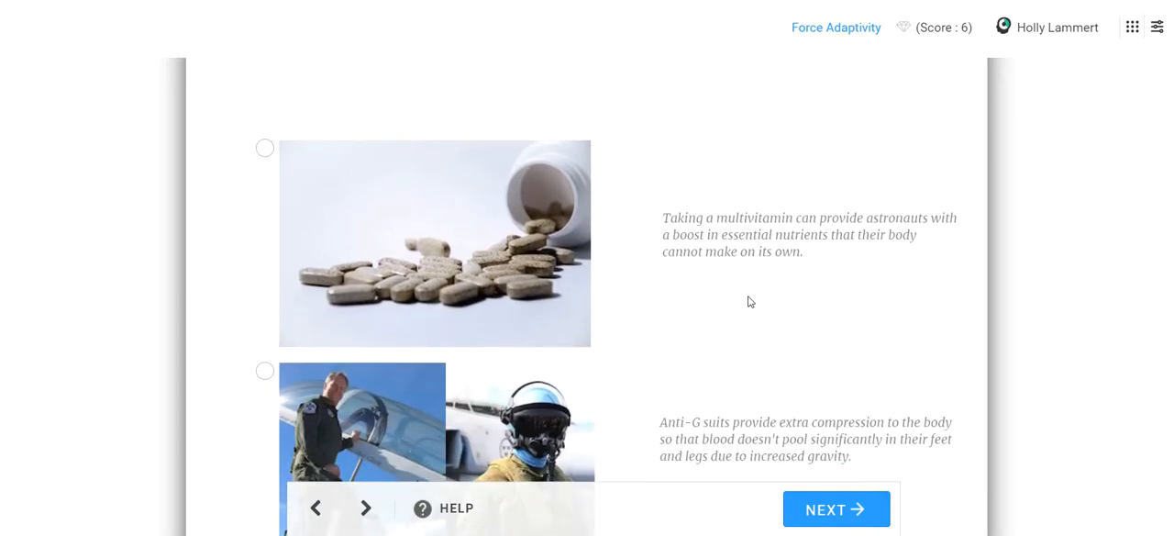
scroll(down, 3)
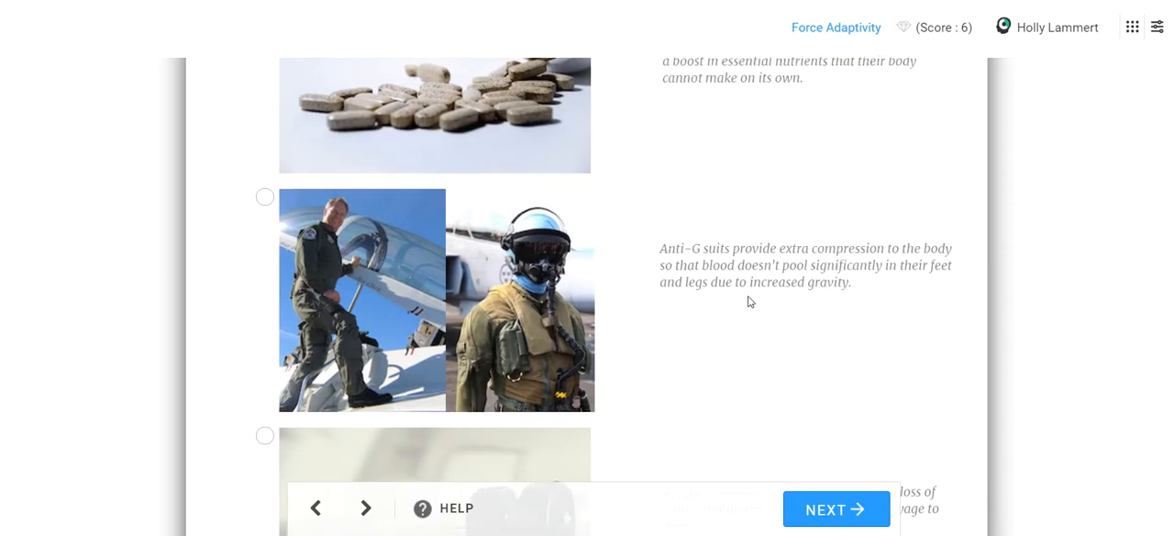
click(264, 196)
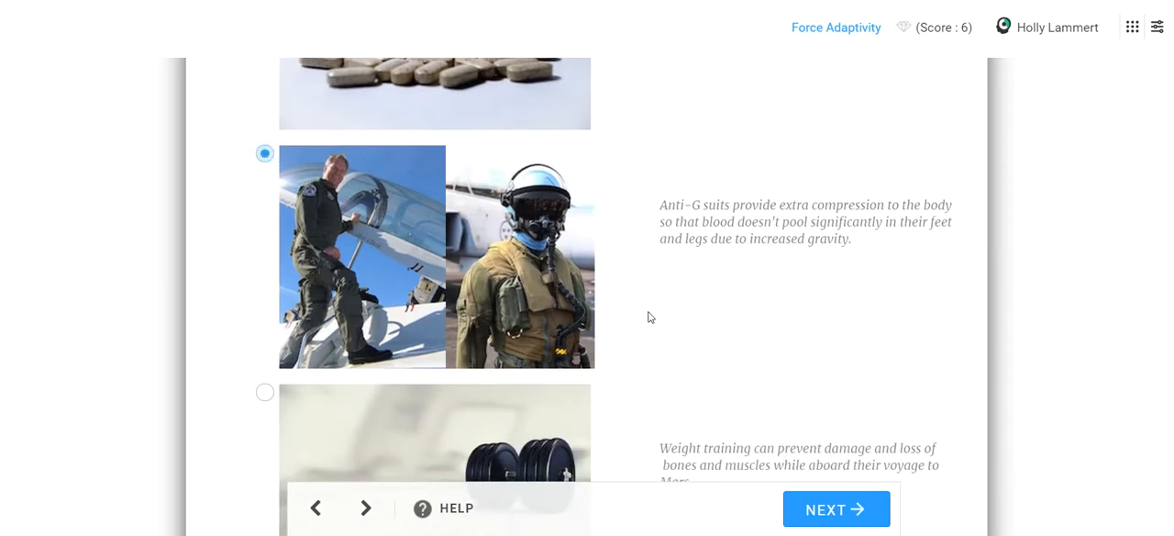
scroll(down, 3)
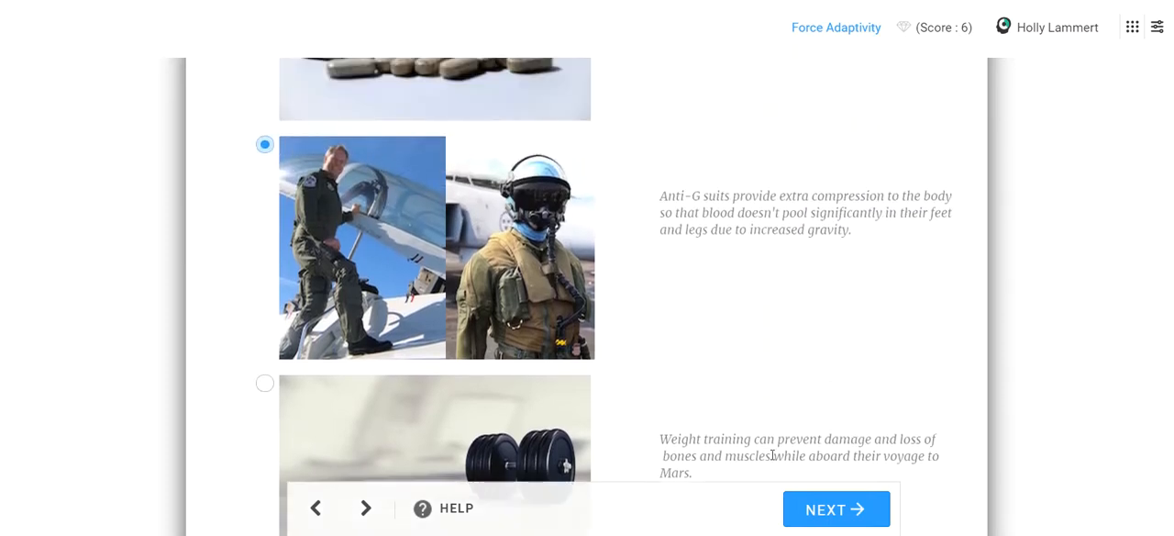
mouse_move(424, 18)
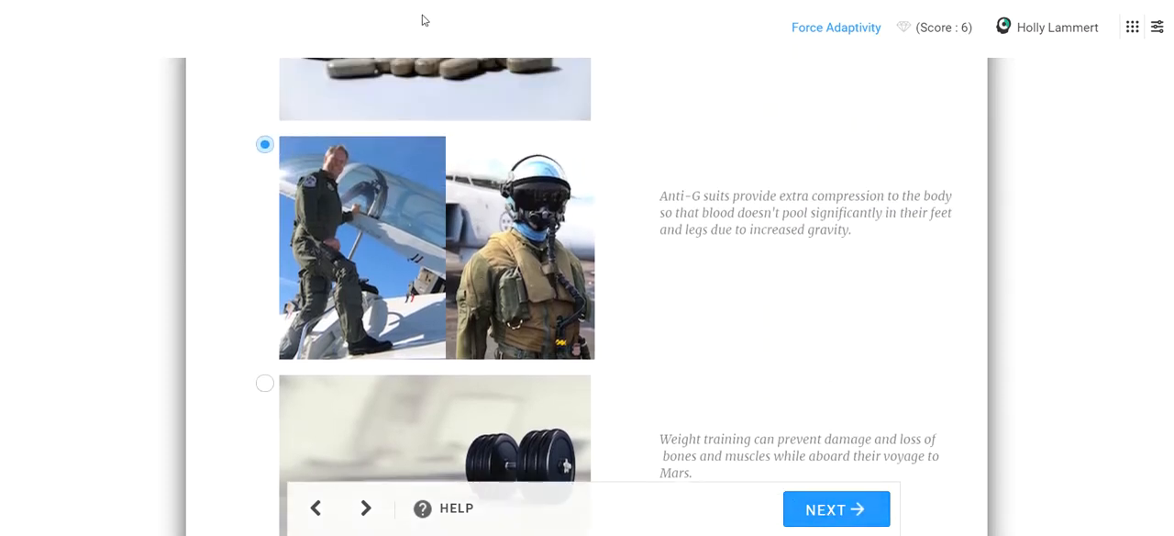
click(264, 145)
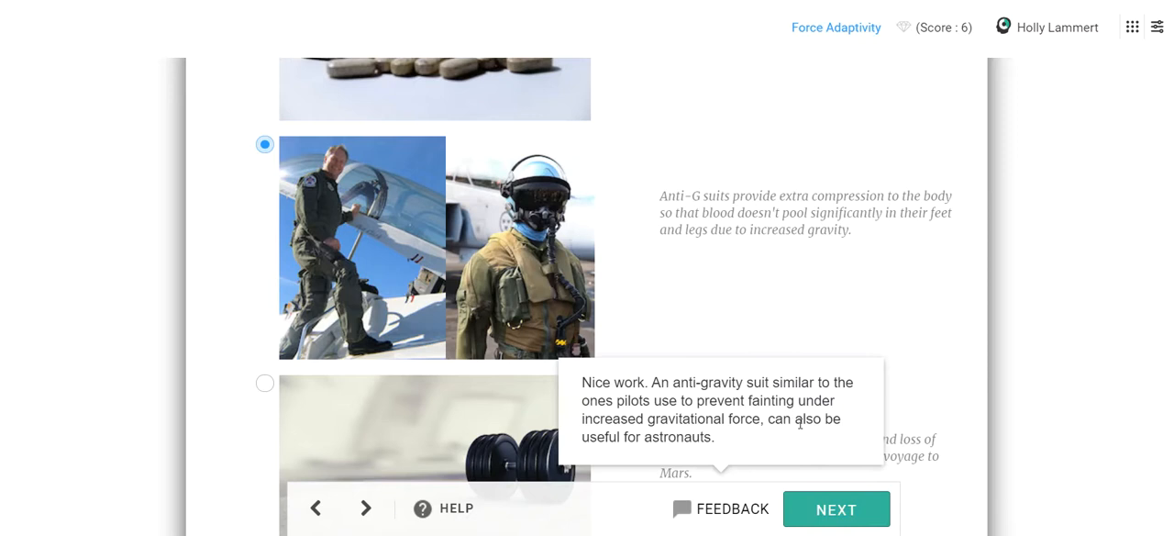
Step: Read the 'Nice work' feedback and continue to the Anti-Gravity Spacesuits page
double_click(633, 399)
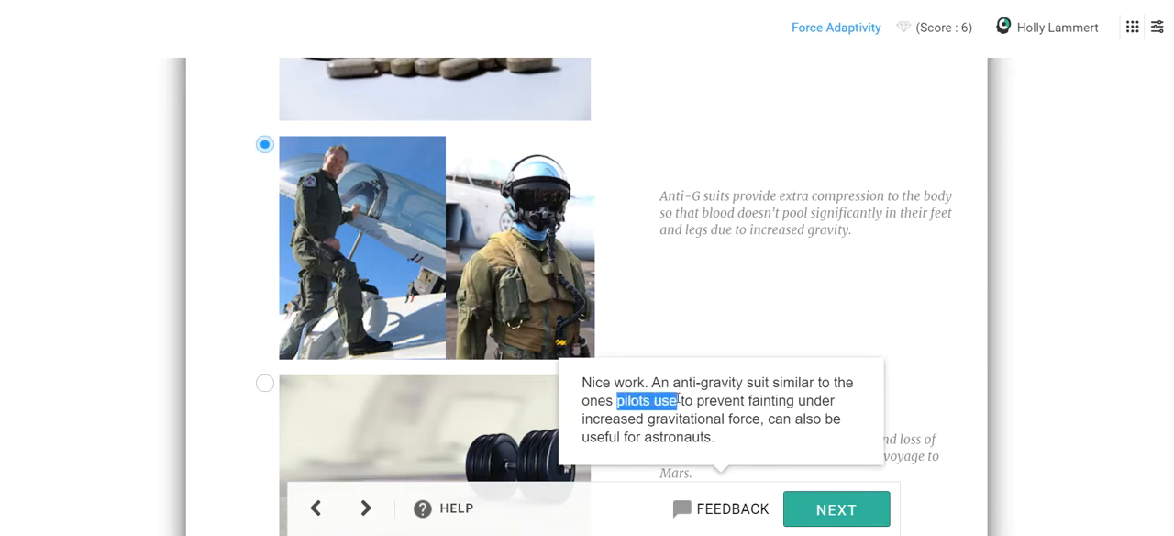
click(837, 510)
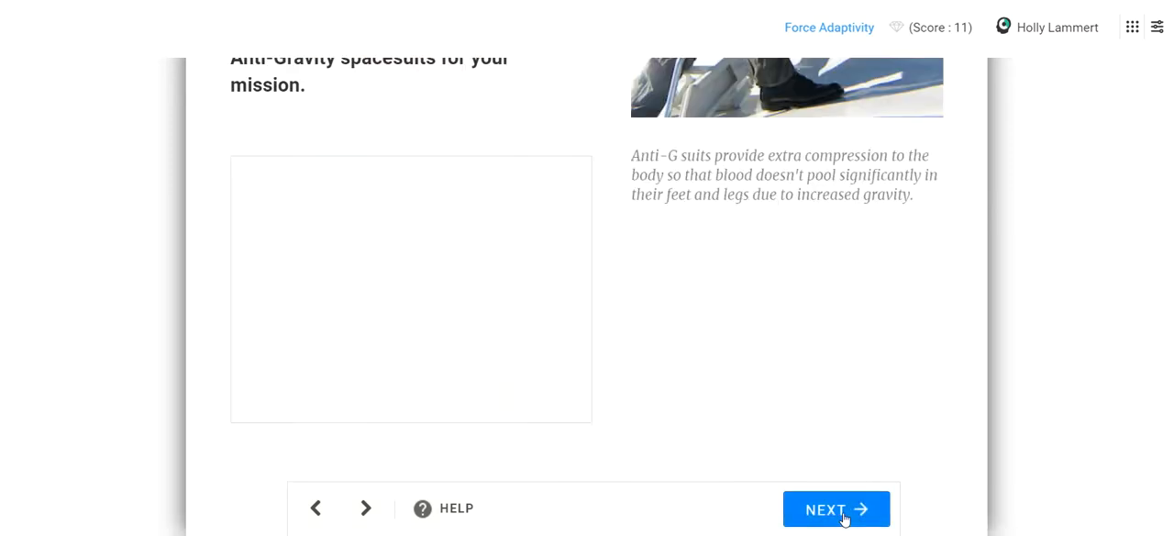
click(837, 510)
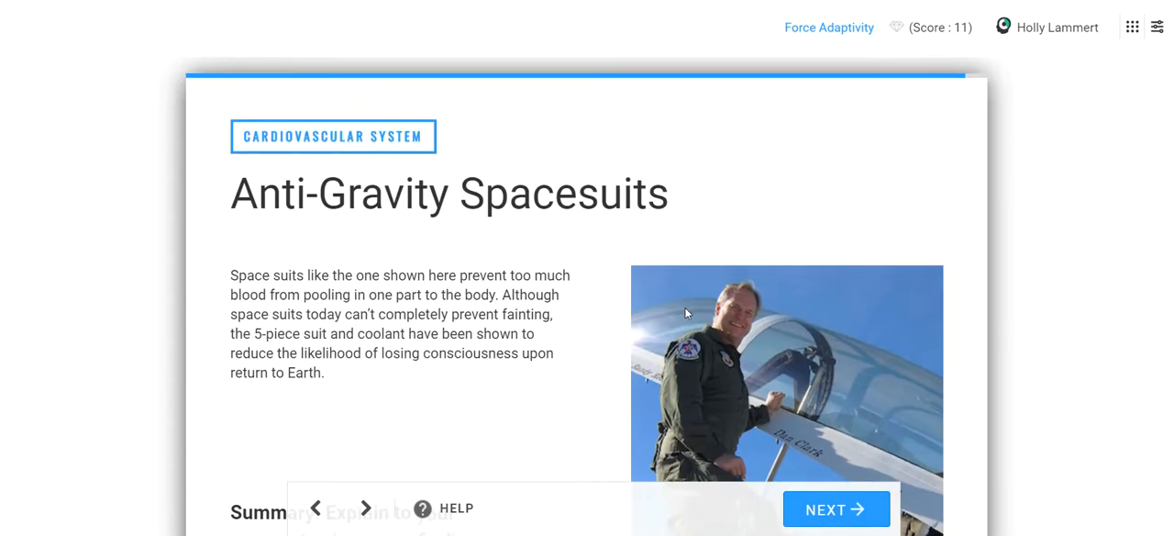
Step: Scroll down the Anti-Gravity Spacesuits page to the summary answer prompt
scroll(down, 3)
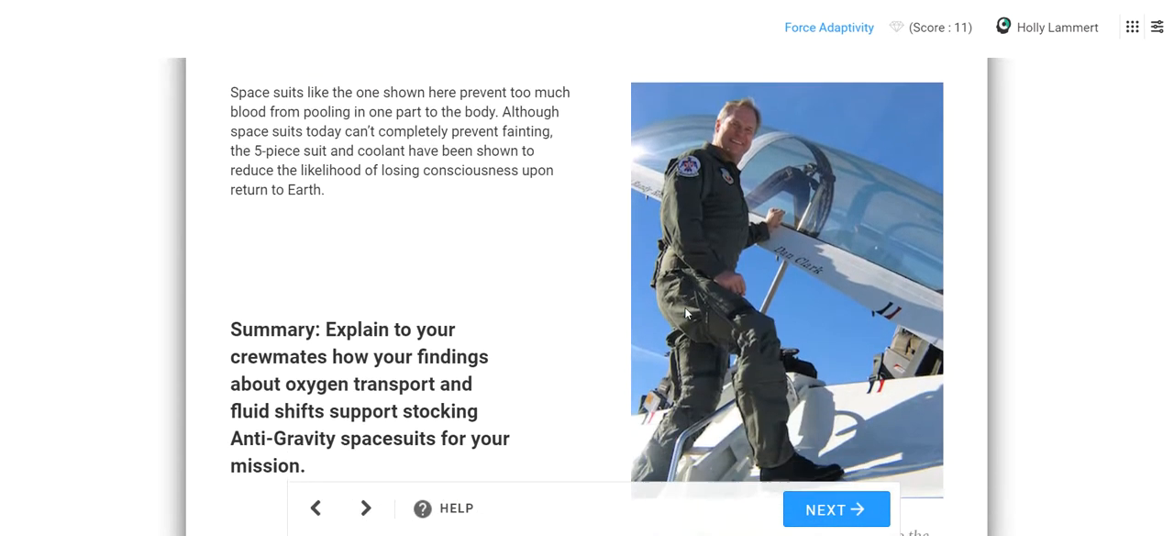
scroll(down, 3)
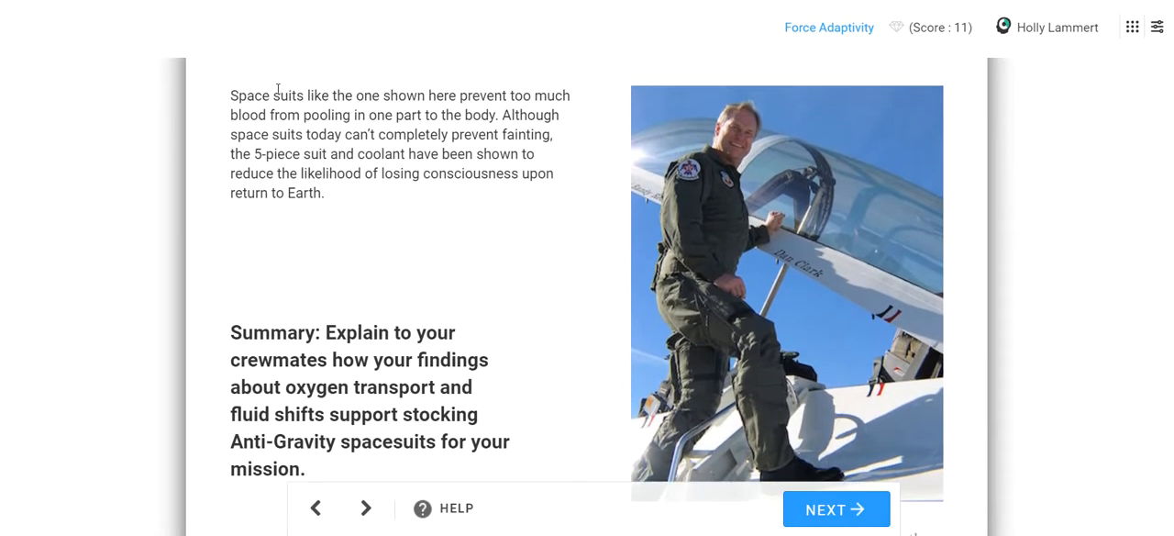
mouse_move(499, 88)
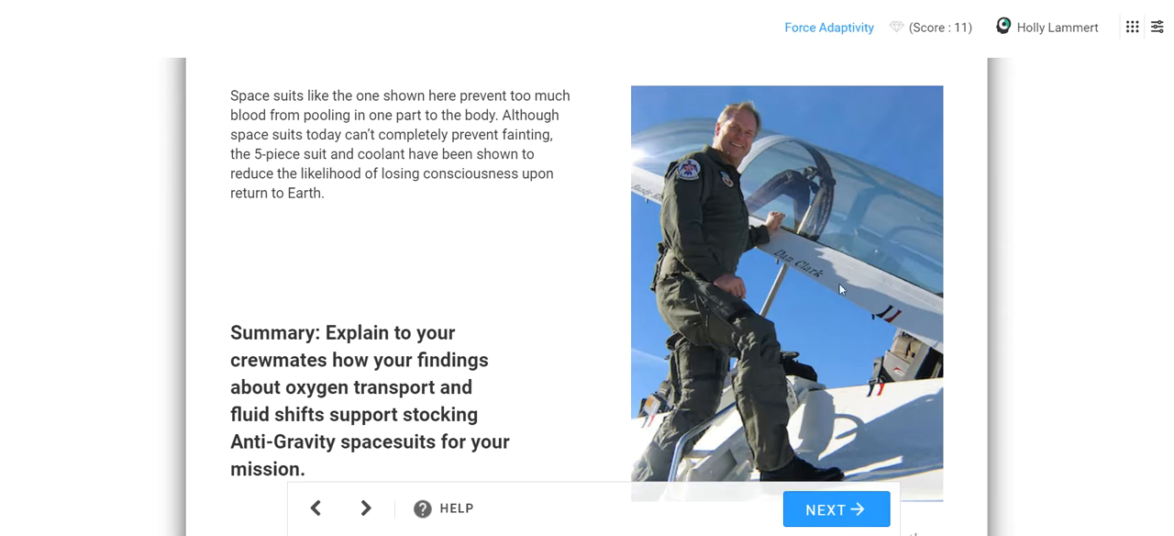
mouse_move(569, 363)
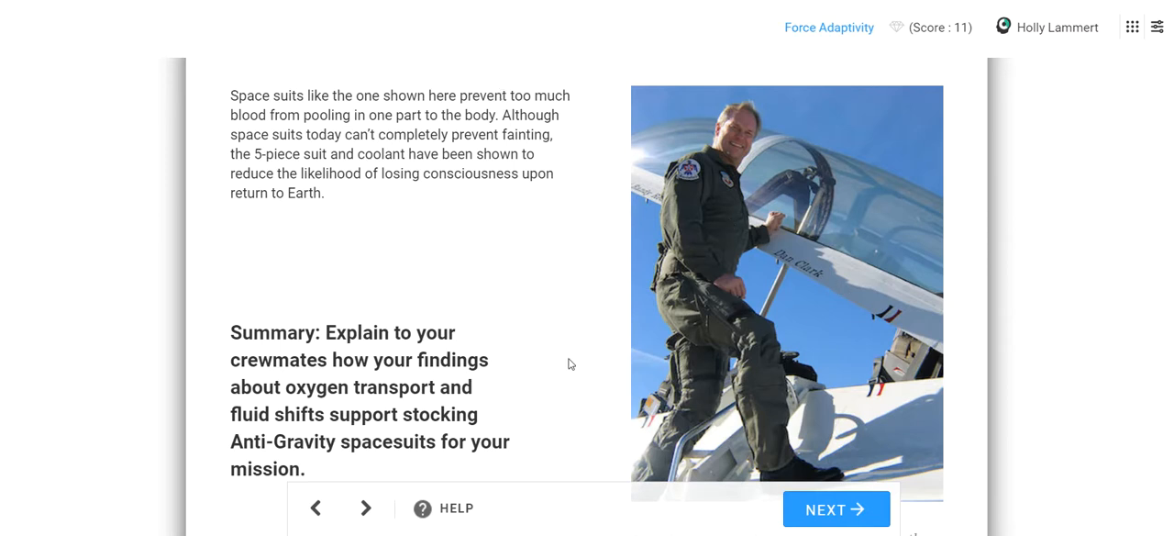
scroll(down, 3)
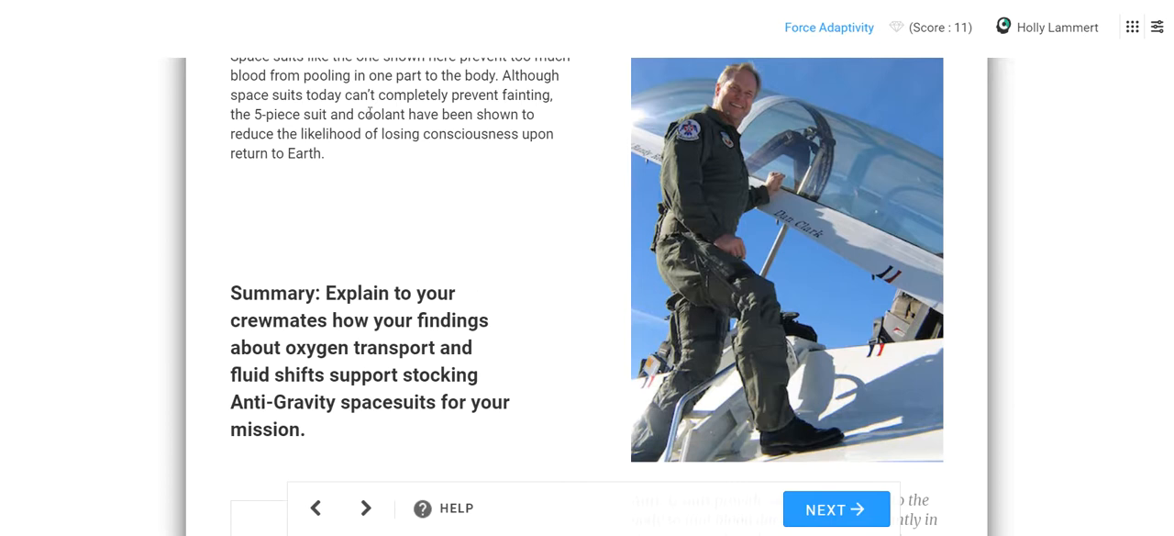
scroll(down, 3)
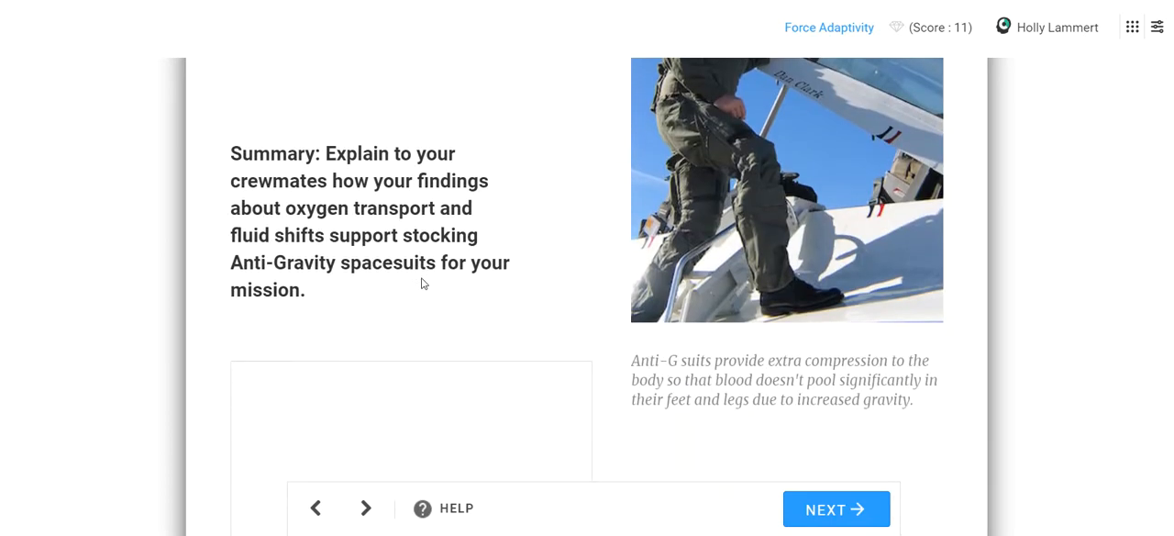
scroll(down, 3)
text(Fluid pools at the bottom of you legs when returning to gravity. This brings blood a)
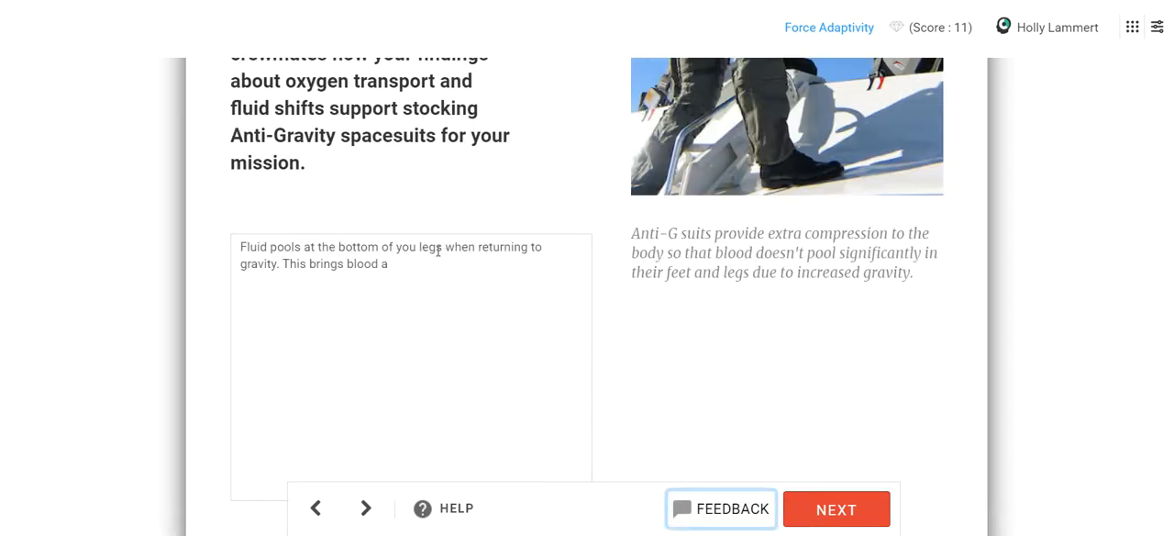
Step: Finish the sentence 'away from the brain, leading to fainting.' and submit for checking
click(411, 358)
text( / lower body)
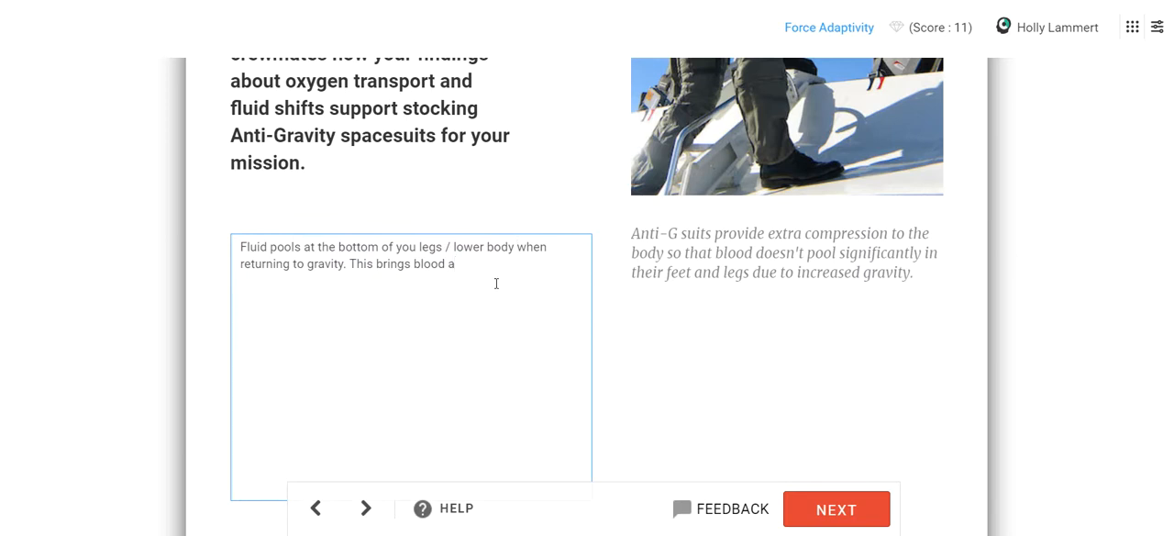
text(away from t)
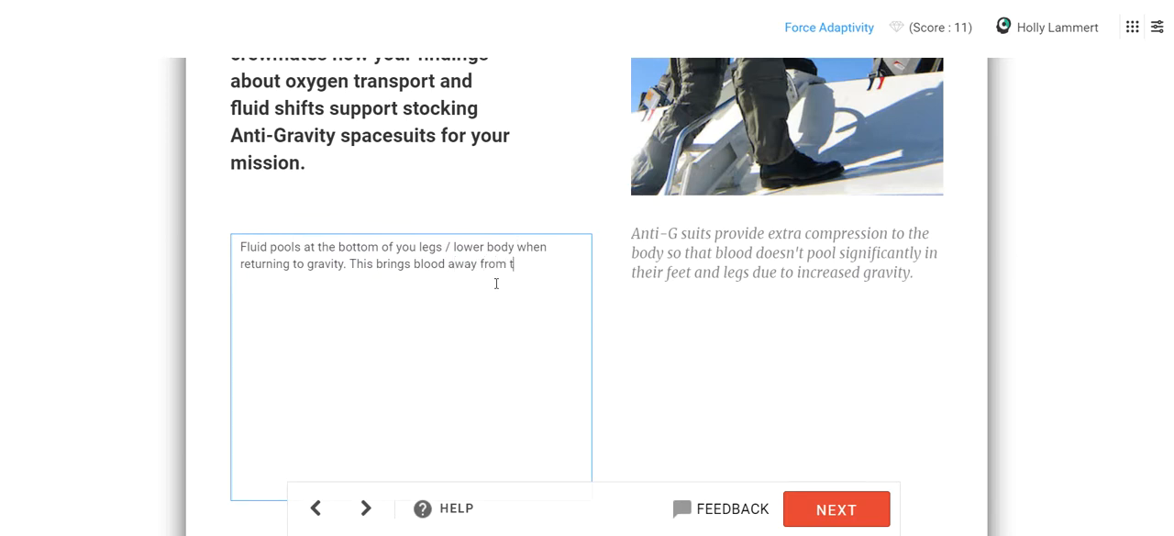
text(he brain, lead)
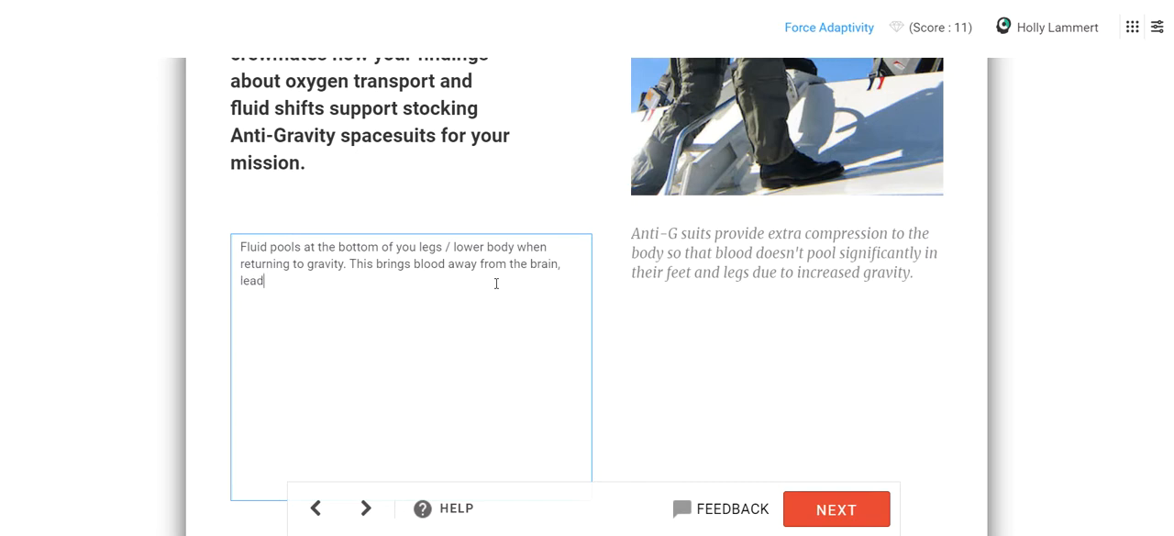
text(ing to fainting.)
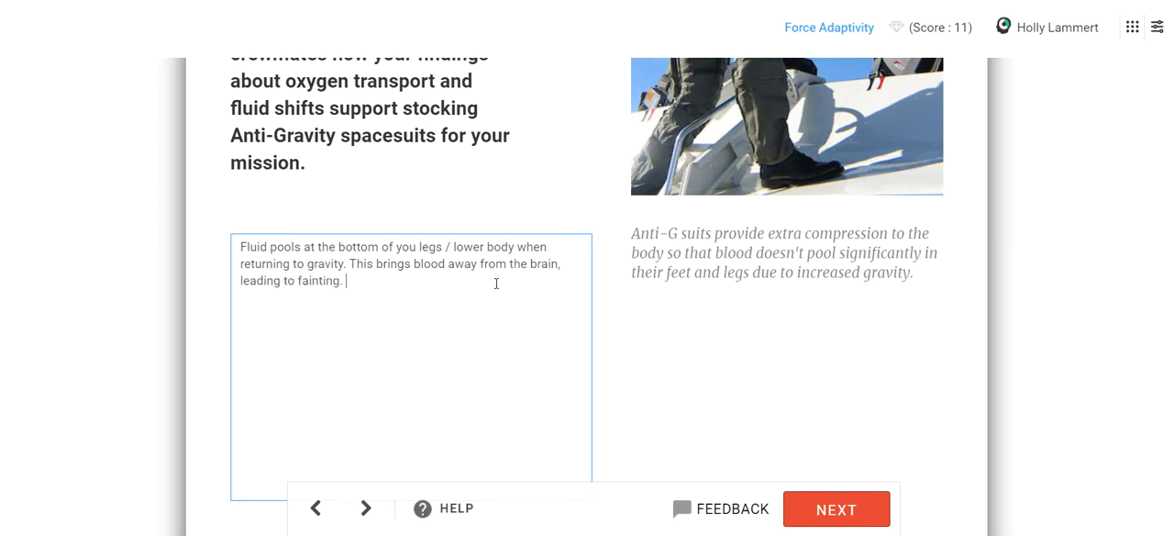
click(837, 510)
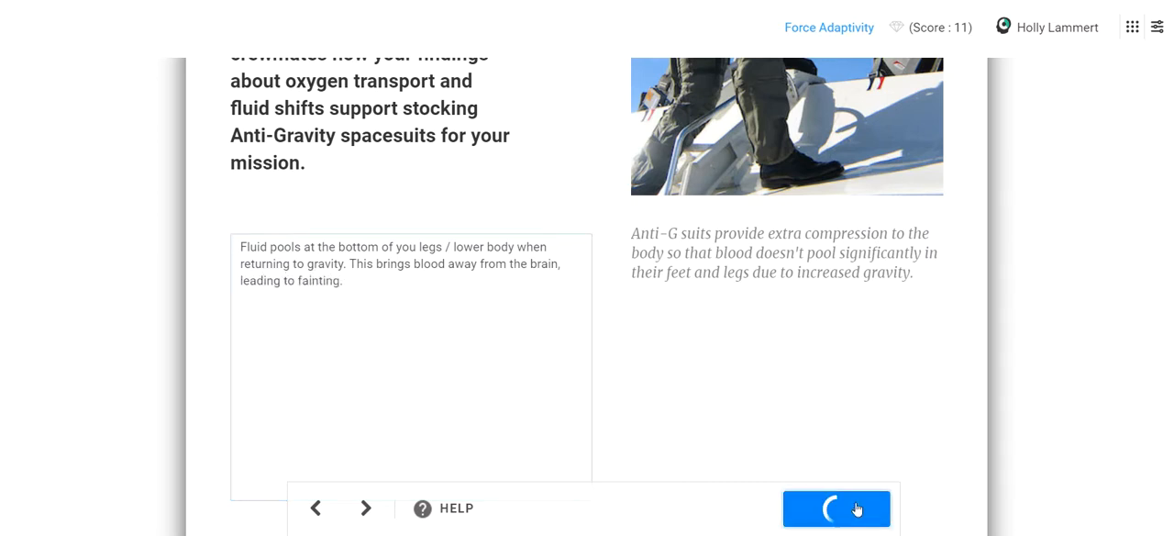
click(837, 508)
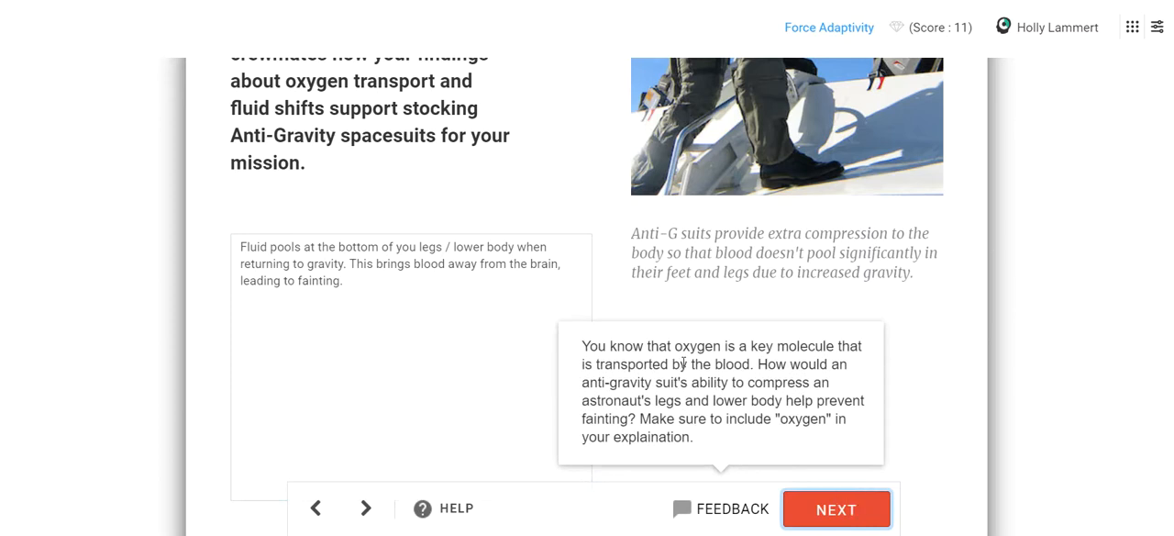
Step: Add that cells need oxygen and the brain gets too little when an astronaut shifts to gravity, then submit
click(370, 286)
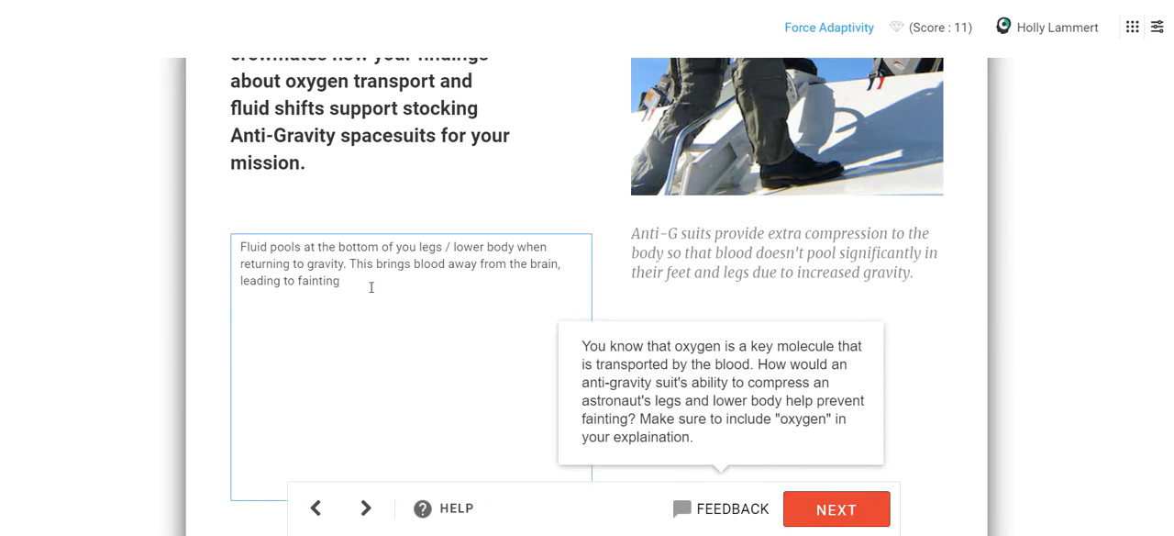
text(, becuas)
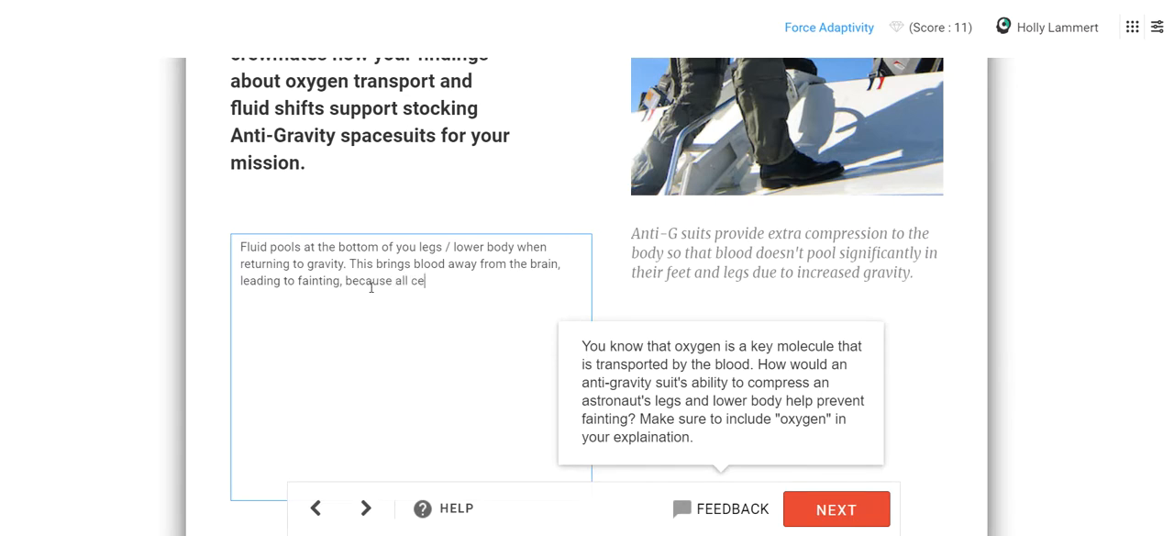
text(lls need oxyge)
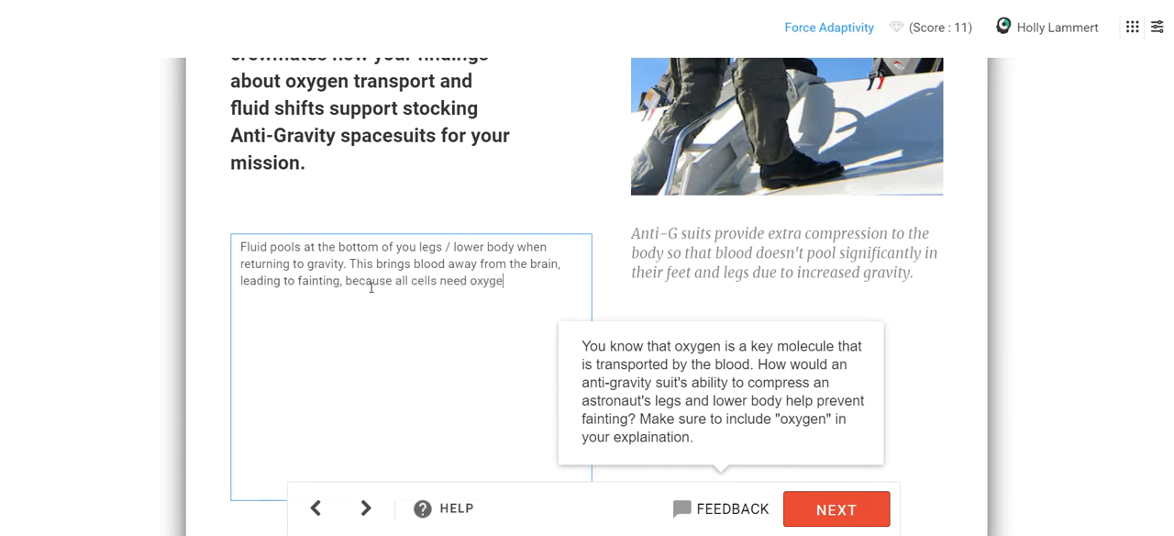
text(and the brain in)
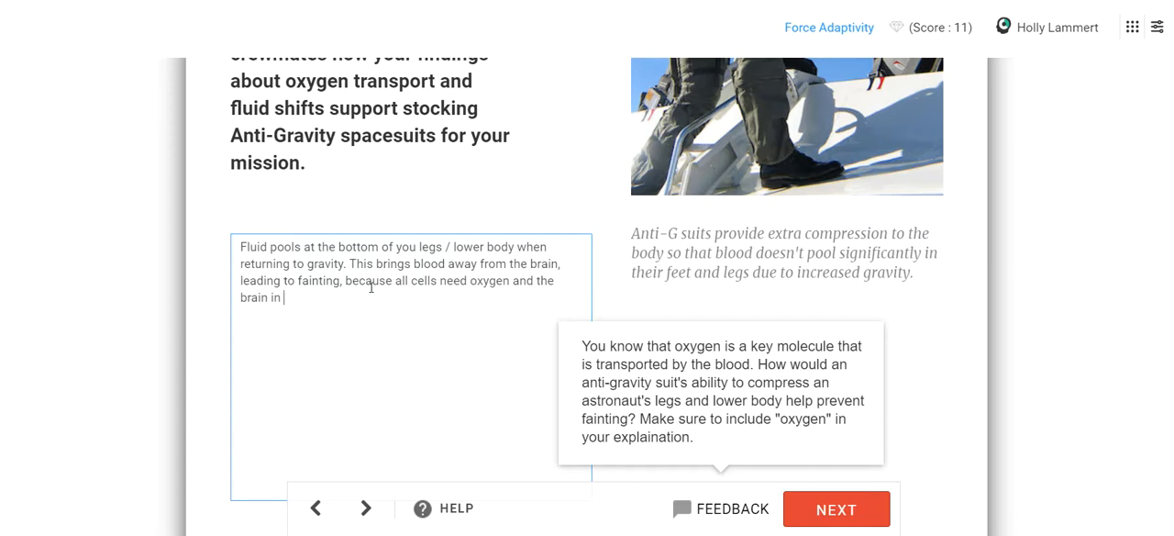
text(is not getting)
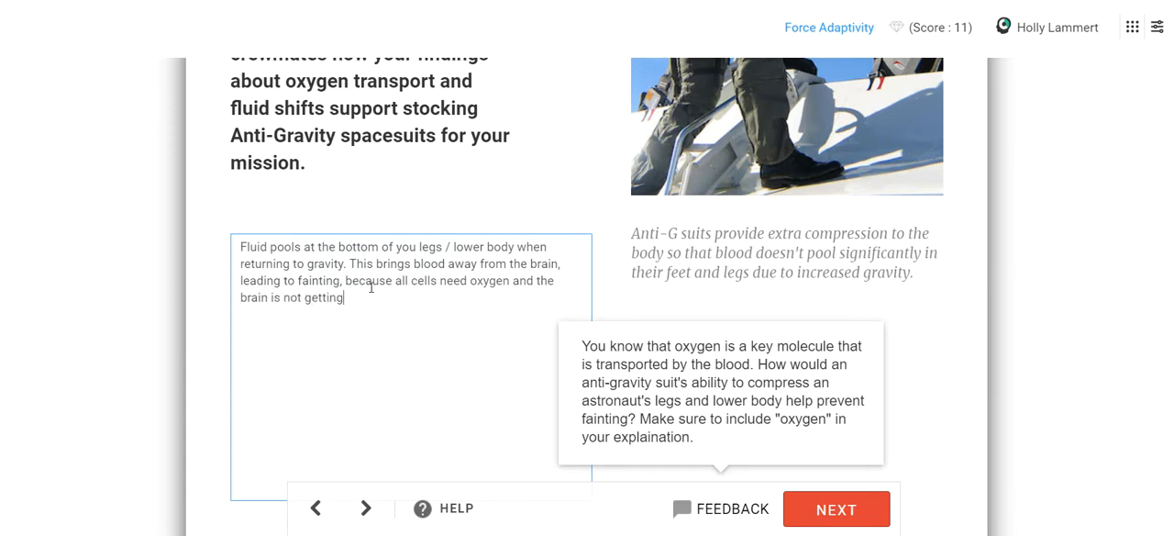
text(enough.)
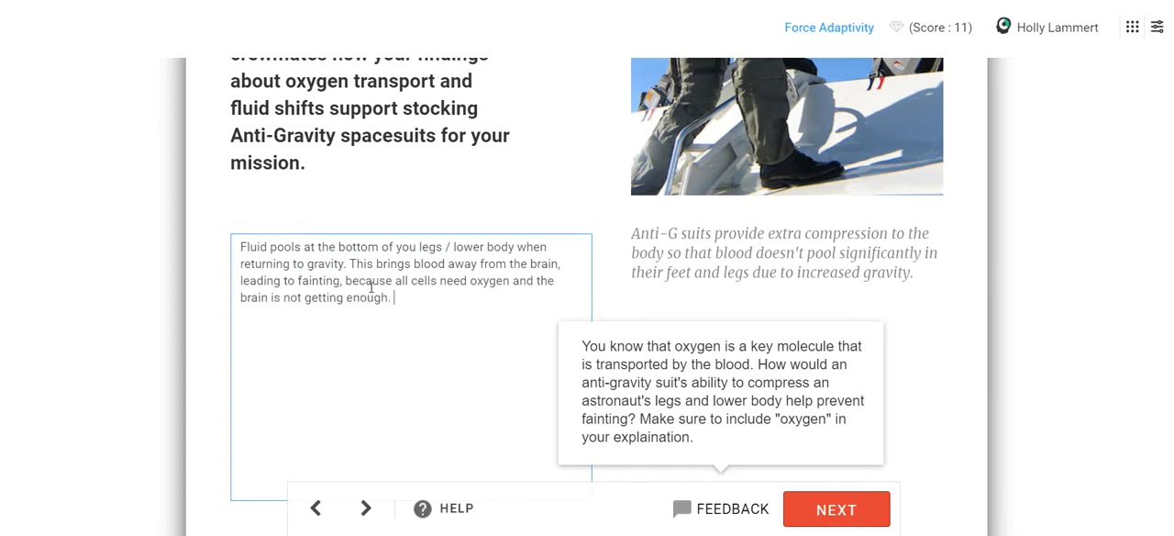
text(when)
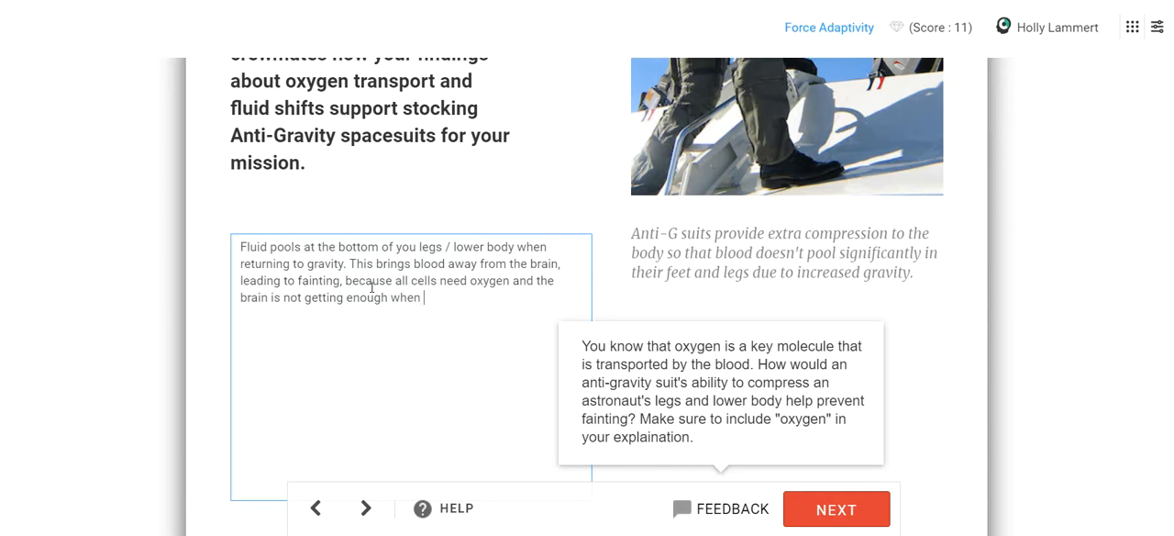
text(a pers)
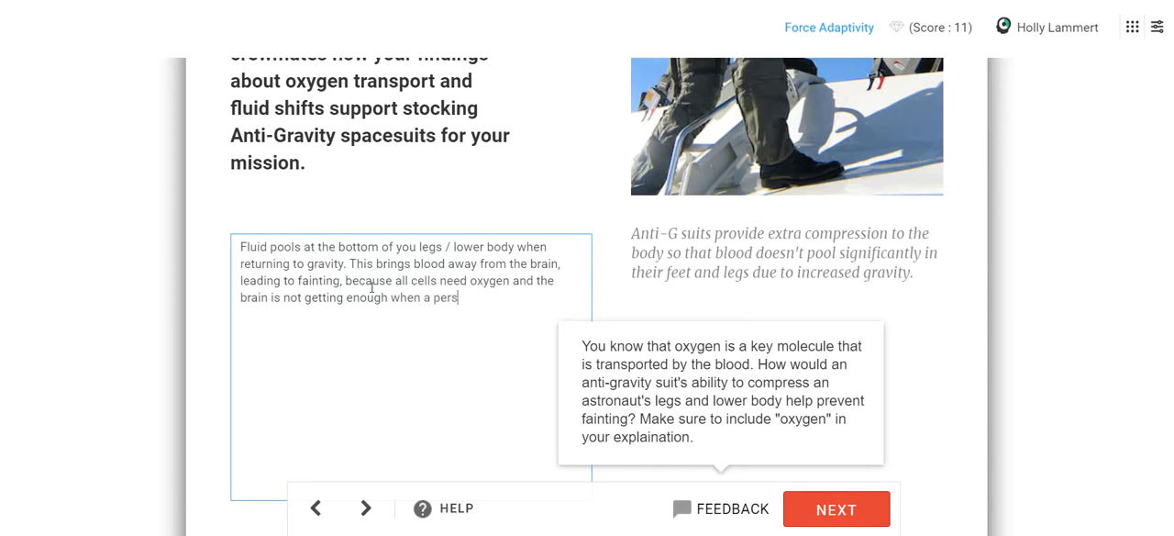
text(on)
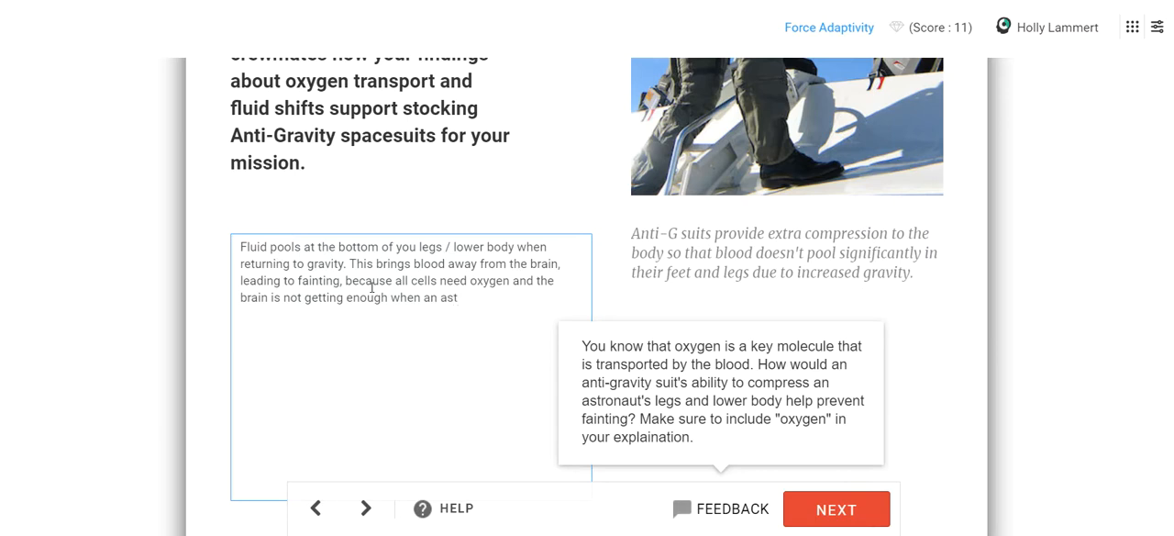
text(ronaut)
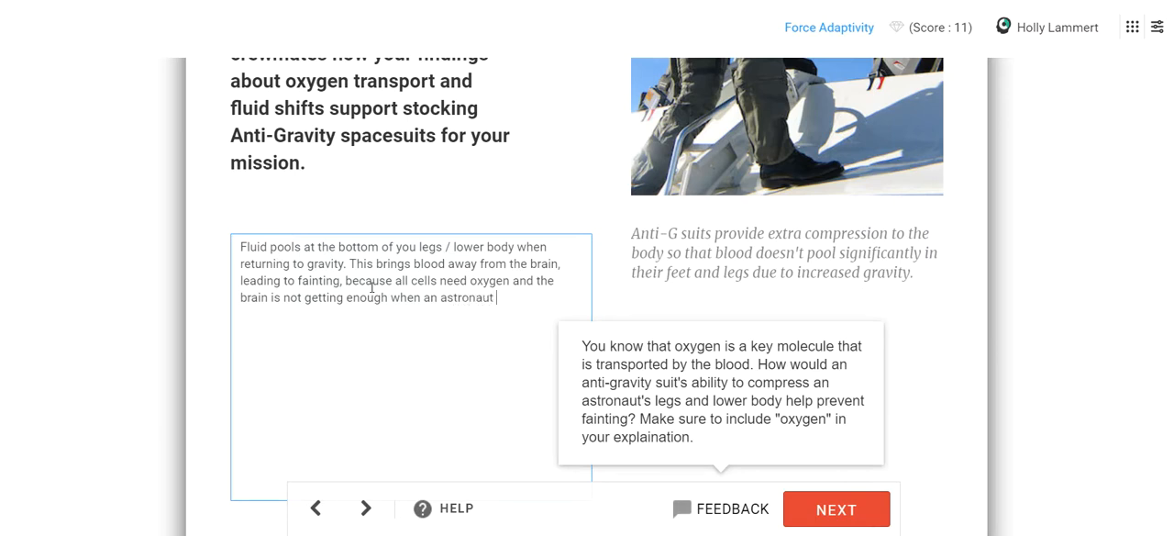
text(shifts from)
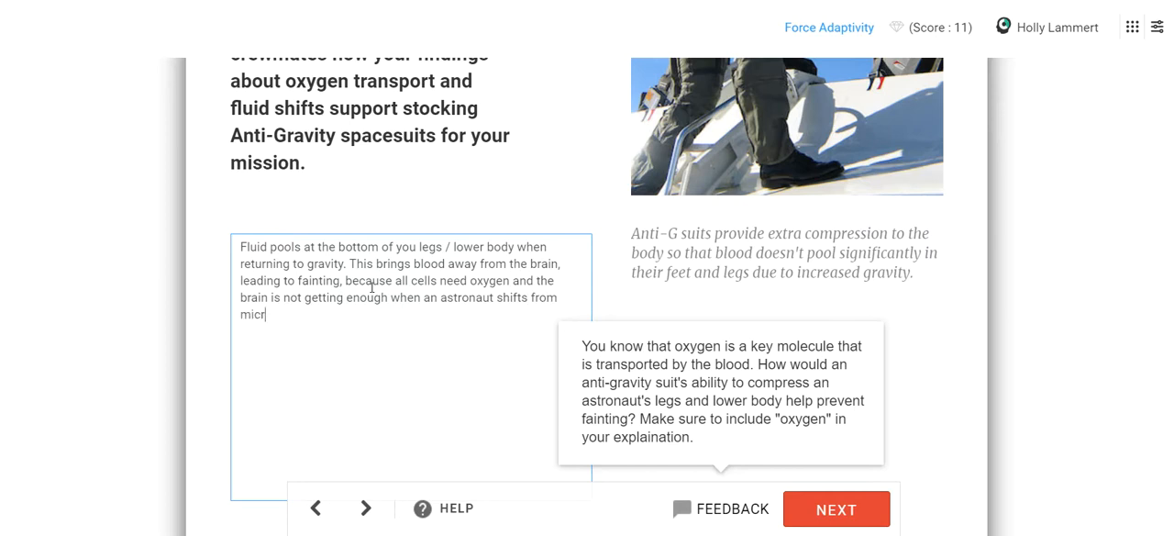
text(ogravity to)
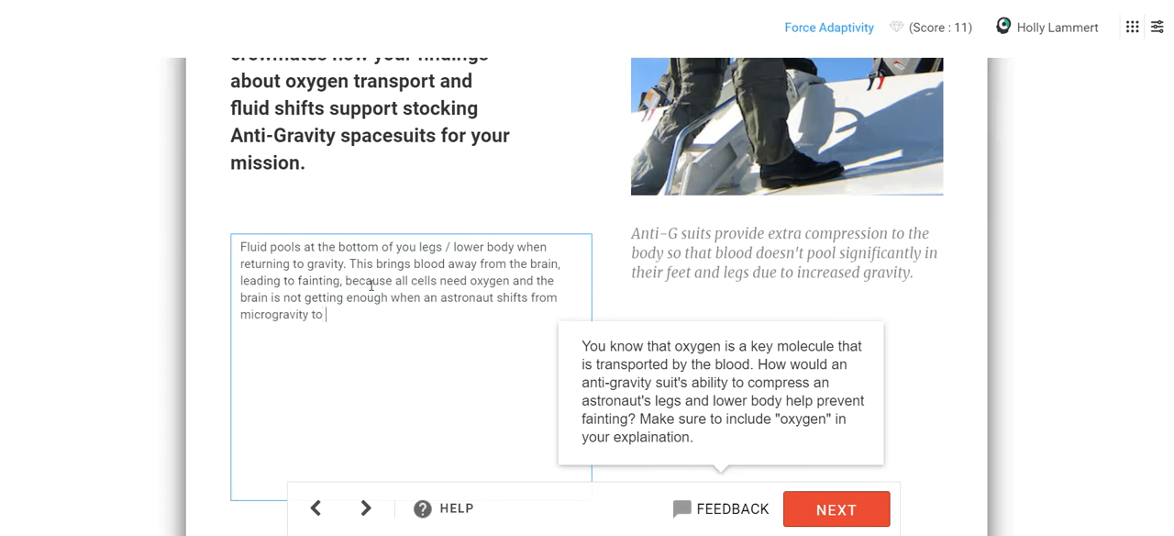
text(the pul)
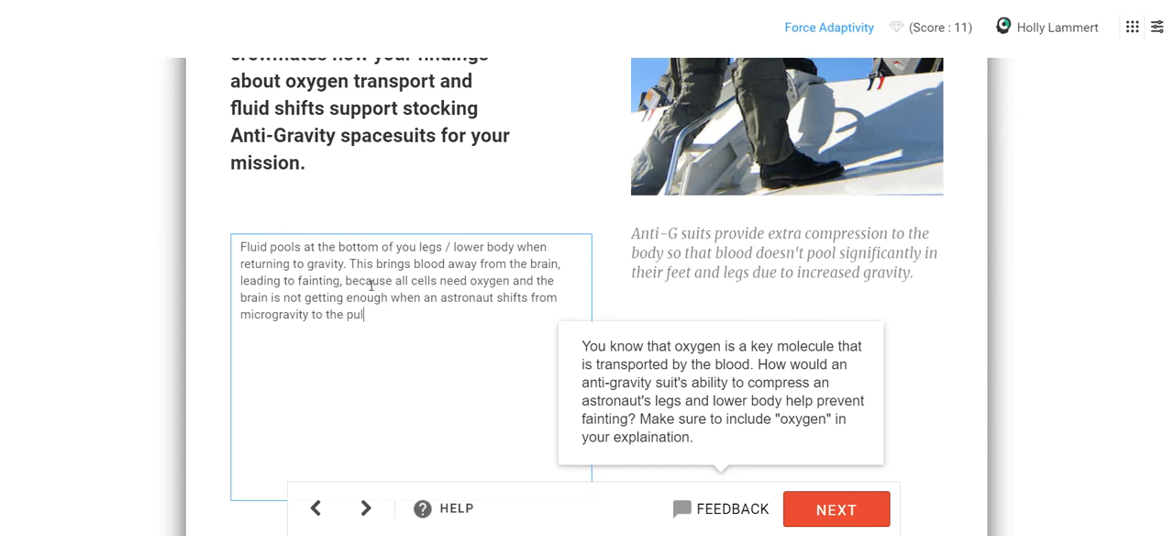
text(l of gravity.)
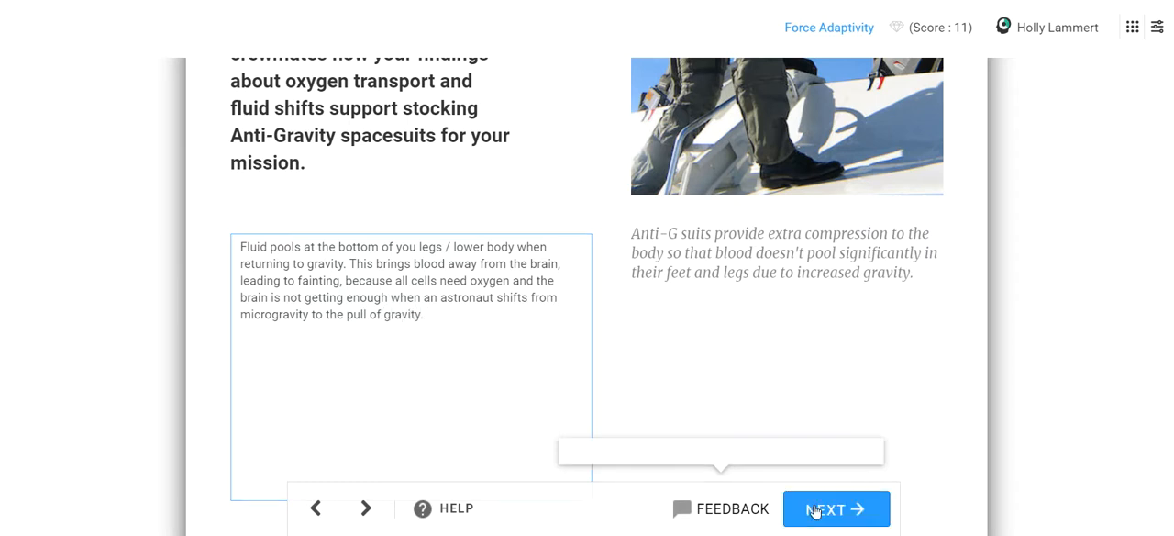
click(835, 510)
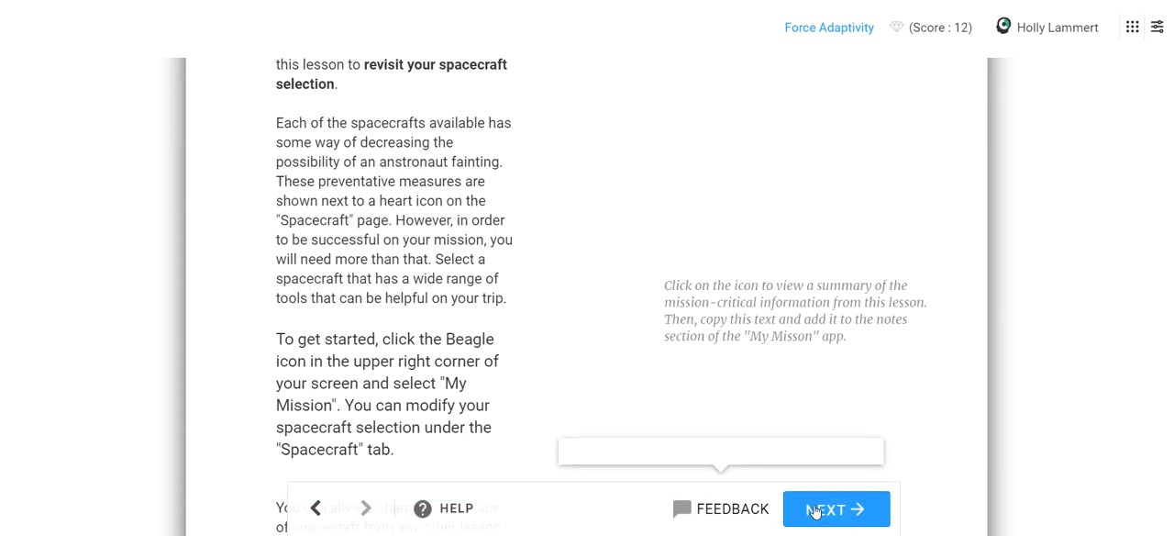
Step: Continue to the Your Turn page and highlight the sentence about choosing a well-equipped spacecraft
click(835, 510)
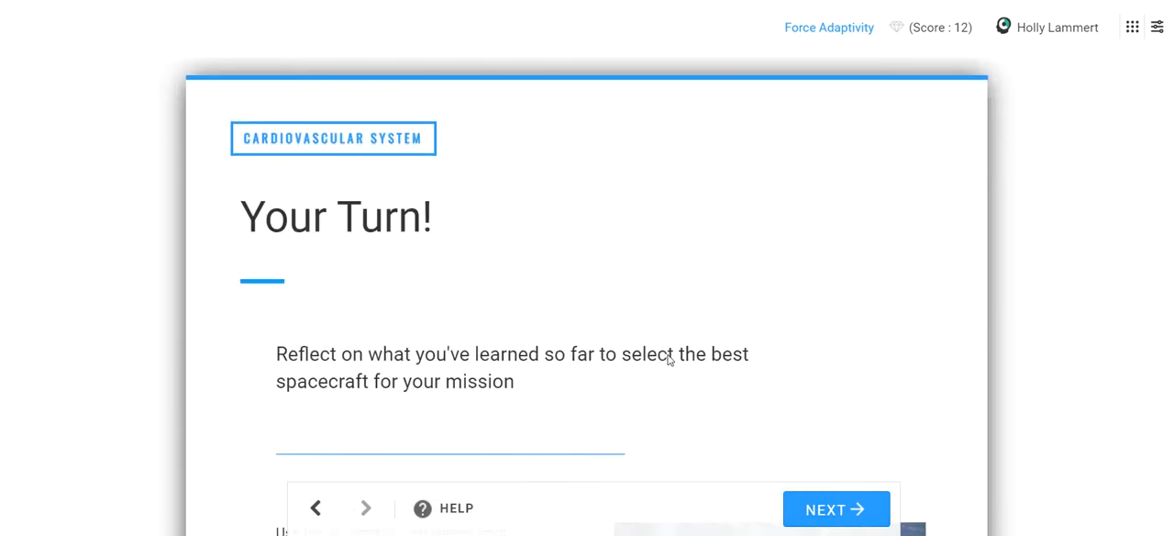
scroll(down, 3)
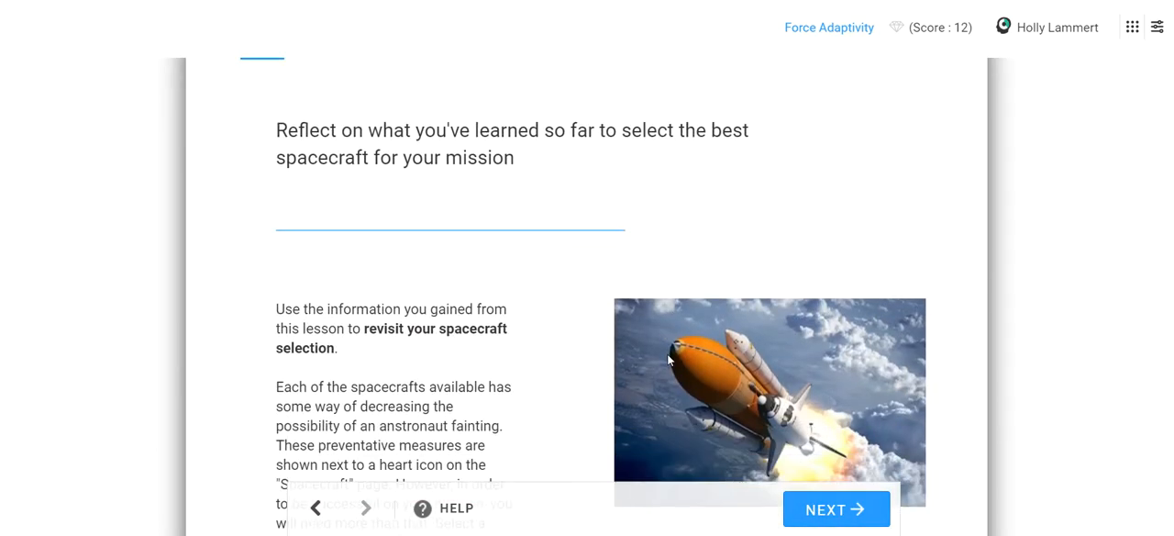
scroll(down, 3)
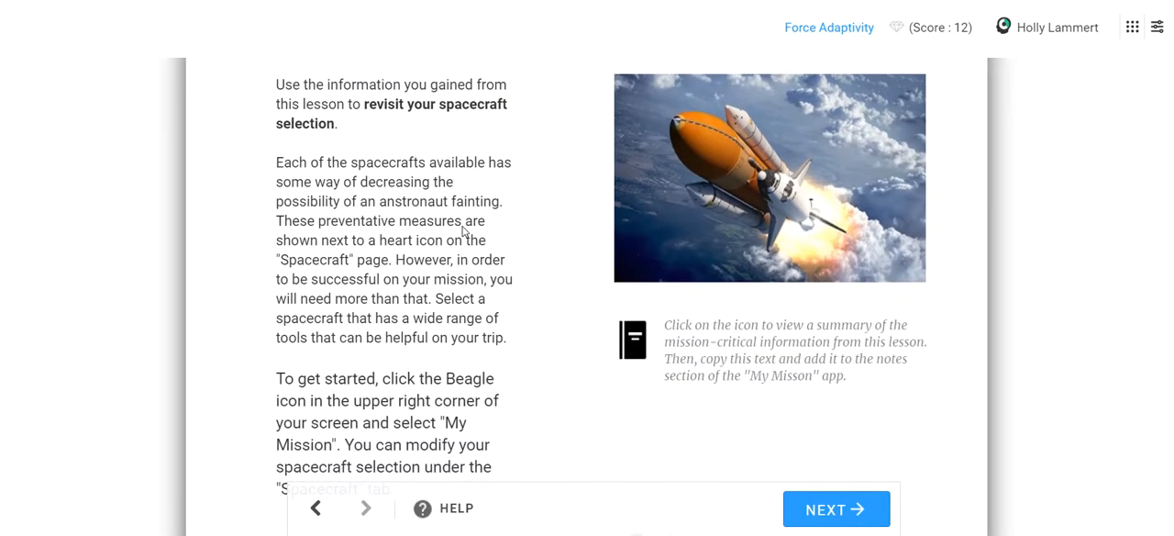
scroll(down, 3)
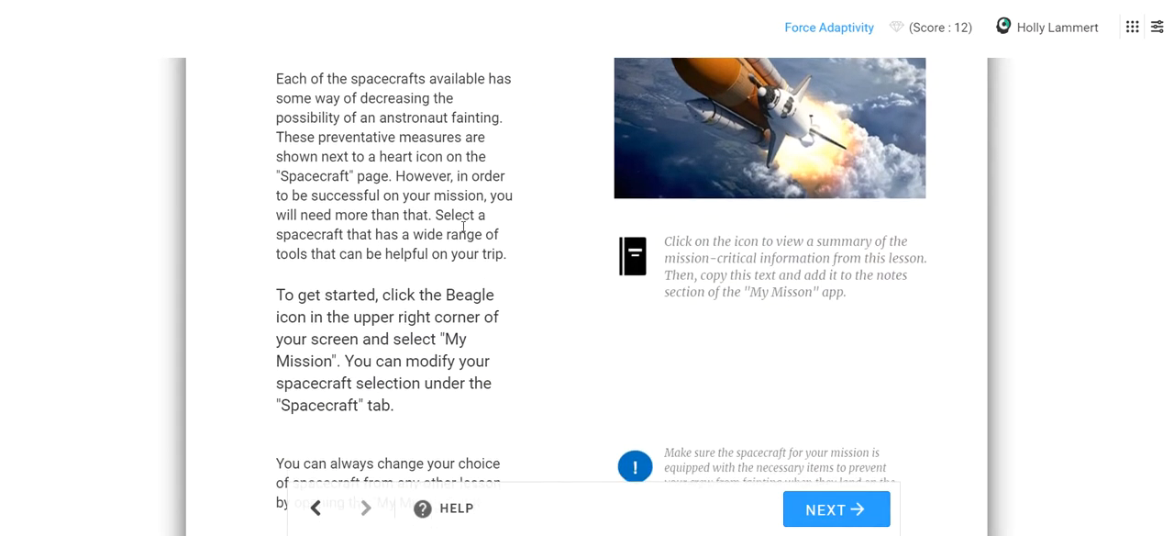
scroll(down, 3)
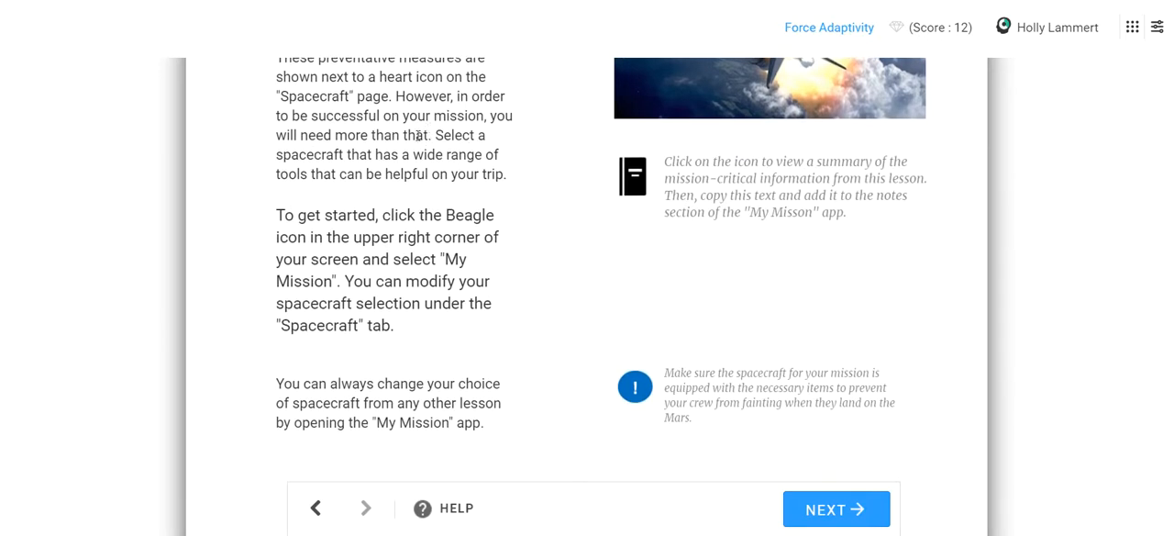
drag(437, 135, 481, 172)
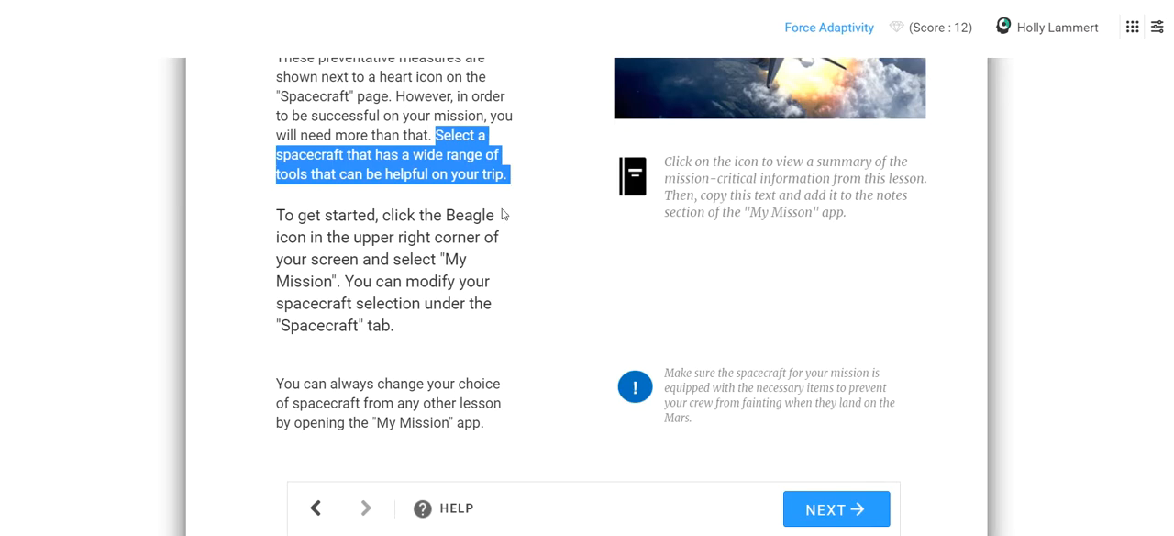
Step: Bring up the lesson's mission-critical summary of what a good spacecraft contains
scroll(up, 3)
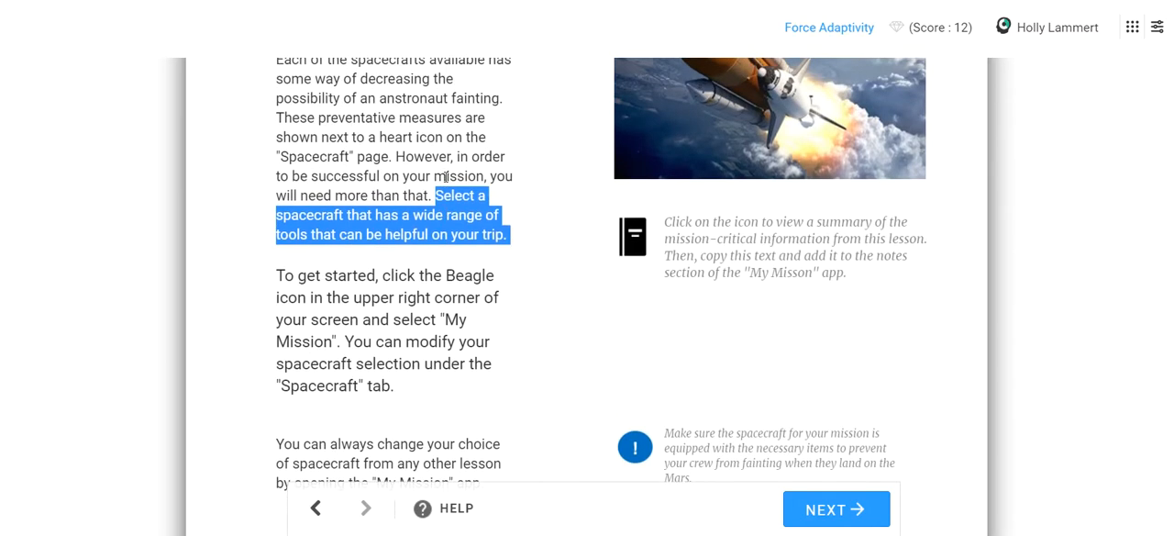
mouse_move(661, 246)
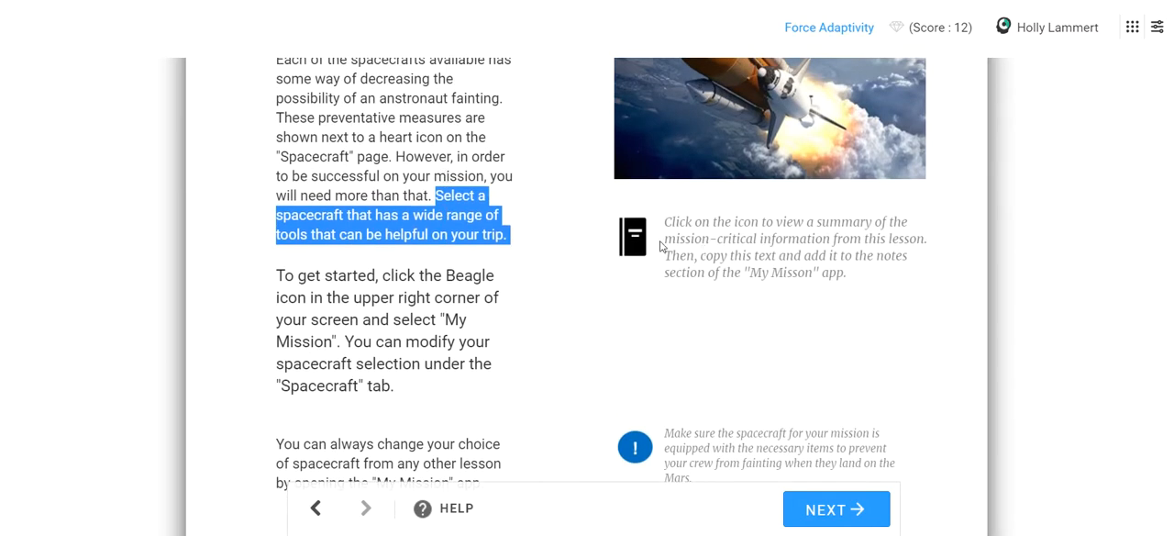
click(631, 235)
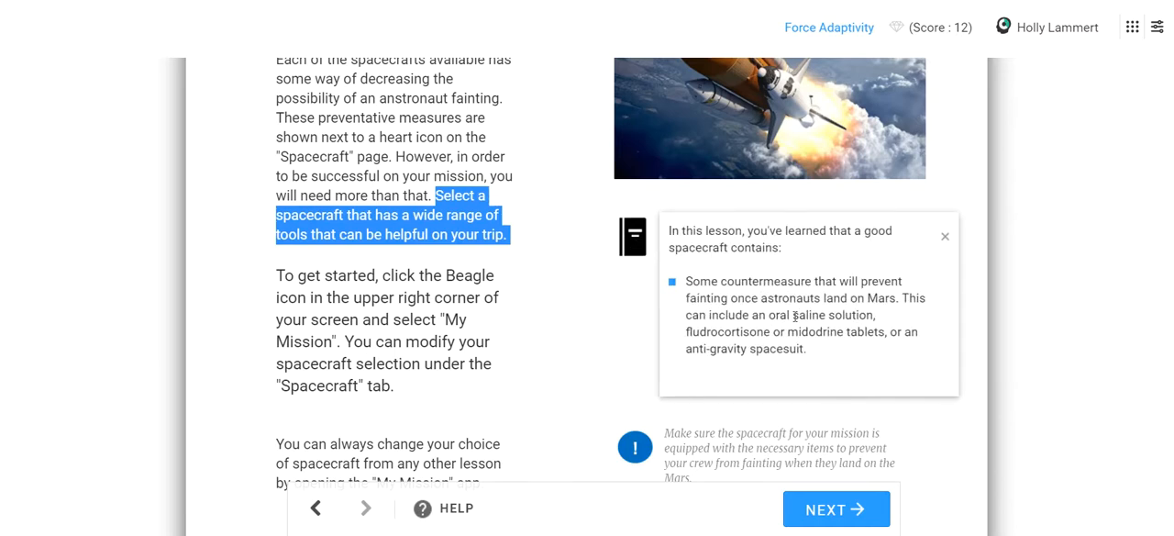
mouse_move(888, 301)
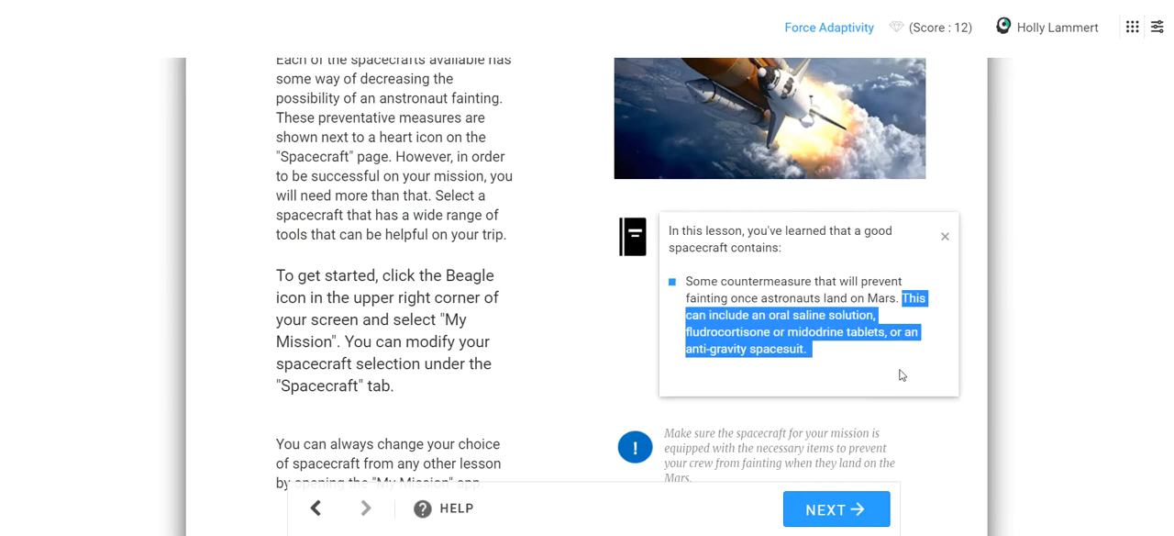
mouse_move(820, 369)
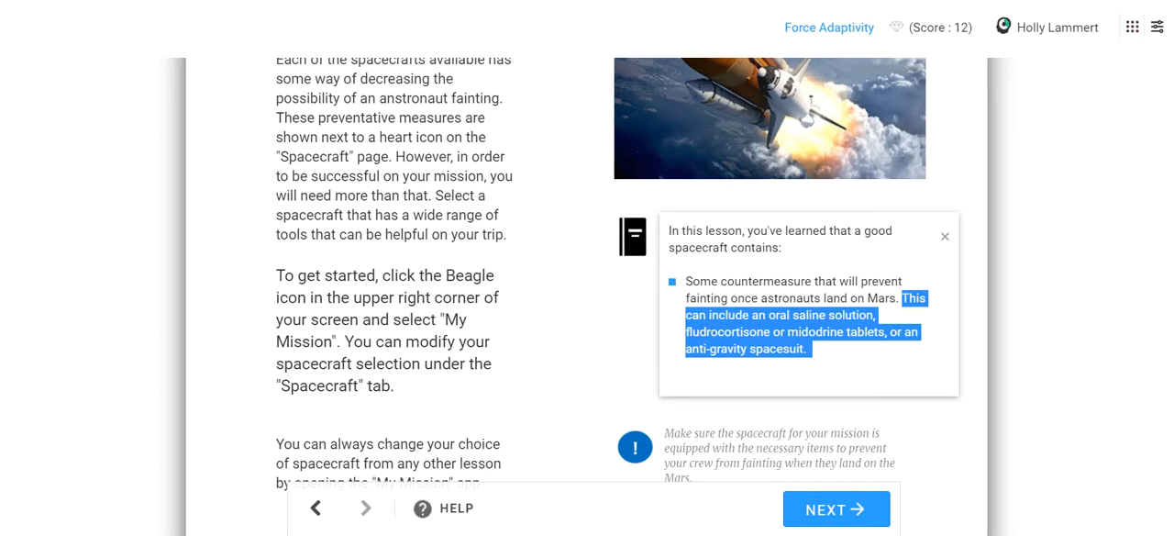
mouse_move(1157, 26)
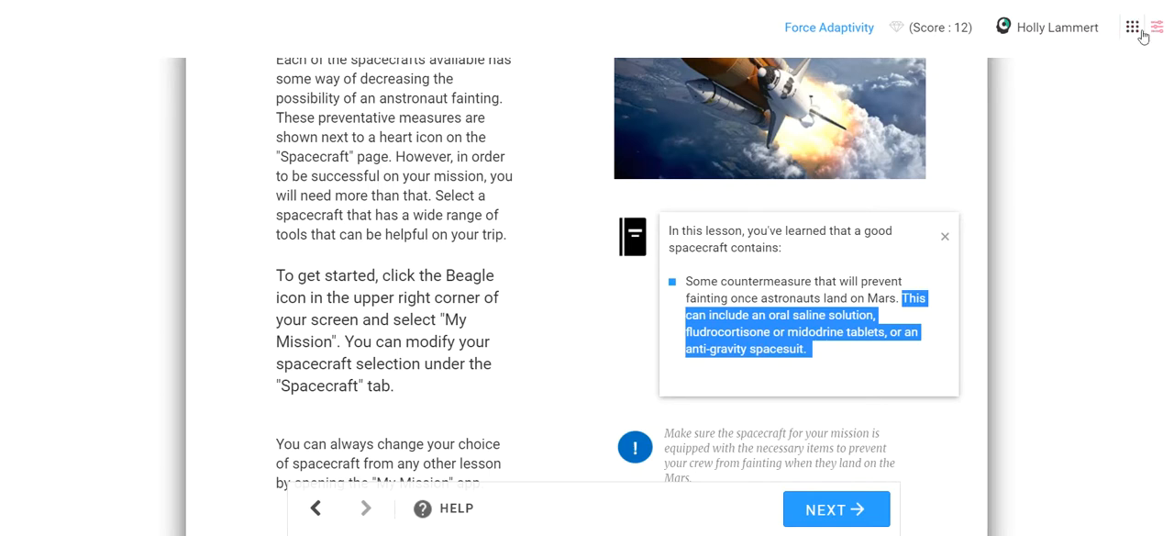
mouse_move(991, 108)
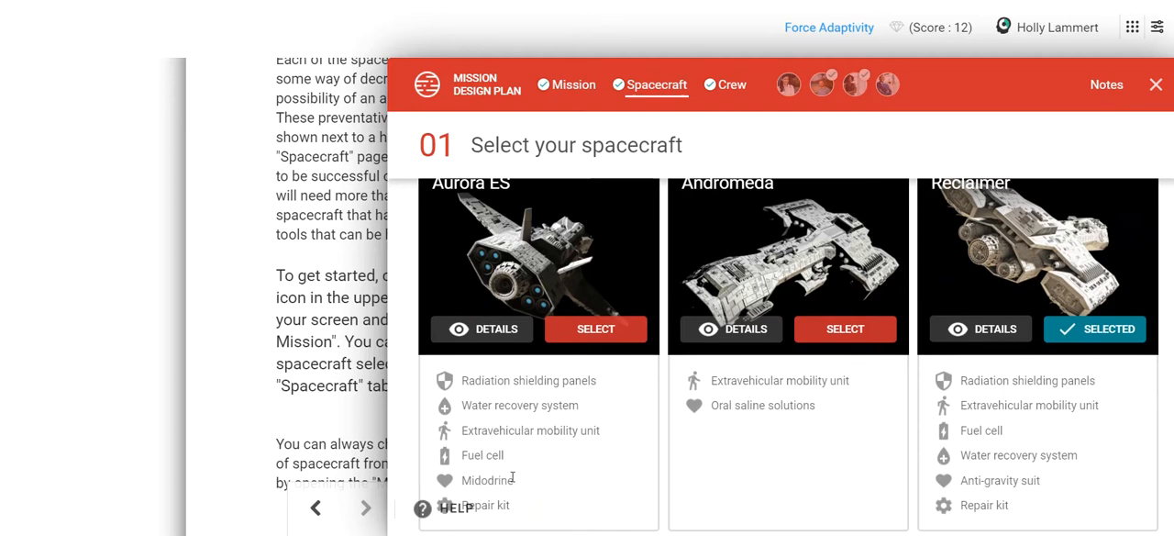
Step: Review Midodrine in the Aurora ES item list and close the mission design plan
double_click(488, 481)
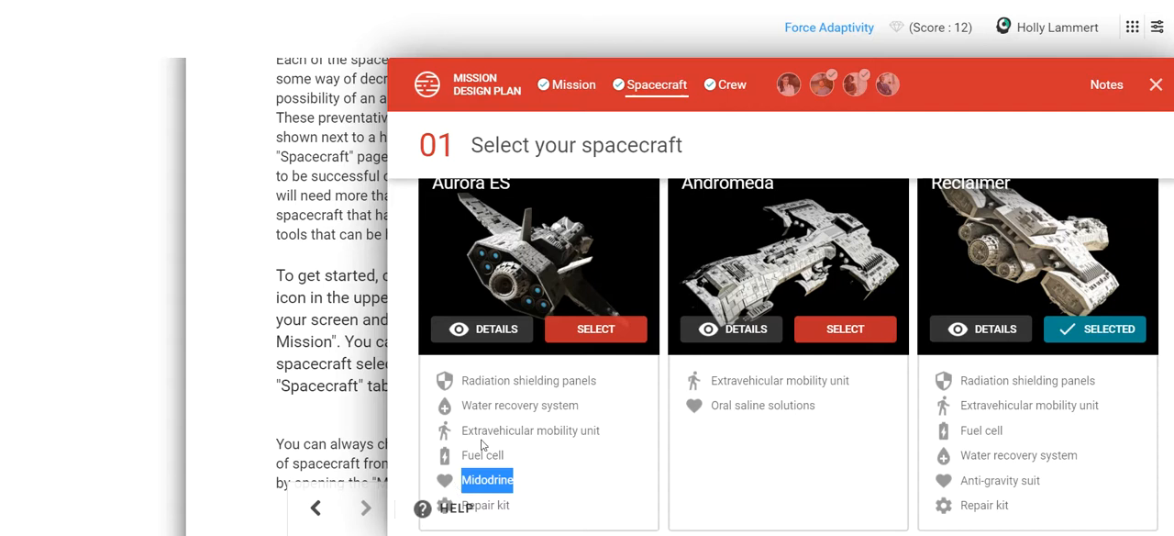
mouse_move(561, 444)
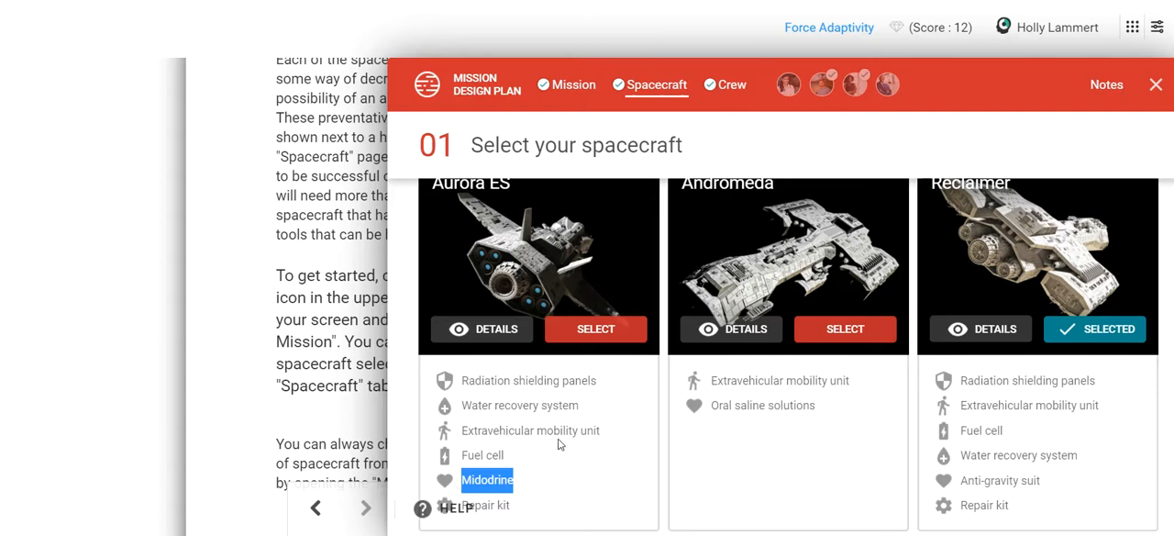
scroll(down, 3)
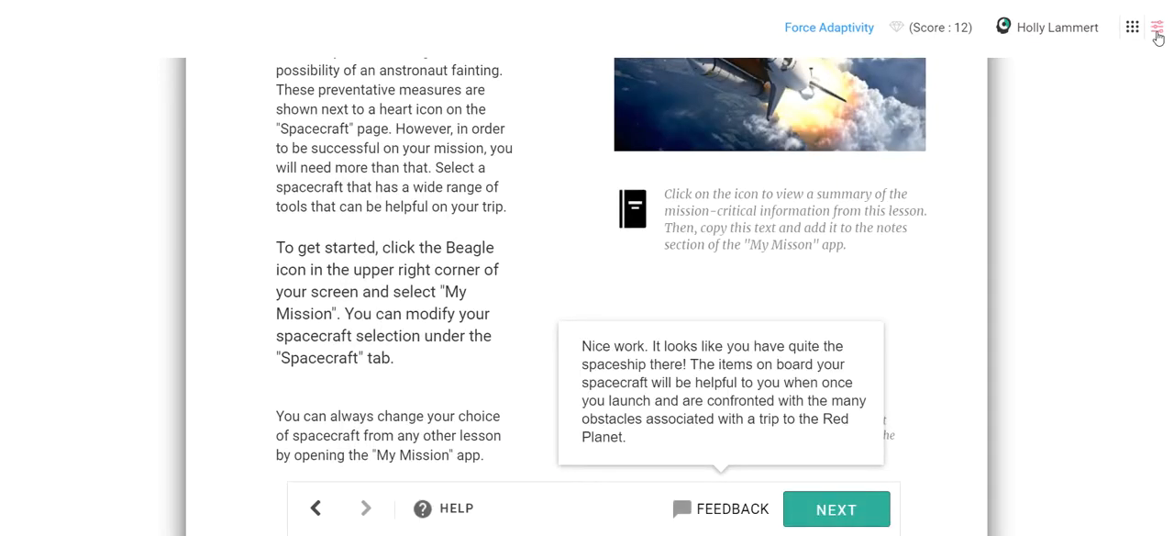
click(1157, 26)
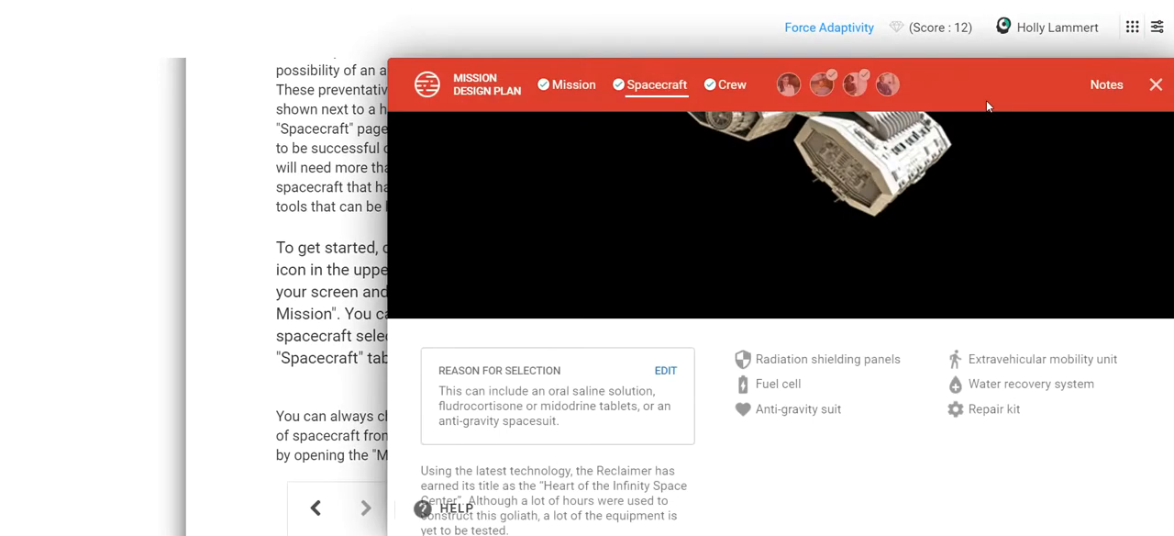
mouse_move(752, 290)
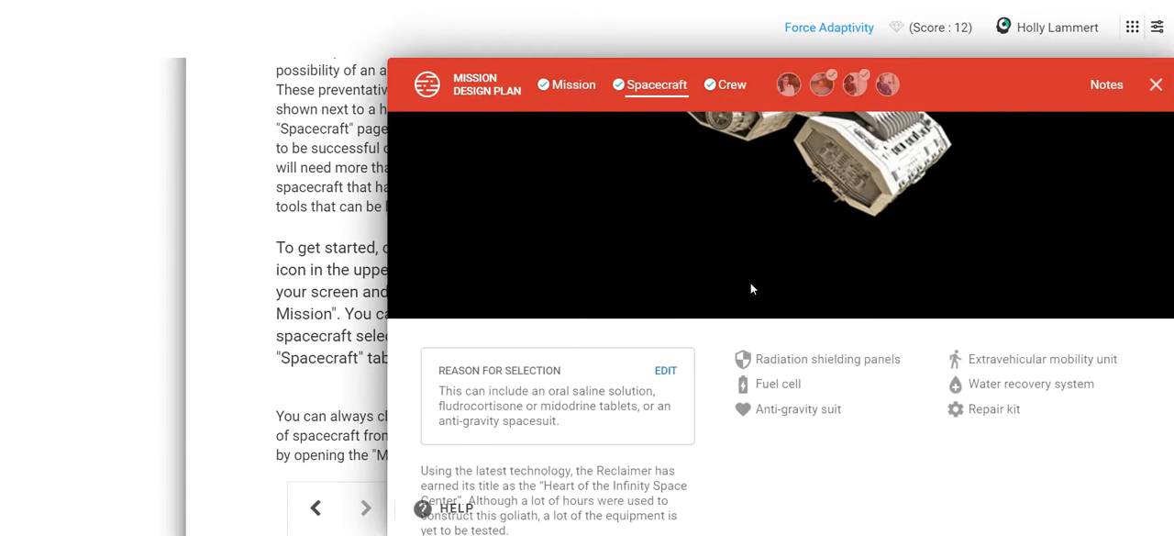
click(1156, 84)
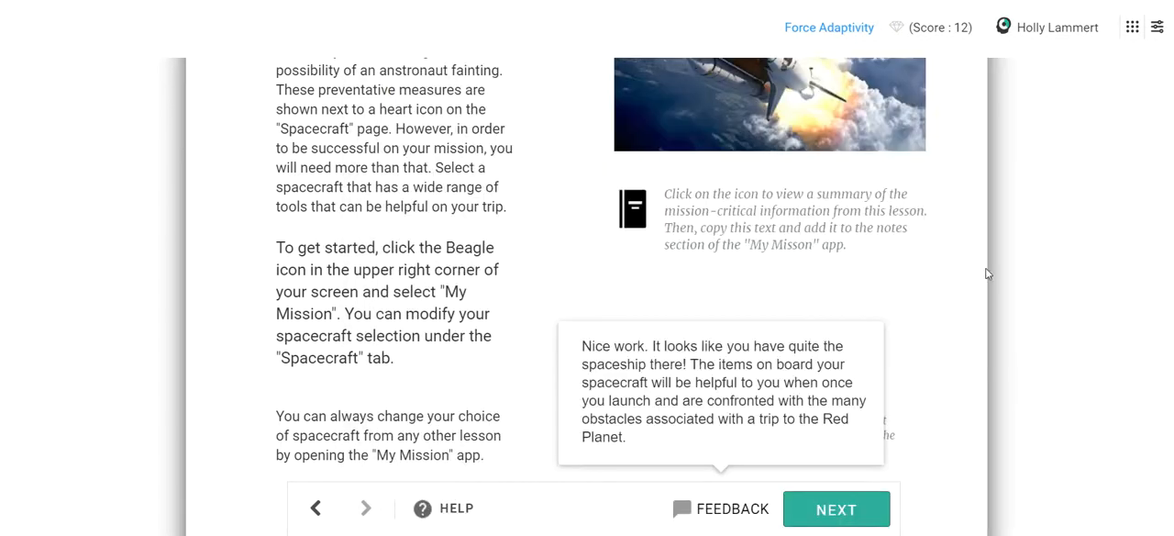
Step: From My Mission's Spacecraft tab, open the Reclaimer's details and its reason-for-selection editor
click(1132, 26)
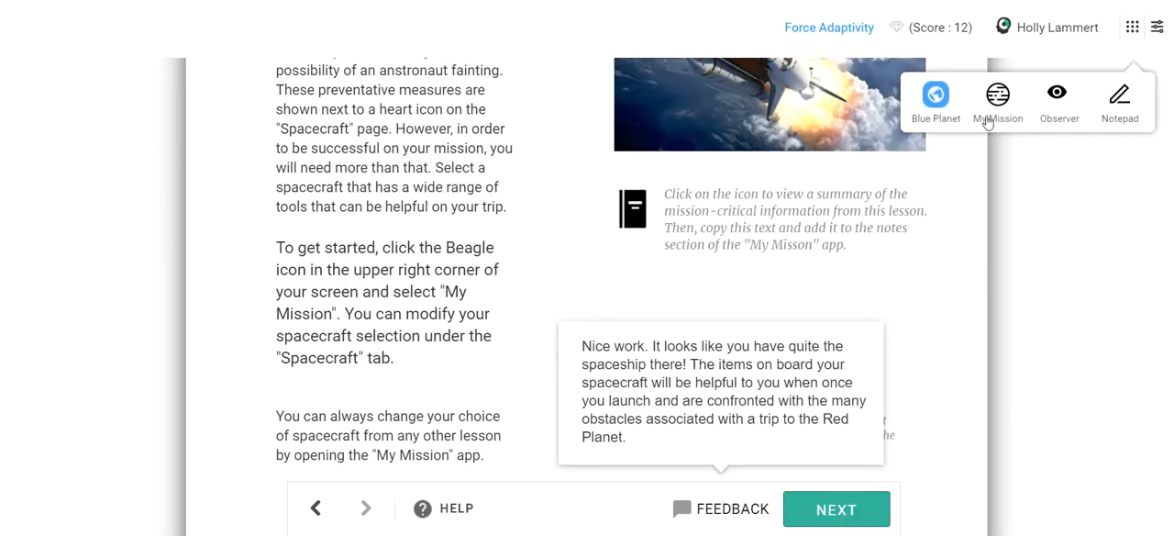
click(998, 101)
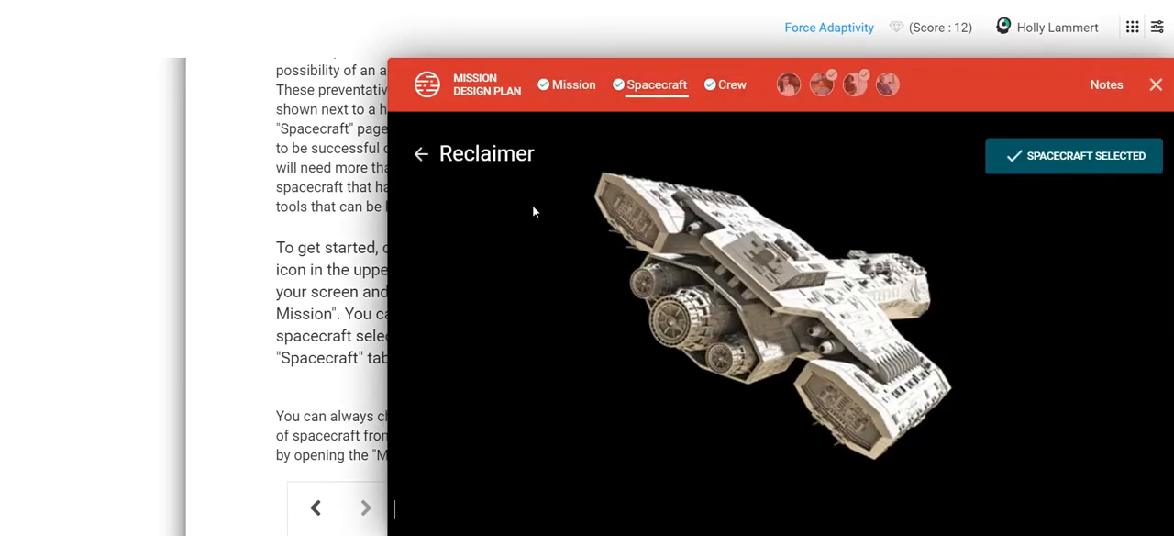
click(420, 155)
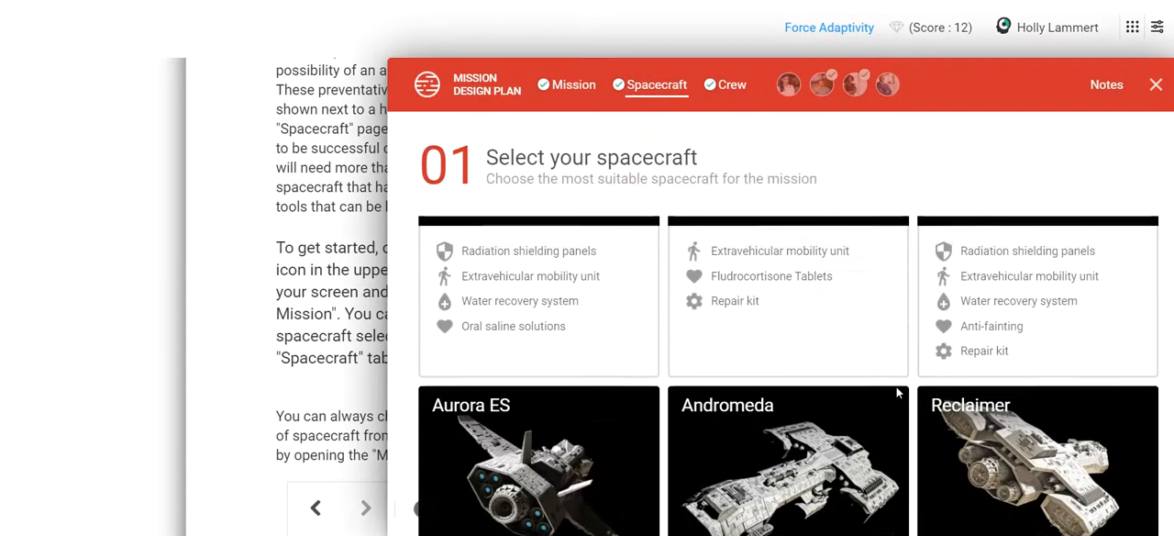
scroll(down, 3)
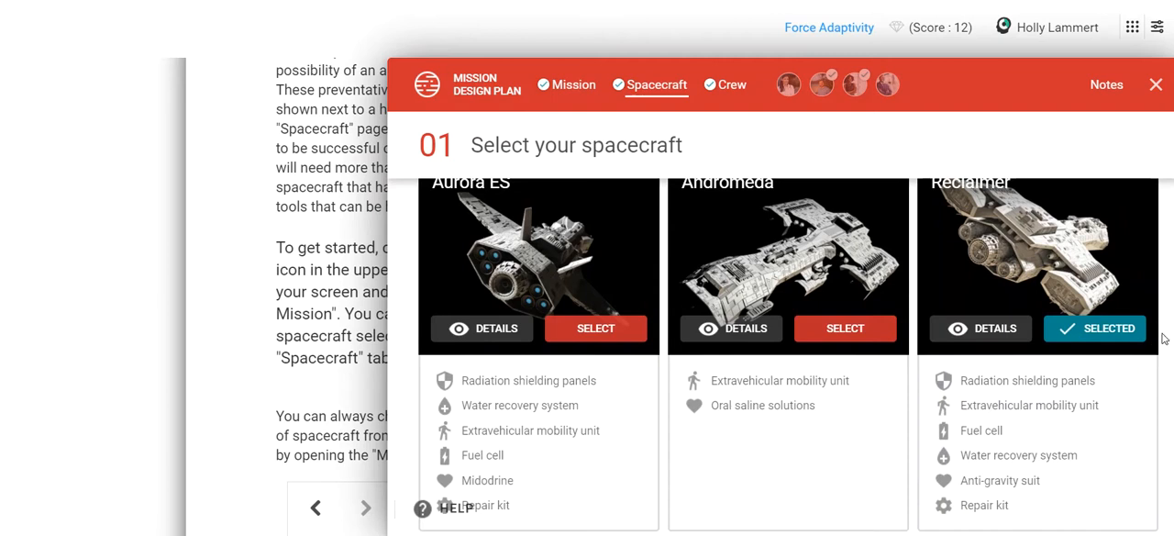
click(980, 326)
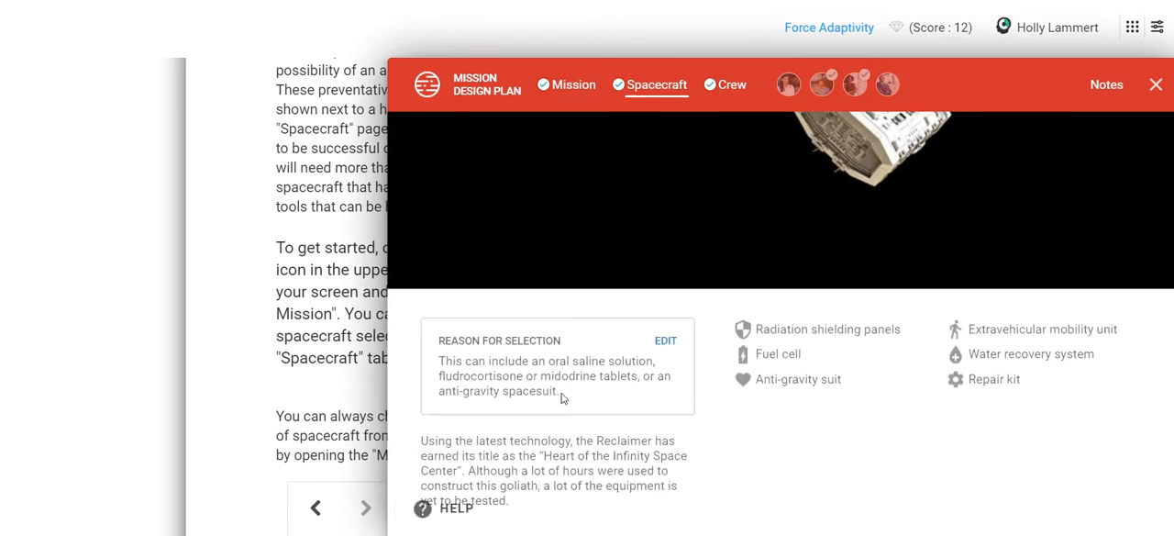
click(666, 341)
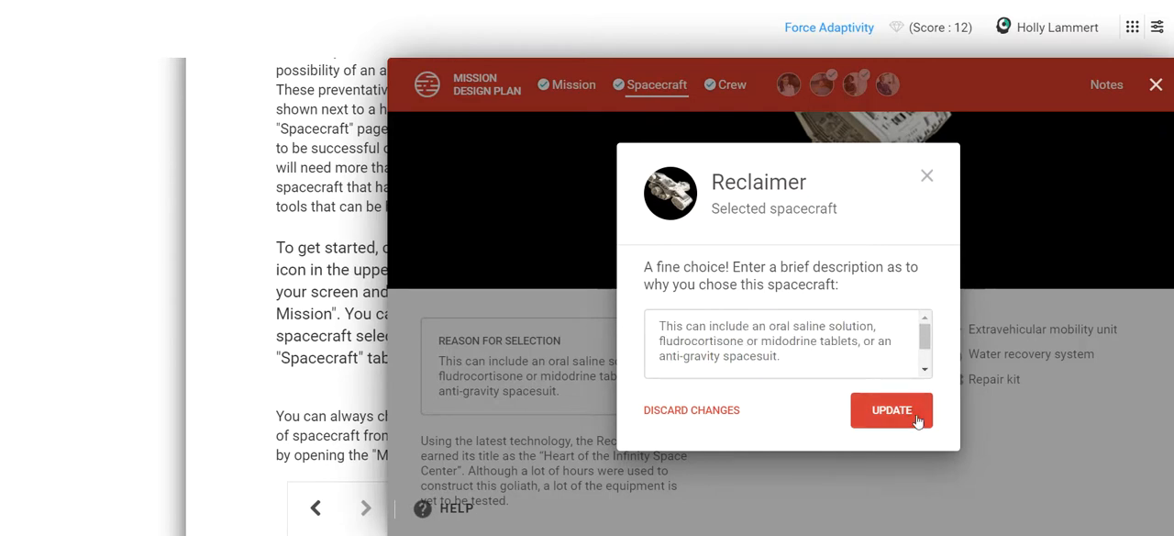
Step: Save Reclaimer's updated selection reason, close the Mission Design Plan, and dismiss the lesson-complete message
click(891, 411)
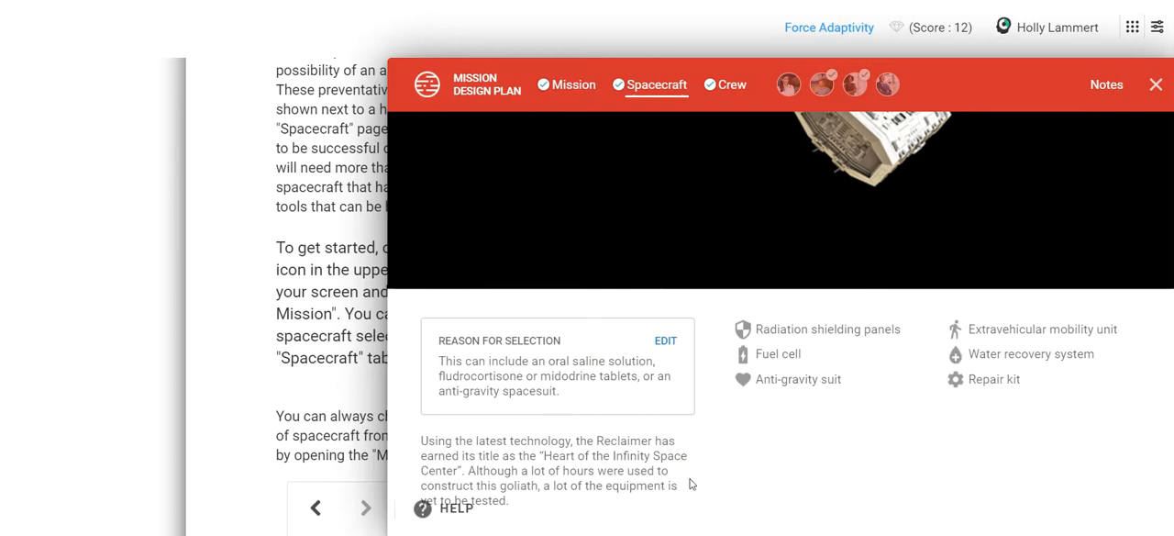
mouse_move(767, 257)
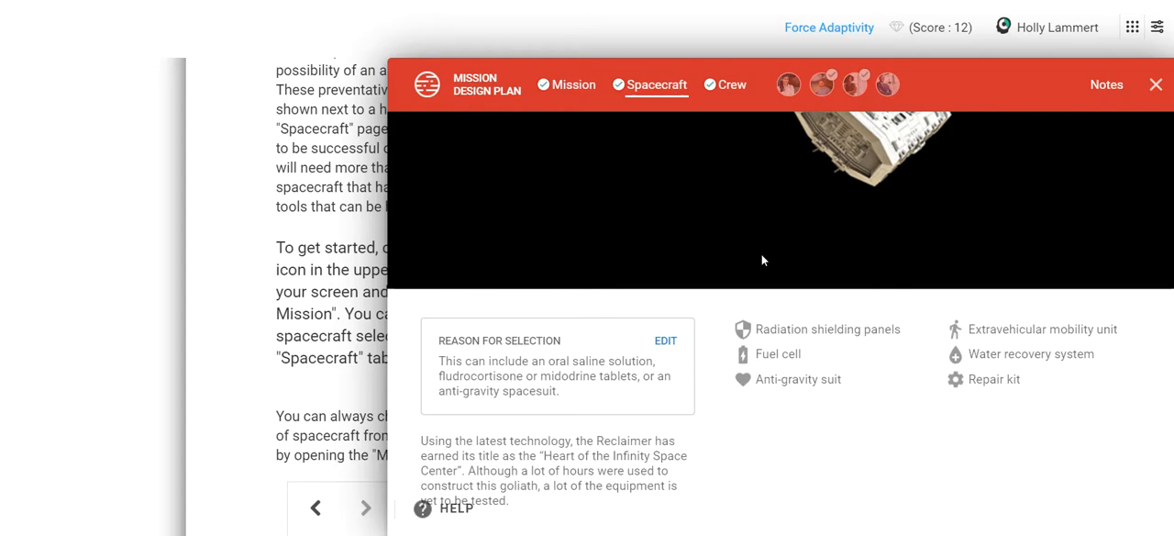
mouse_move(554, 447)
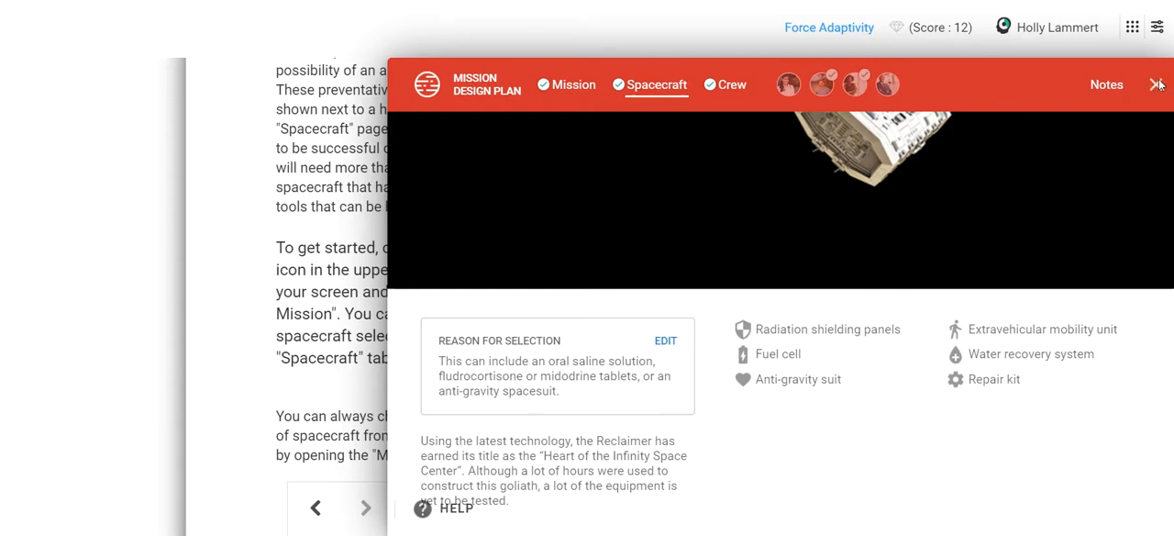
click(1158, 85)
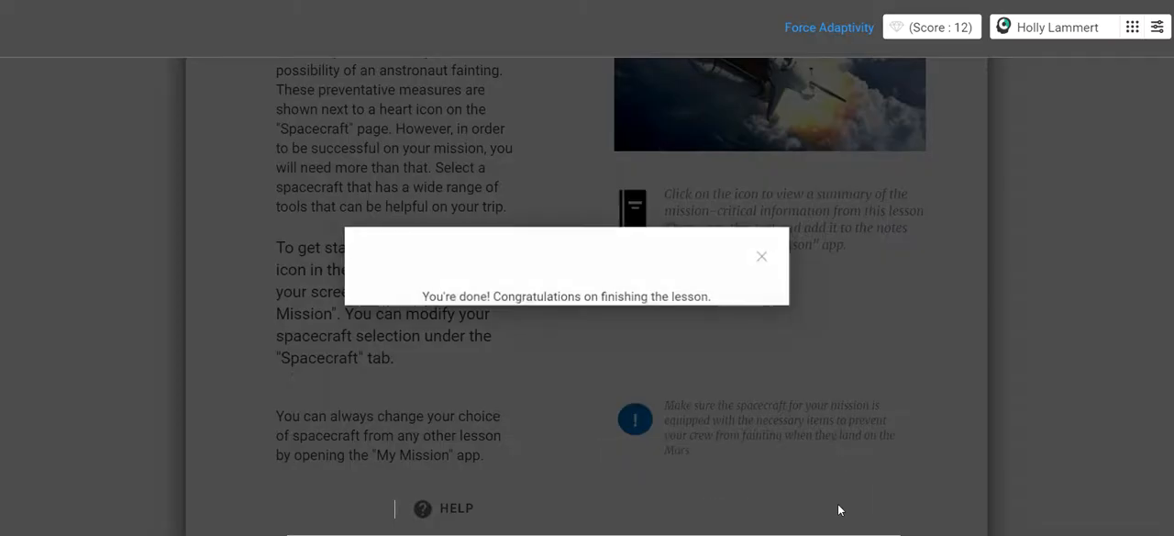
mouse_move(761, 257)
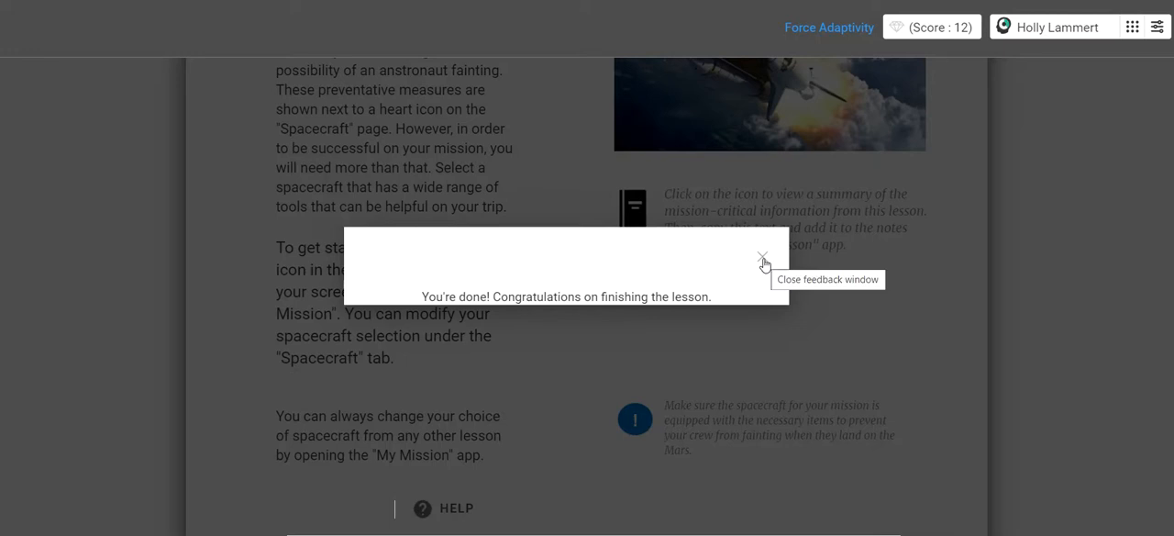
click(763, 257)
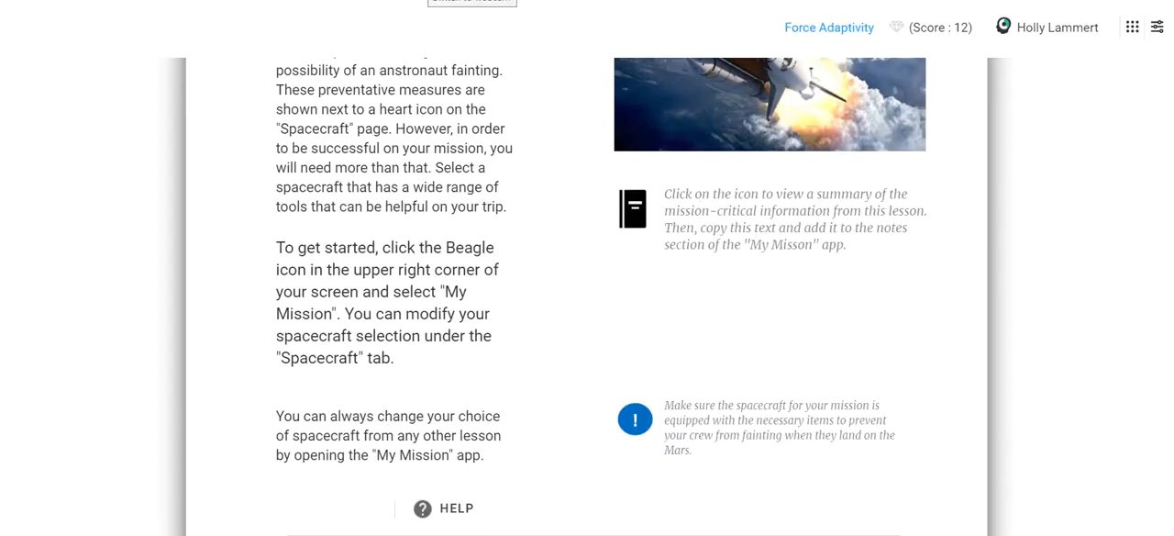